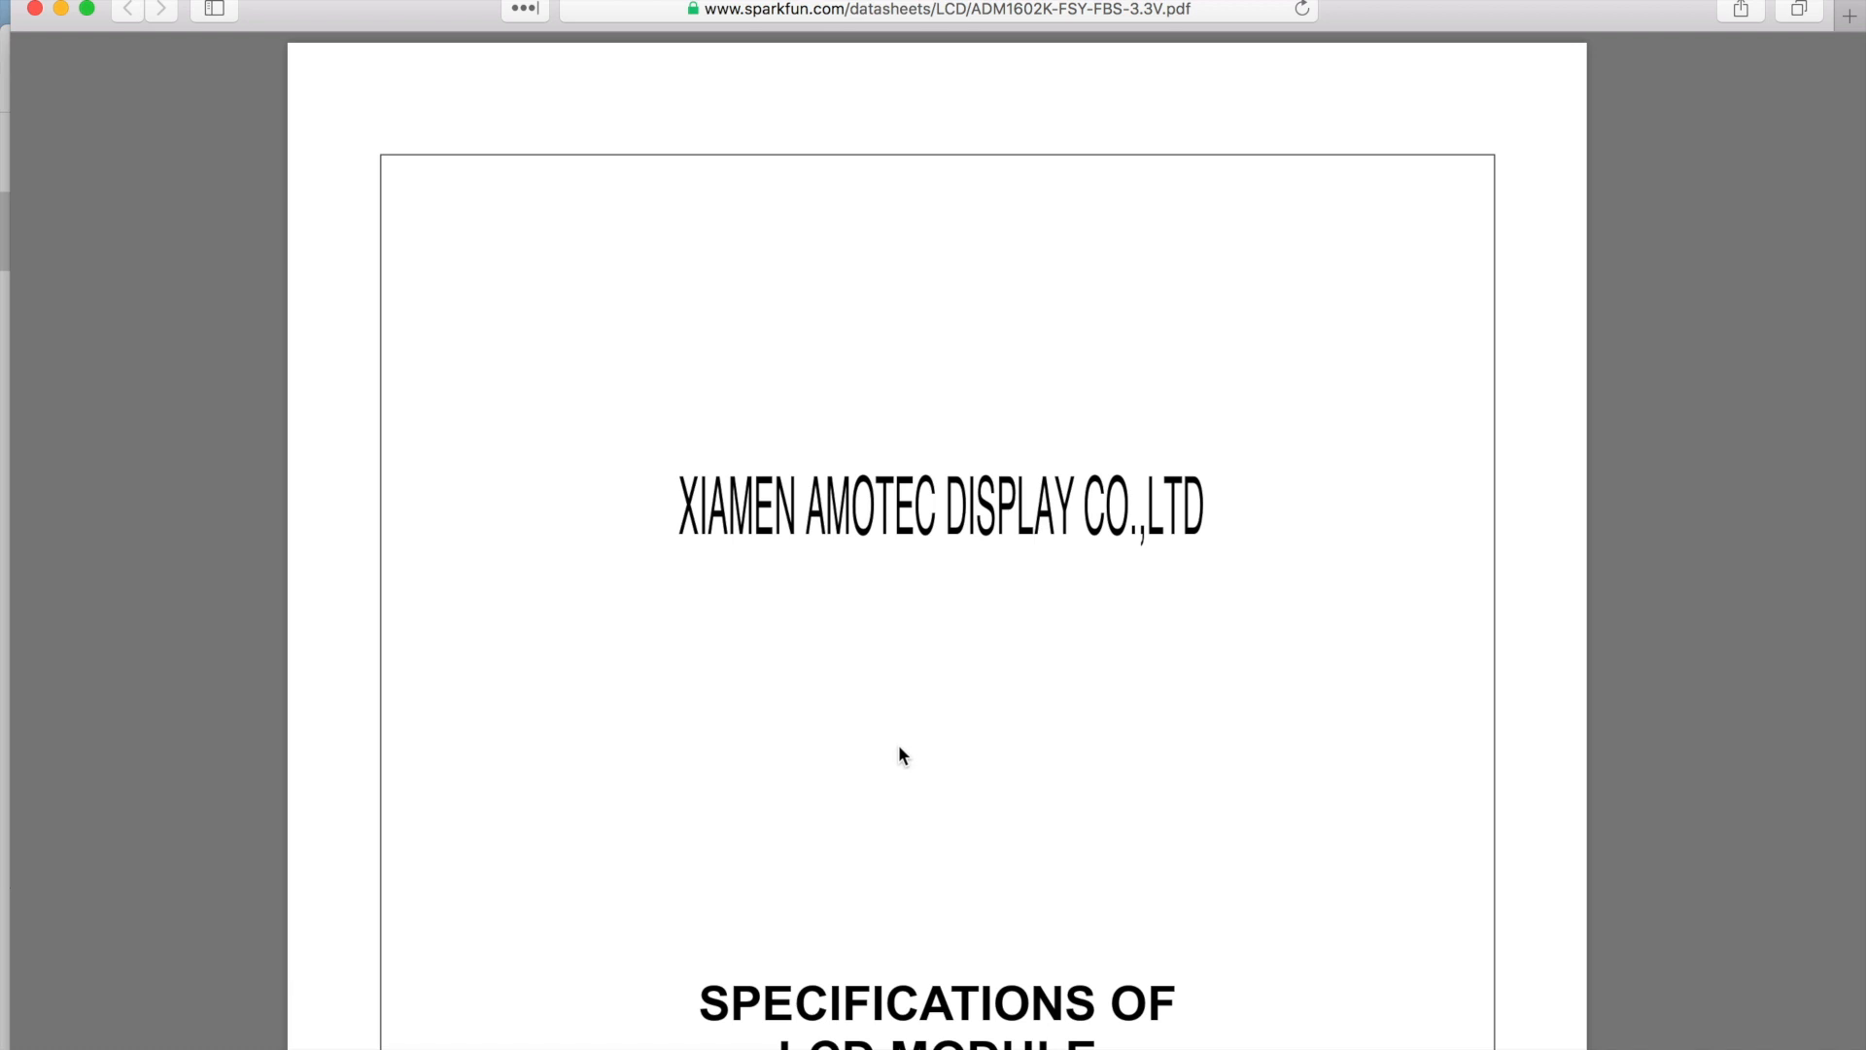
mouse_move(925, 739)
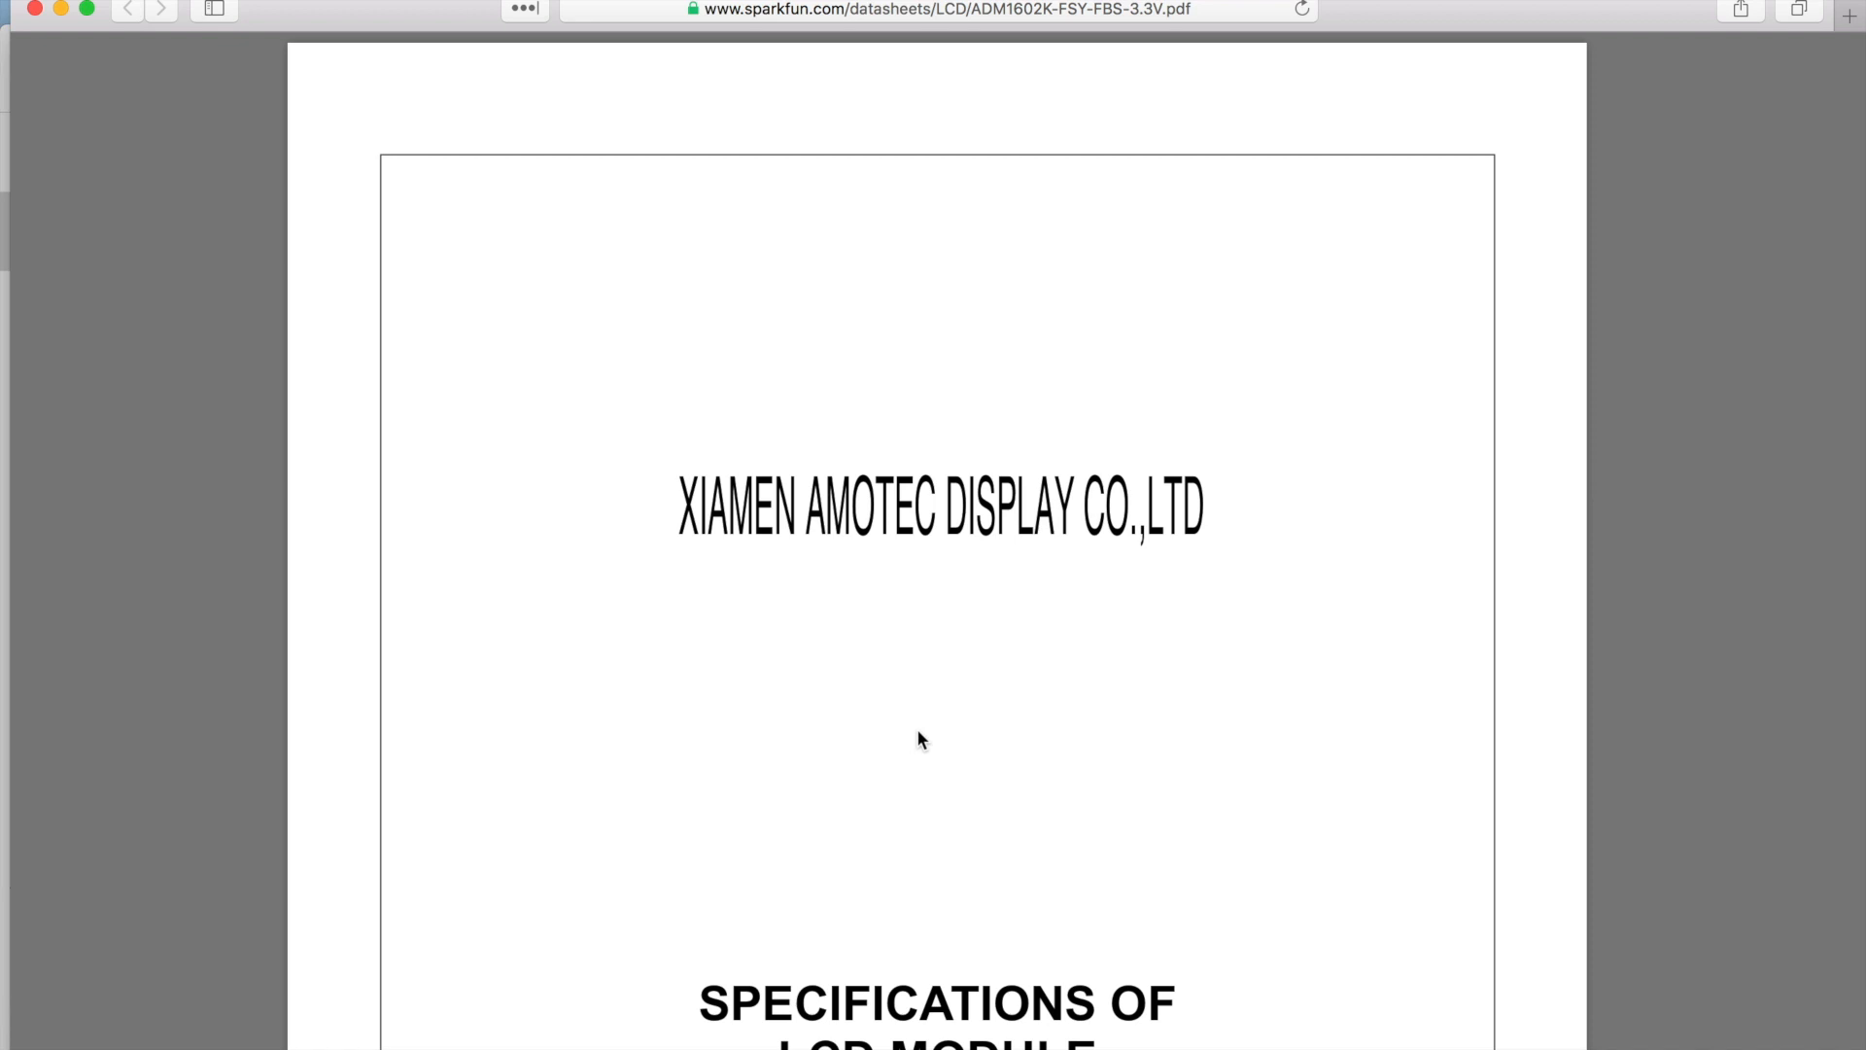
Scroll past the features list and mechanical specifications of the ADM1602K datasheet
scroll("down", 3)
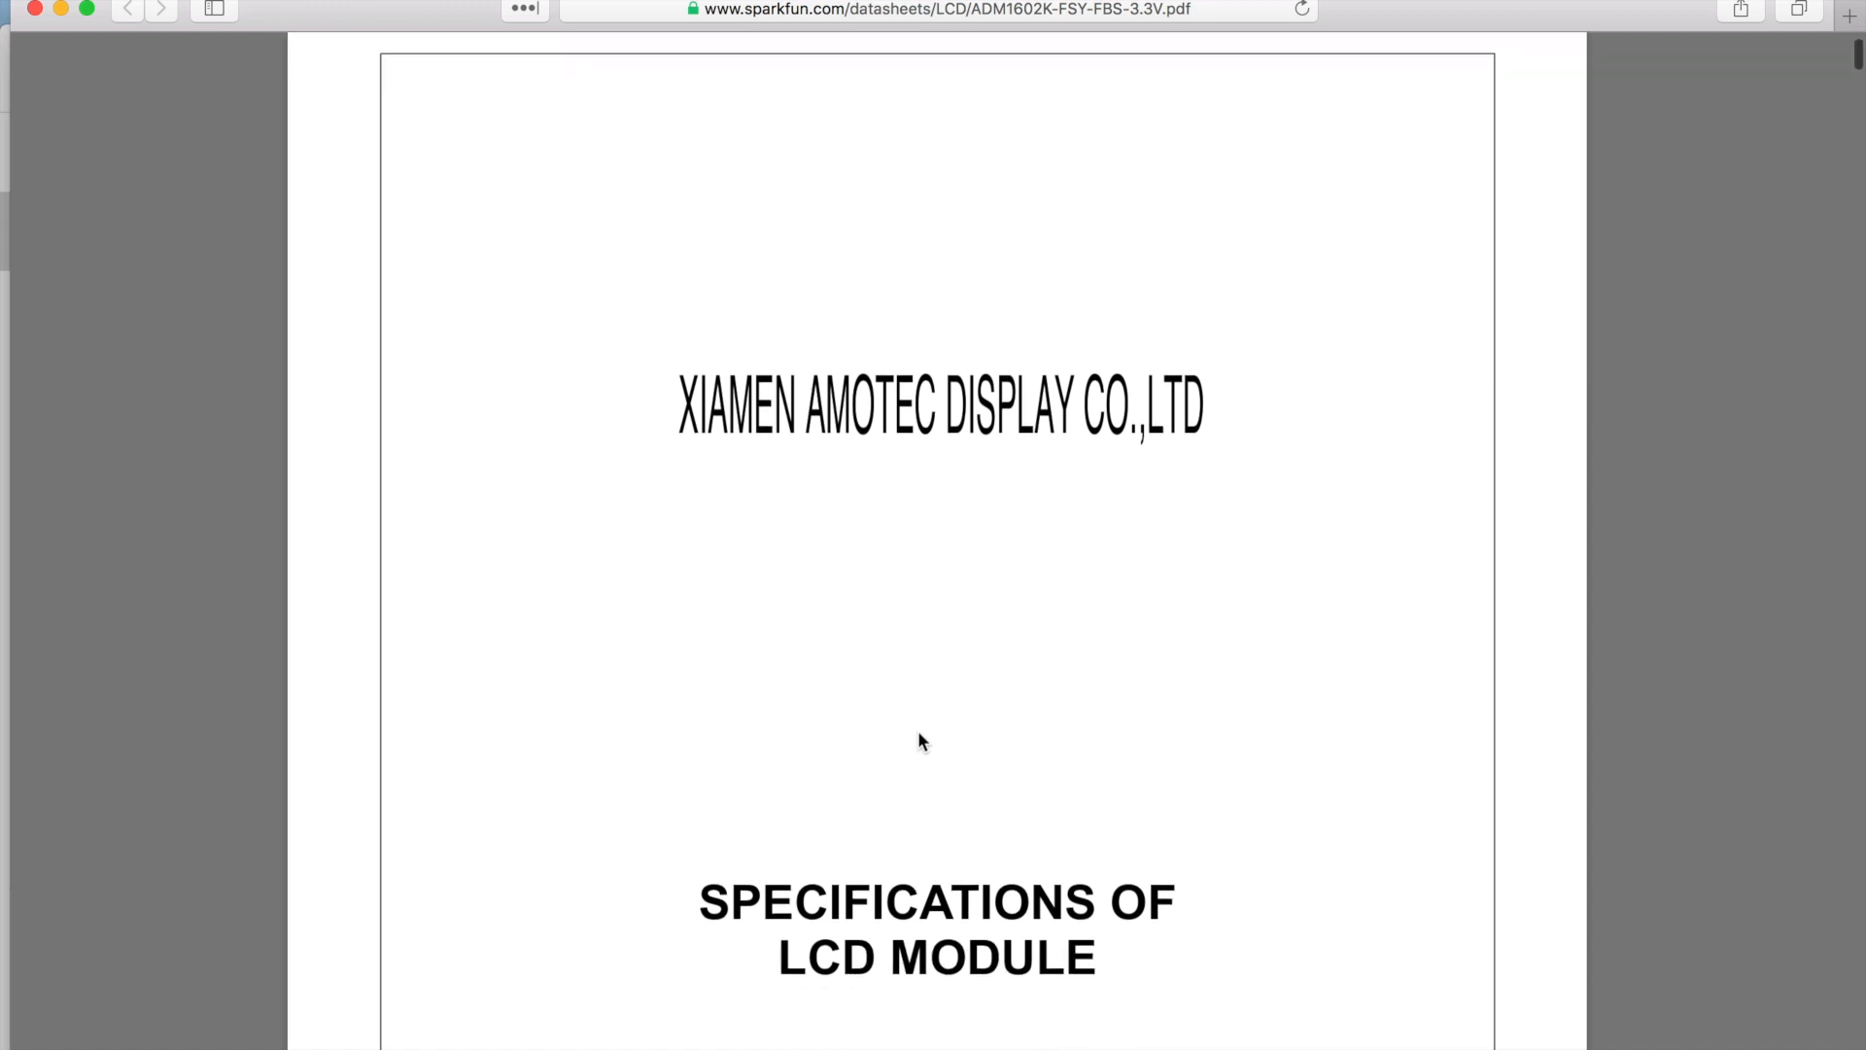
scroll("down", 3)
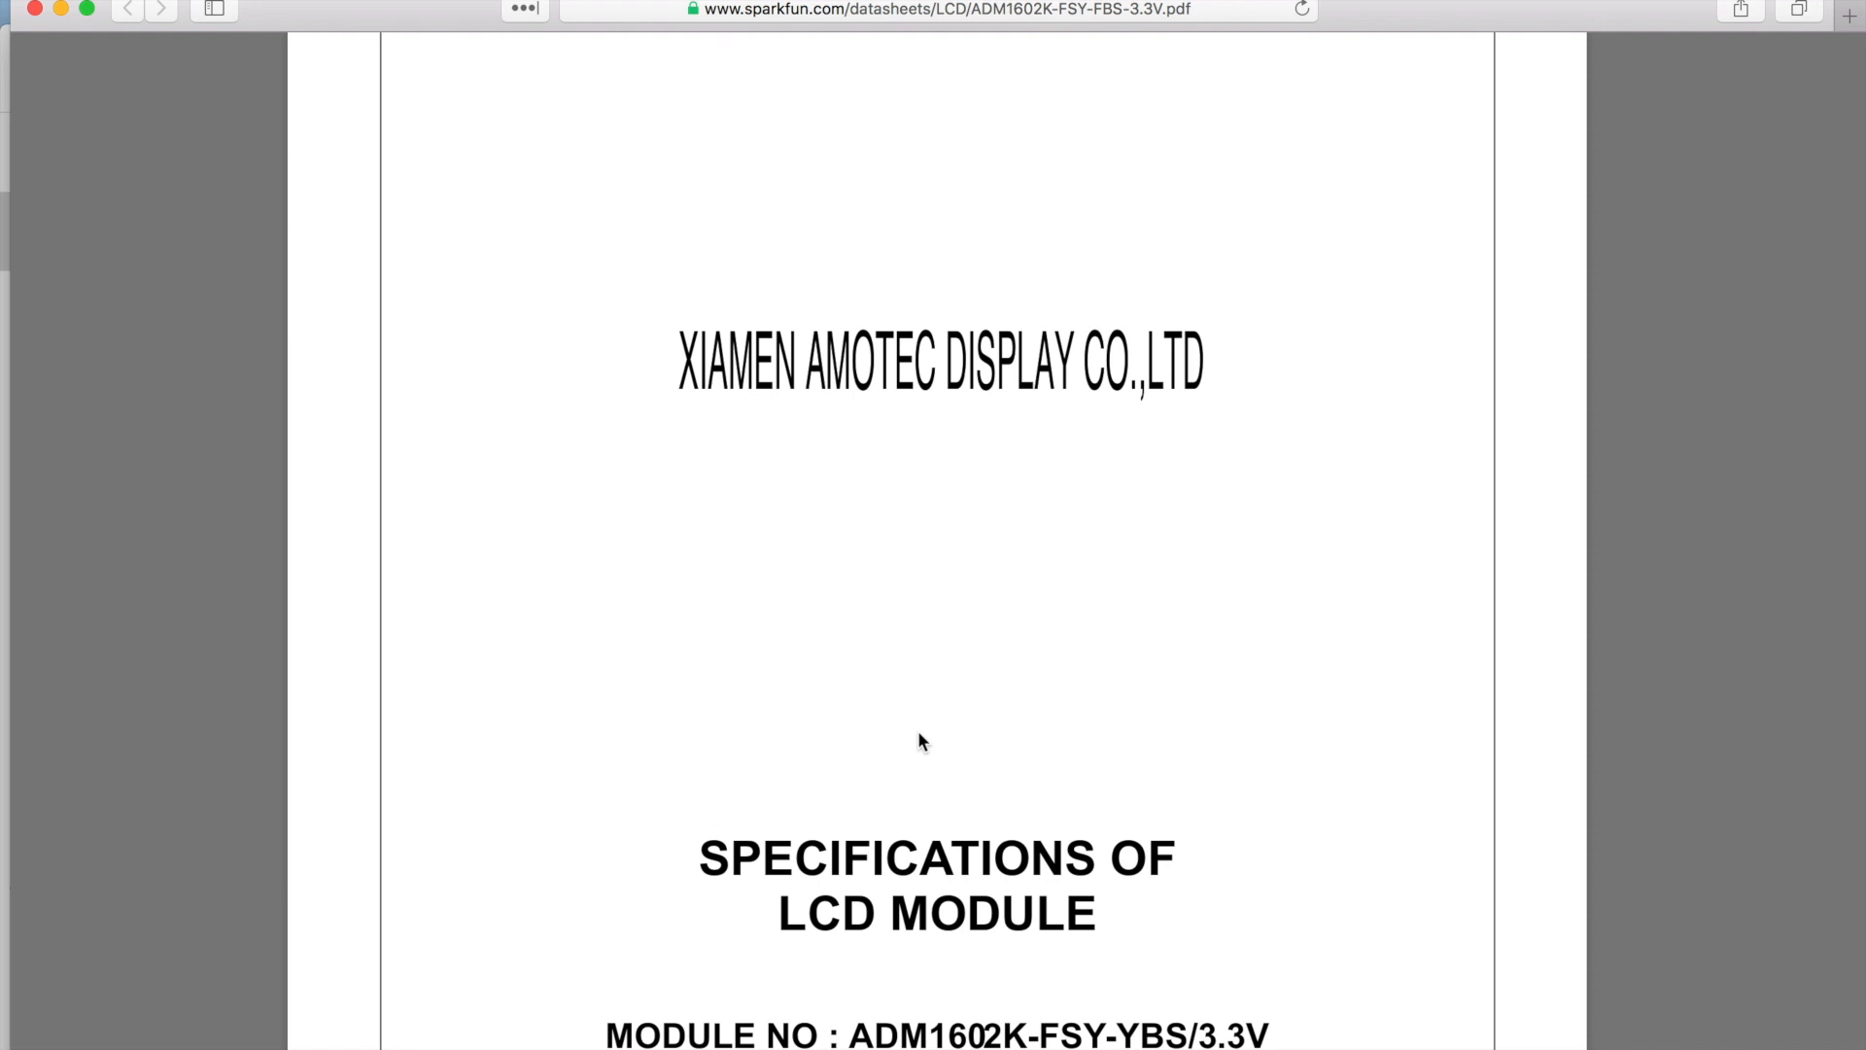
scroll("down", 3)
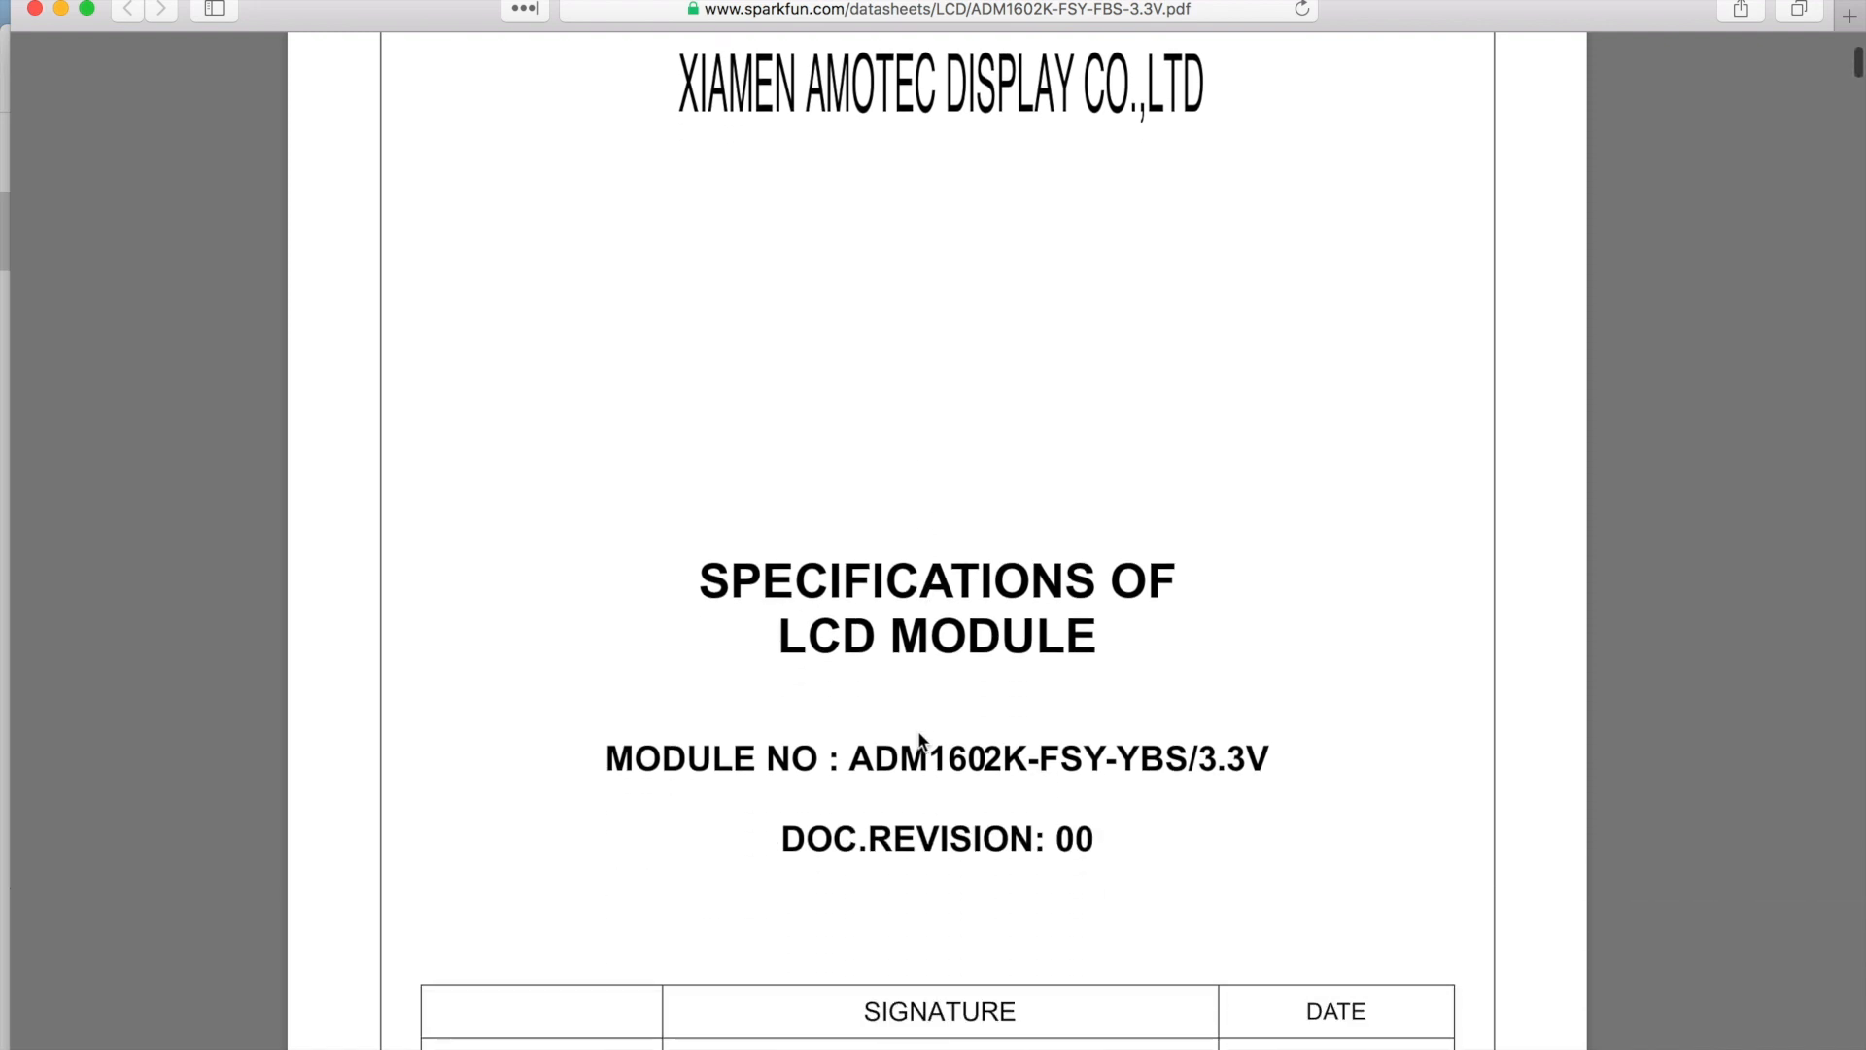
scroll("down", 3)
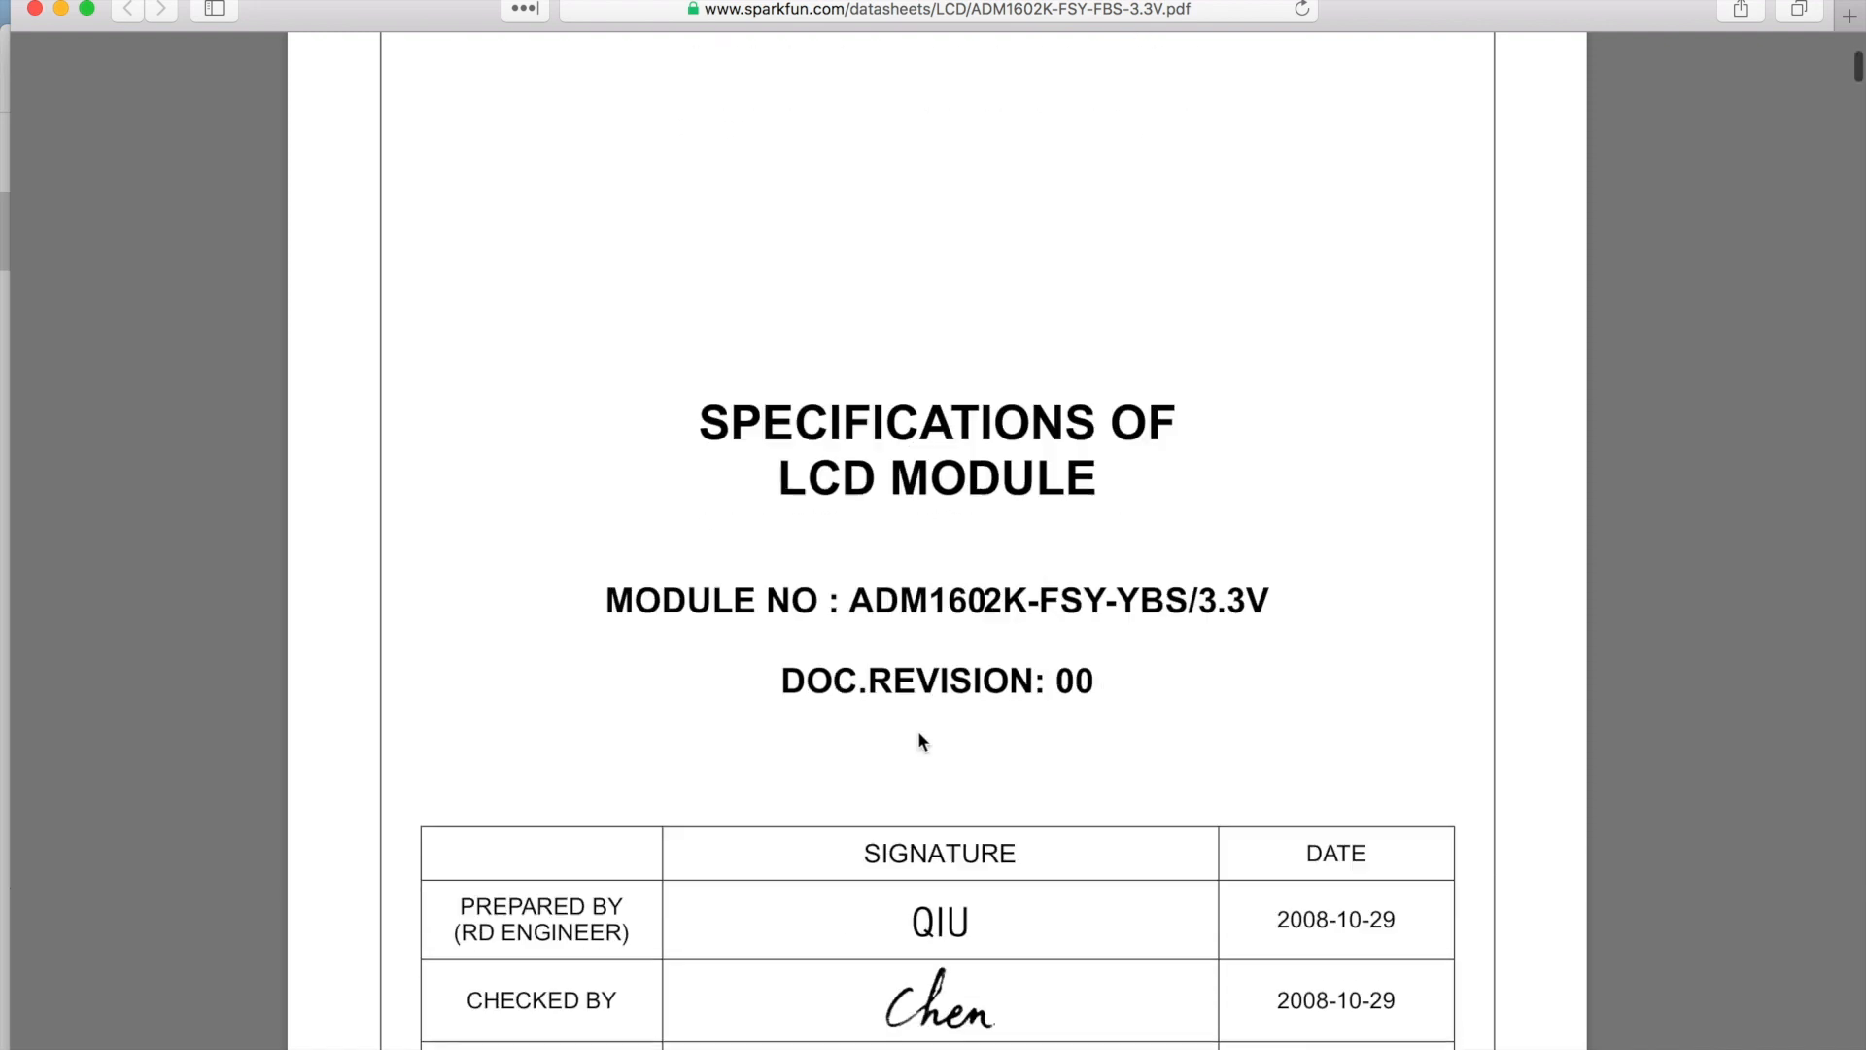
scroll("down", 3)
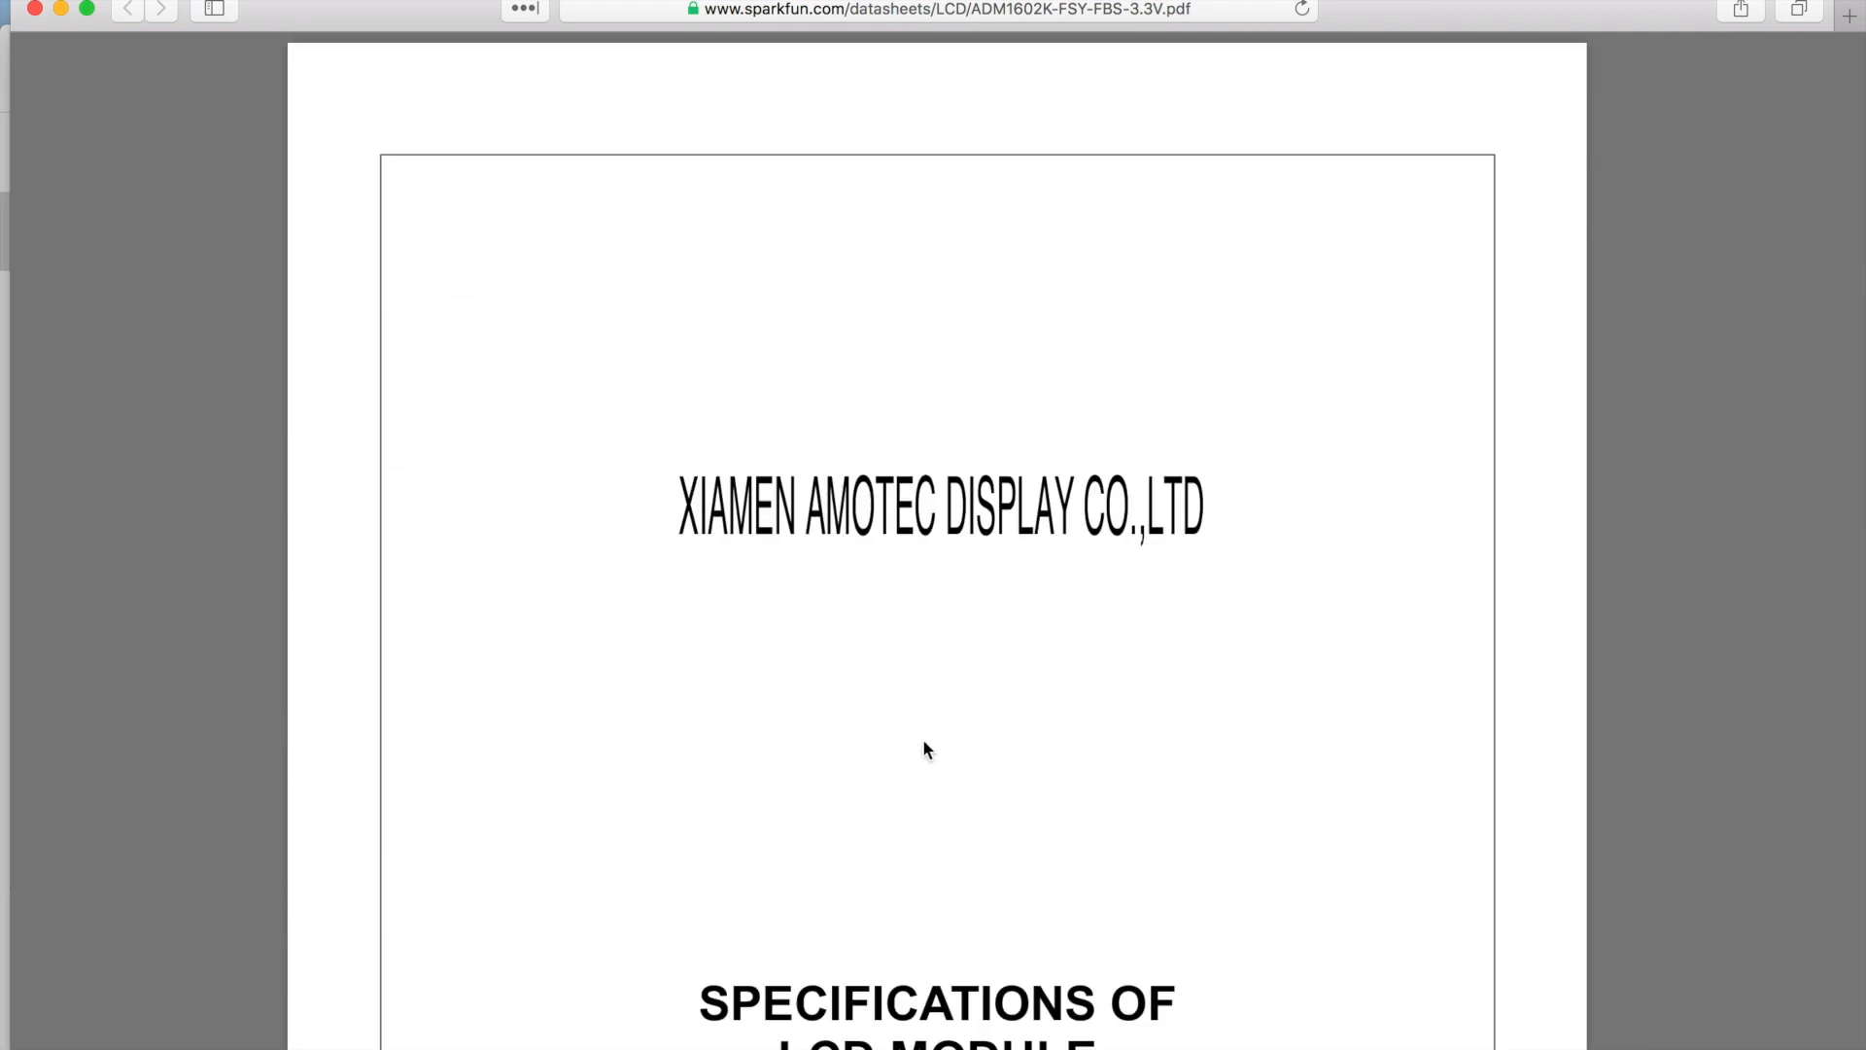
scroll("down", 3)
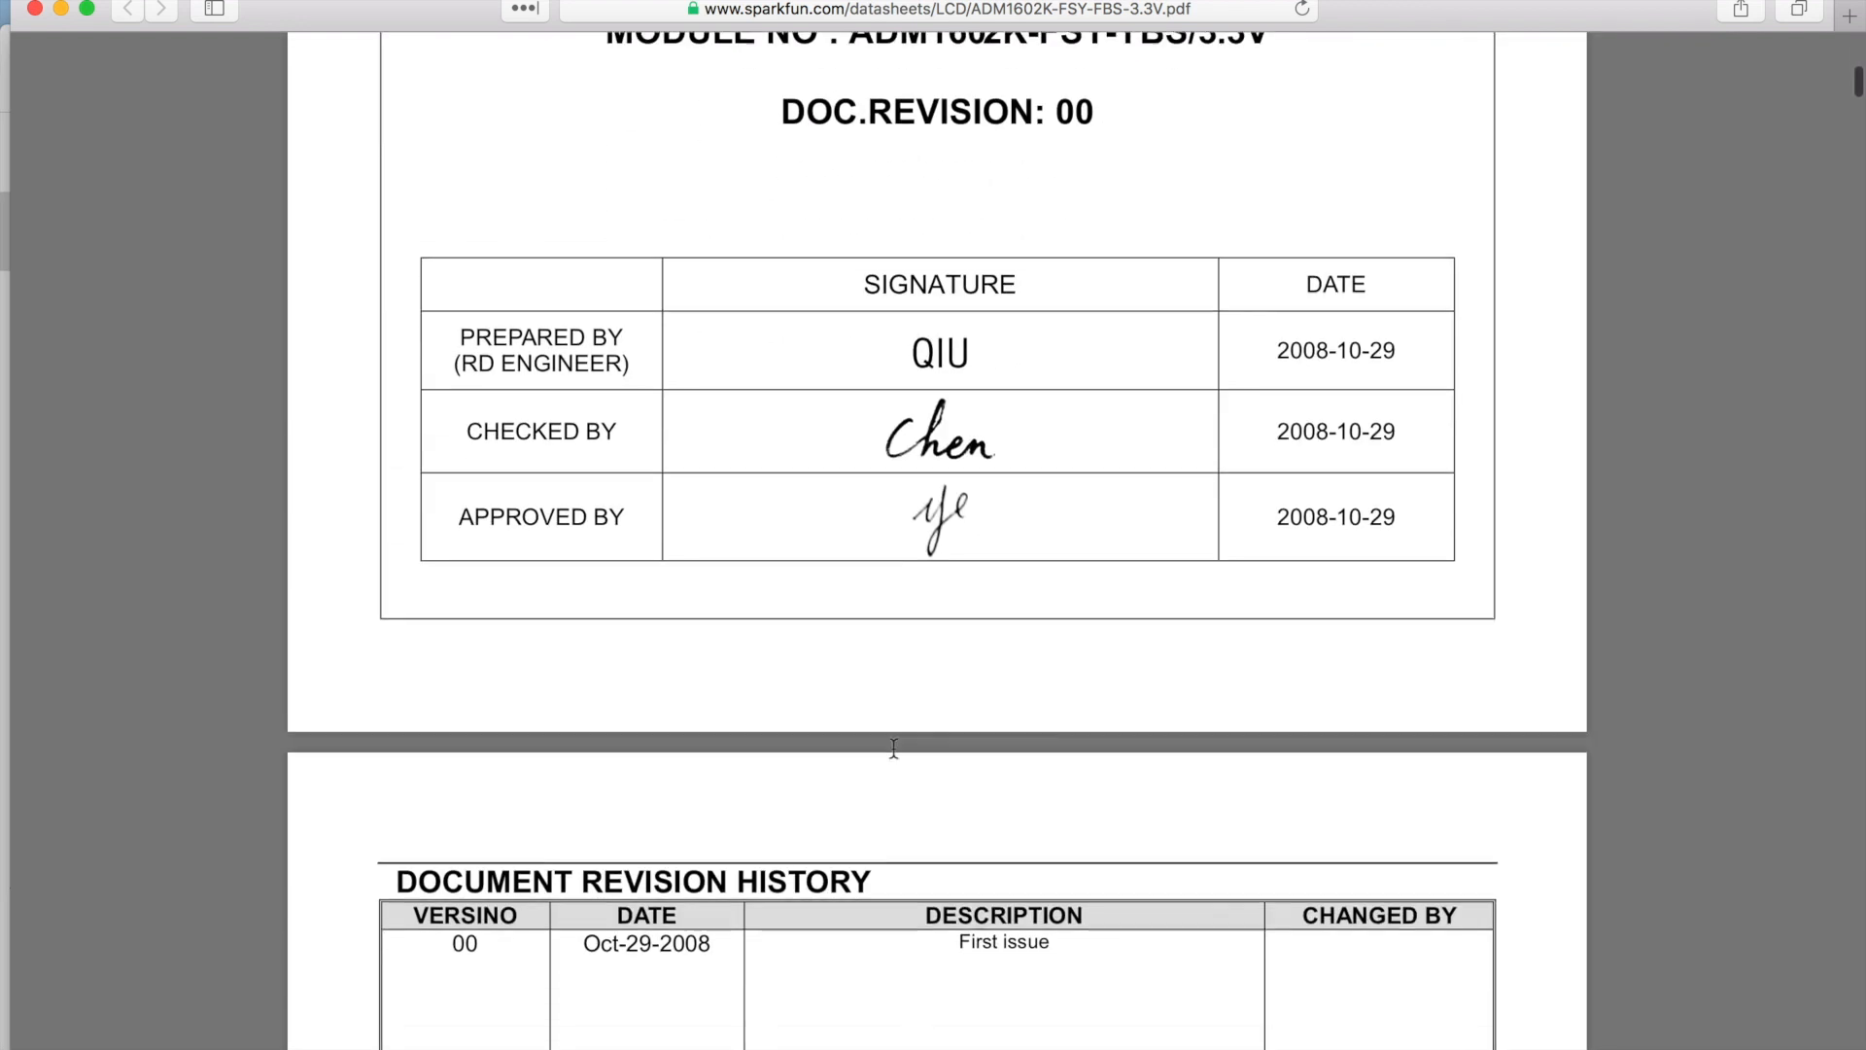
scroll("down", 3)
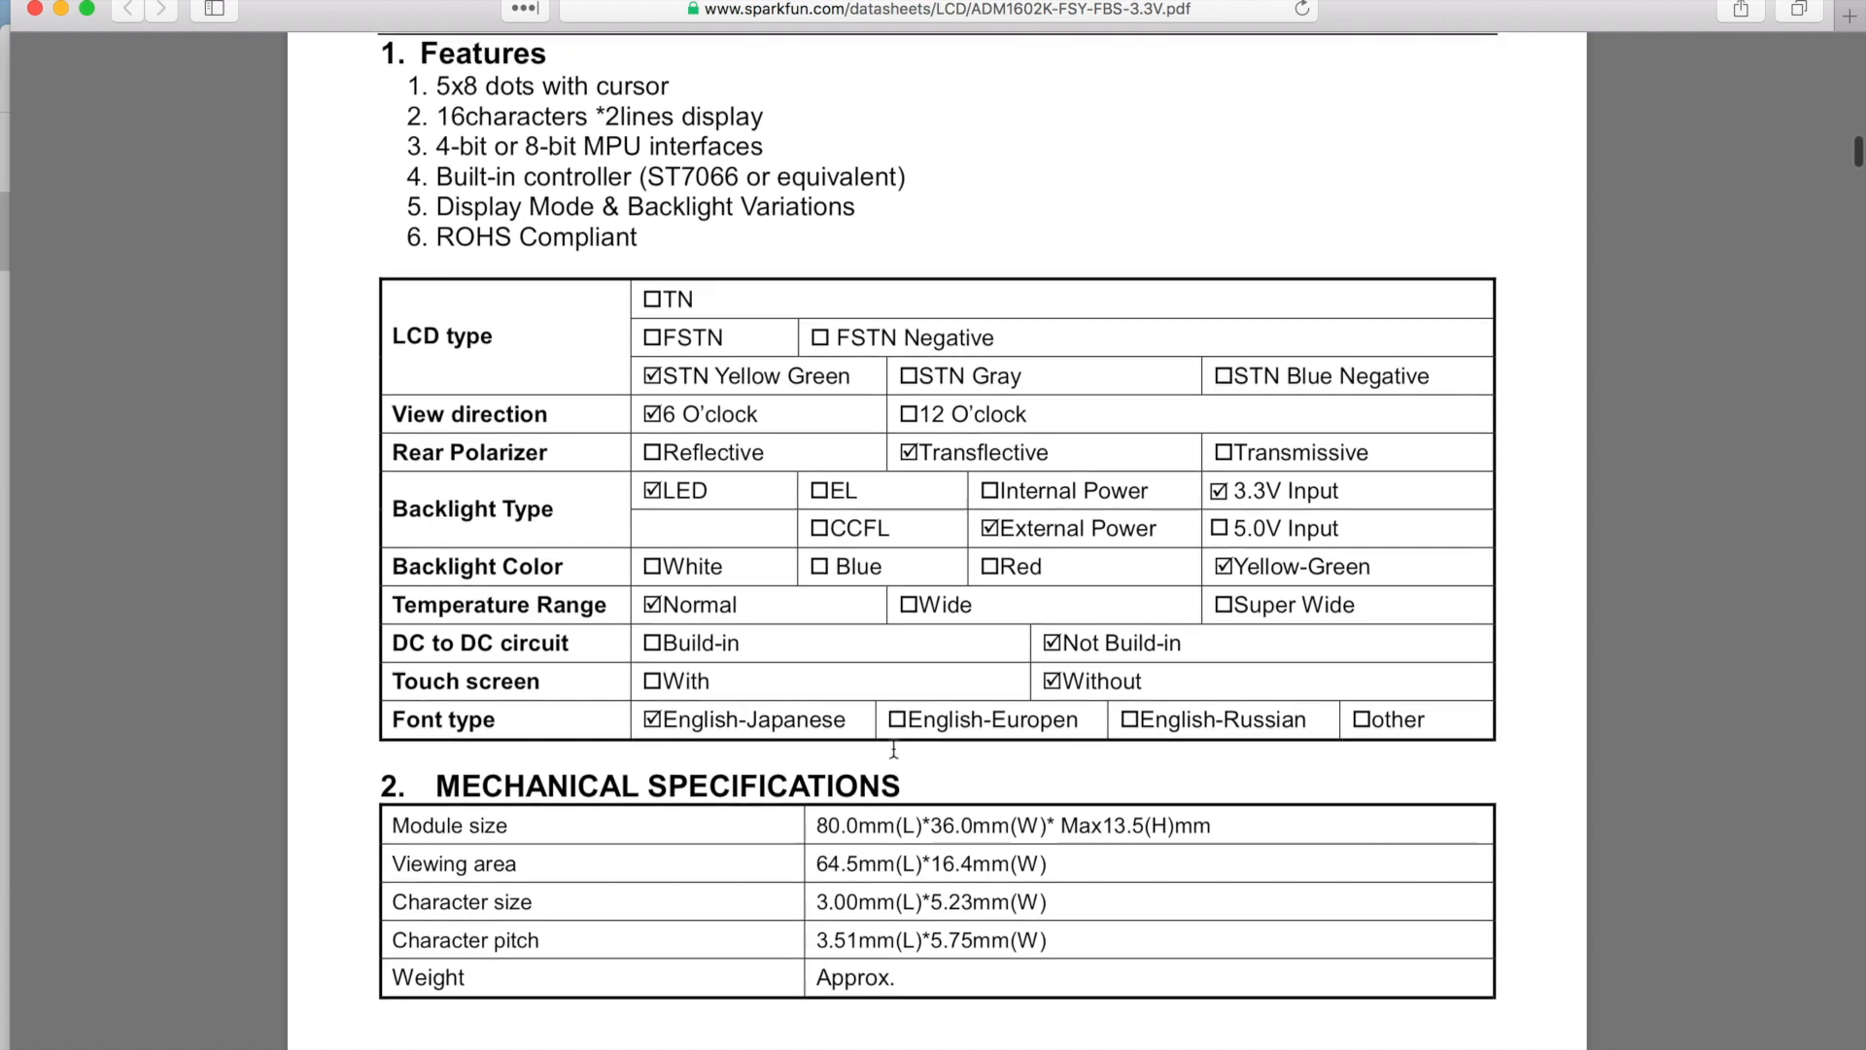
Continue past the dimension drawing to section 5, Block diagram, and the pin description table
scroll("down", 3)
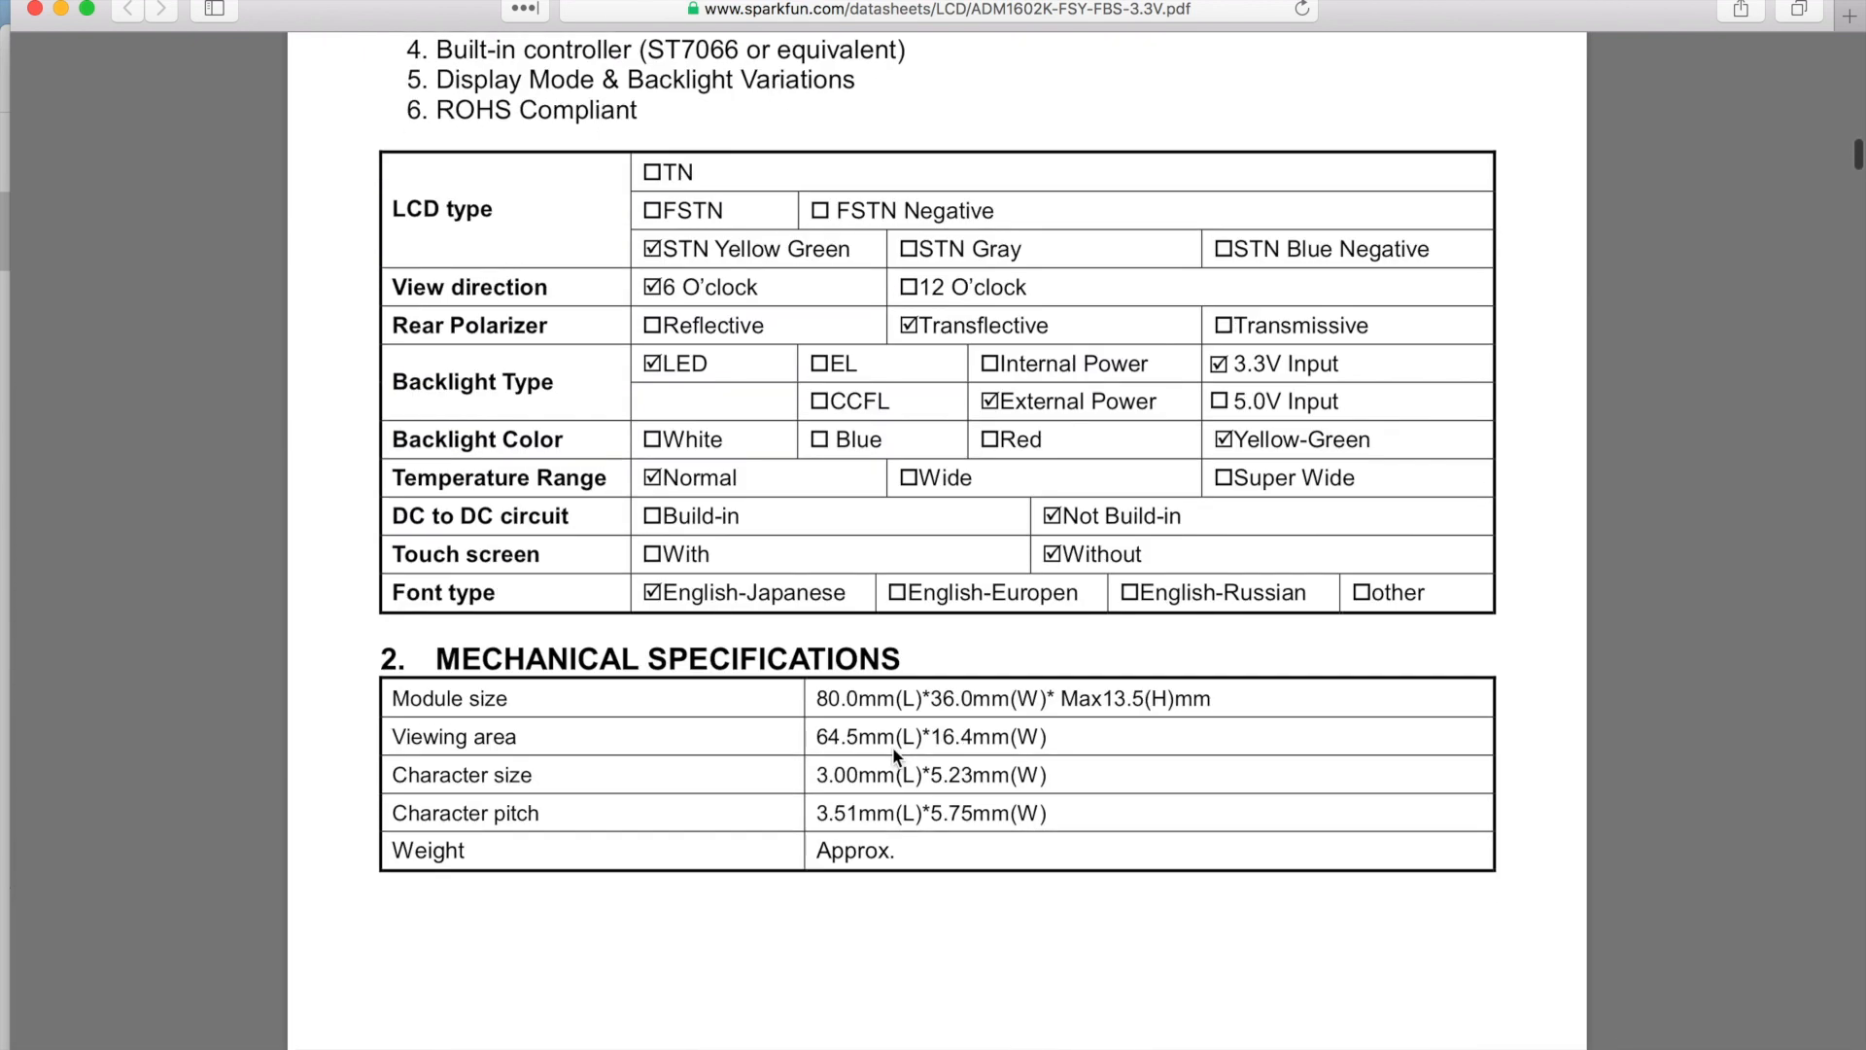
scroll("down", 3)
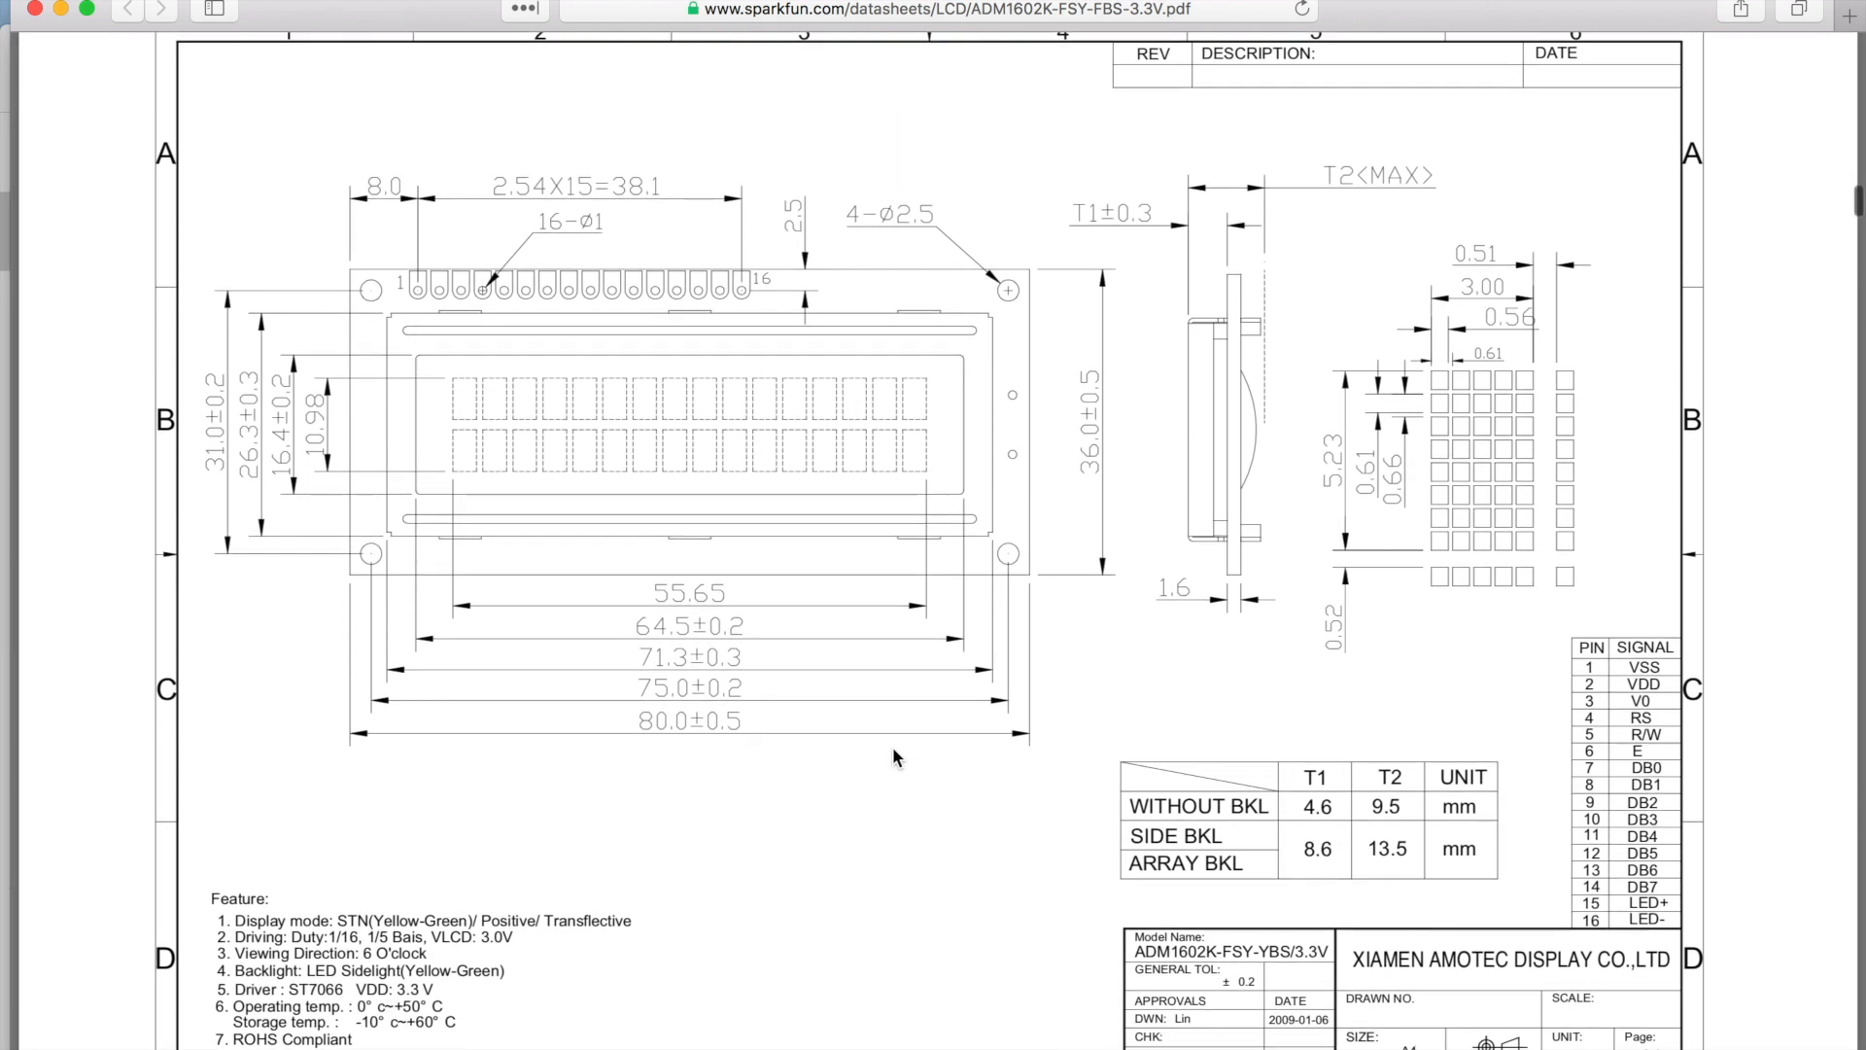
scroll("down", 3)
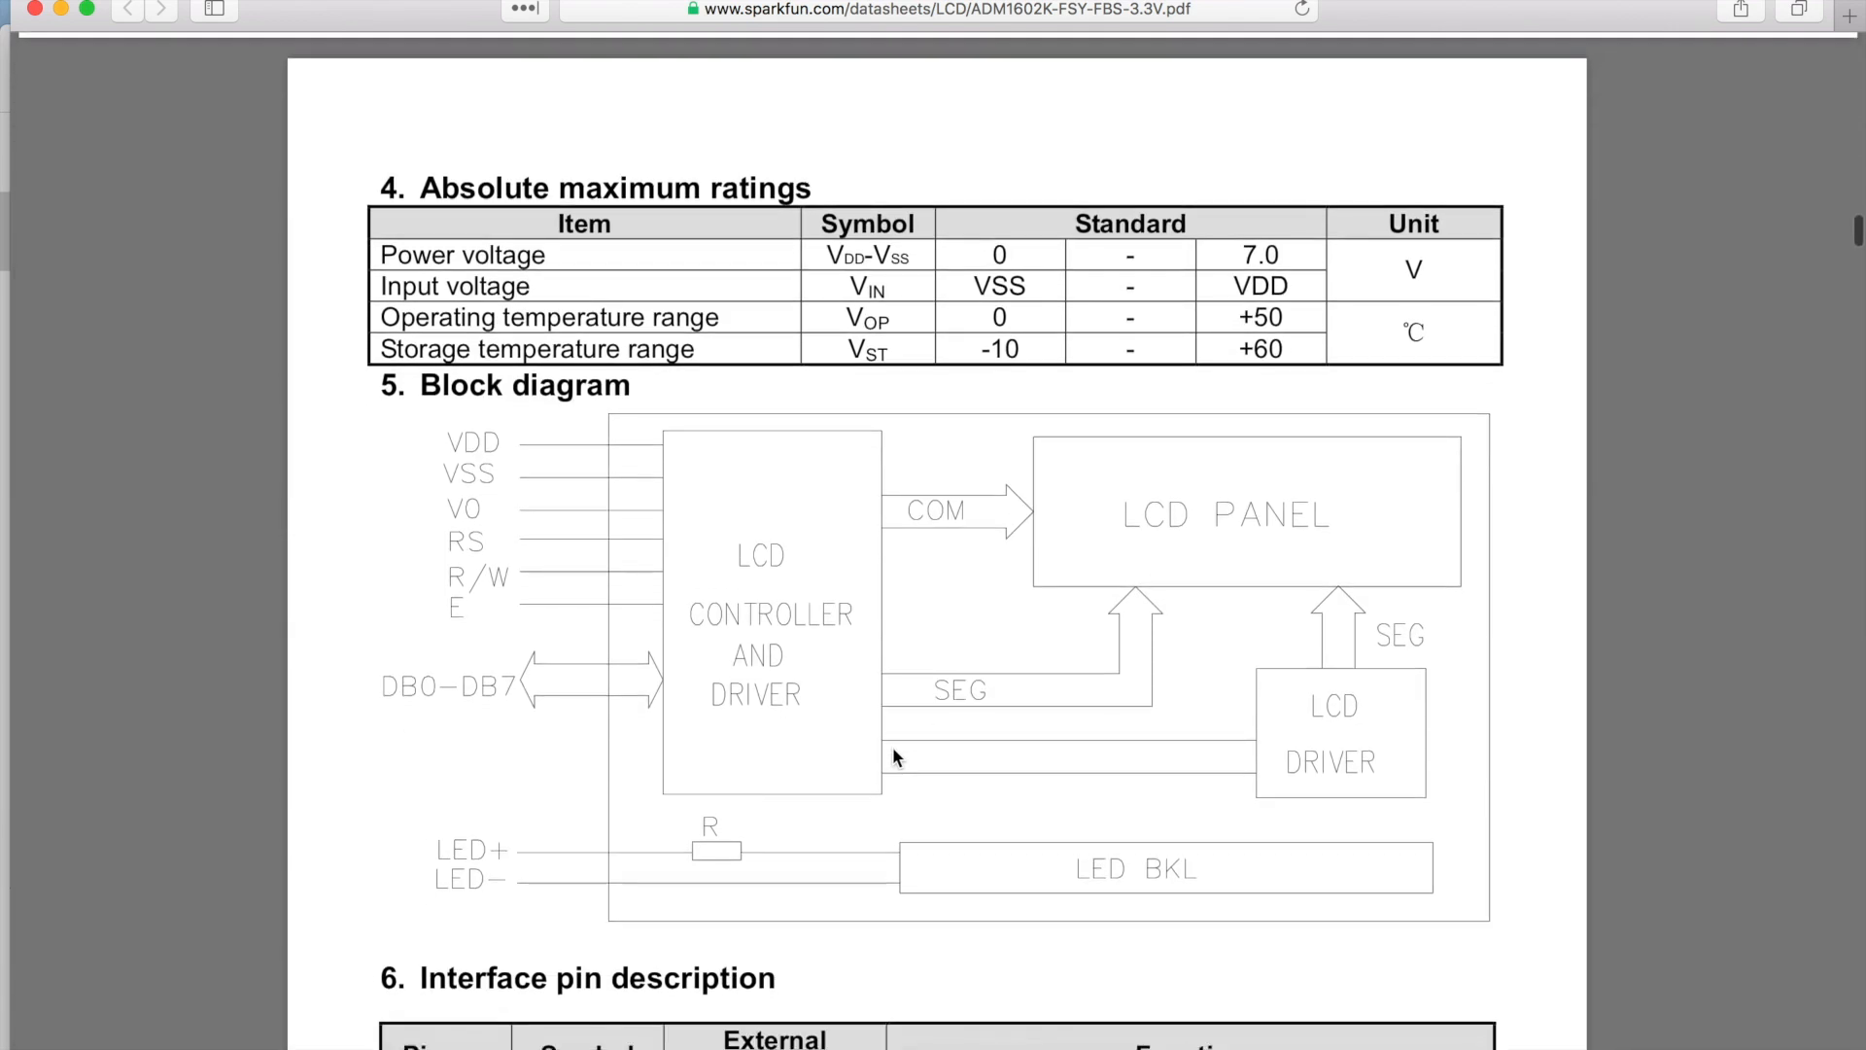
scroll("down", 3)
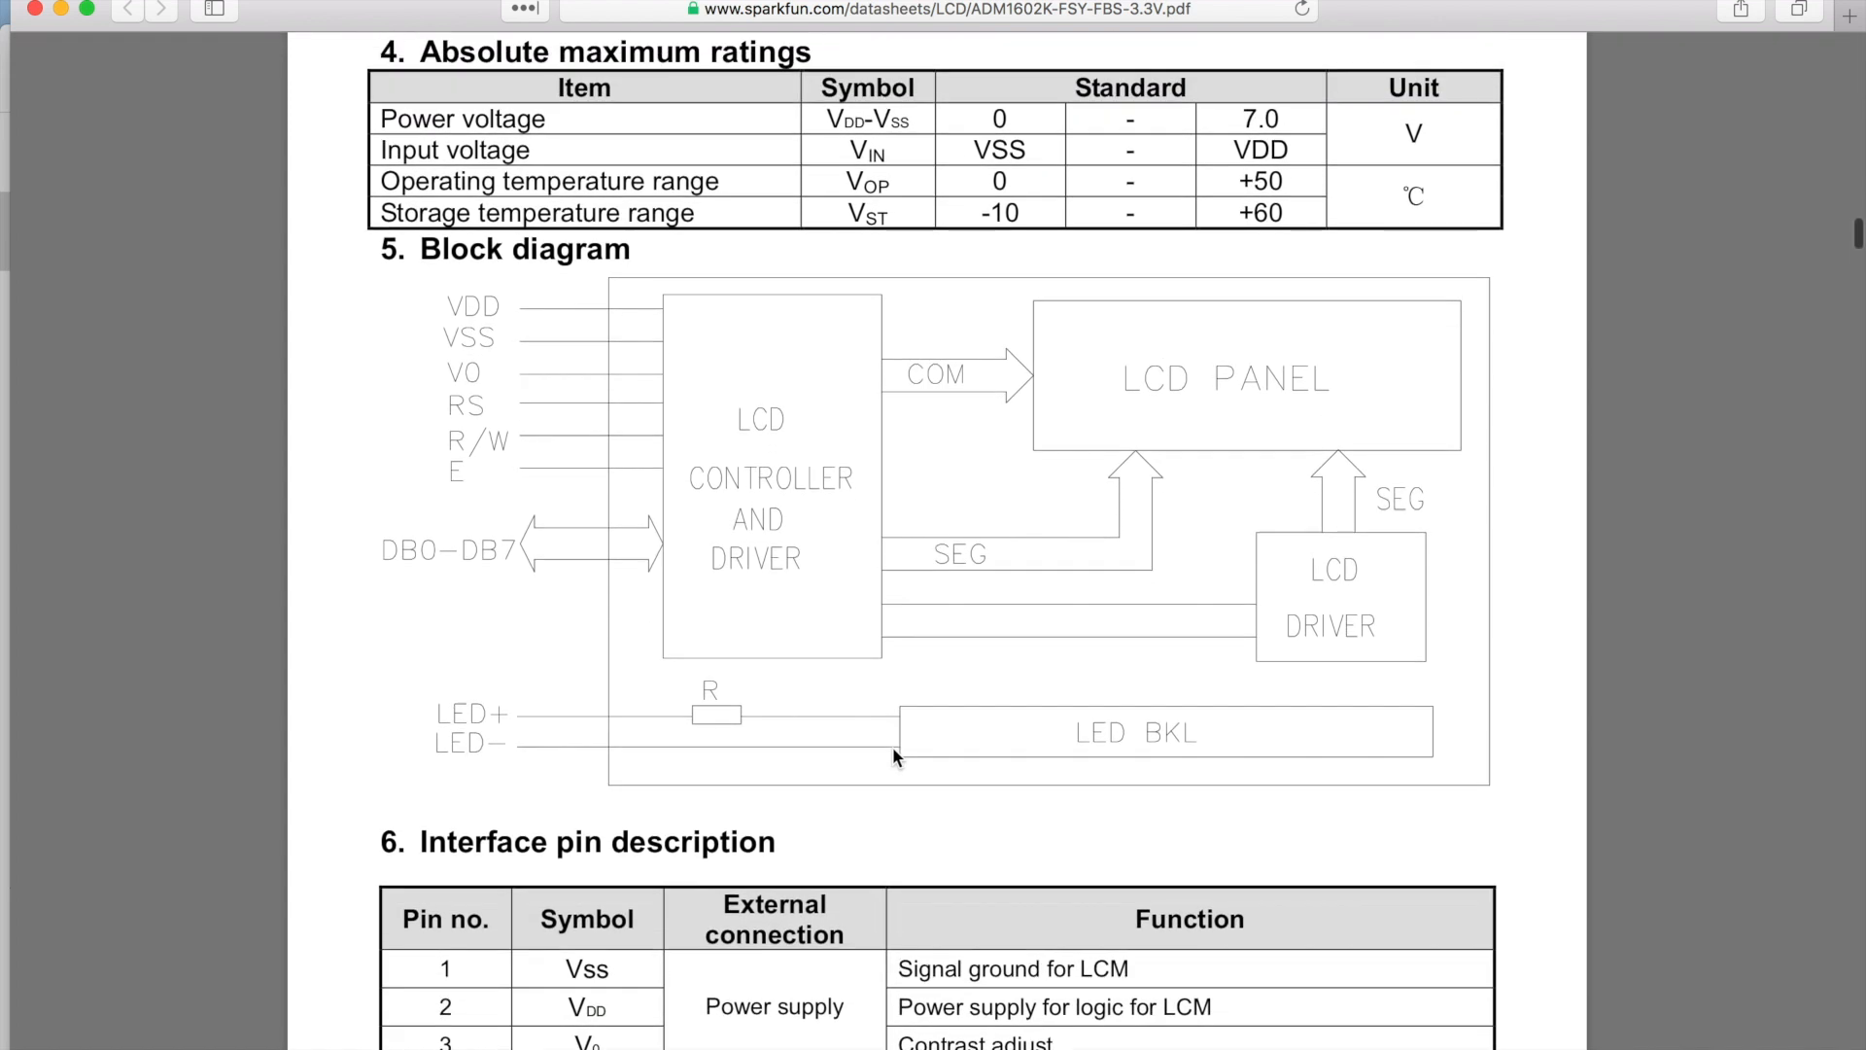
scroll("down", 3)
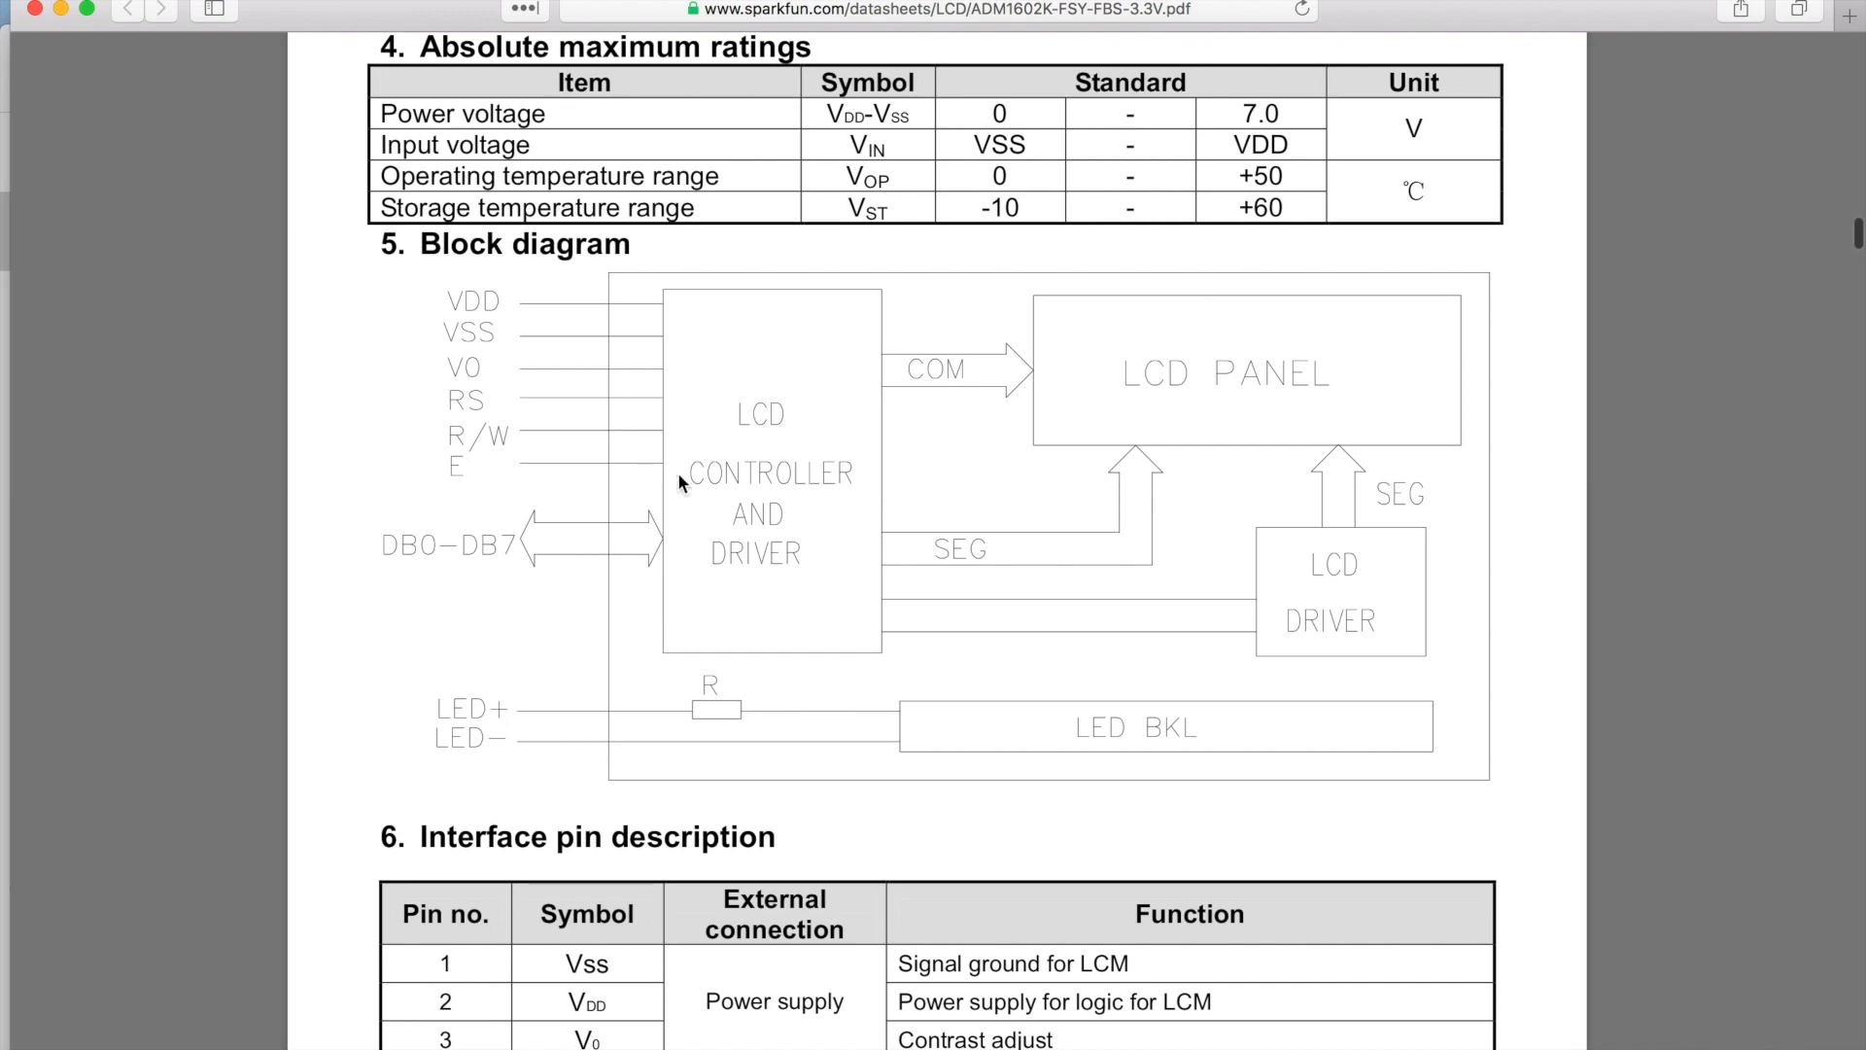
mouse_move(794, 585)
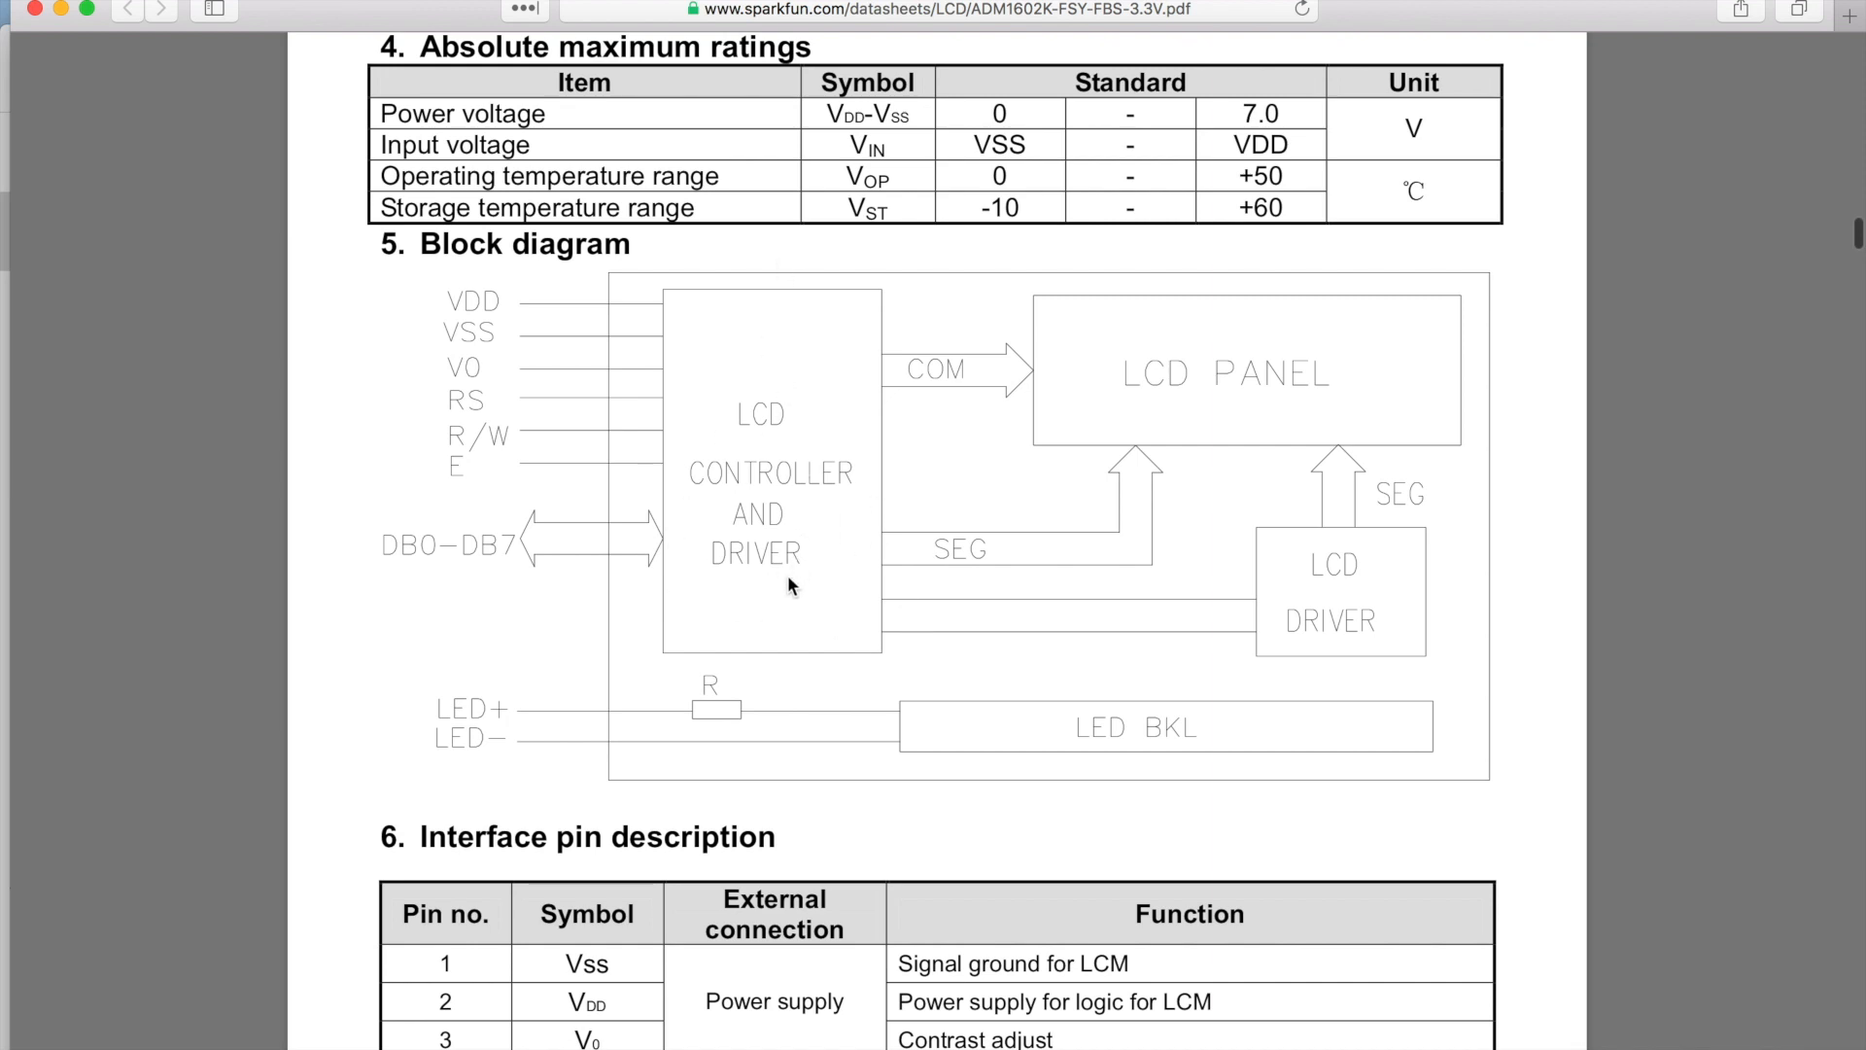
mouse_move(688, 544)
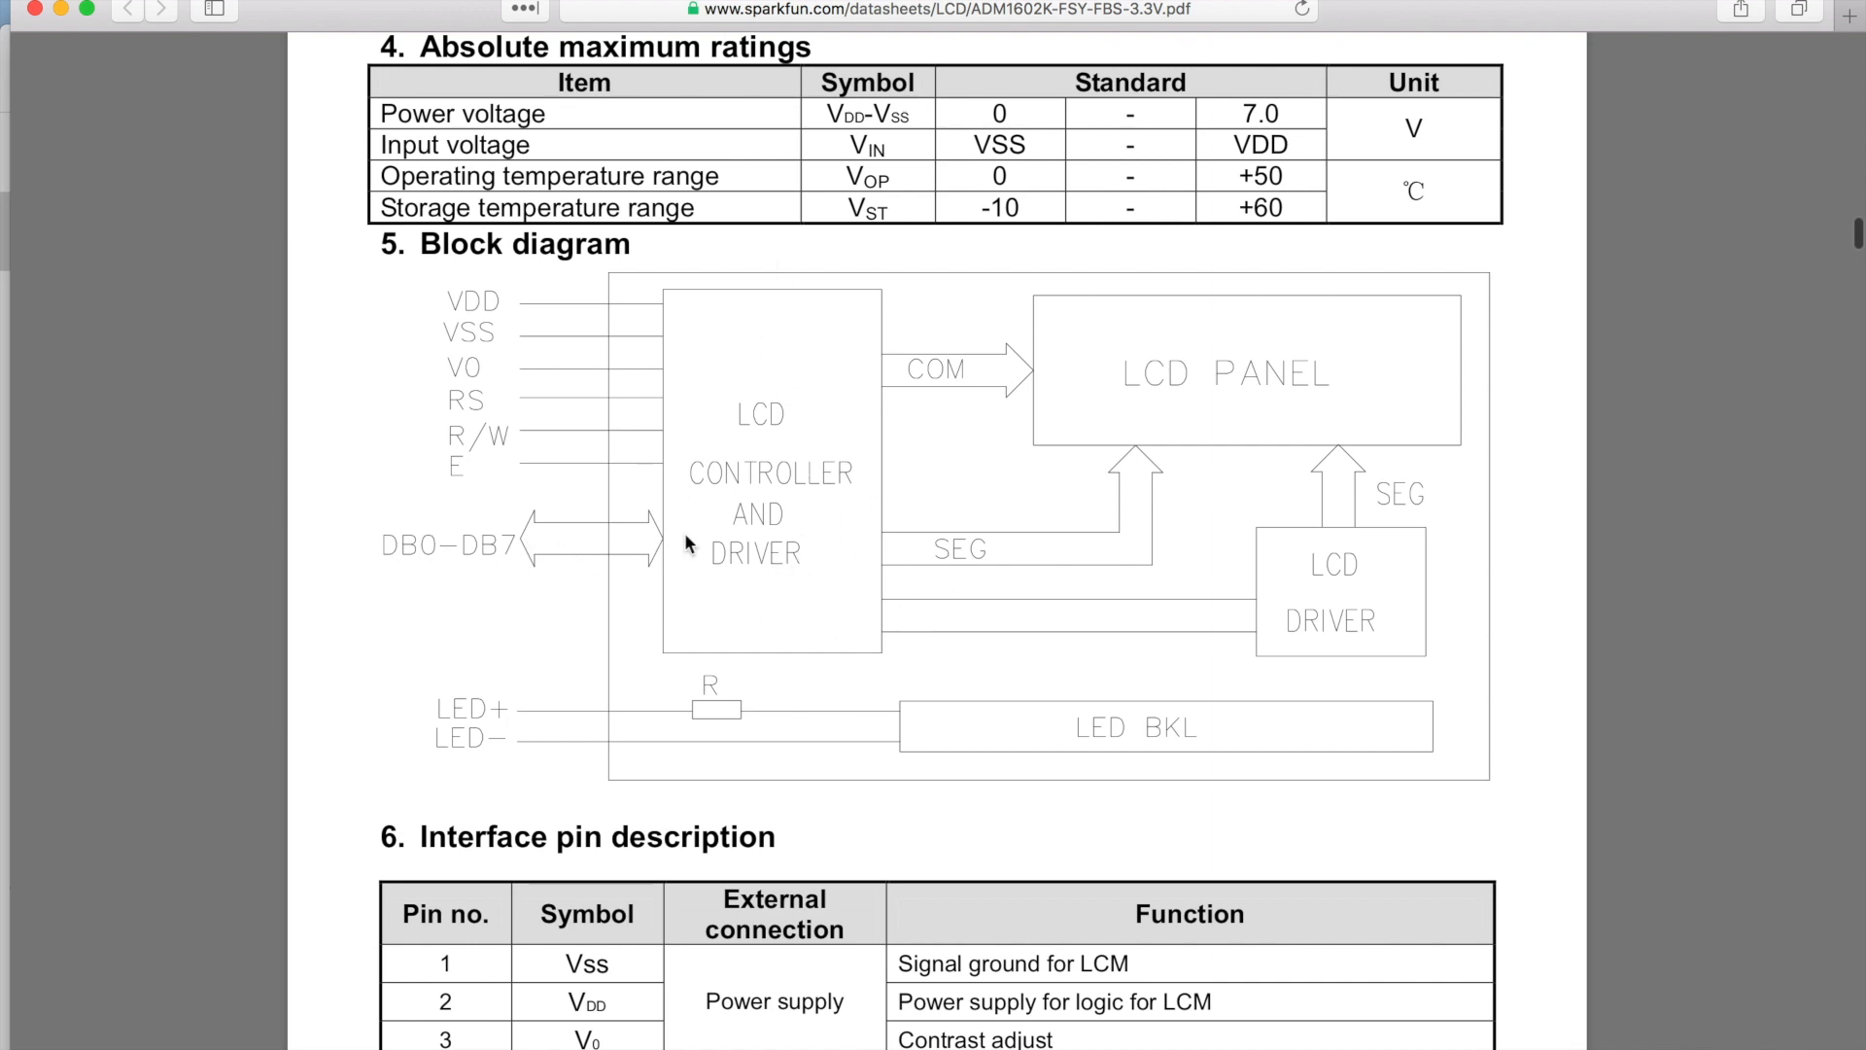
mouse_move(667, 484)
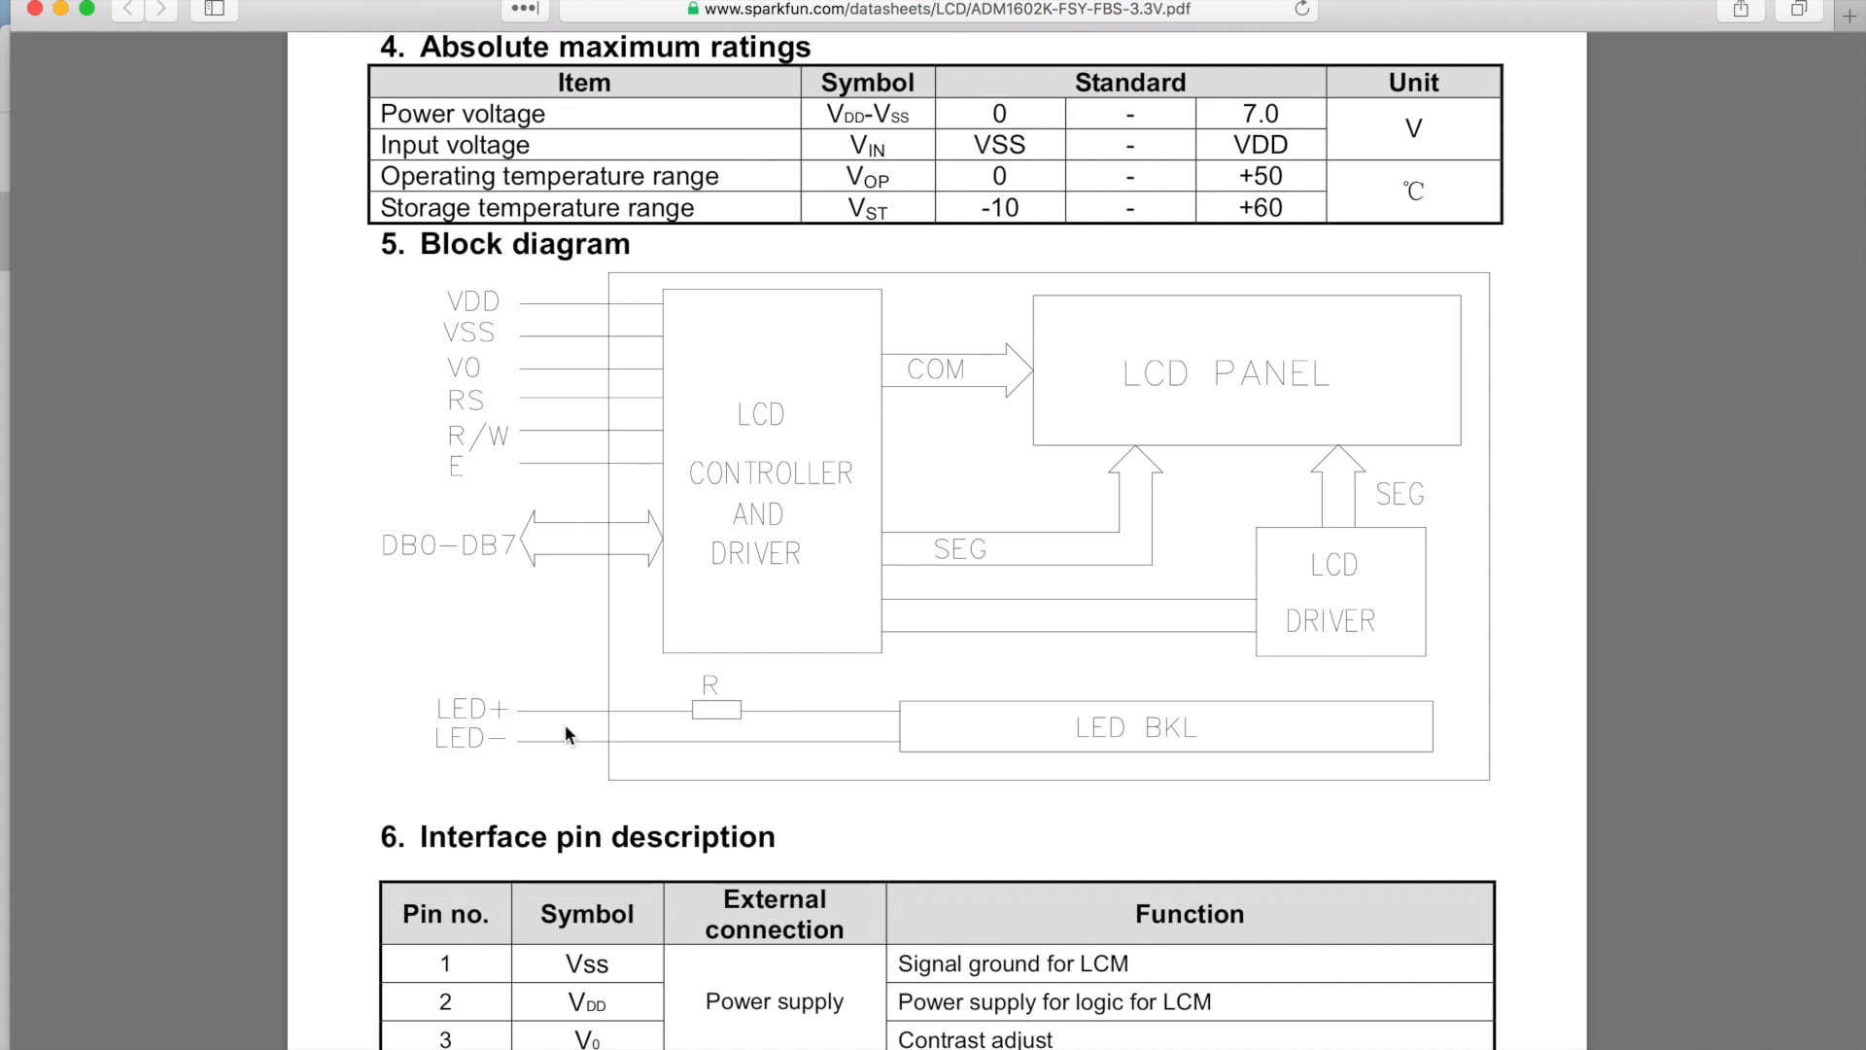
mouse_move(605, 717)
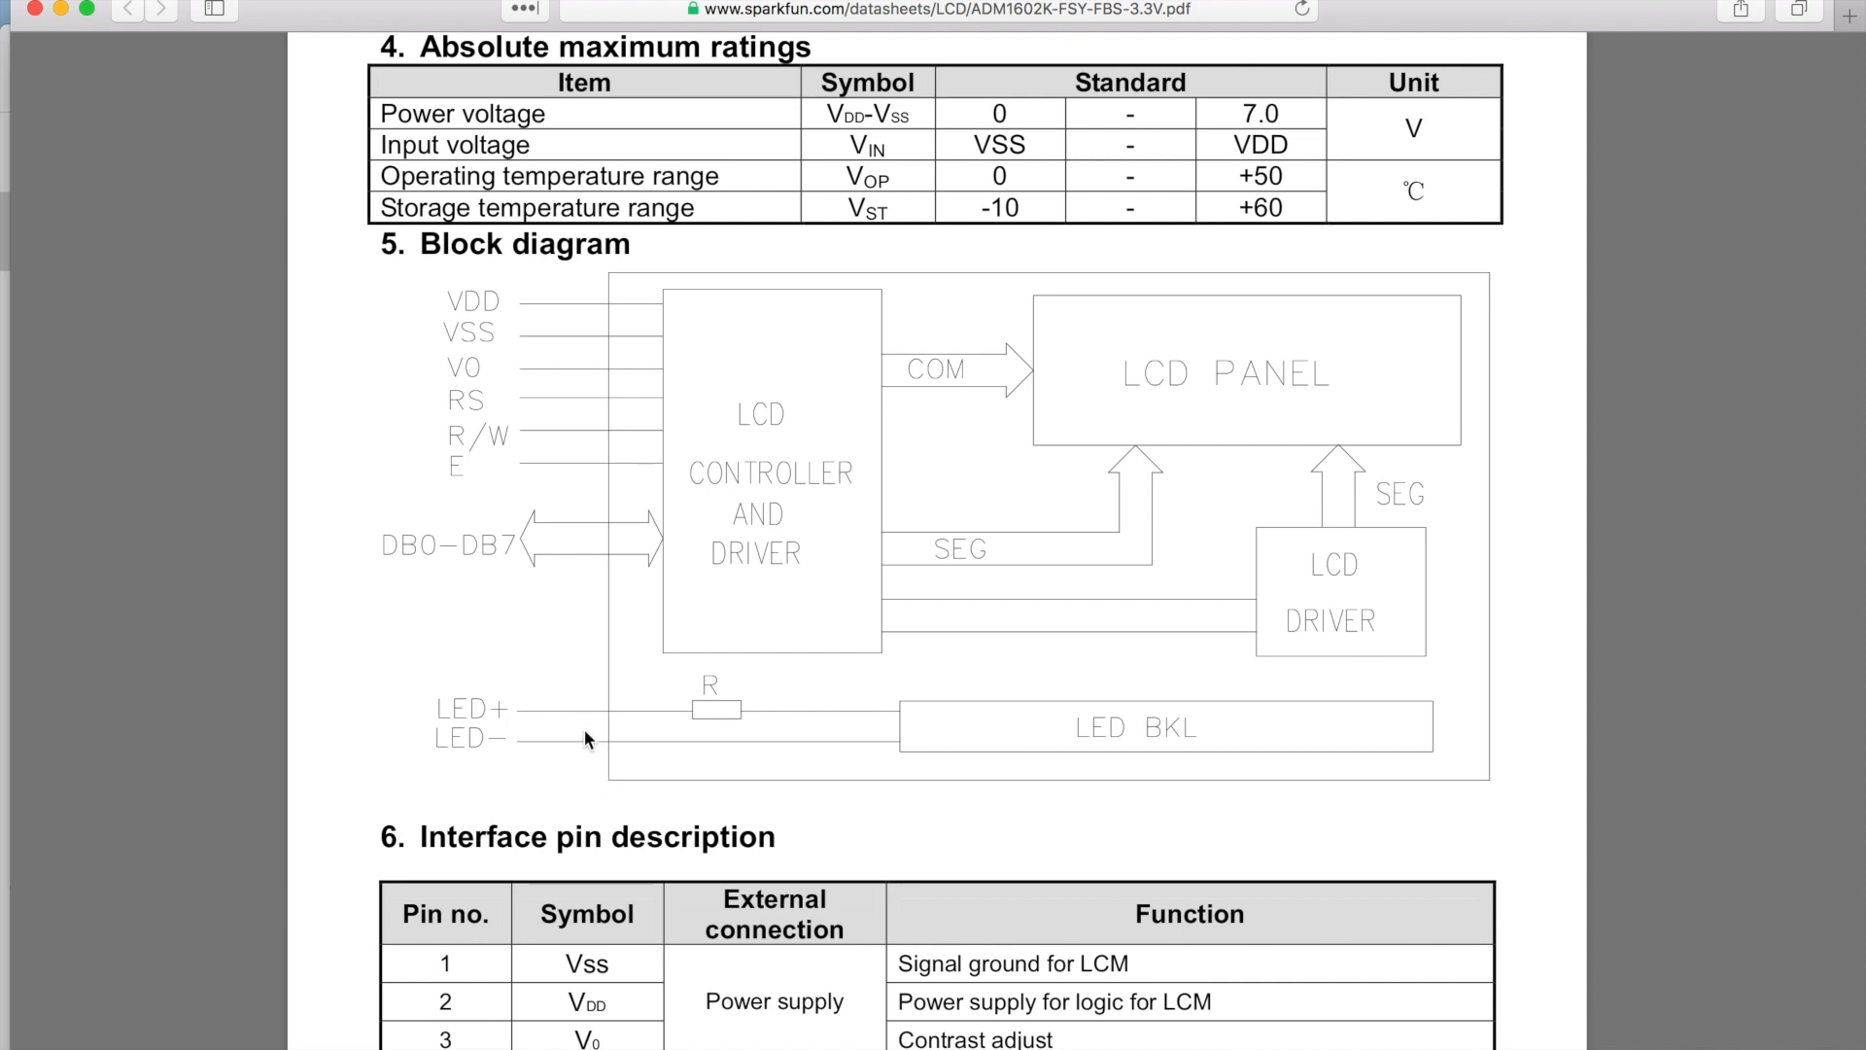
scroll("down", 3)
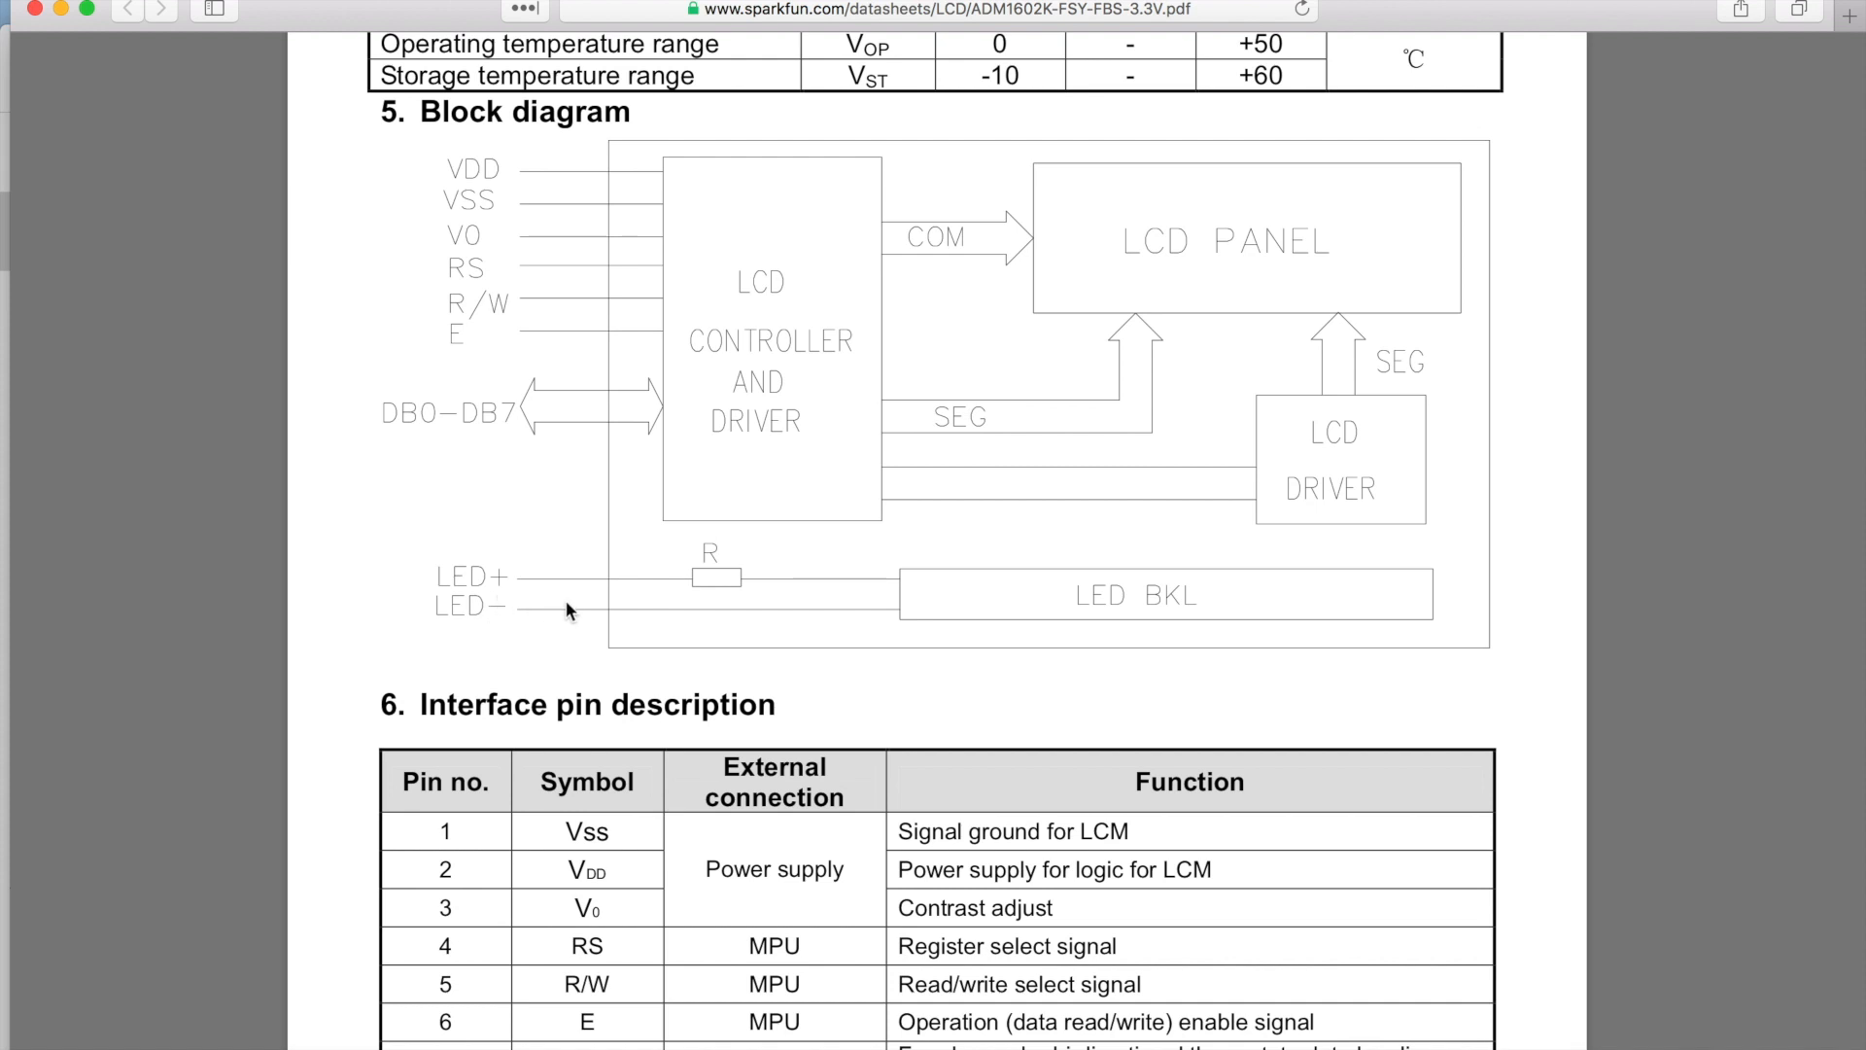
Scroll through the whole interface pin description table to the top of section 7, Contrast adjust
scroll("down", 3)
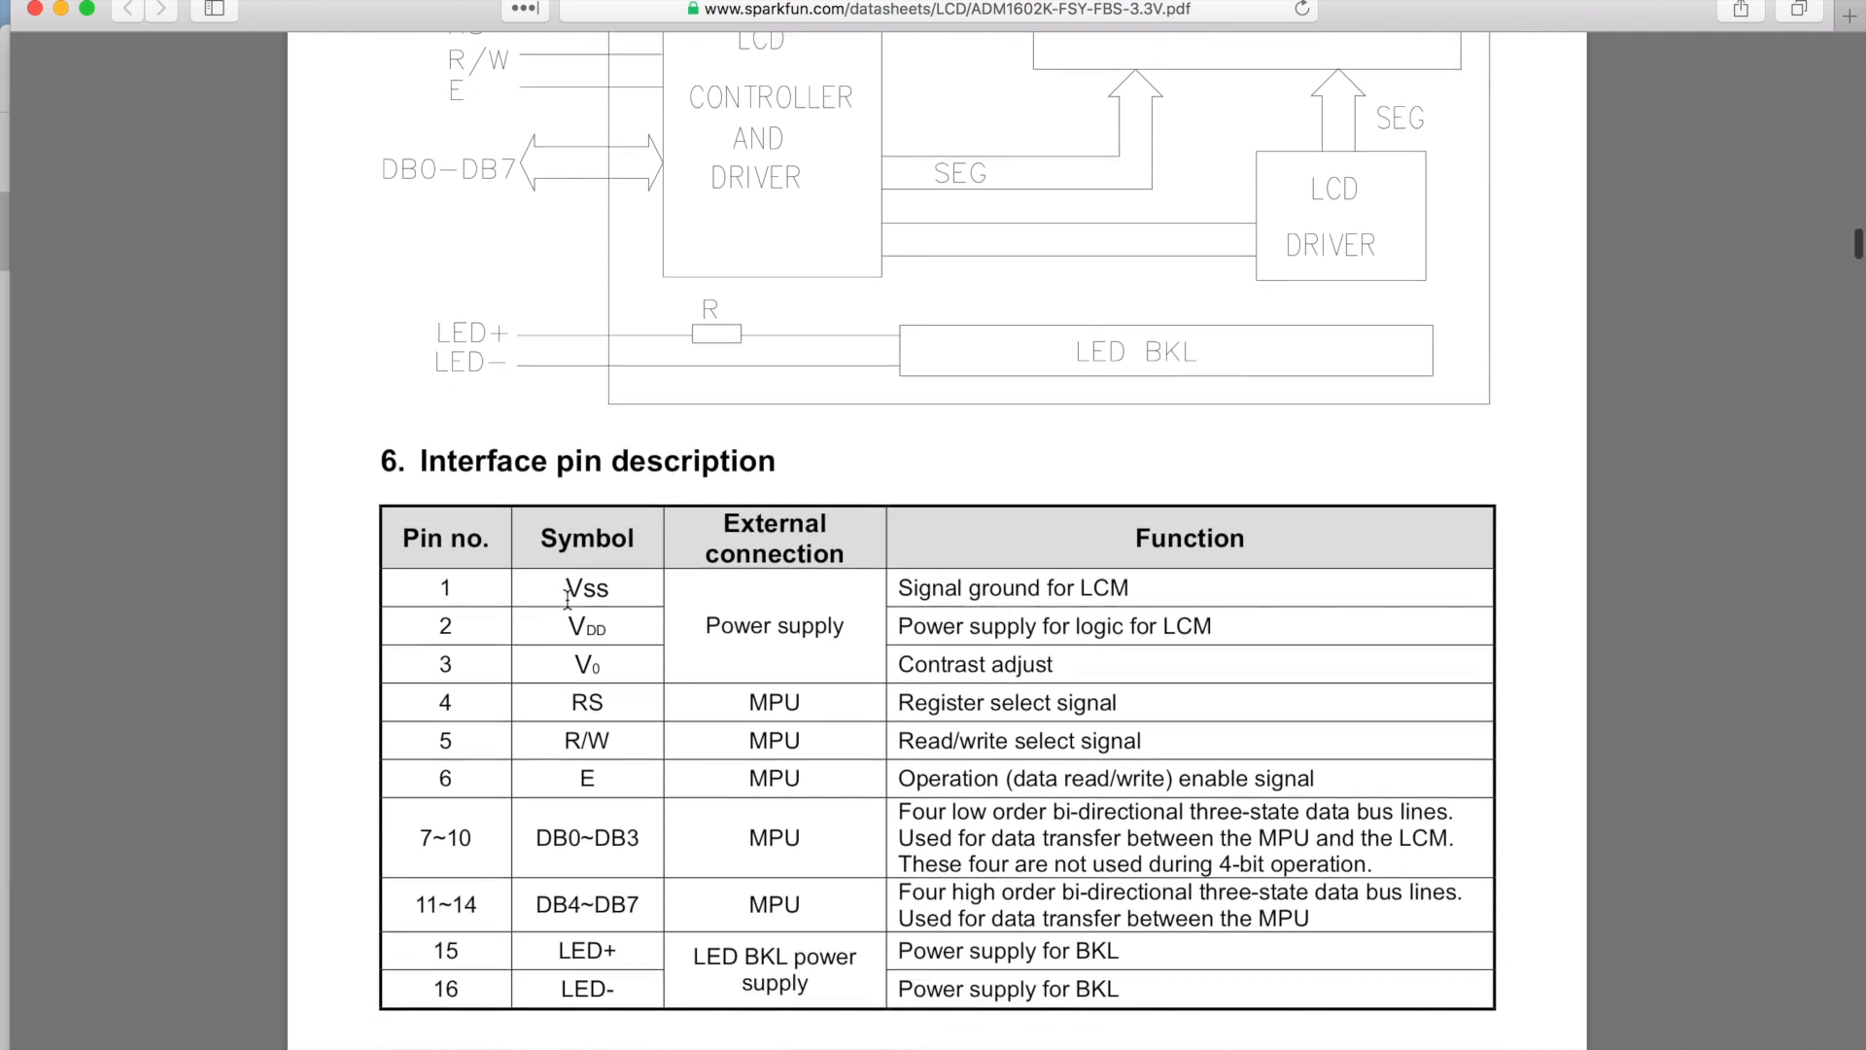
scroll("down", 3)
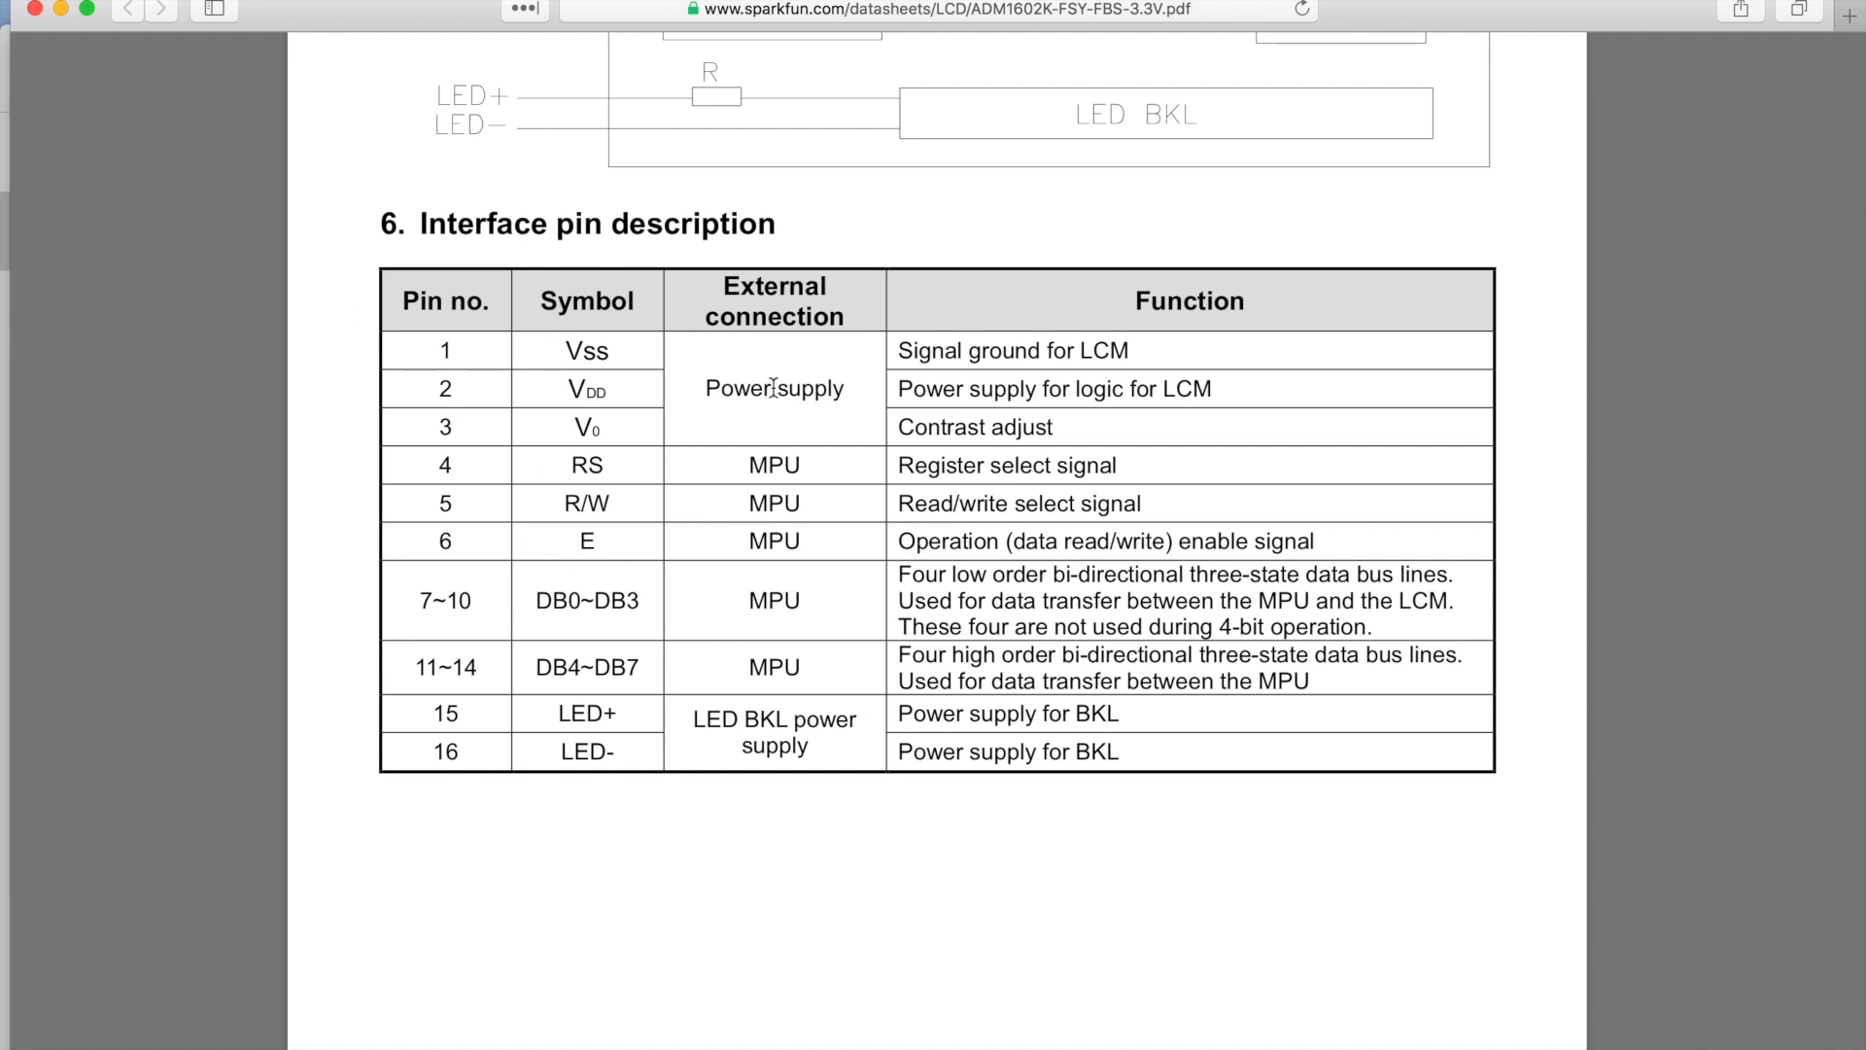
scroll("down", 3)
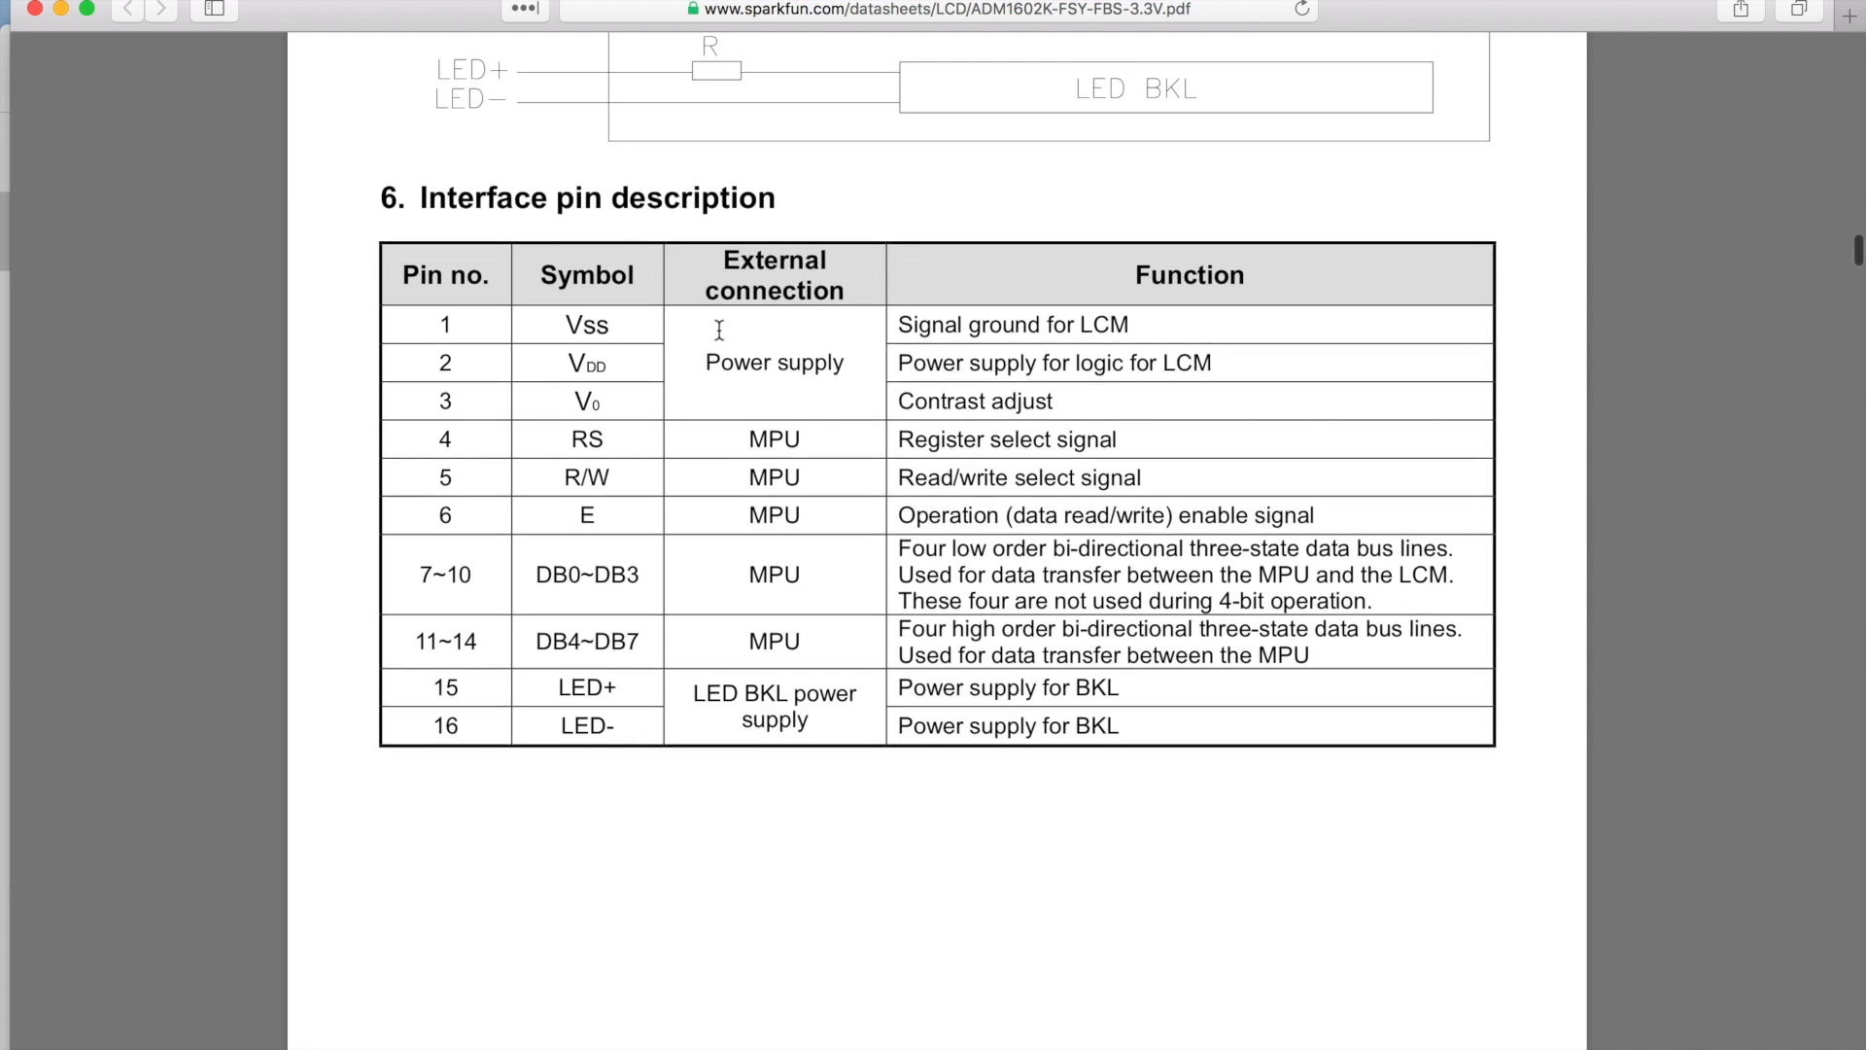
mouse_move(554, 318)
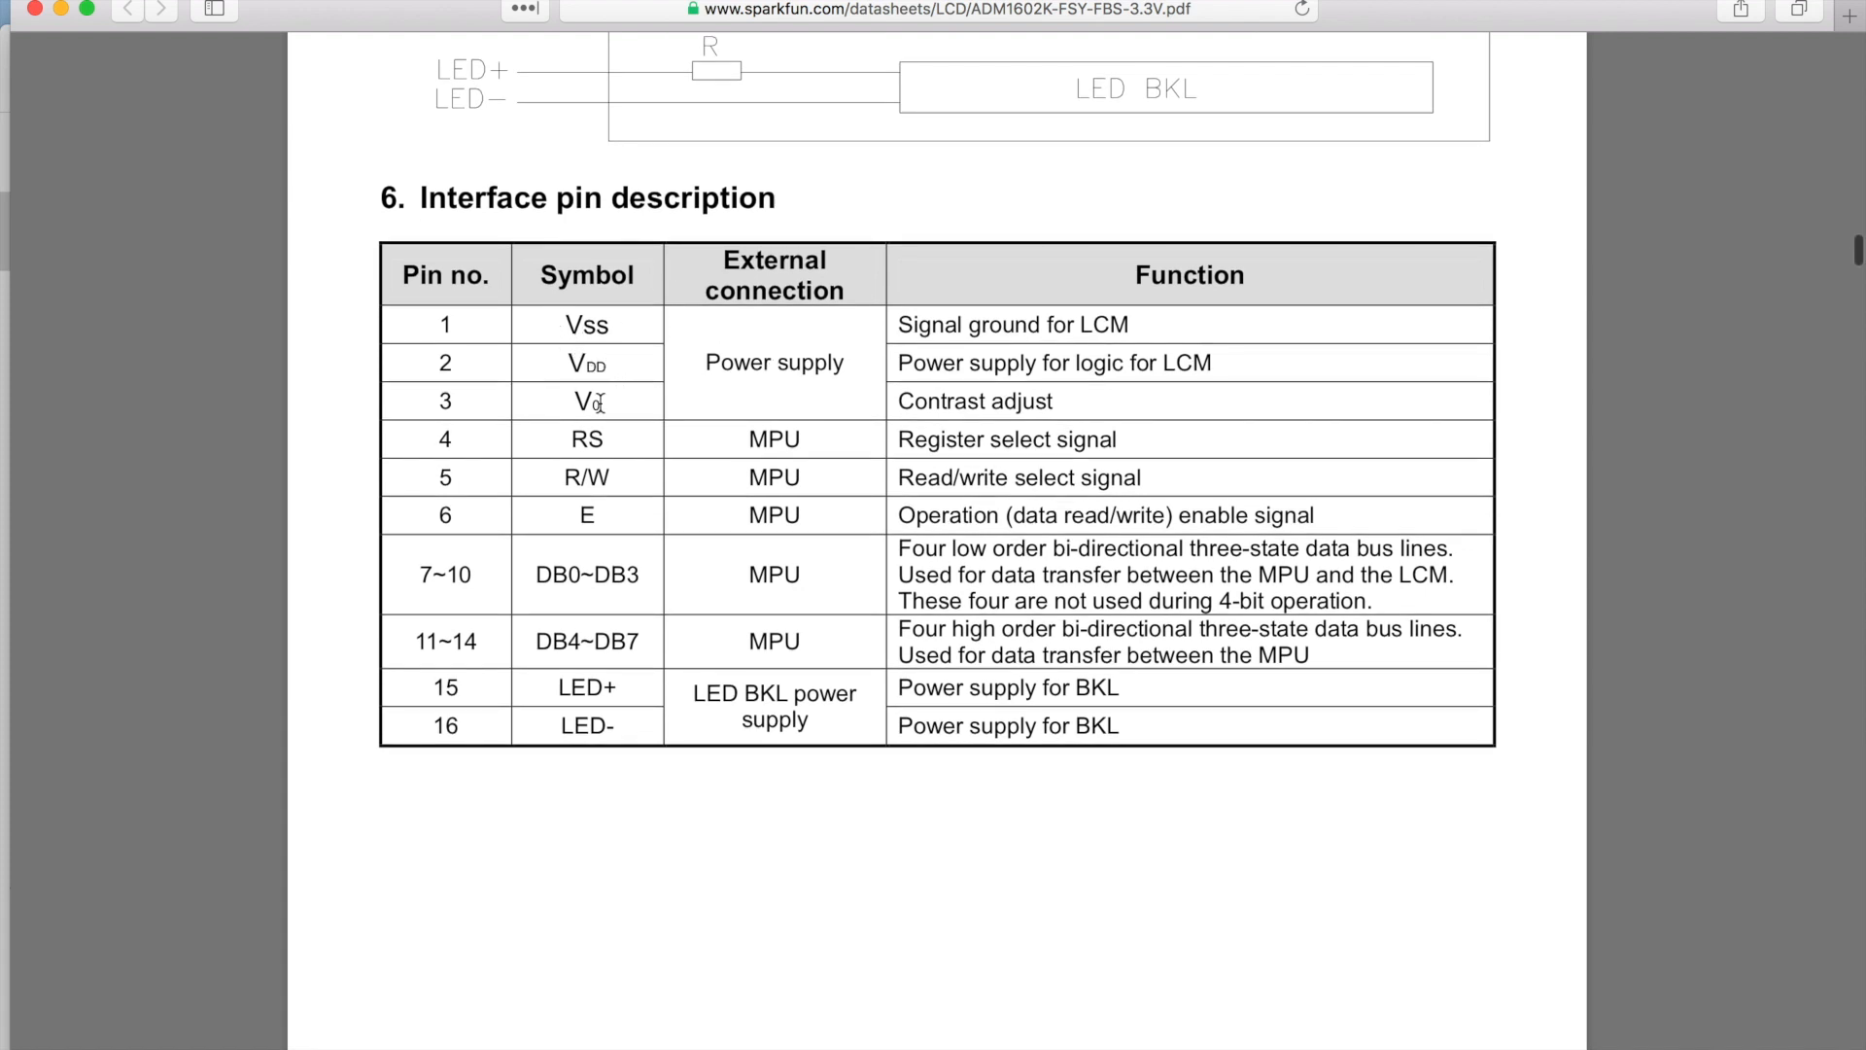
mouse_move(675, 463)
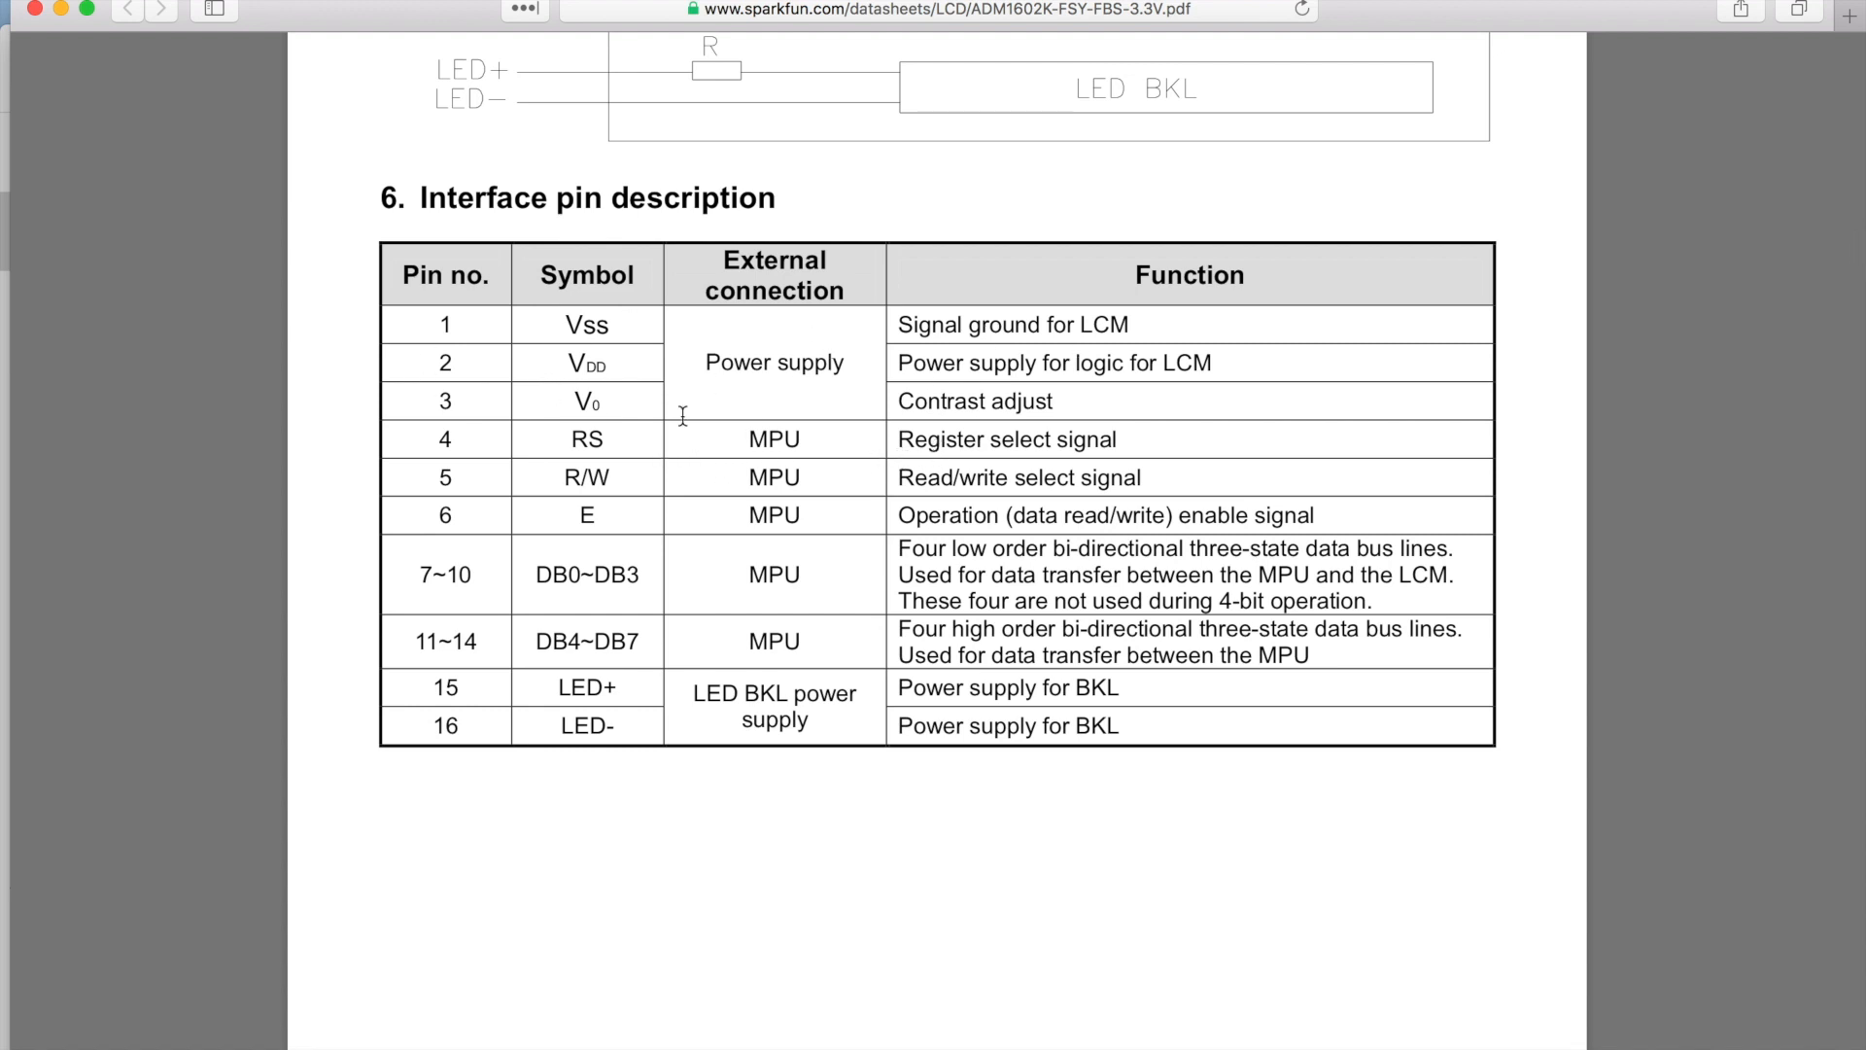
mouse_move(775, 492)
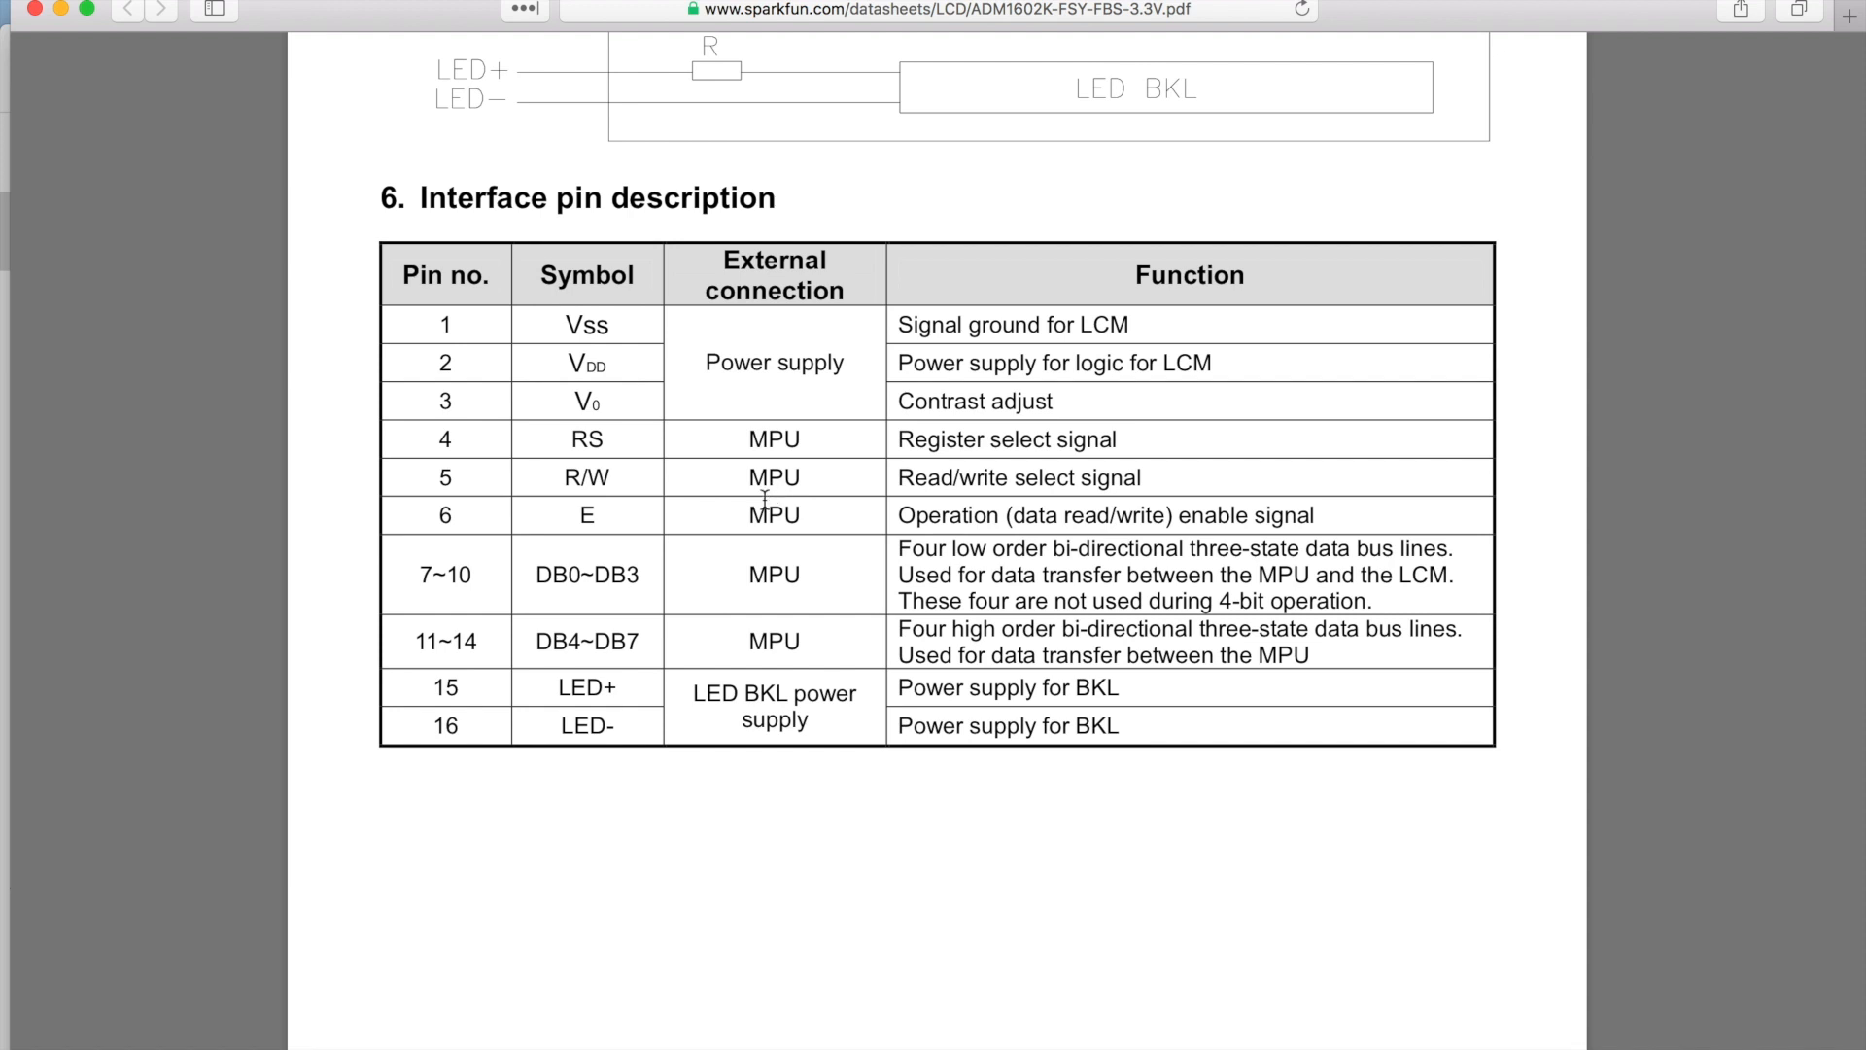
scroll("down", 3)
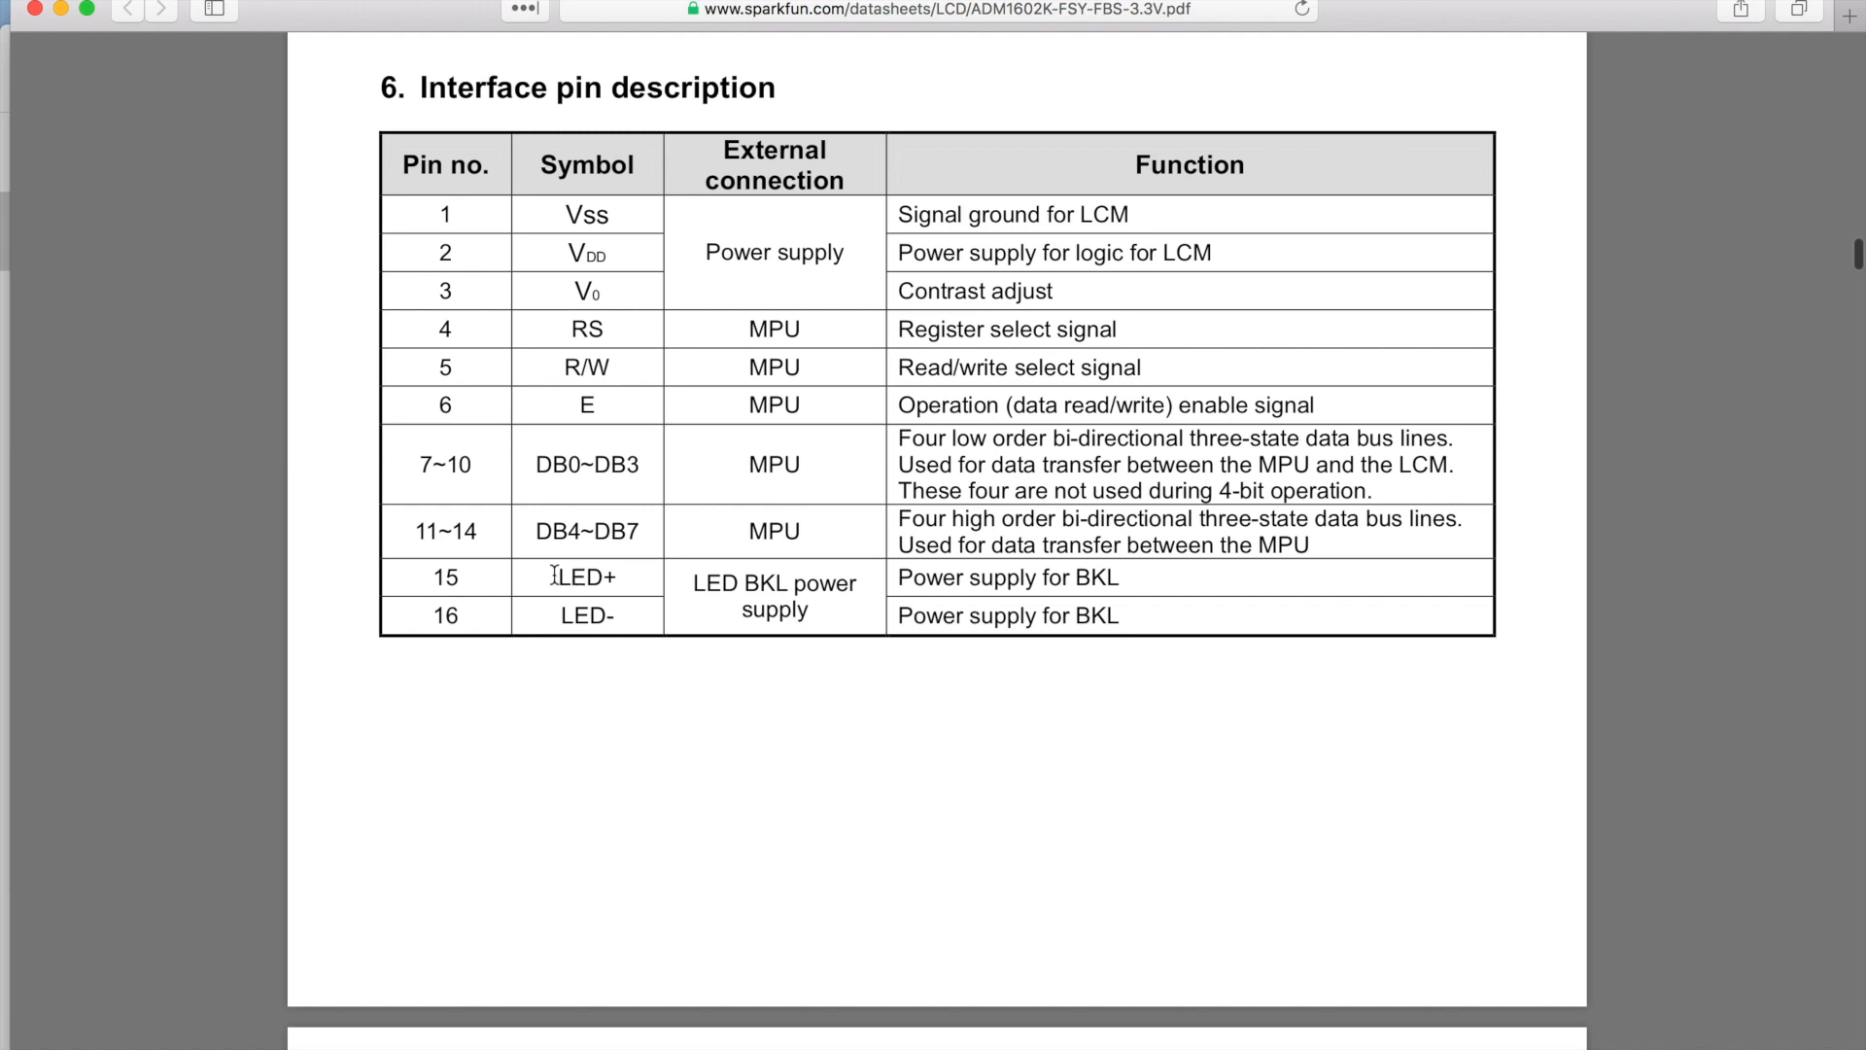
scroll("down", 3)
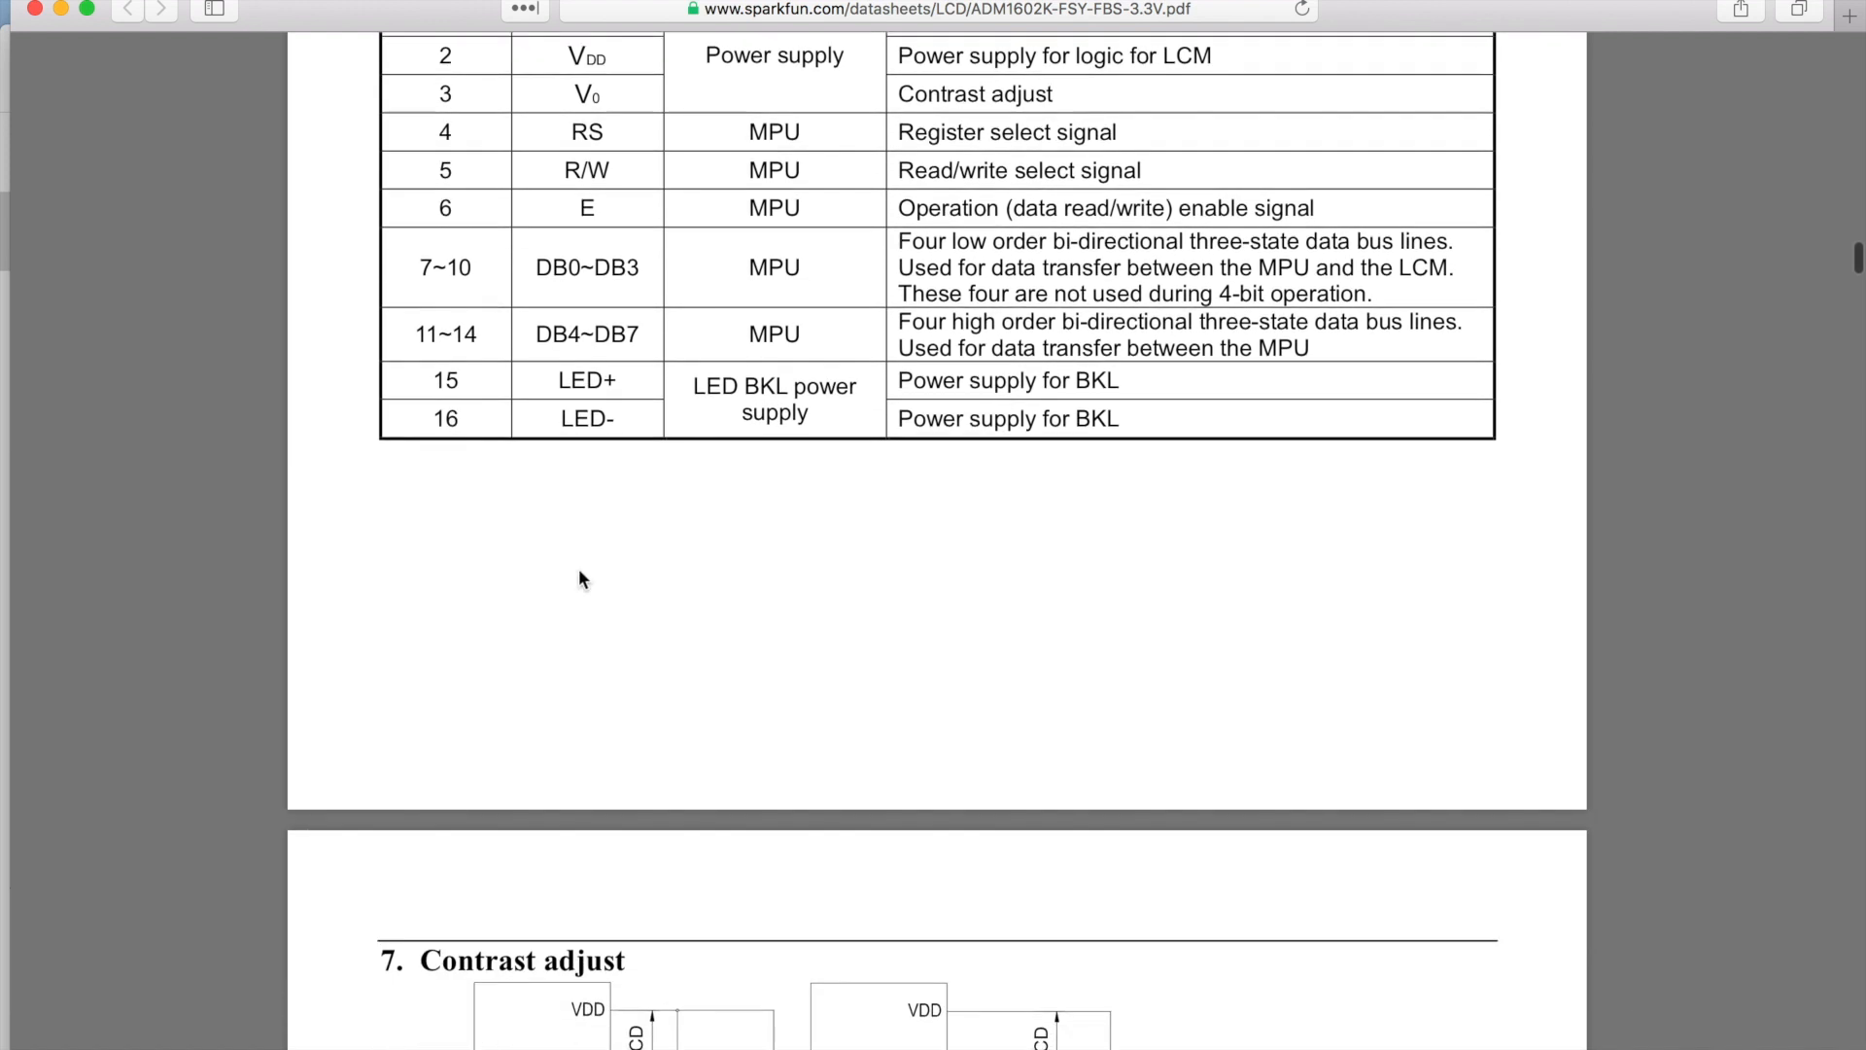
Scroll past sections 8 and 9 to the Timing Characteristics and write mode timing diagram
scroll("down", 3)
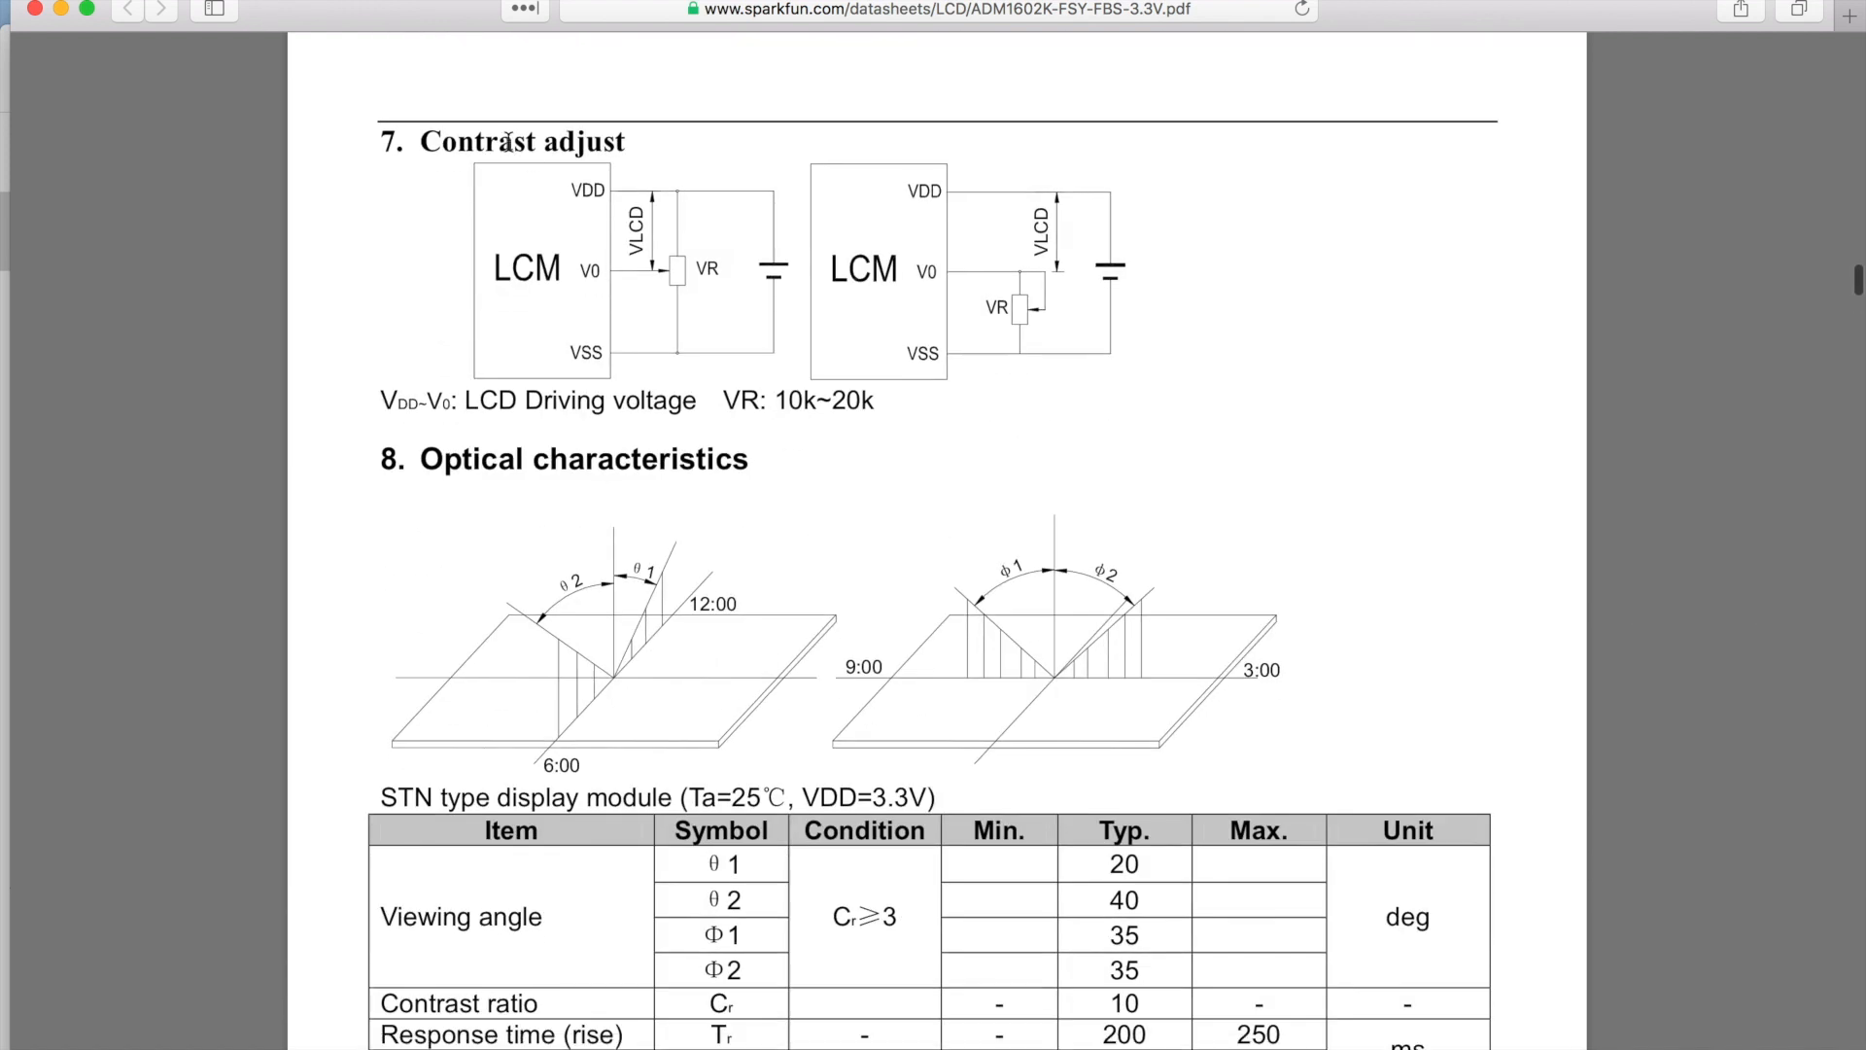
mouse_move(1528, 275)
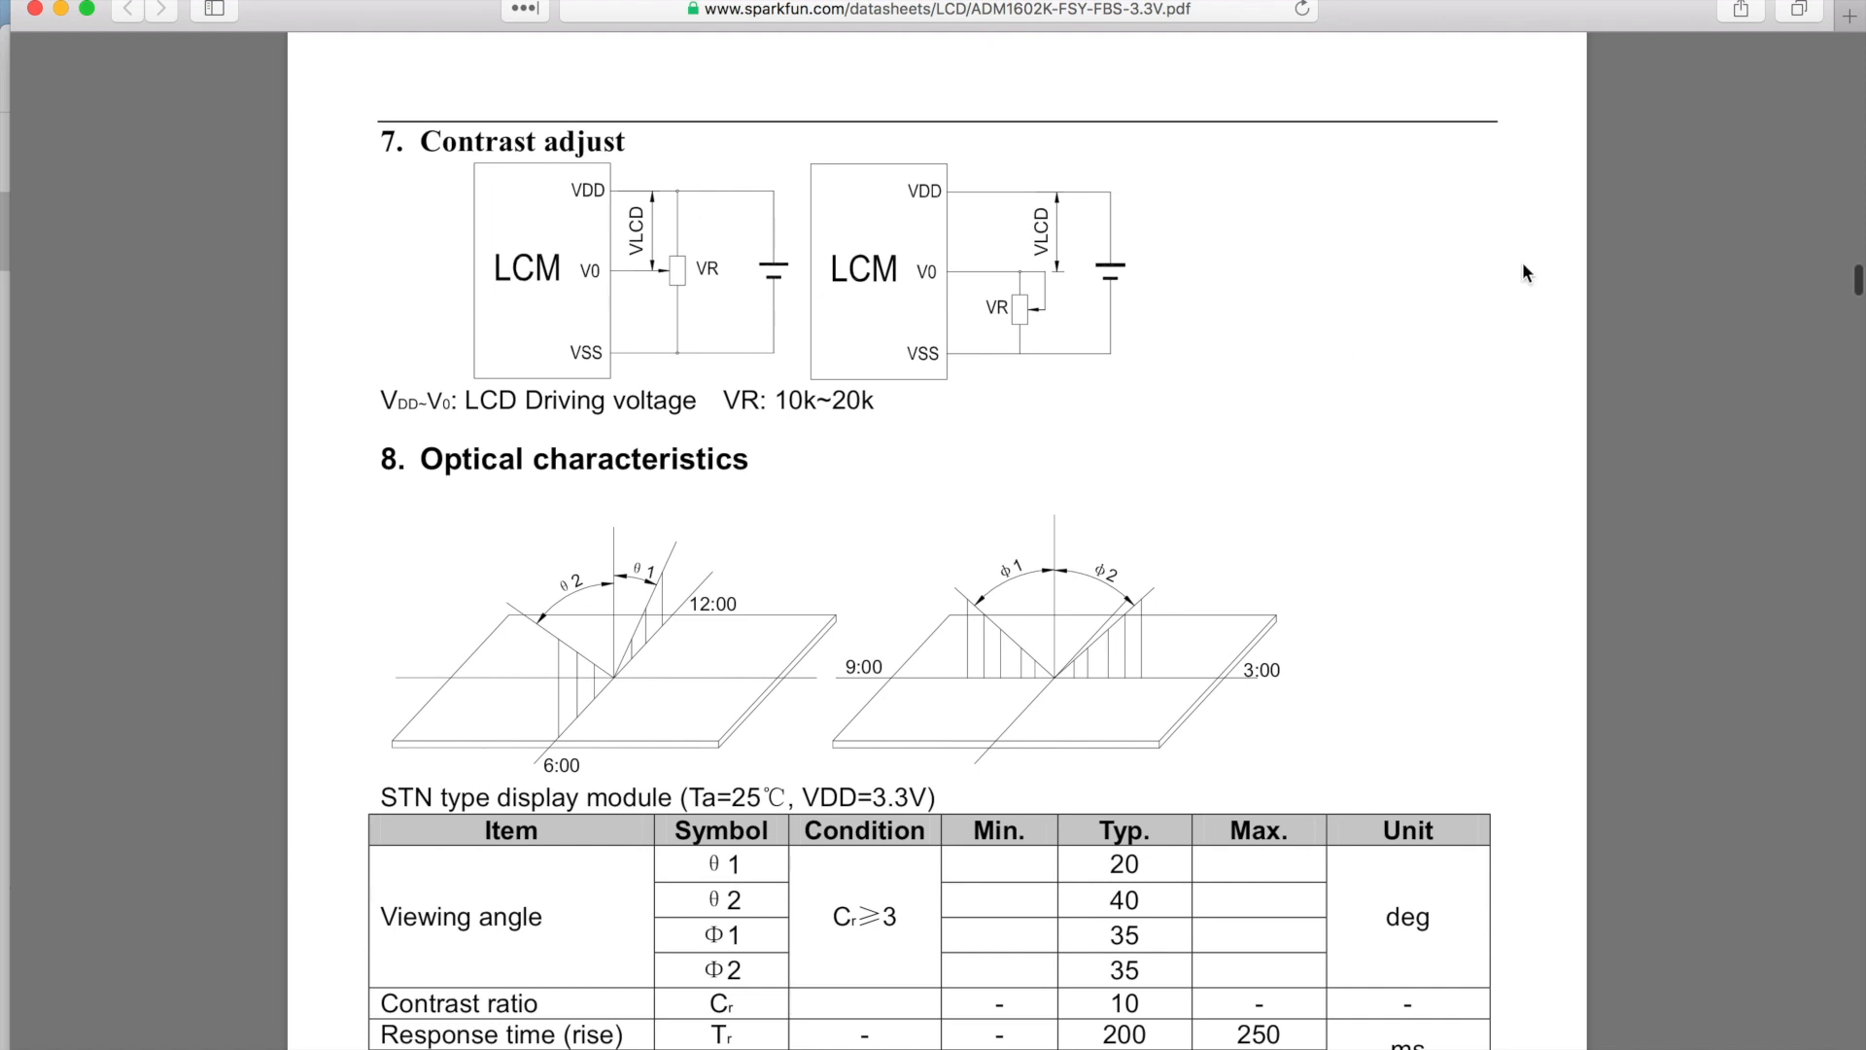
mouse_move(1178, 284)
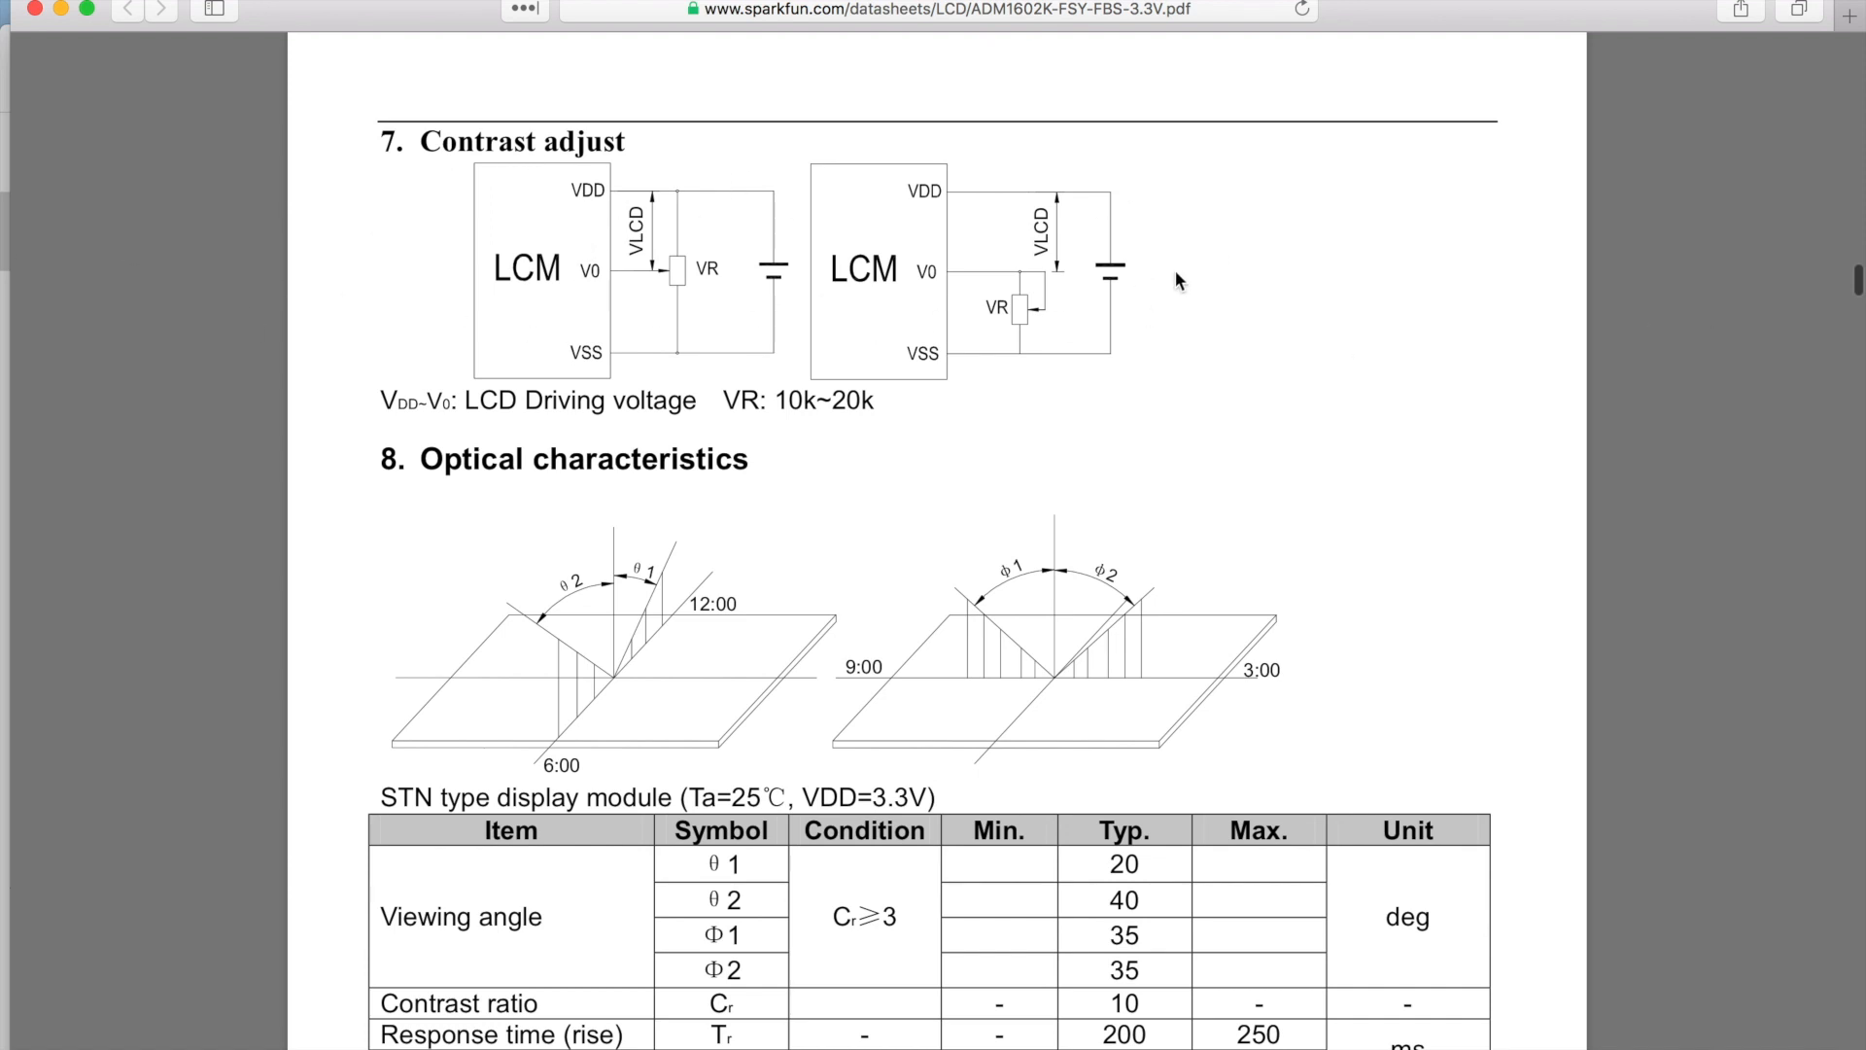
mouse_move(529, 240)
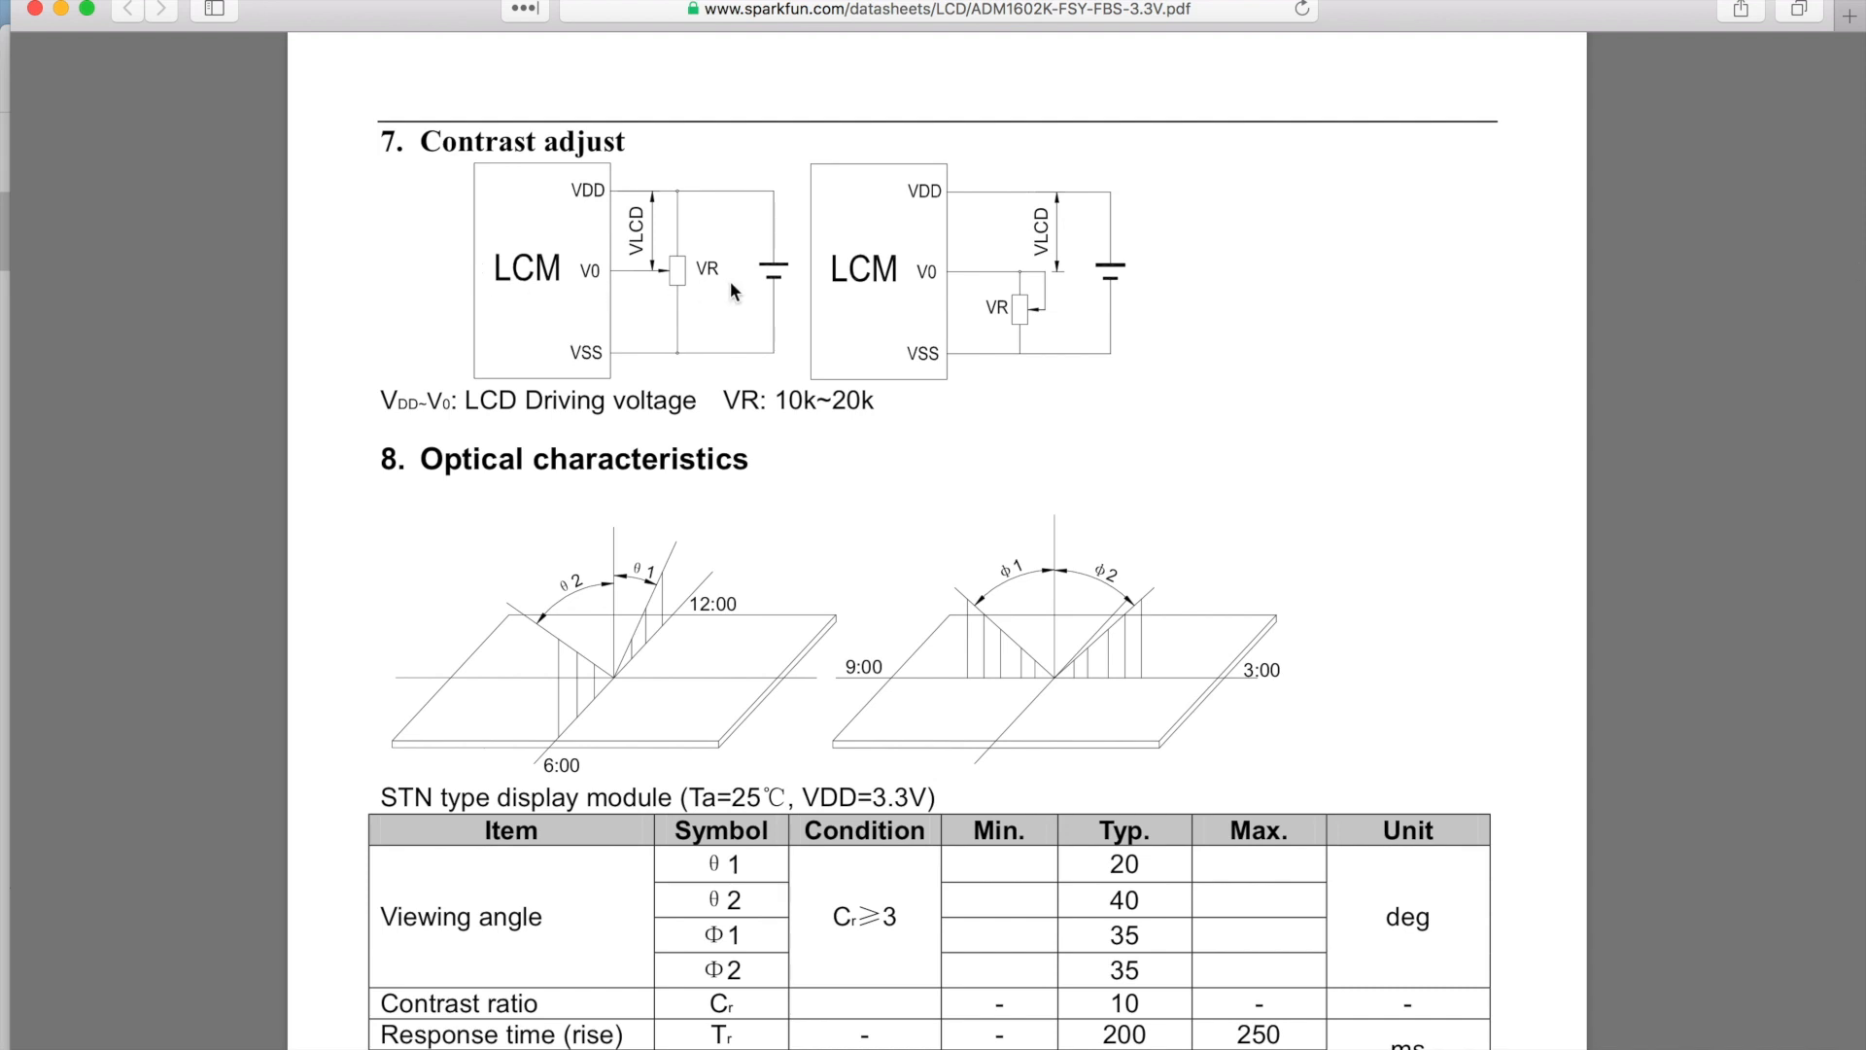
mouse_move(330, 278)
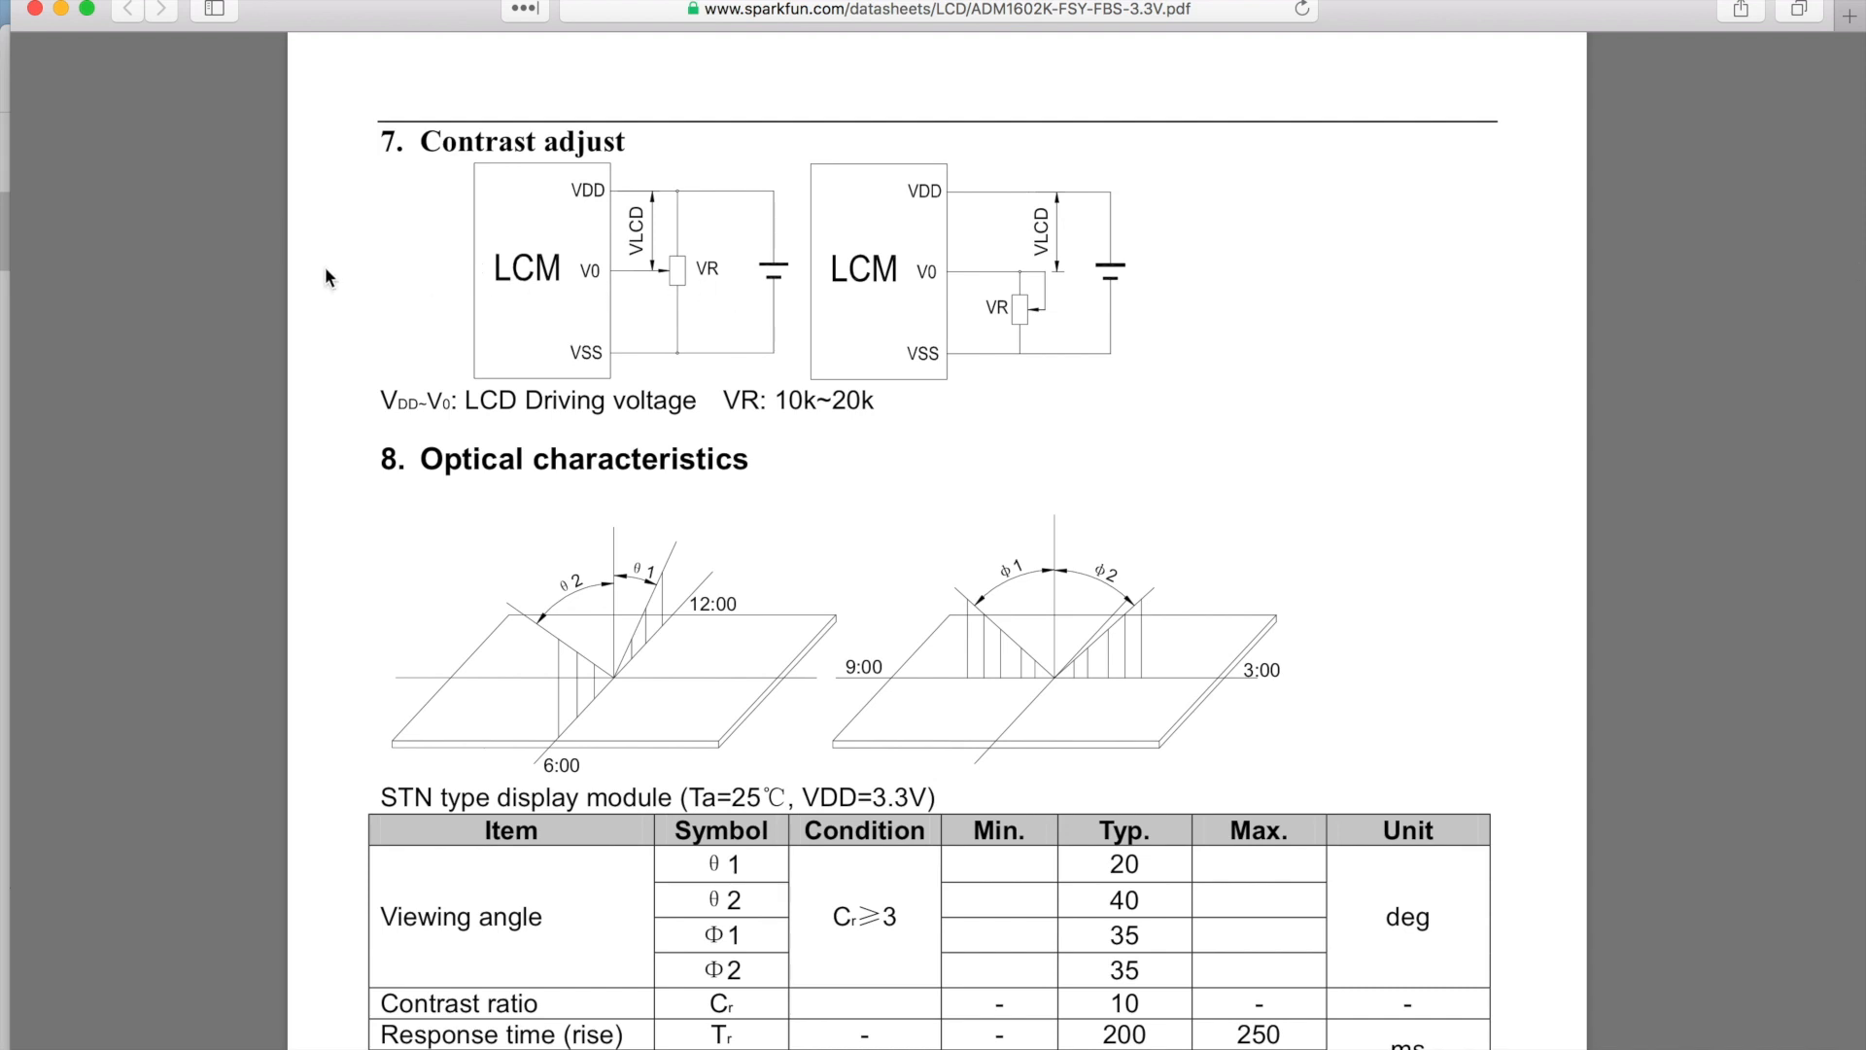
scroll("down", 3)
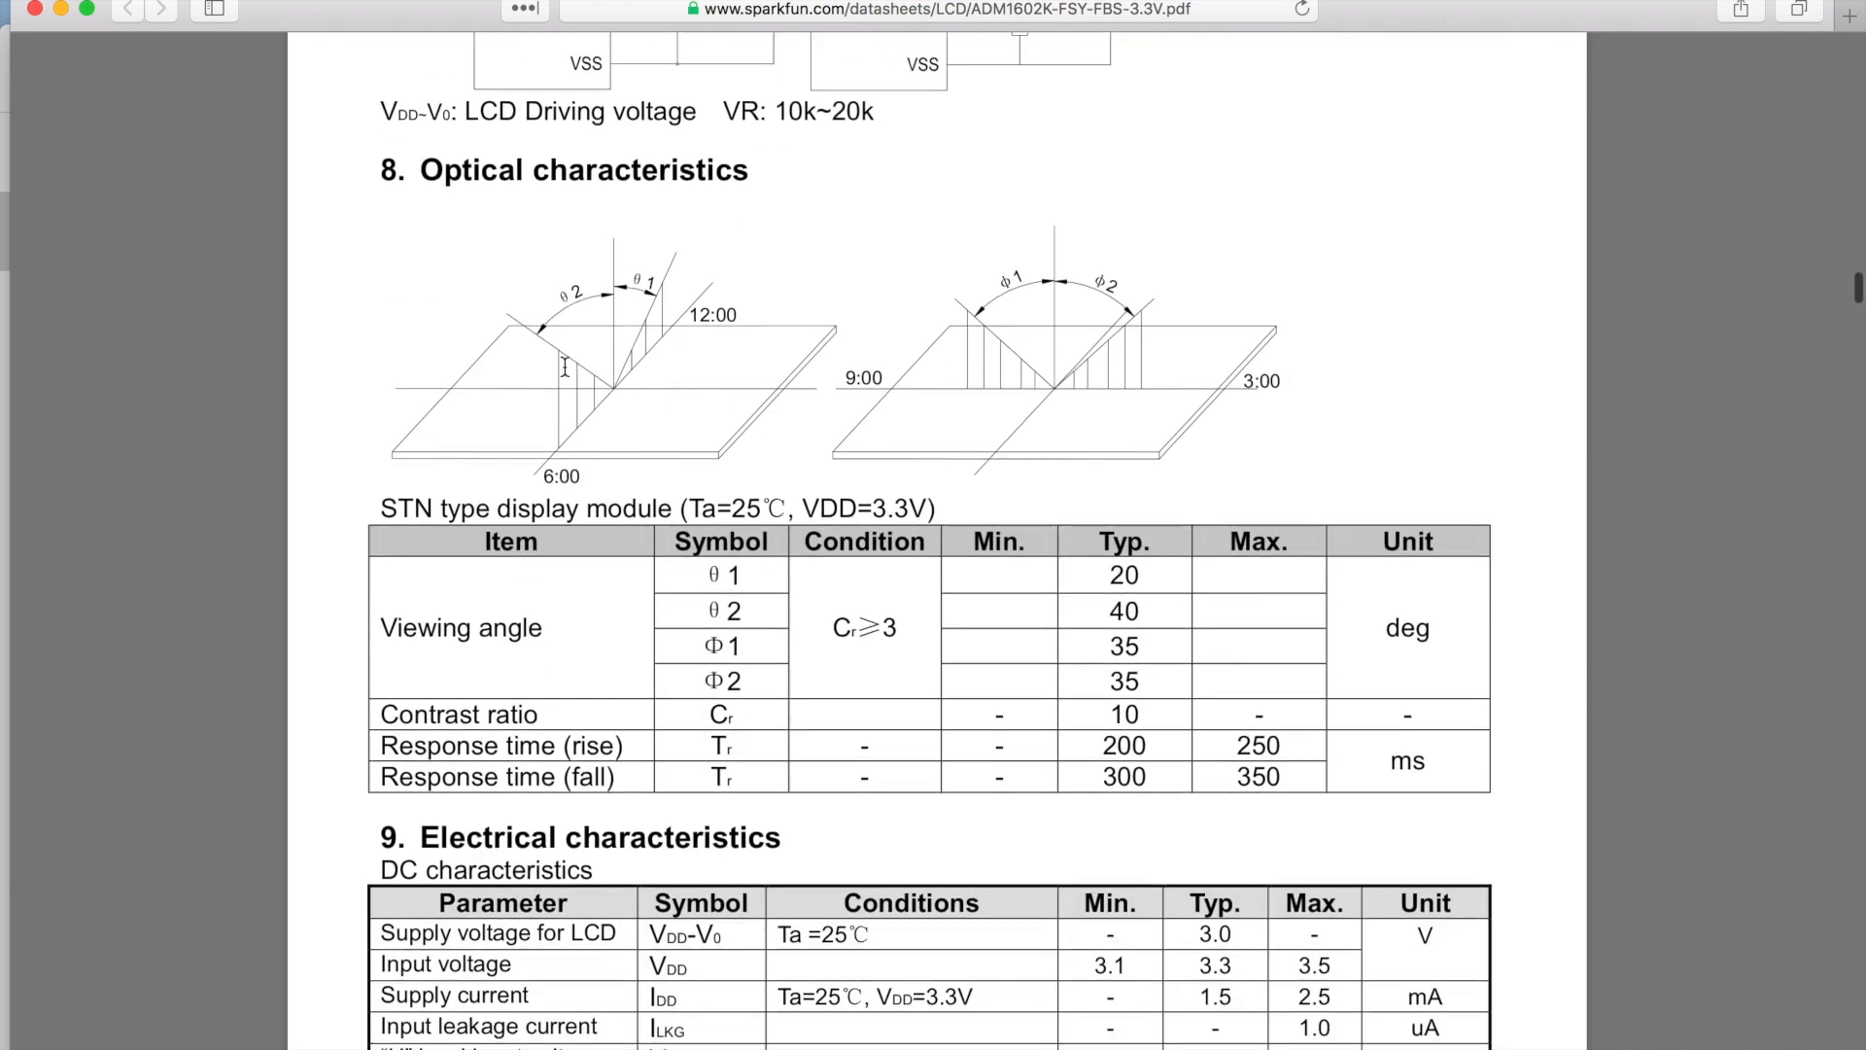
scroll("down", 3)
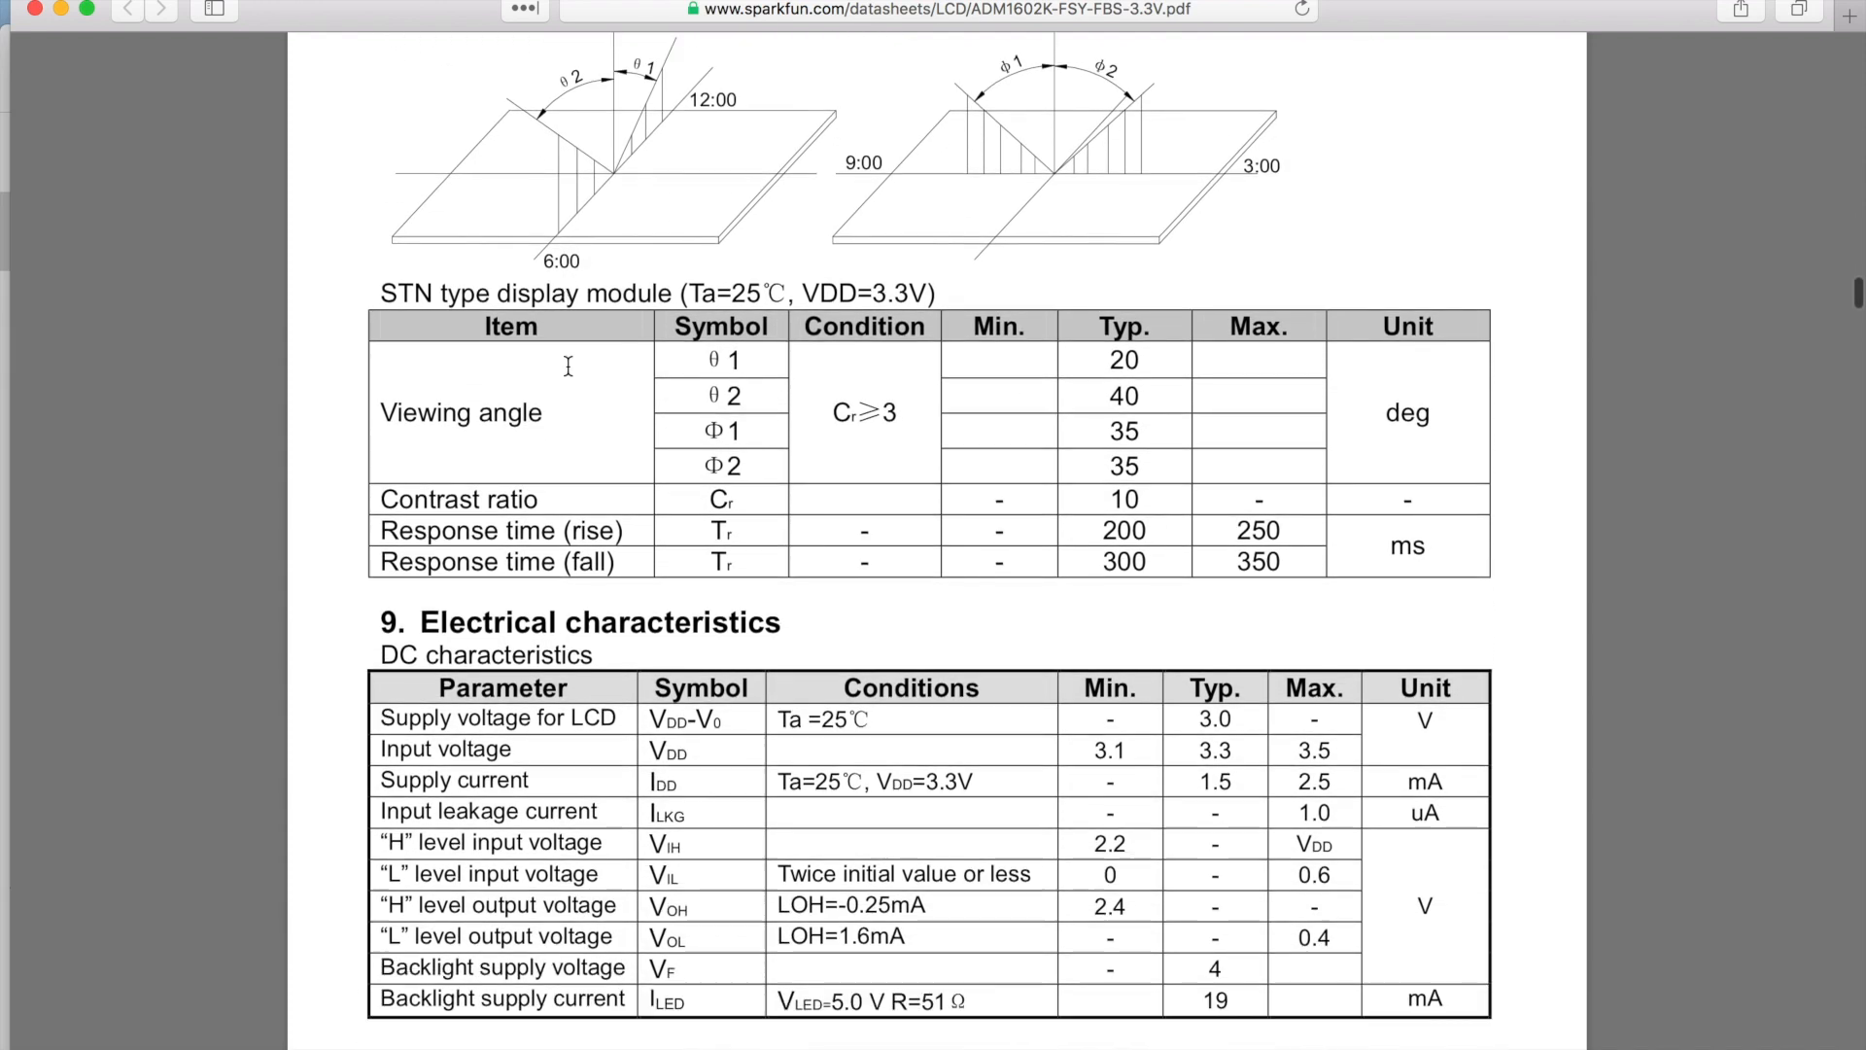
scroll("down", 3)
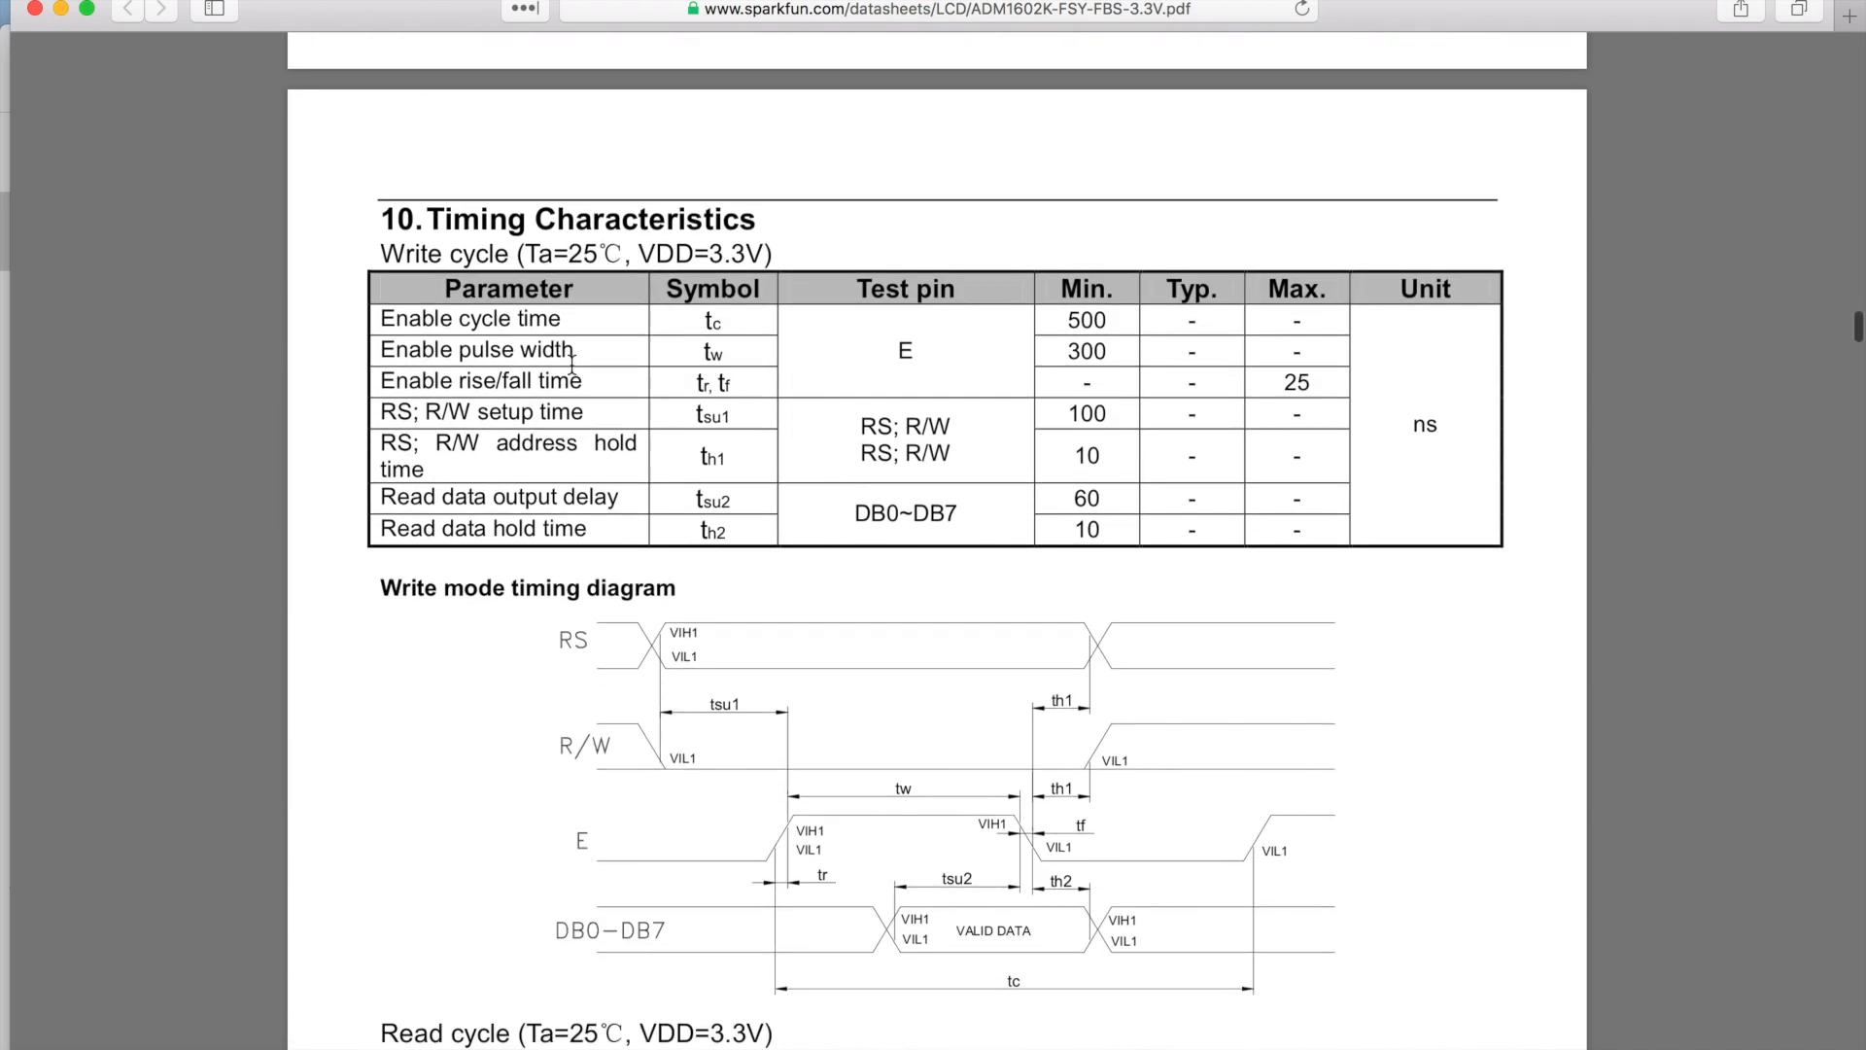
scroll("down", 3)
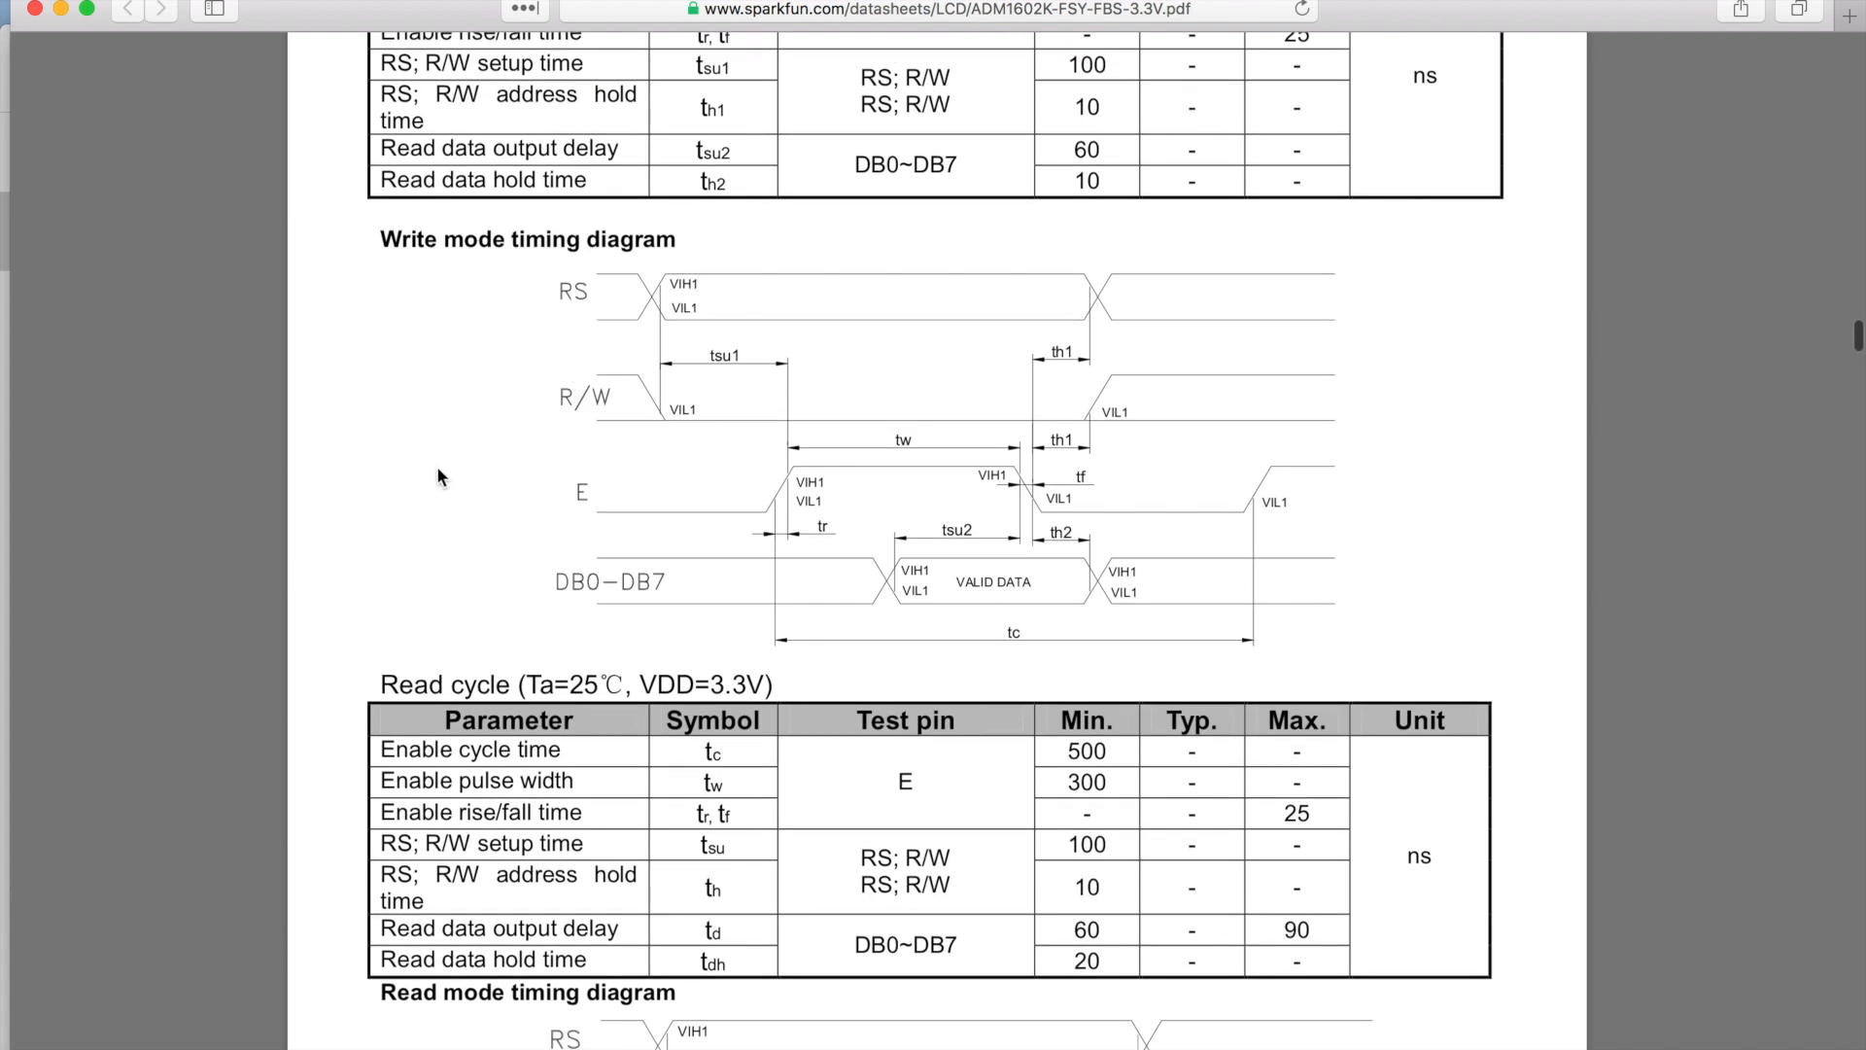
mouse_move(593, 379)
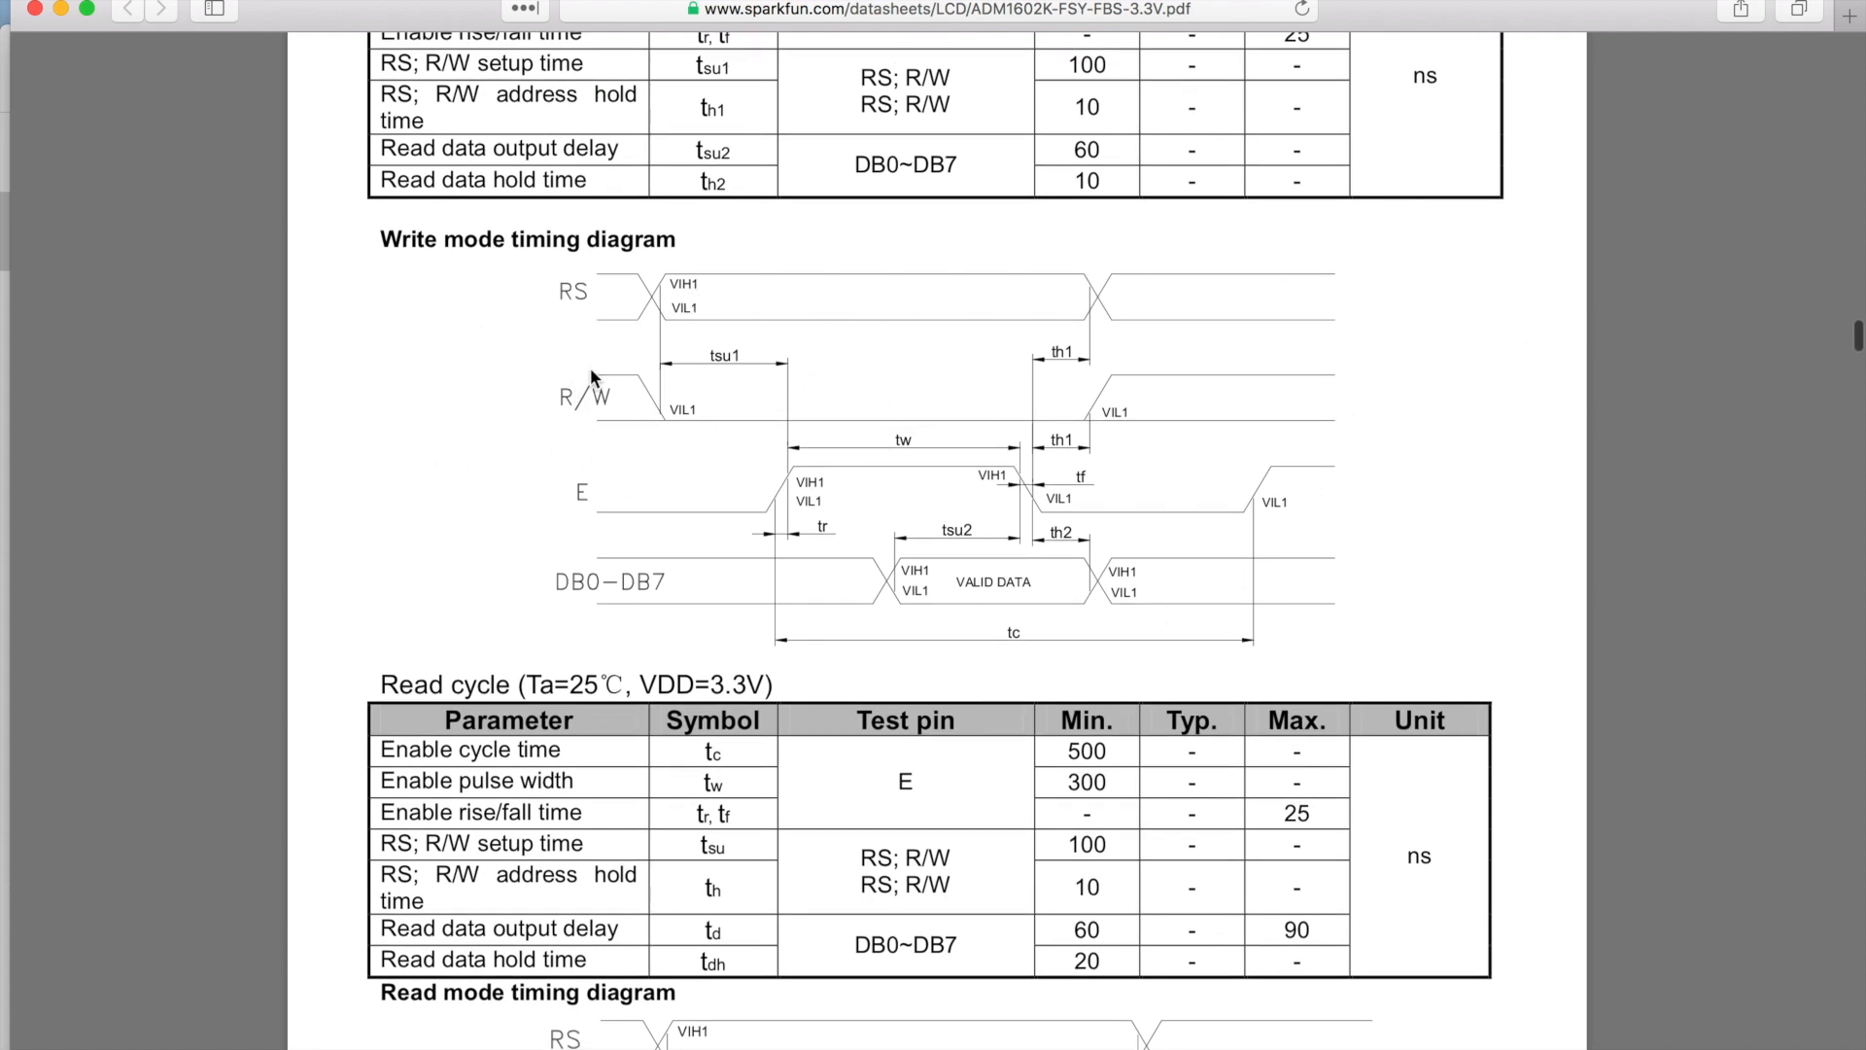
mouse_move(591, 358)
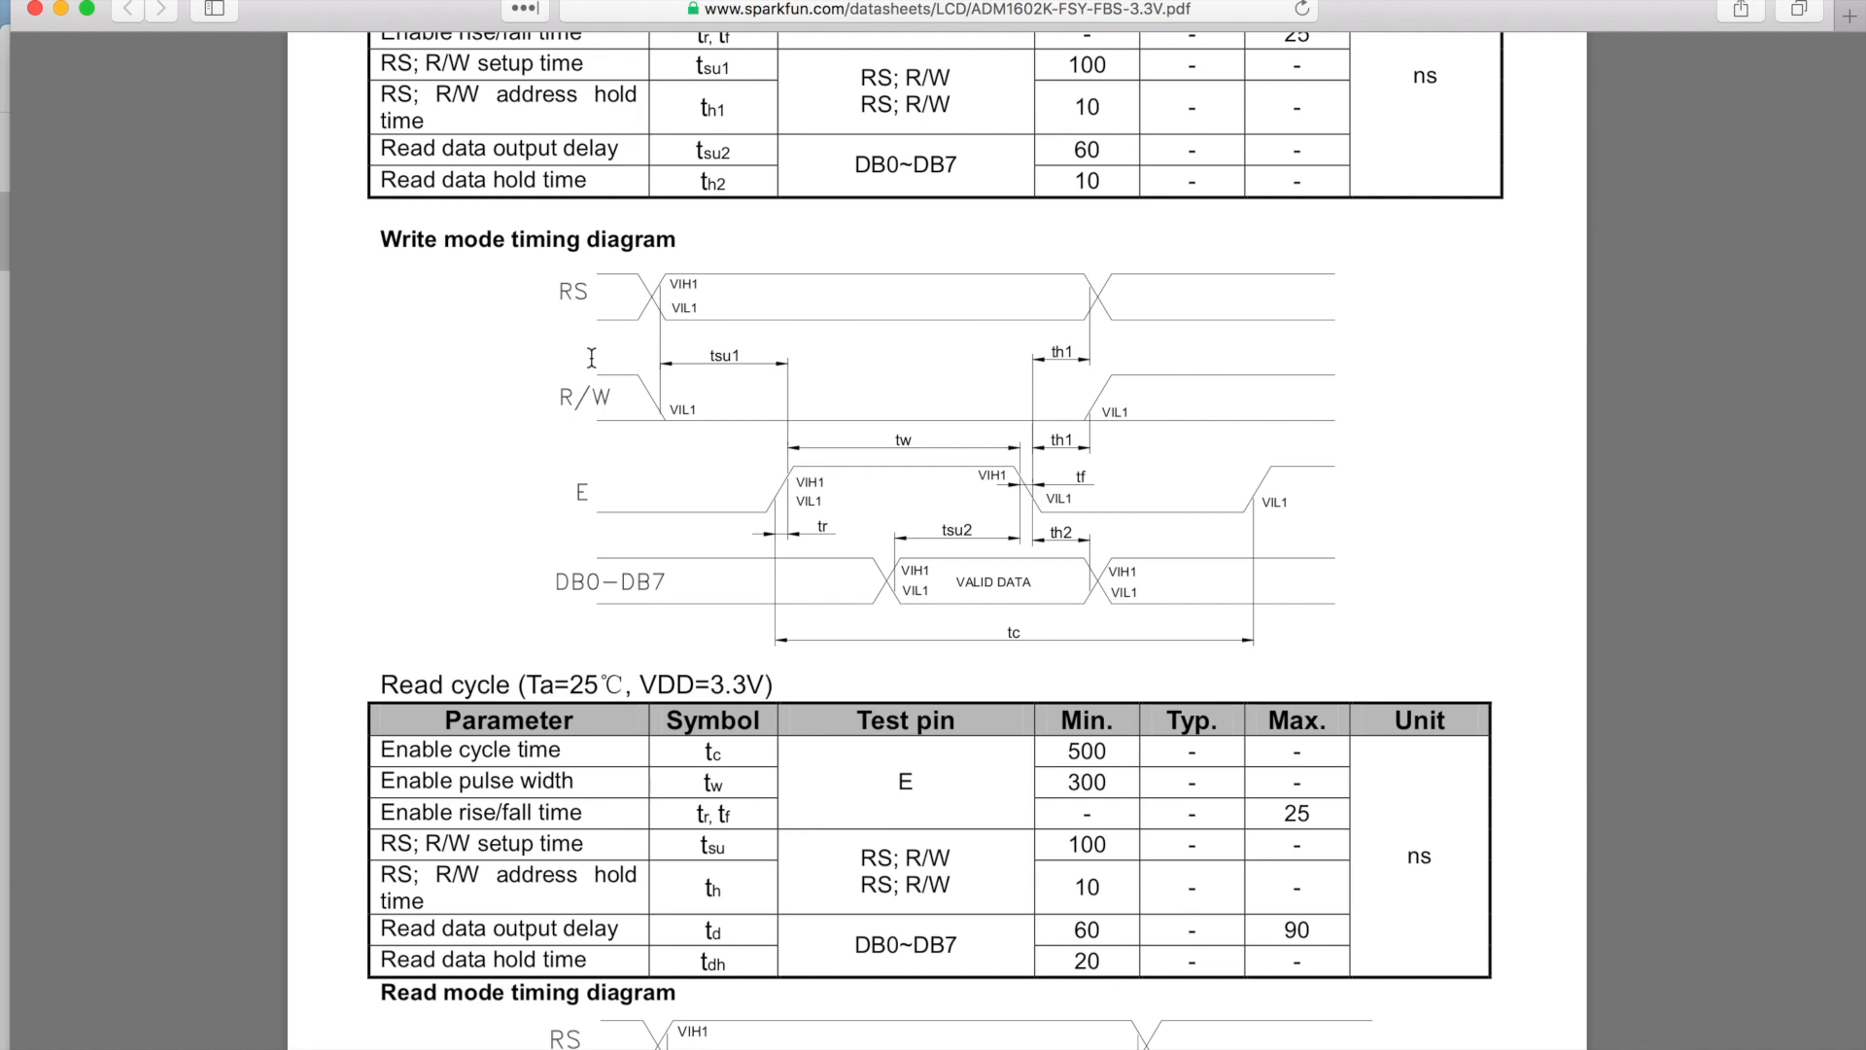
mouse_move(762, 361)
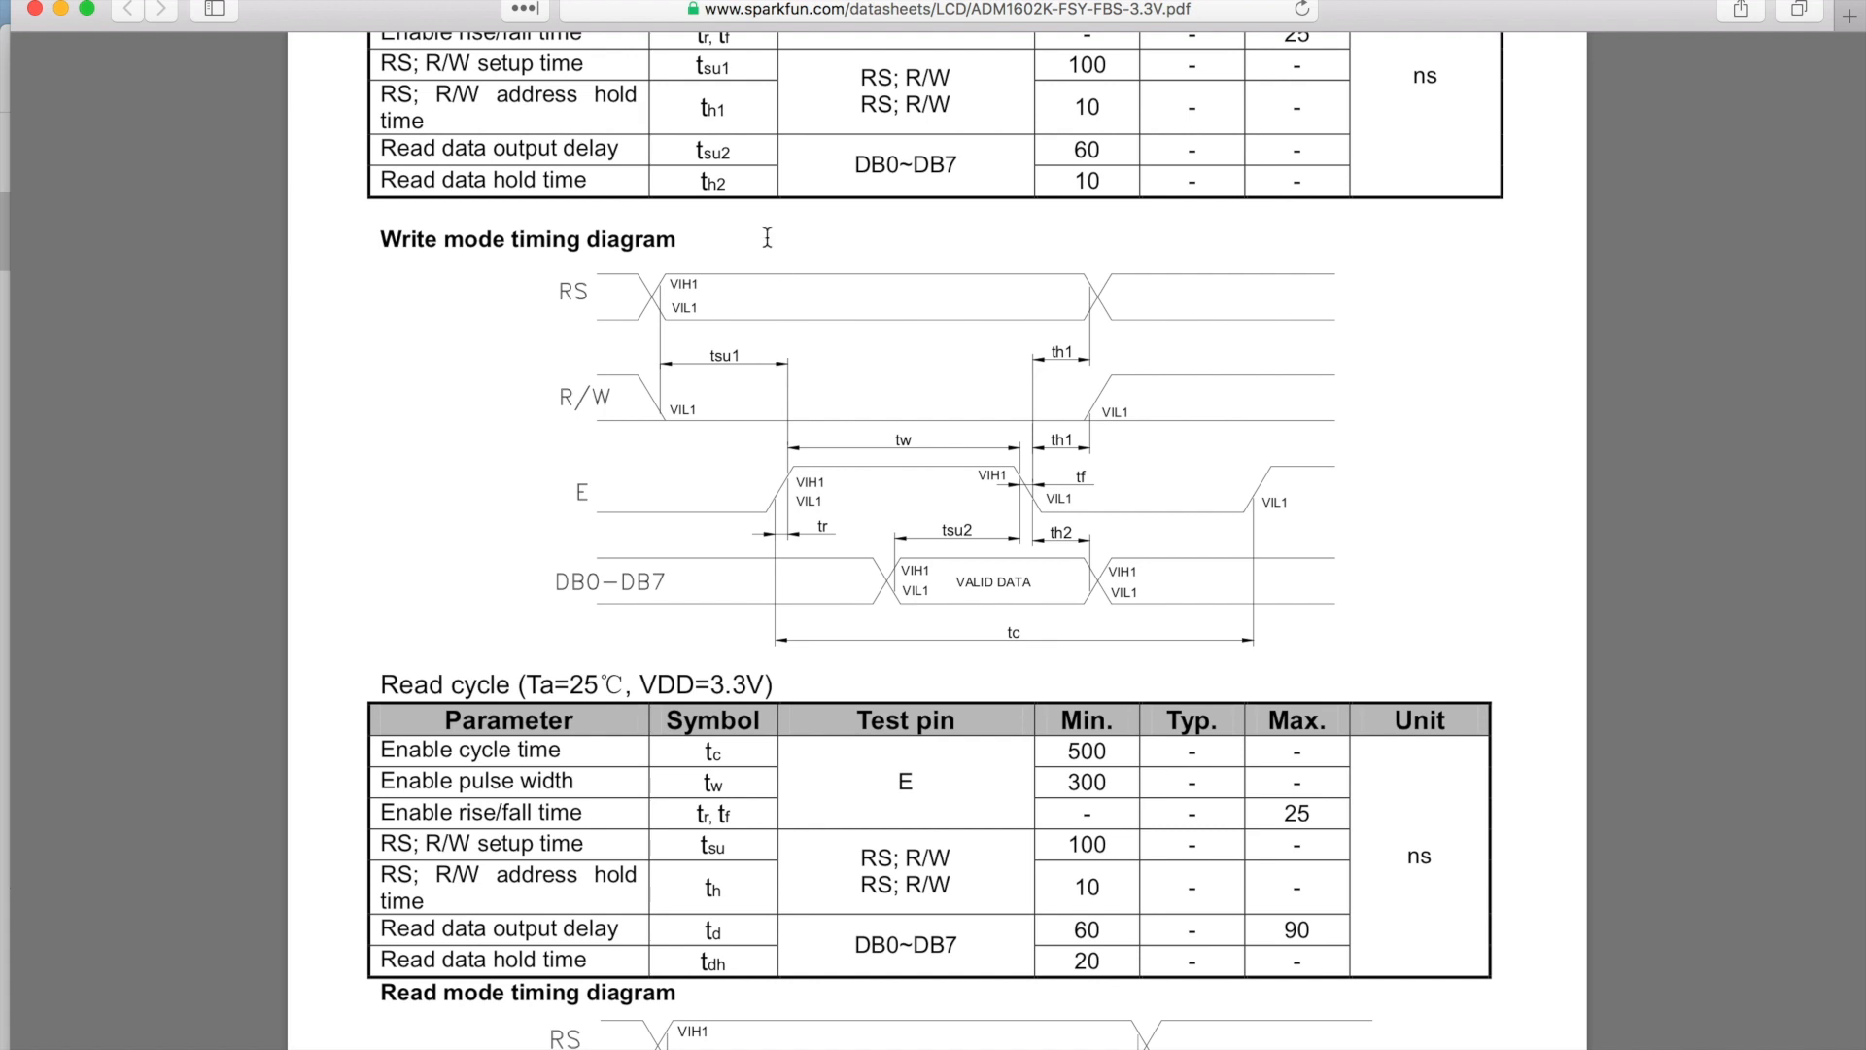
mouse_move(656, 302)
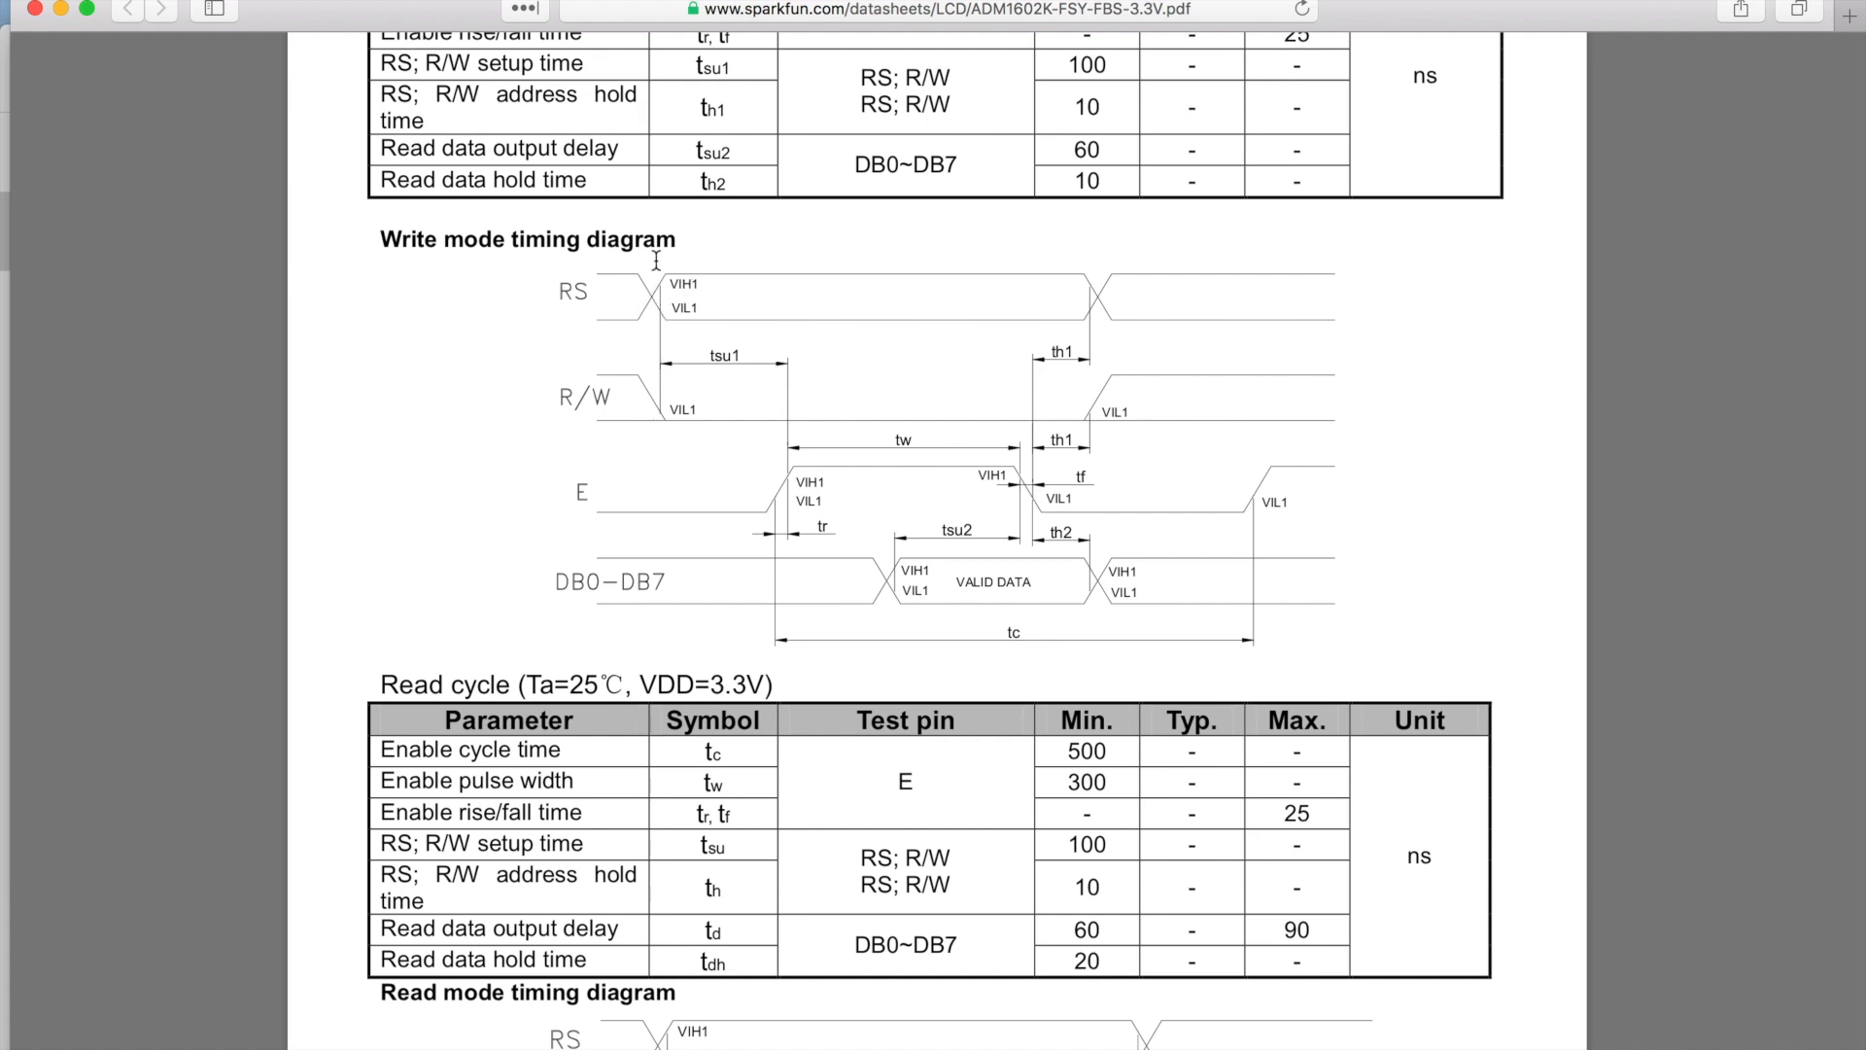
mouse_move(649, 337)
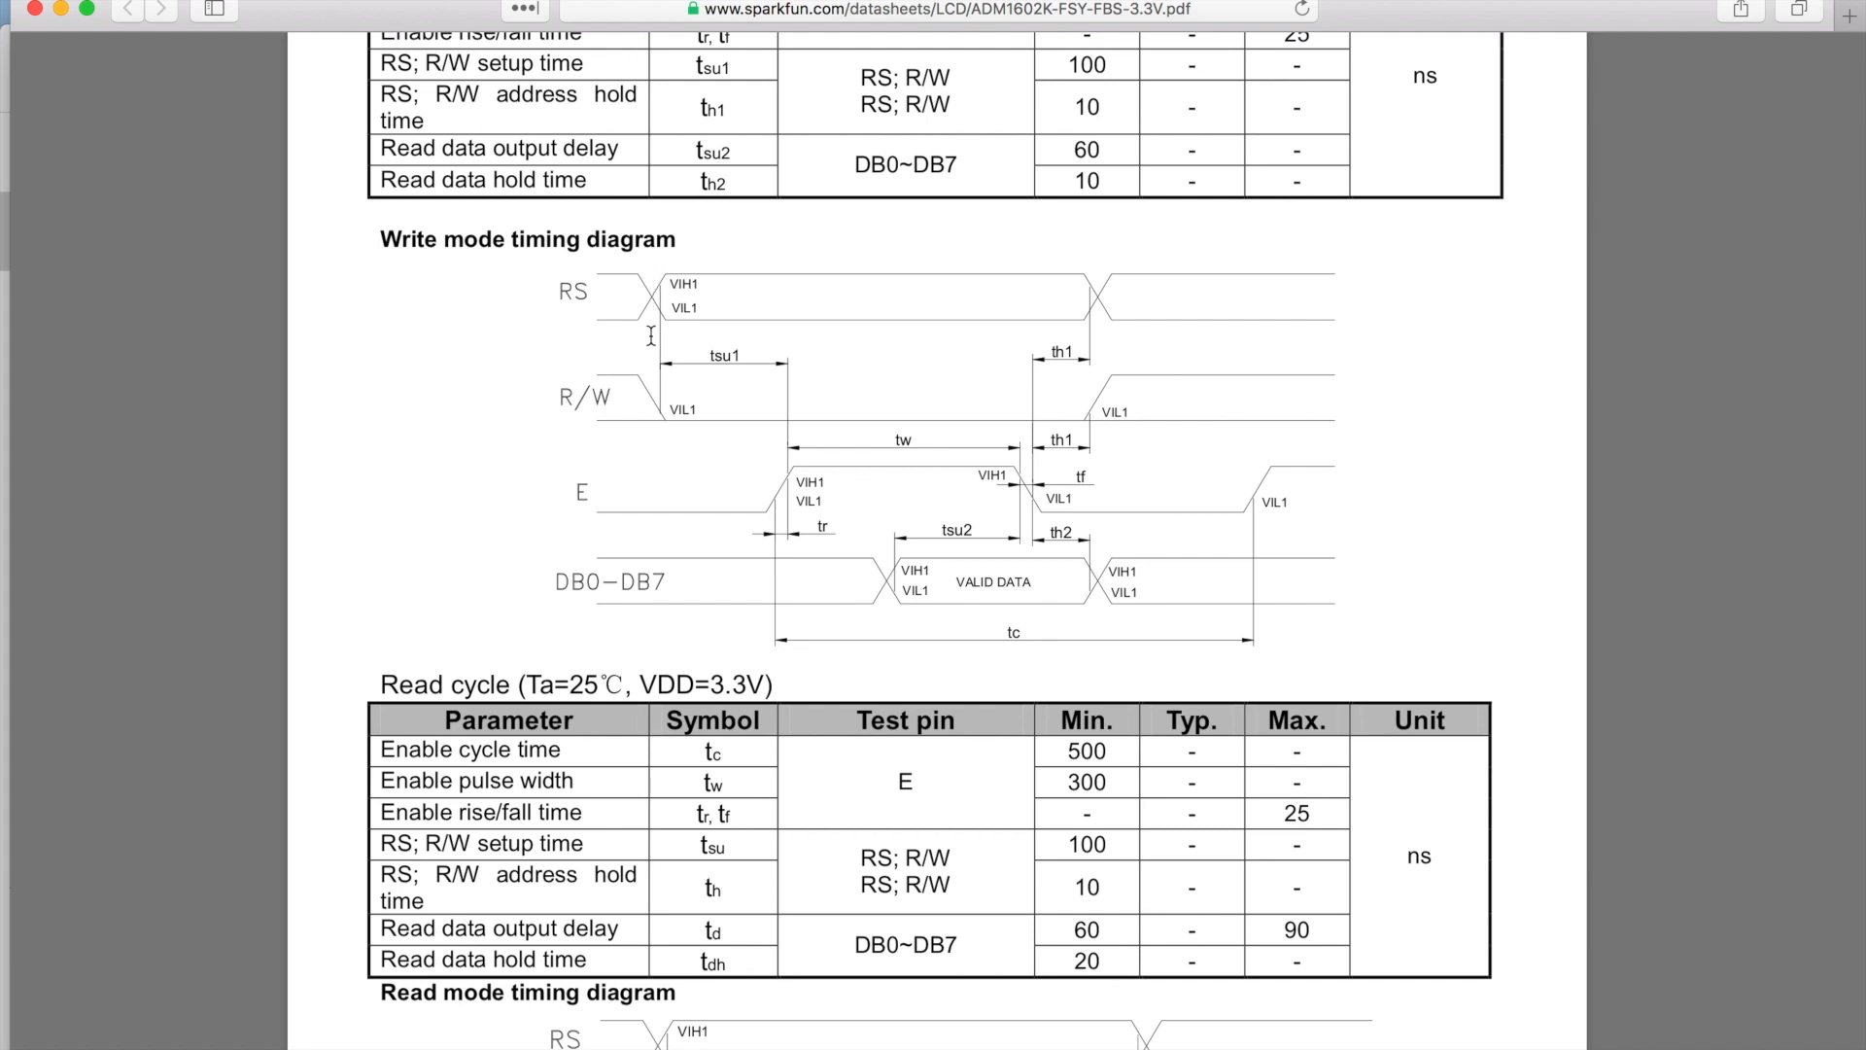
mouse_move(747, 298)
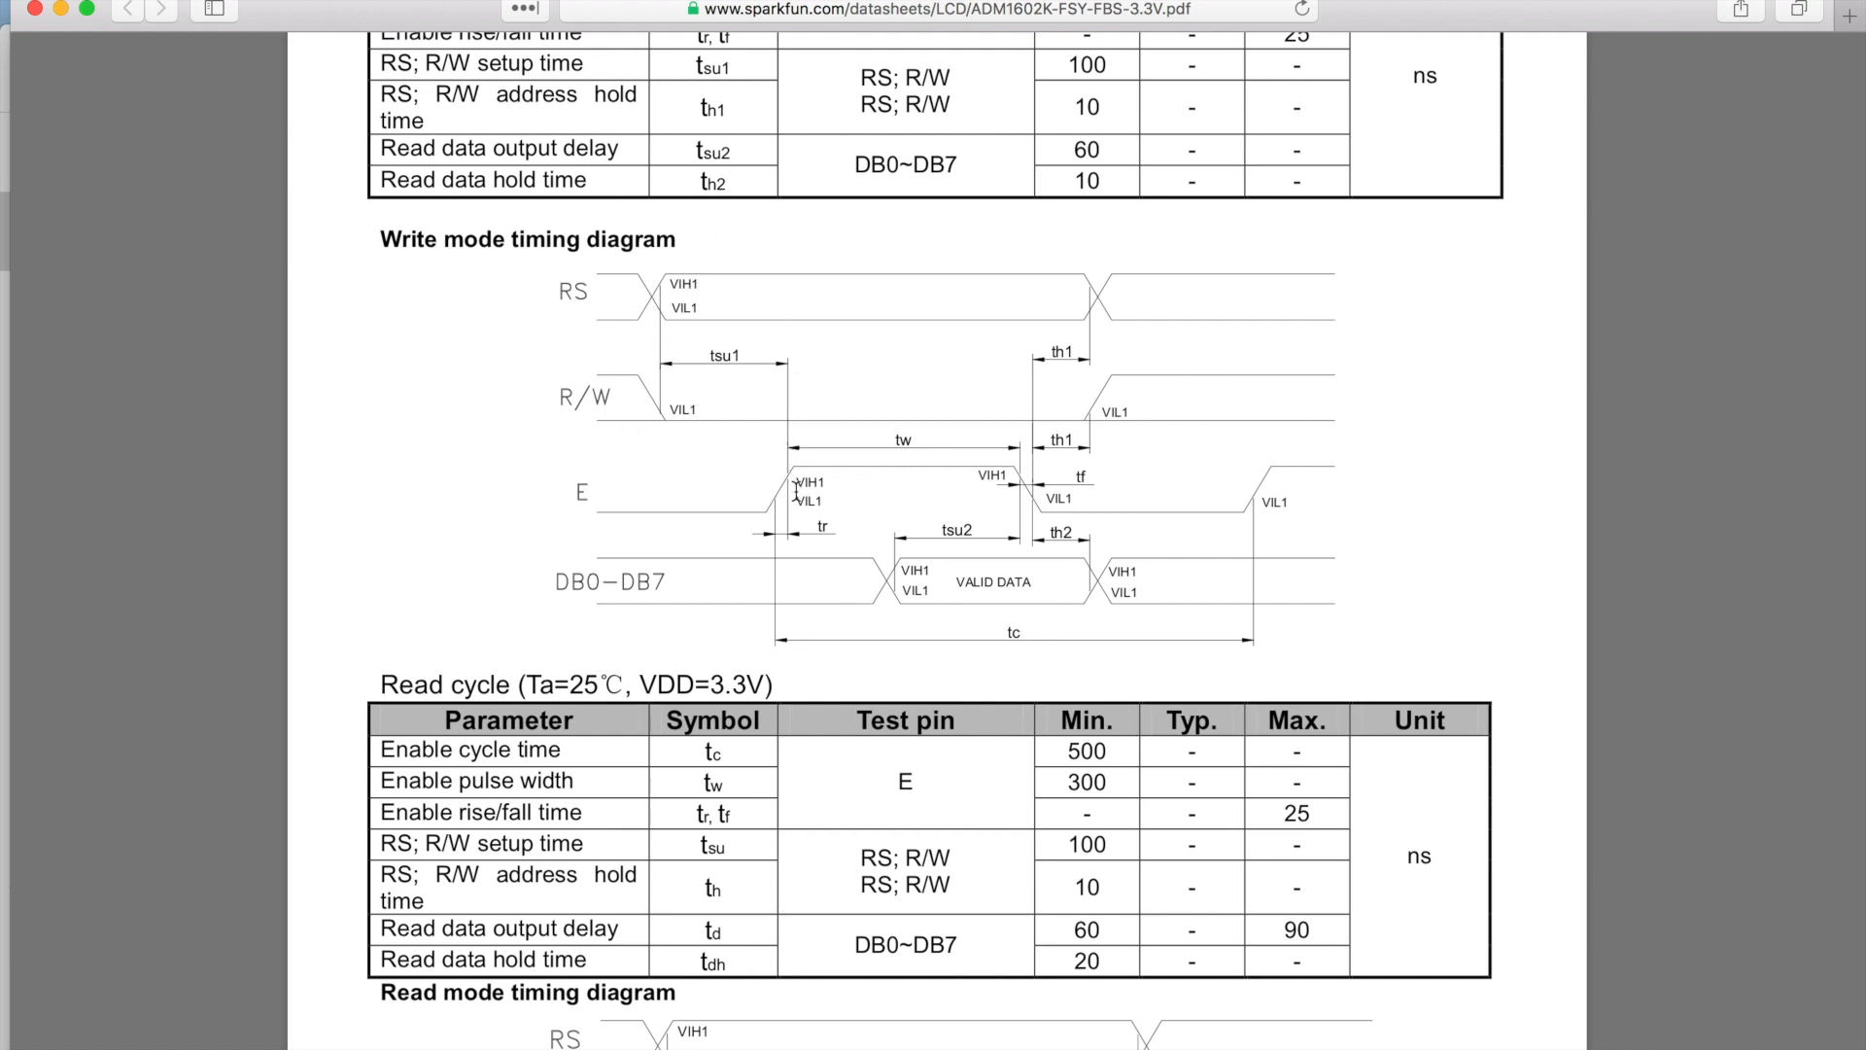
mouse_move(1032, 357)
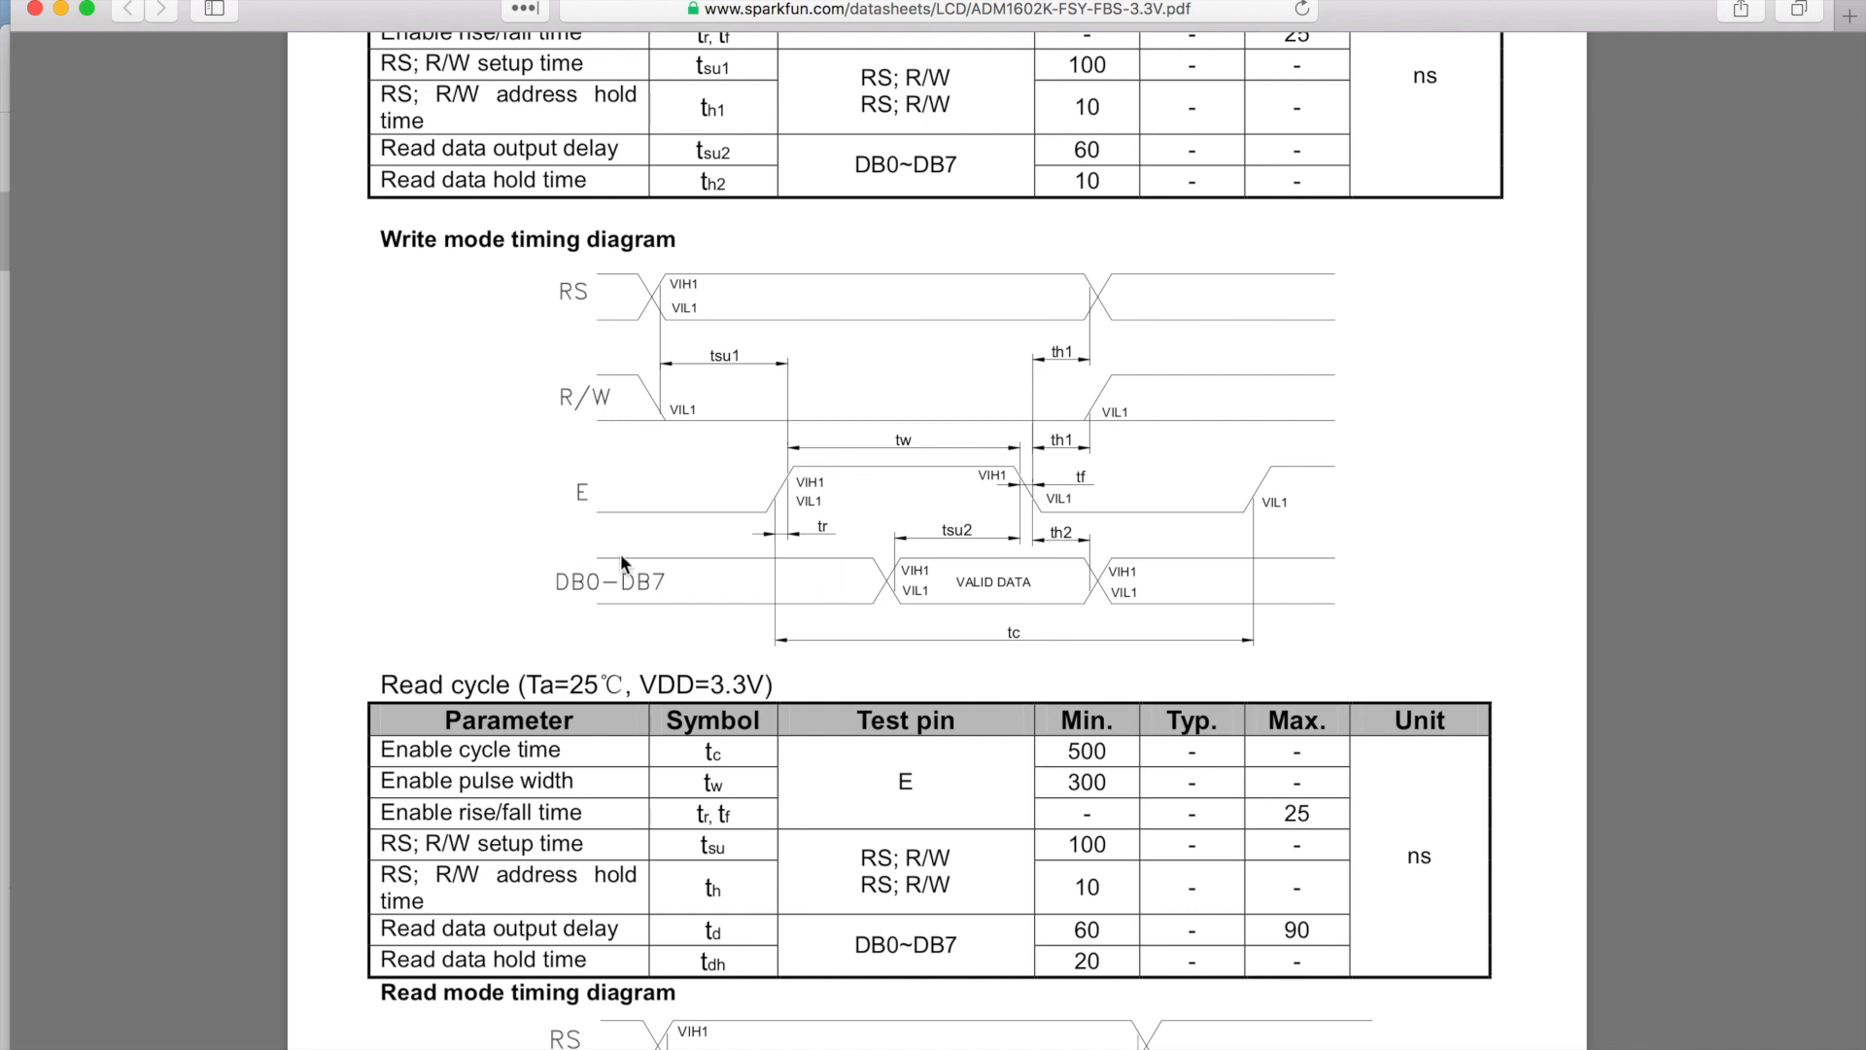
mouse_move(791, 511)
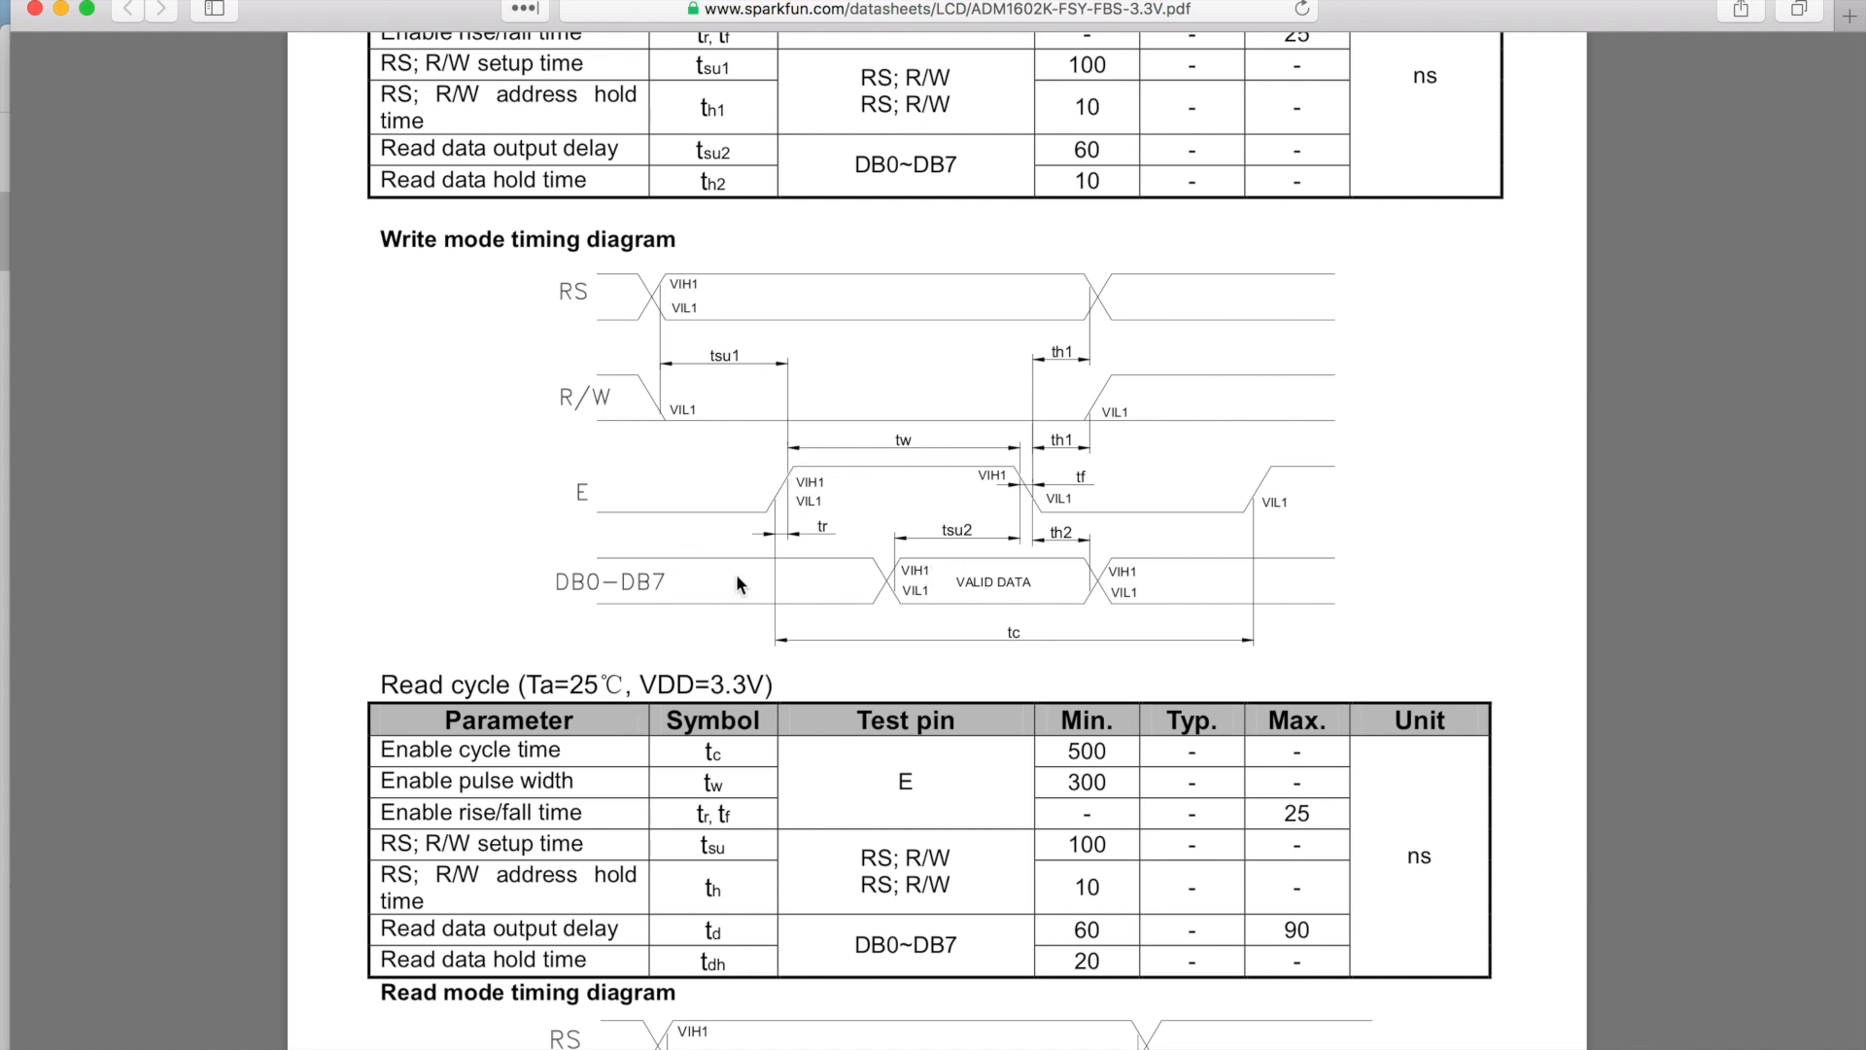
mouse_move(939, 638)
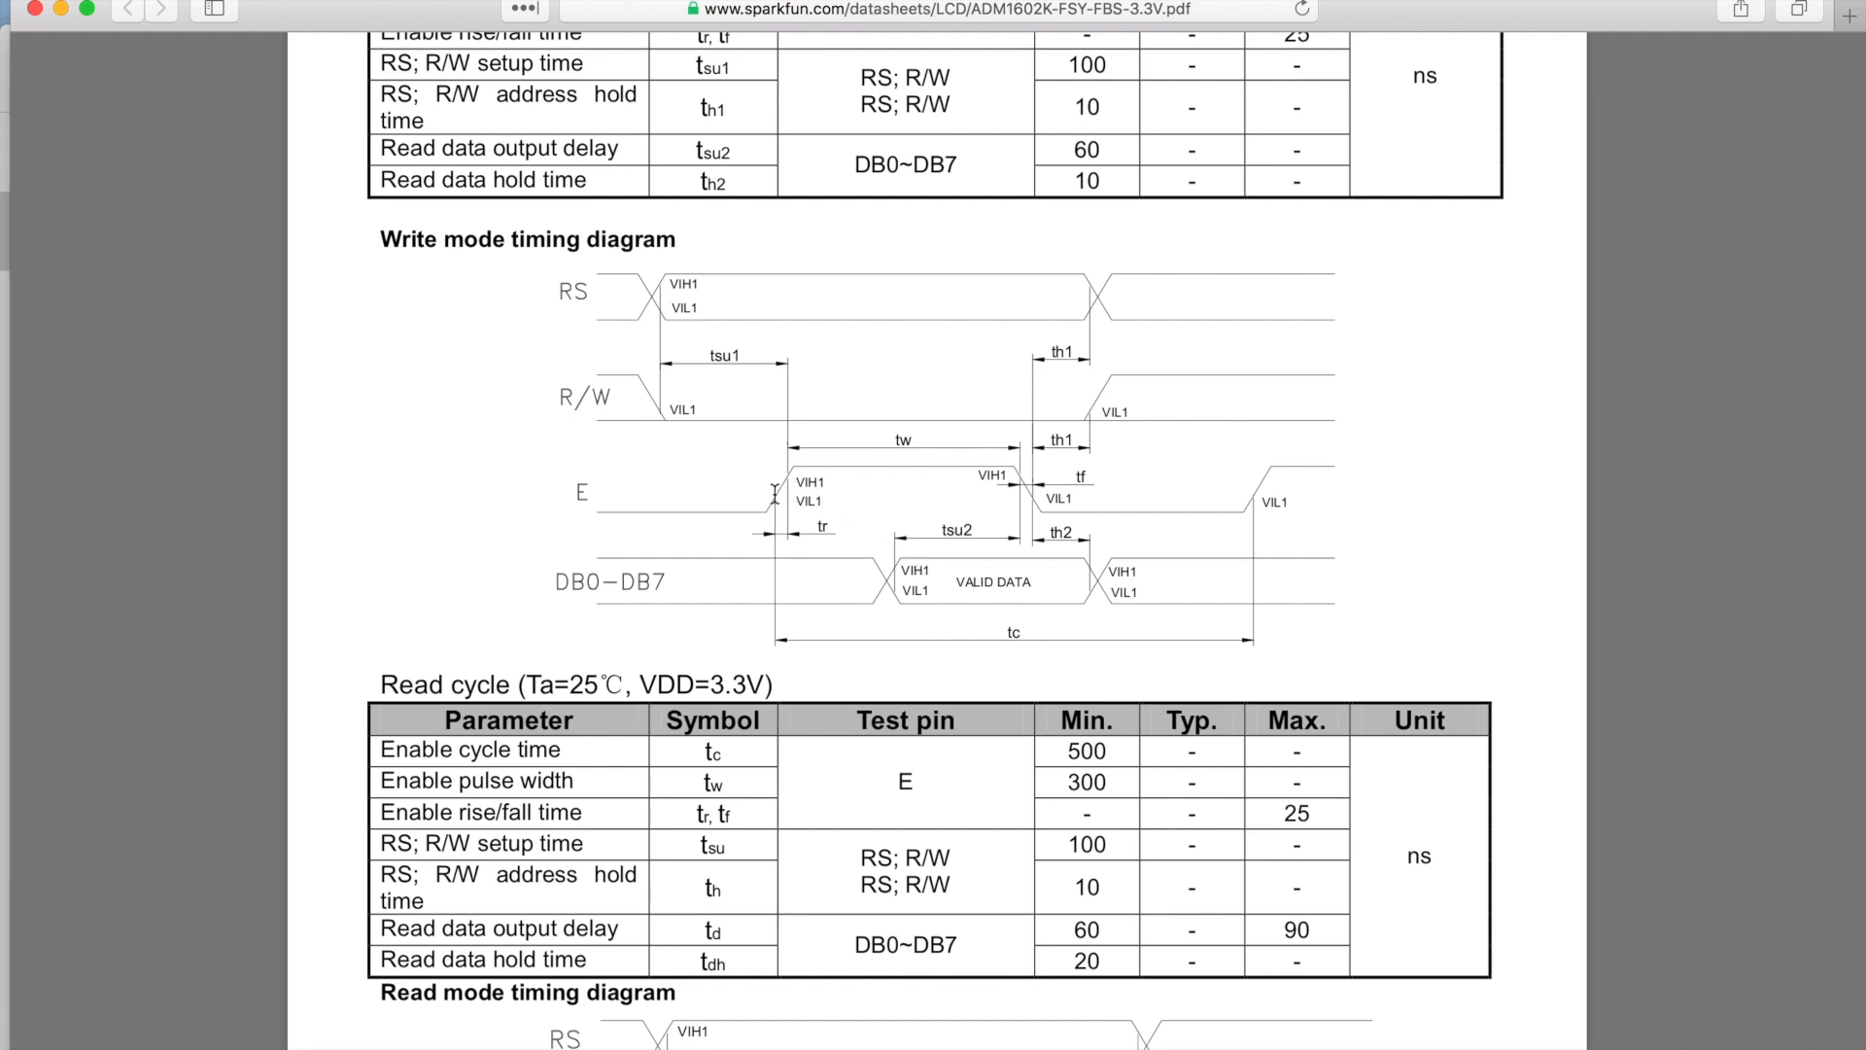
mouse_move(793, 574)
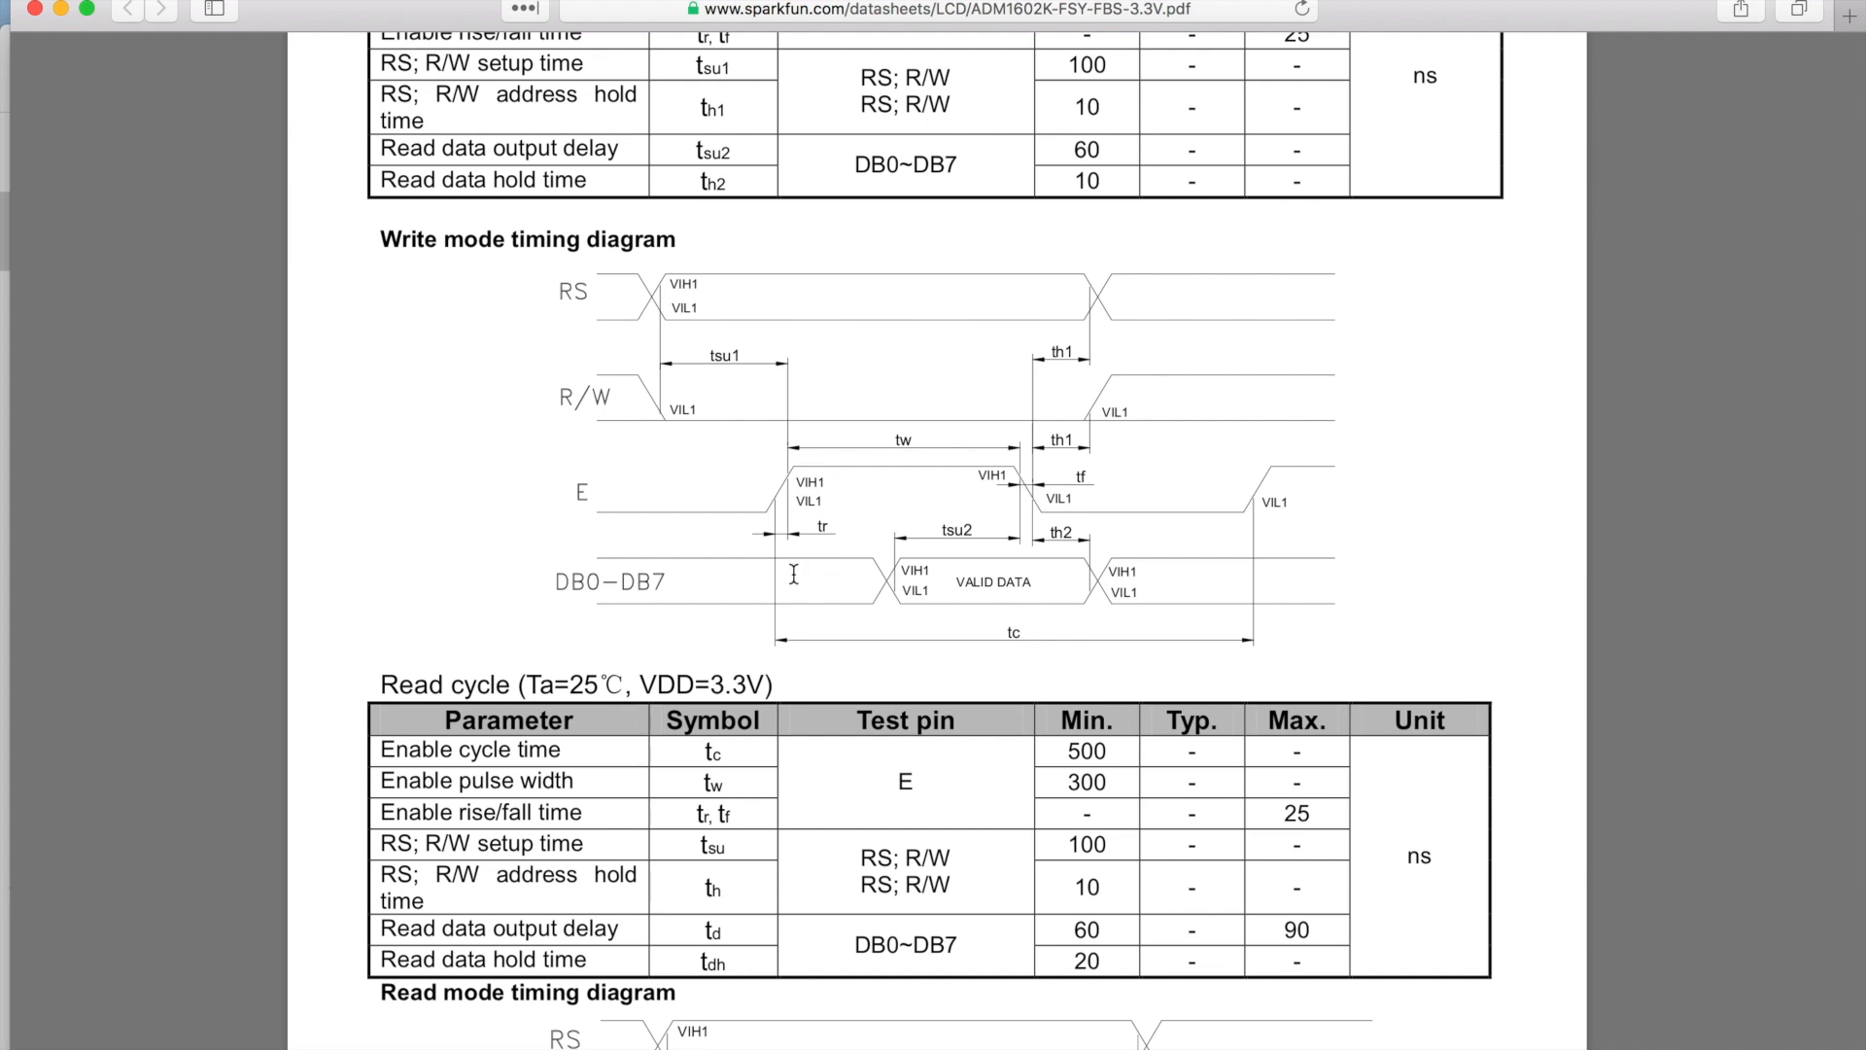
Scroll to the read cycle table and the read mode timing diagram at the end of page 7
scroll("down", 3)
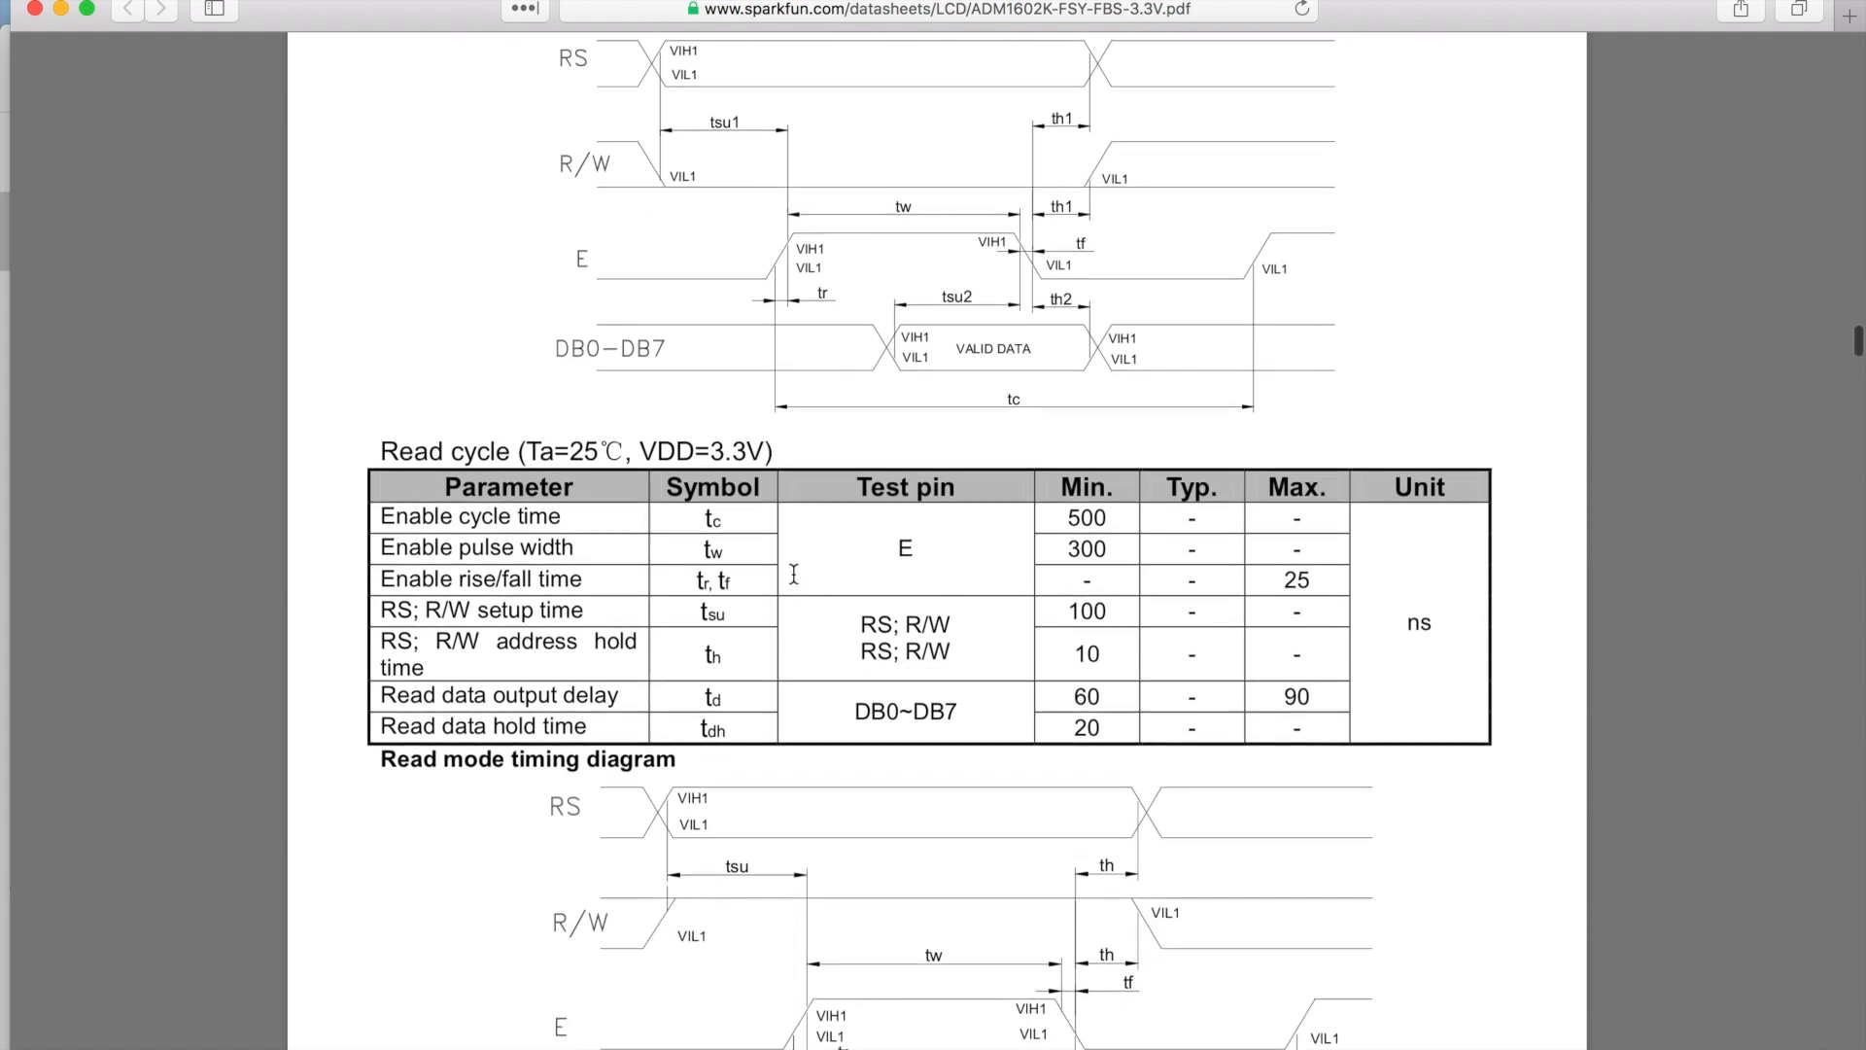
scroll("down", 3)
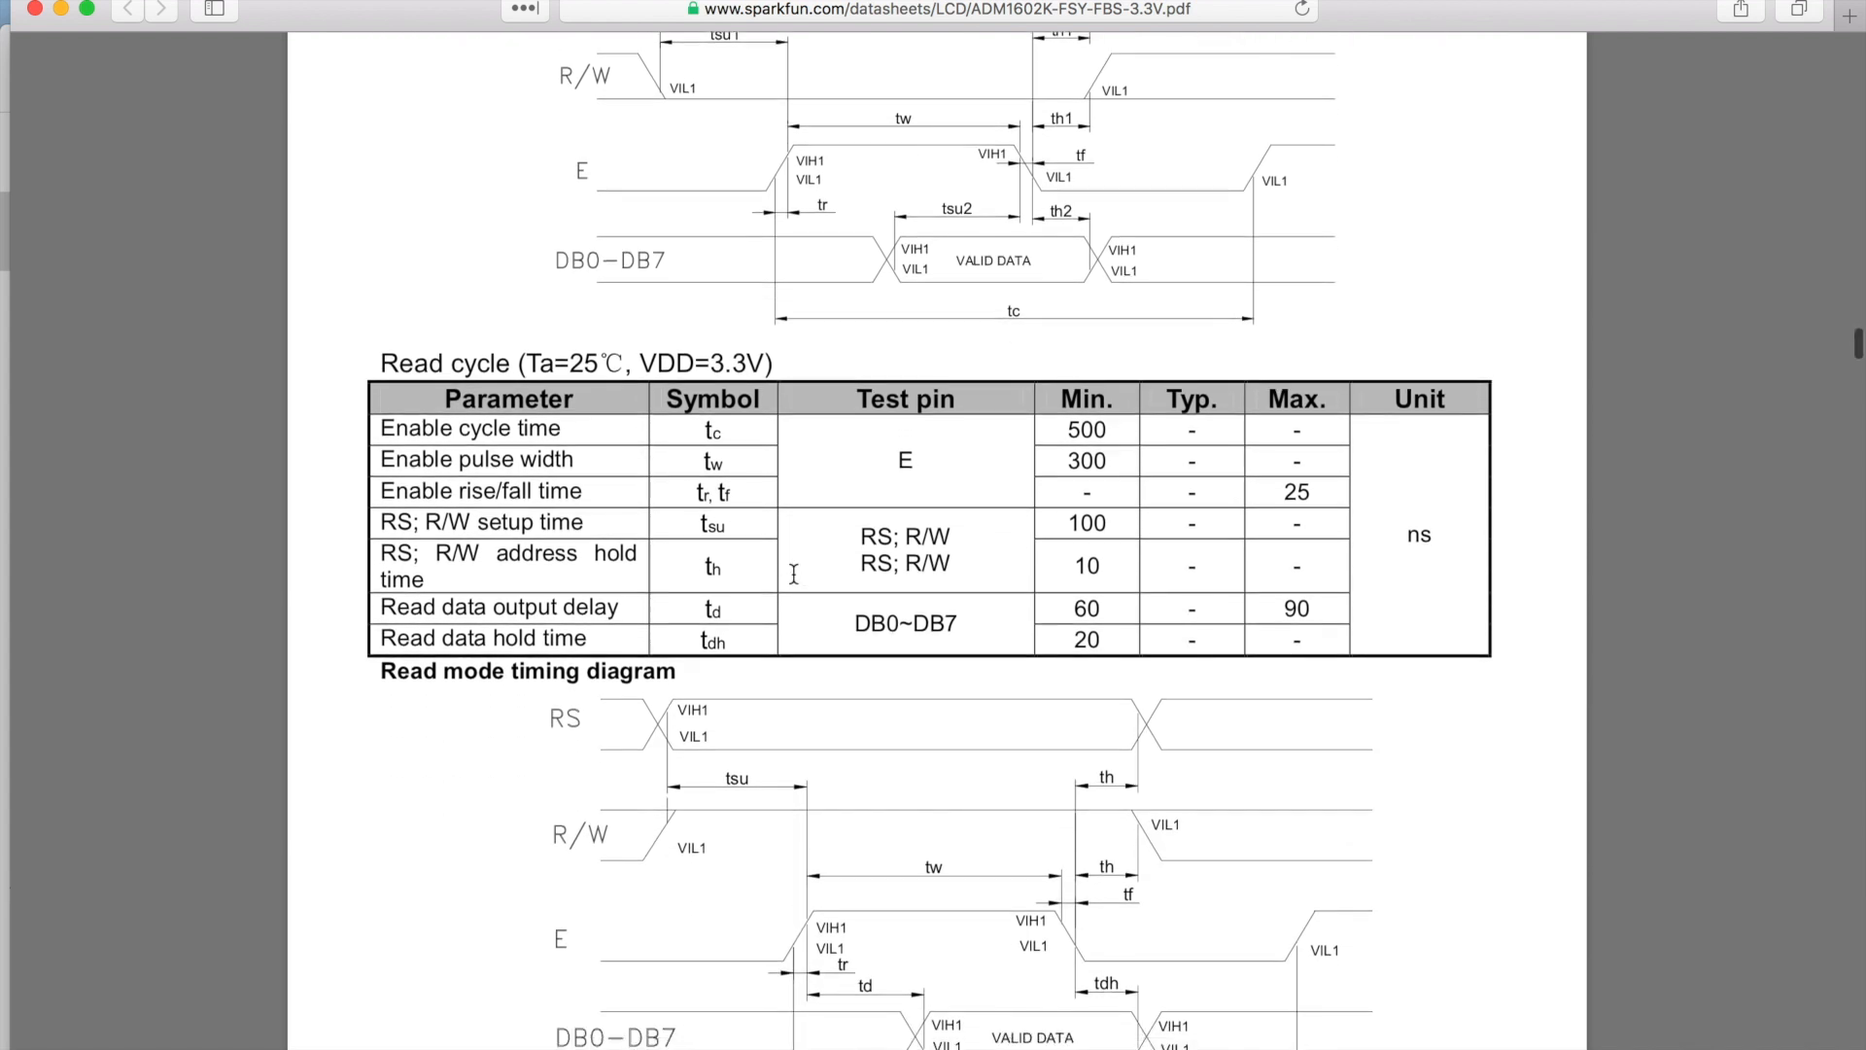
scroll("down", 3)
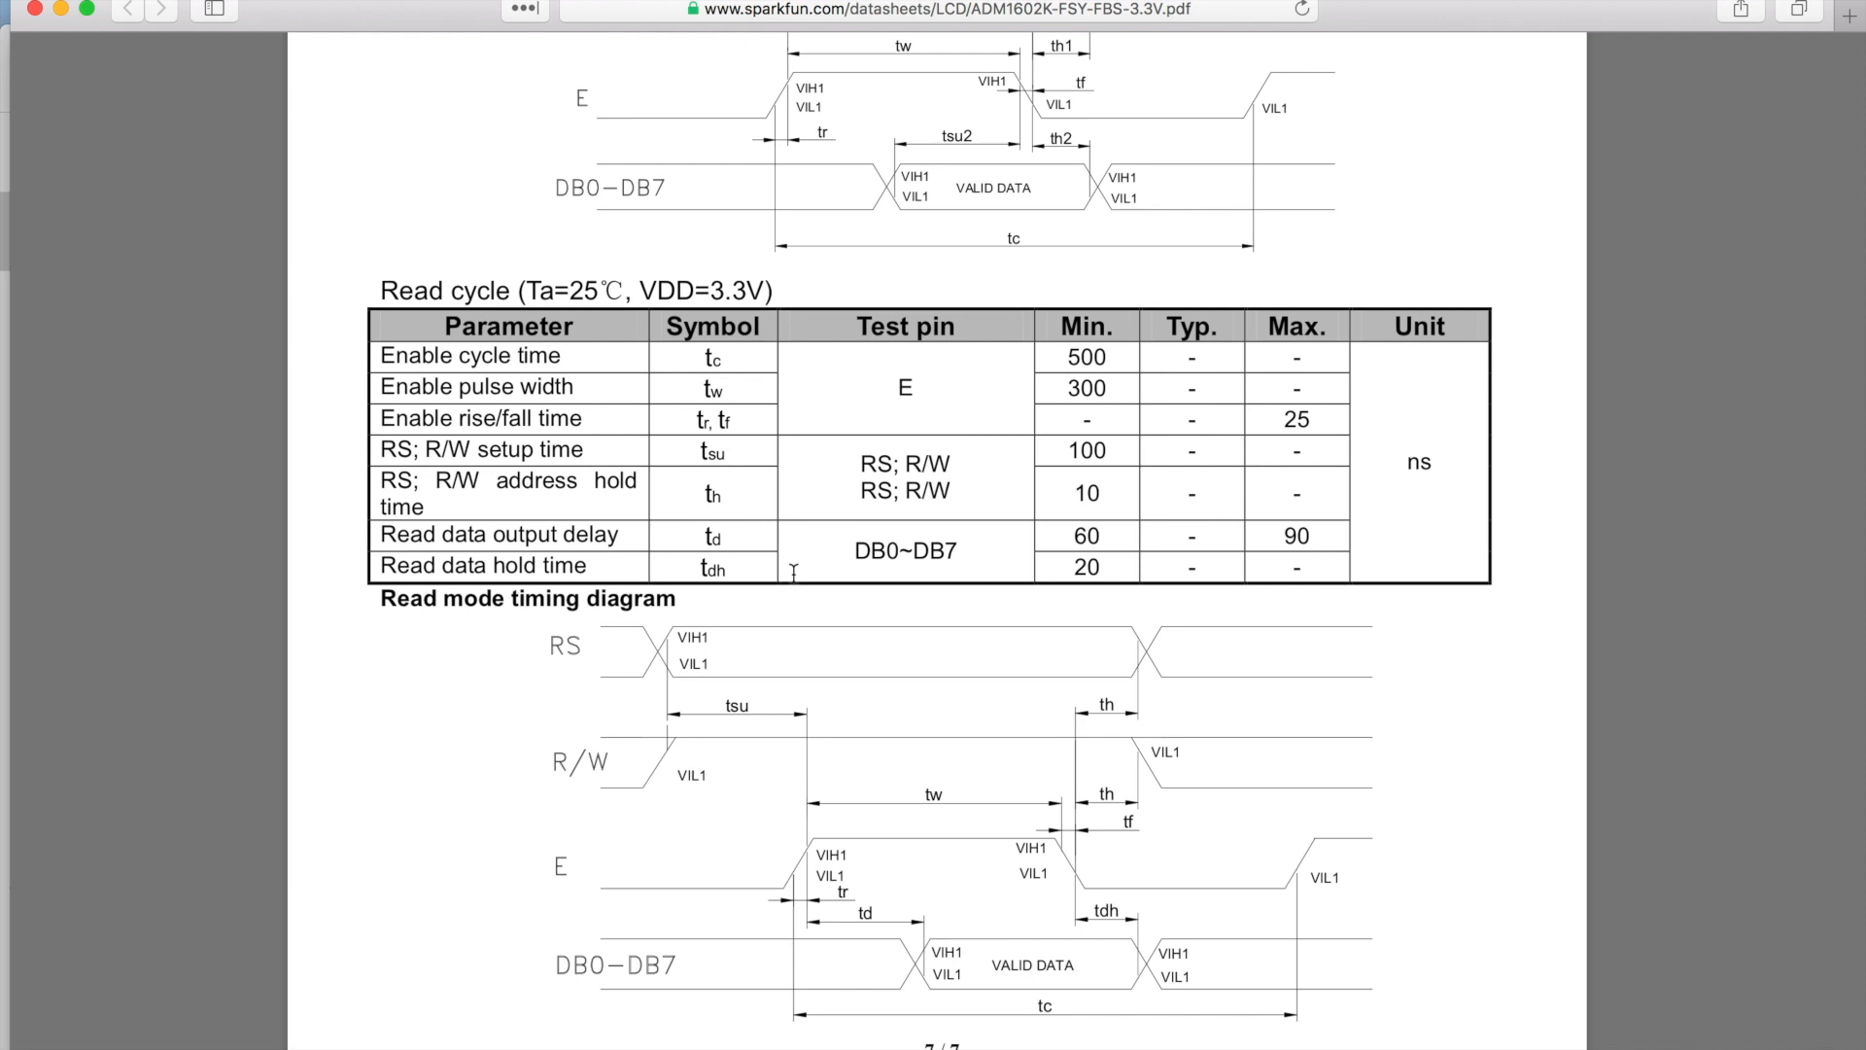
mouse_move(783, 639)
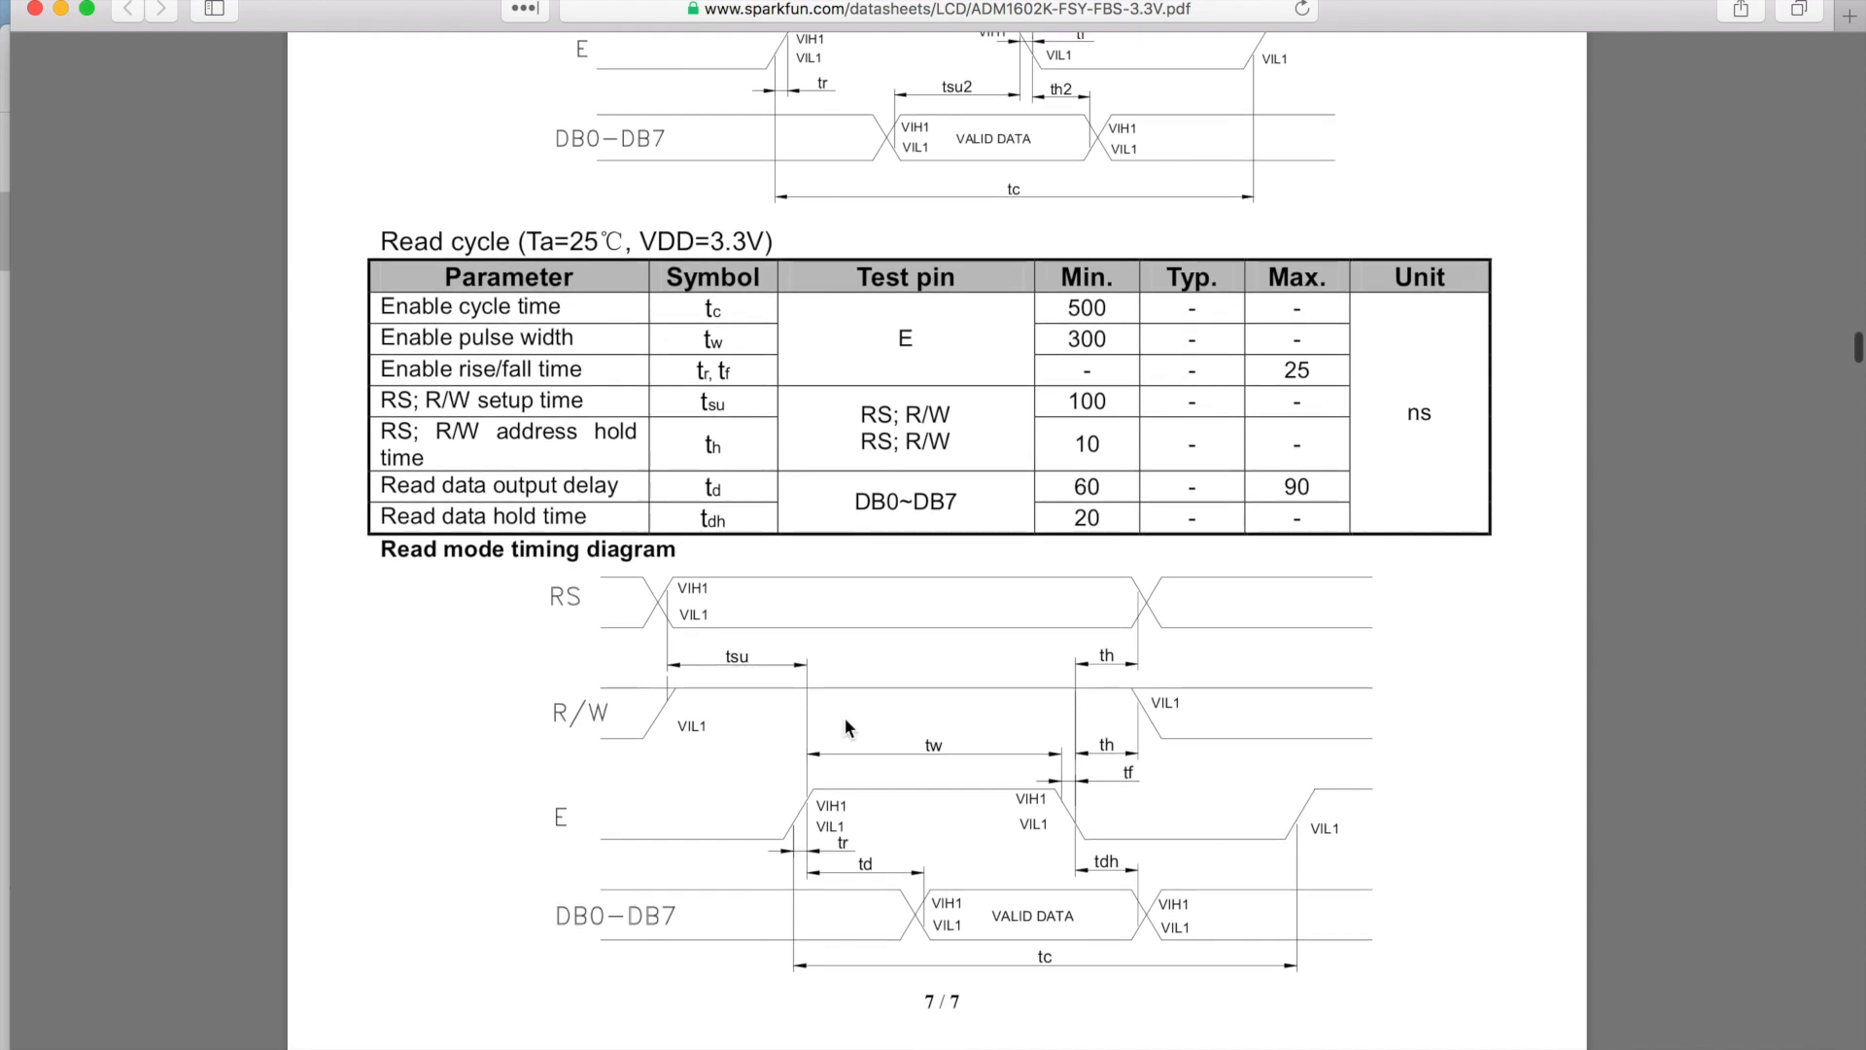
scroll("down", 3)
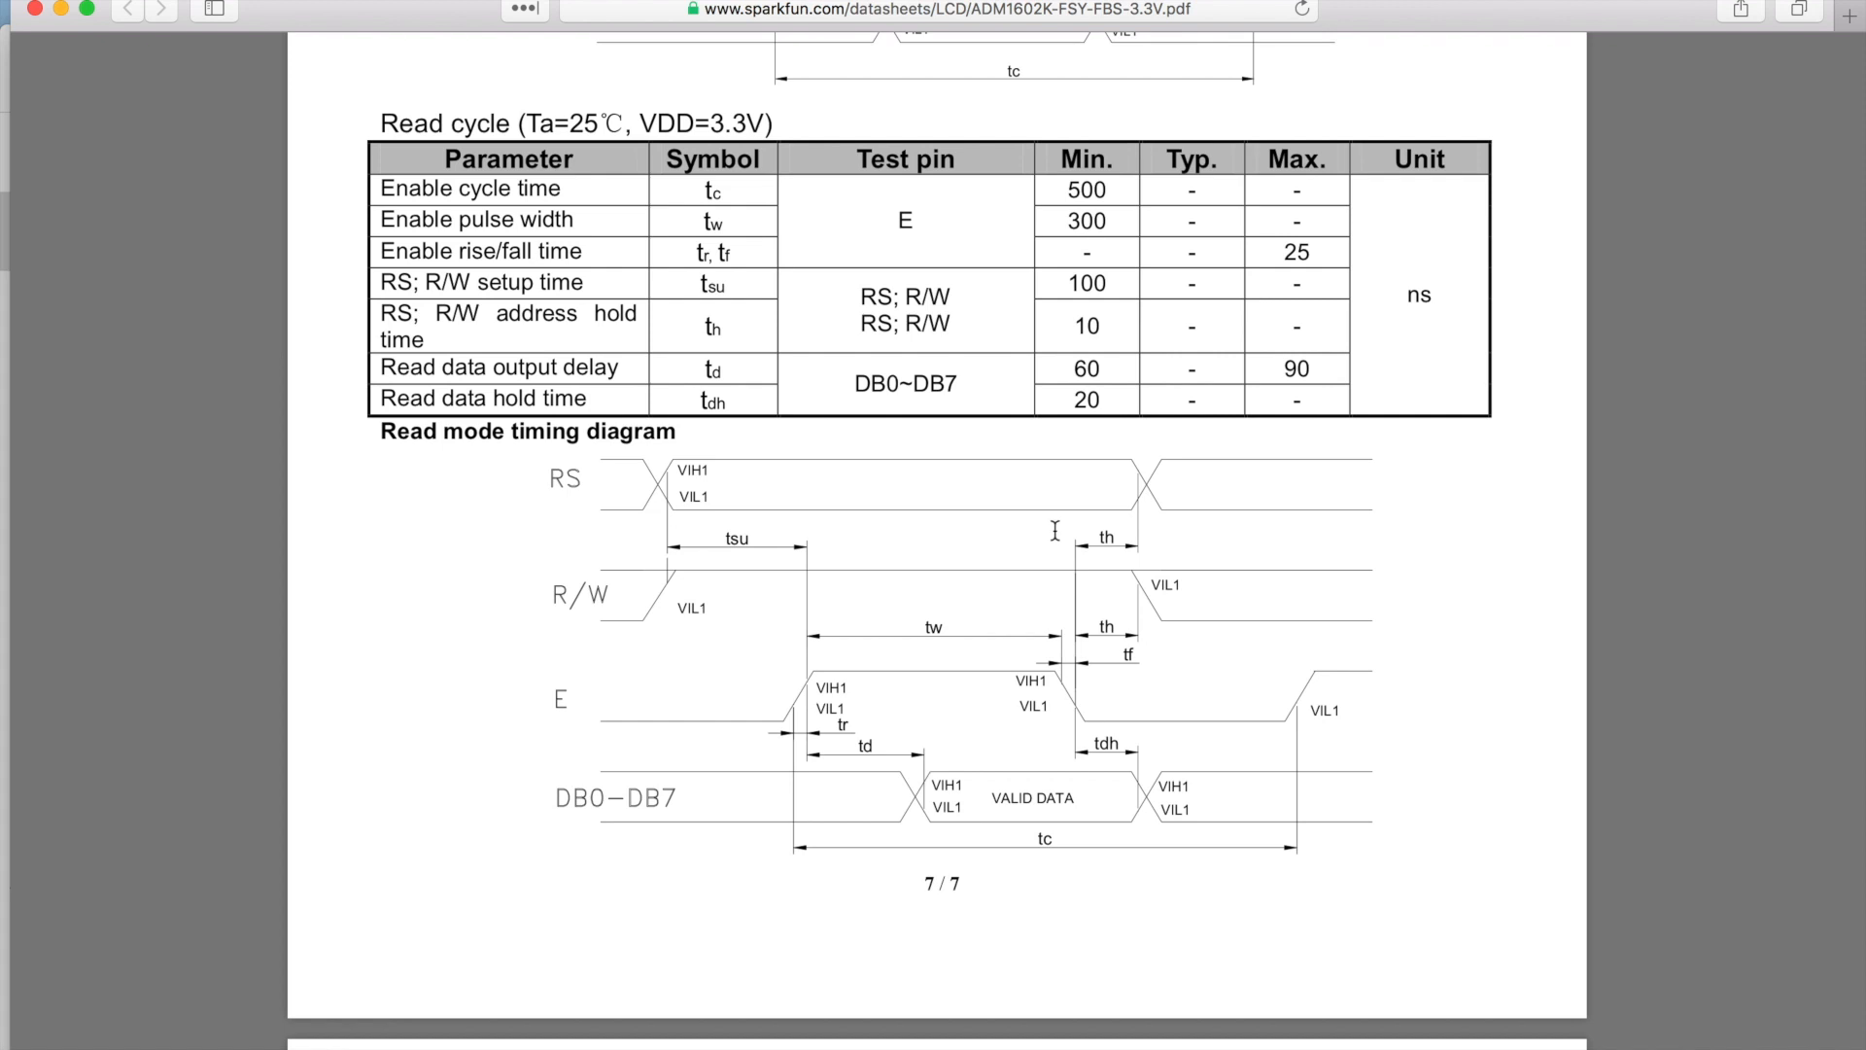
scroll("down", 3)
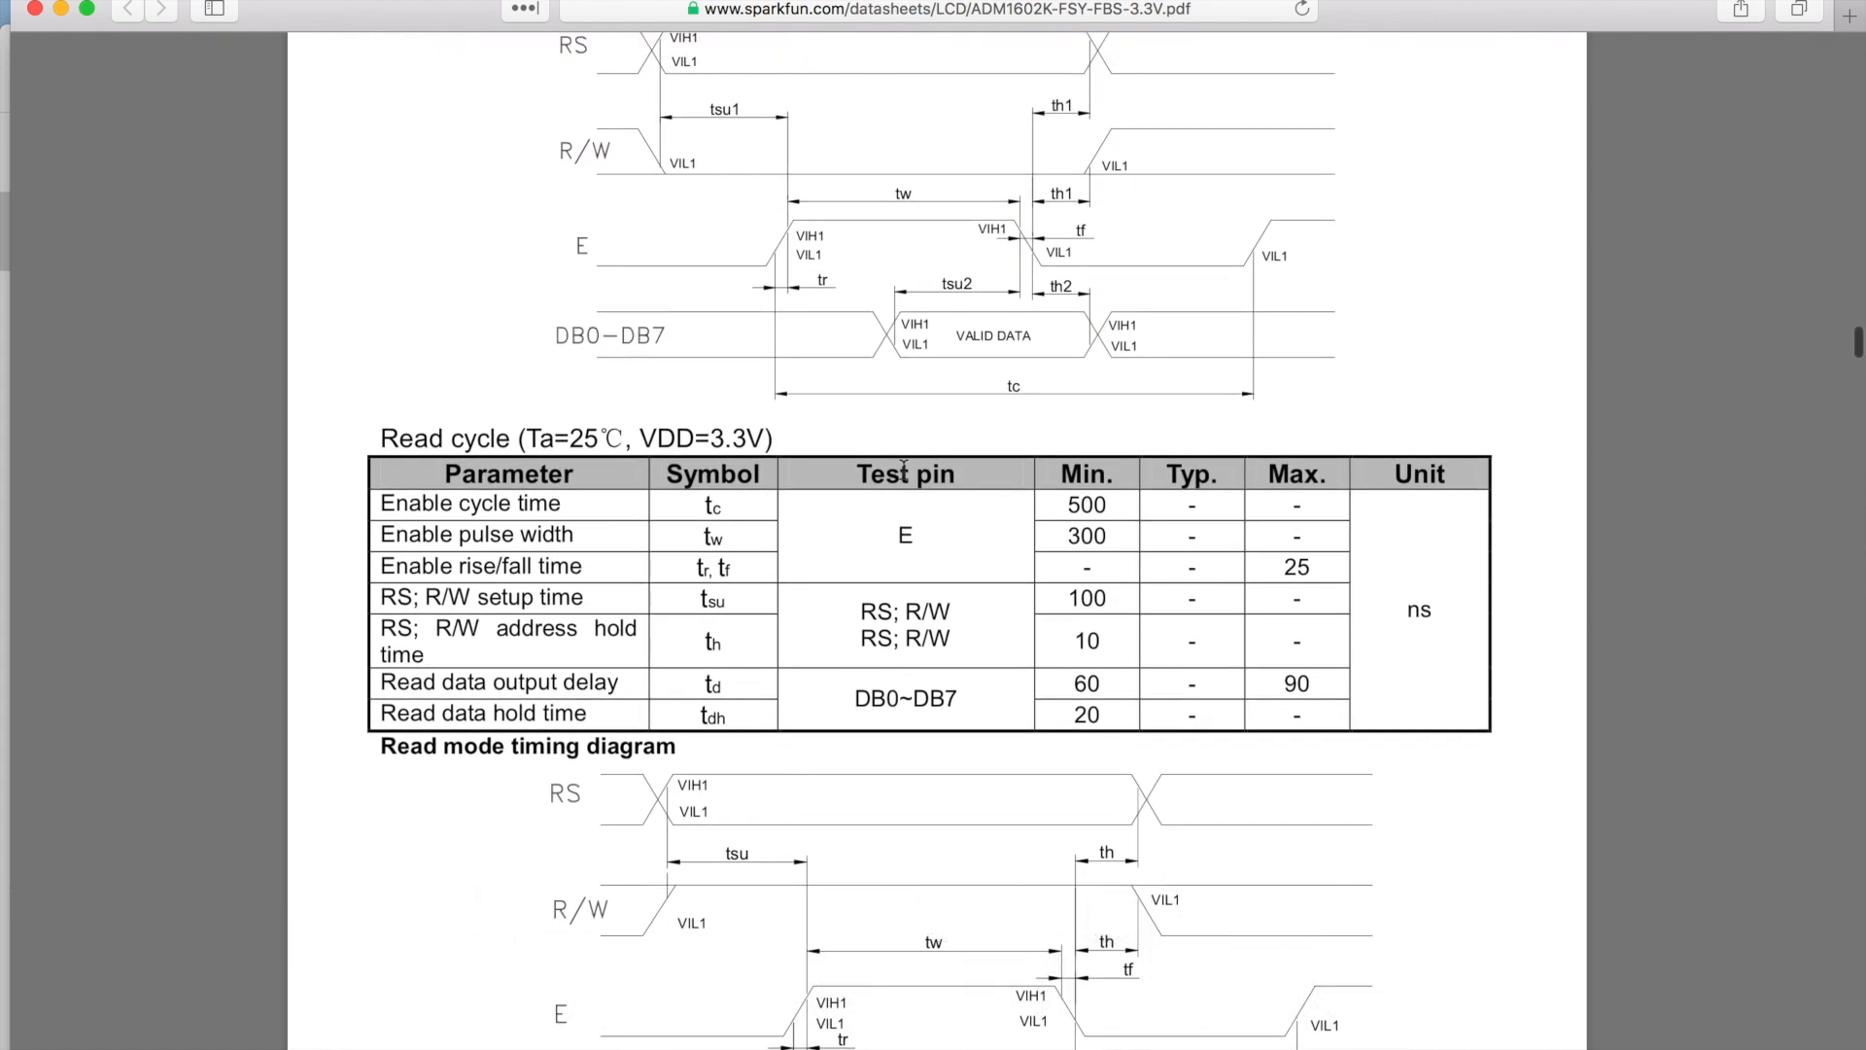
Scroll to section 11, Function Description, and on to the CGRAM character pattern table
scroll("down", 3)
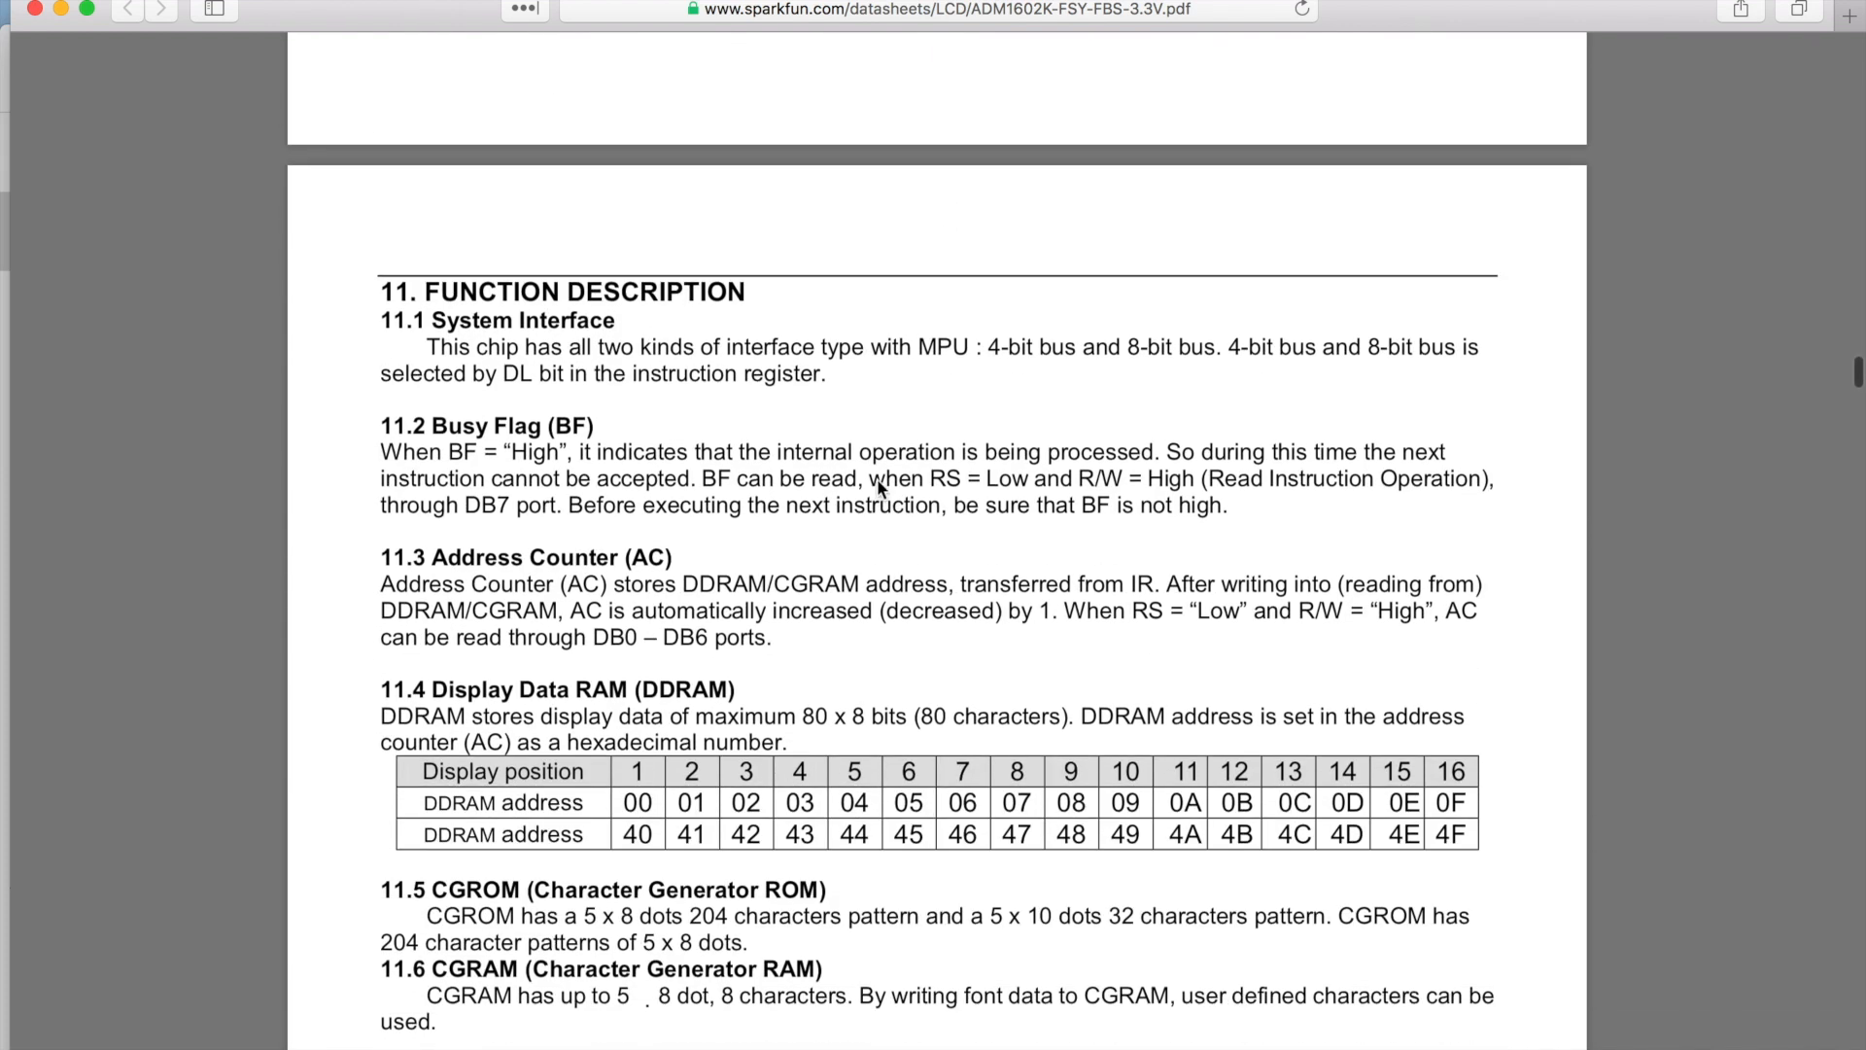
scroll("down", 3)
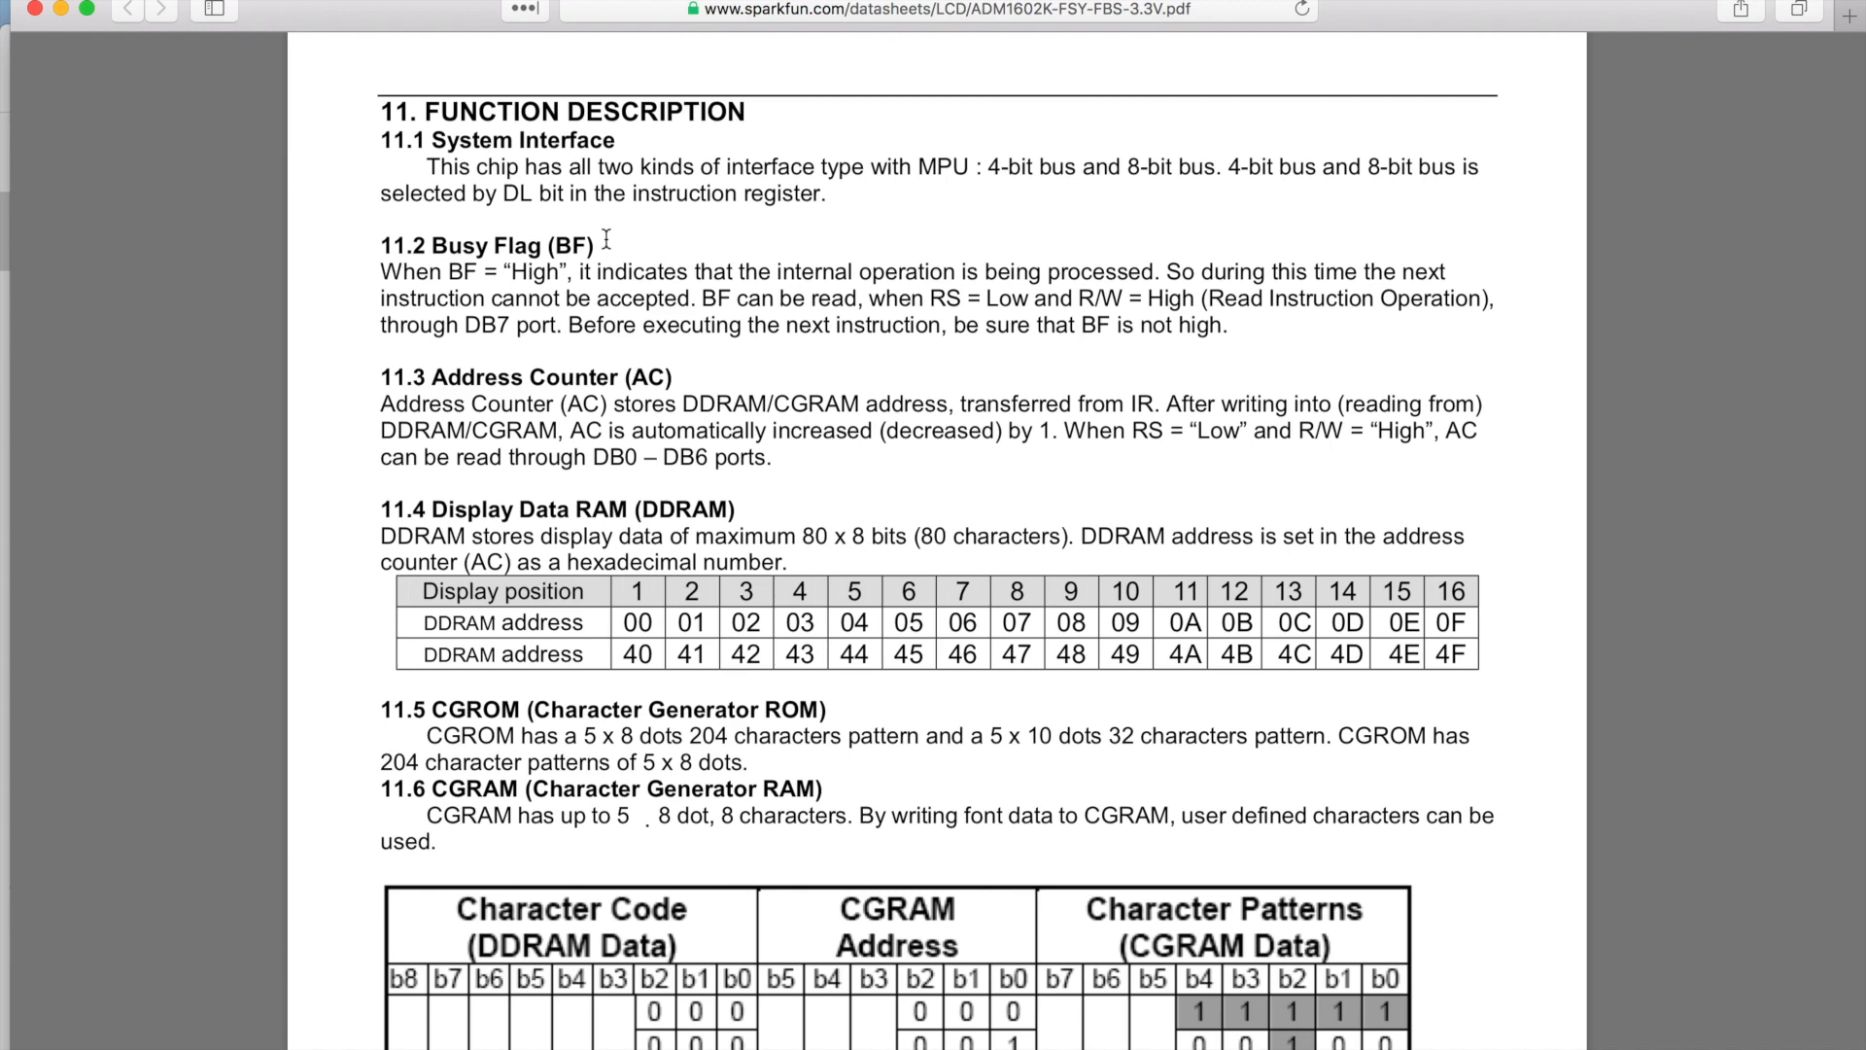
scroll("down", 3)
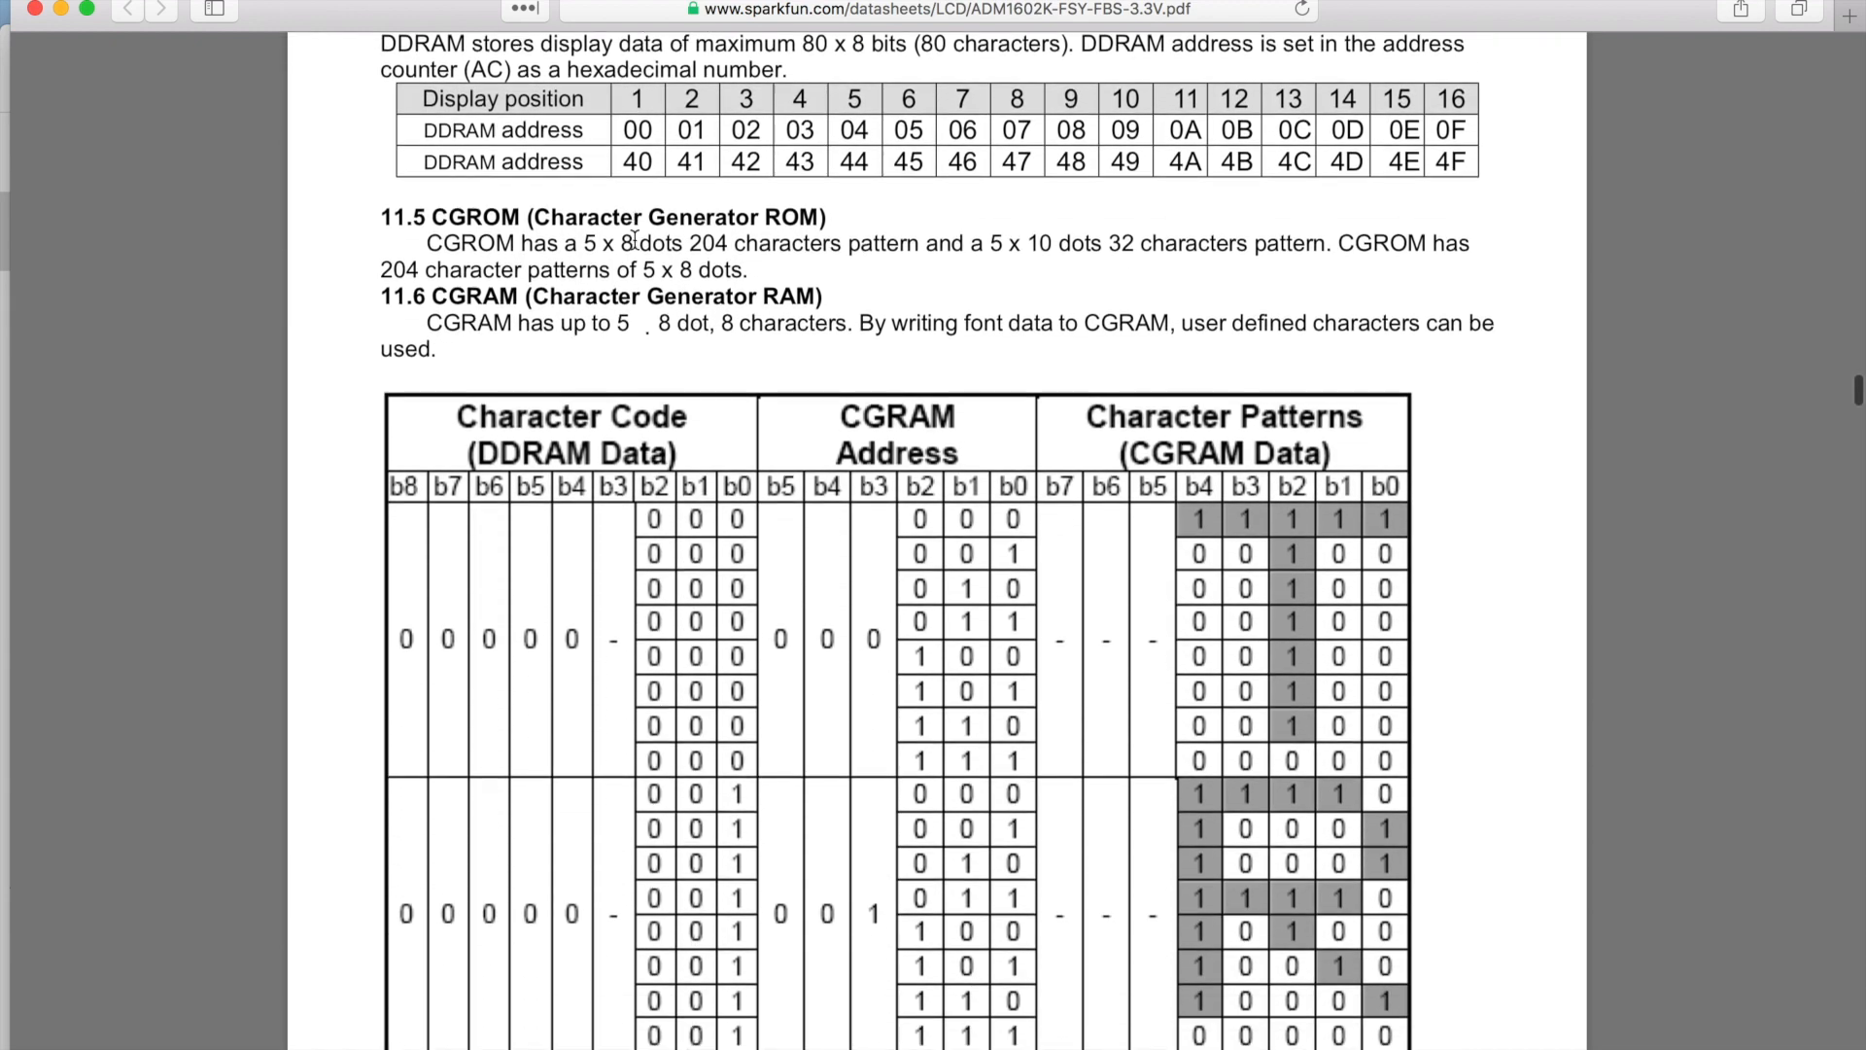
scroll("down", 3)
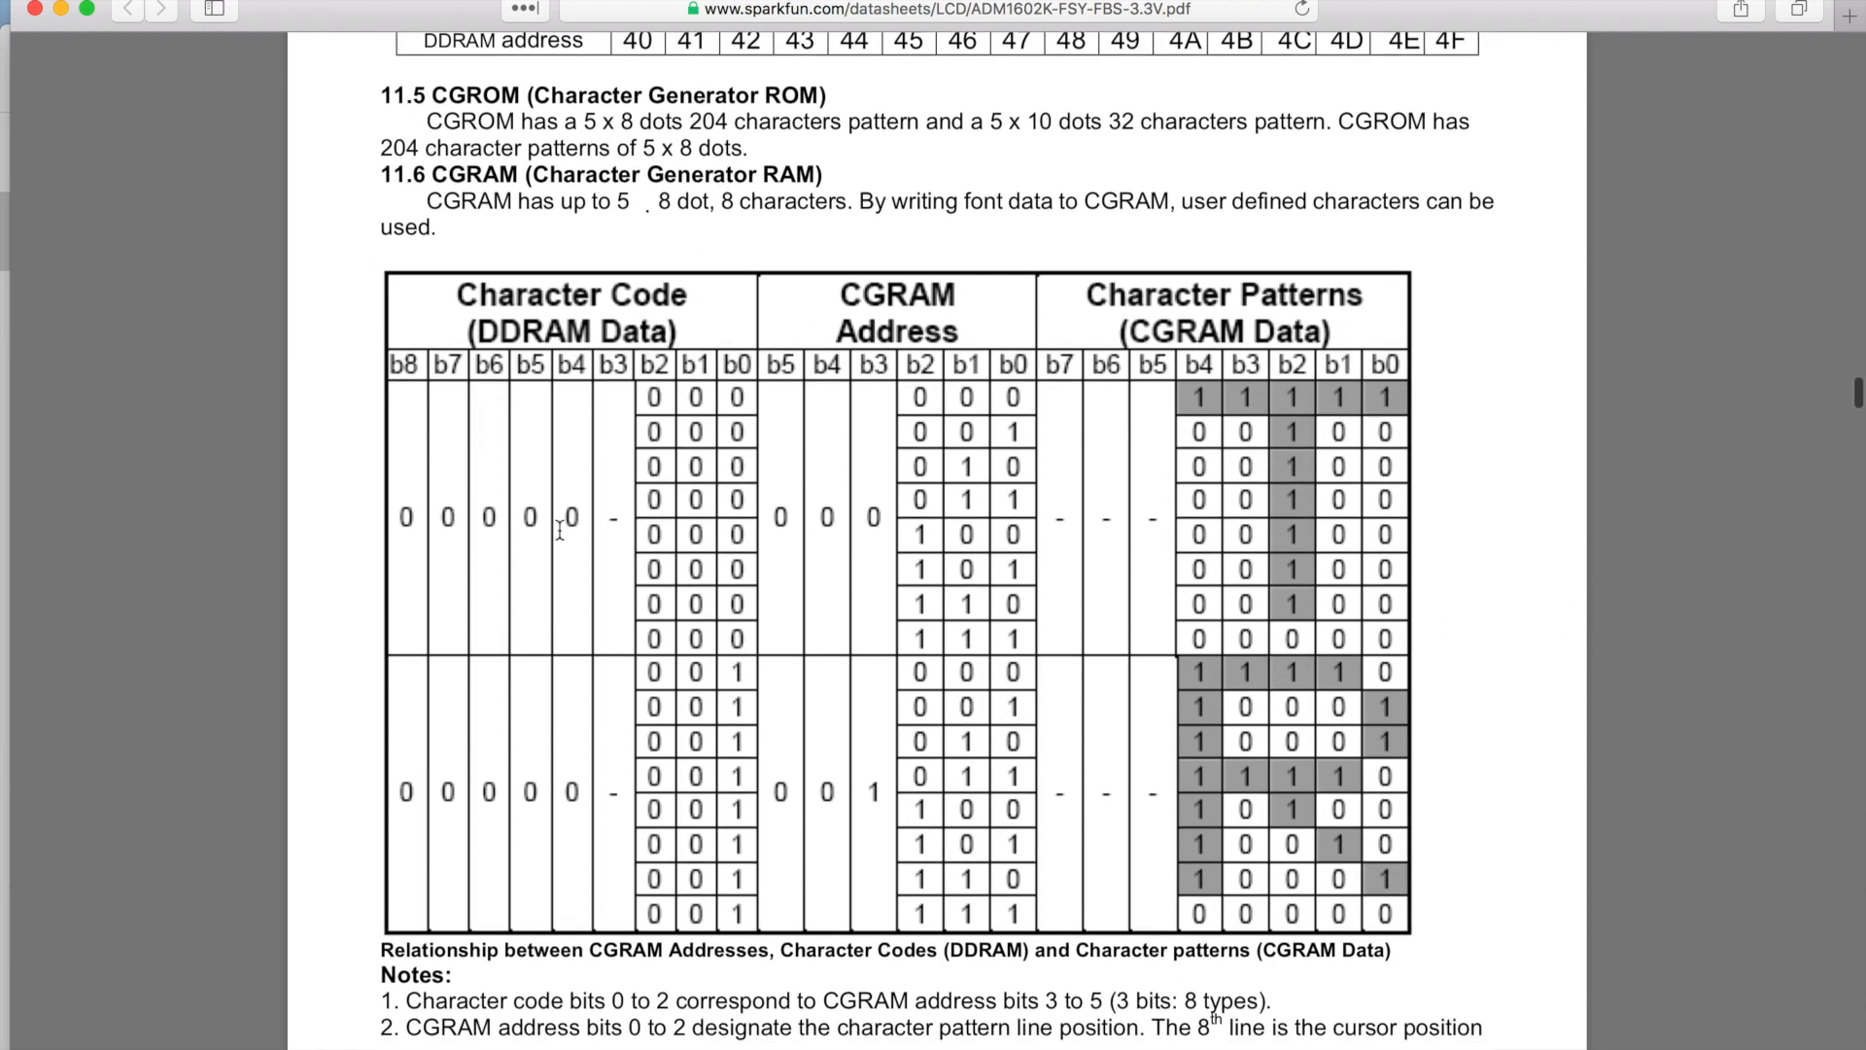
mouse_move(801, 690)
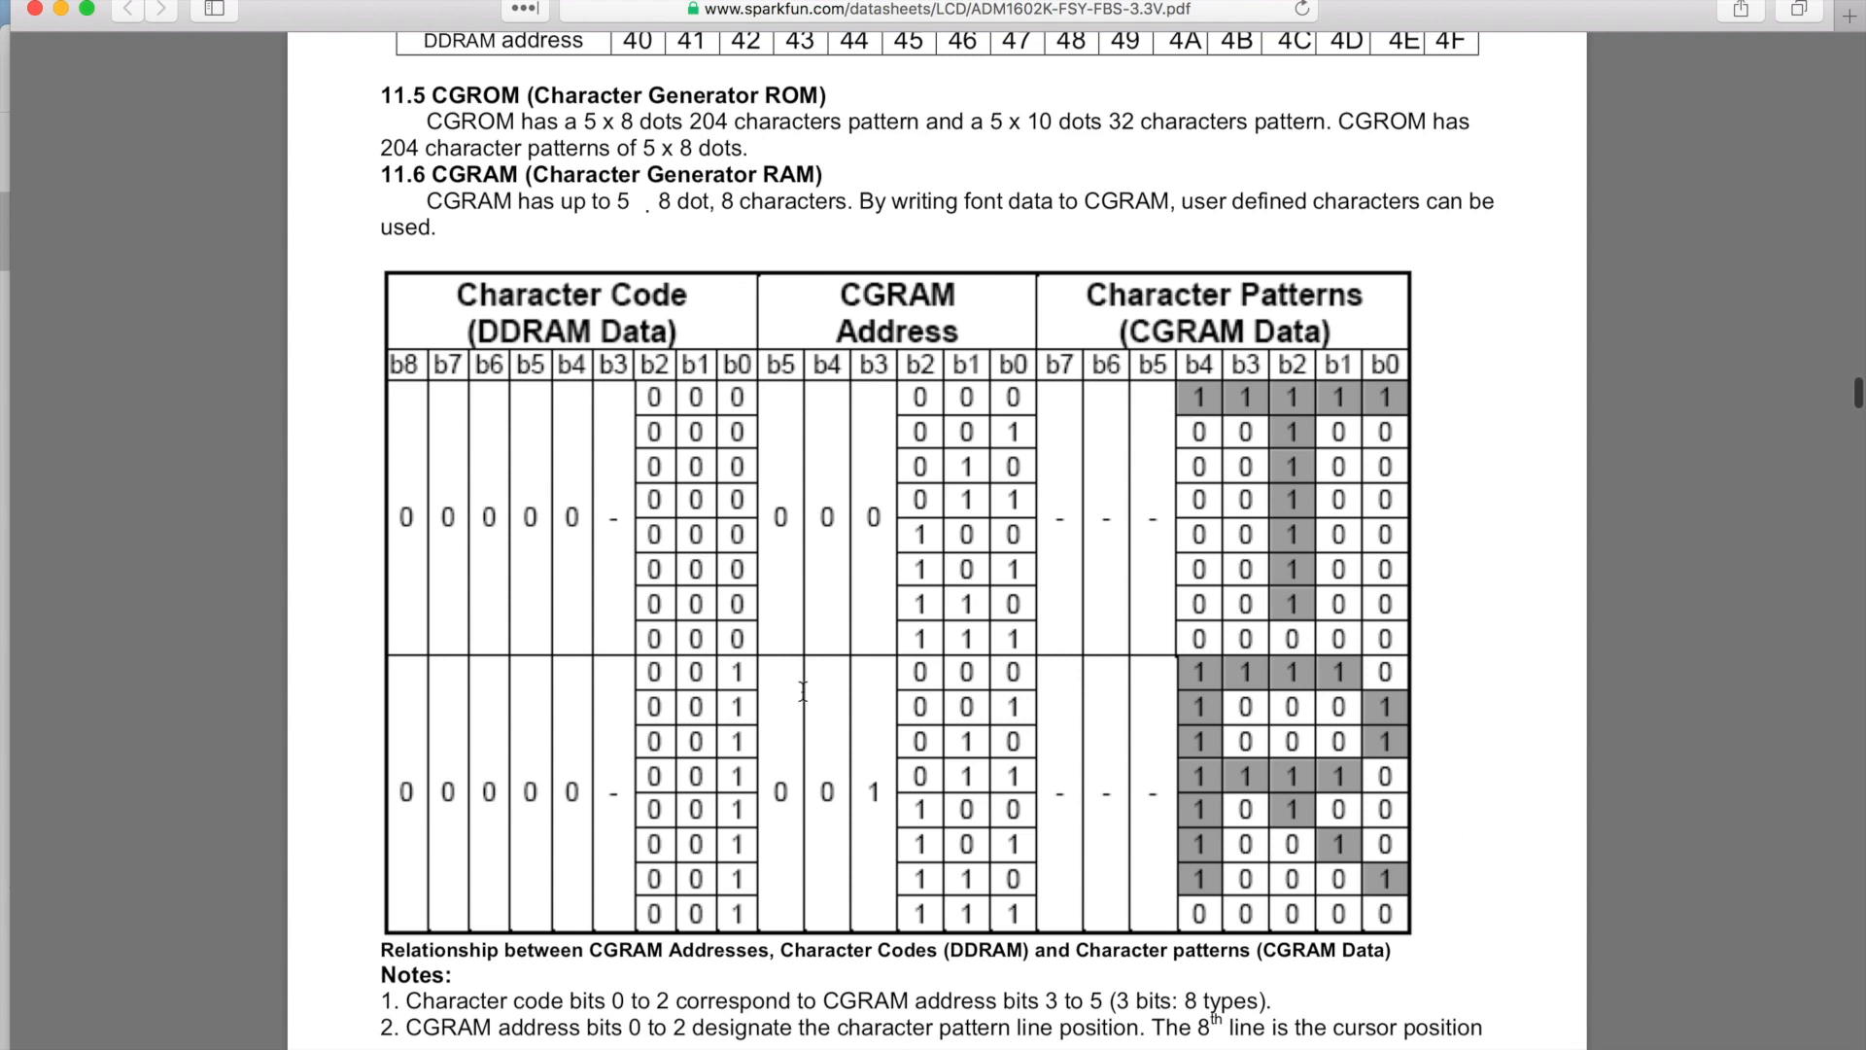
mouse_move(1341, 371)
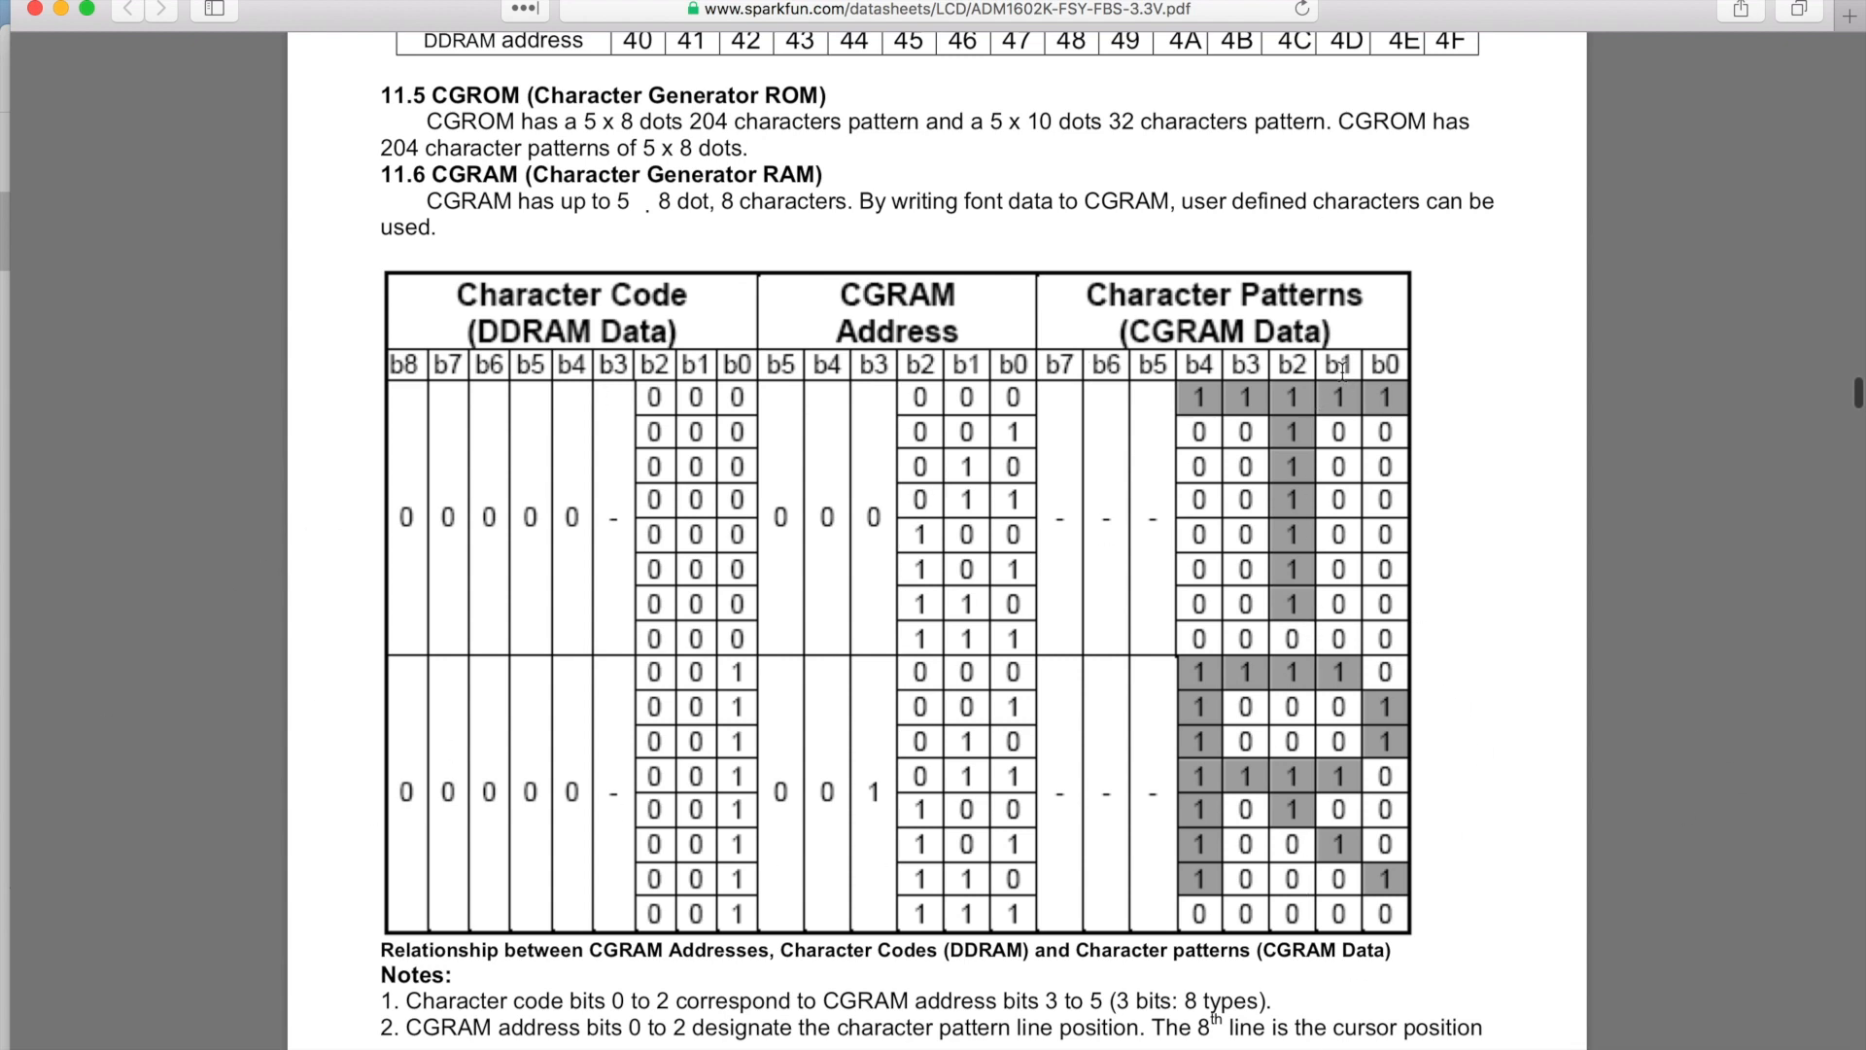
Scroll past the CGRAM notes and cursor/blink circuit until section 11.8 Outline is in view
scroll("down", 3)
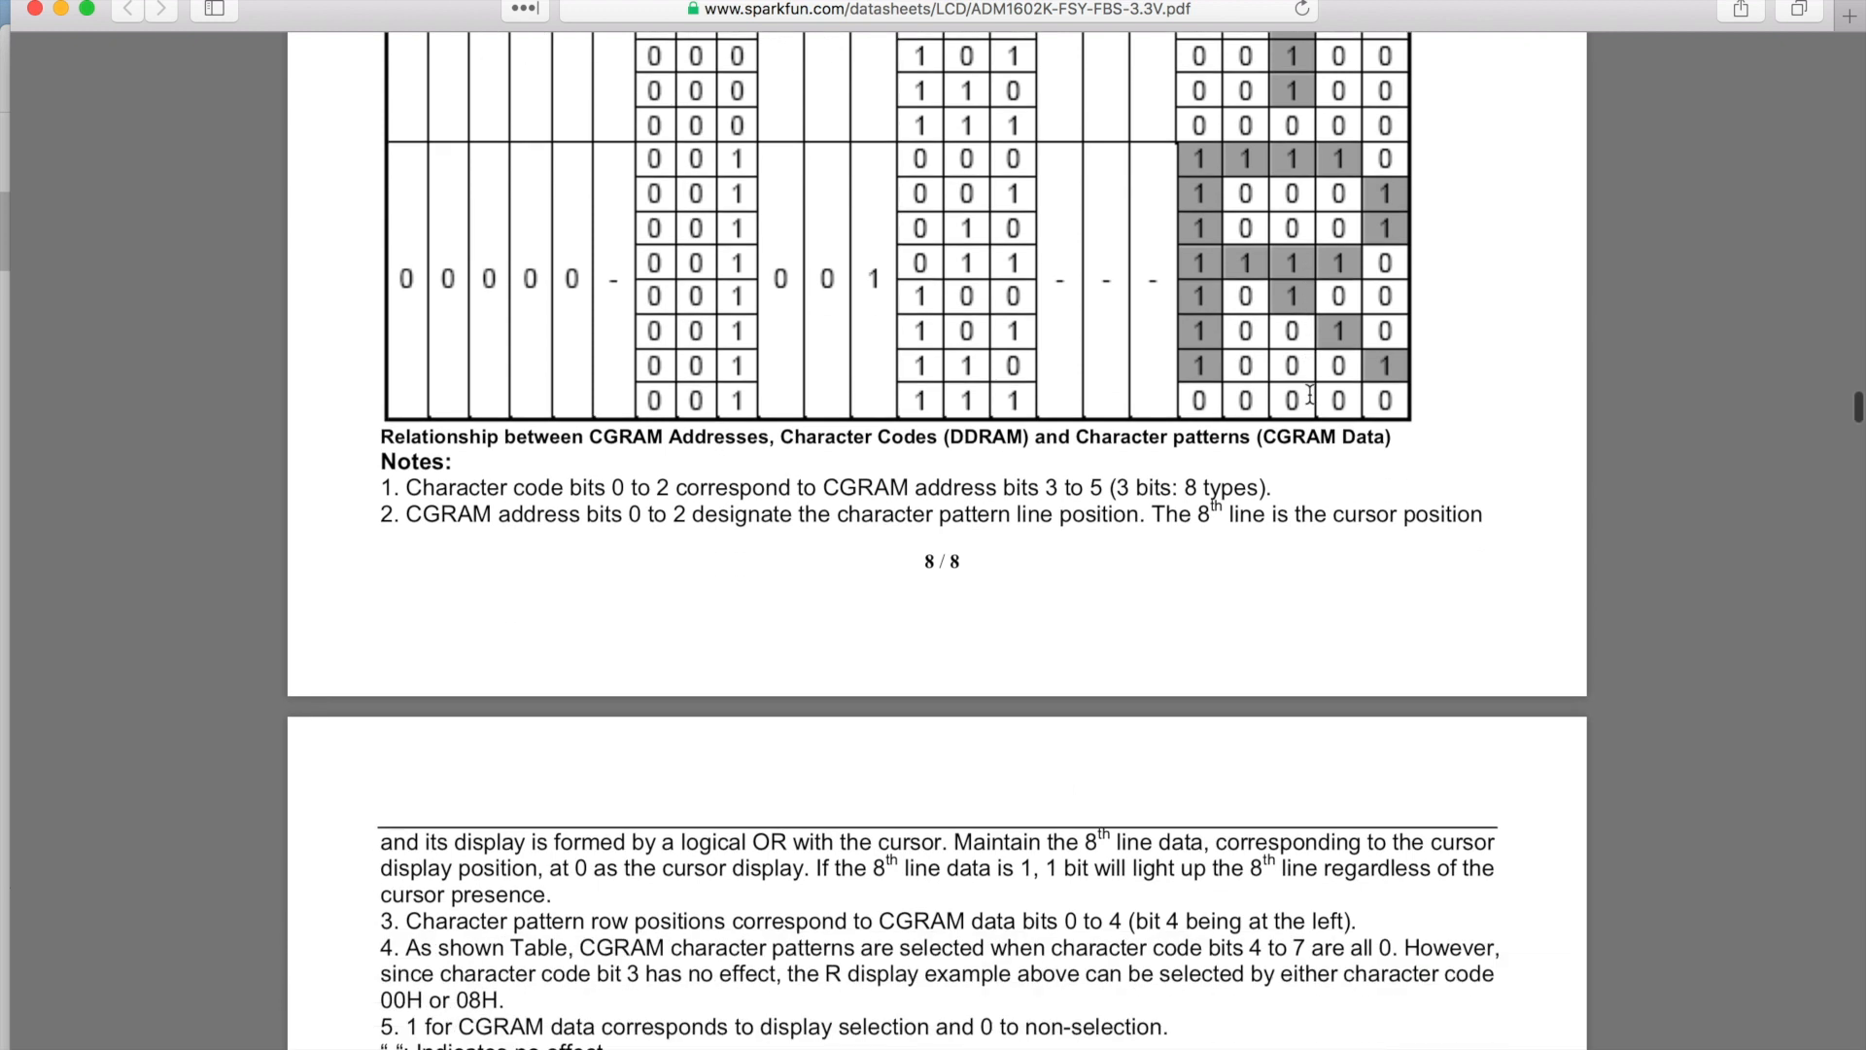
scroll("down", 3)
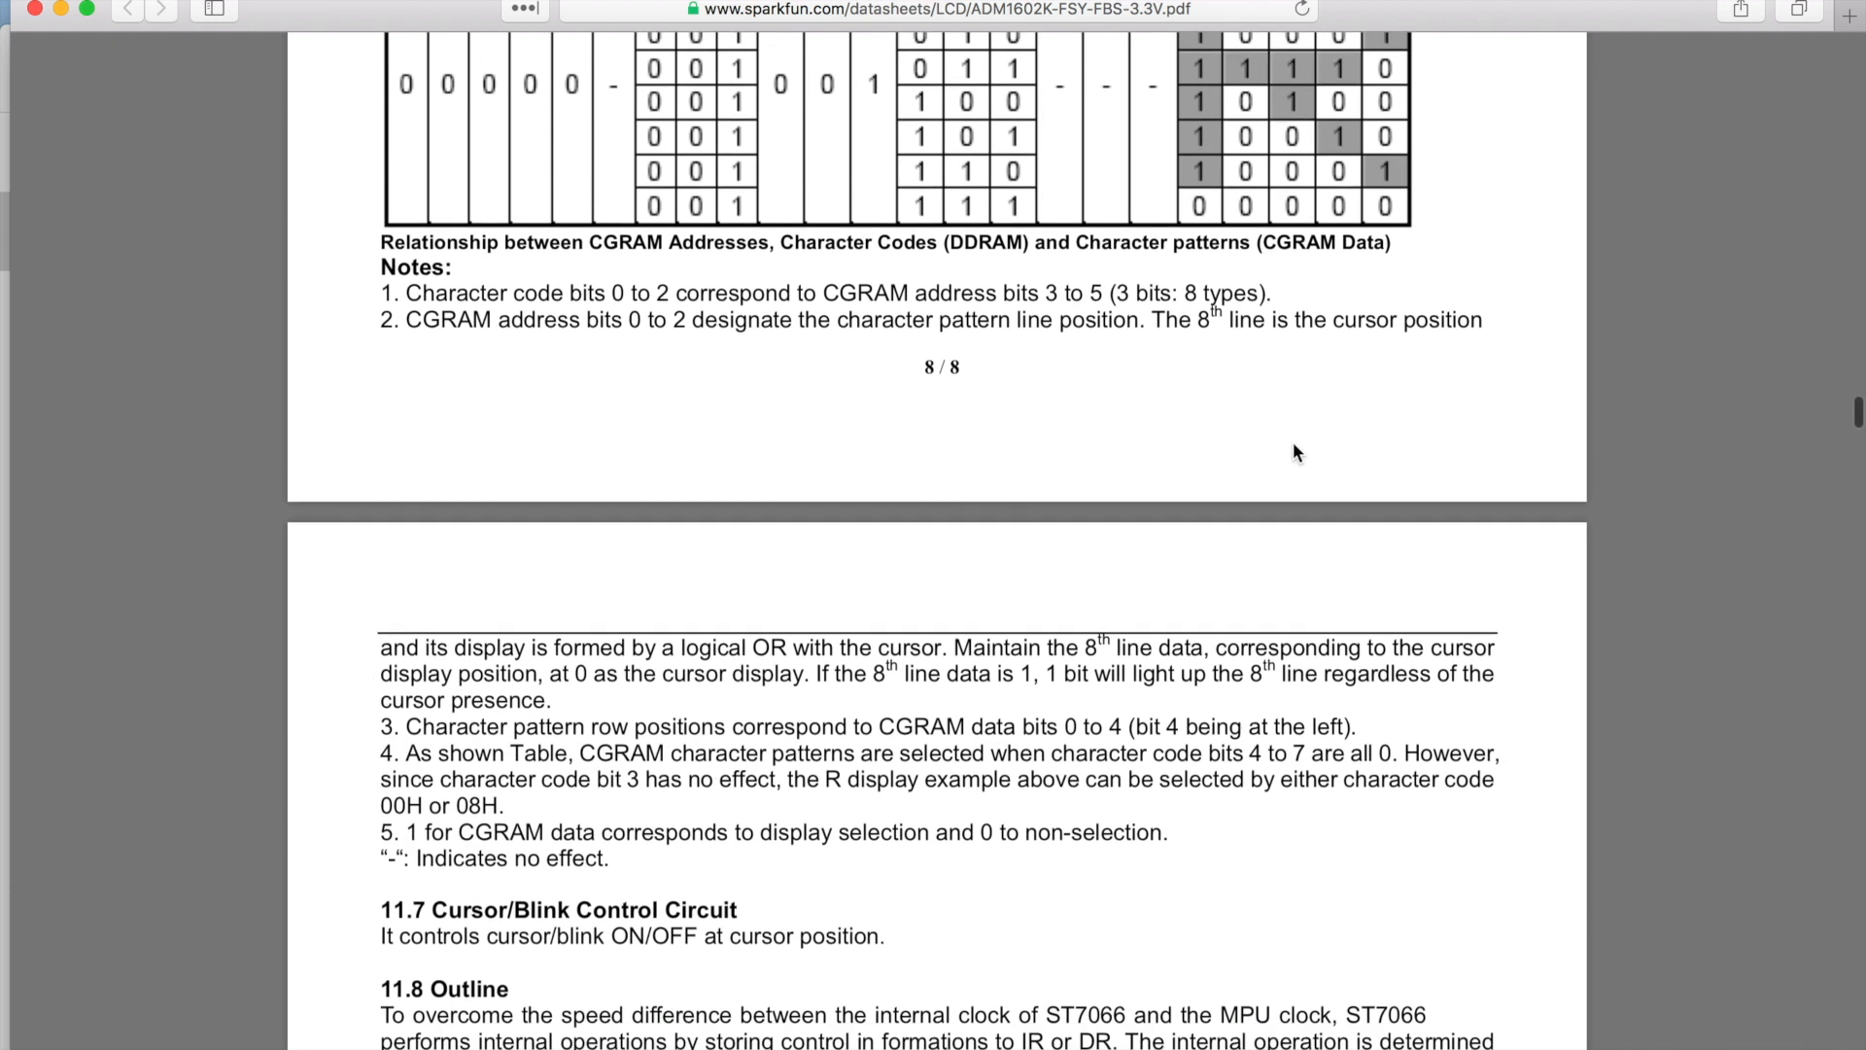
scroll("down", 3)
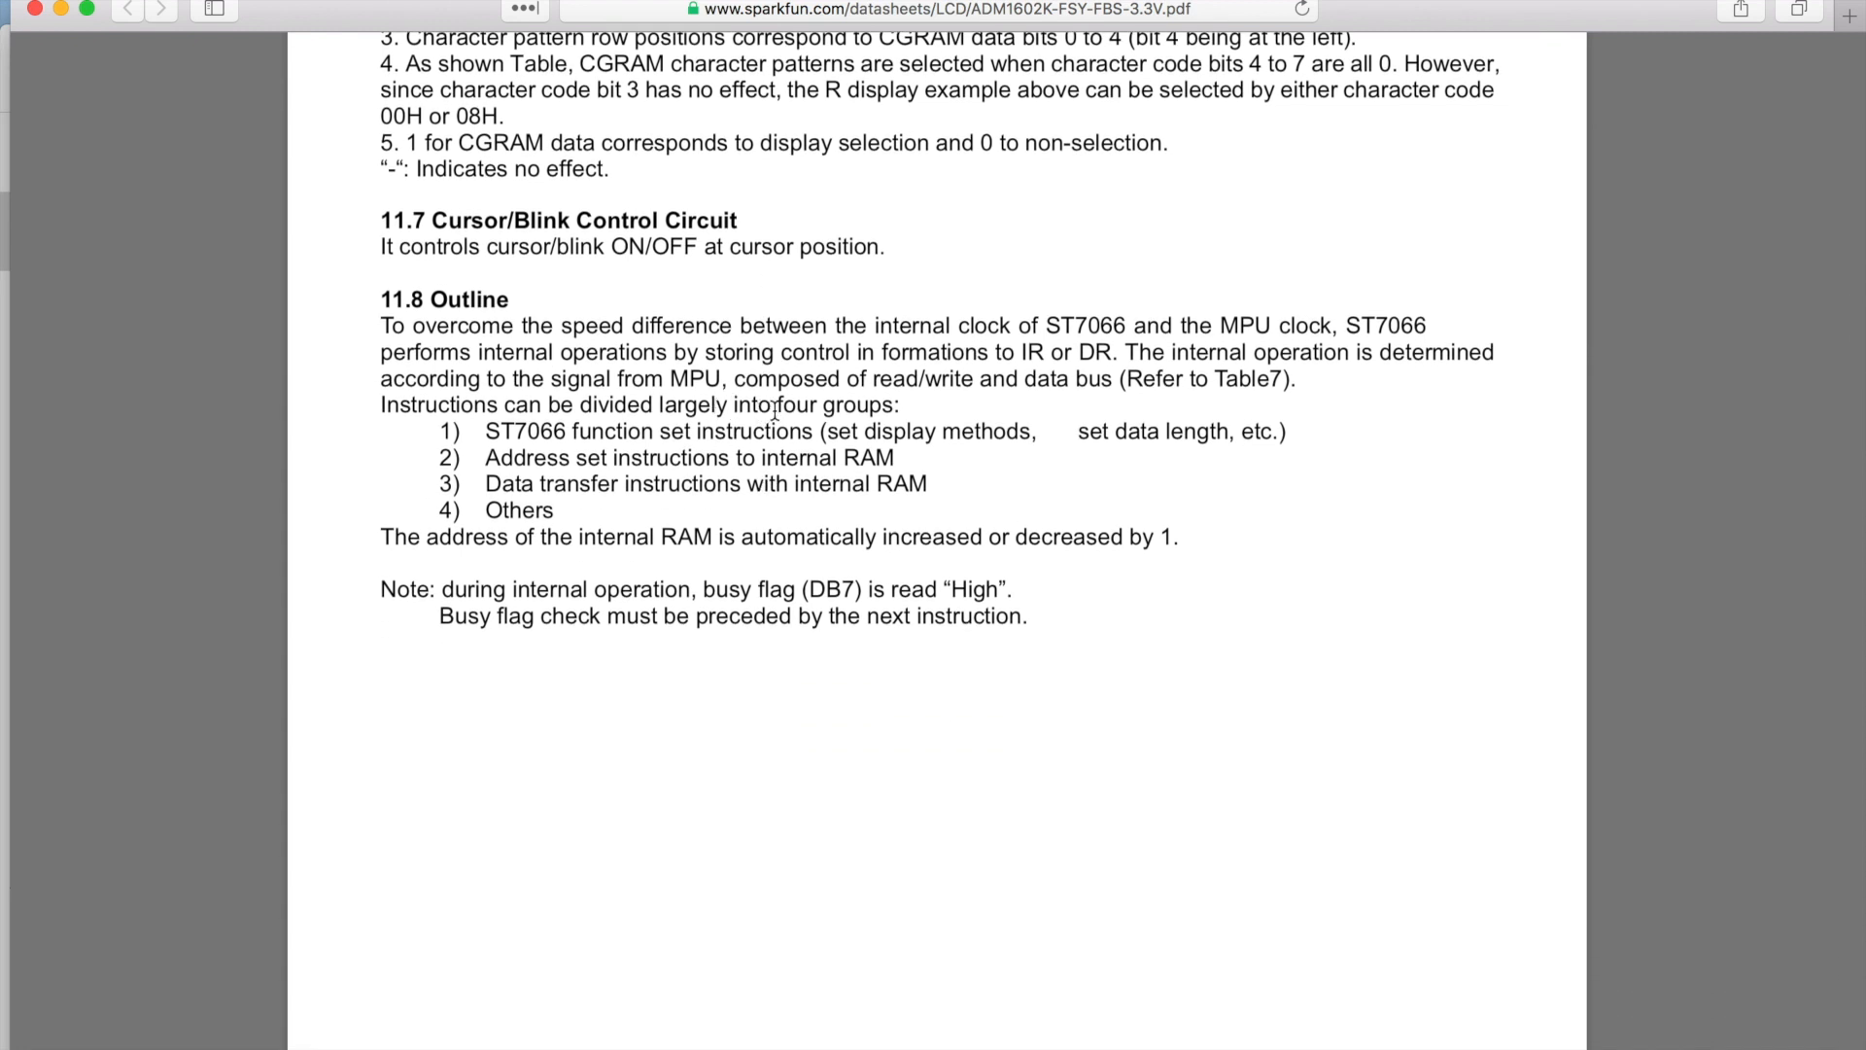
scroll("down", 3)
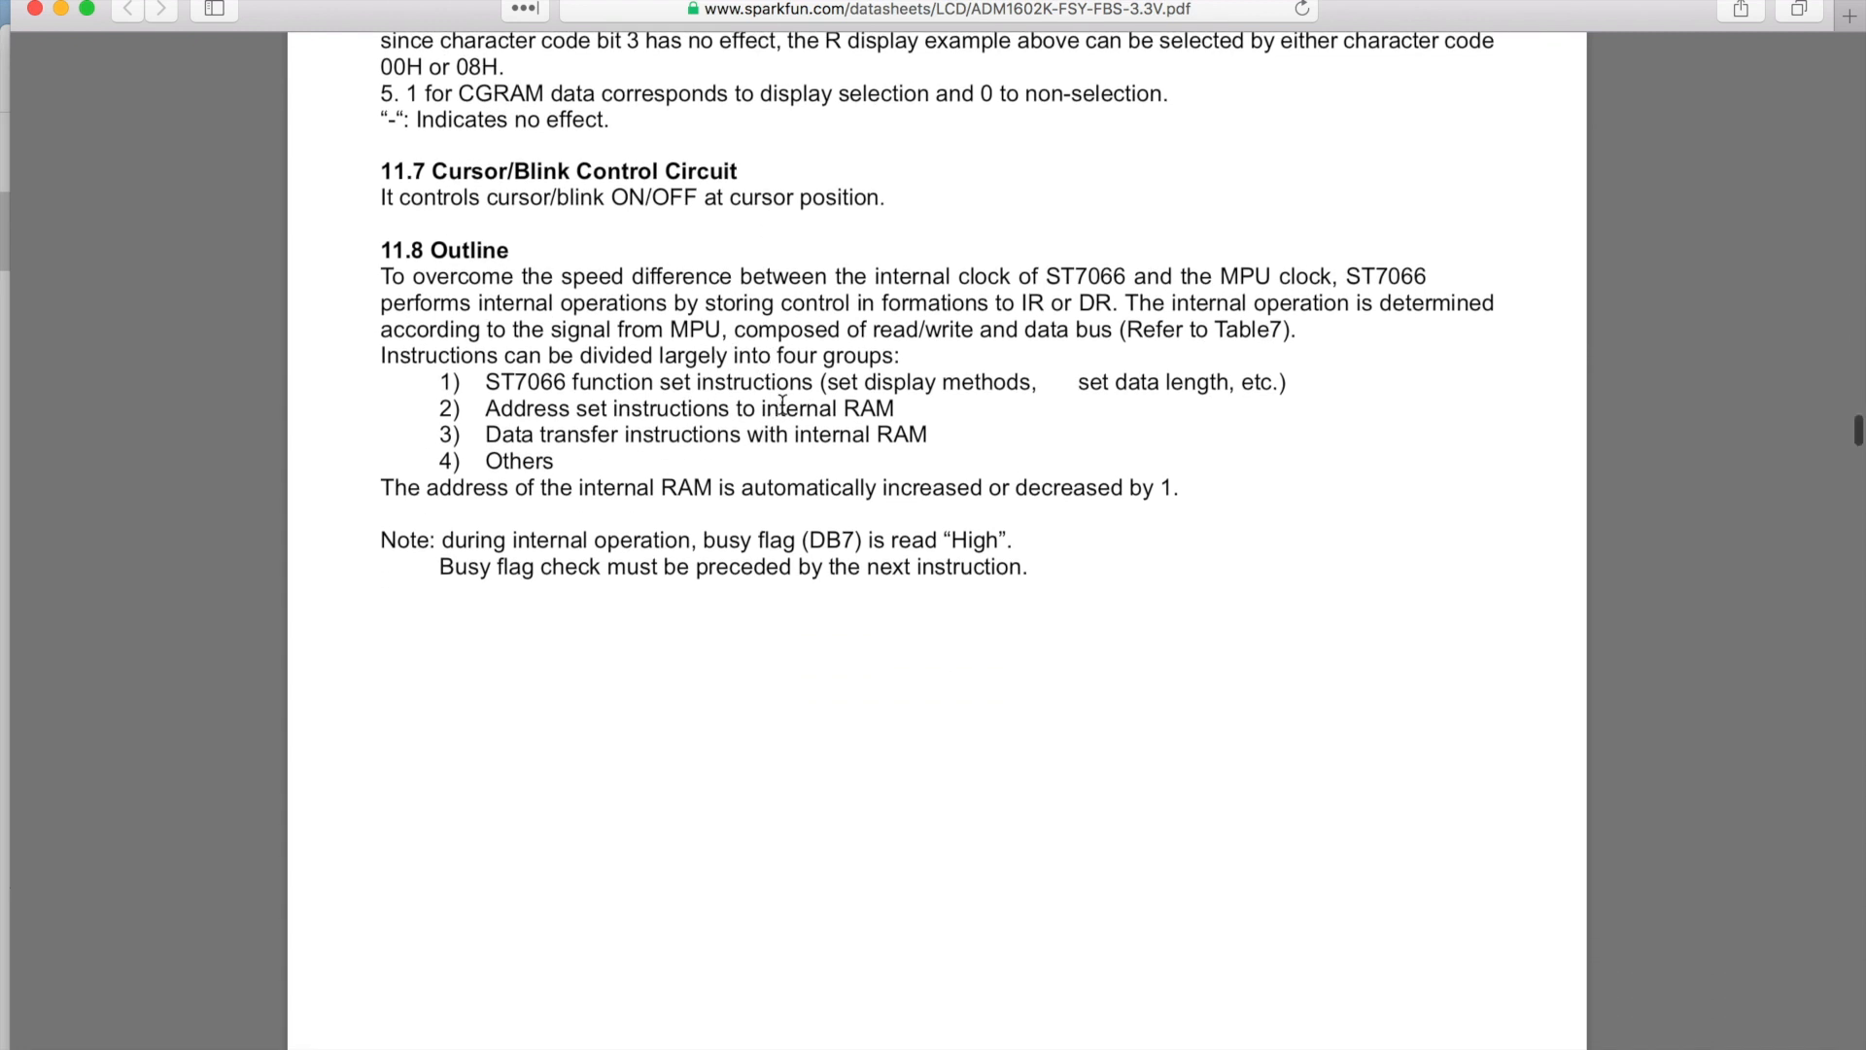
Highlight the 11.8 Outline paragraph through the internal RAM address sentence, then clear it
left_click_drag(381, 276, 1021, 453)
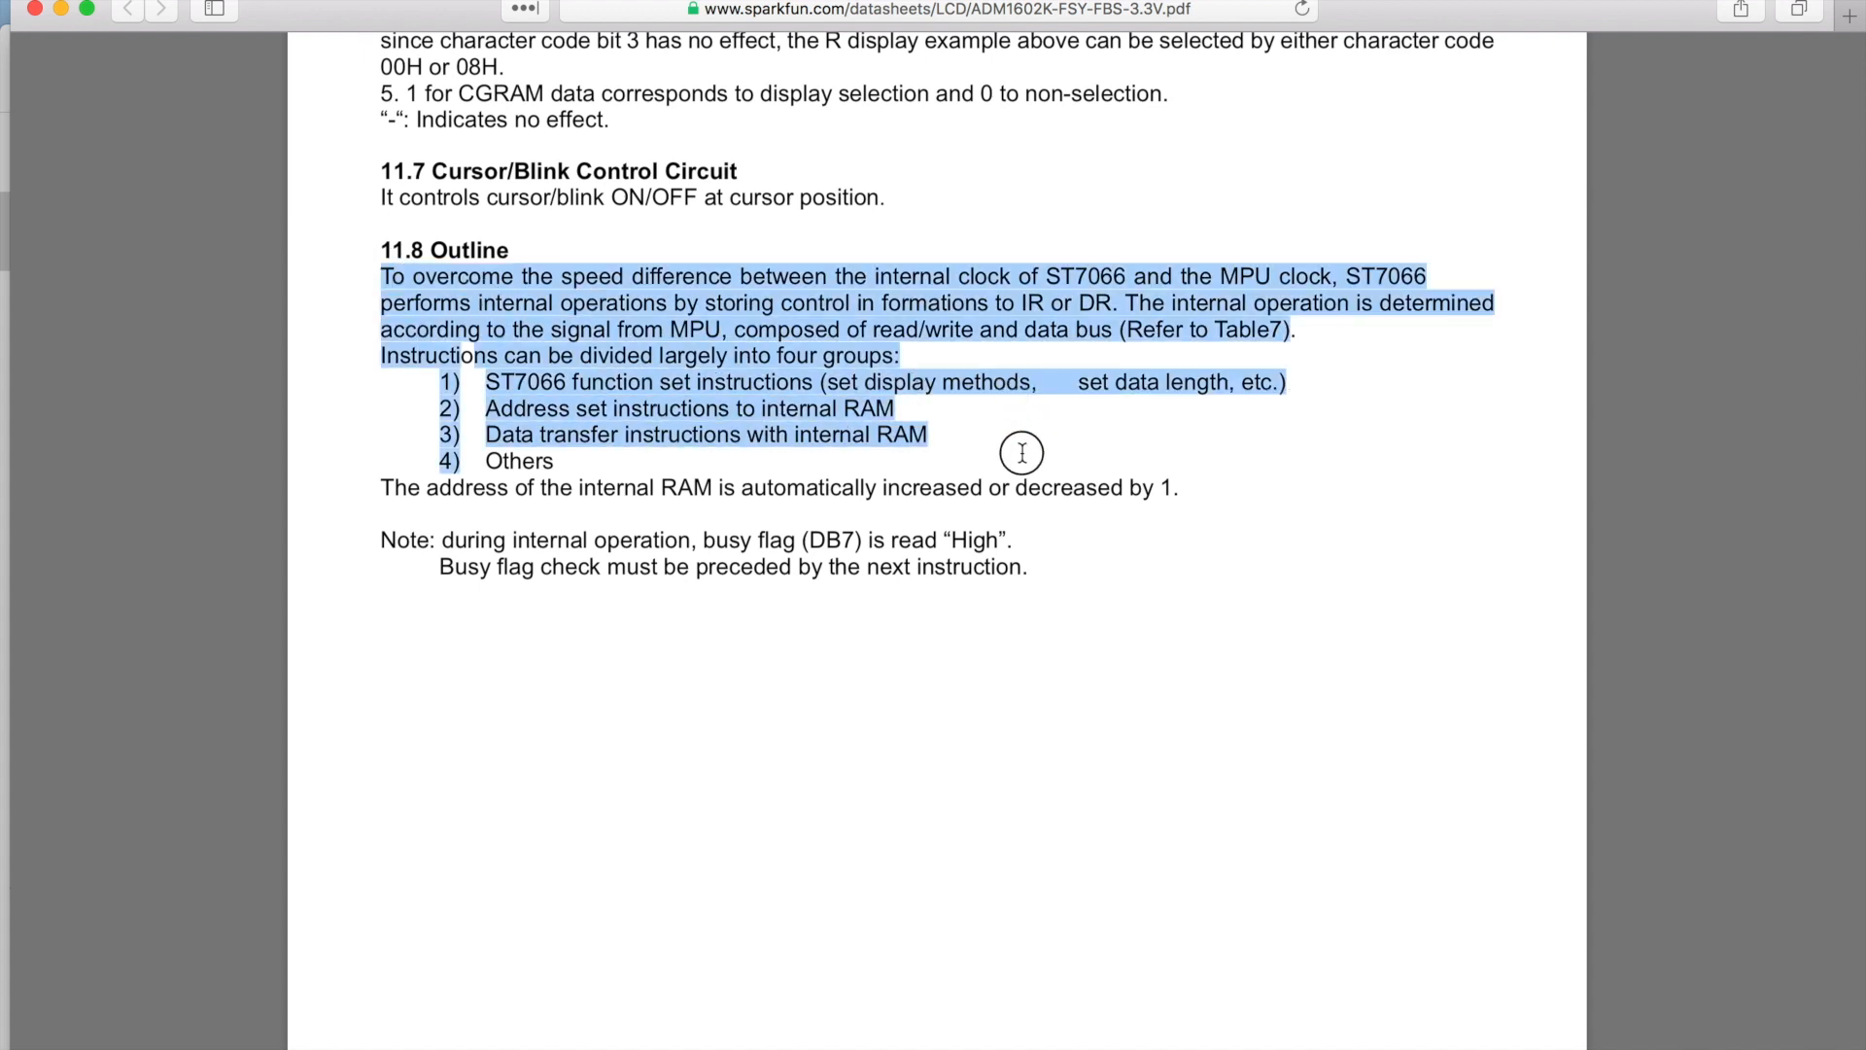
left_click_drag(1021, 453, 1178, 486)
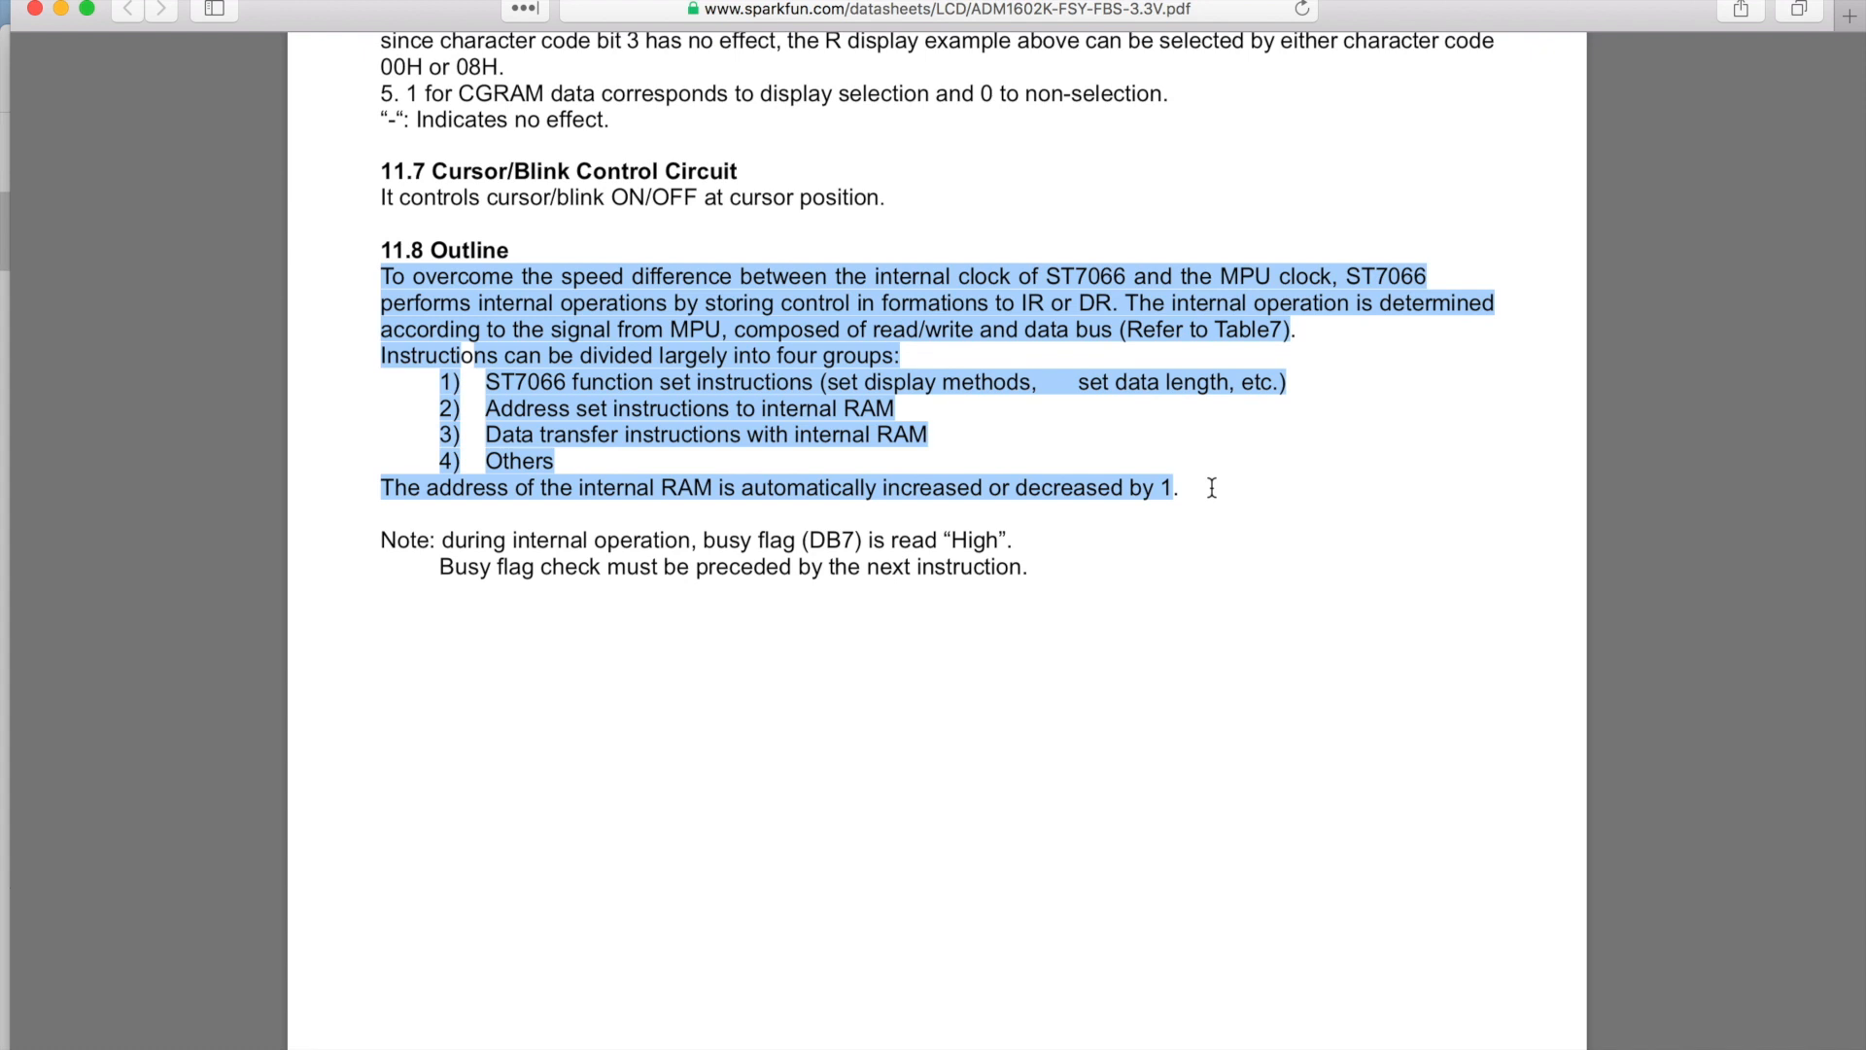
left_click(970, 442)
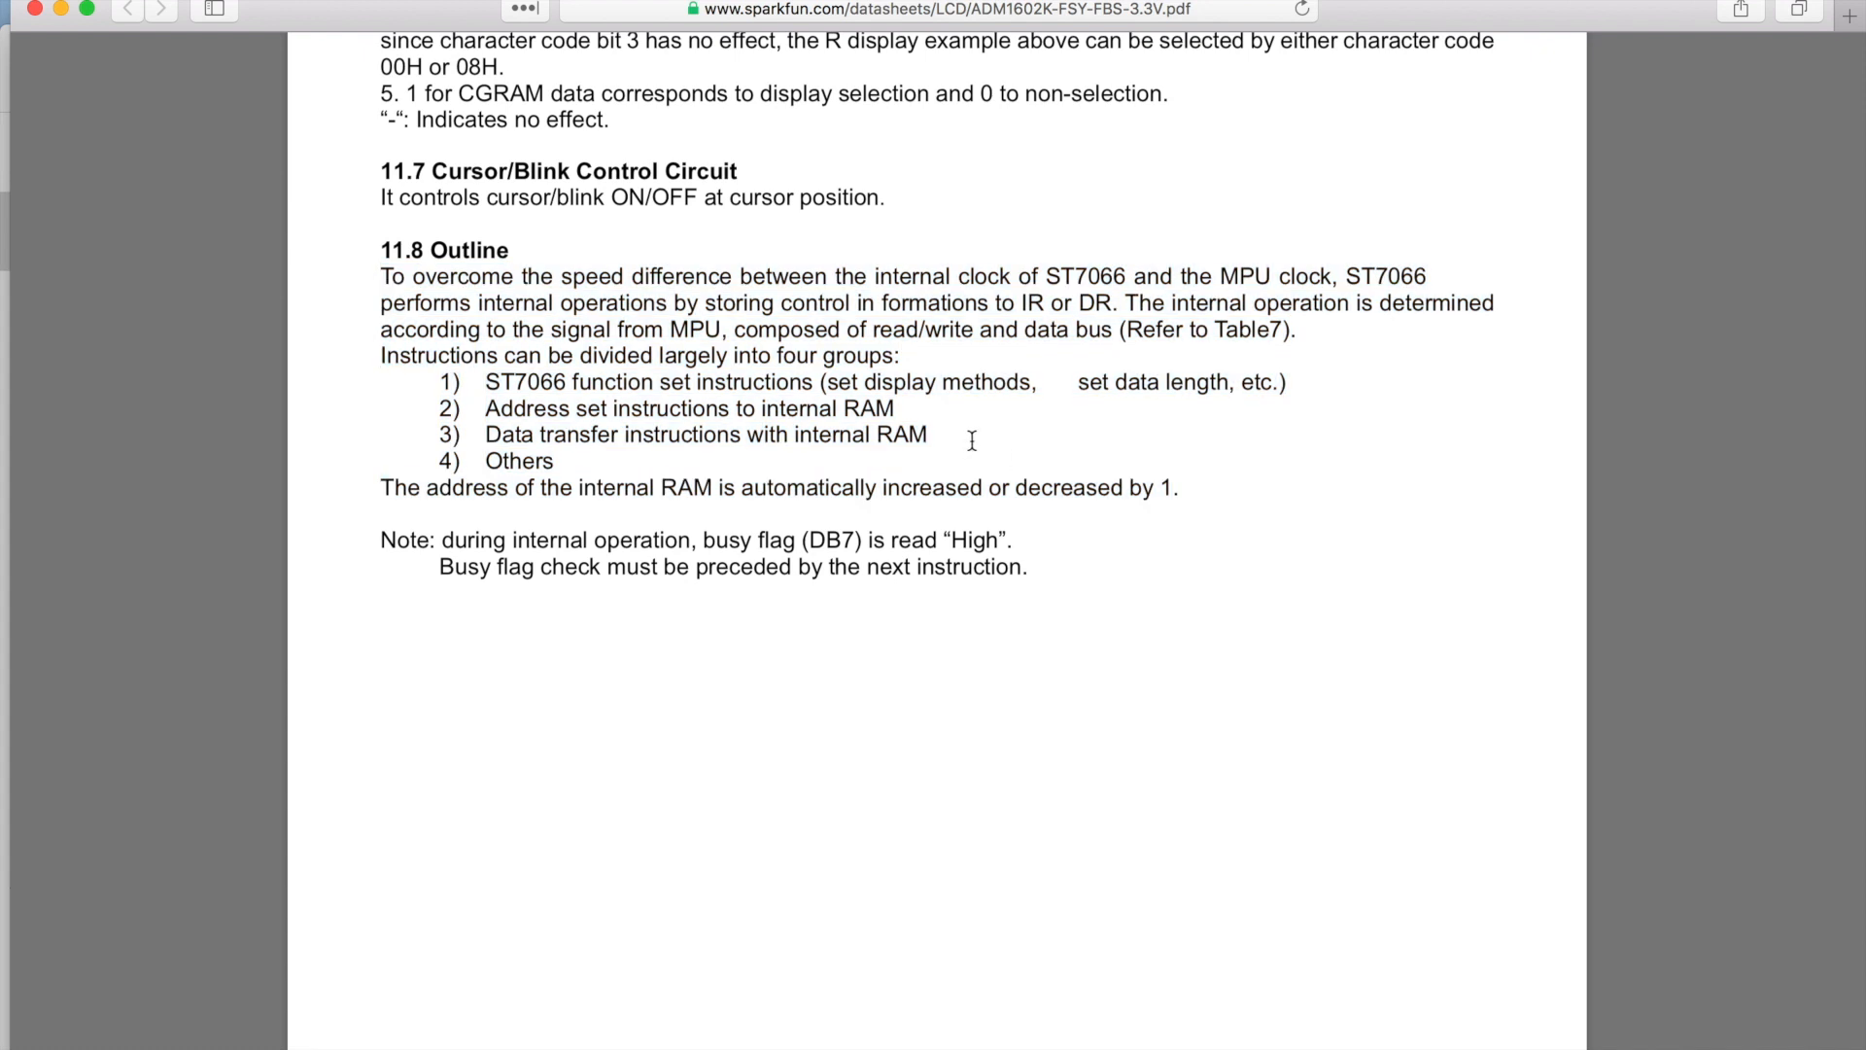
mouse_move(734, 570)
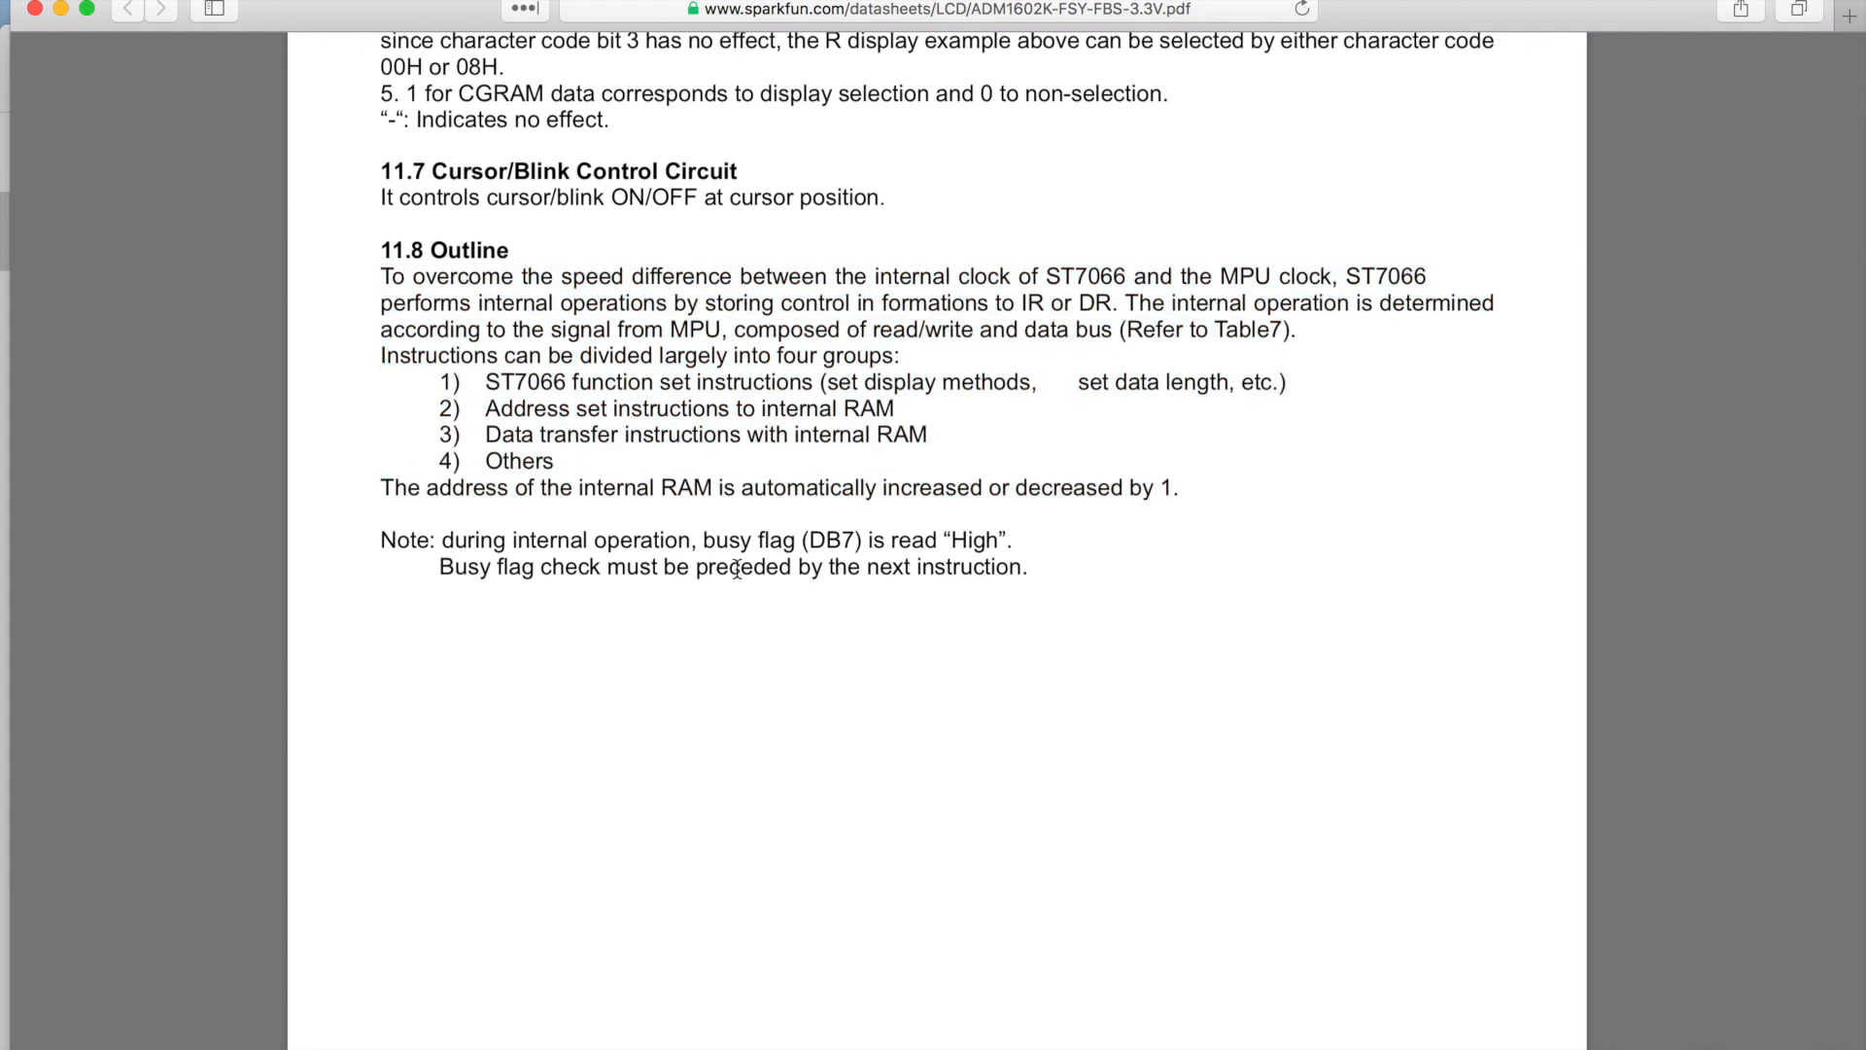
Highlight the whole busy flag note, clear it, and scroll past the end of the page
left_click_drag(441, 538, 696, 539)
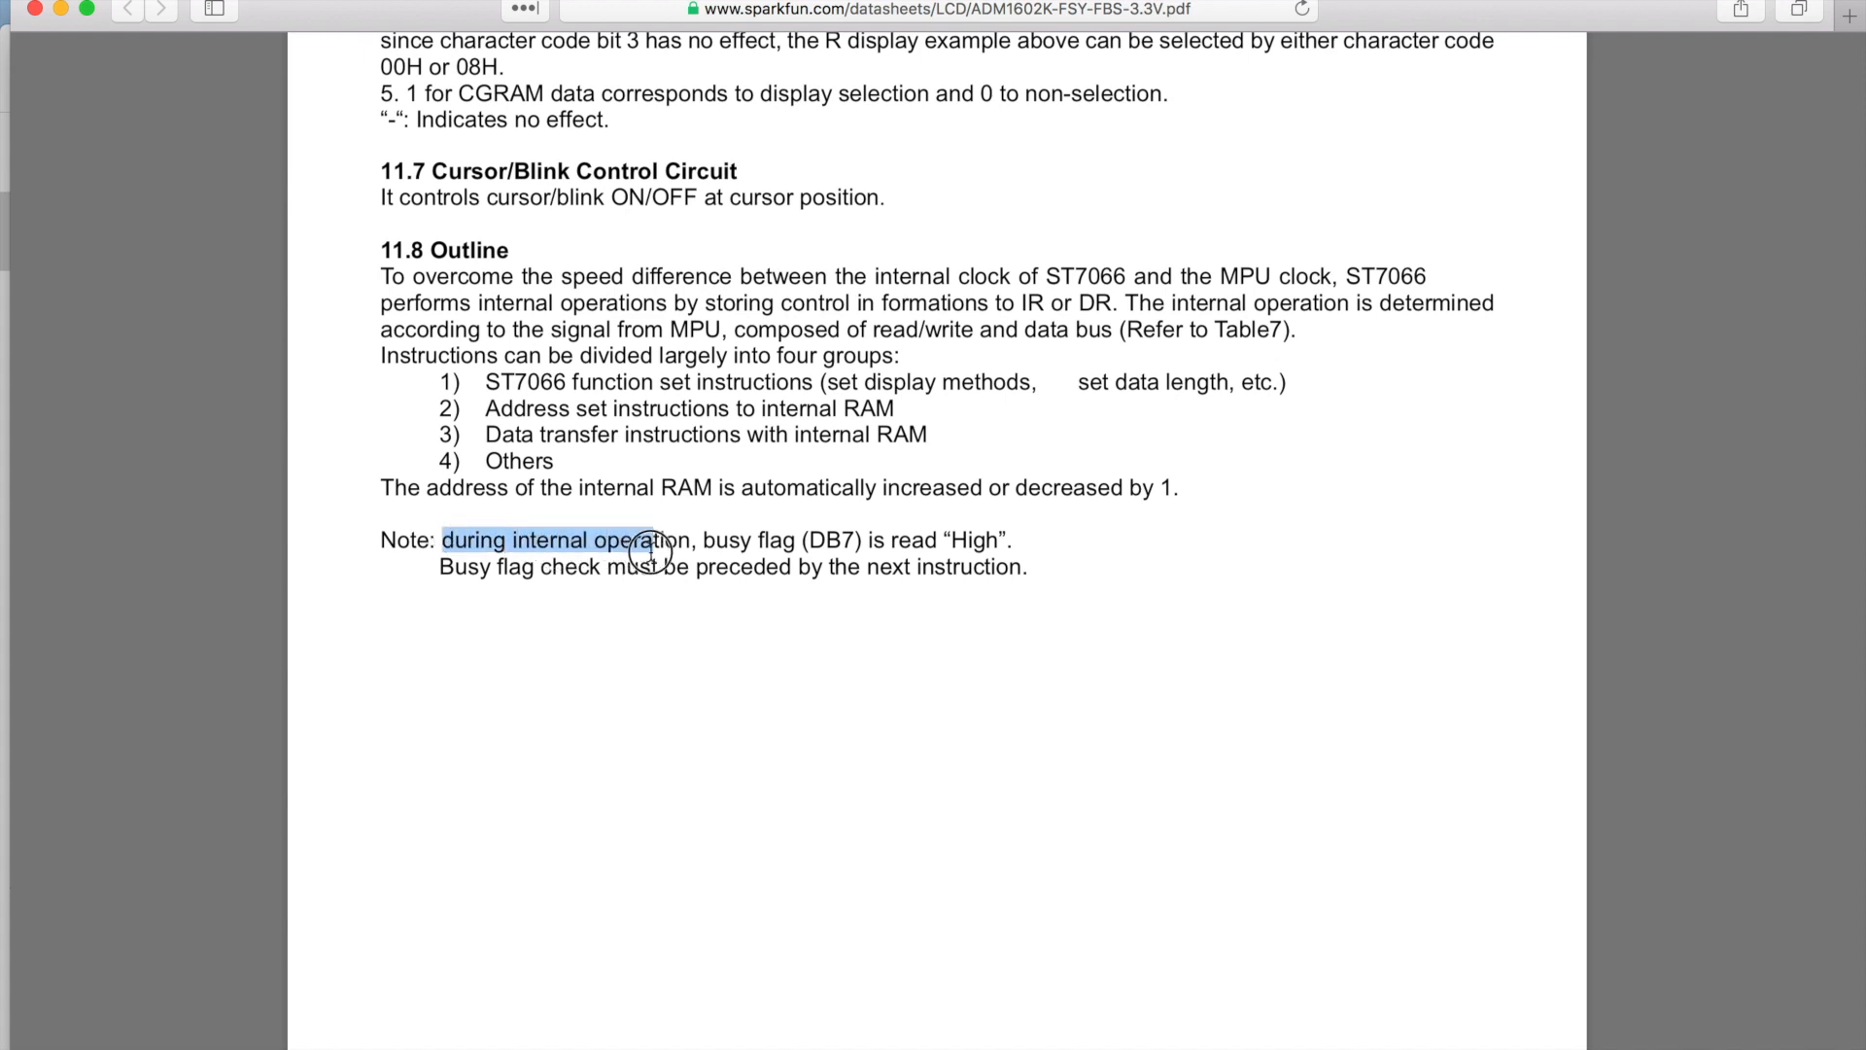
left_click_drag(649, 539, 987, 566)
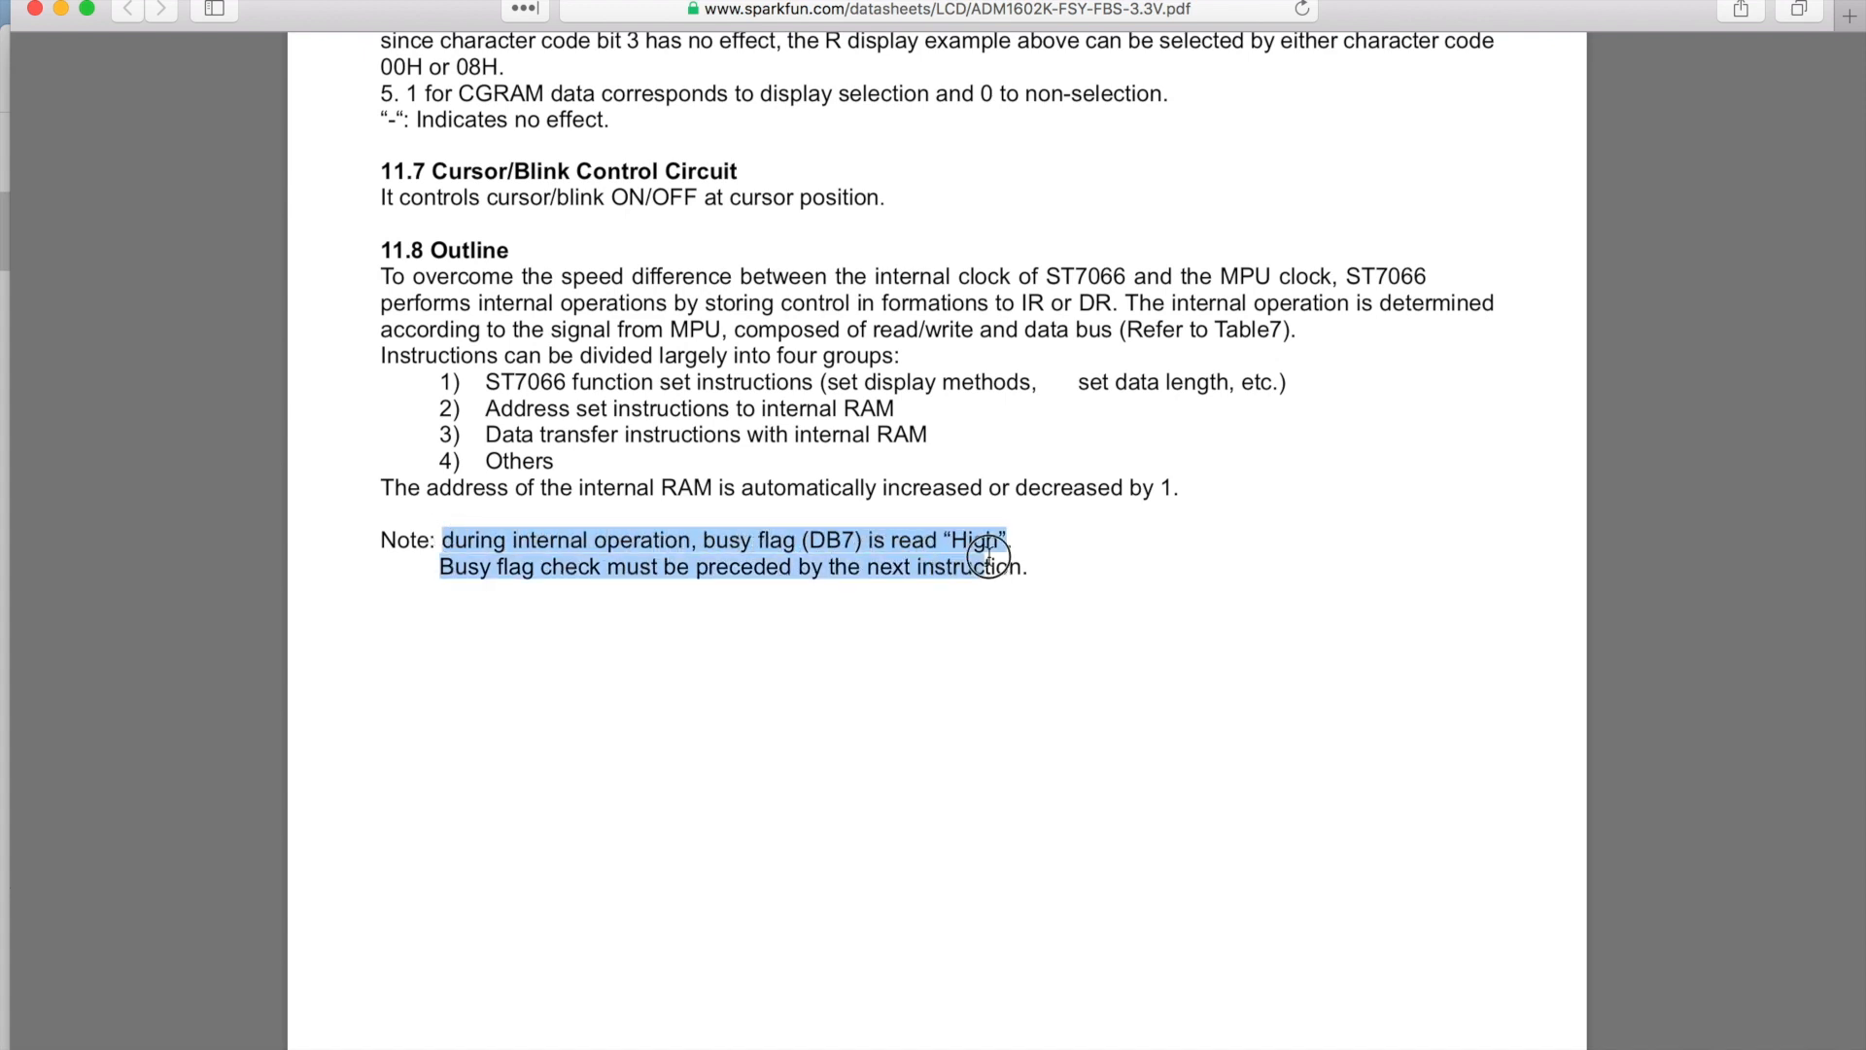
left_click(708, 672)
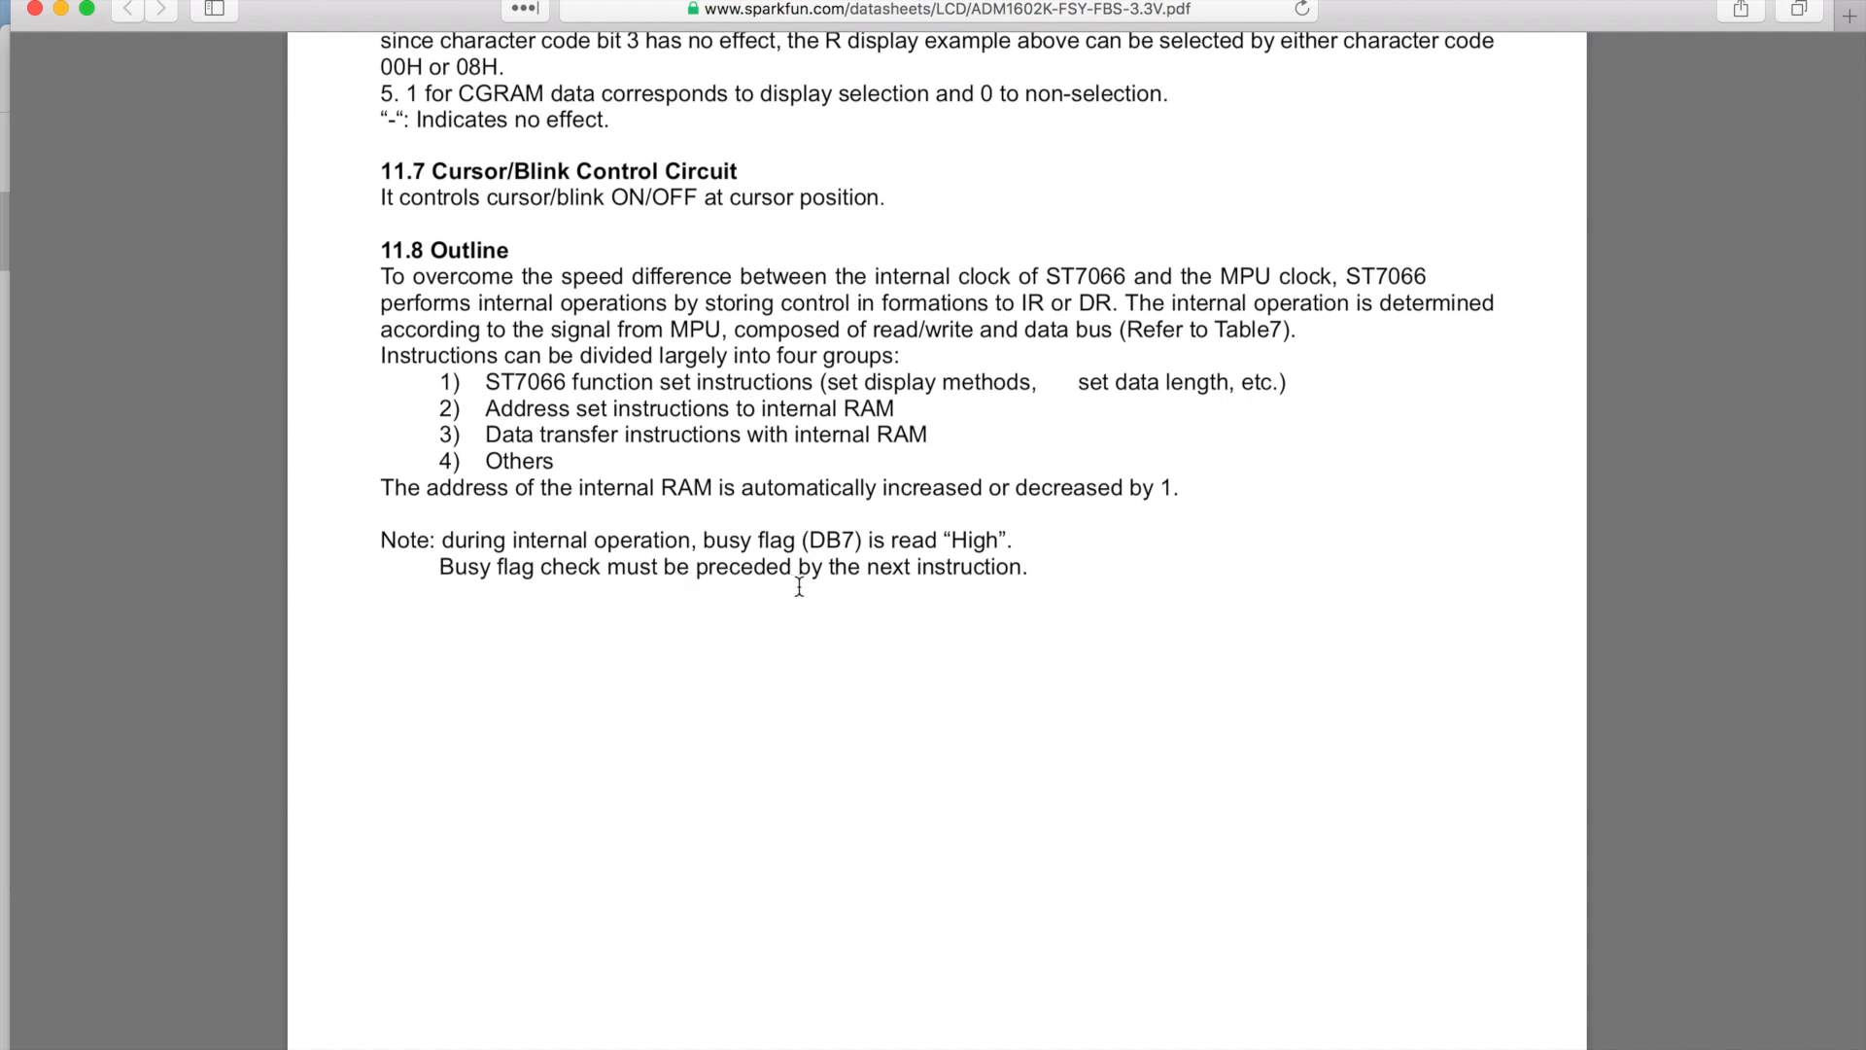
scroll("down", 3)
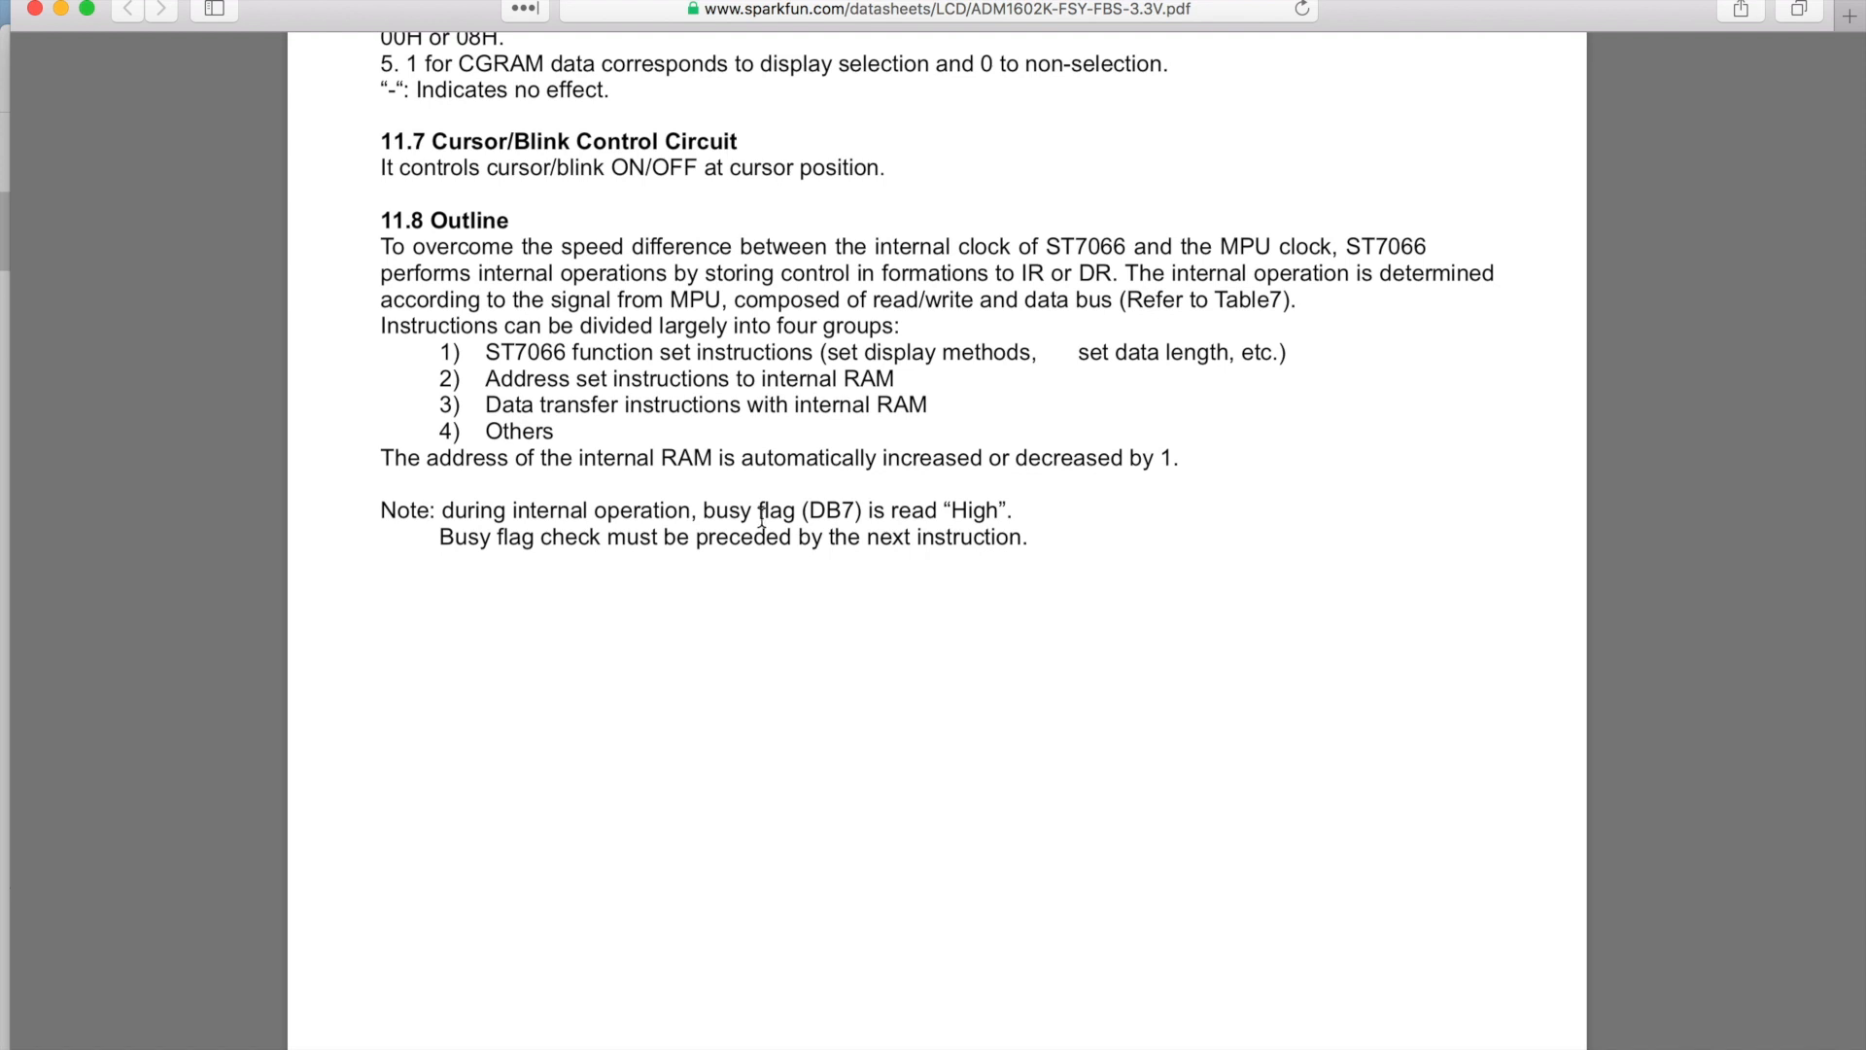
scroll("down", 3)
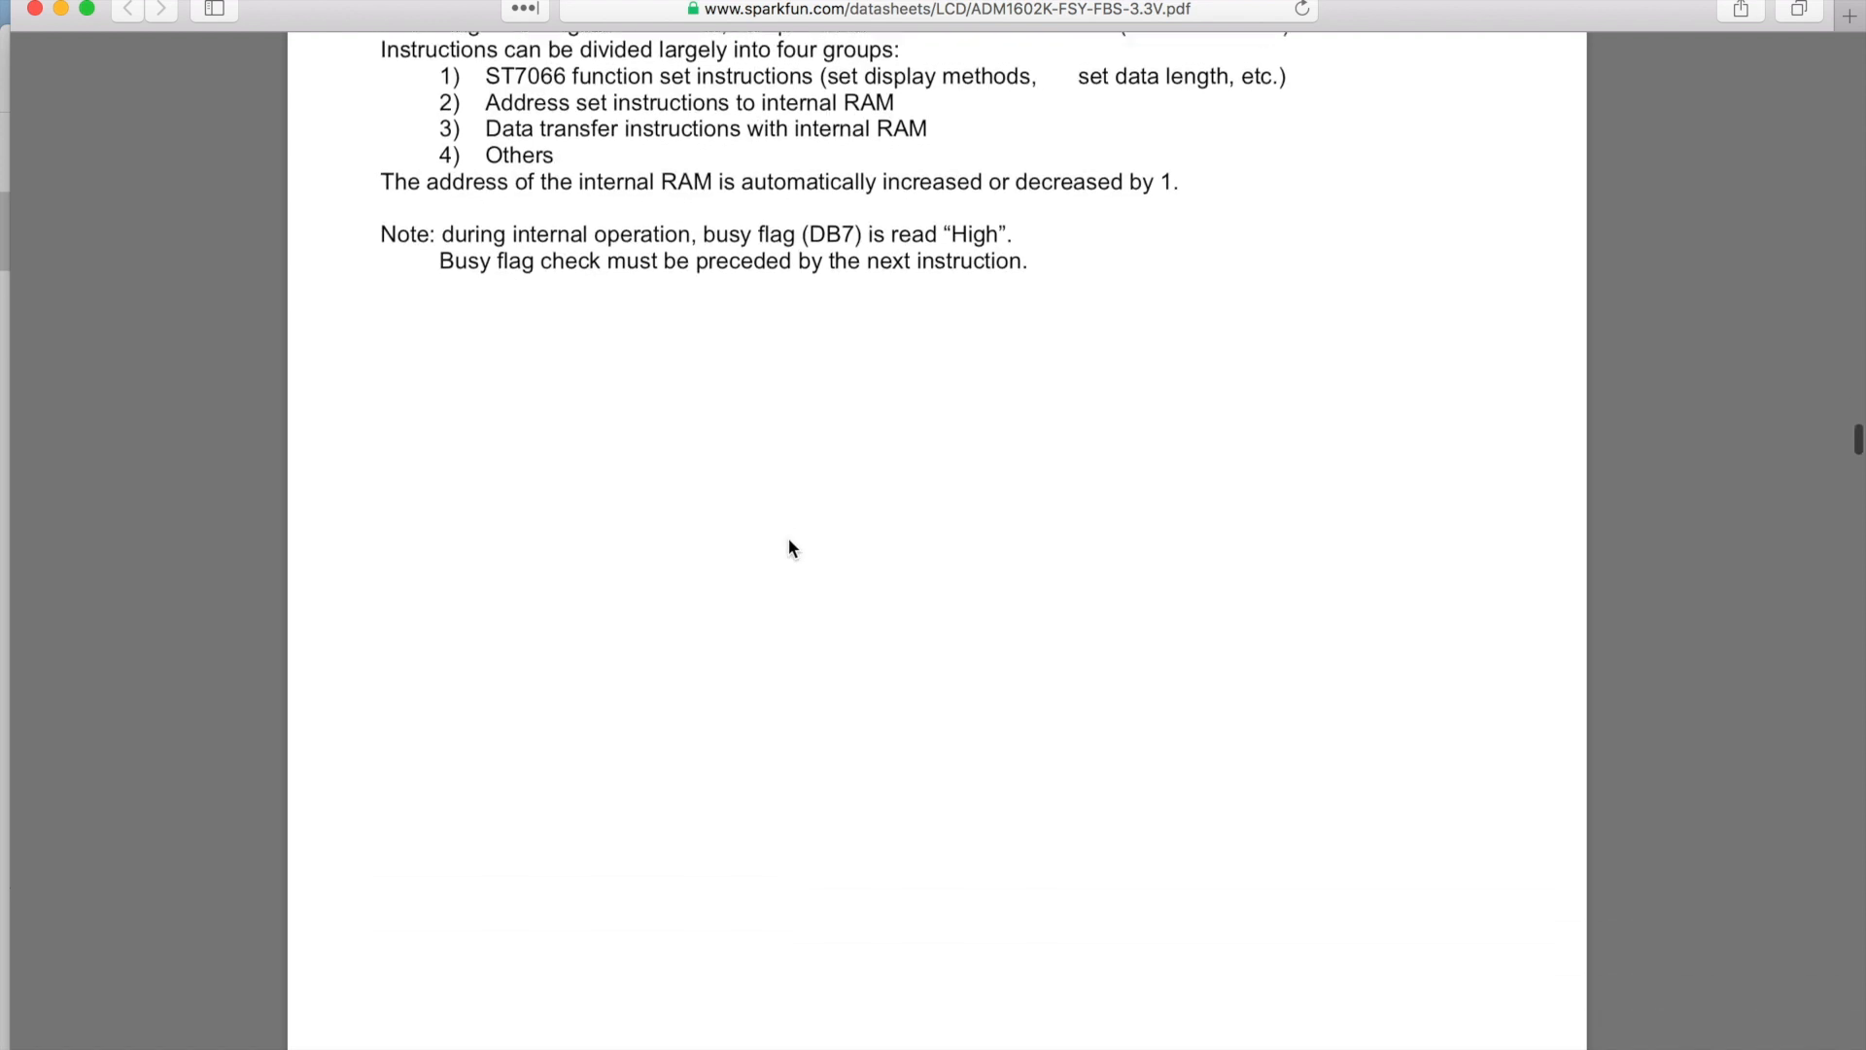
Scroll to the 11.9 Instruction Table, highlight the Clear Display code bits, and continue toward 11.3 Contents
scroll("down", 3)
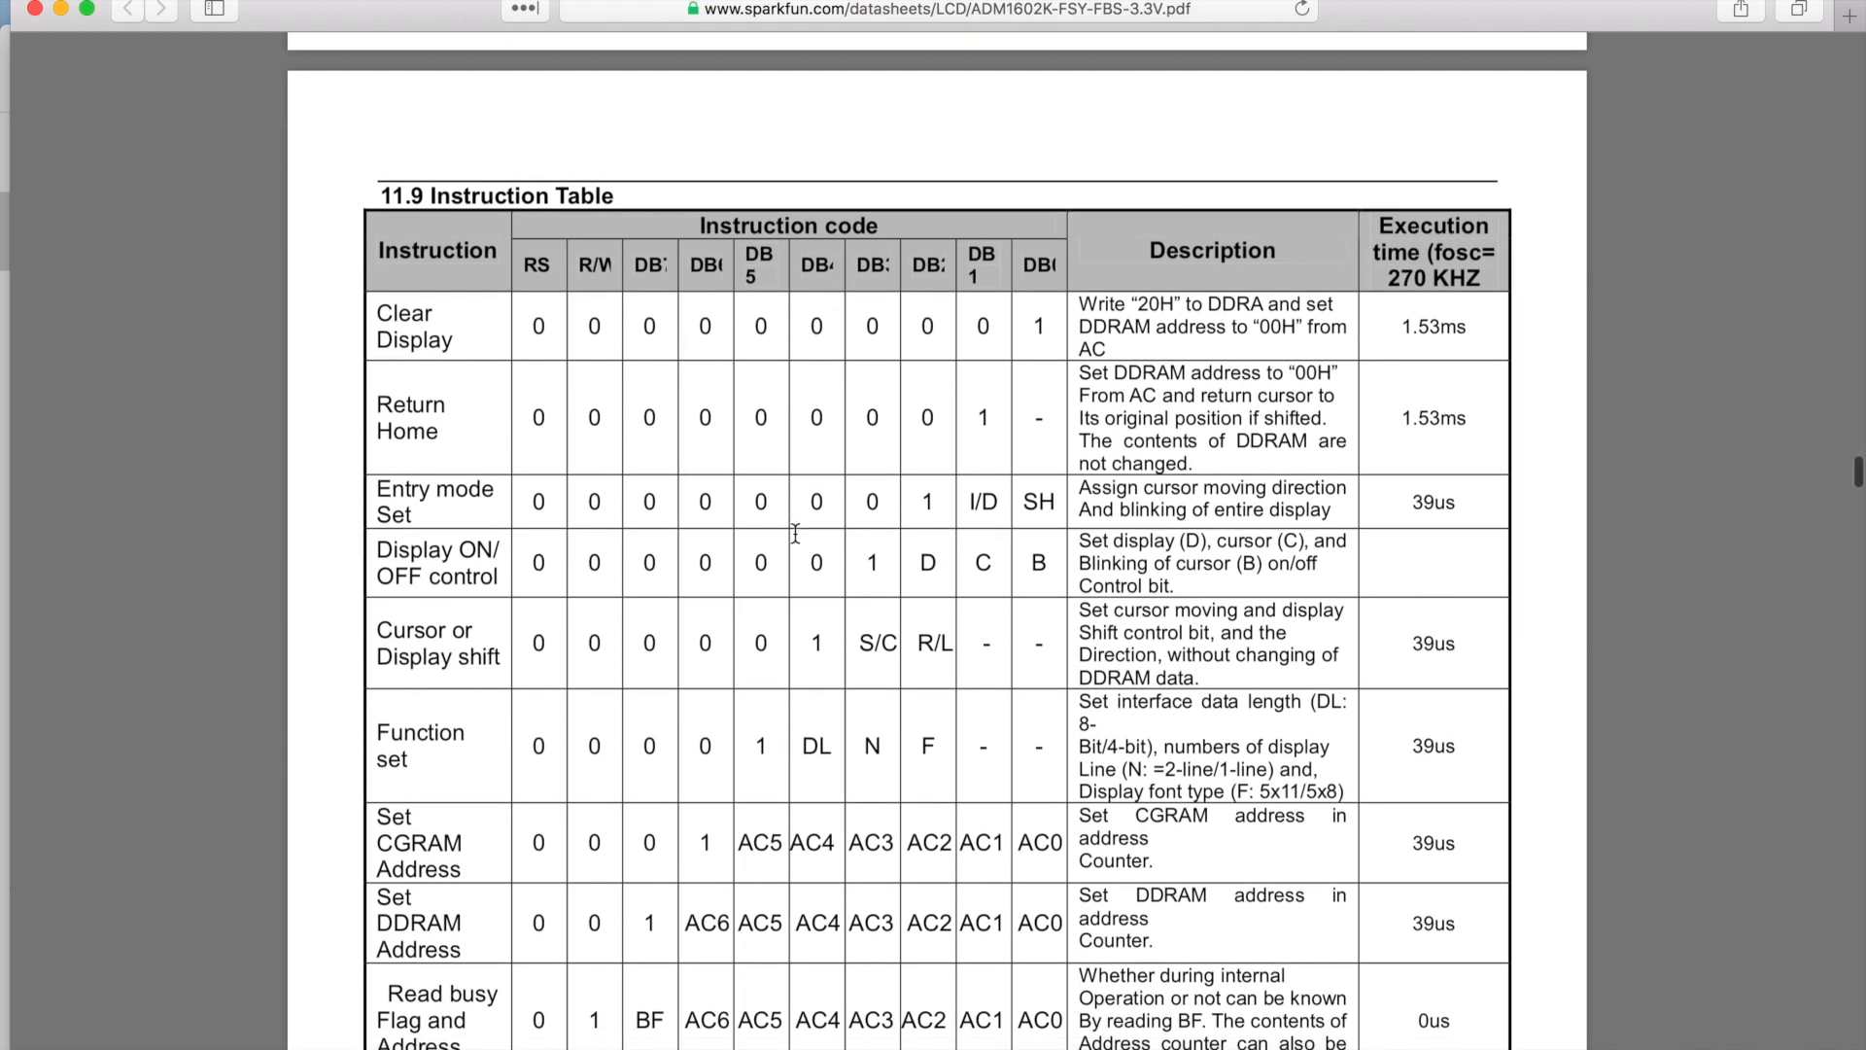
scroll("down", 3)
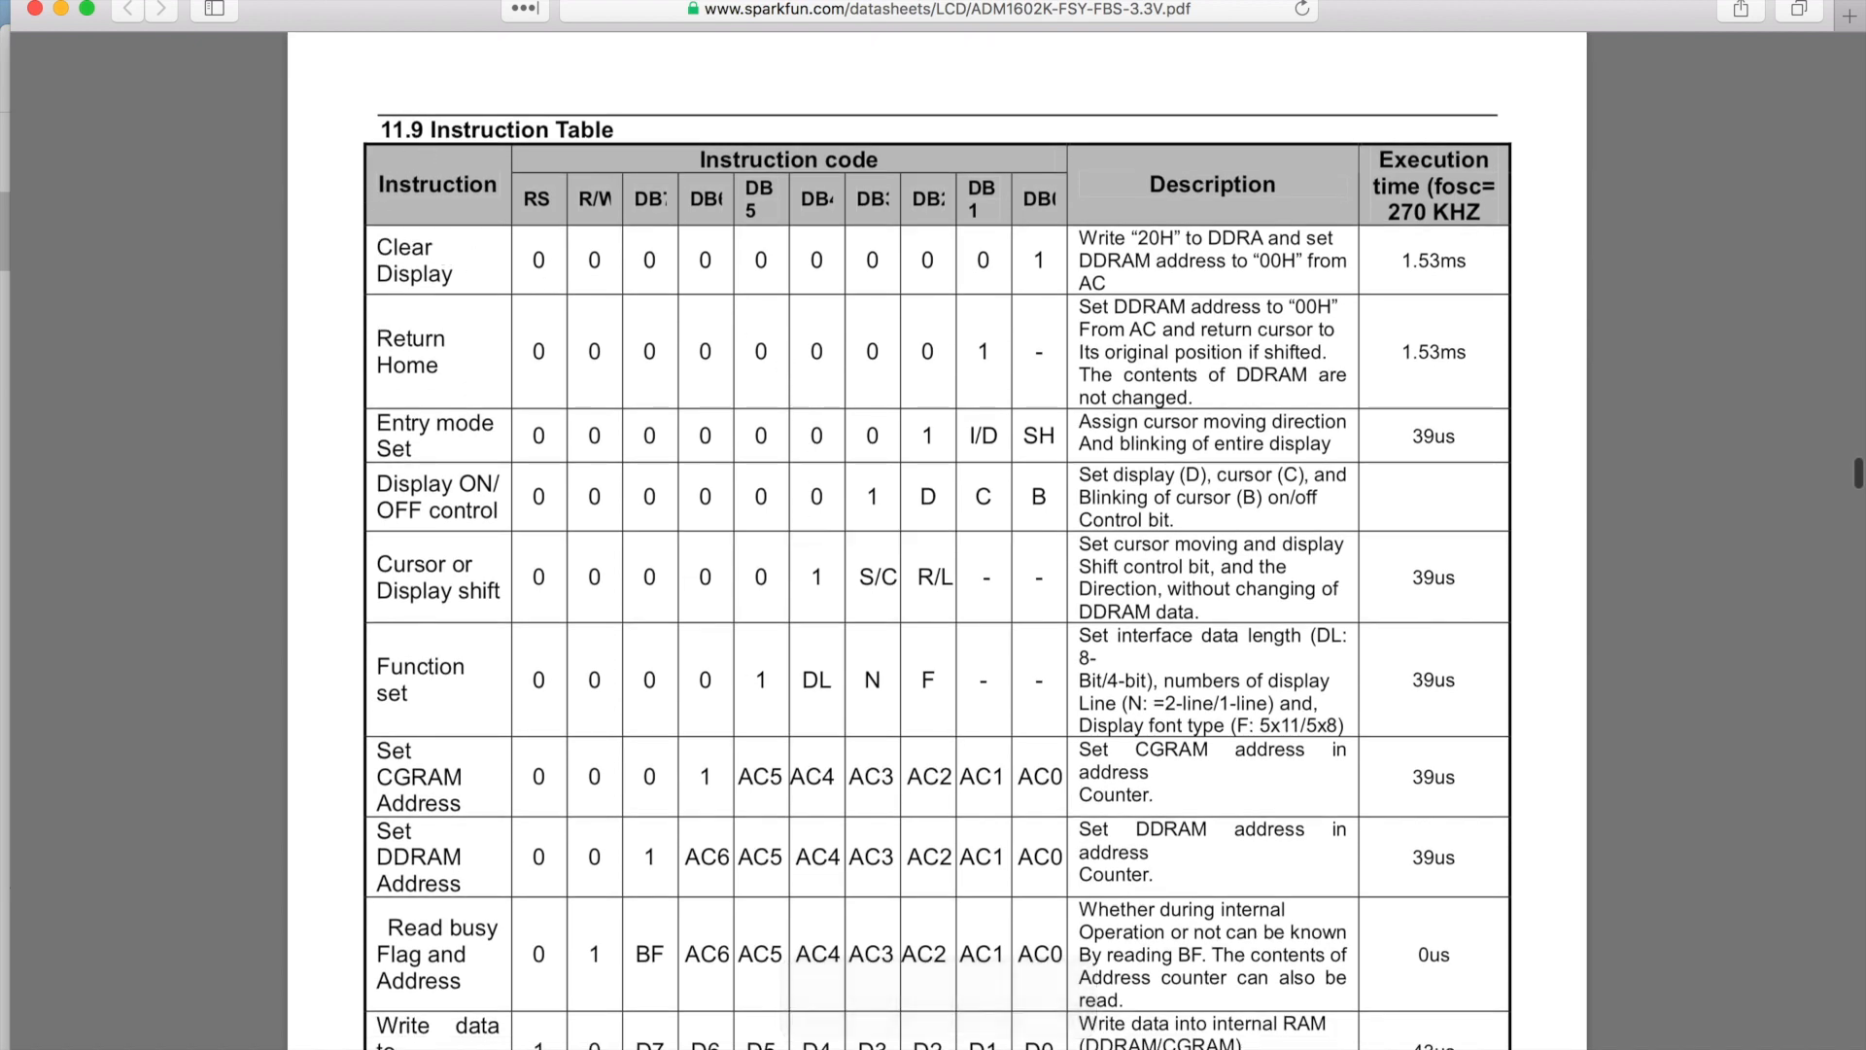
scroll("down", 3)
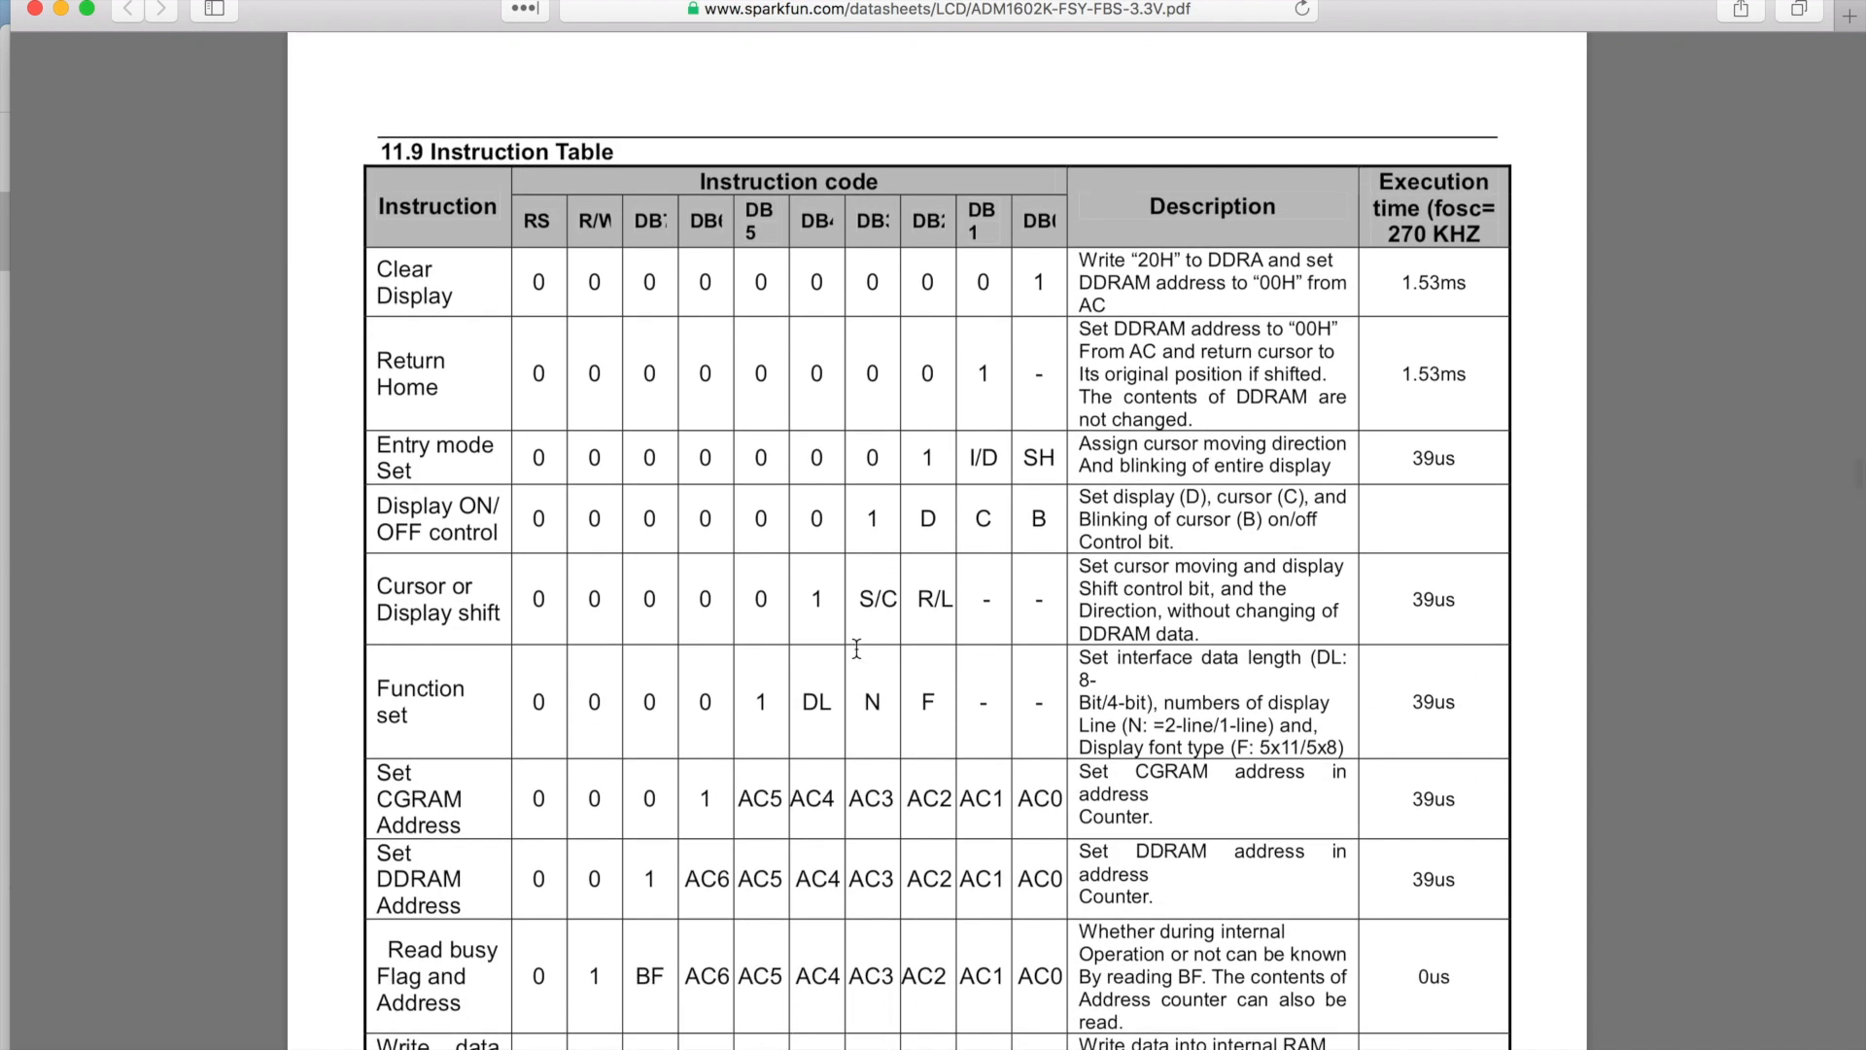
left_click_drag(536, 282, 983, 282)
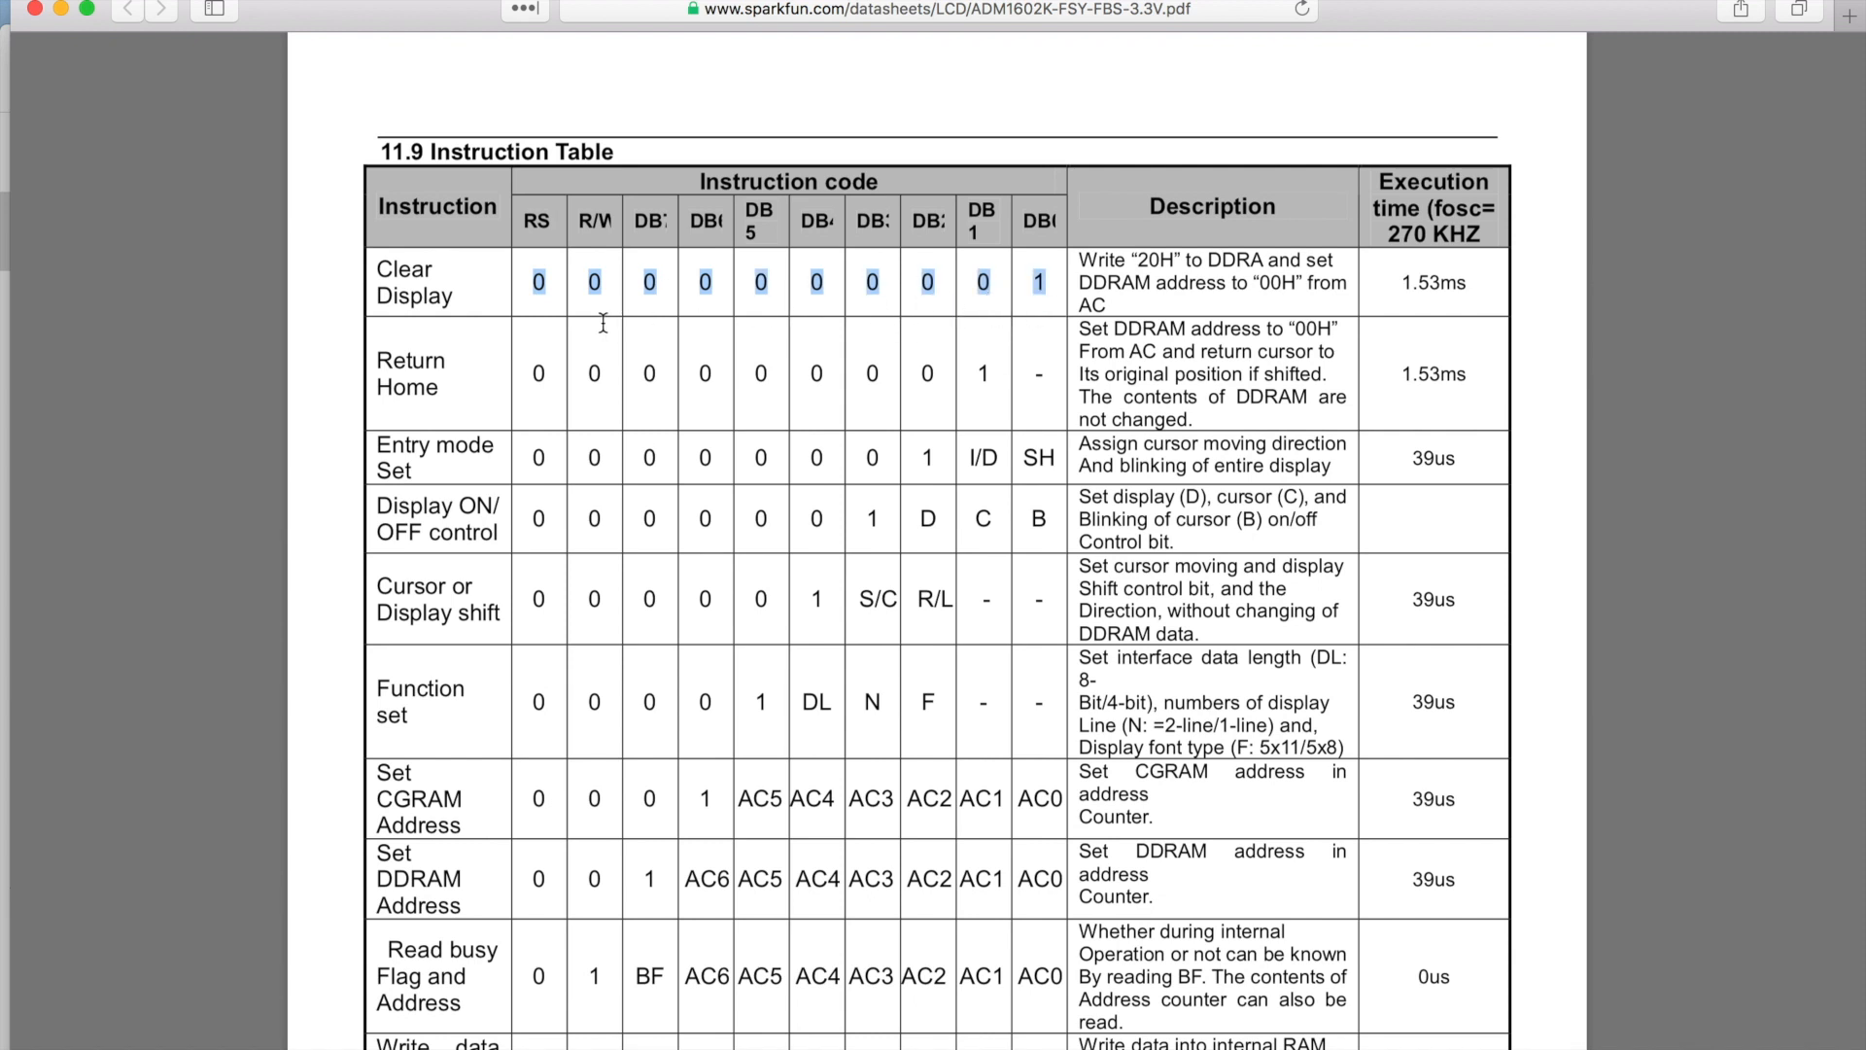
mouse_move(600, 400)
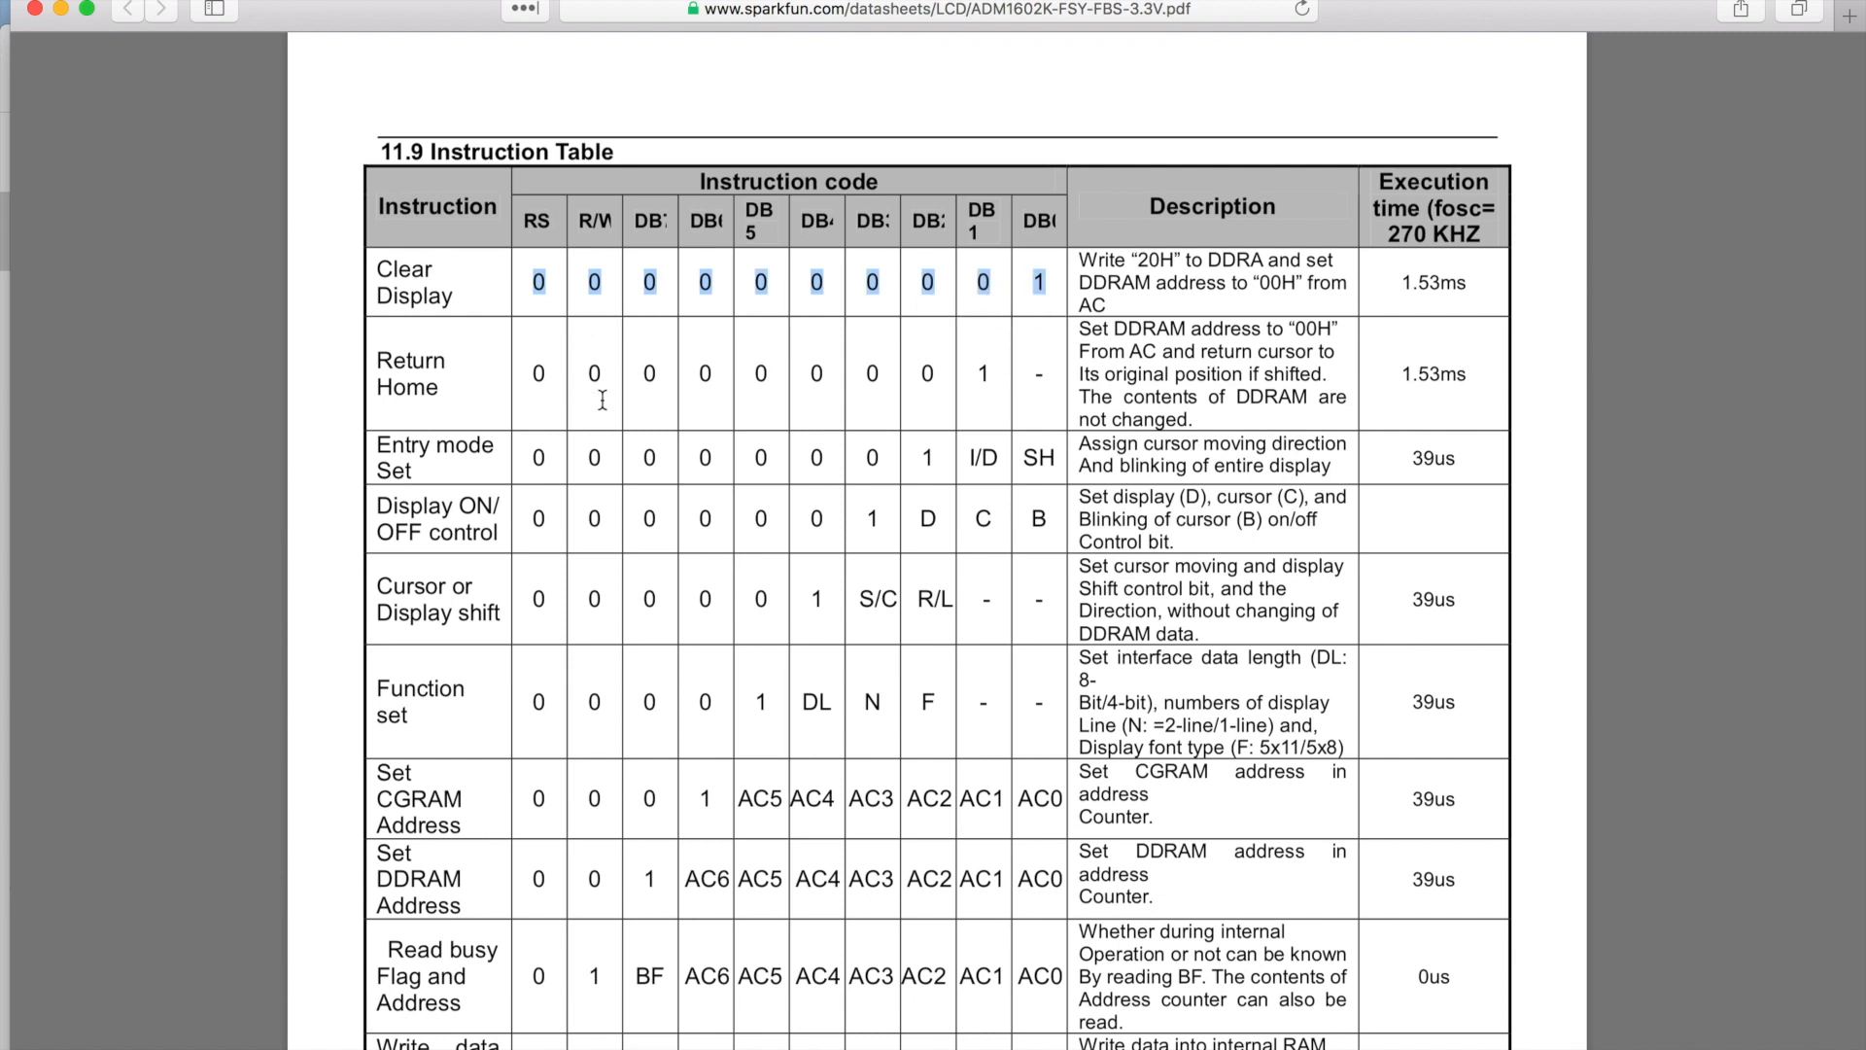
scroll("down", 3)
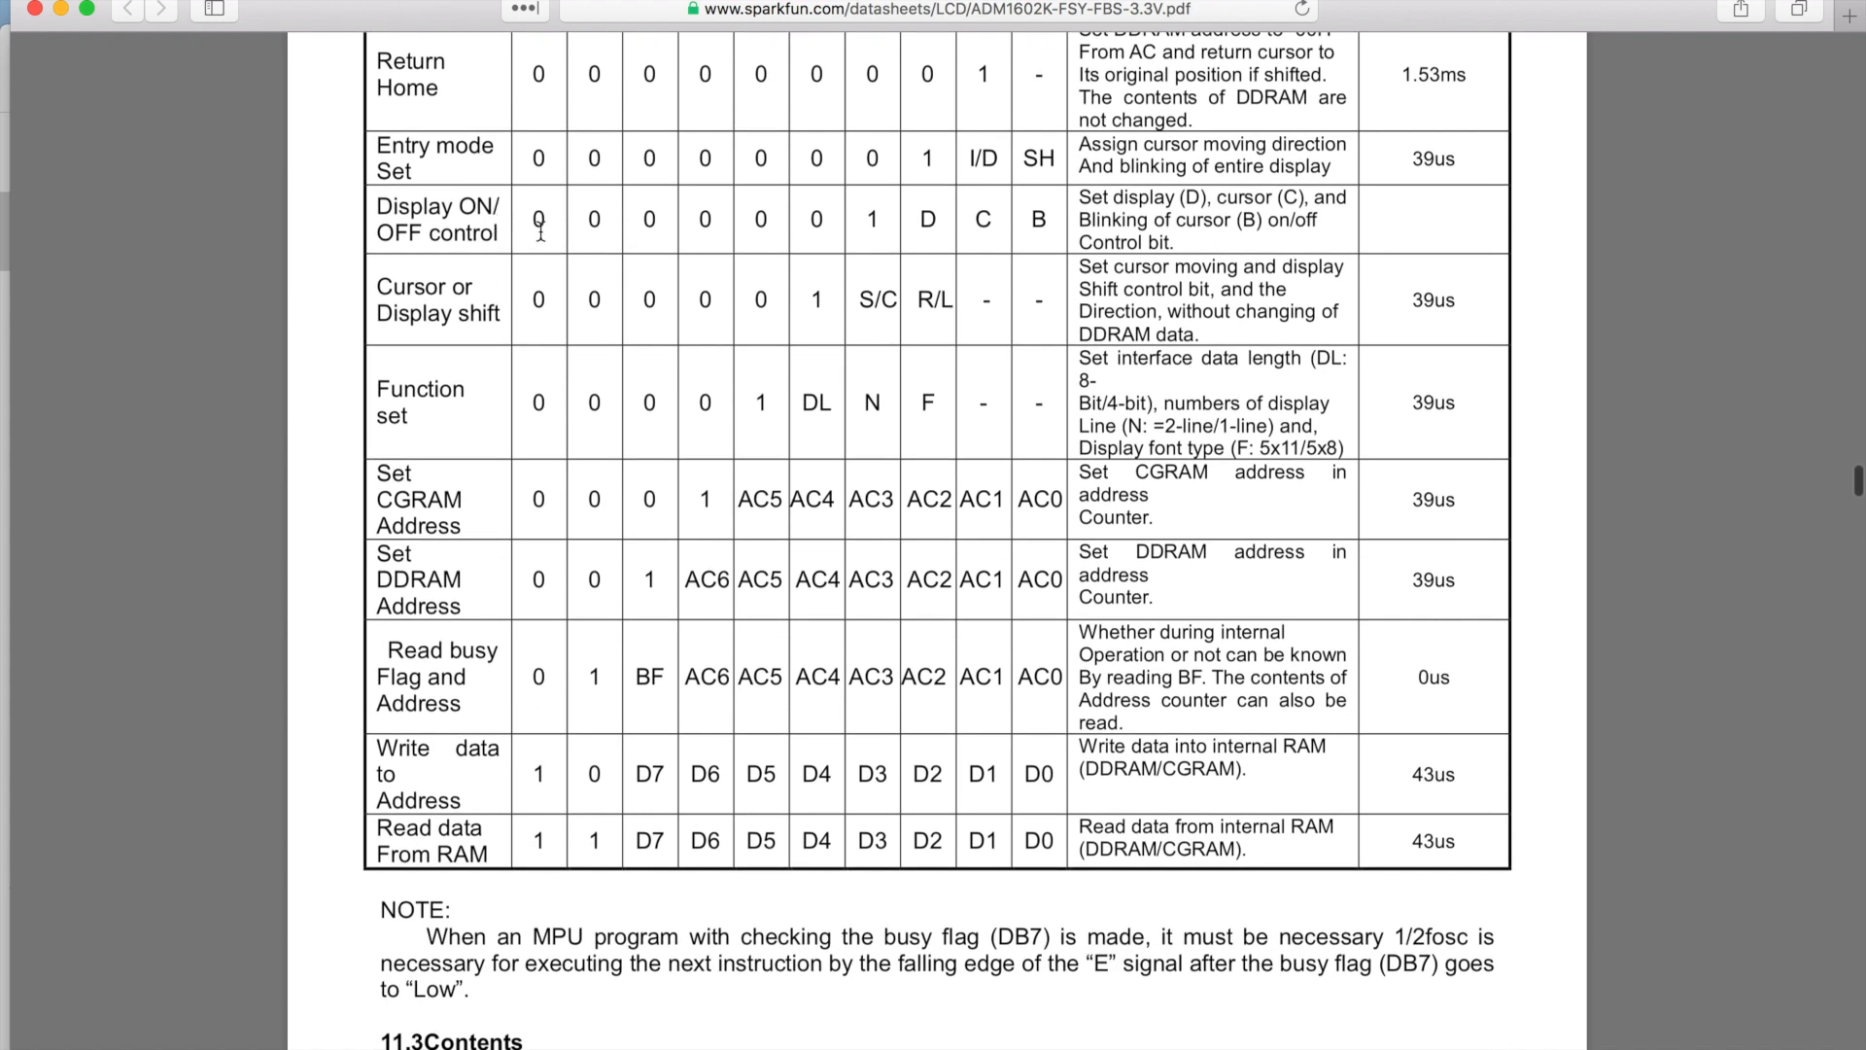
mouse_move(542, 289)
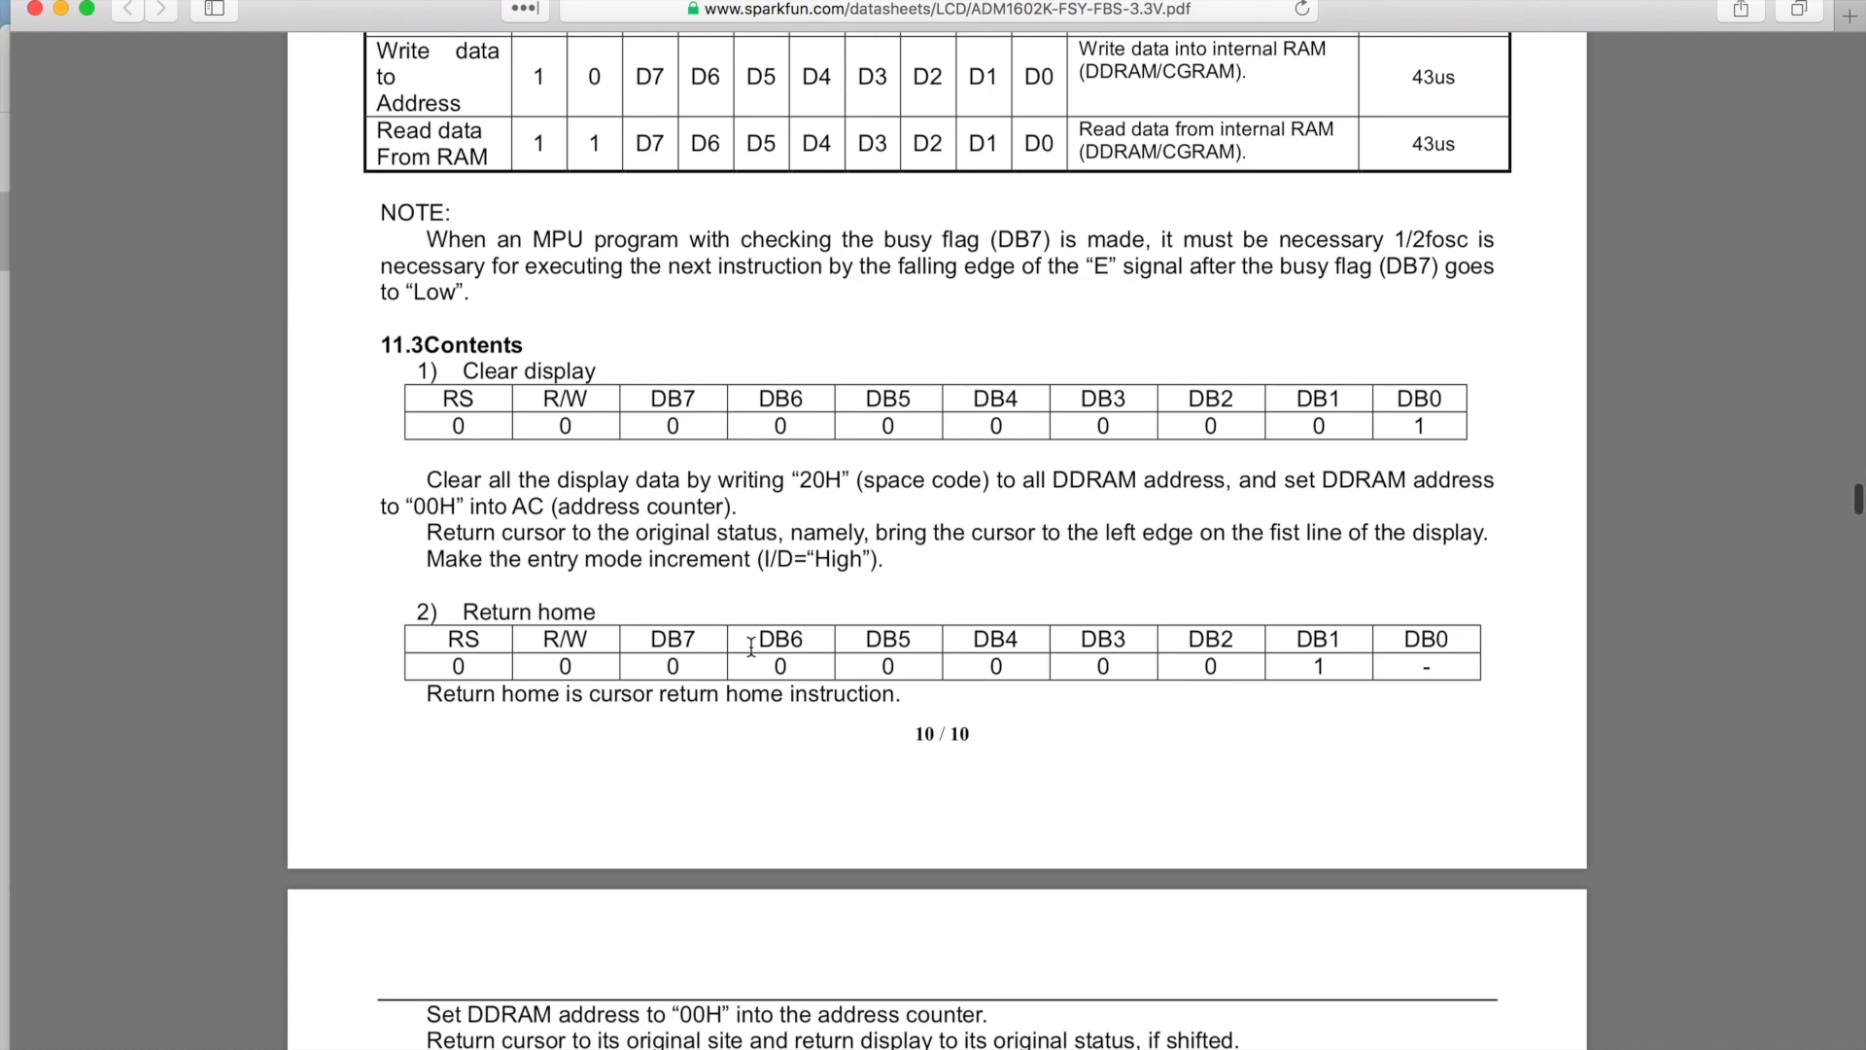
mouse_move(744, 614)
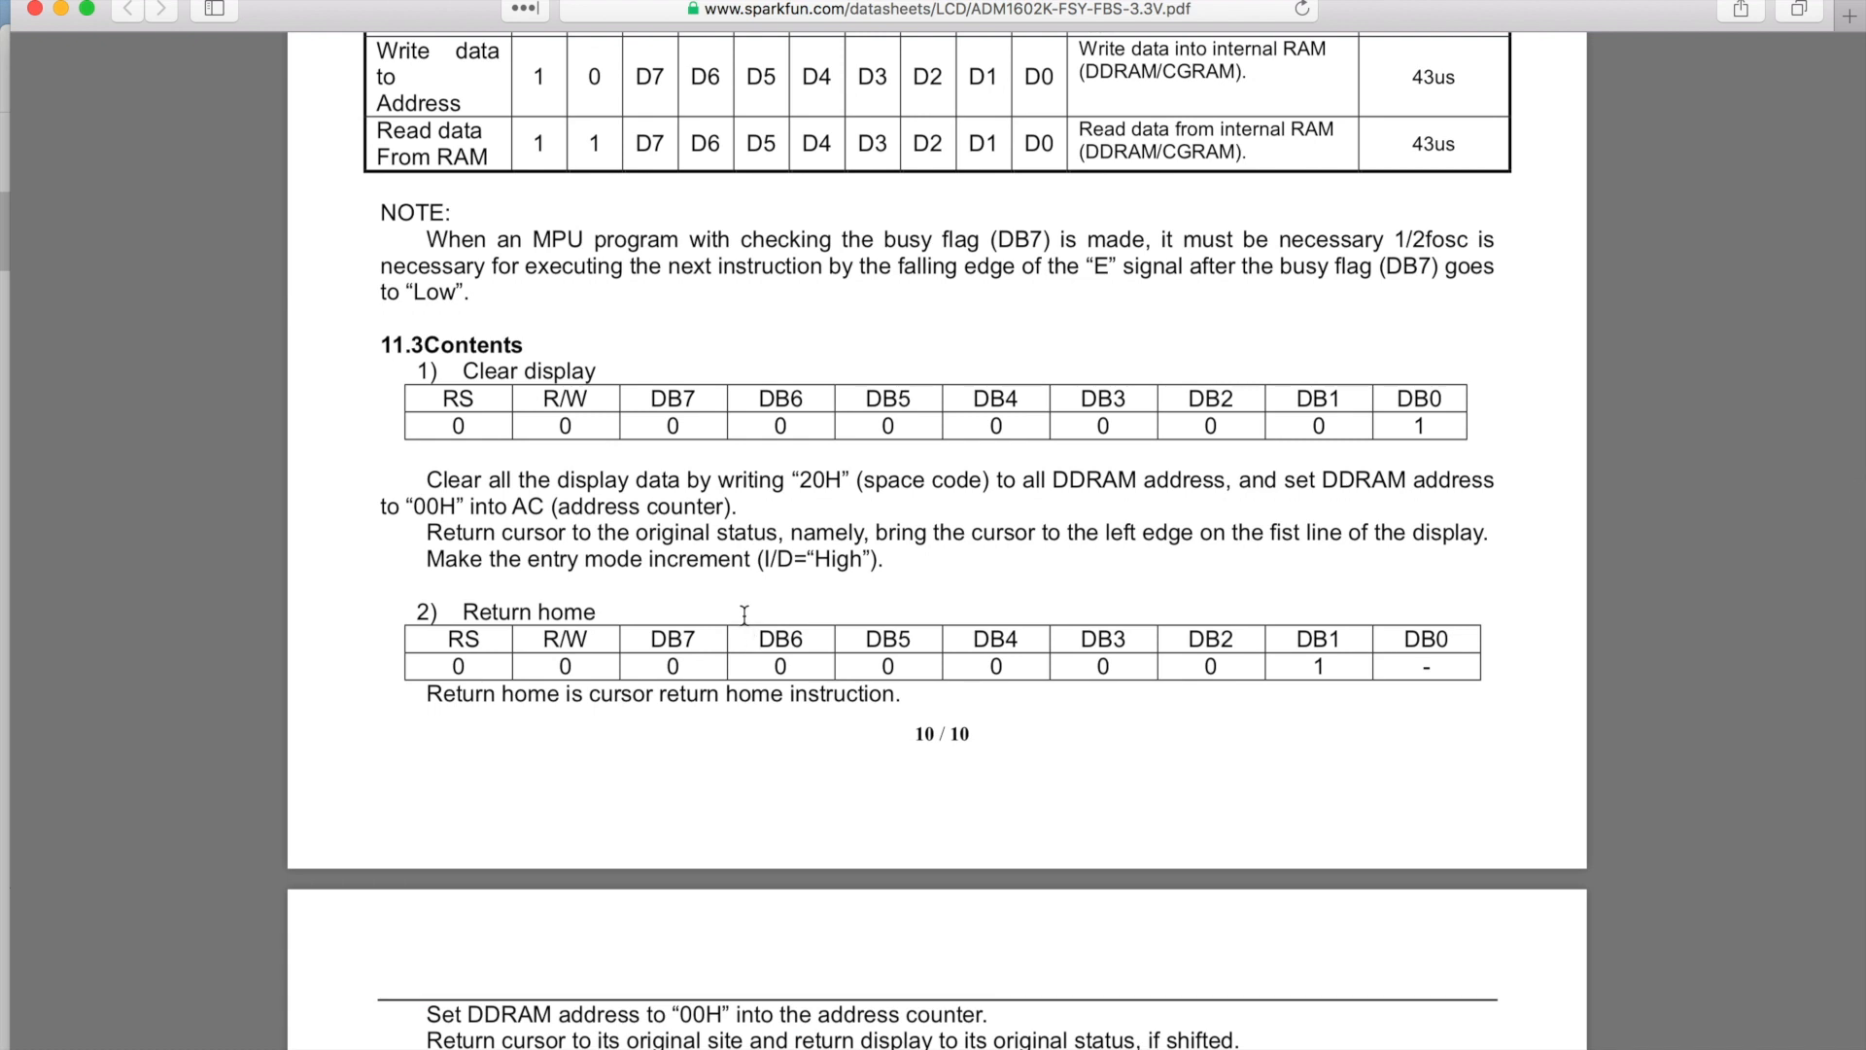
Scroll past the Clear display and Return home descriptions to the Entry mode set section
scroll("down", 3)
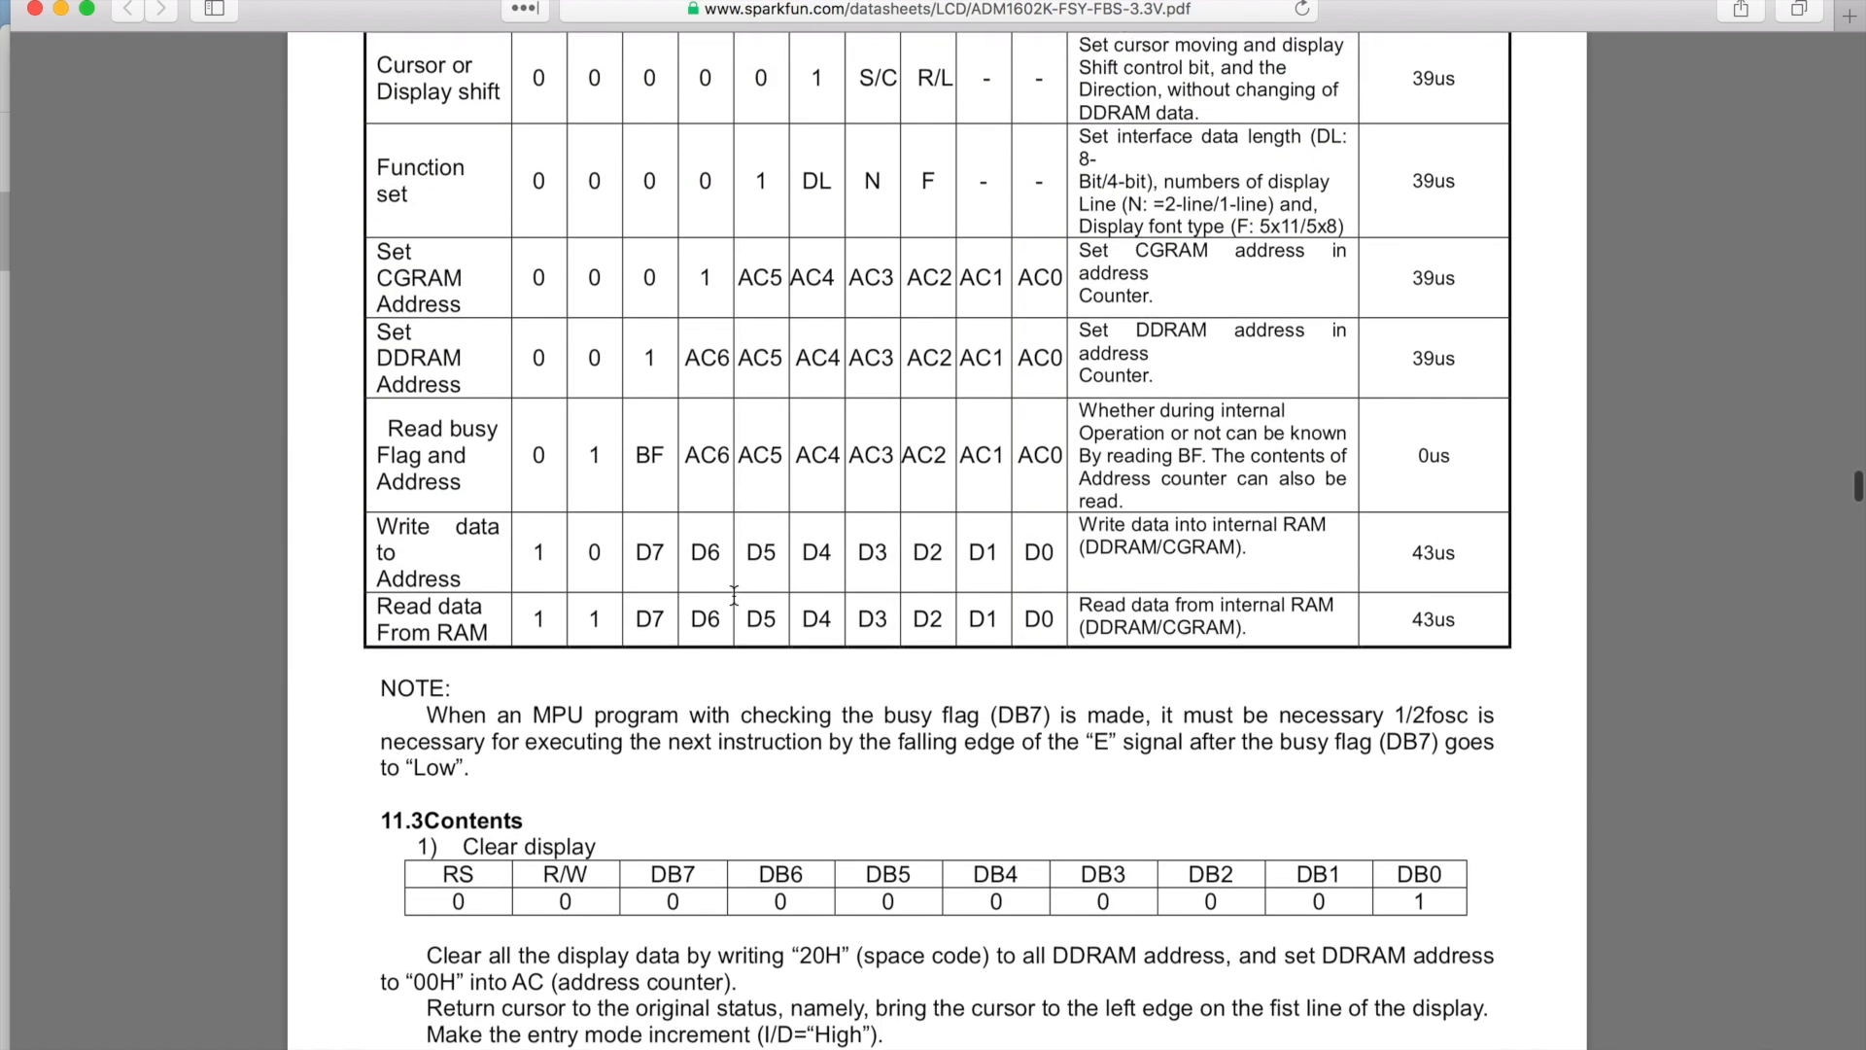
scroll("down", 3)
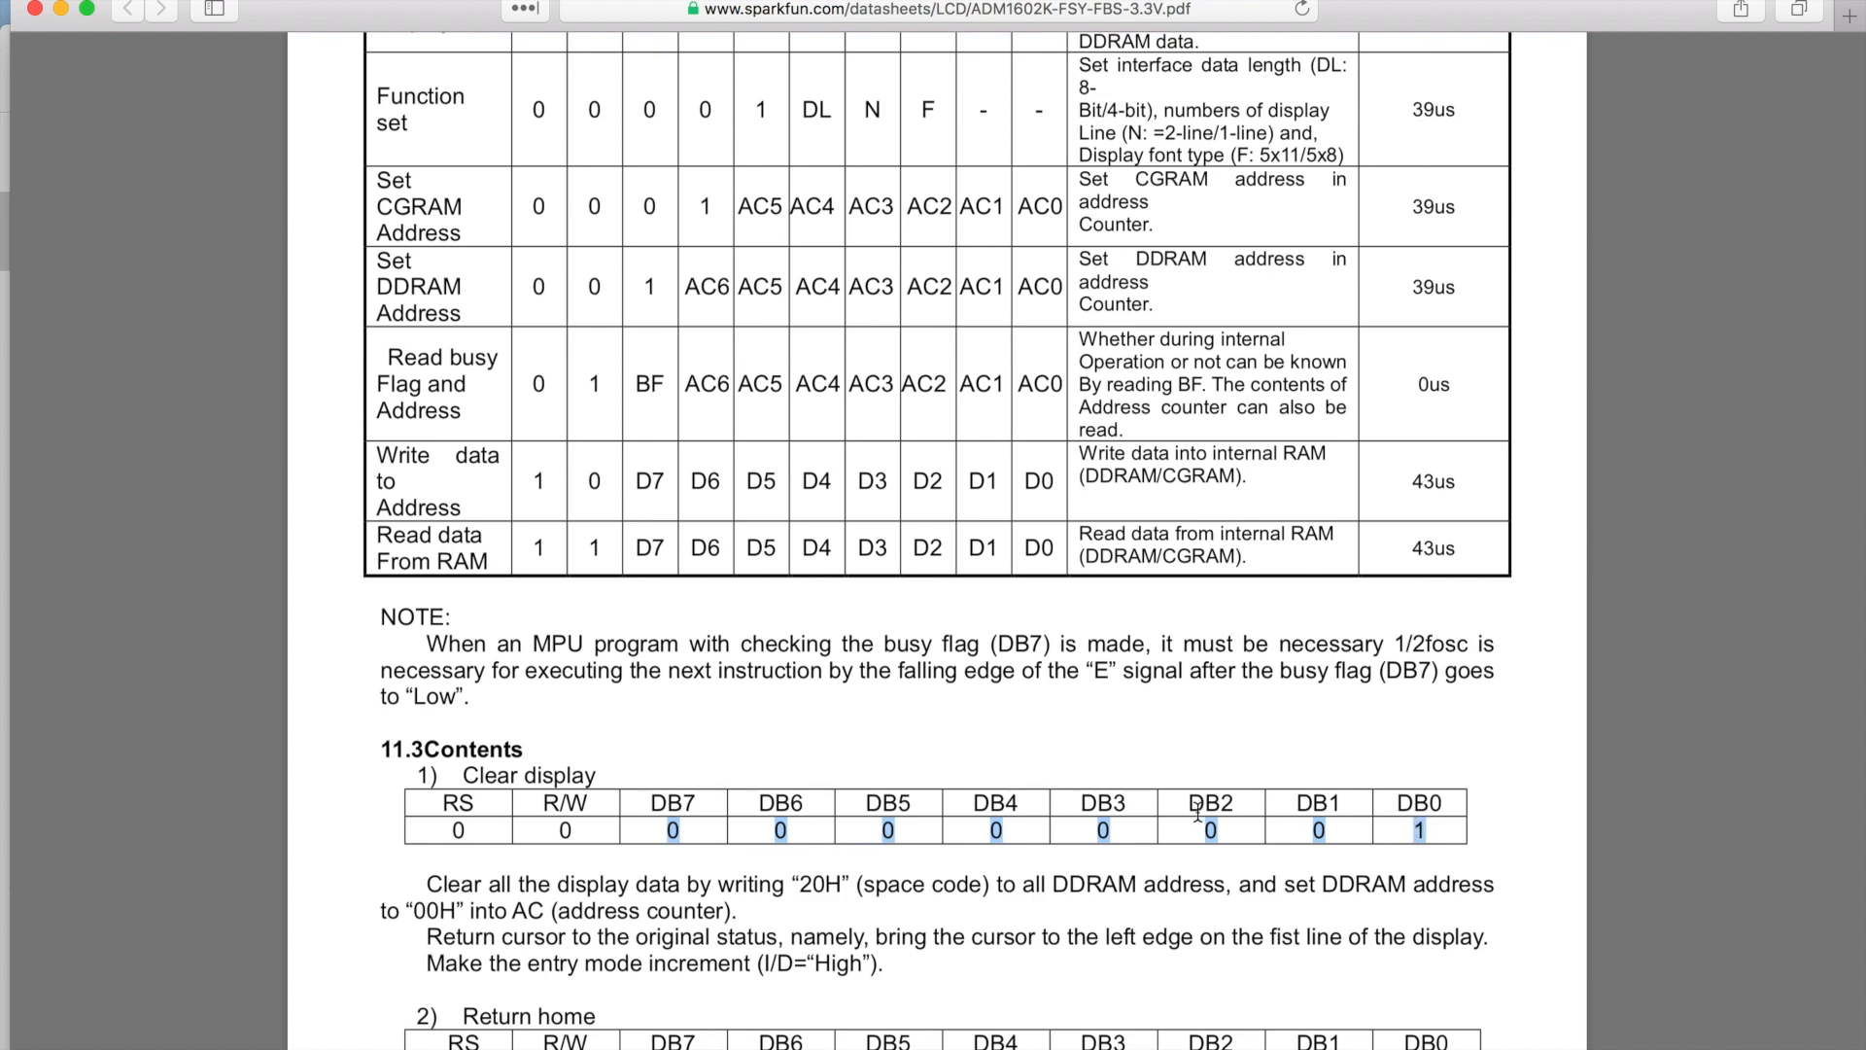
scroll("down", 3)
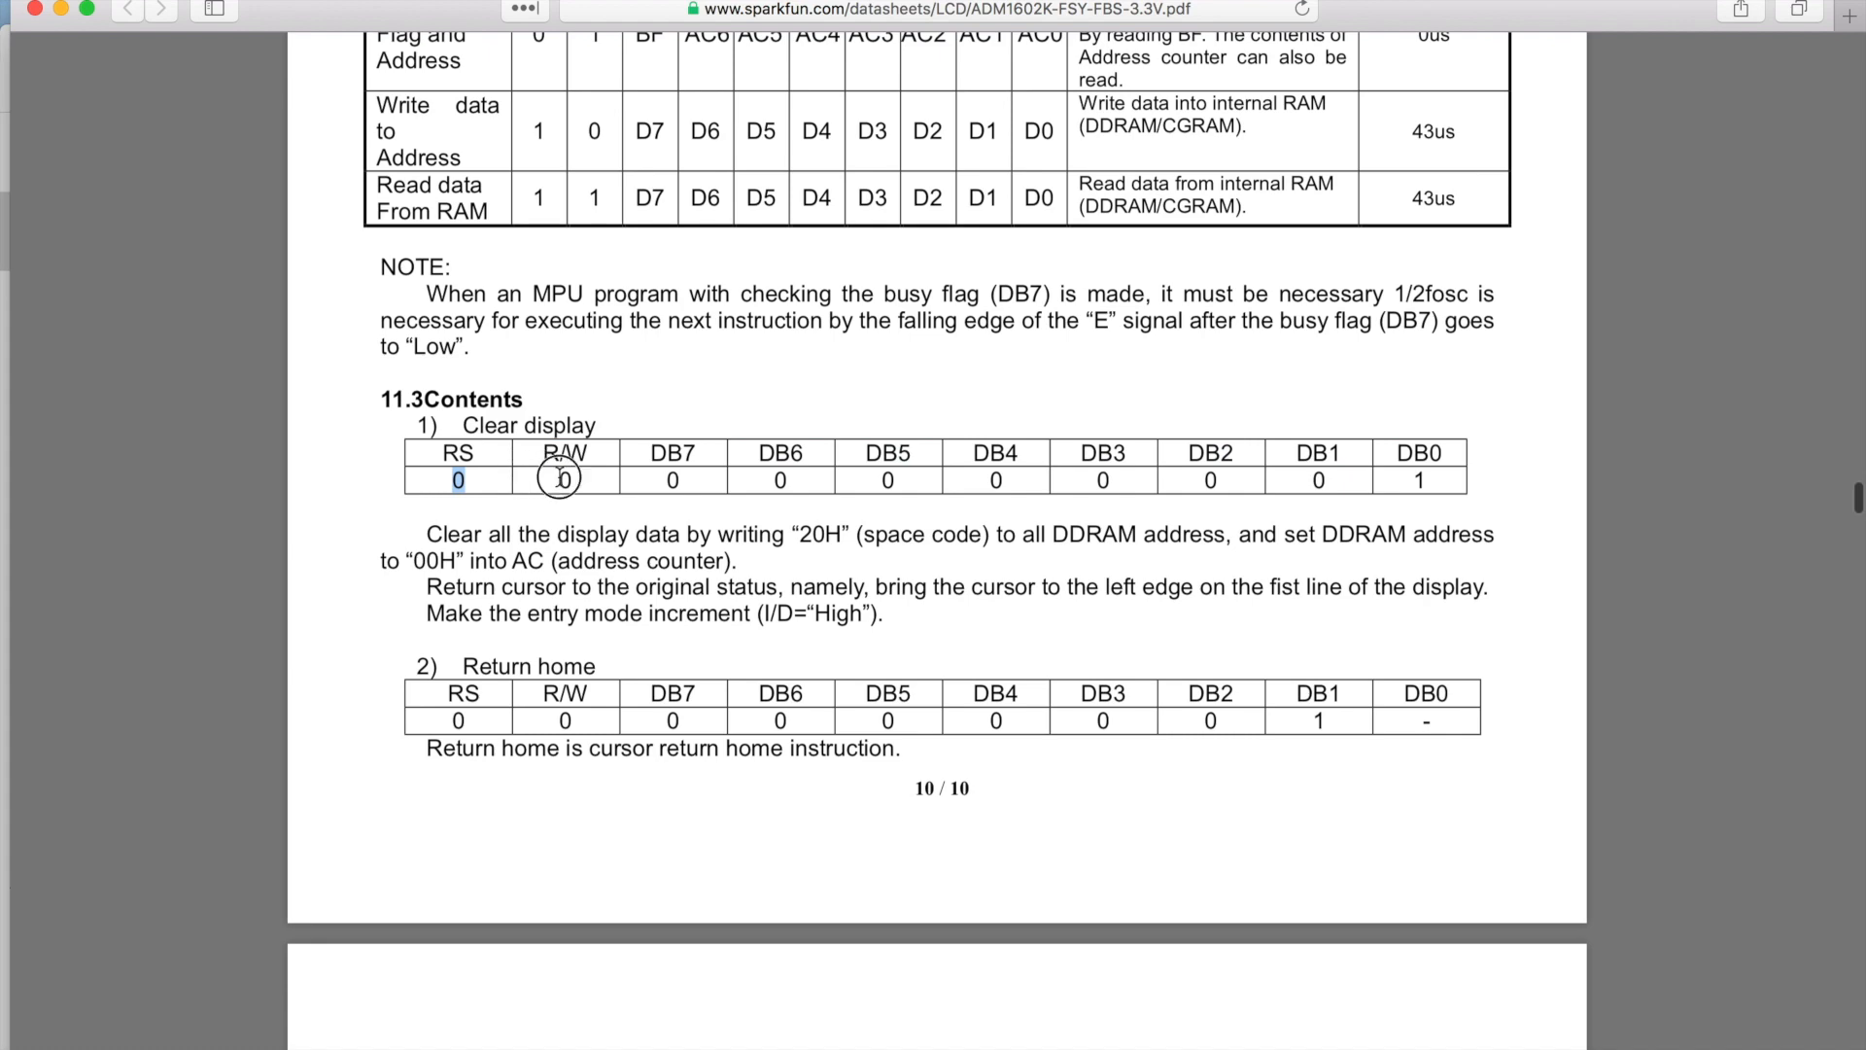
scroll("down", 3)
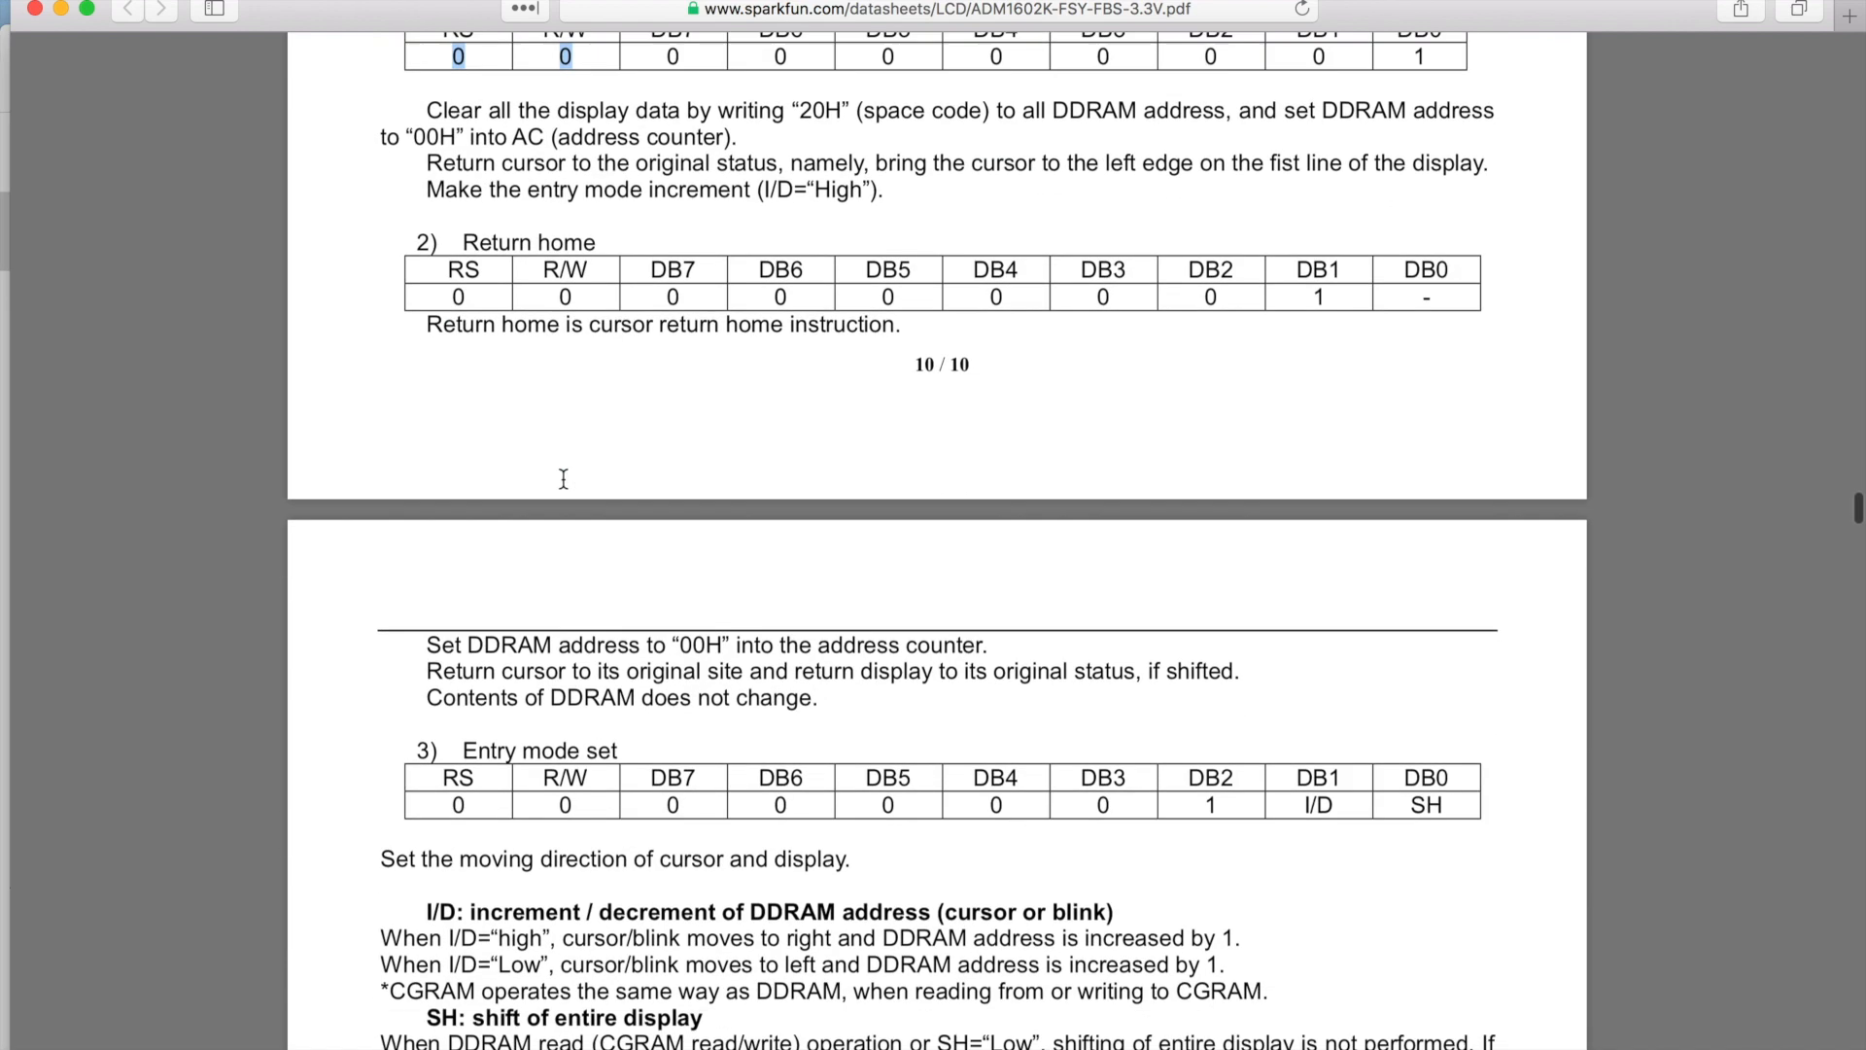
scroll("down", 3)
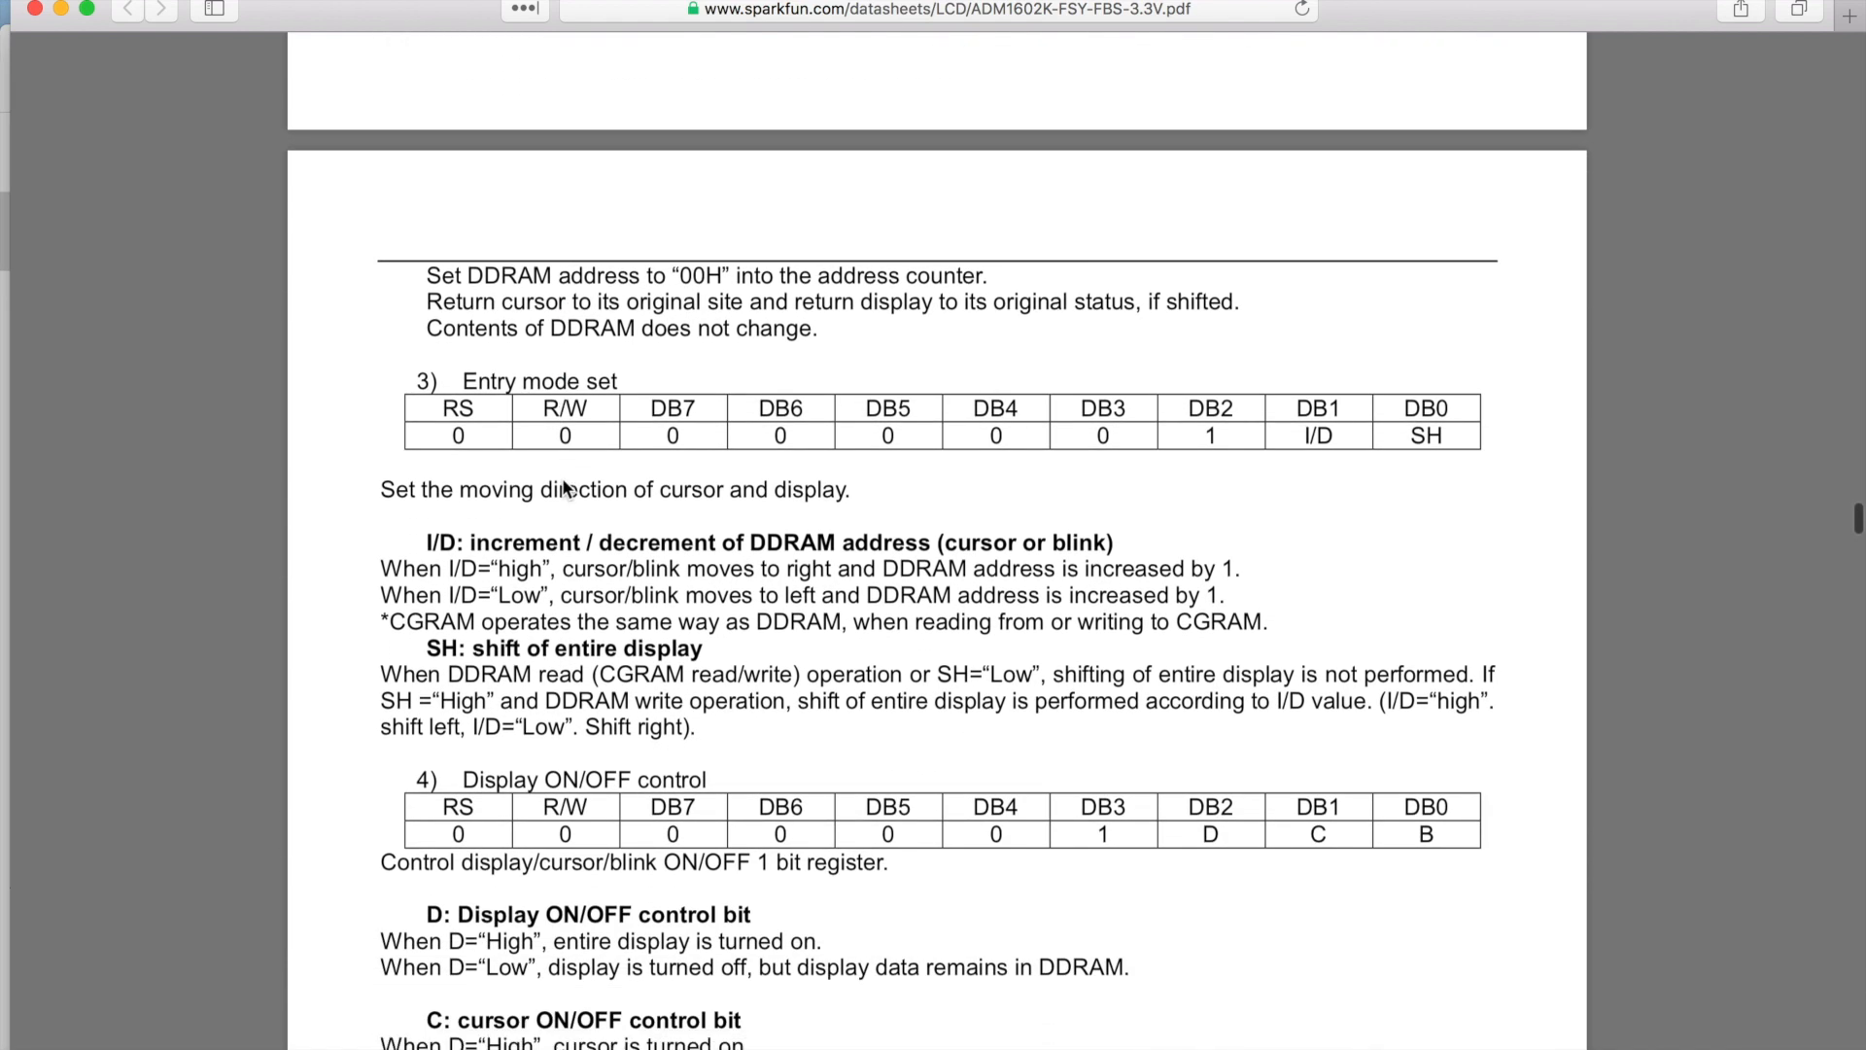
Scroll through Display ON/OFF and cursor shift to the Function set DL, N and F bit descriptions
scroll("down", 3)
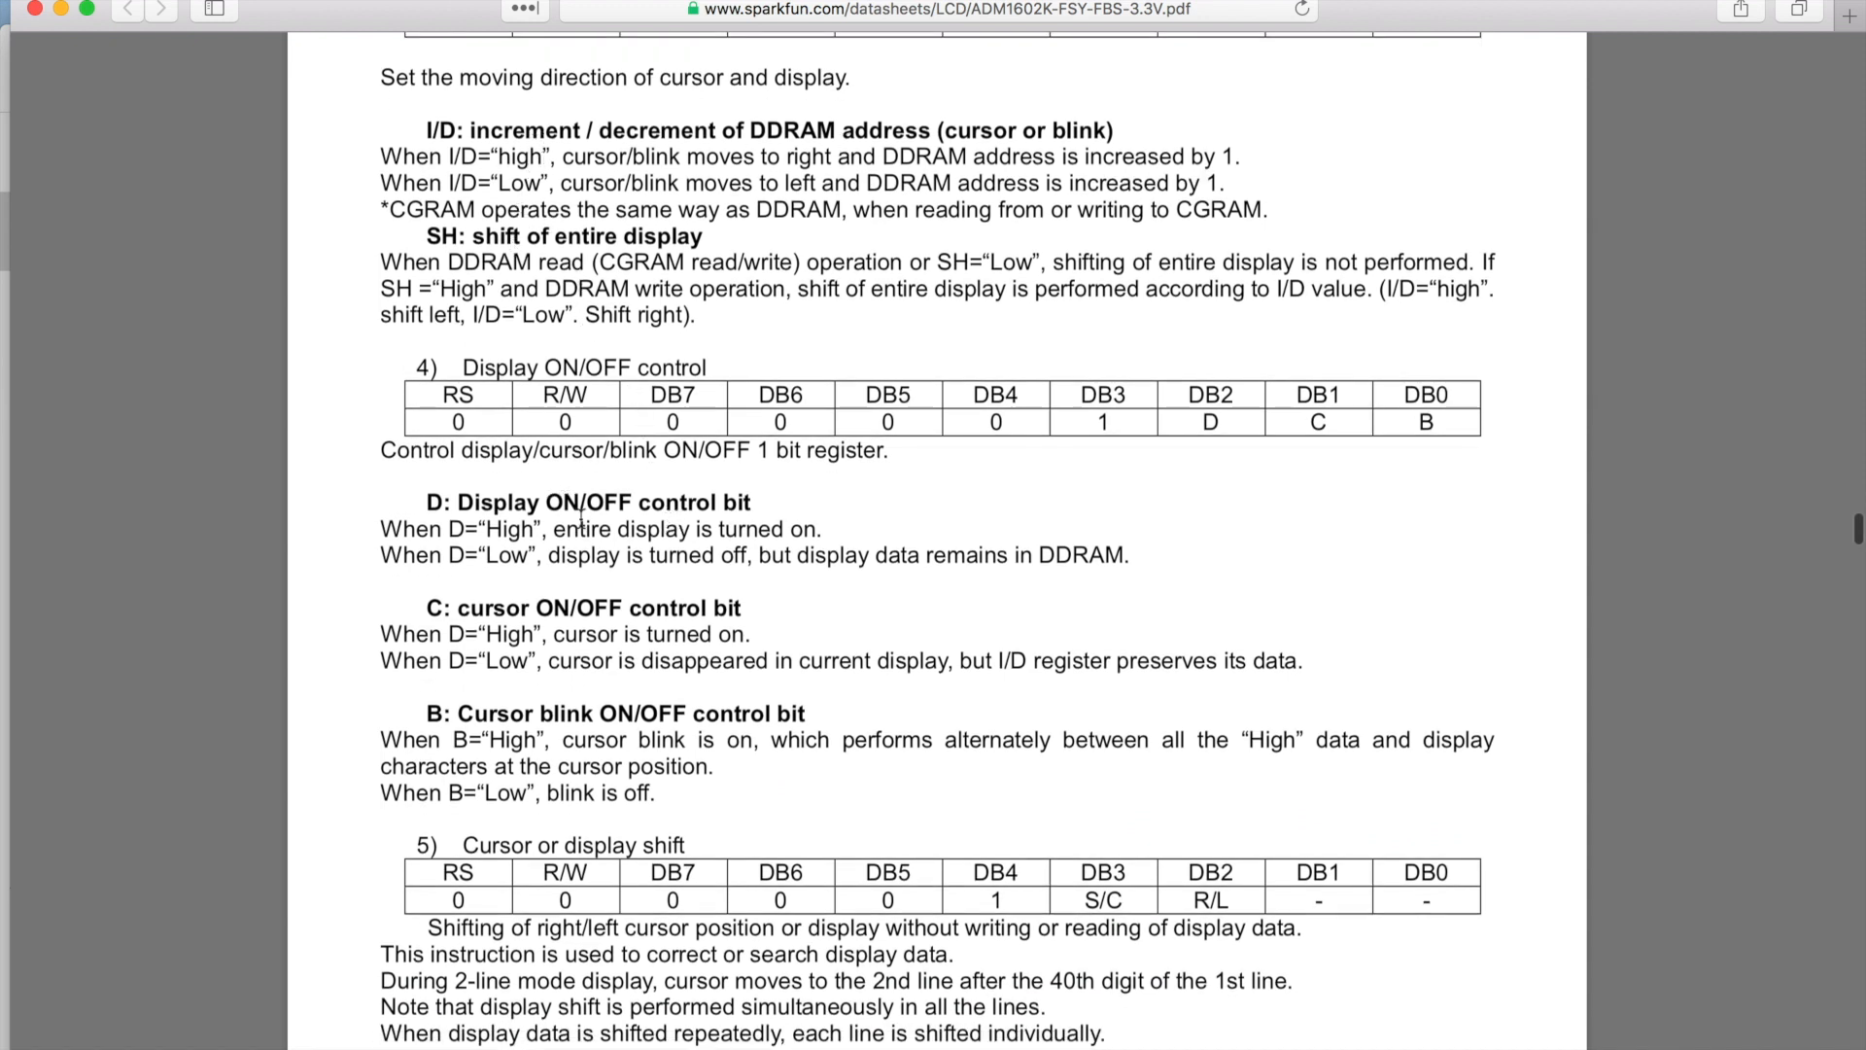
scroll("down", 3)
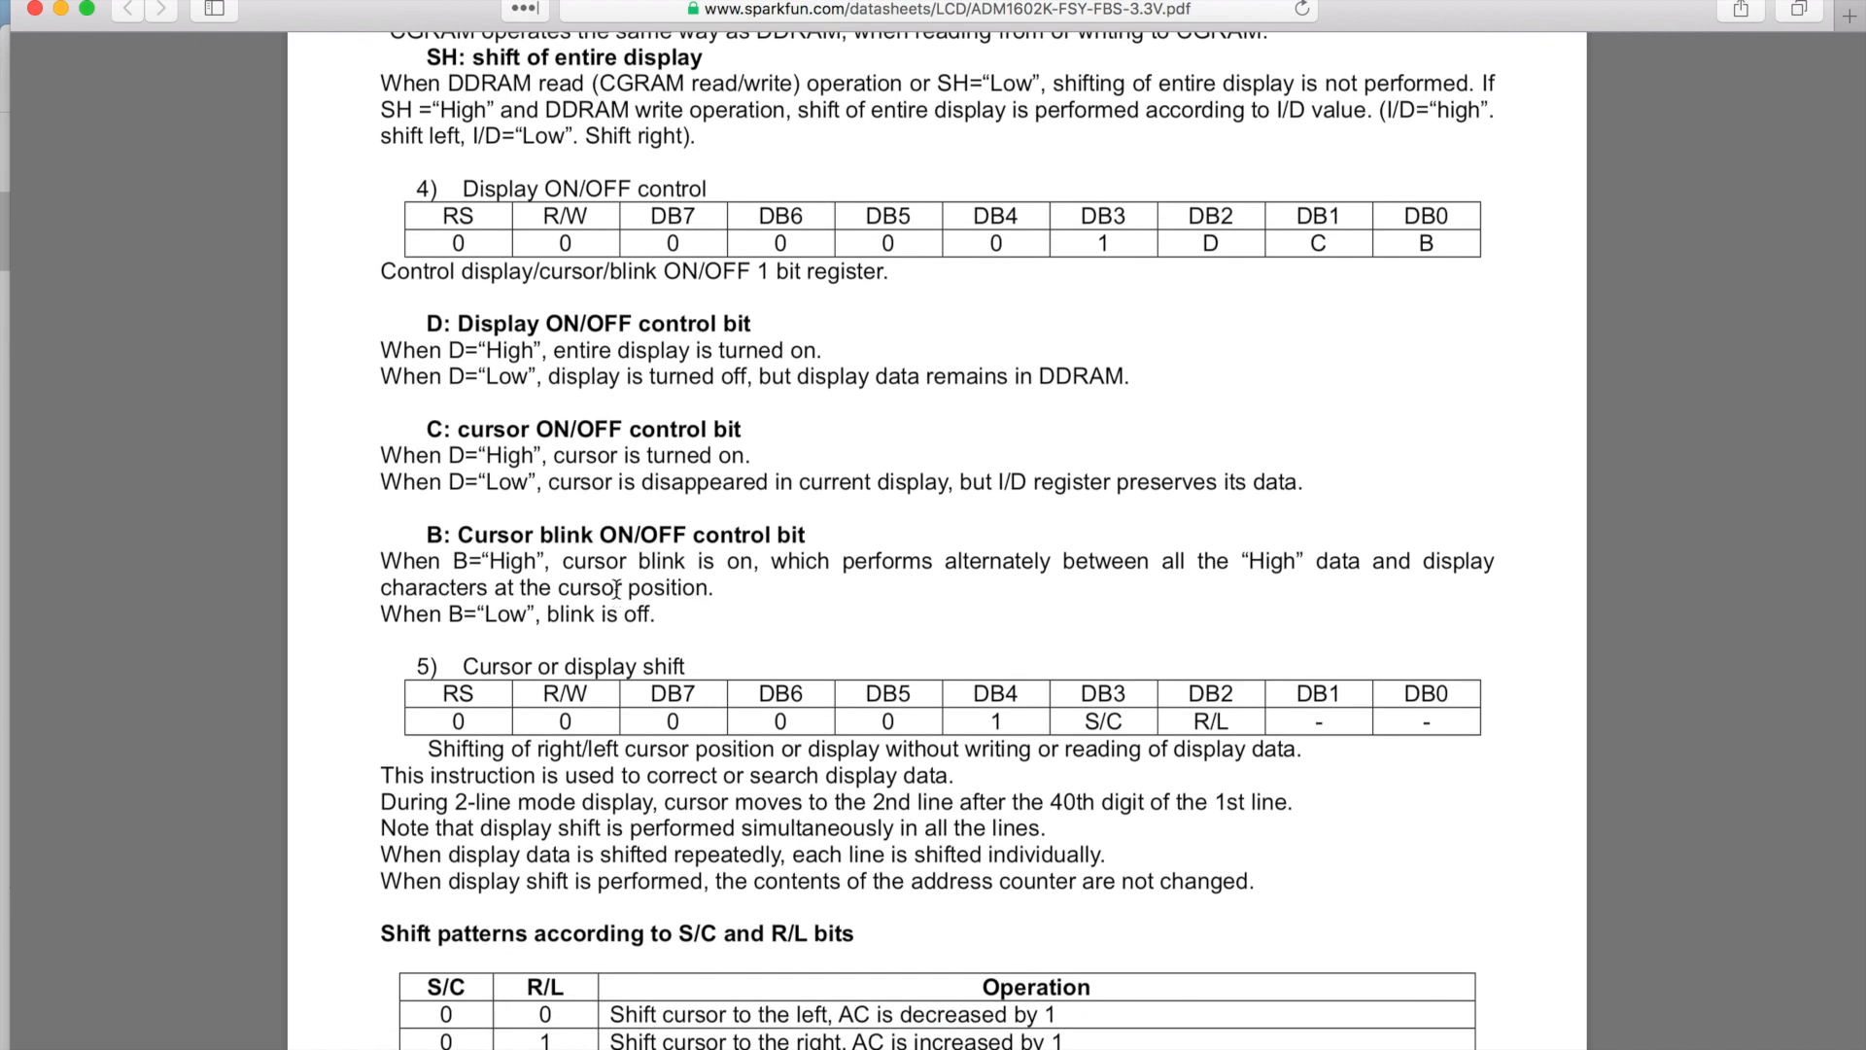
scroll("down", 3)
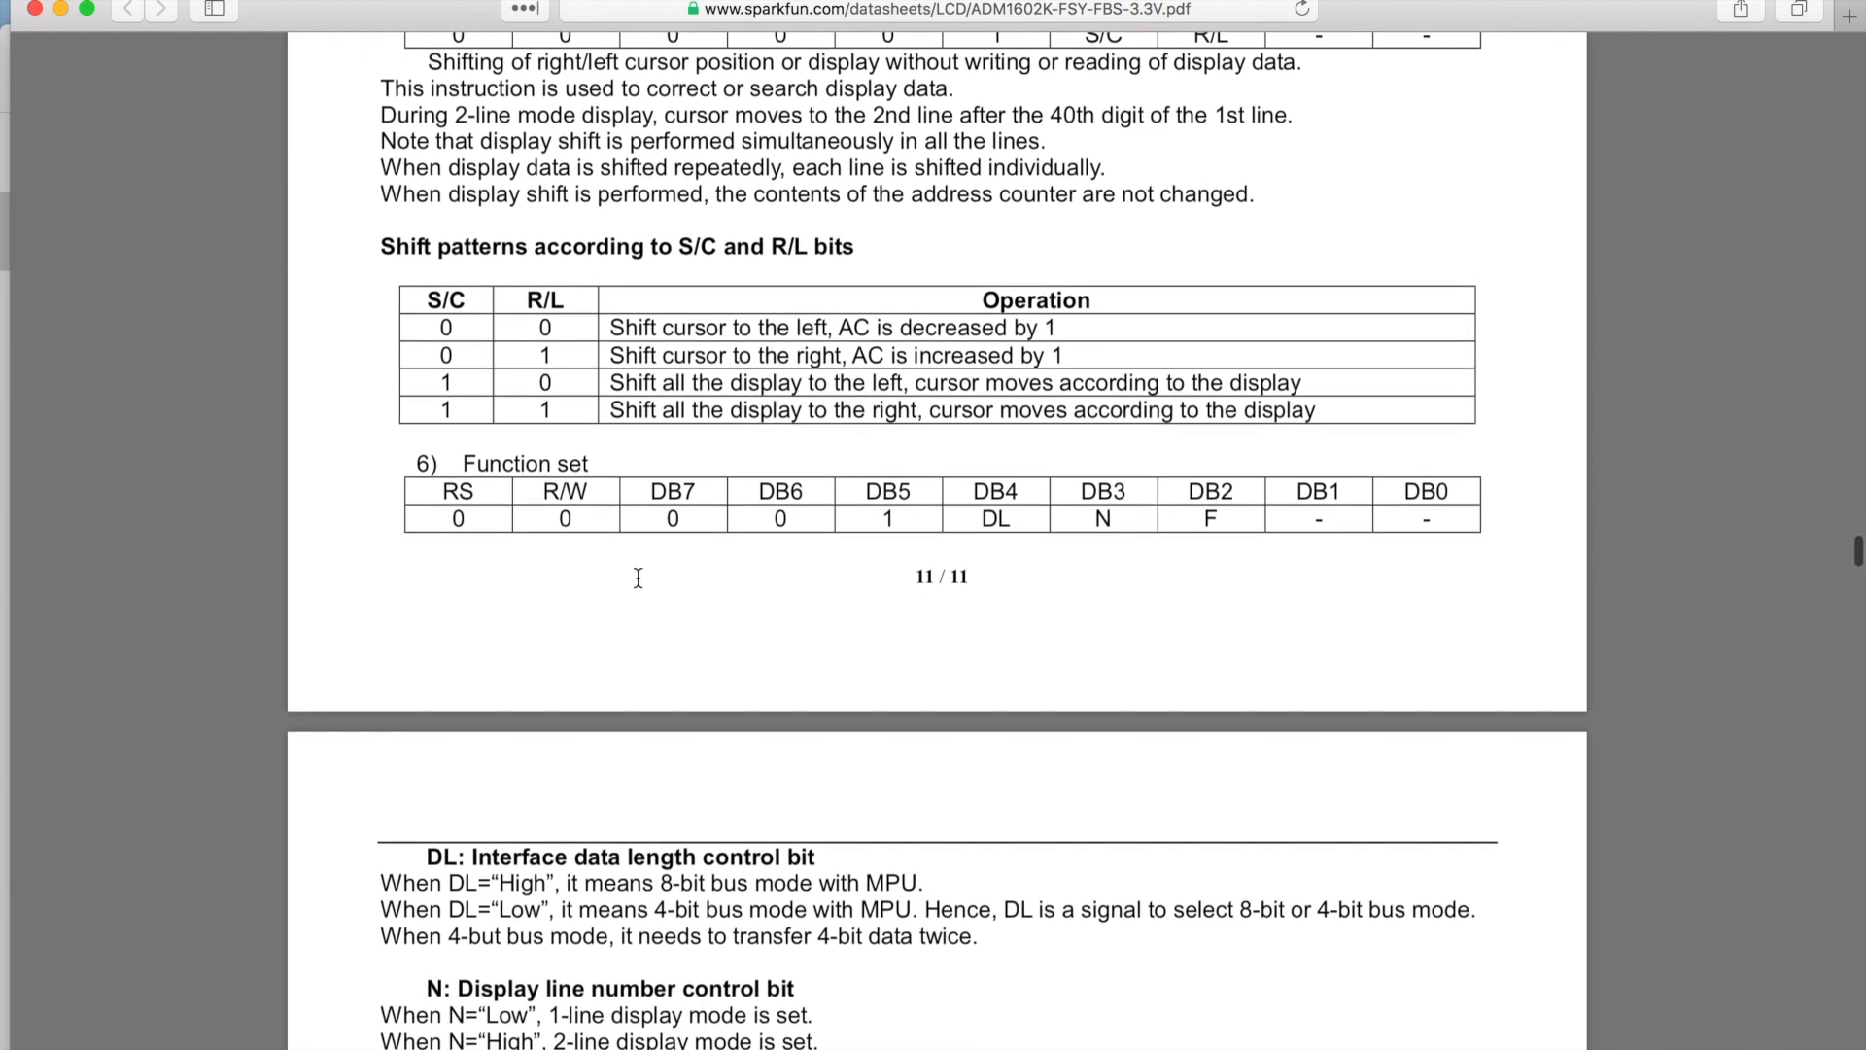
scroll("down", 3)
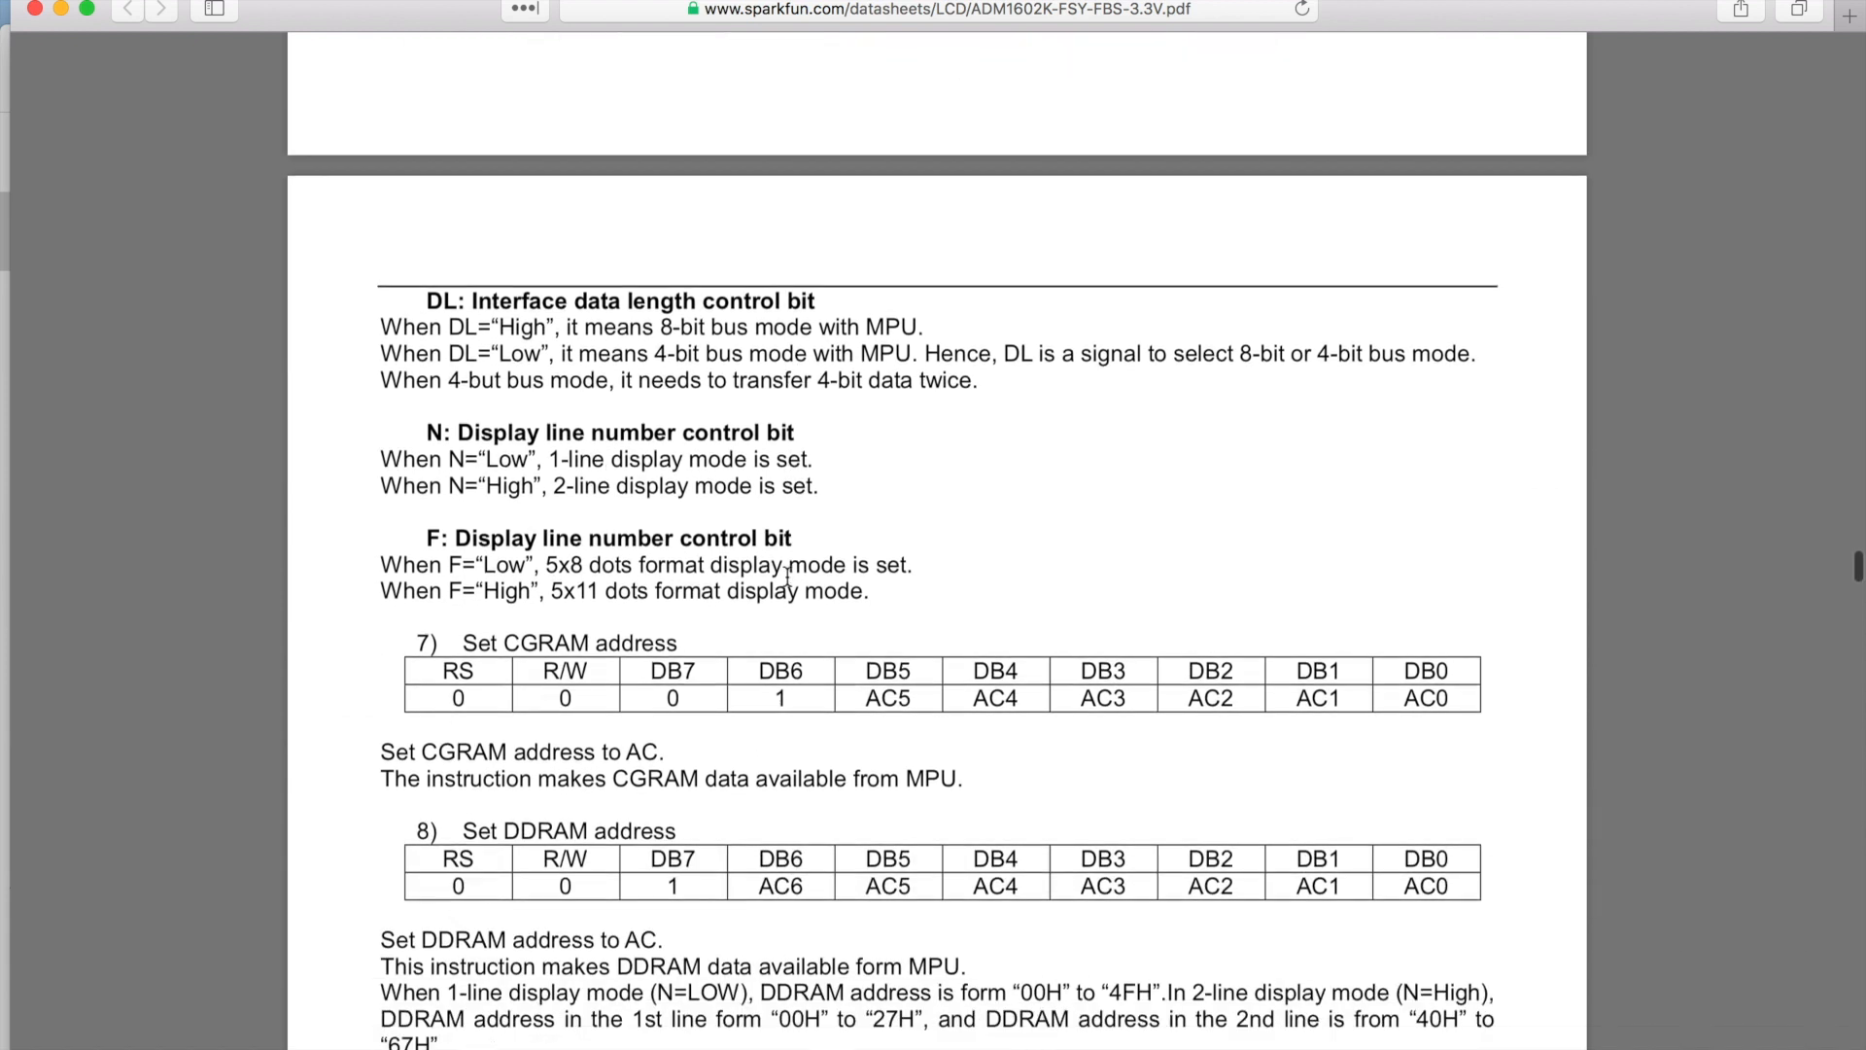
Scroll past the Set CGRAM/DDRAM address and RAM read/write instructions to the Standard character pattern page
scroll("down", 3)
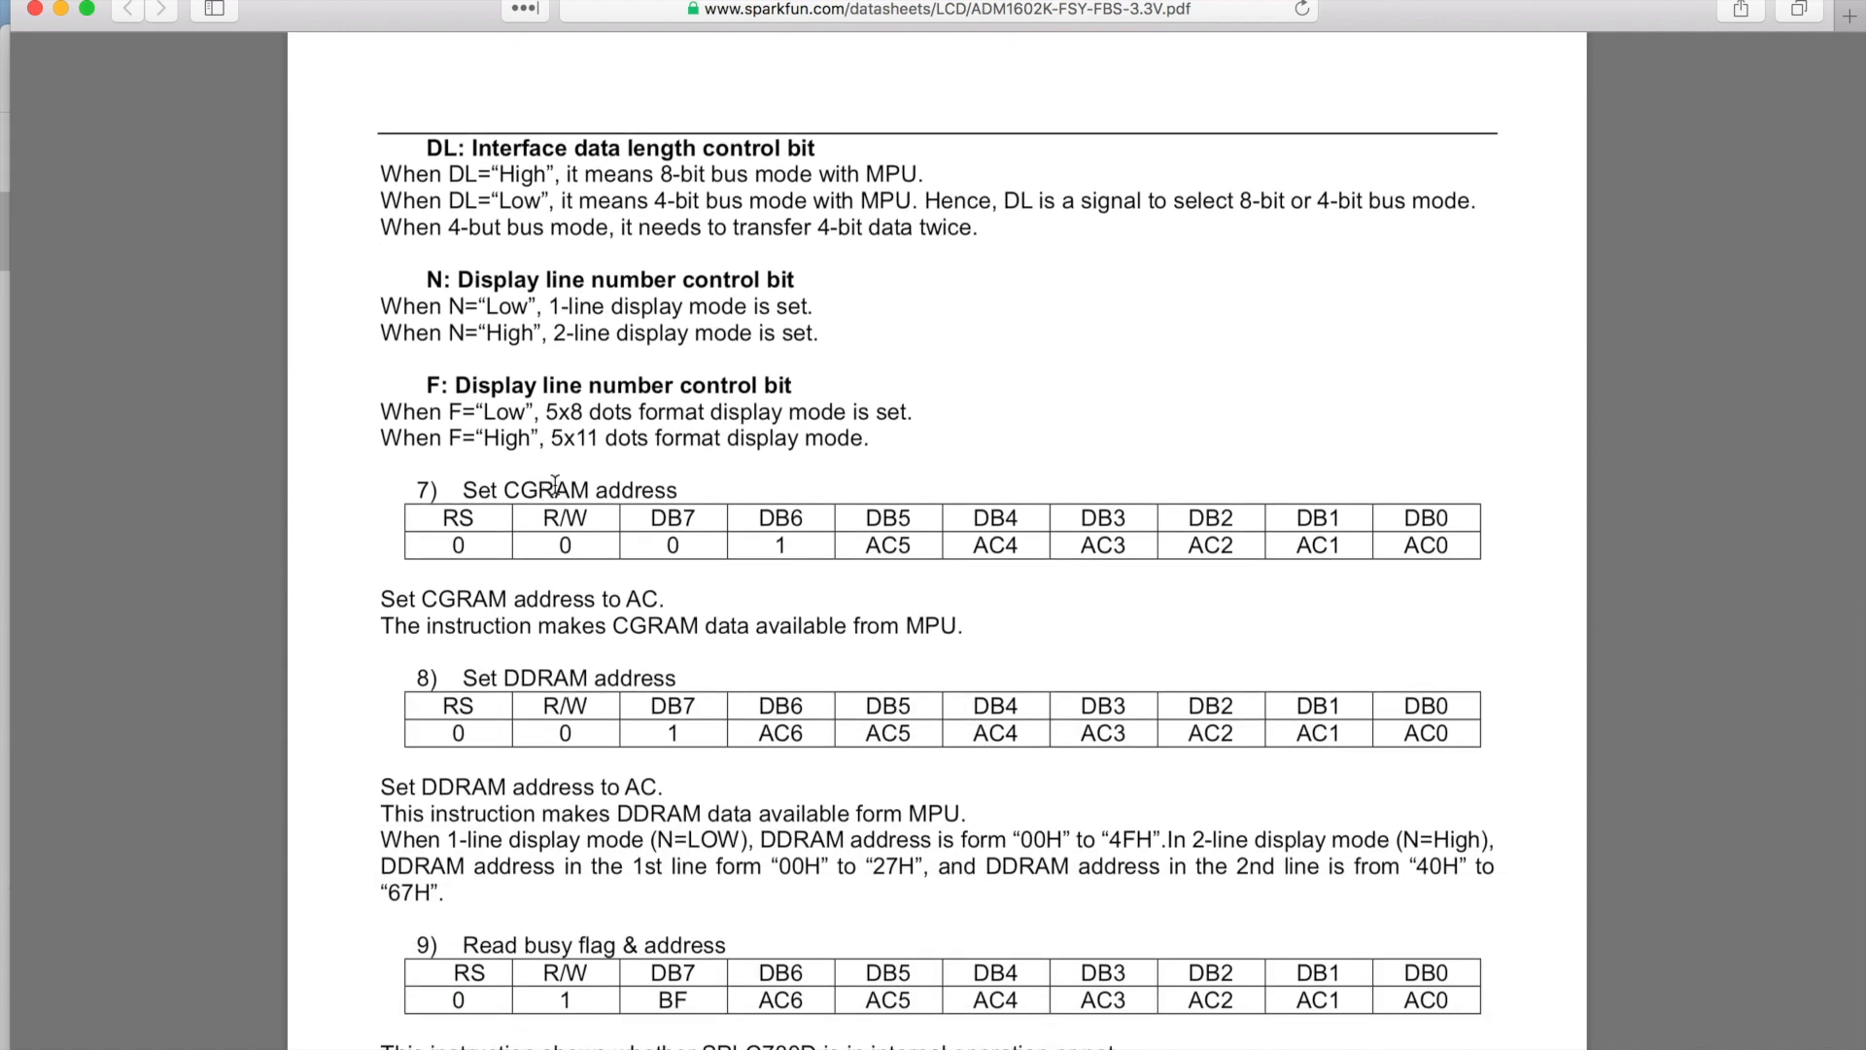
scroll("down", 3)
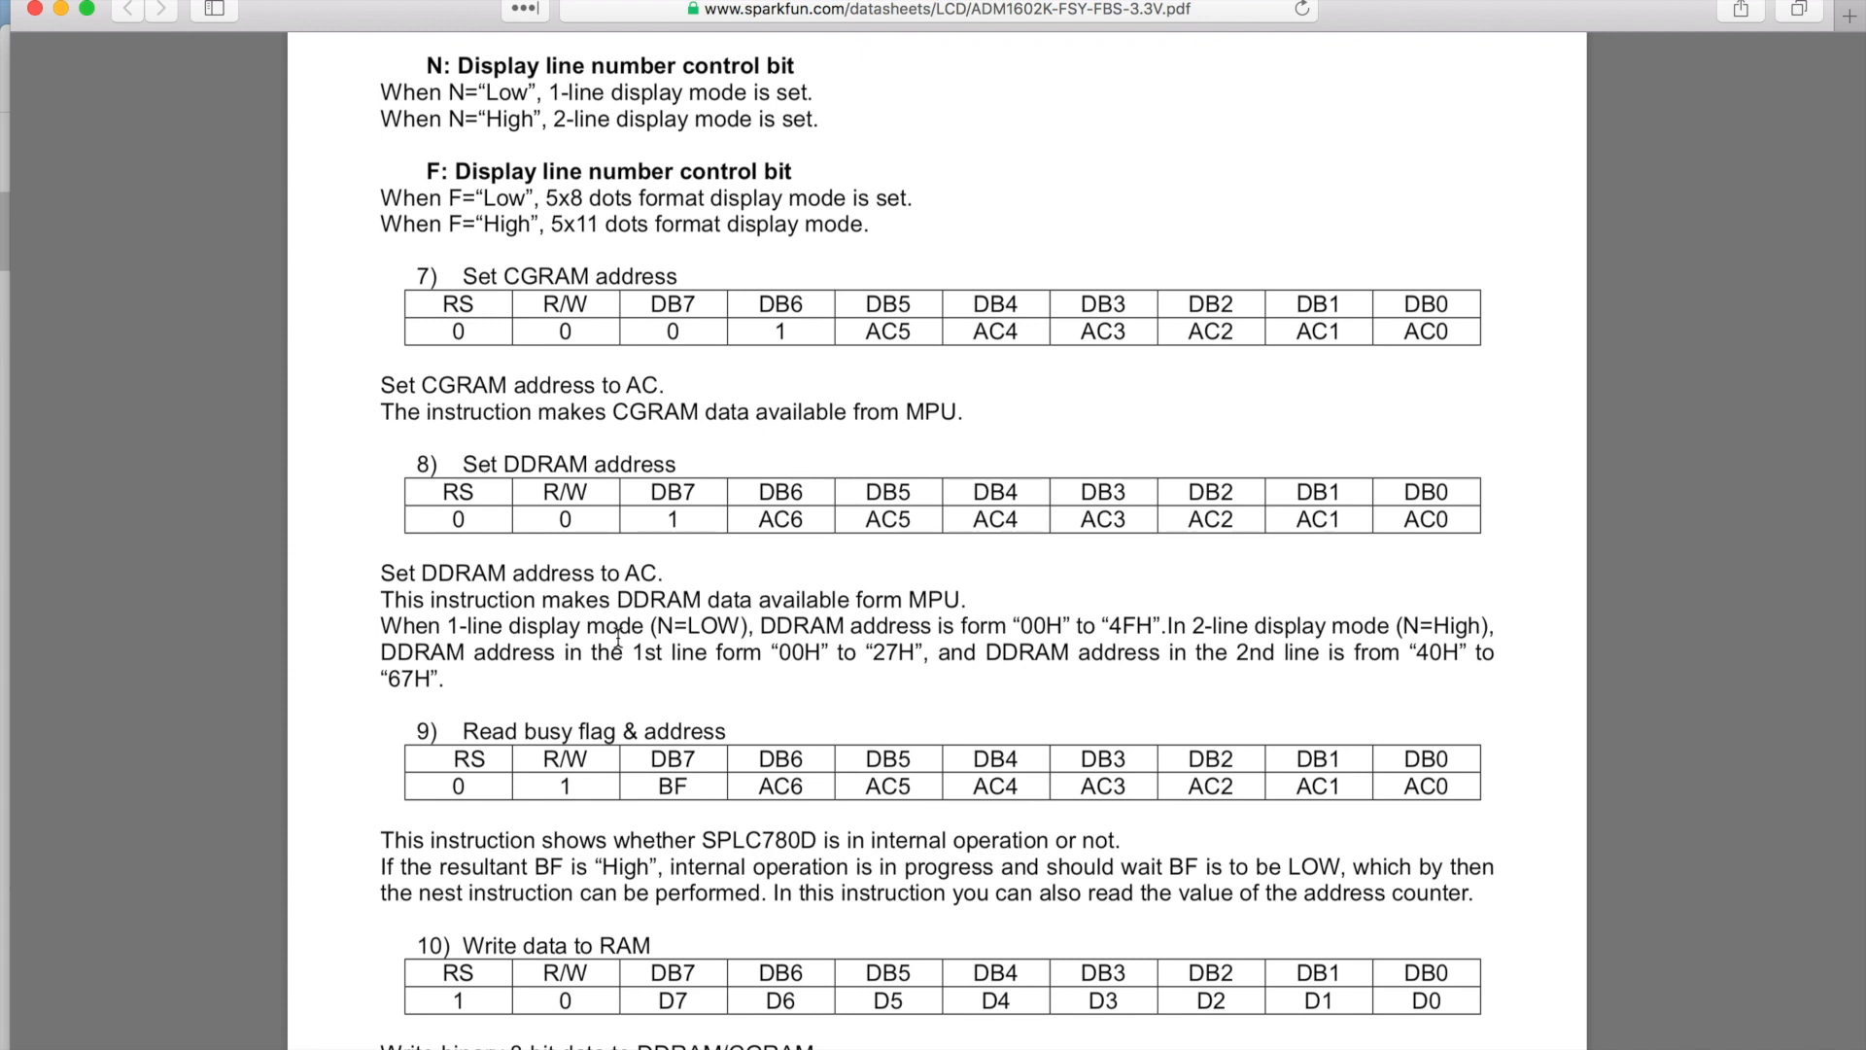
scroll("down", 3)
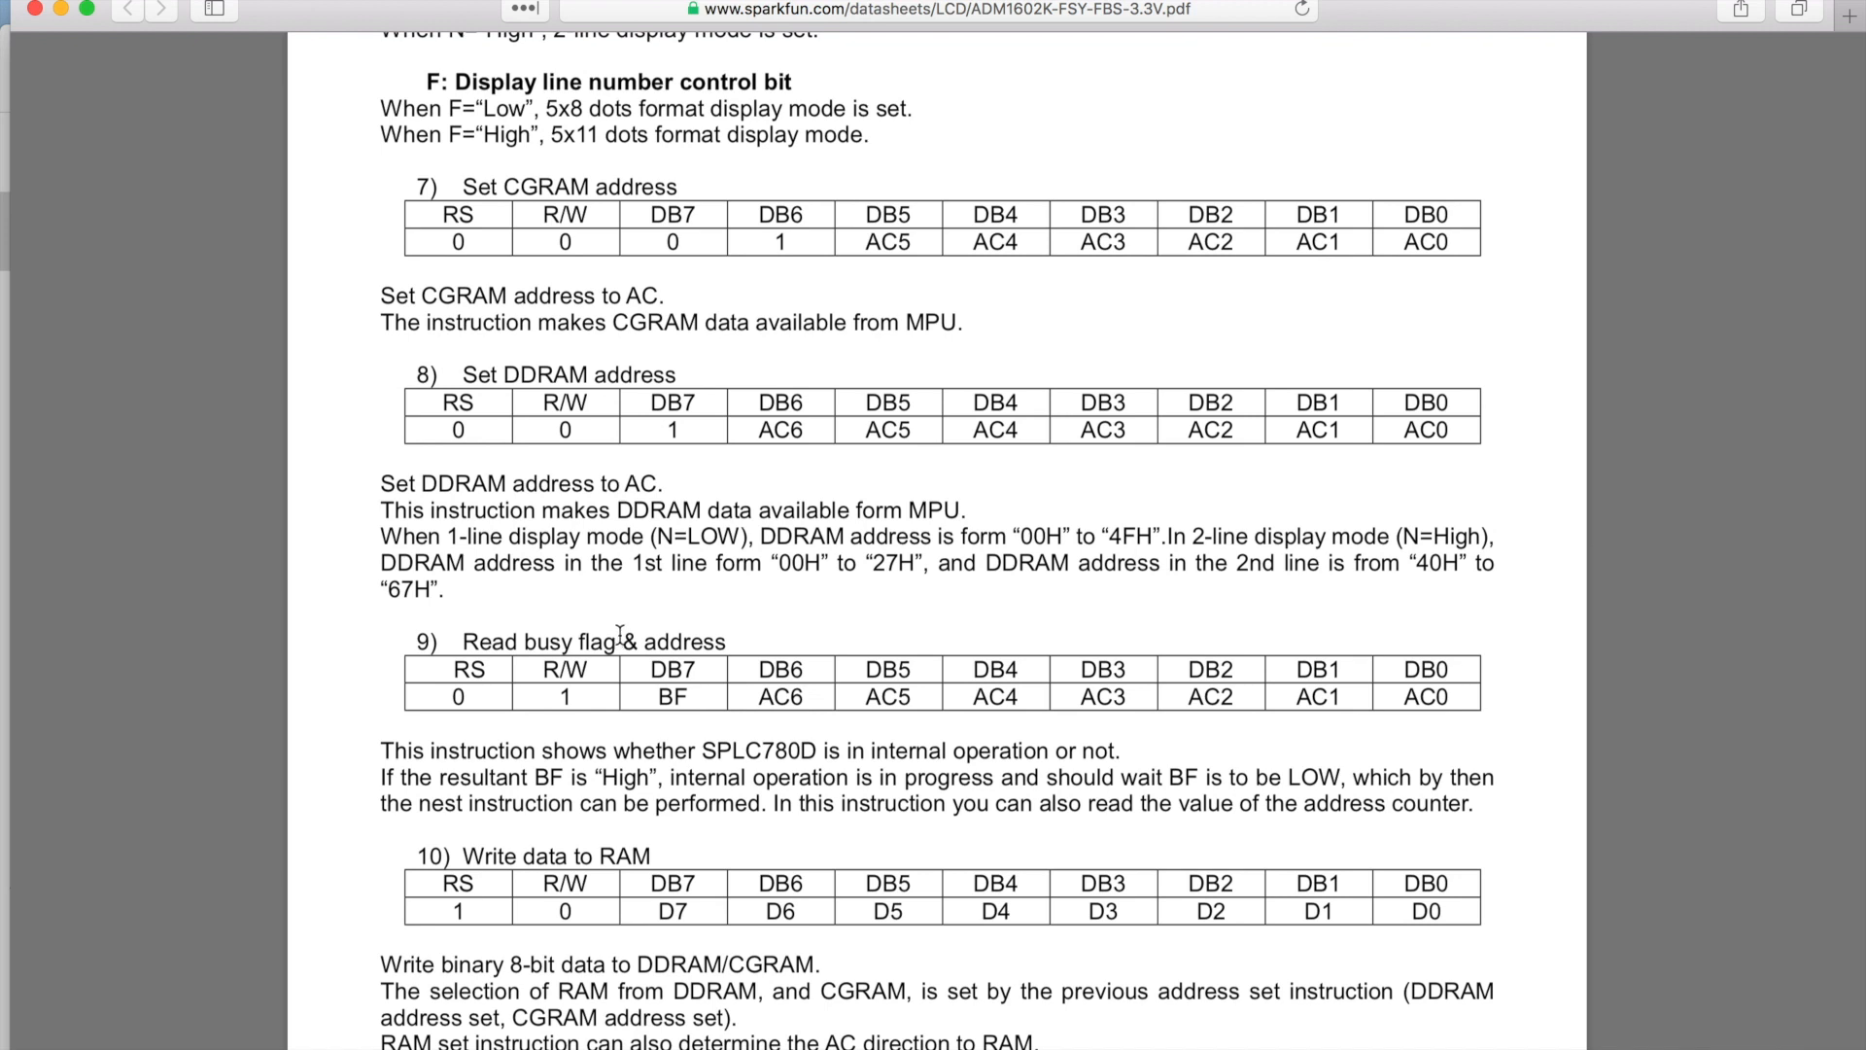
scroll("down", 3)
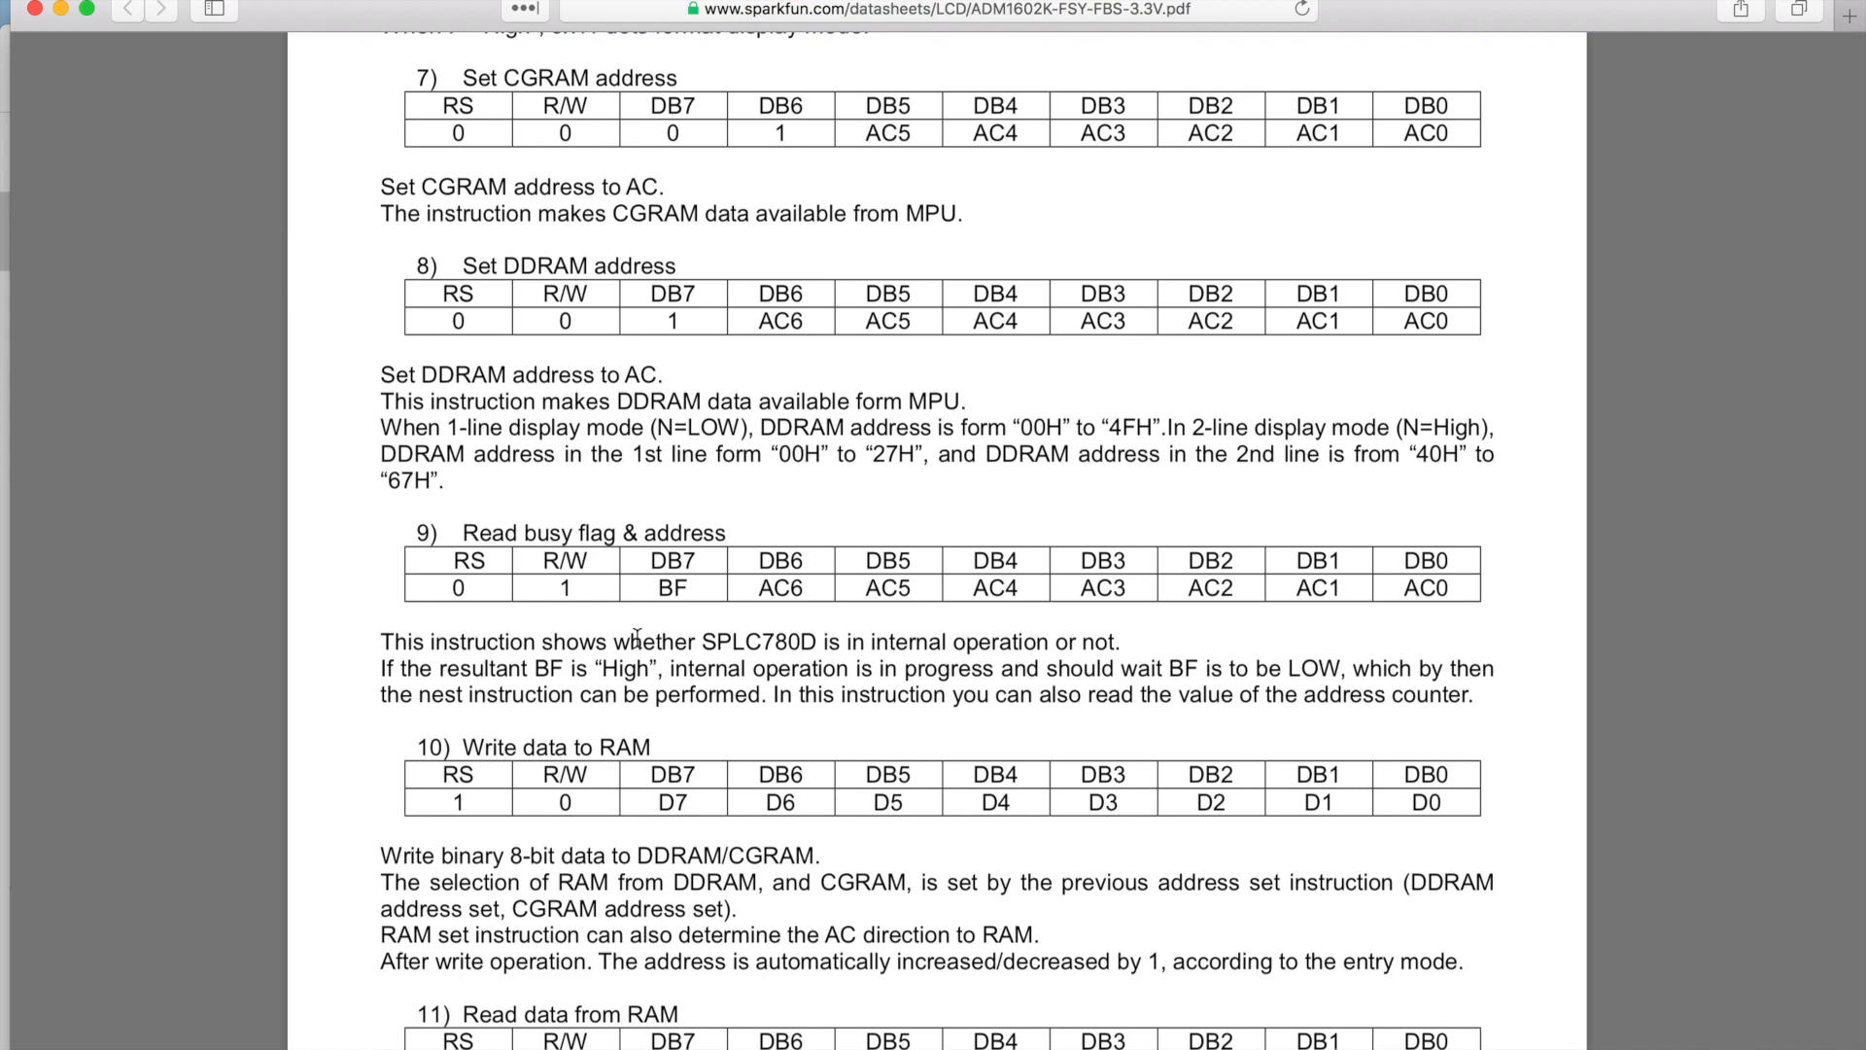
scroll("down", 3)
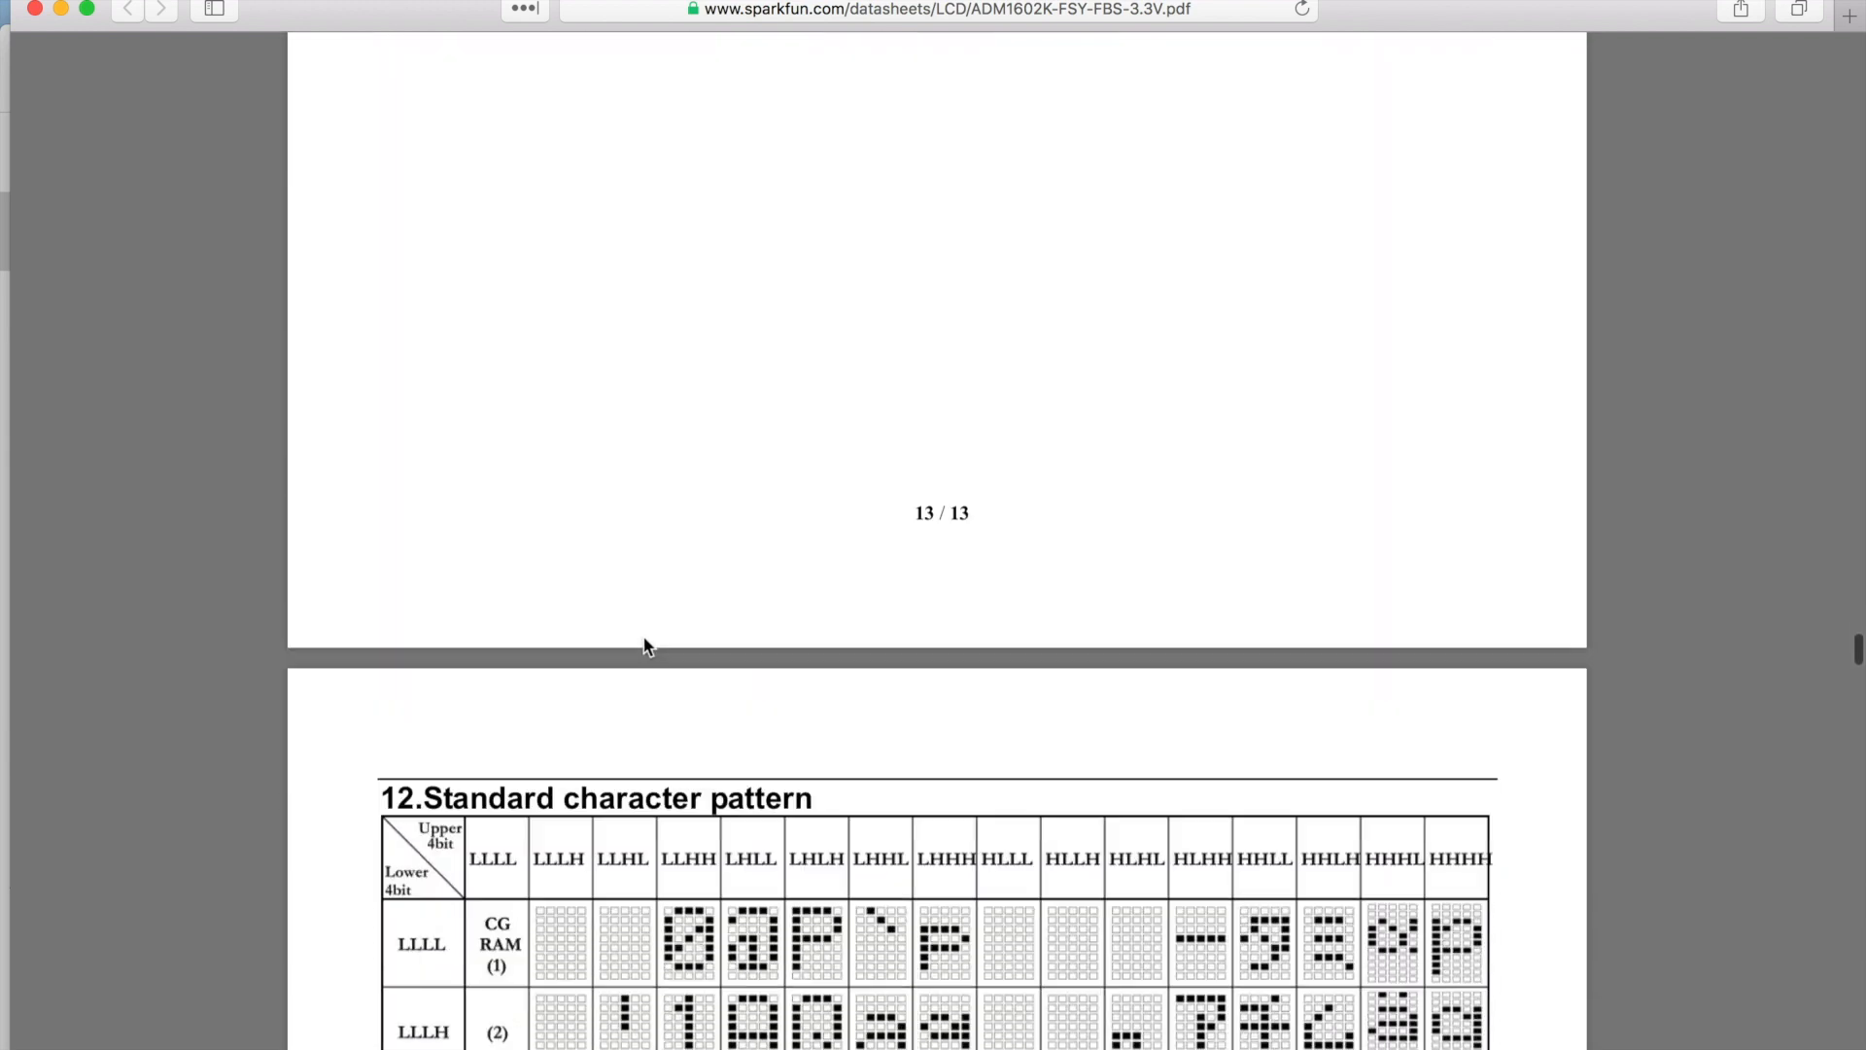
Scroll until the Standard character pattern chart fills the window, showing rows through HLLL
scroll("down", 3)
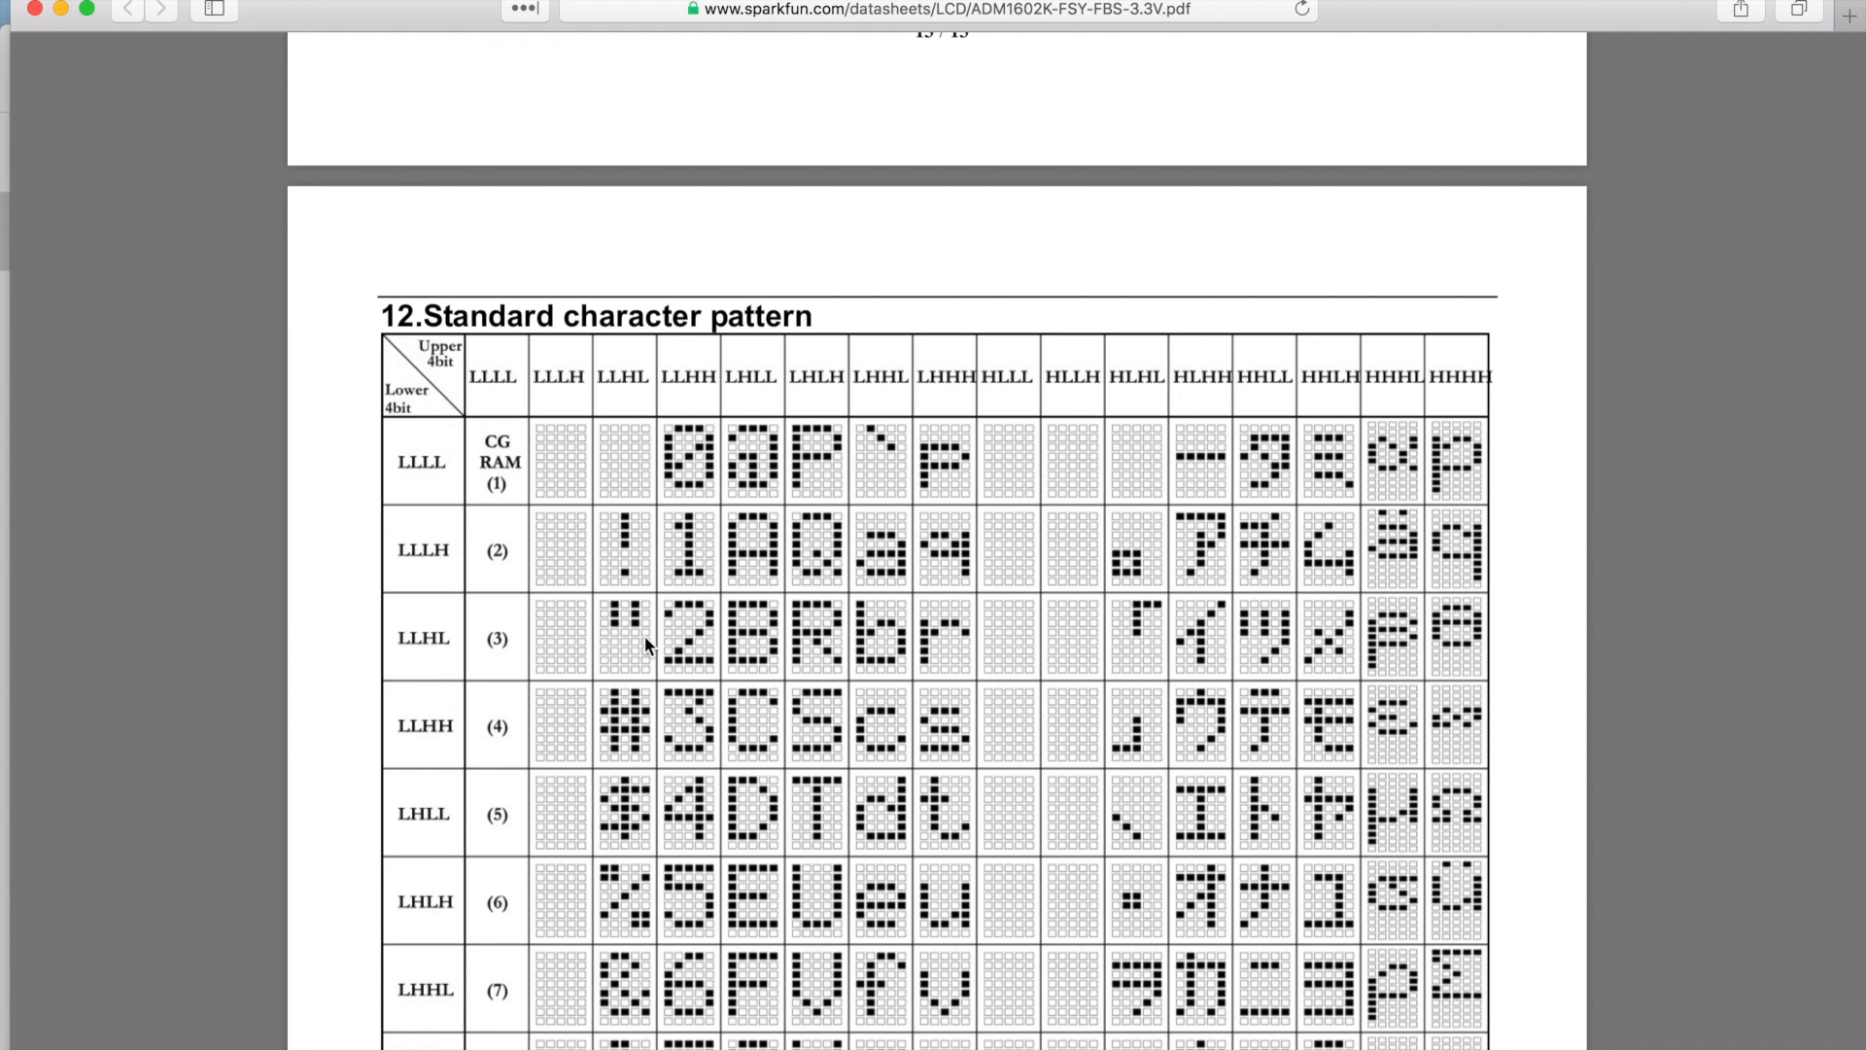
scroll("down", 3)
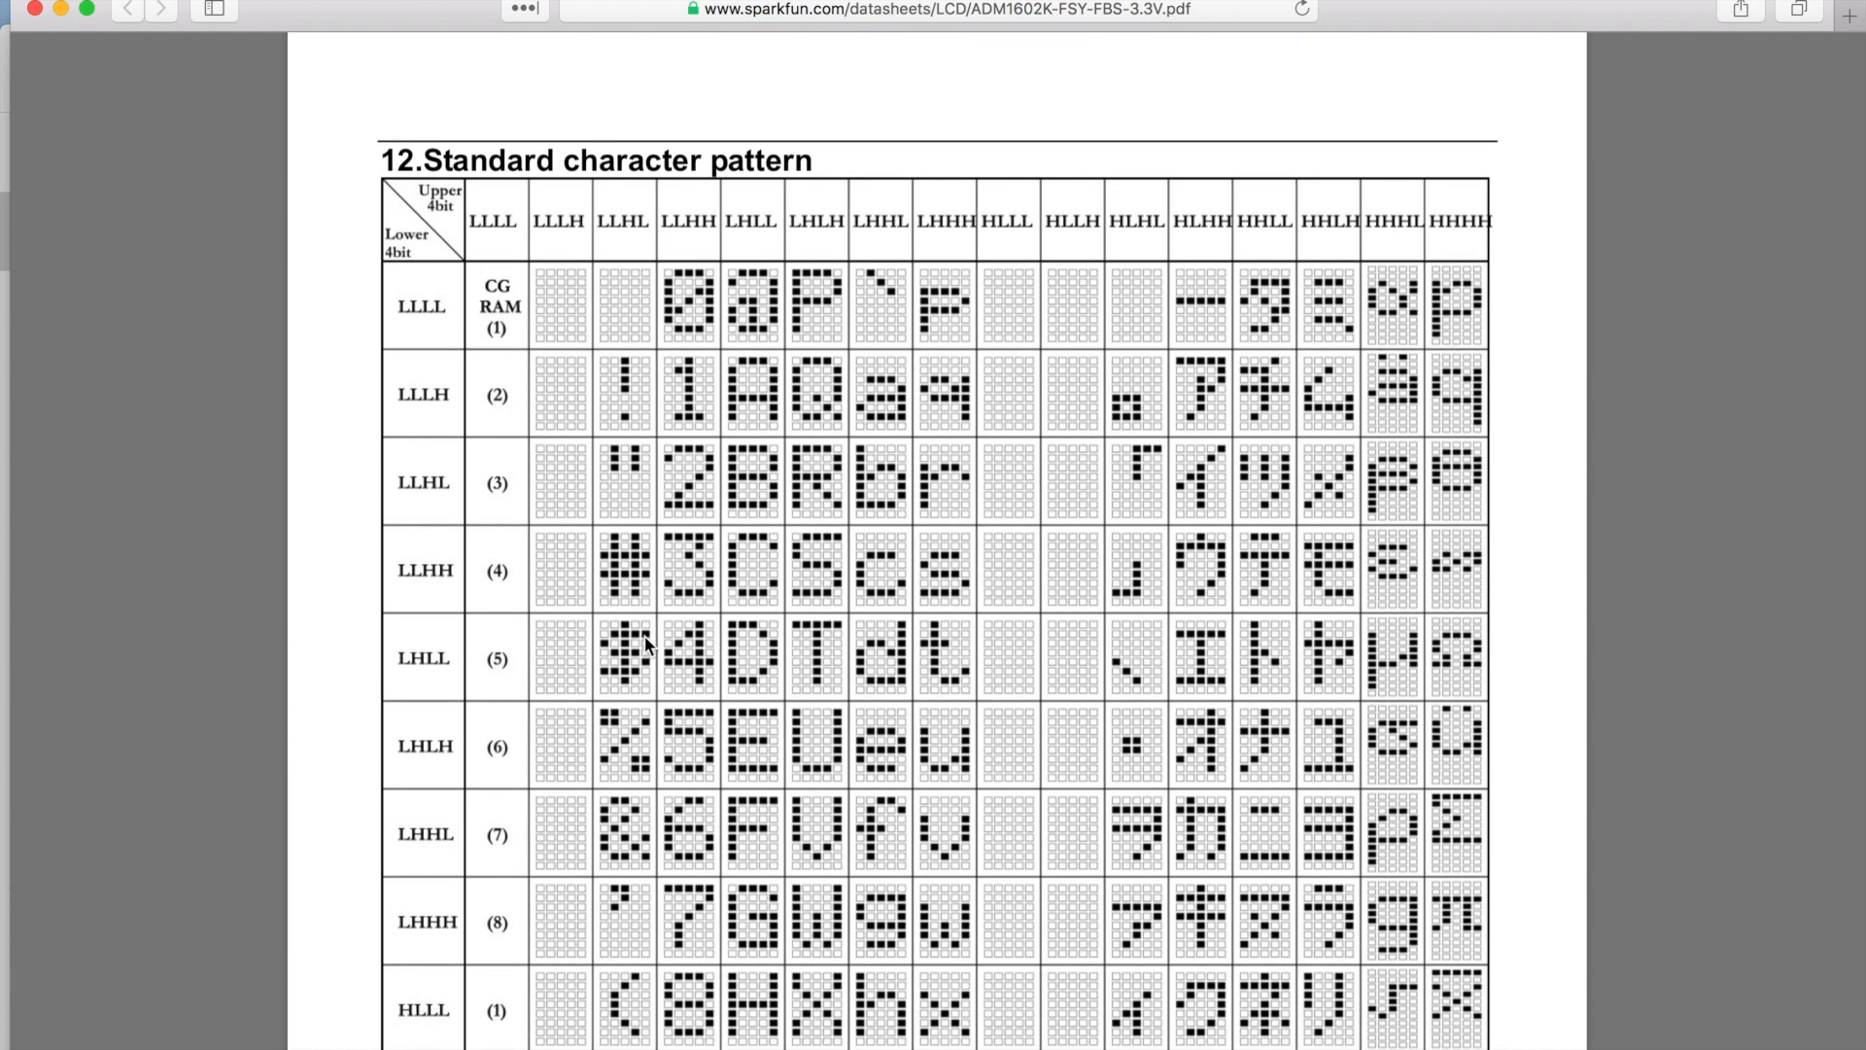
mouse_move(672, 366)
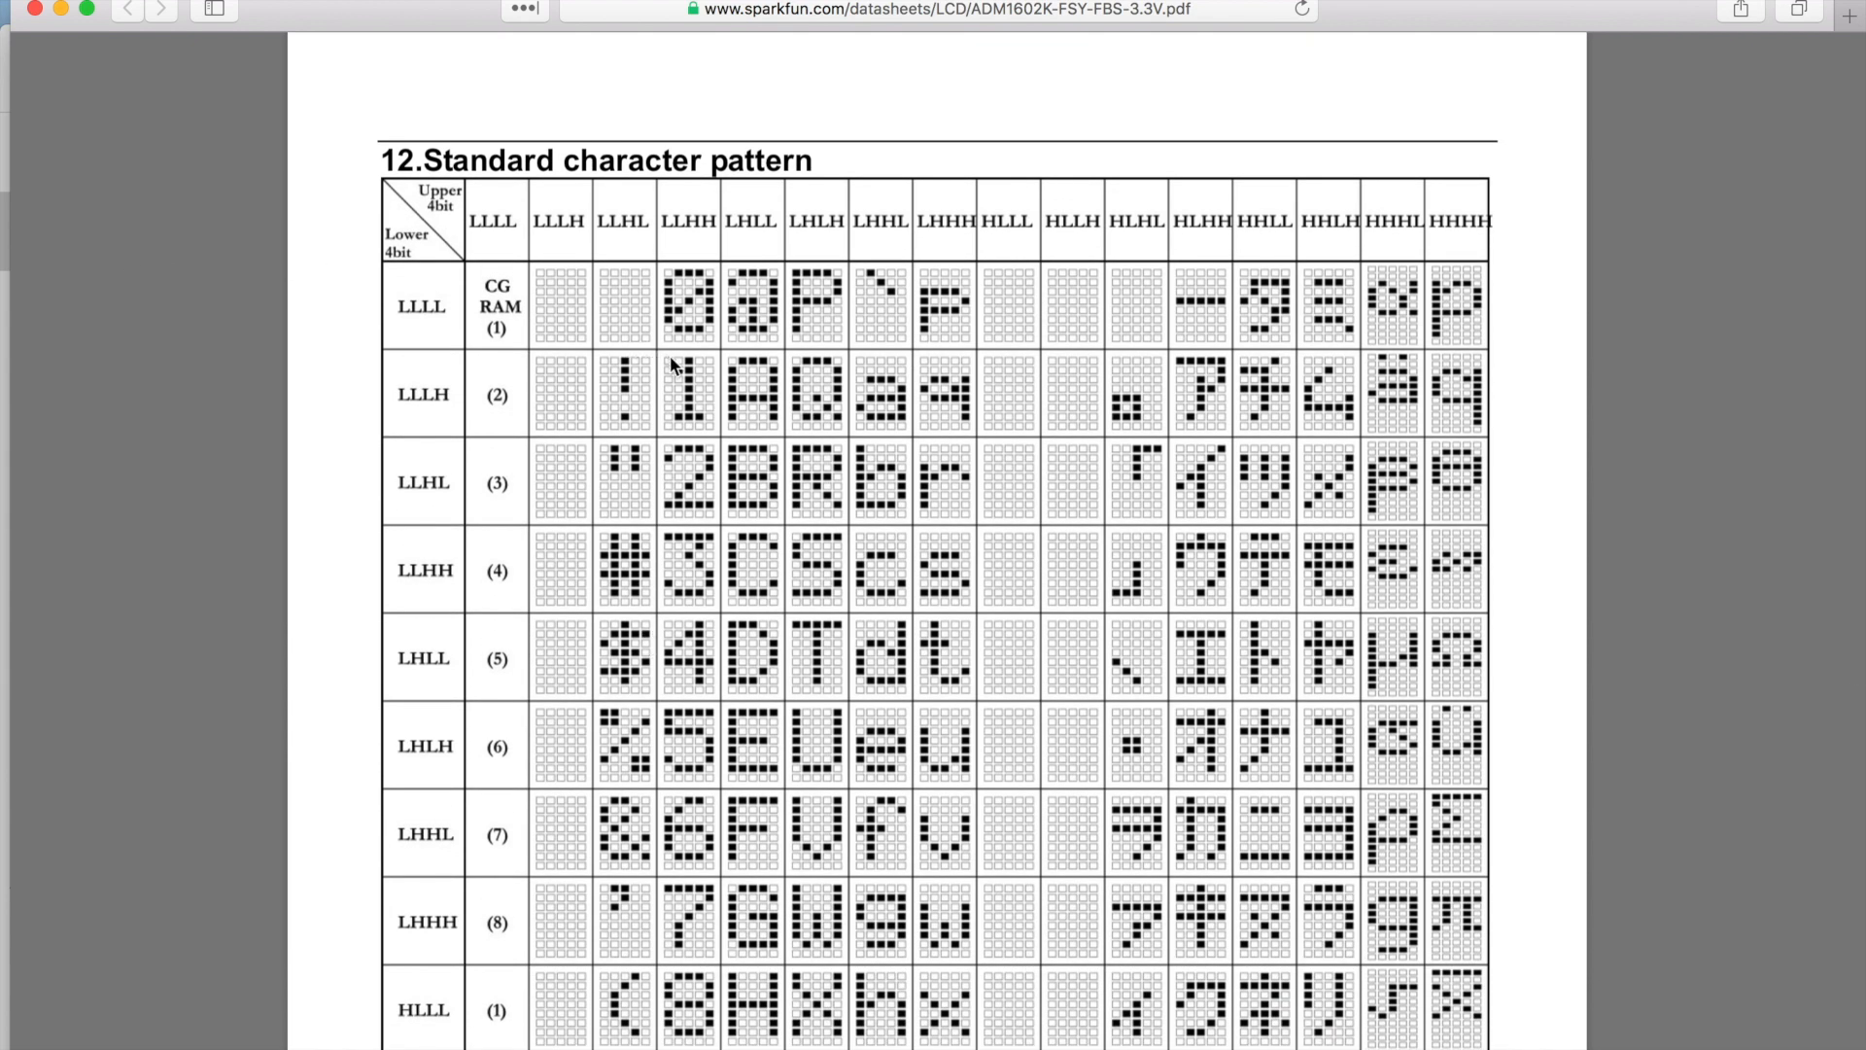
mouse_move(952, 664)
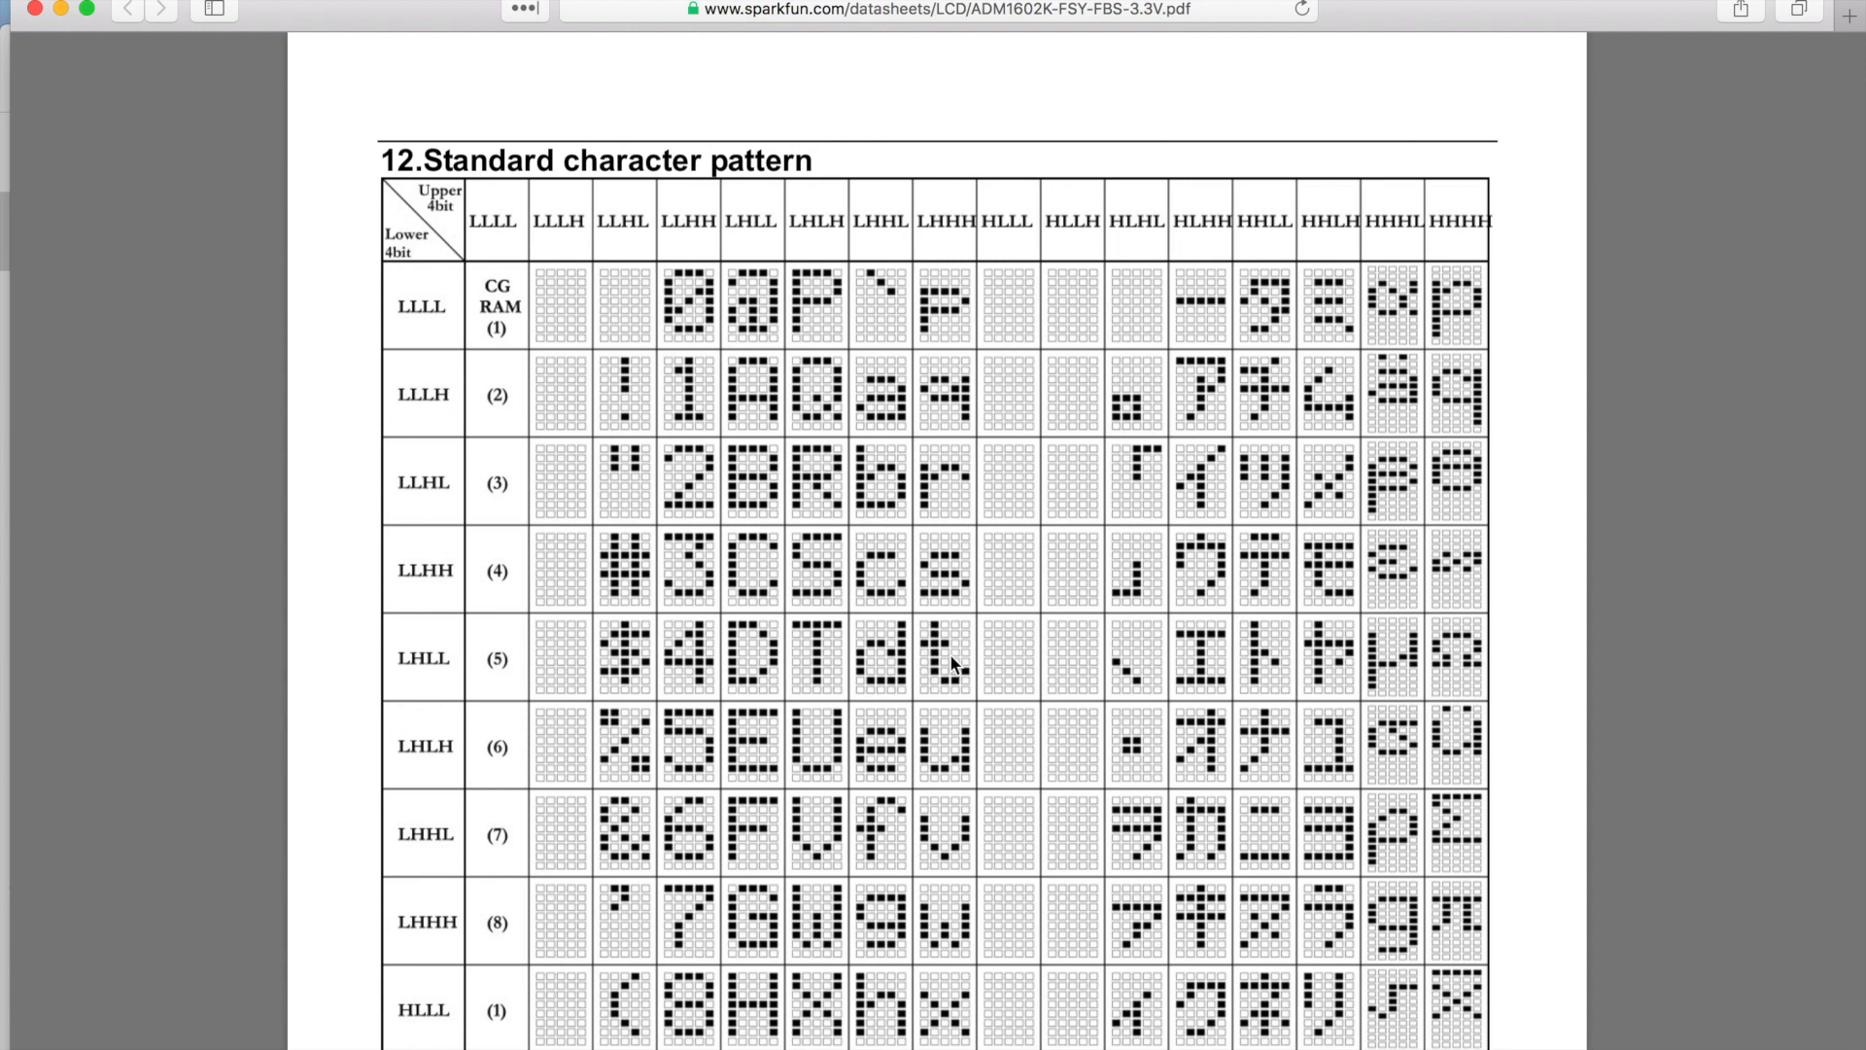
mouse_move(579, 296)
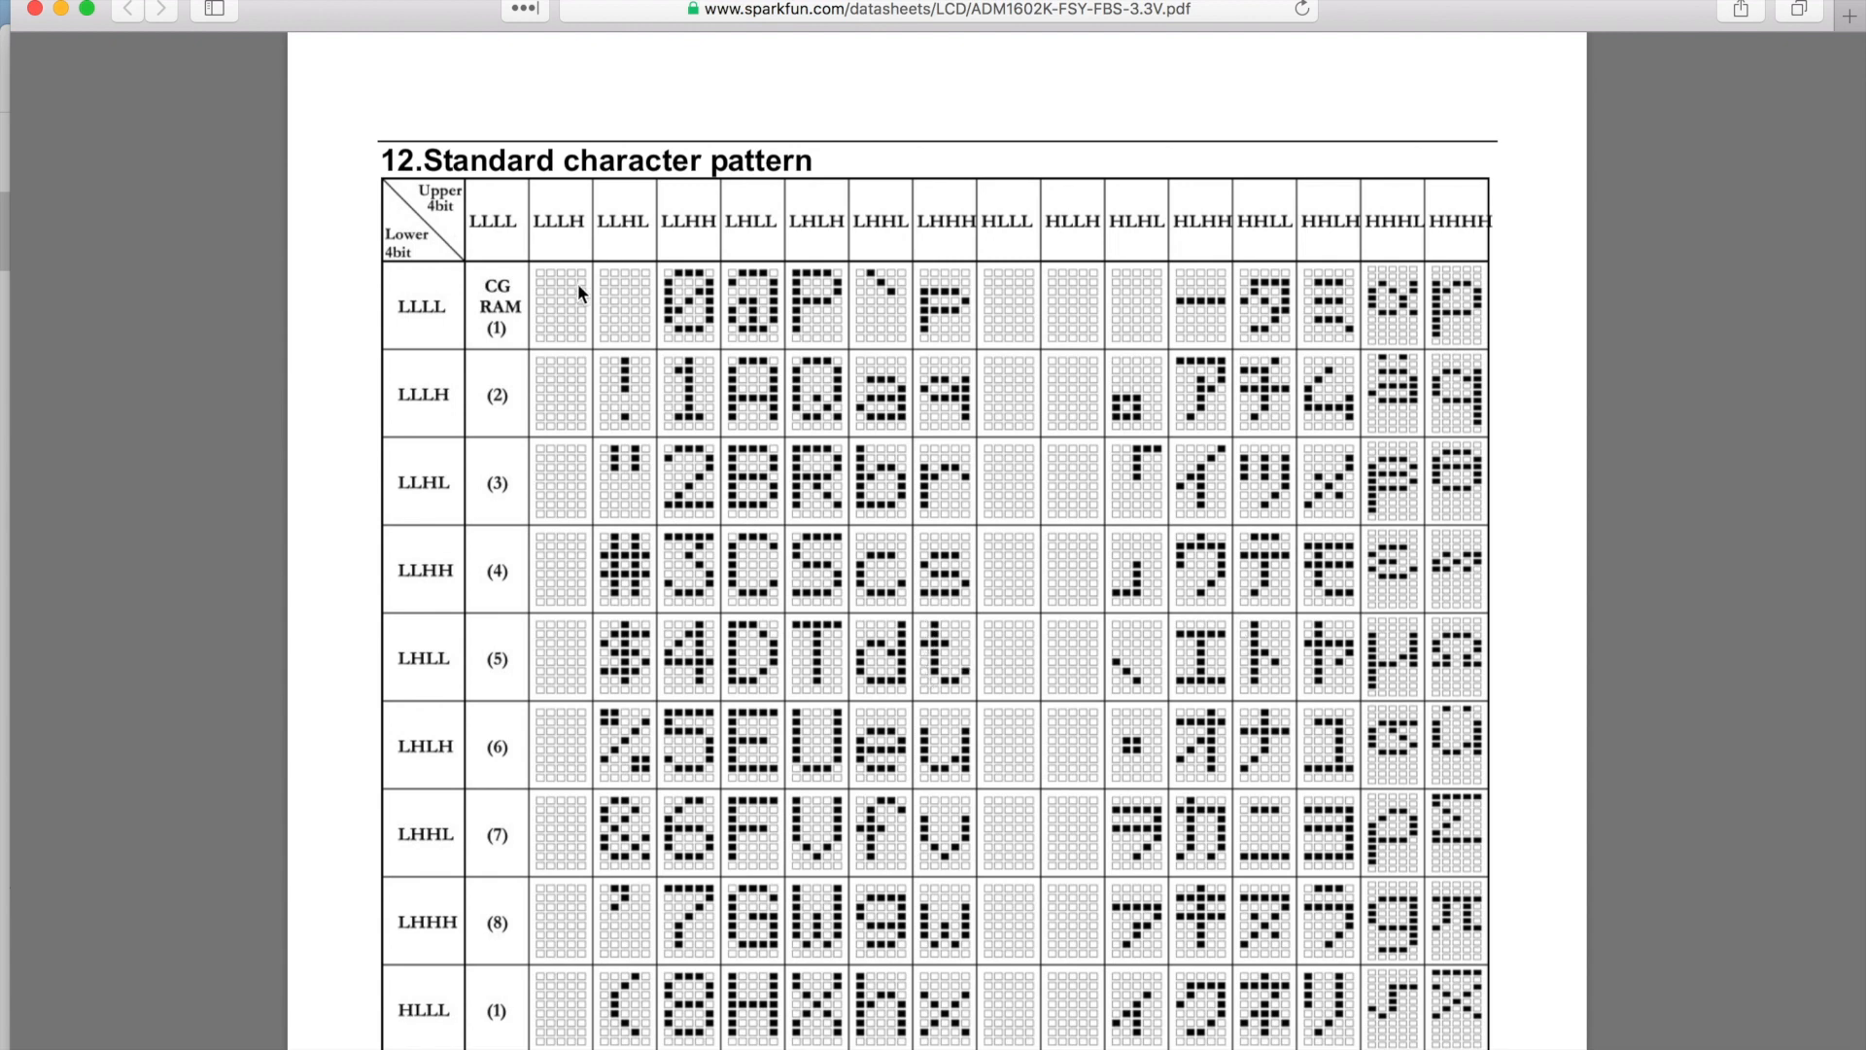
mouse_move(428, 321)
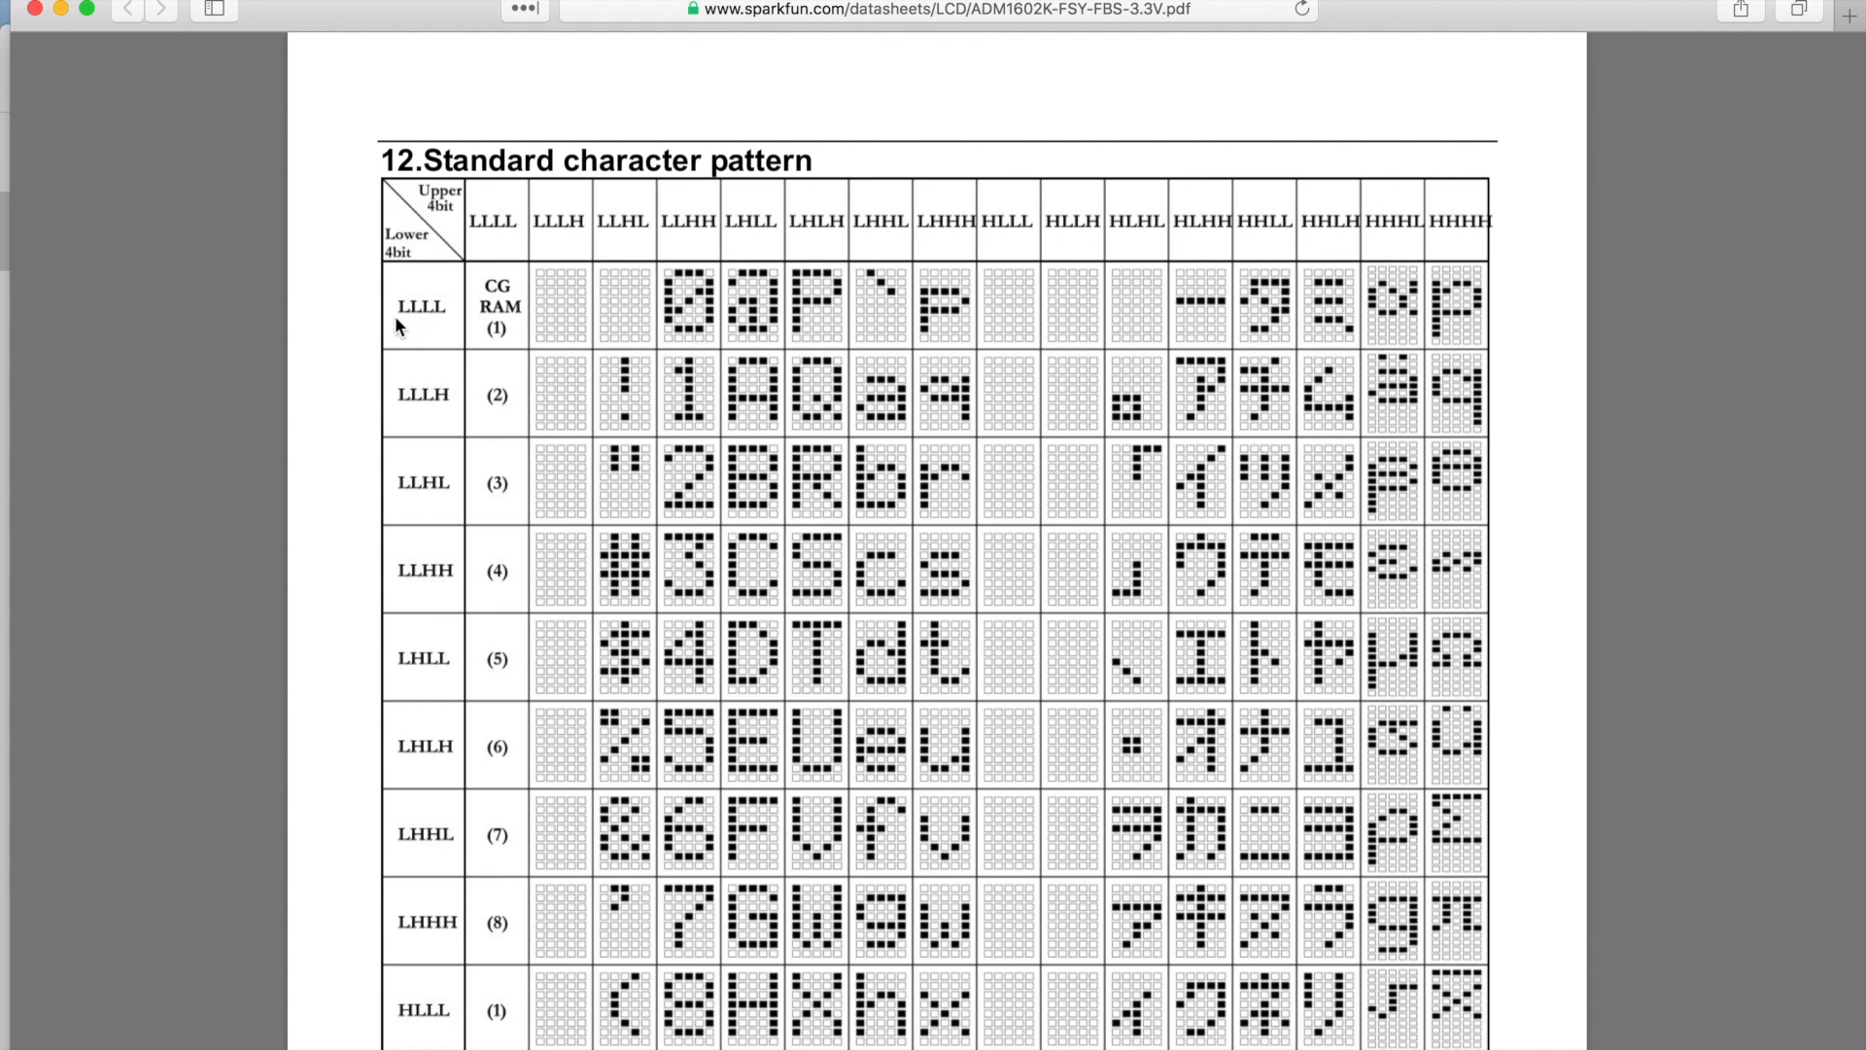
mouse_move(420, 326)
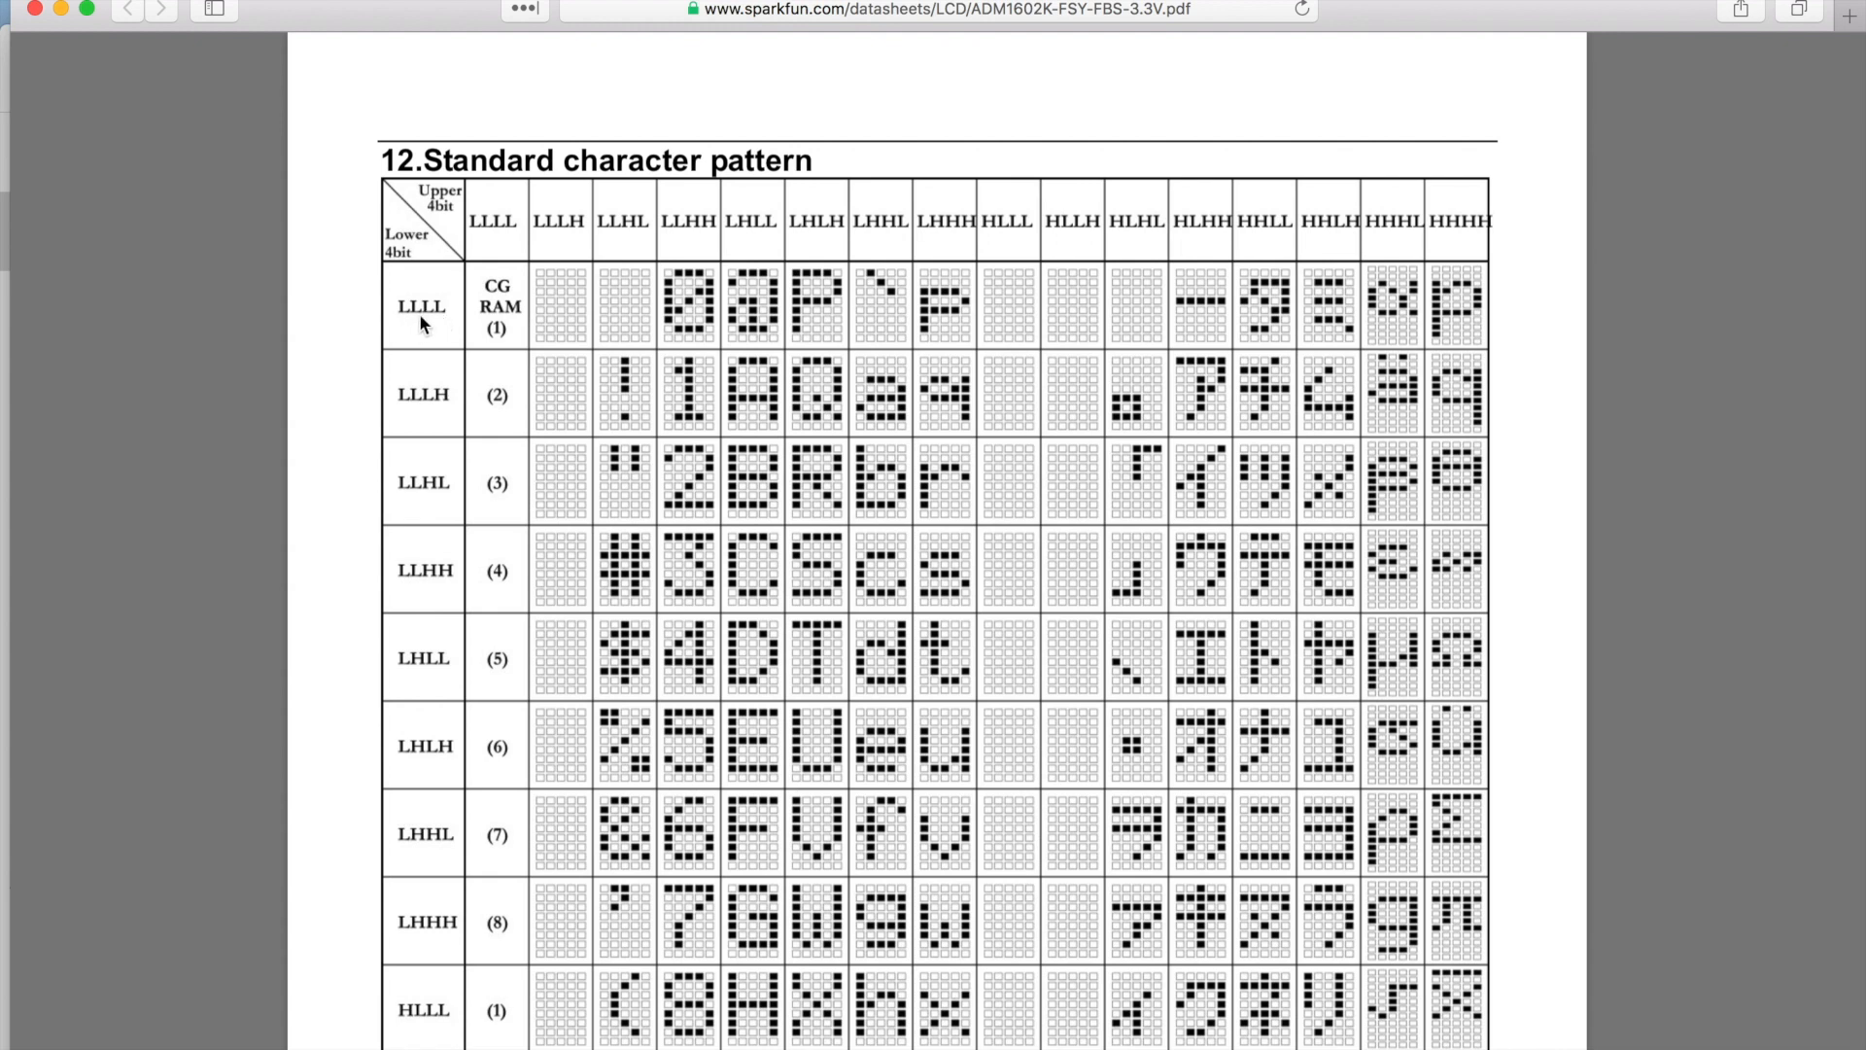
mouse_move(563, 242)
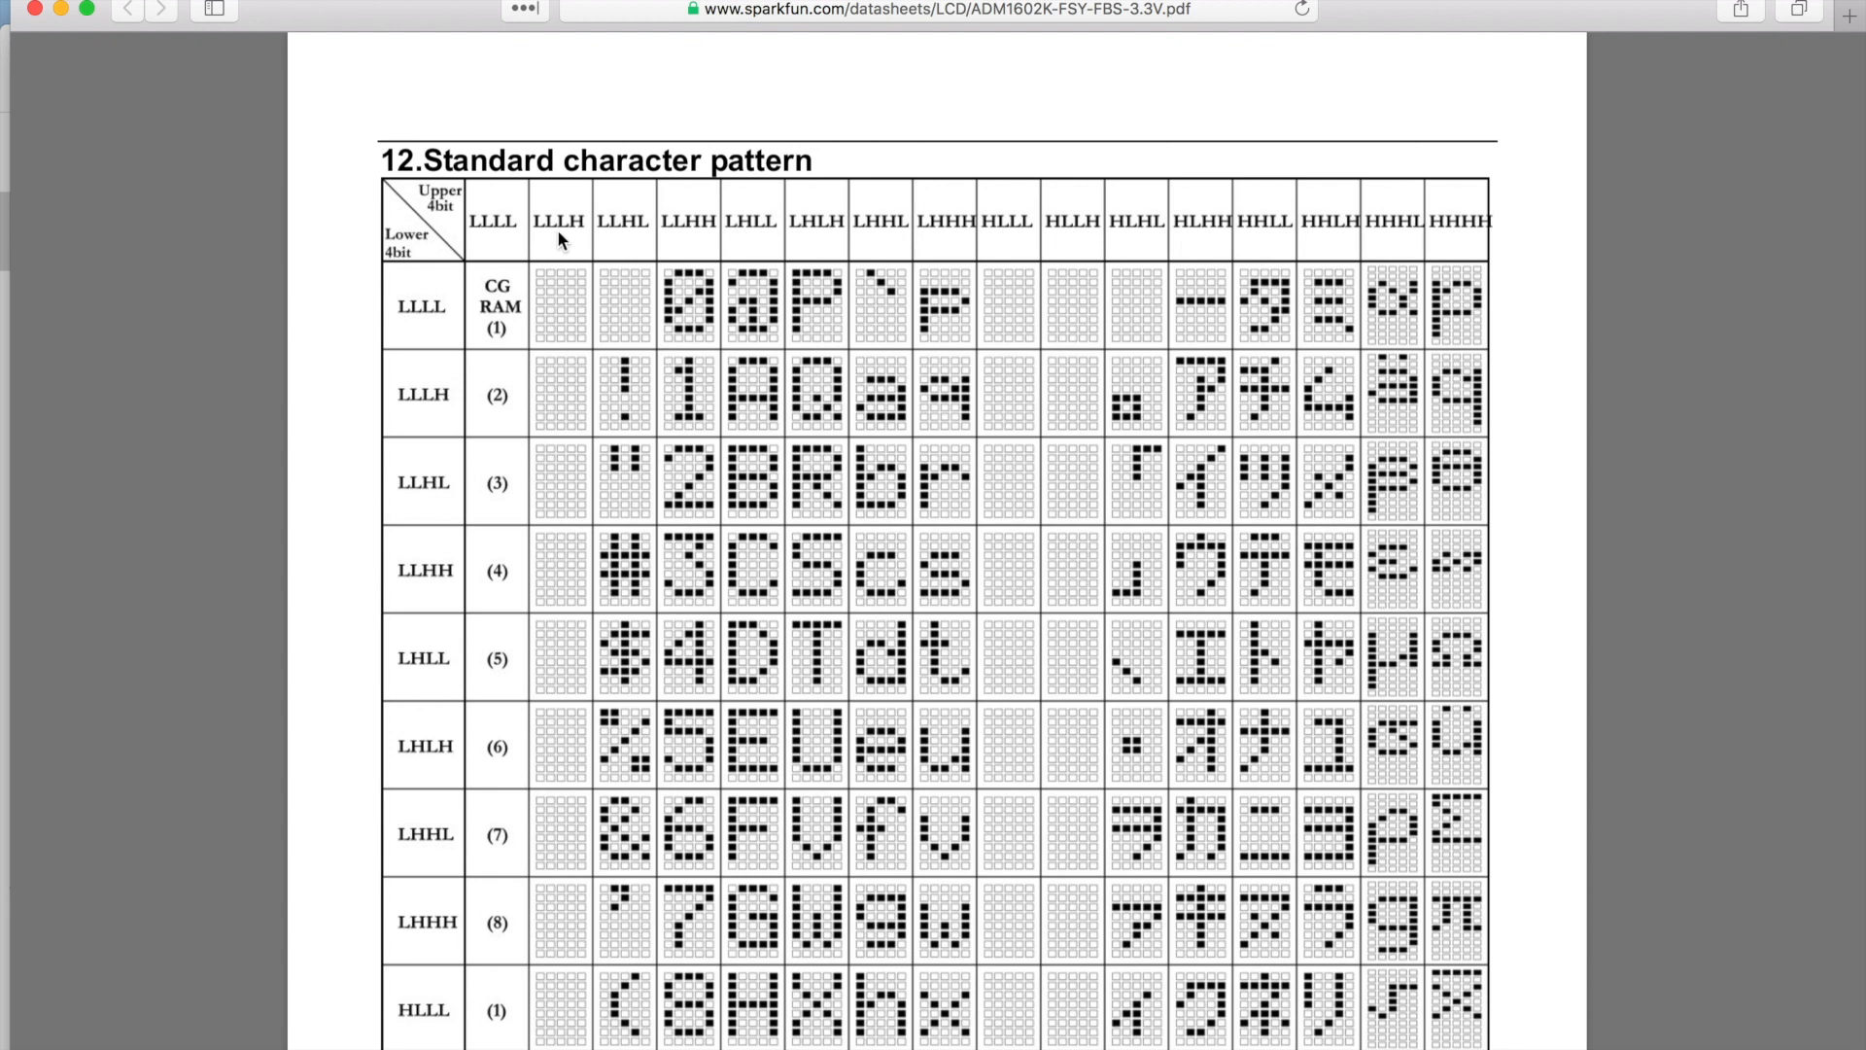
mouse_move(560, 292)
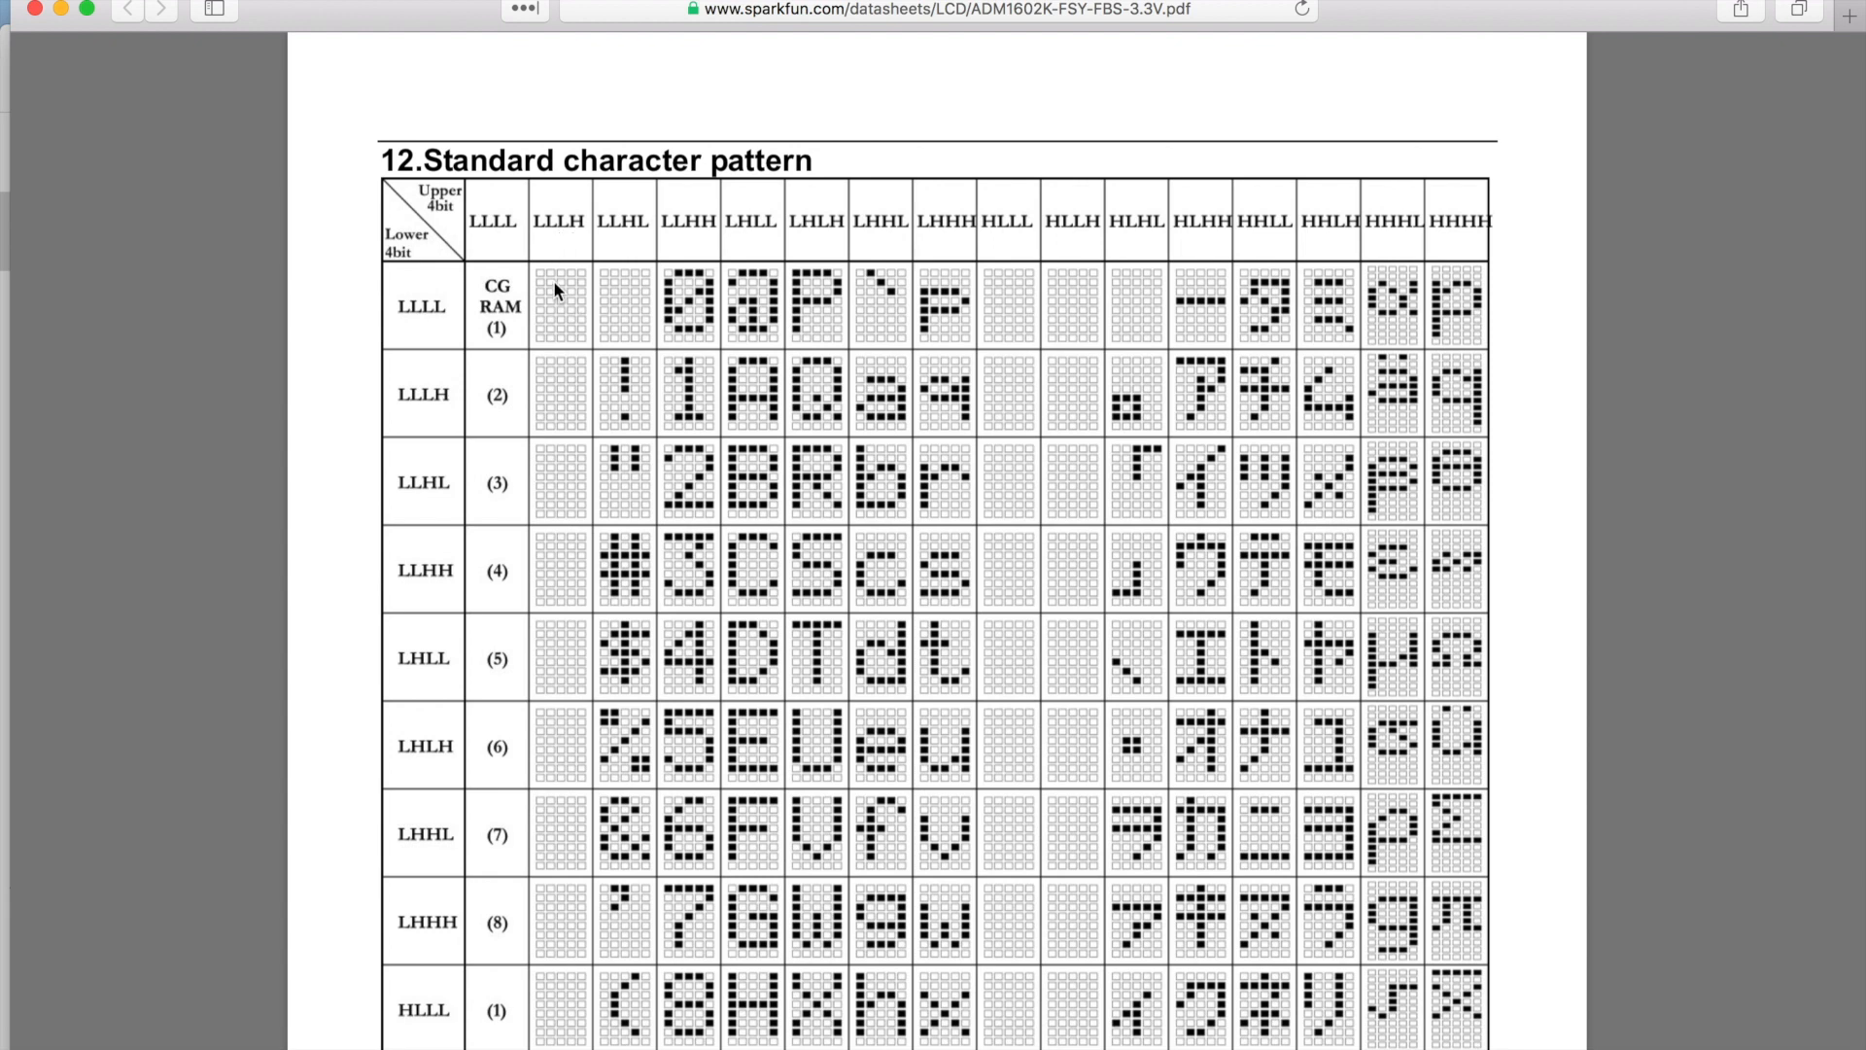
mouse_move(618, 308)
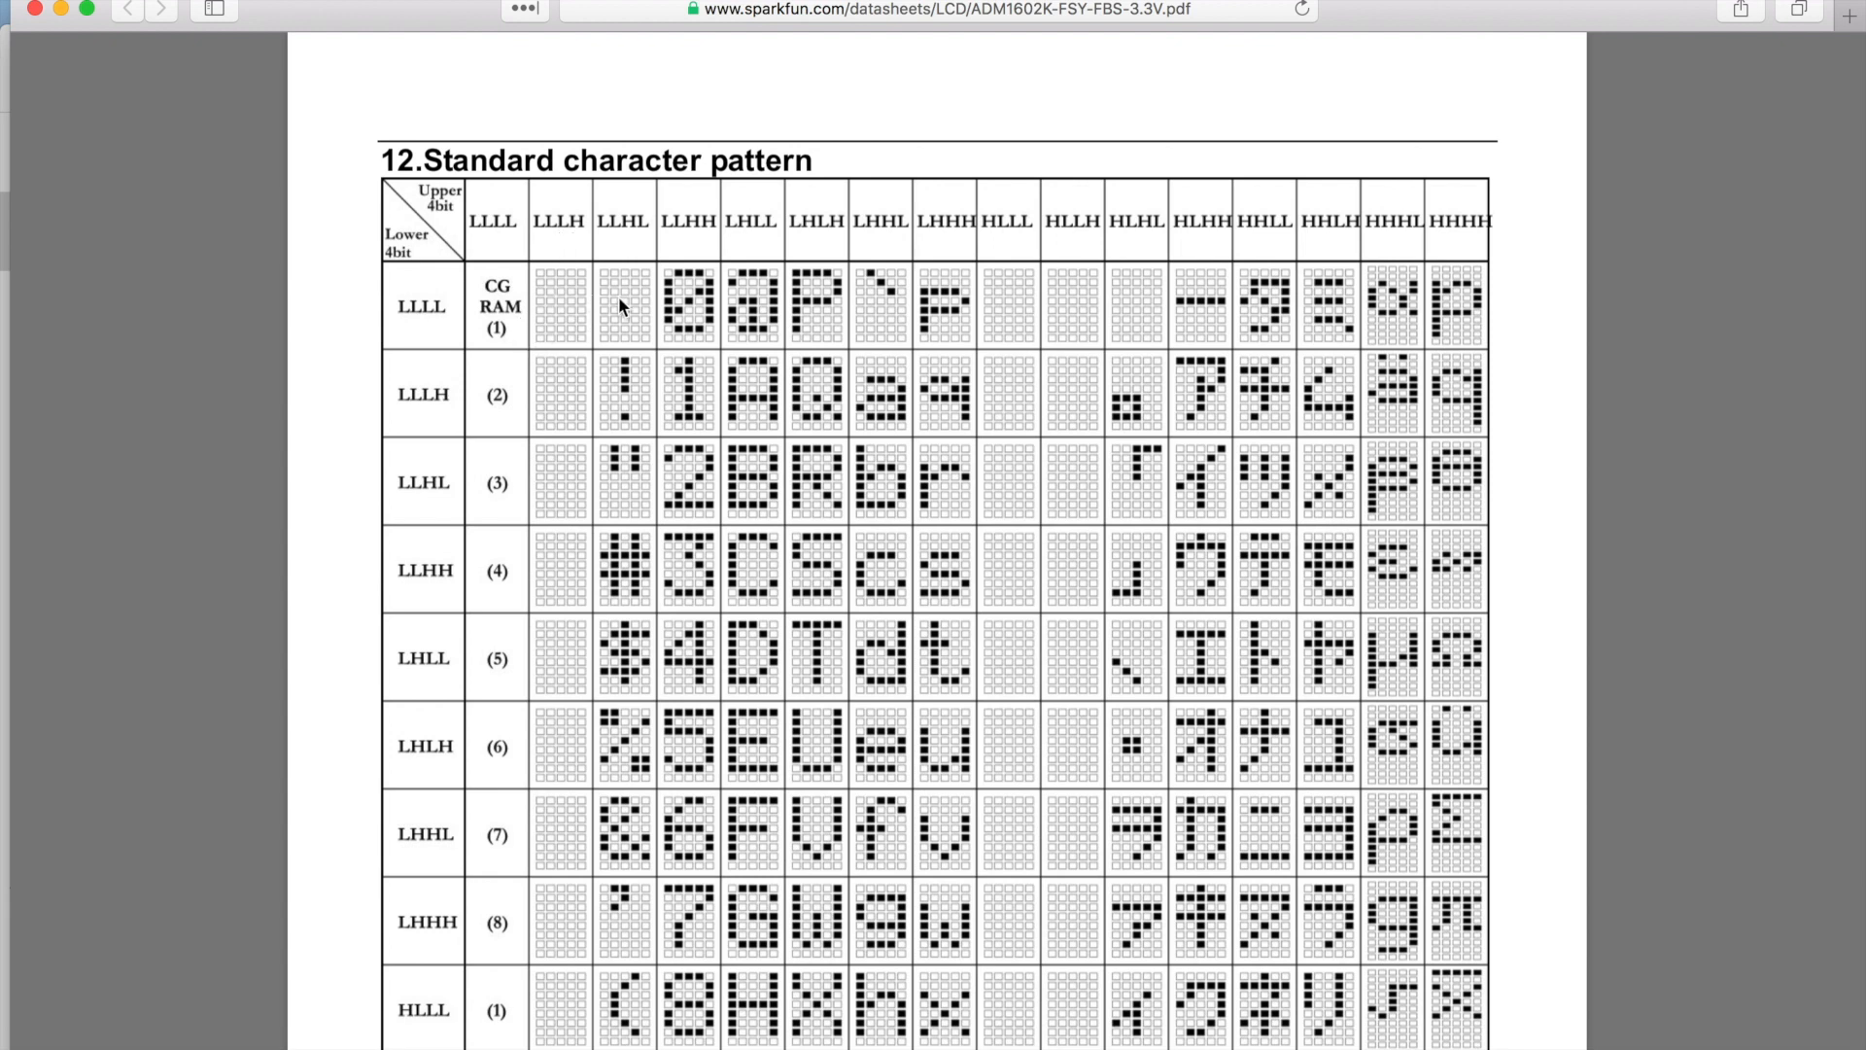
mouse_move(573, 276)
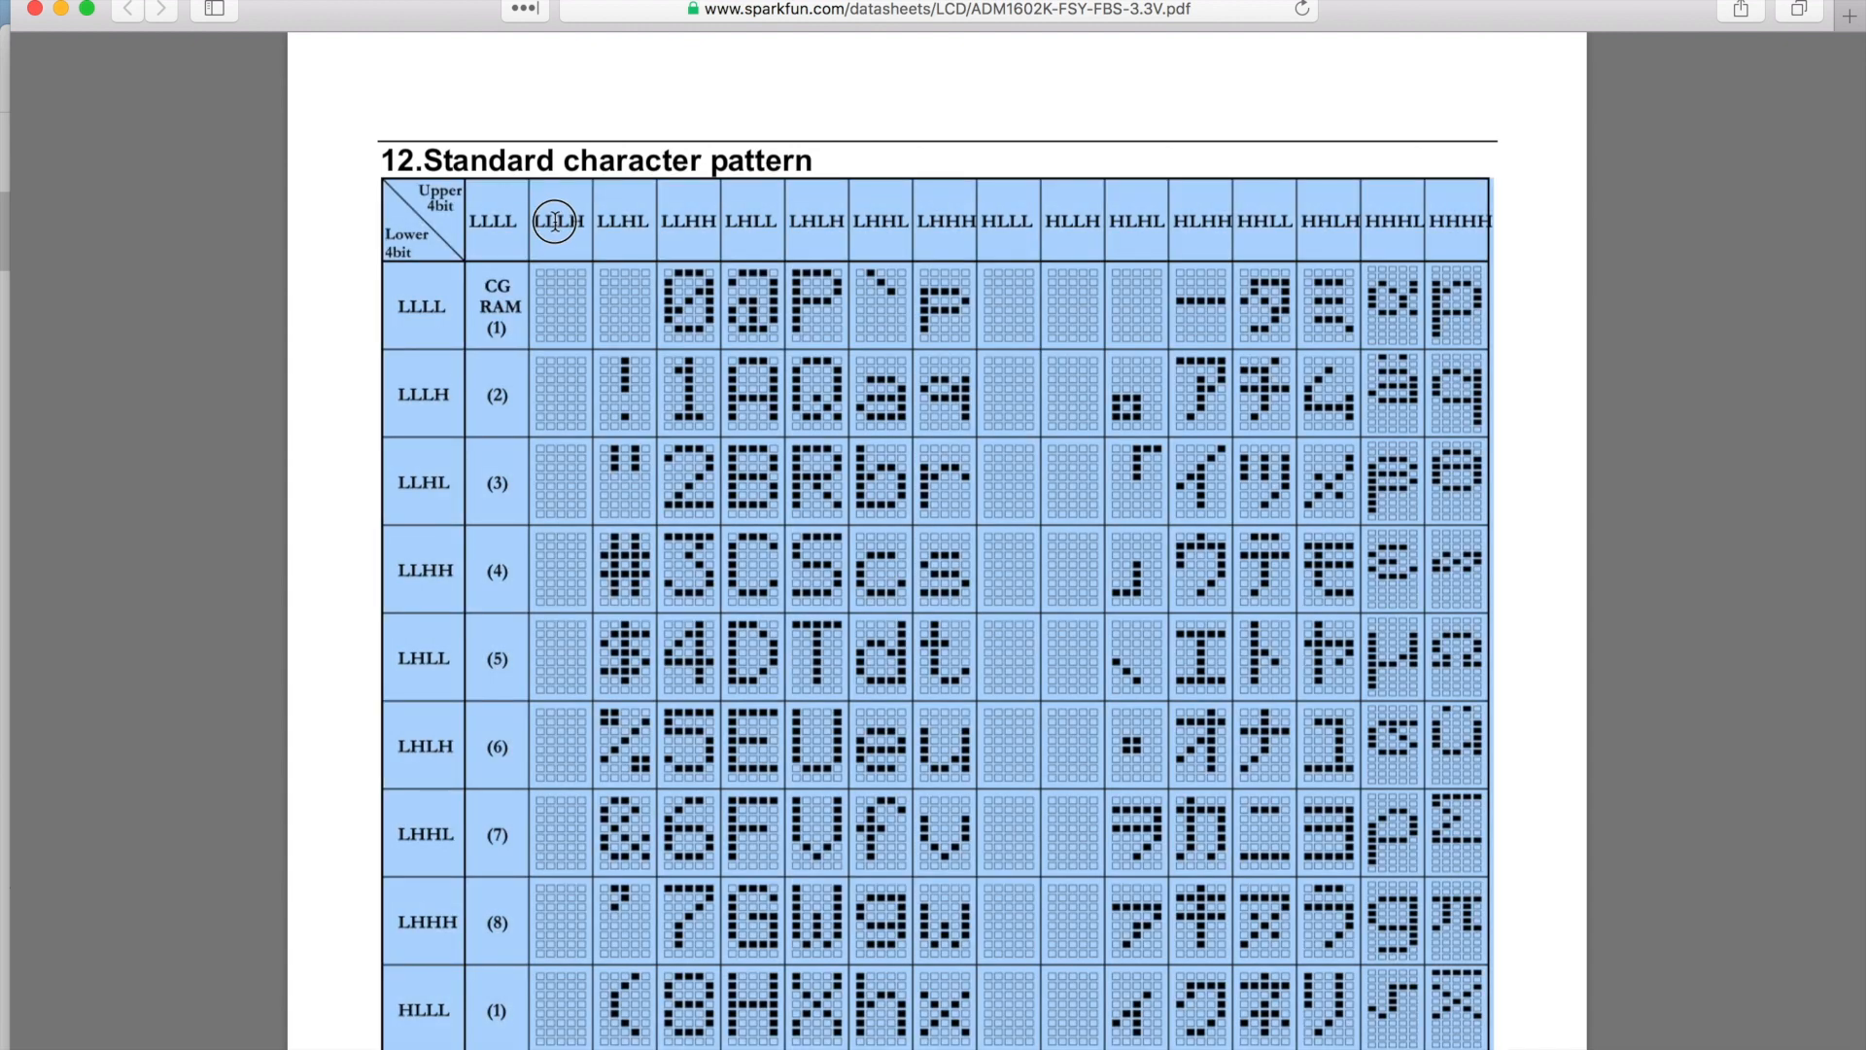
scroll("down", 3)
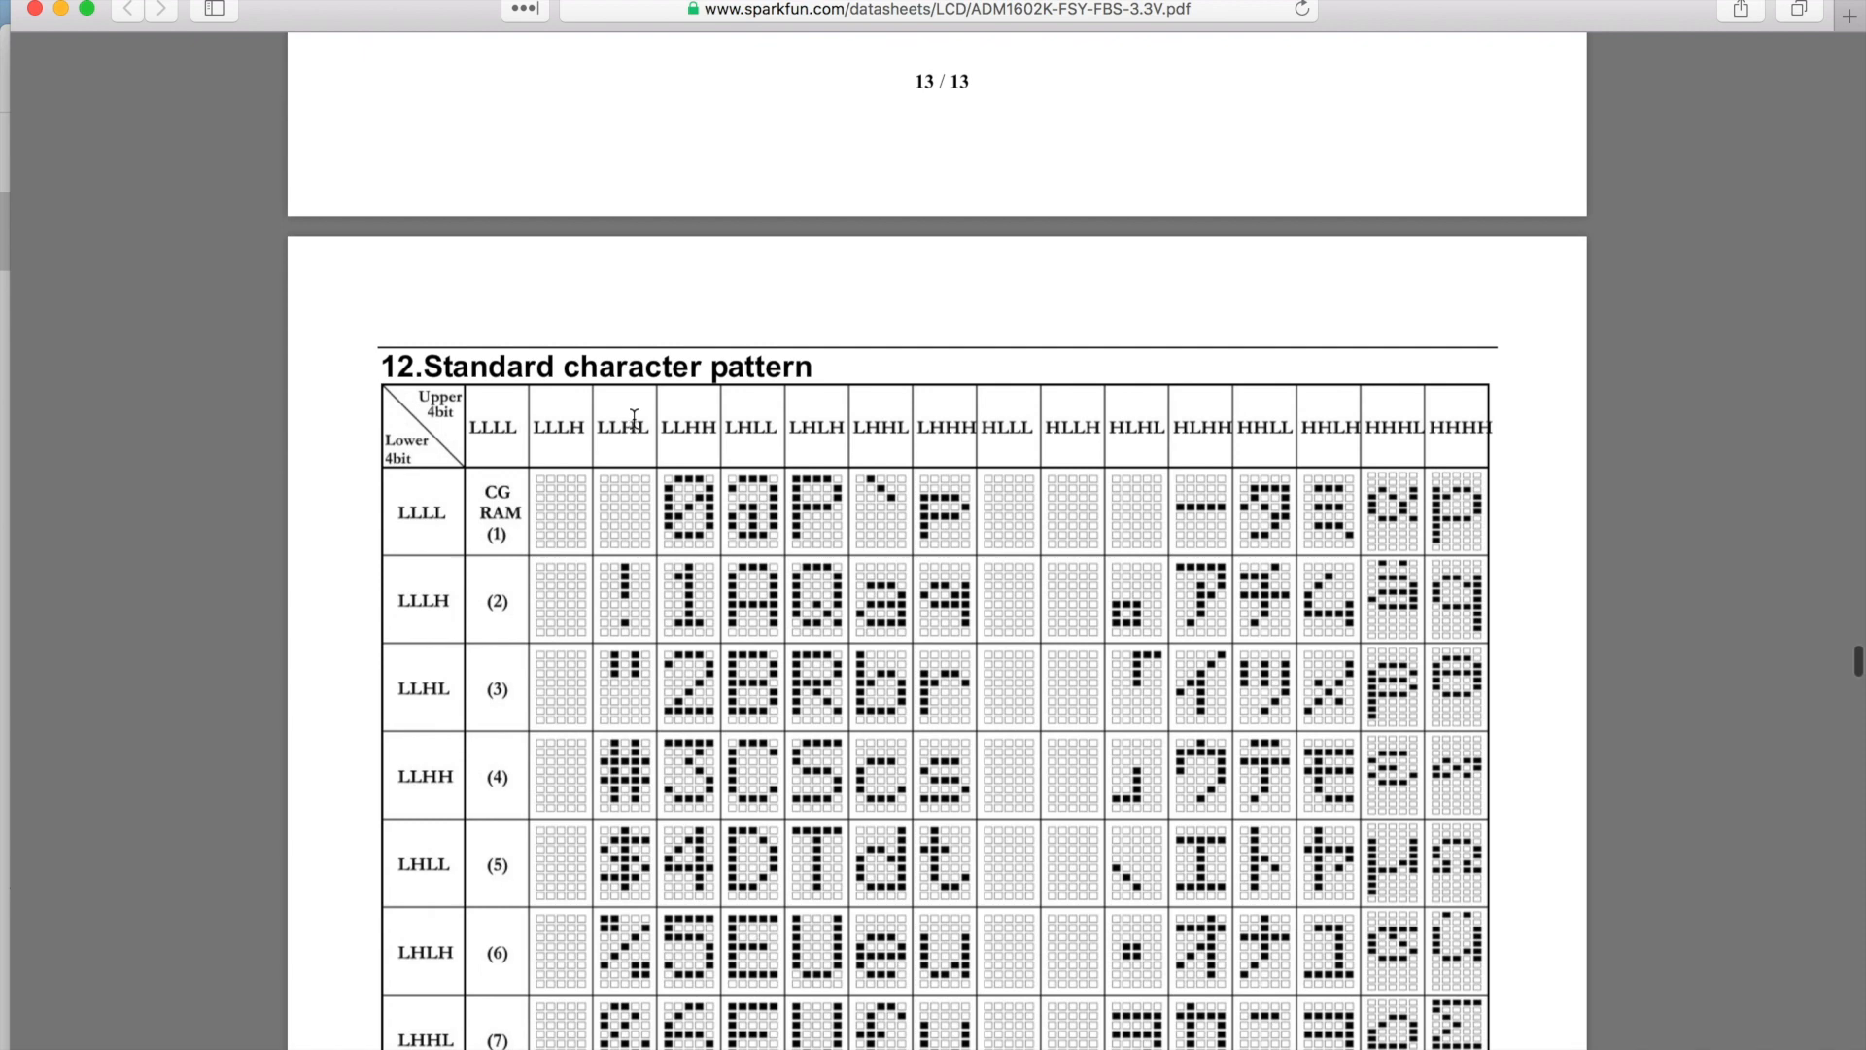
scroll("down", 3)
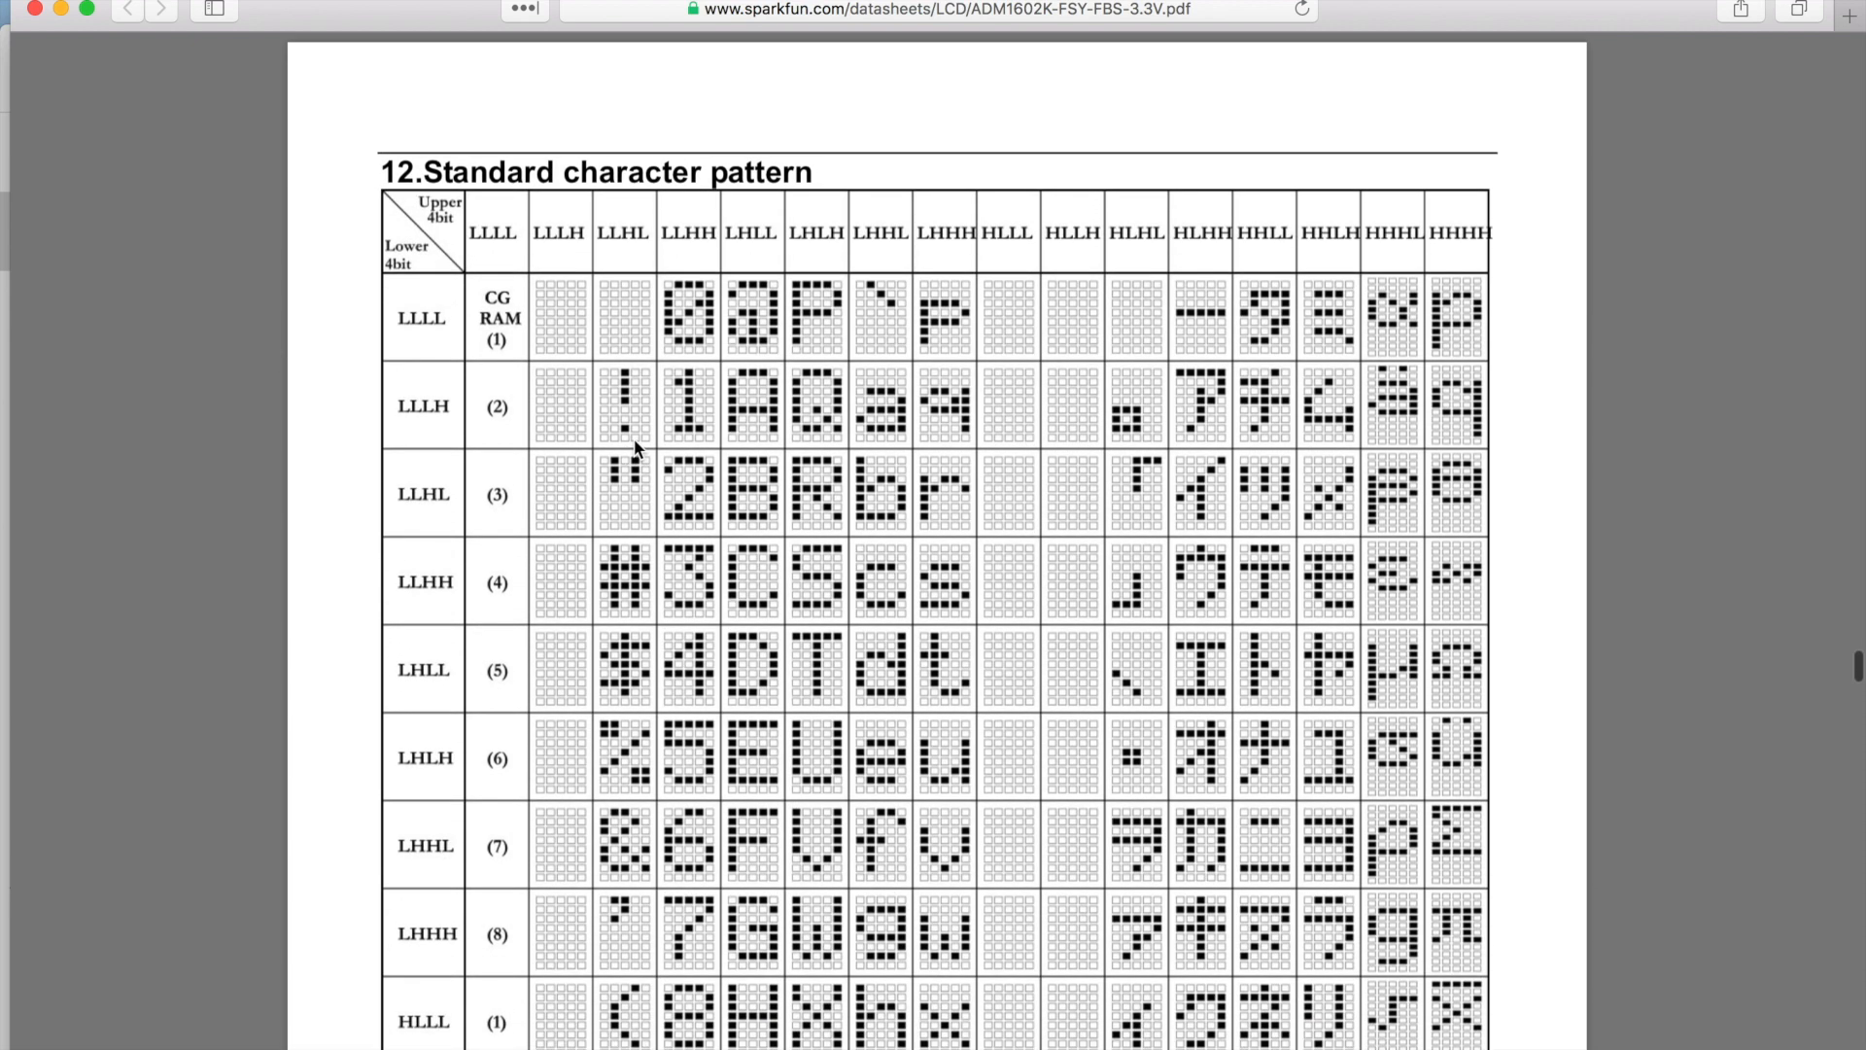
scroll("down", 3)
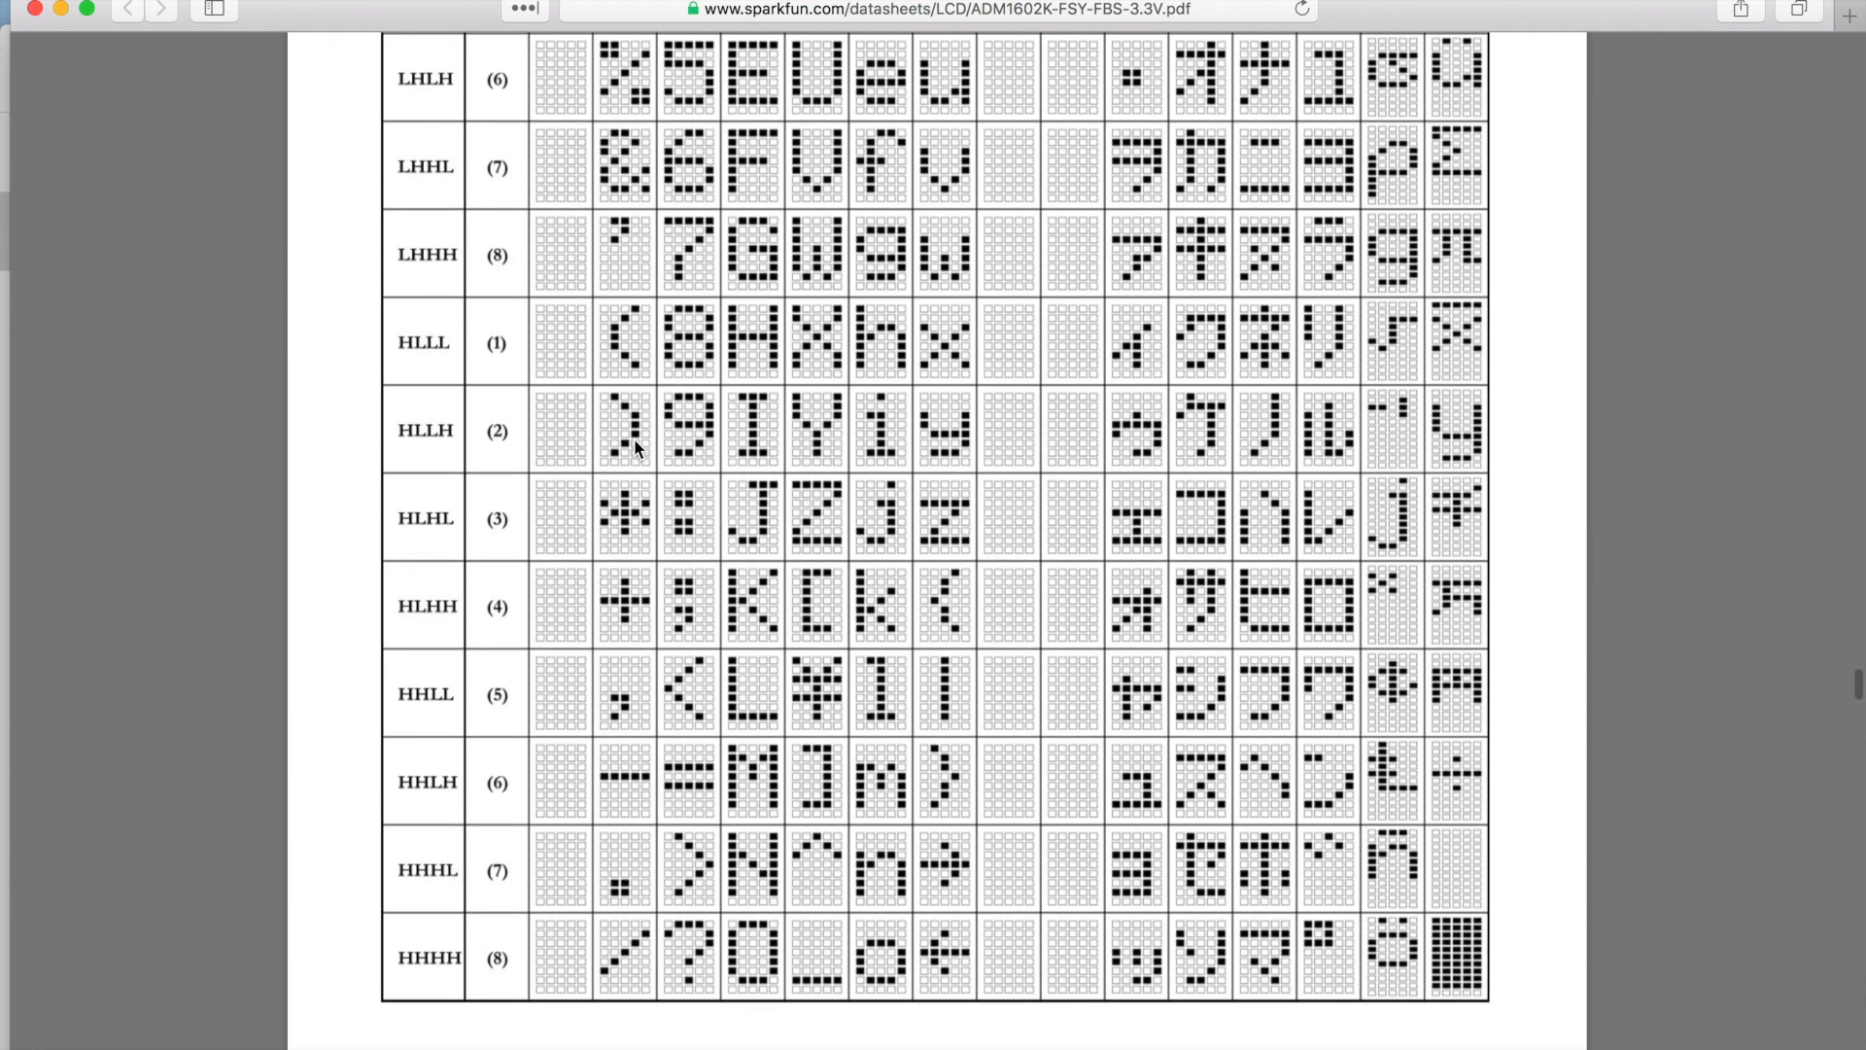
scroll("up", 3)
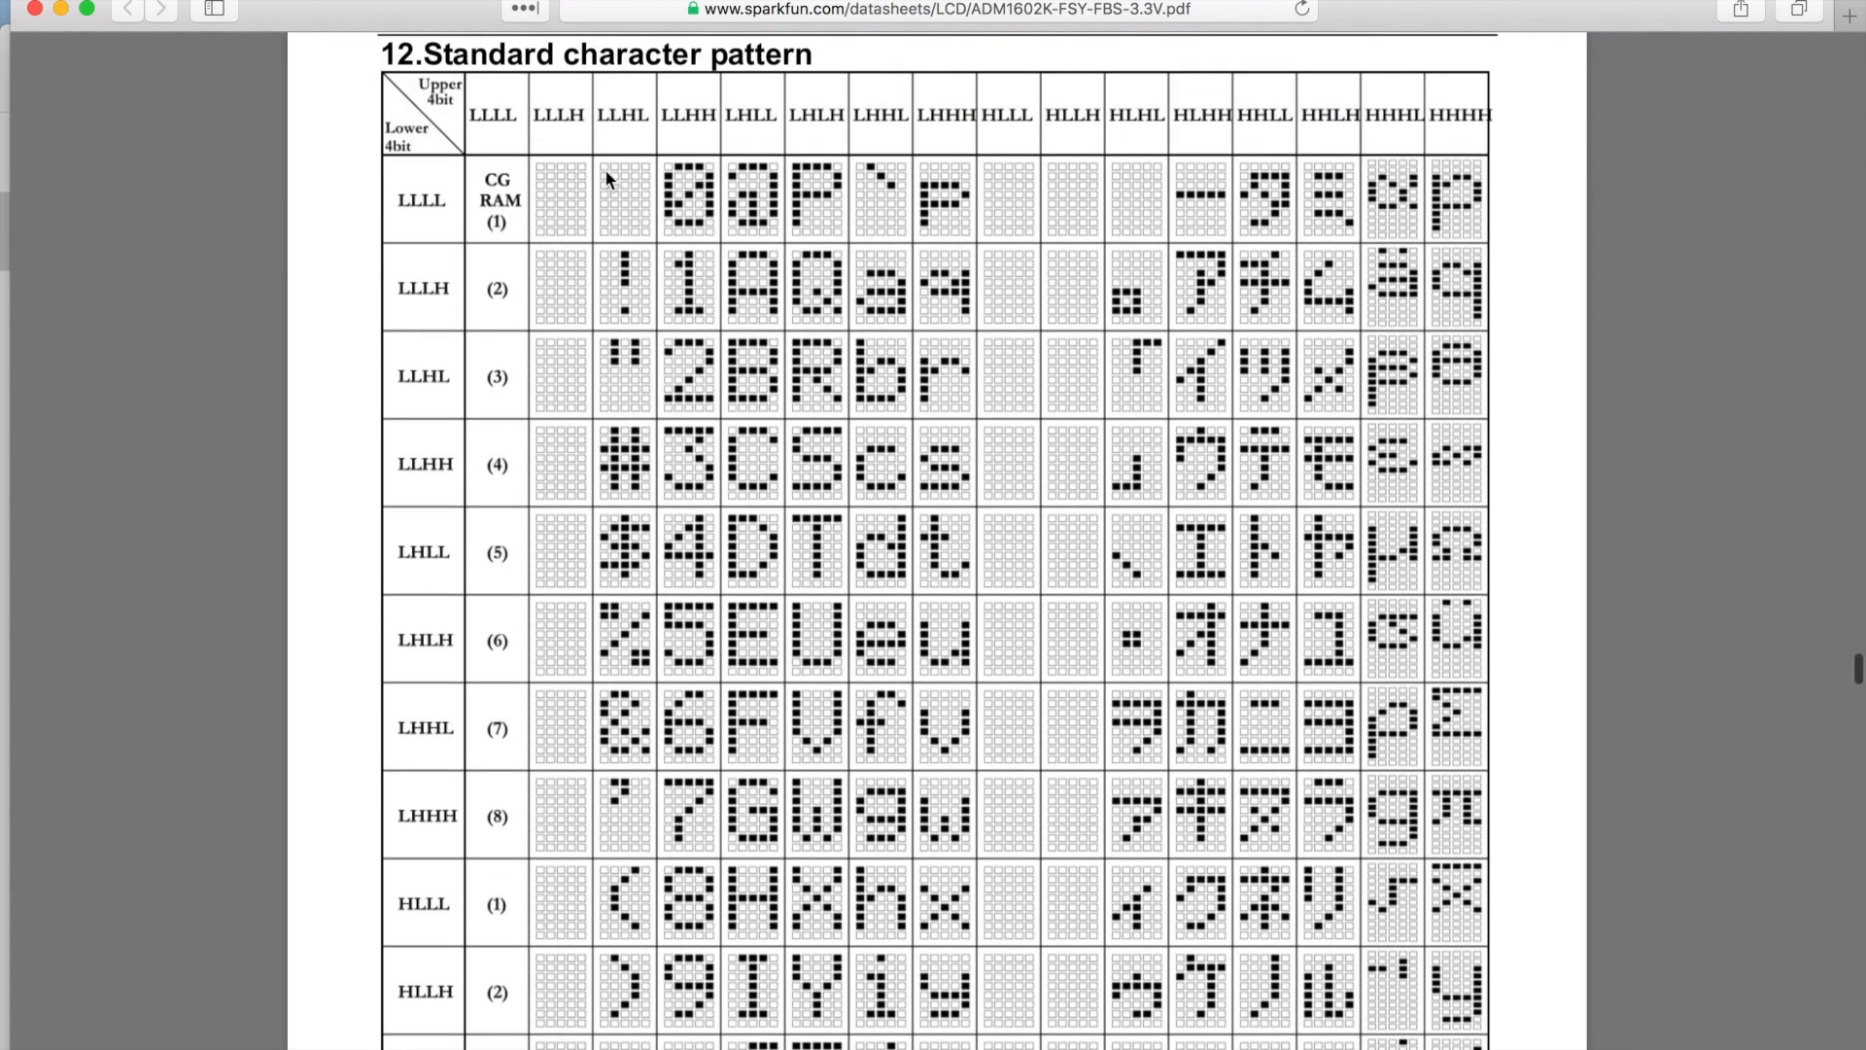
mouse_move(630, 201)
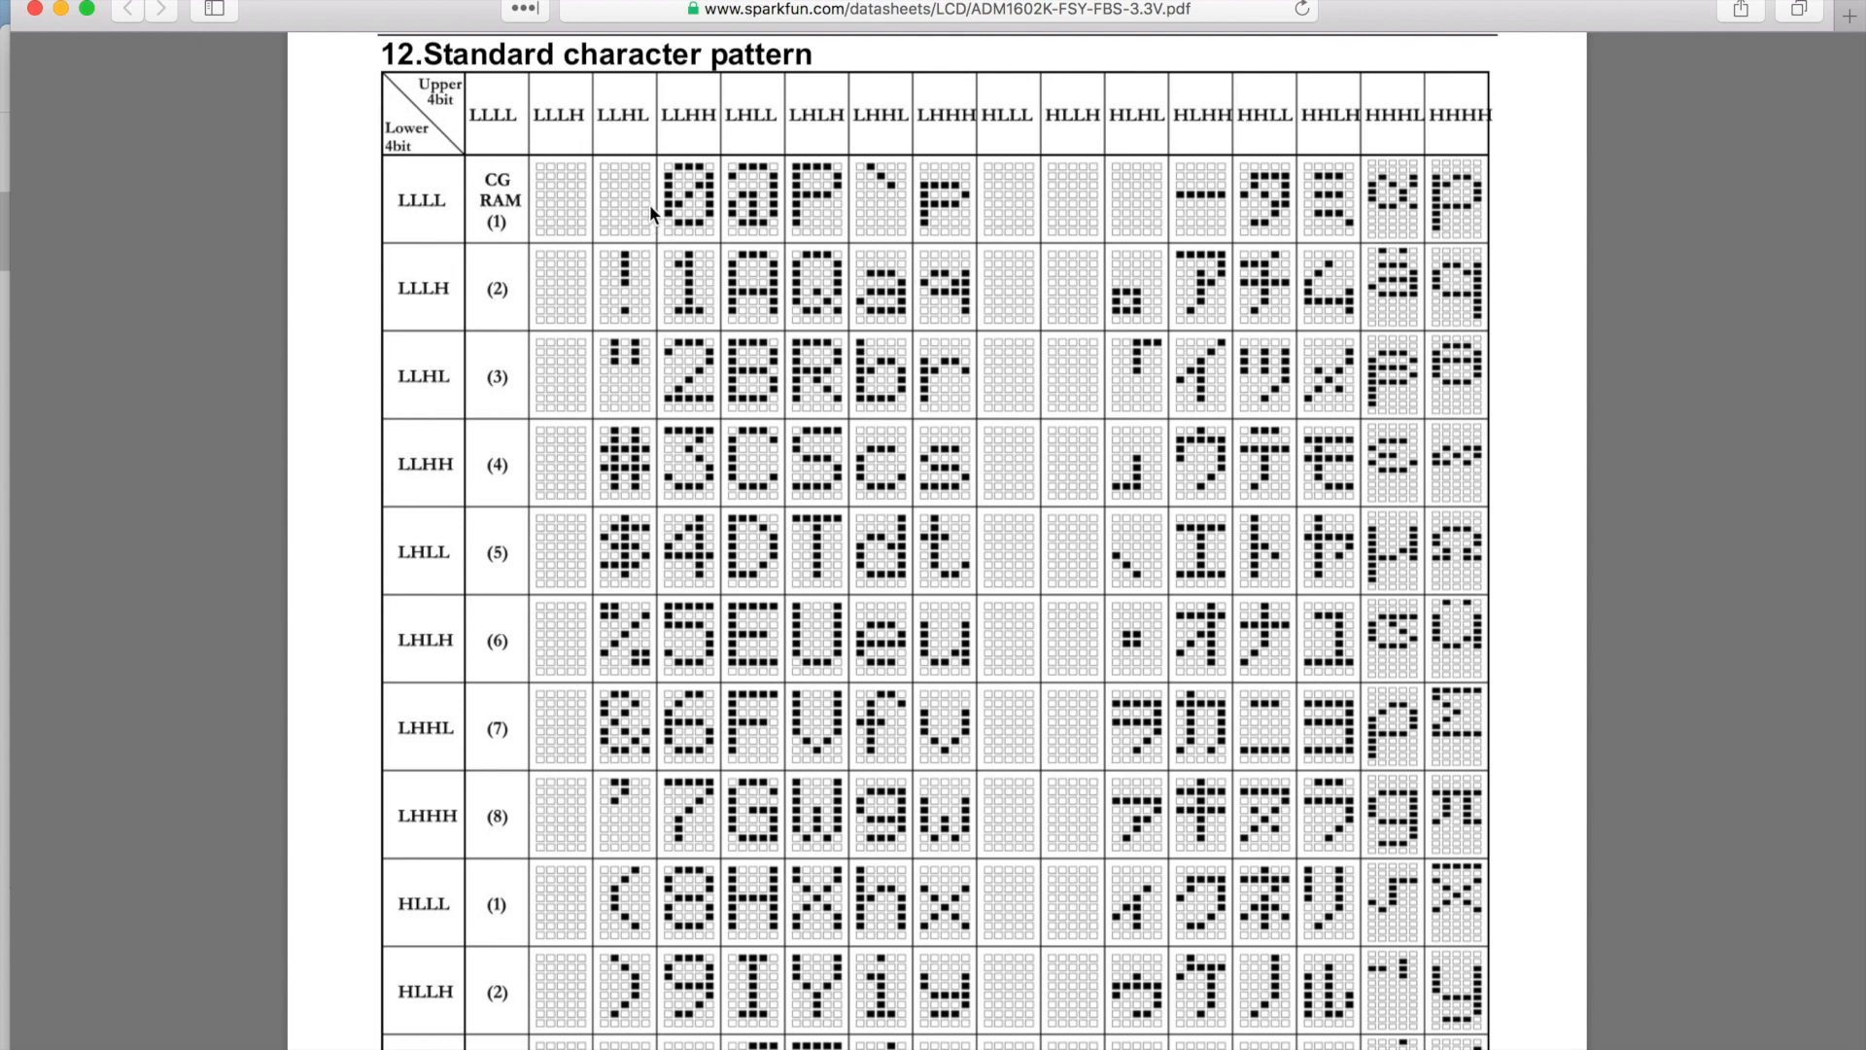
mouse_move(1211, 127)
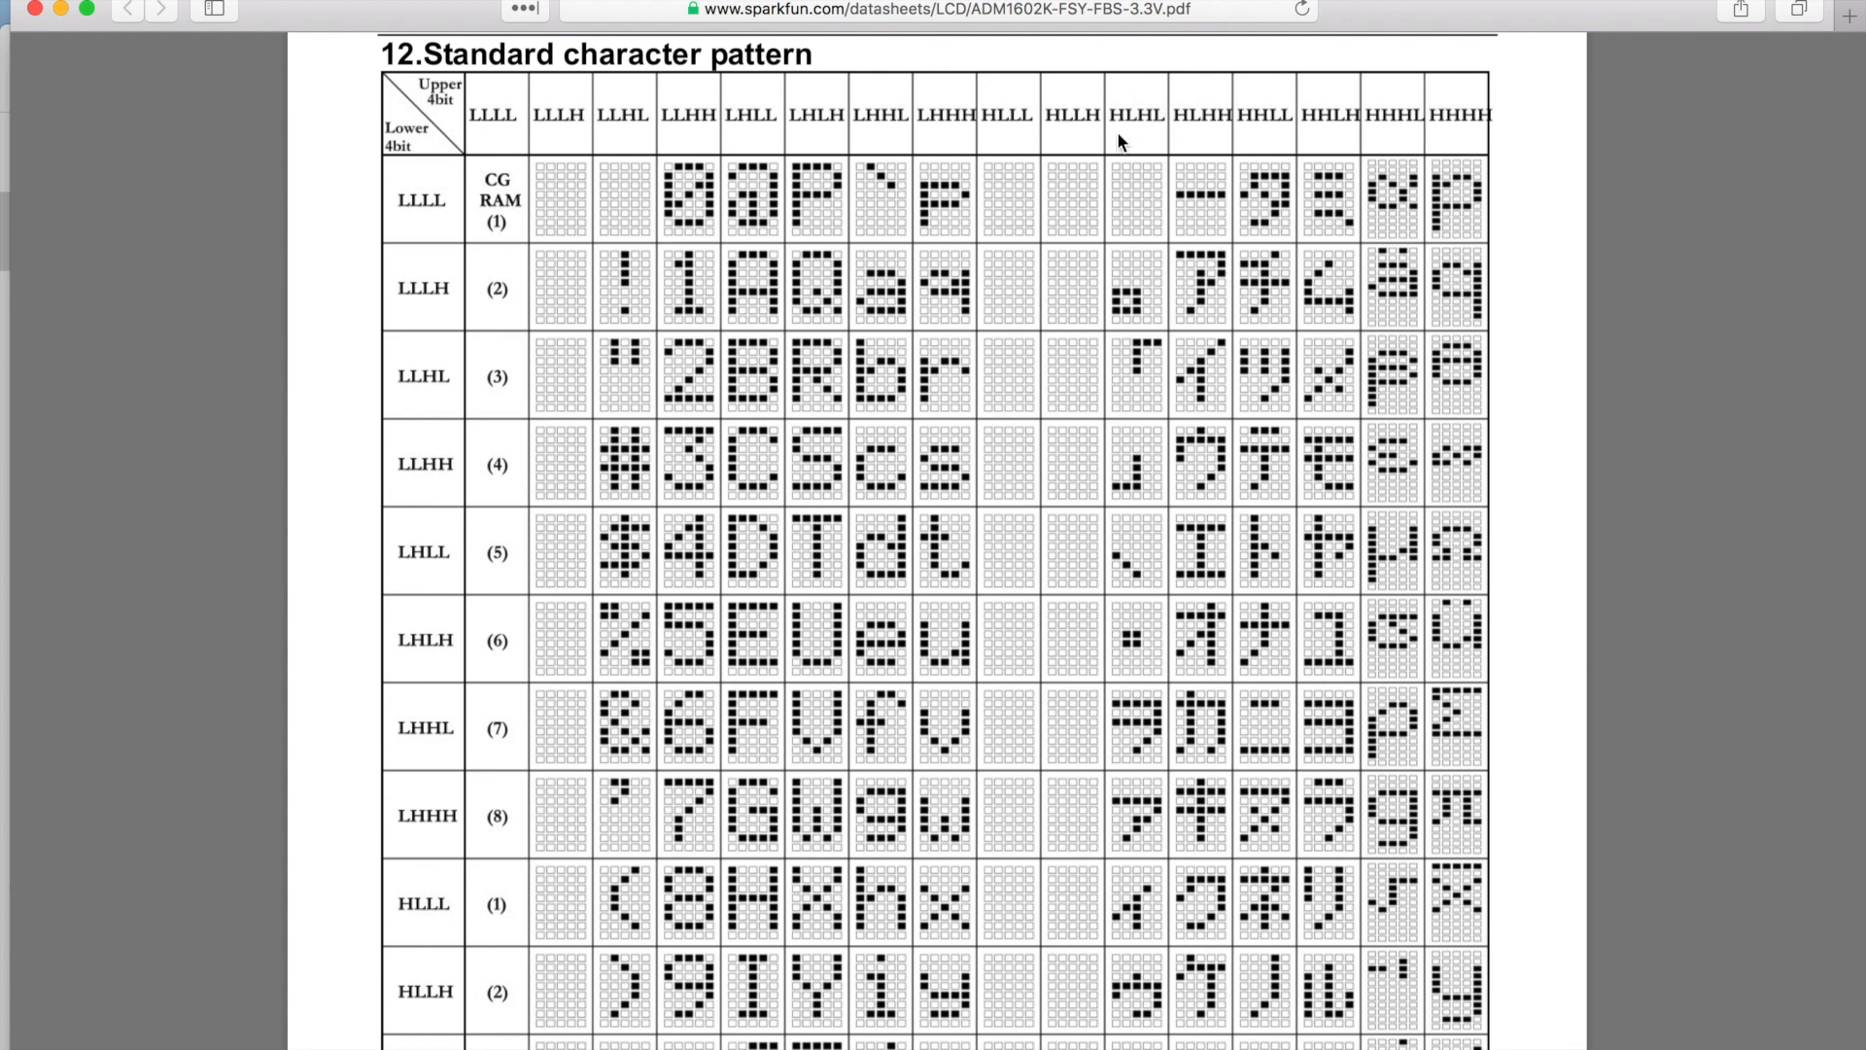
mouse_move(985, 200)
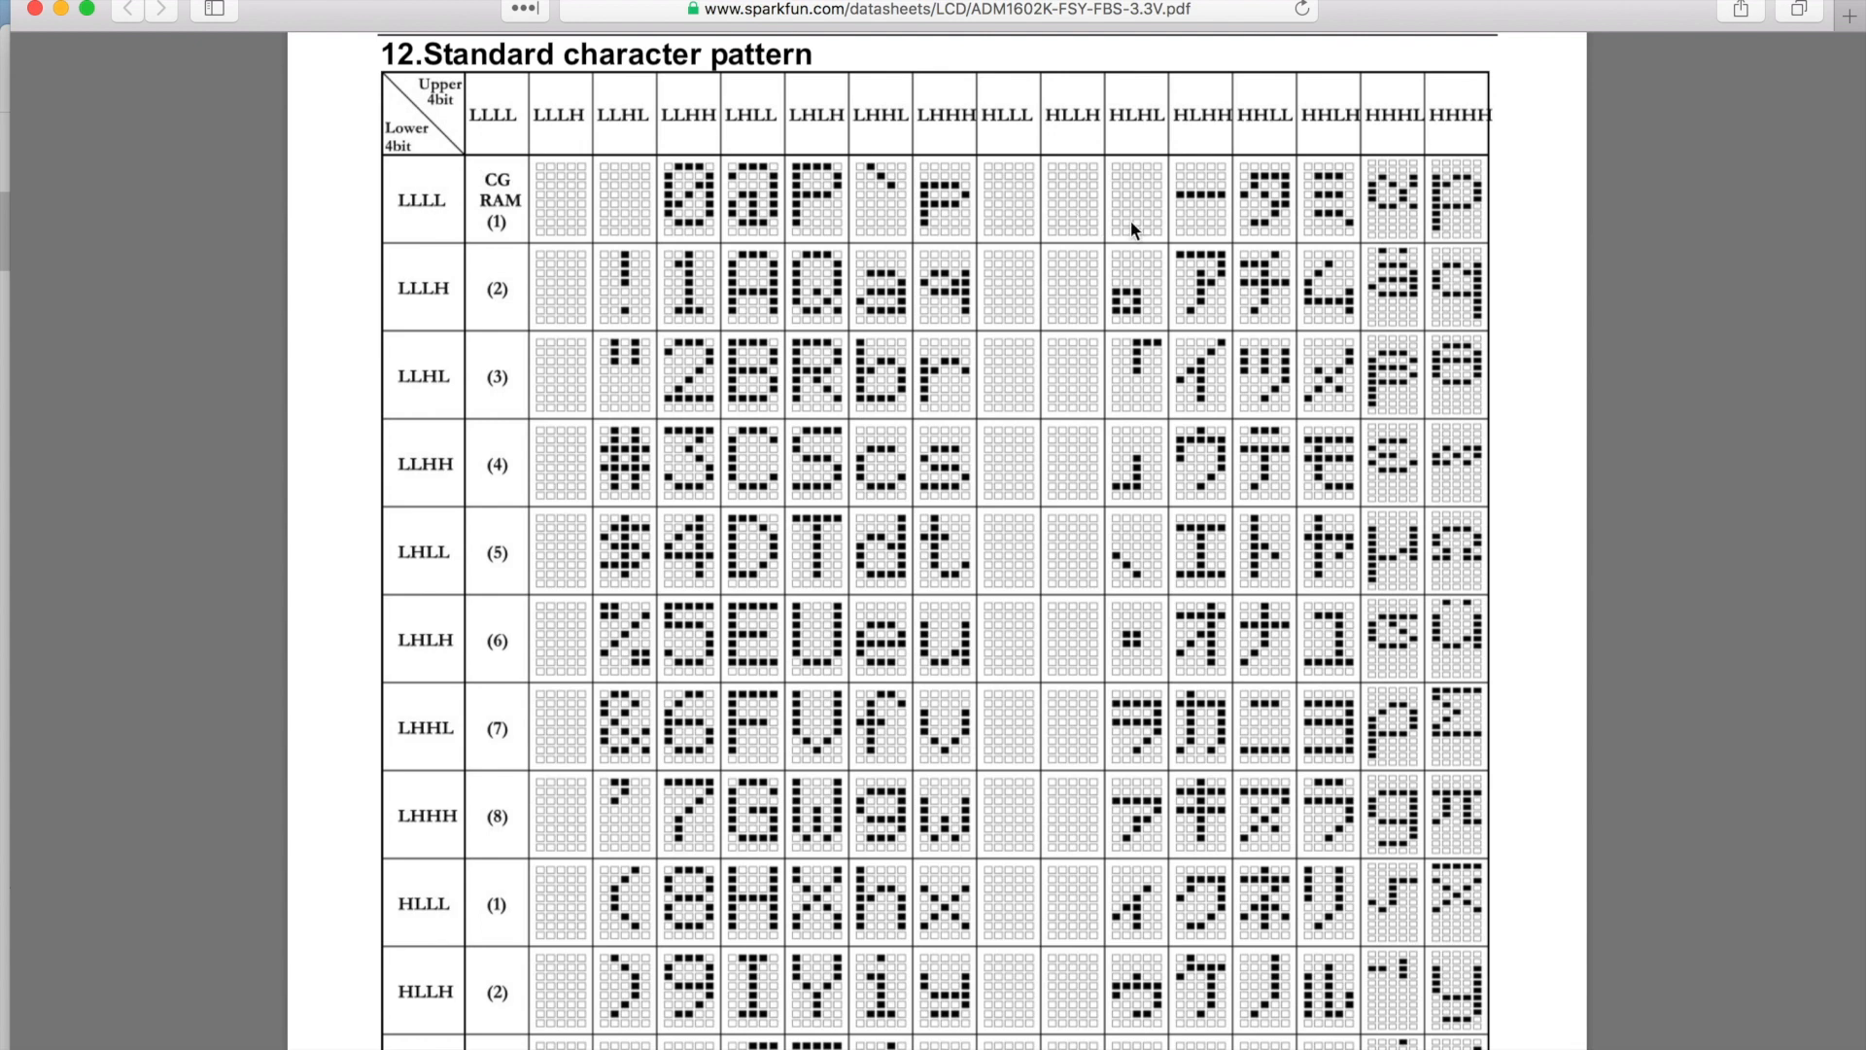
mouse_move(1217, 264)
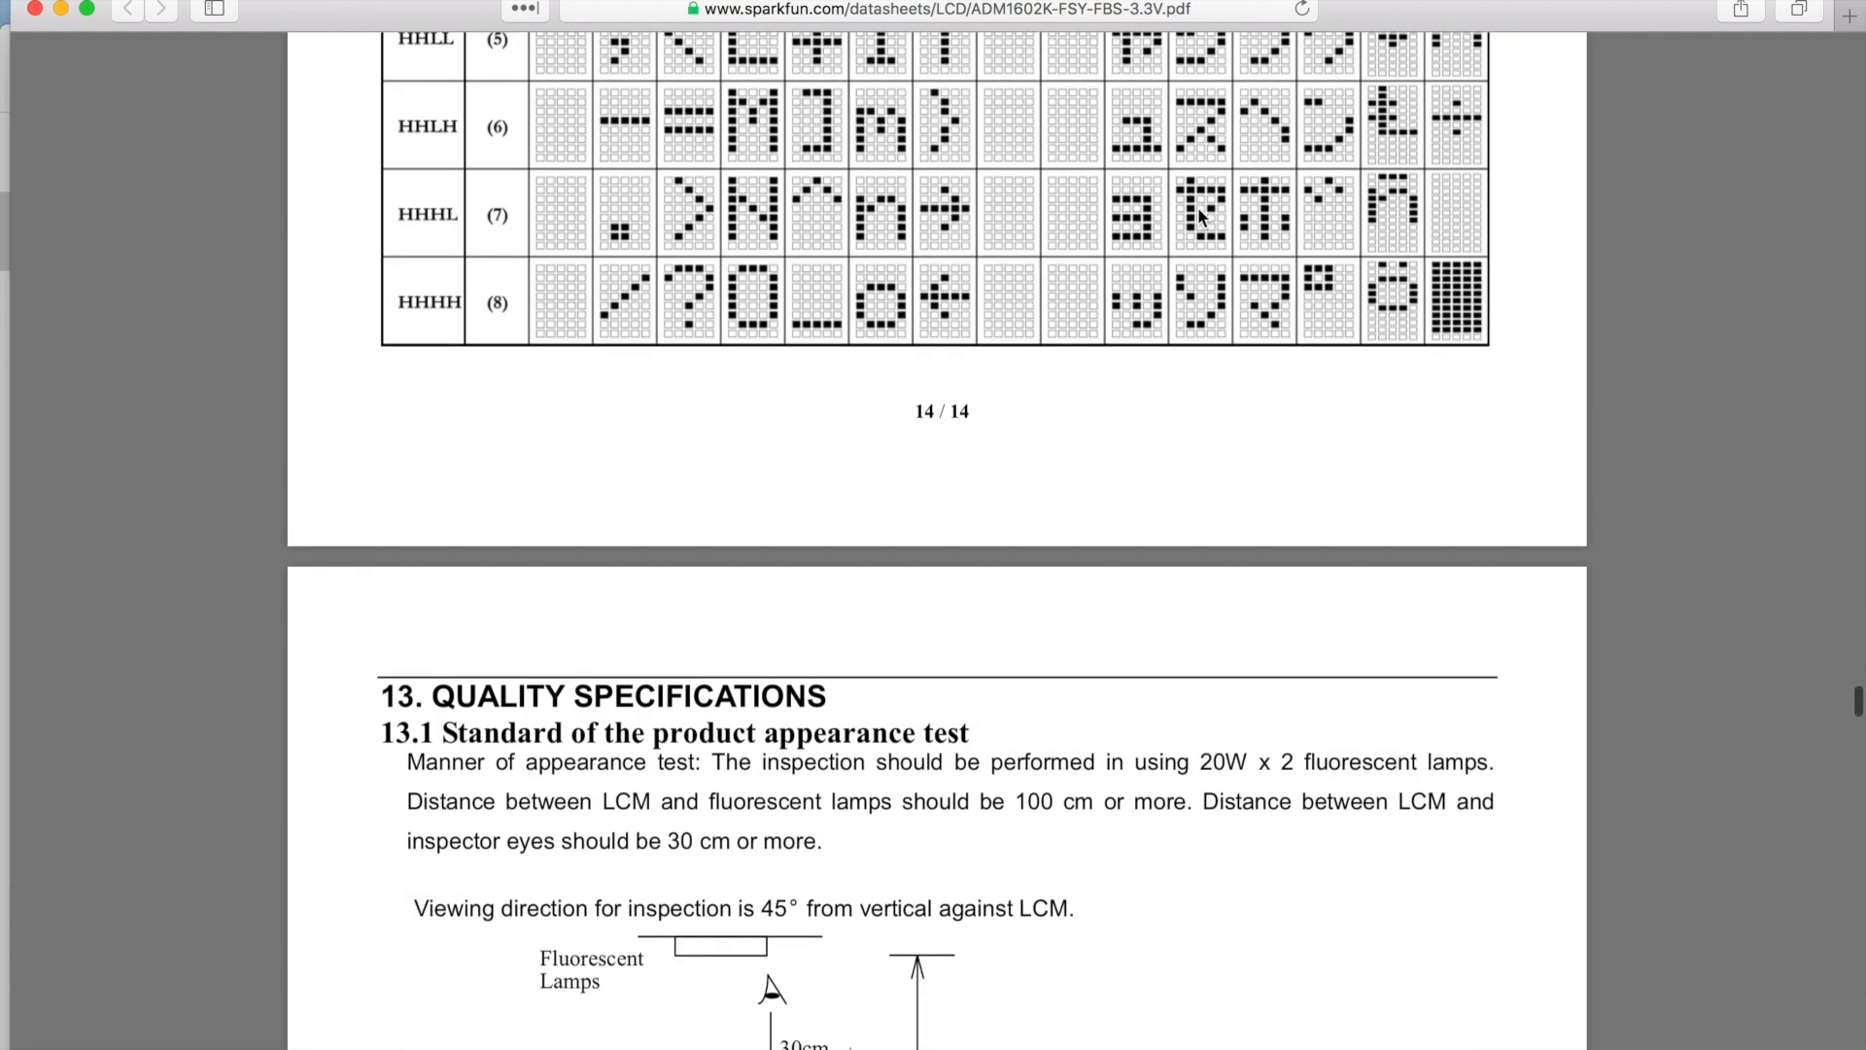
Scroll past the character chart into section 13.1 and the 13.2 quality assurance tables
scroll("down", 3)
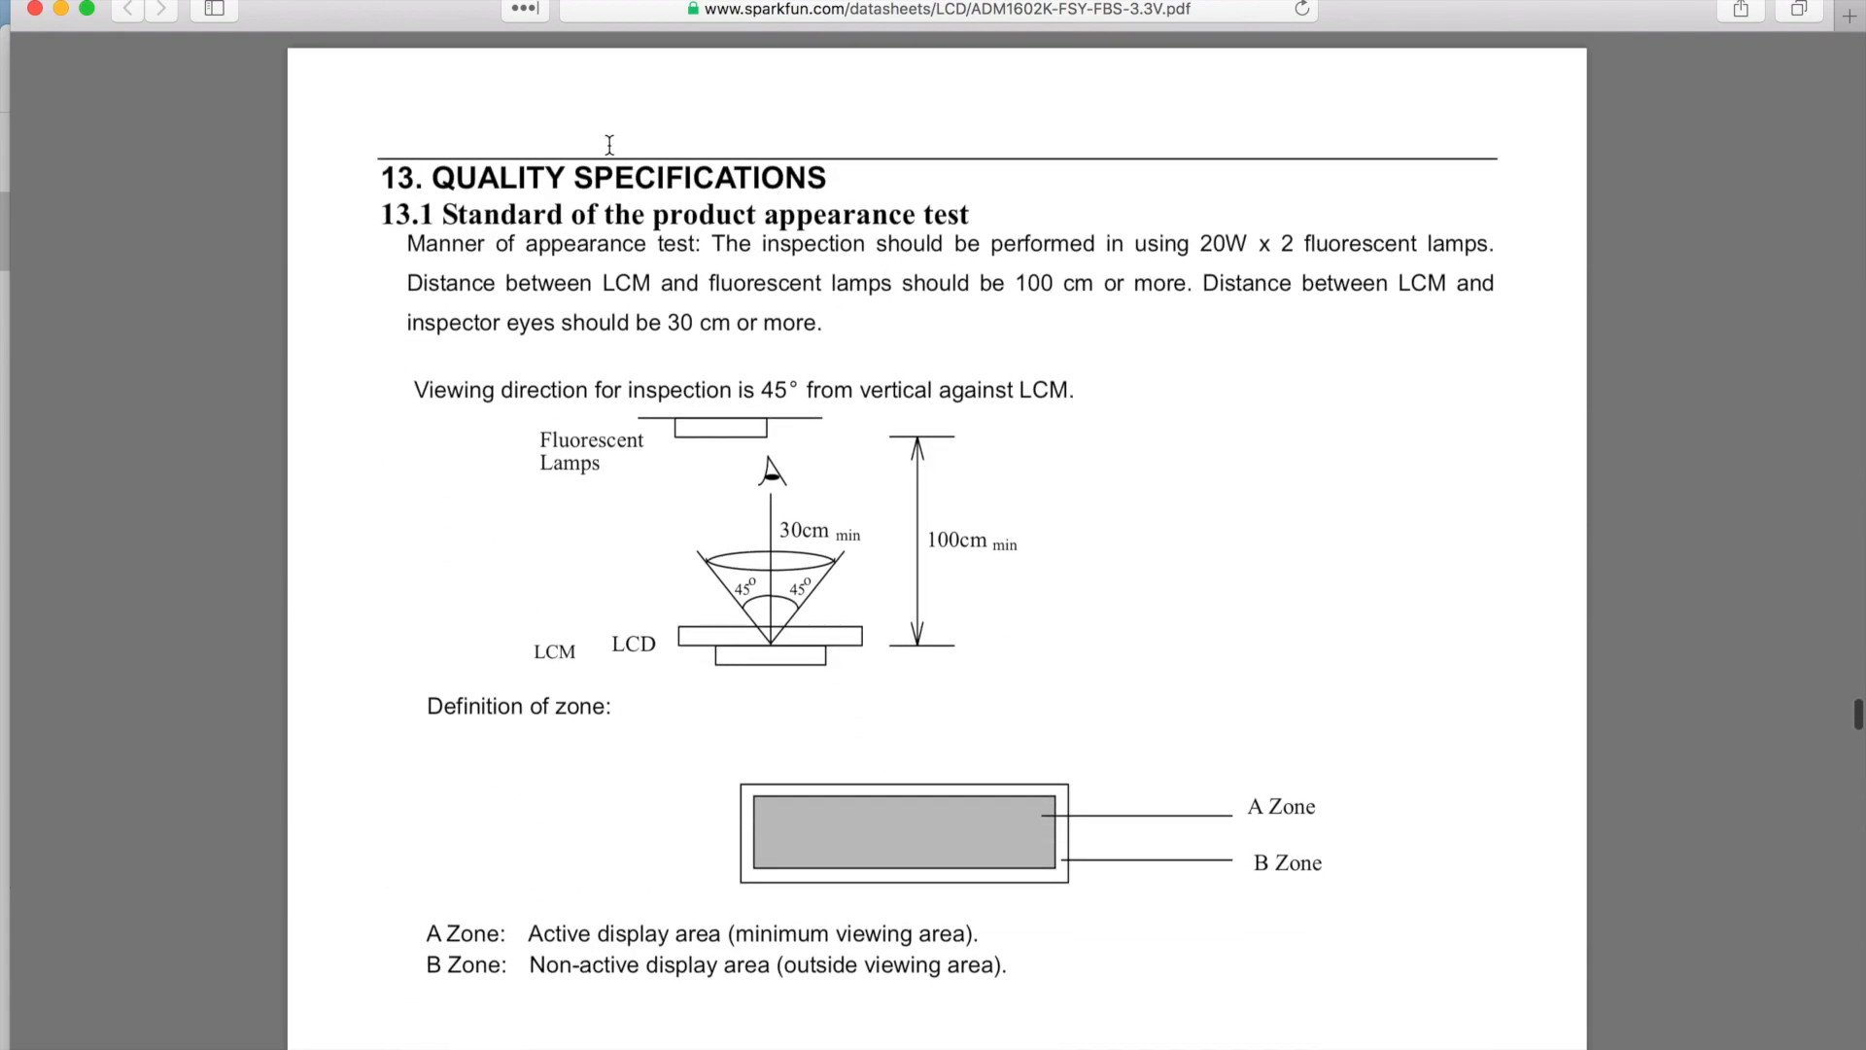
scroll("down", 3)
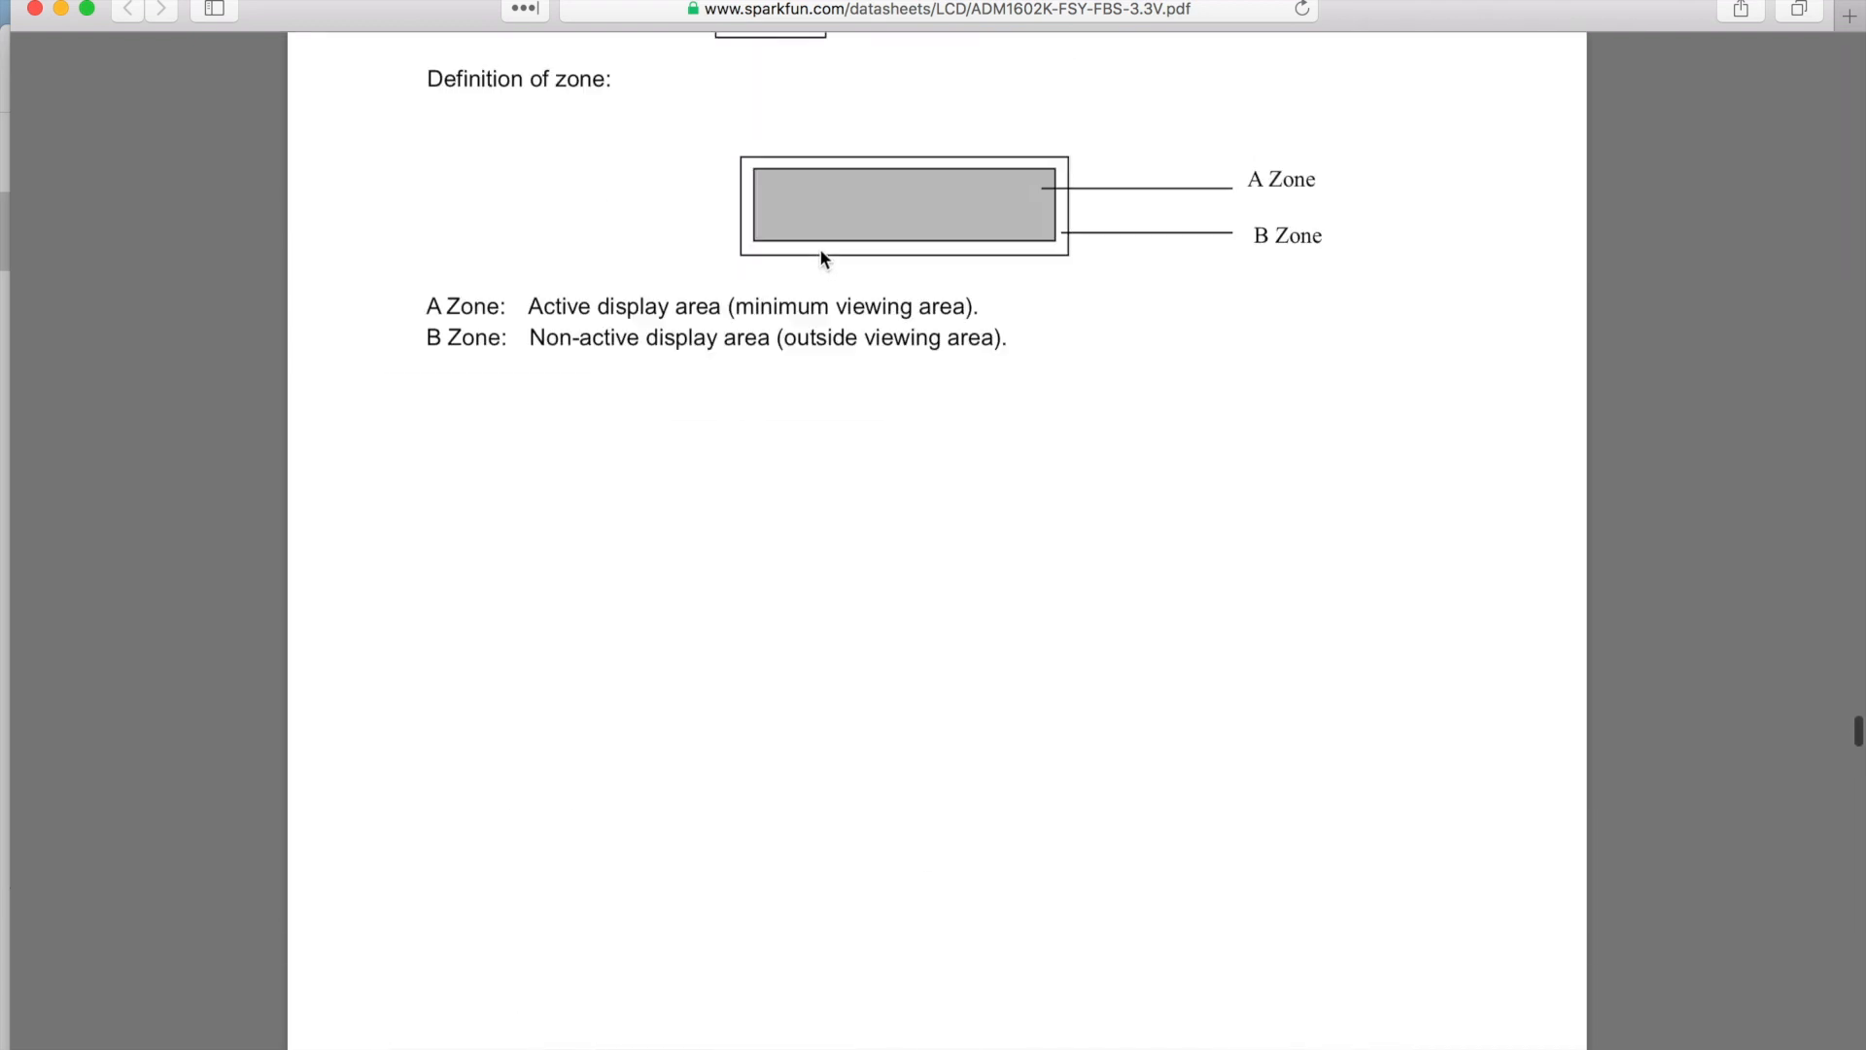
scroll("up", 3)
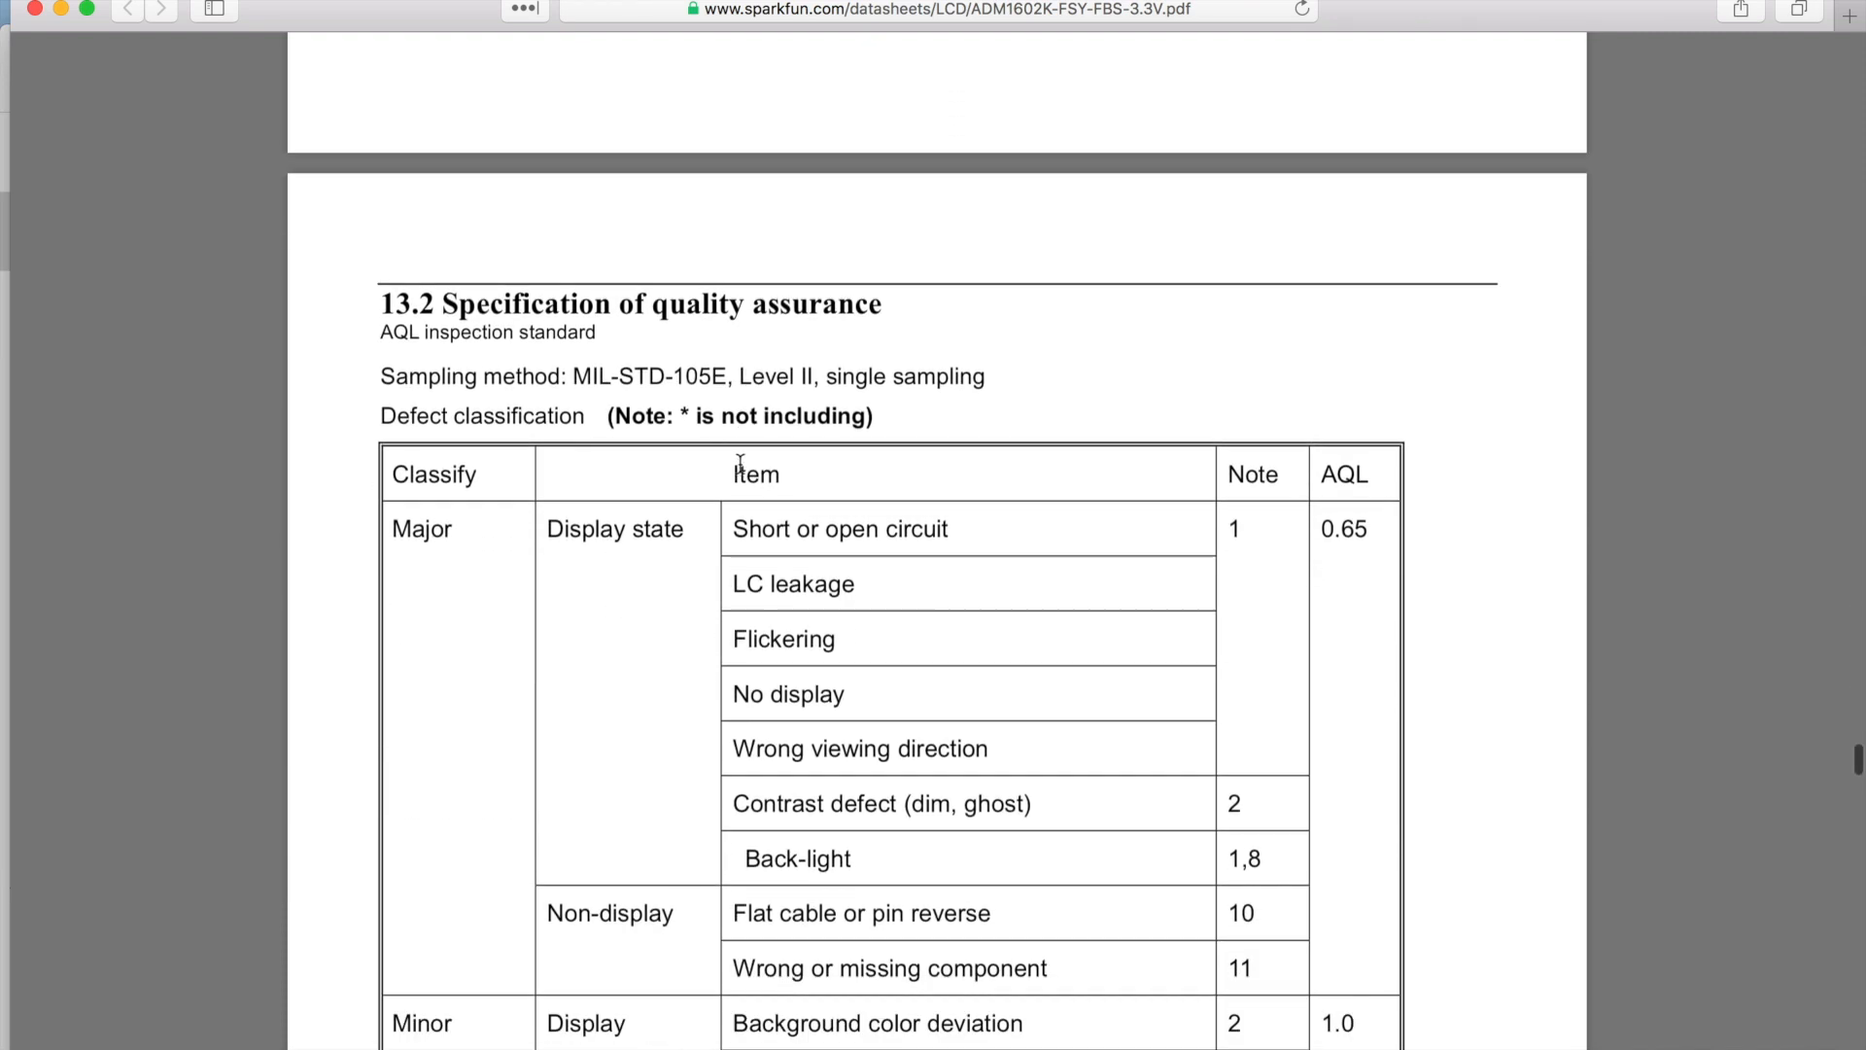
scroll("down", 3)
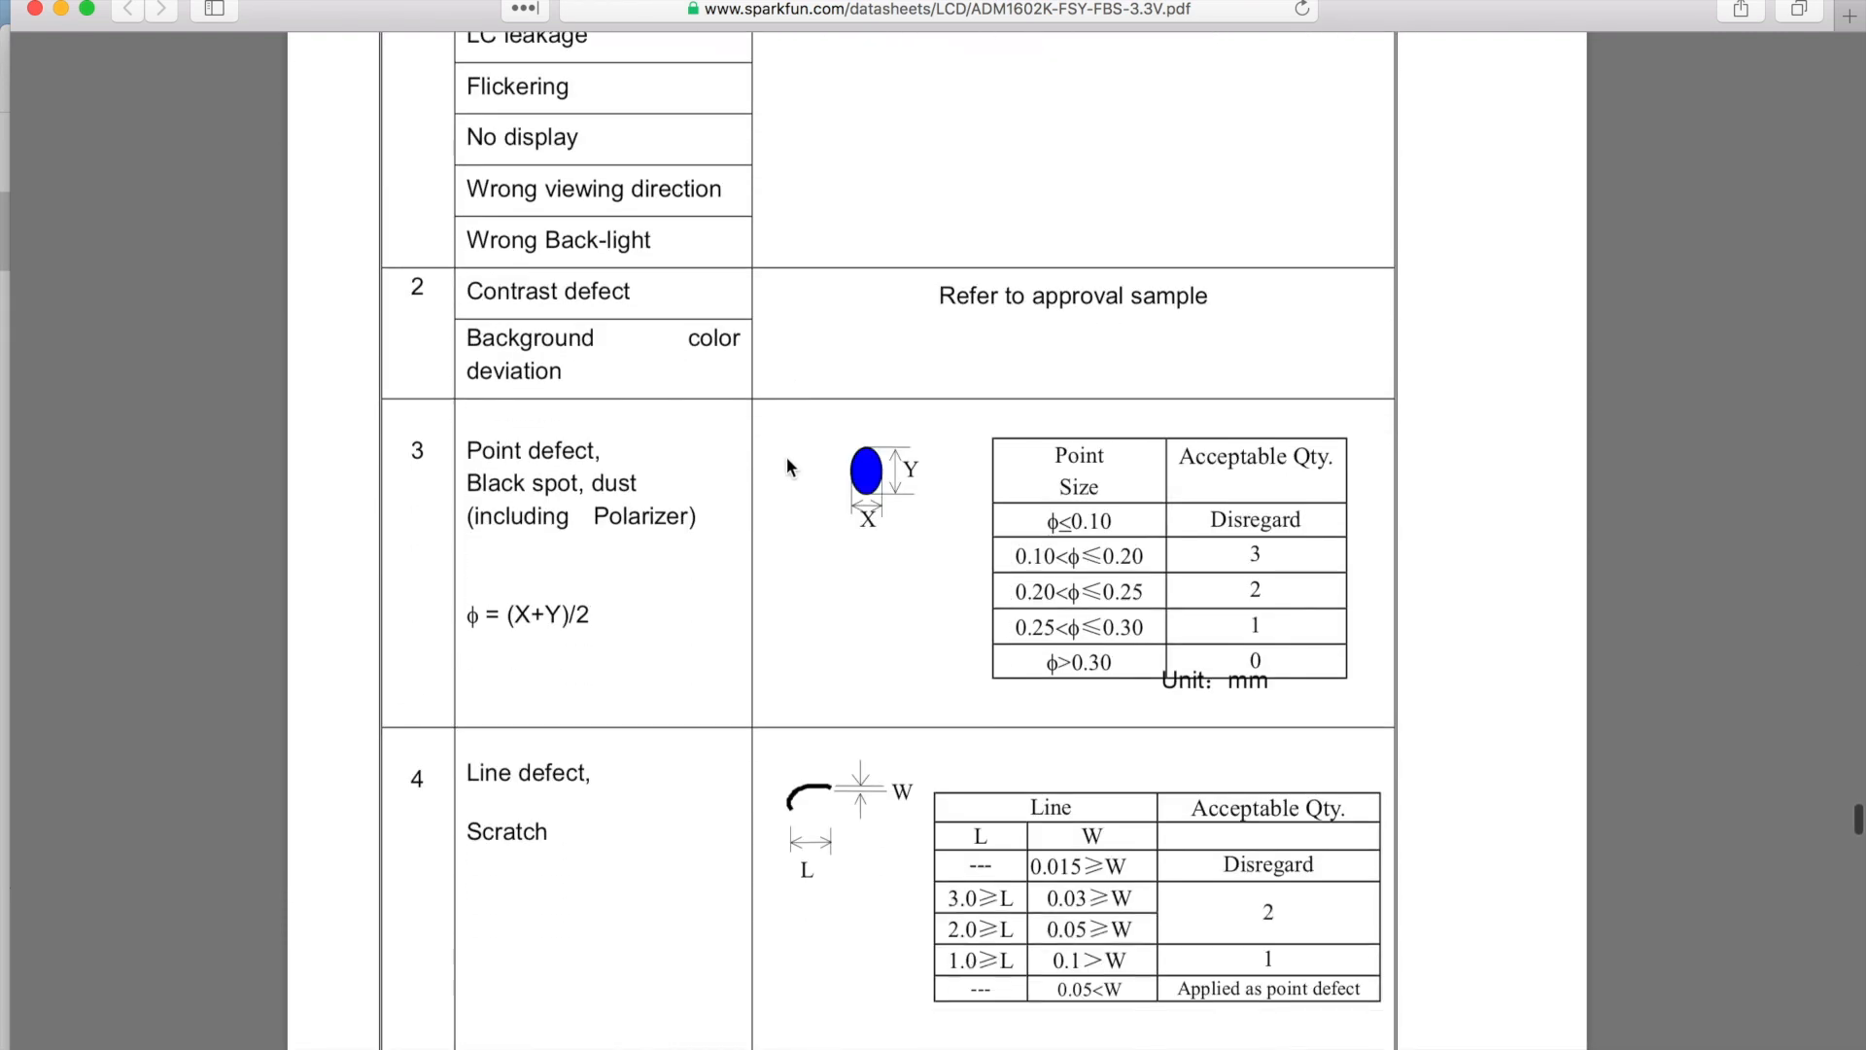
Continue through the defect tables to the segment pattern, back-light and soldering criteria
scroll("down", 3)
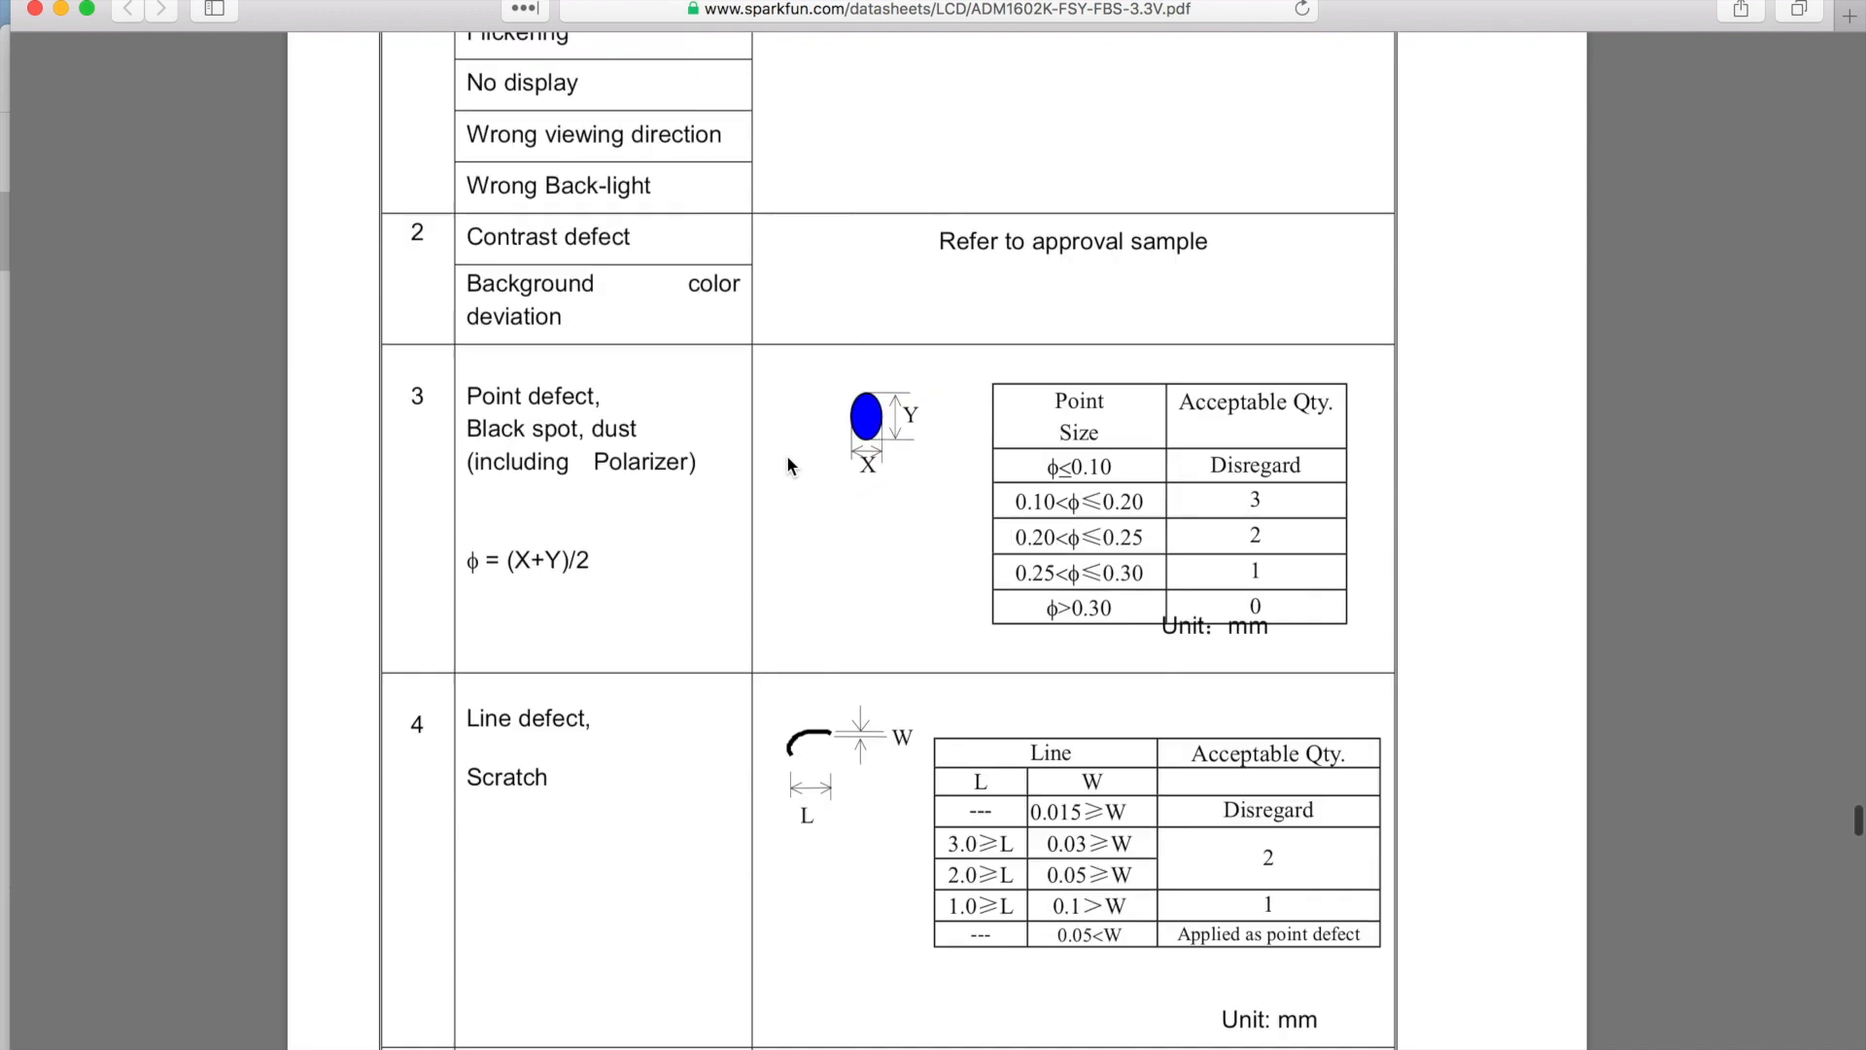
scroll("down", 3)
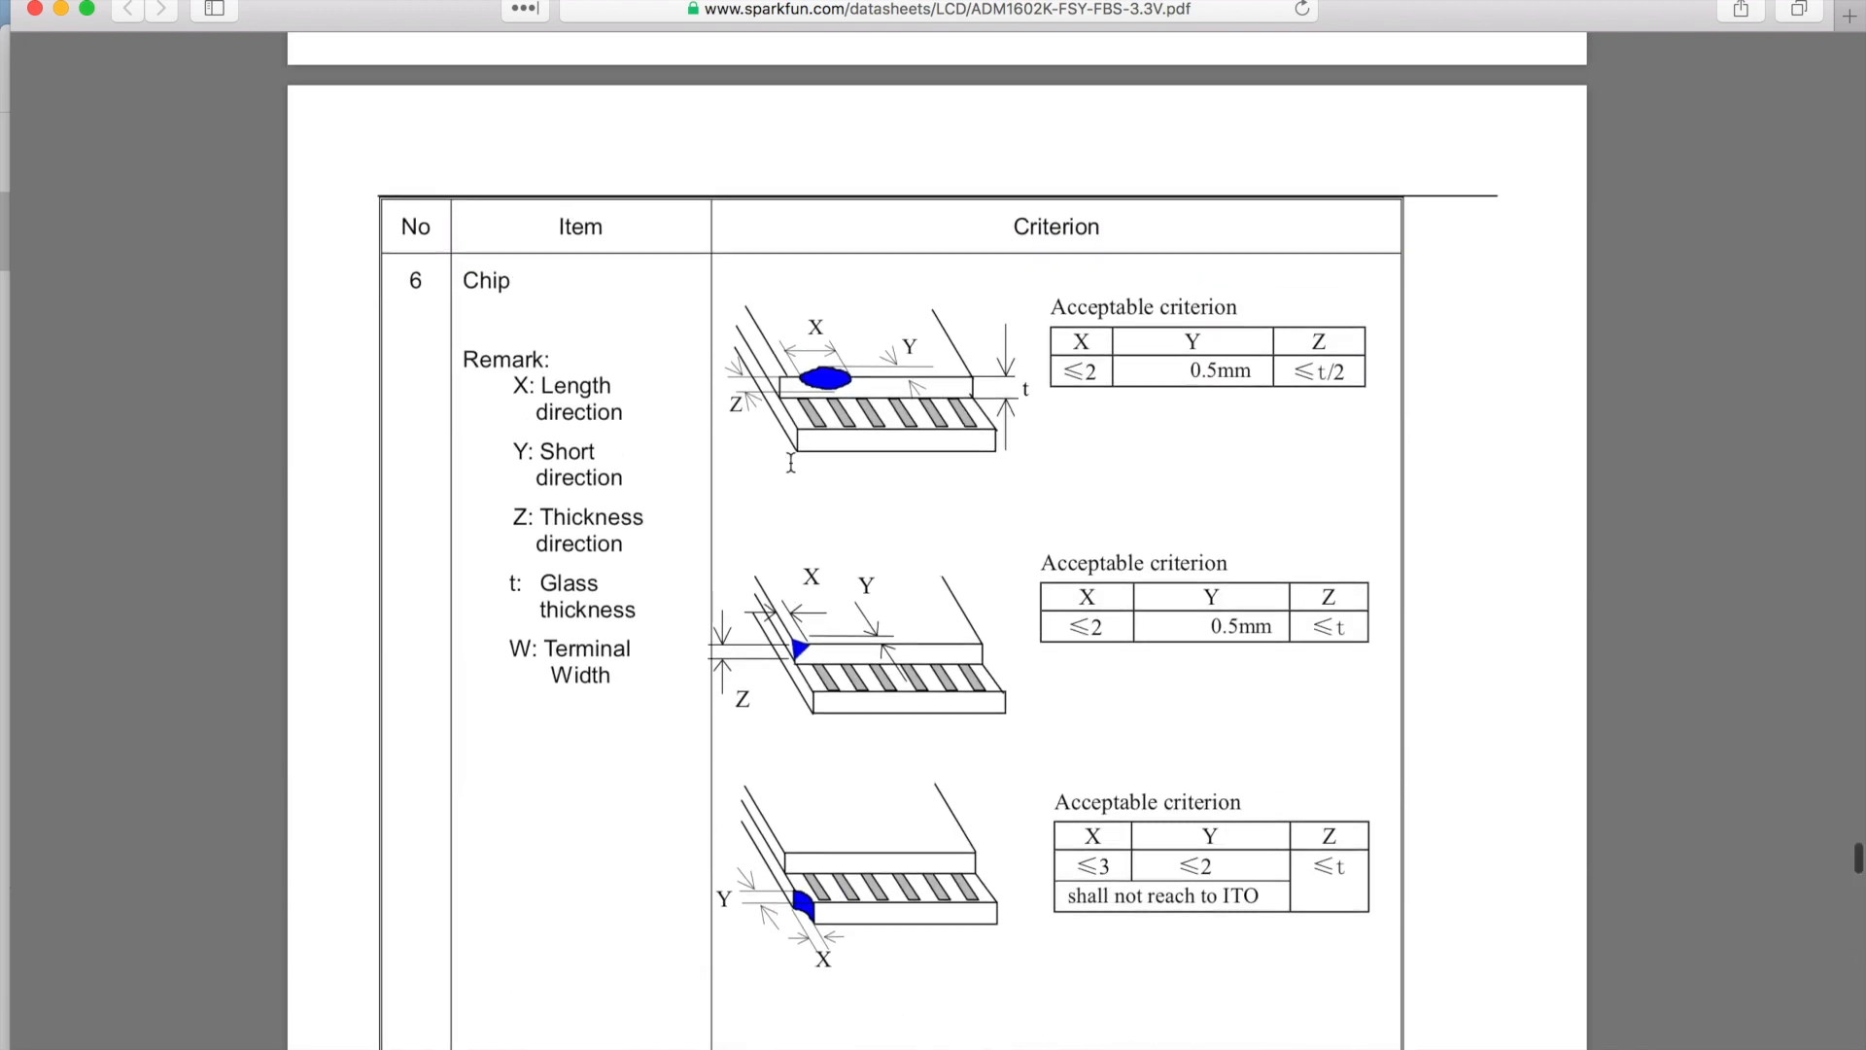
scroll("down", 3)
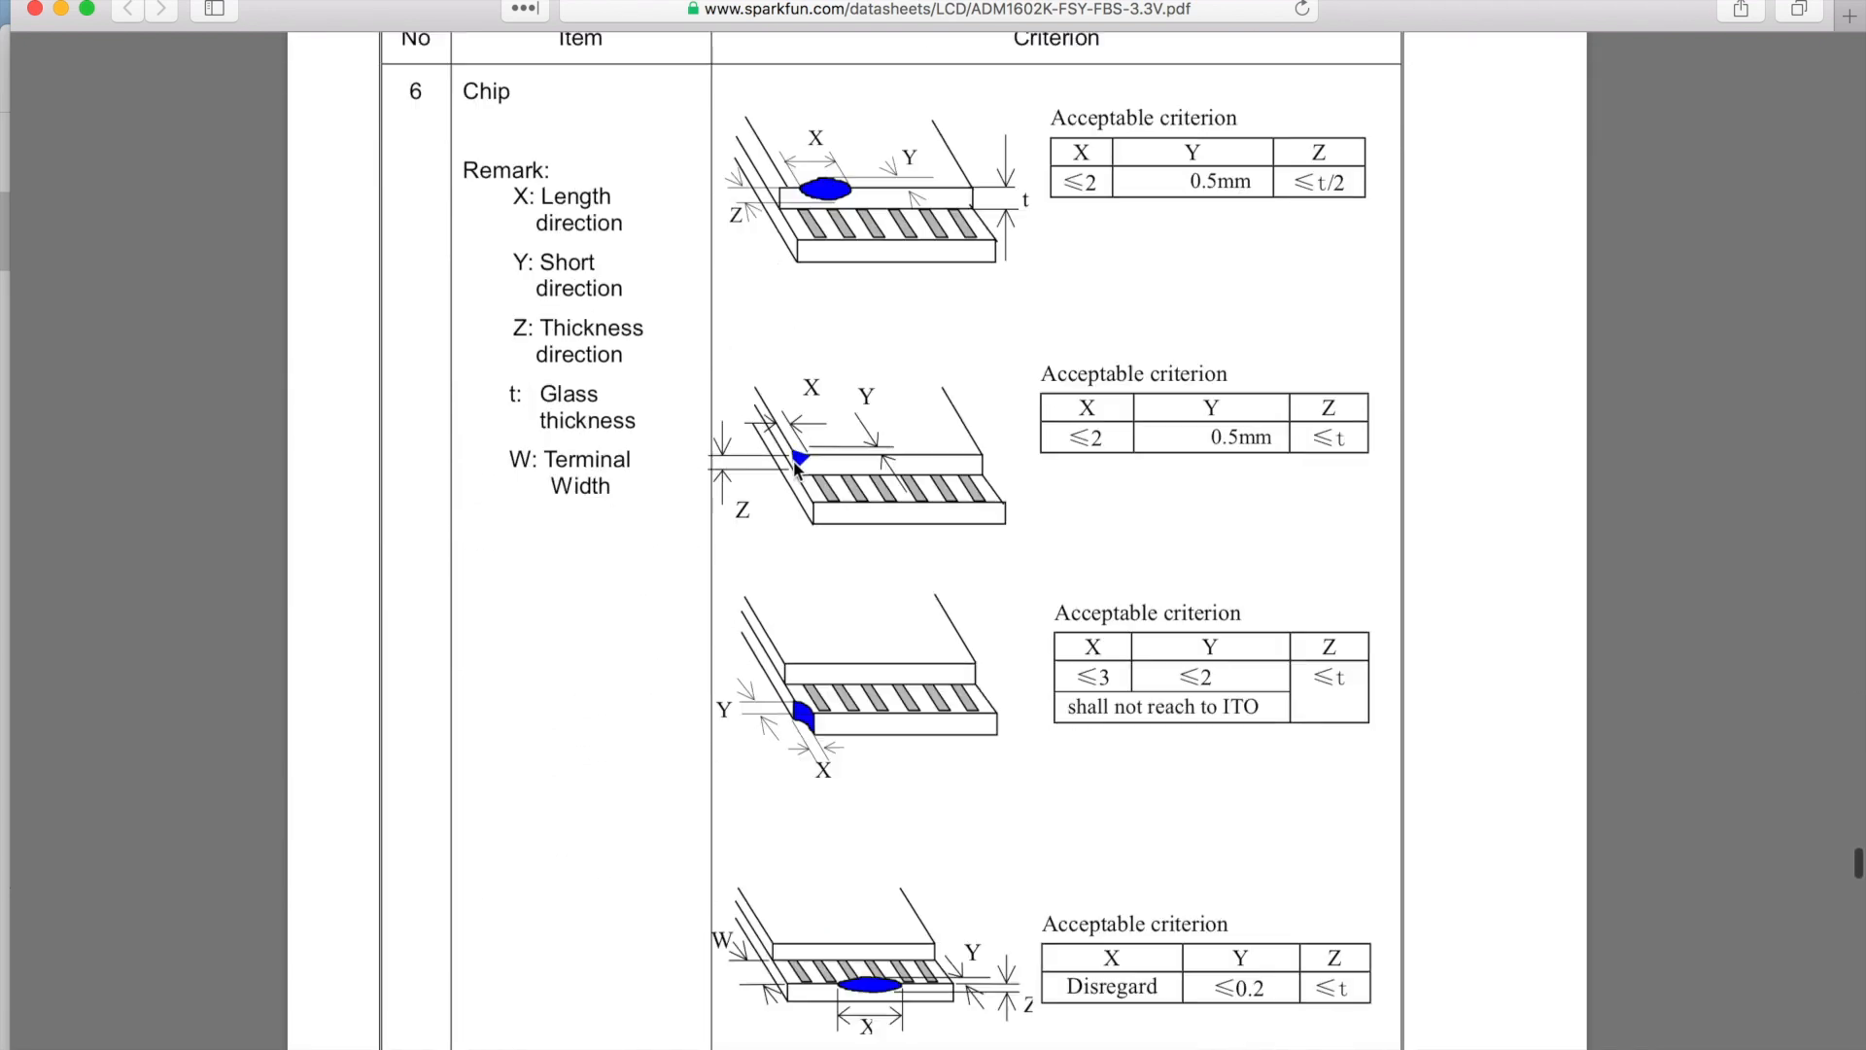
scroll("down", 3)
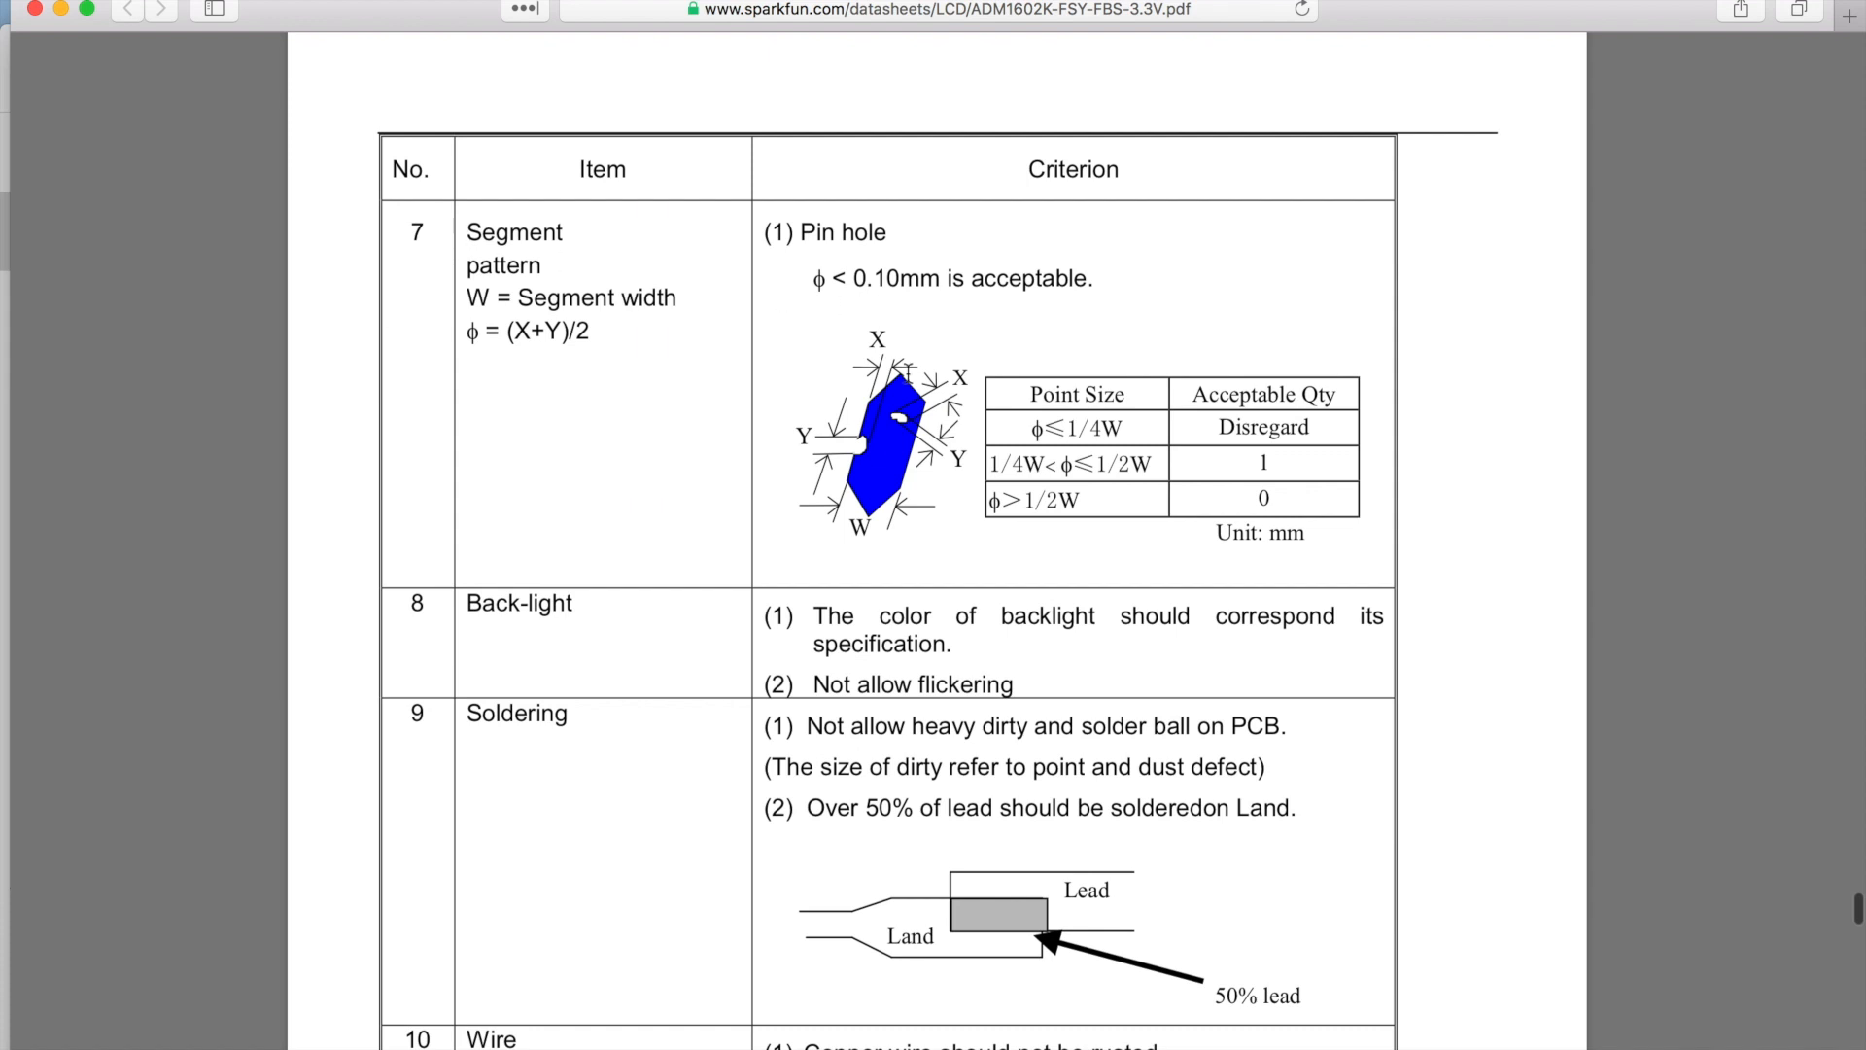
Scroll through the soldering, wire and PCB criteria and highlight the second PCB criterion
scroll("down", 3)
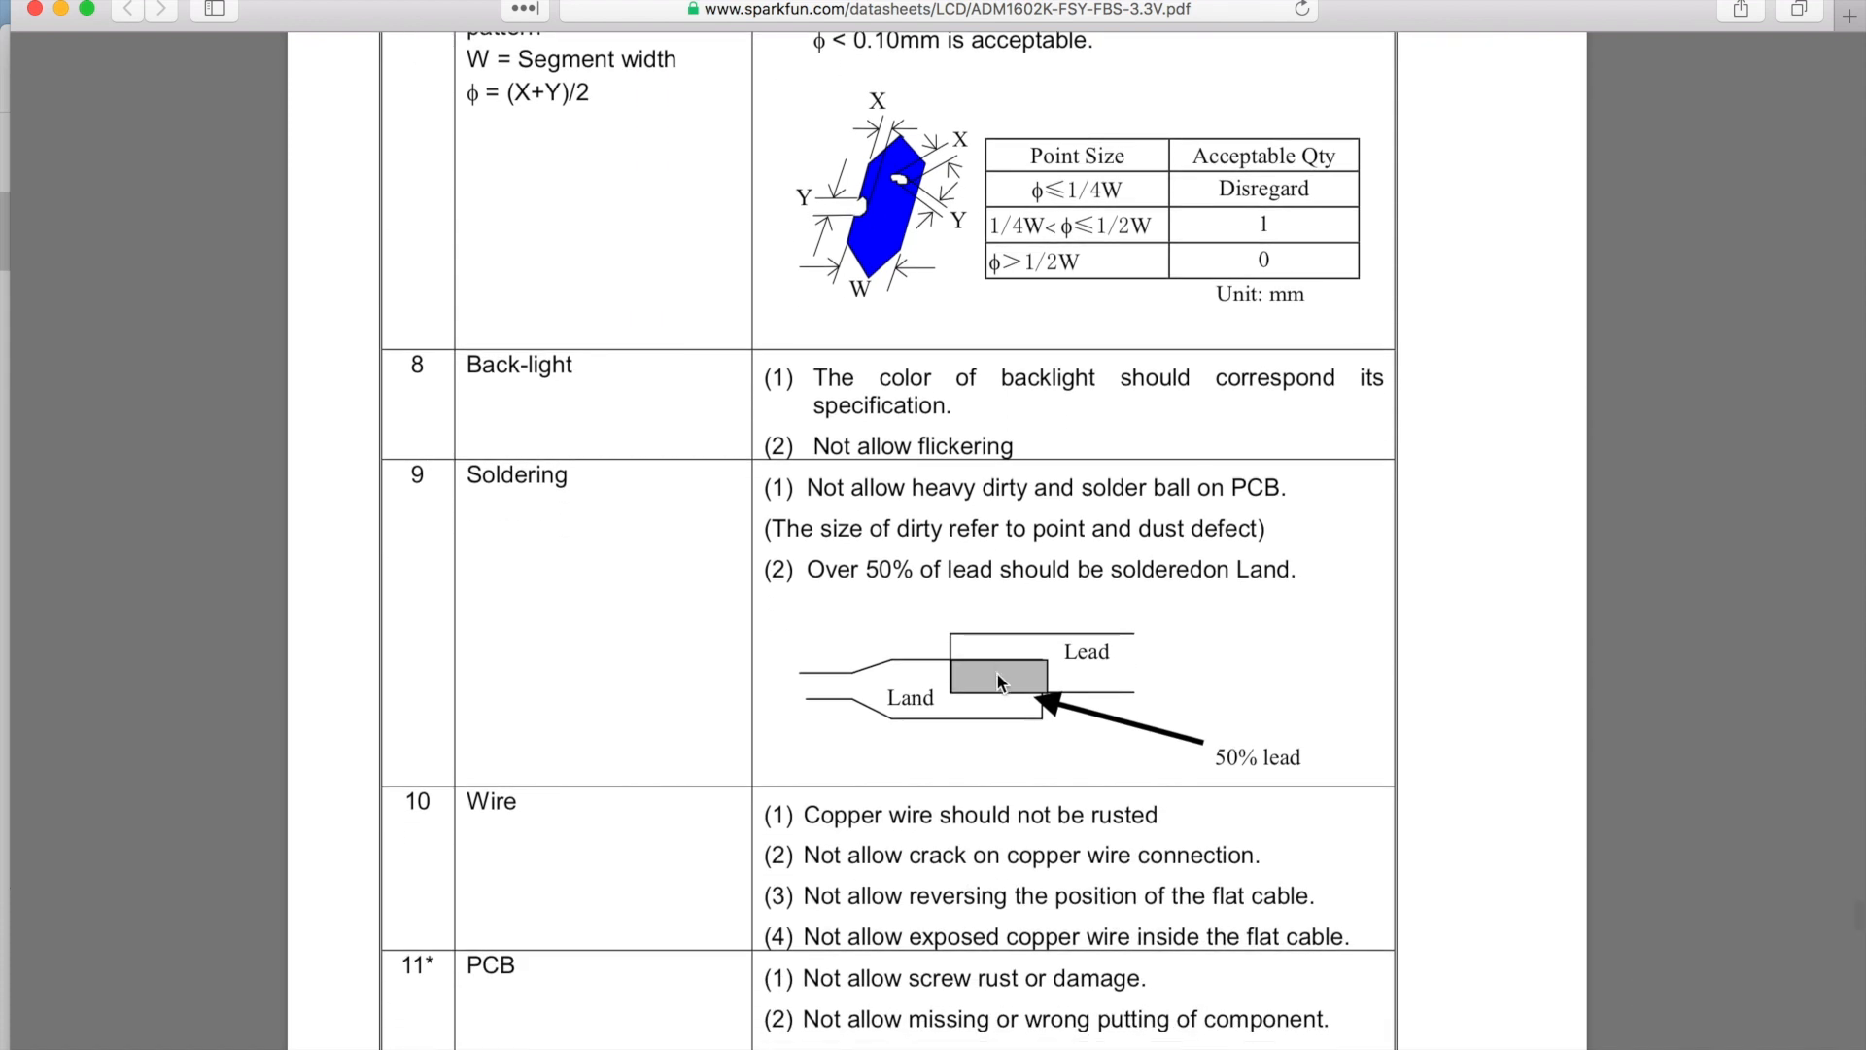
scroll("down", 3)
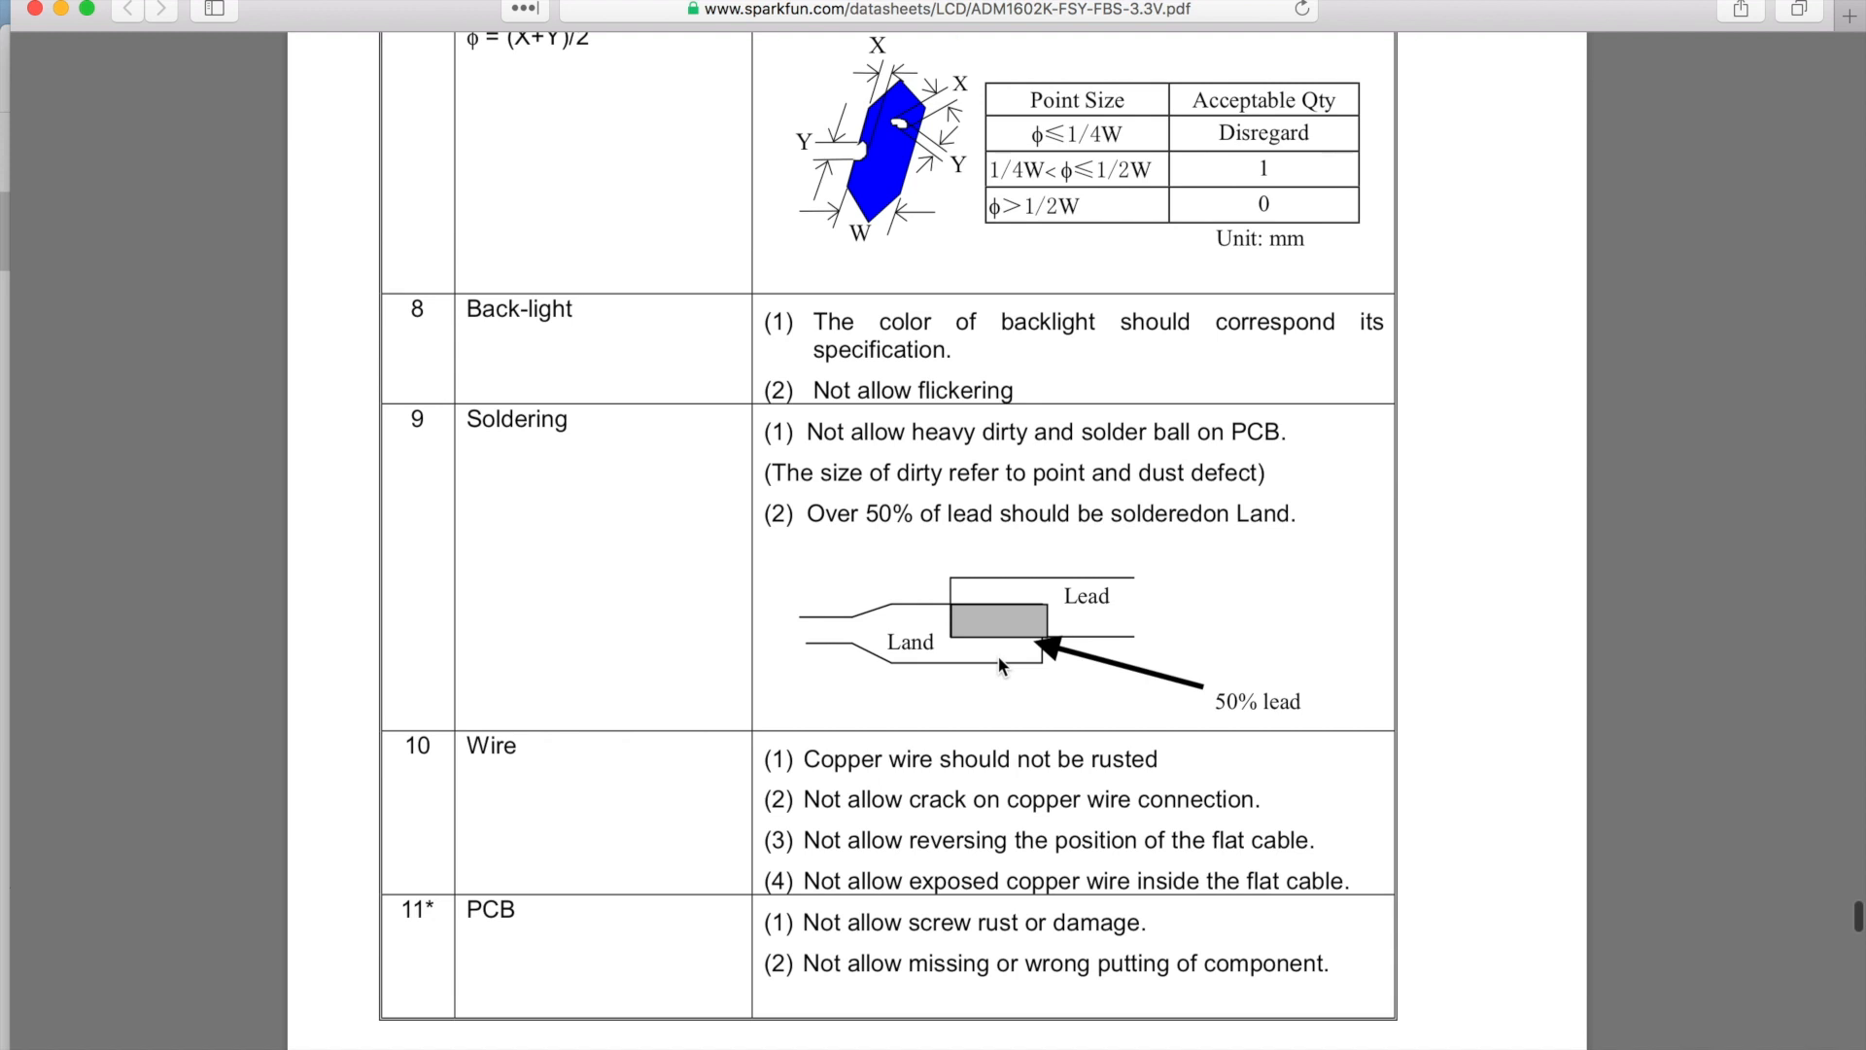
scroll("down", 3)
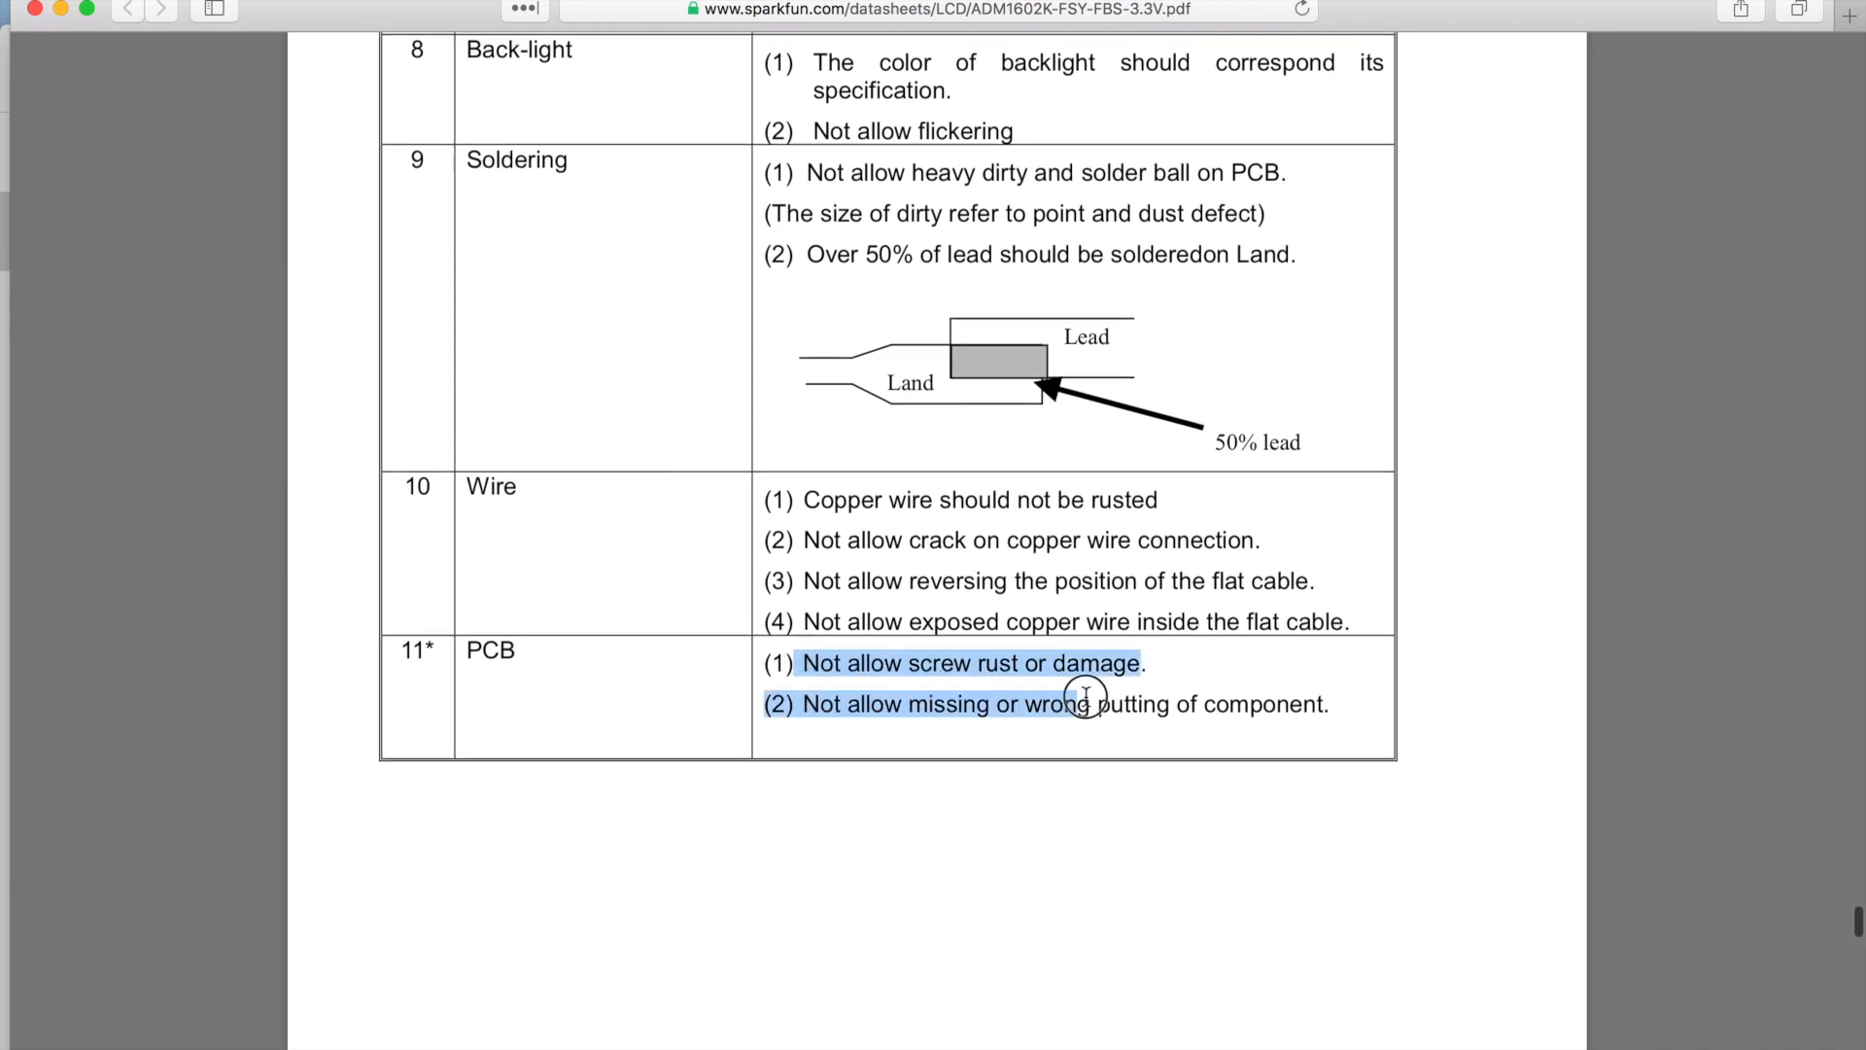
left_click(819, 703)
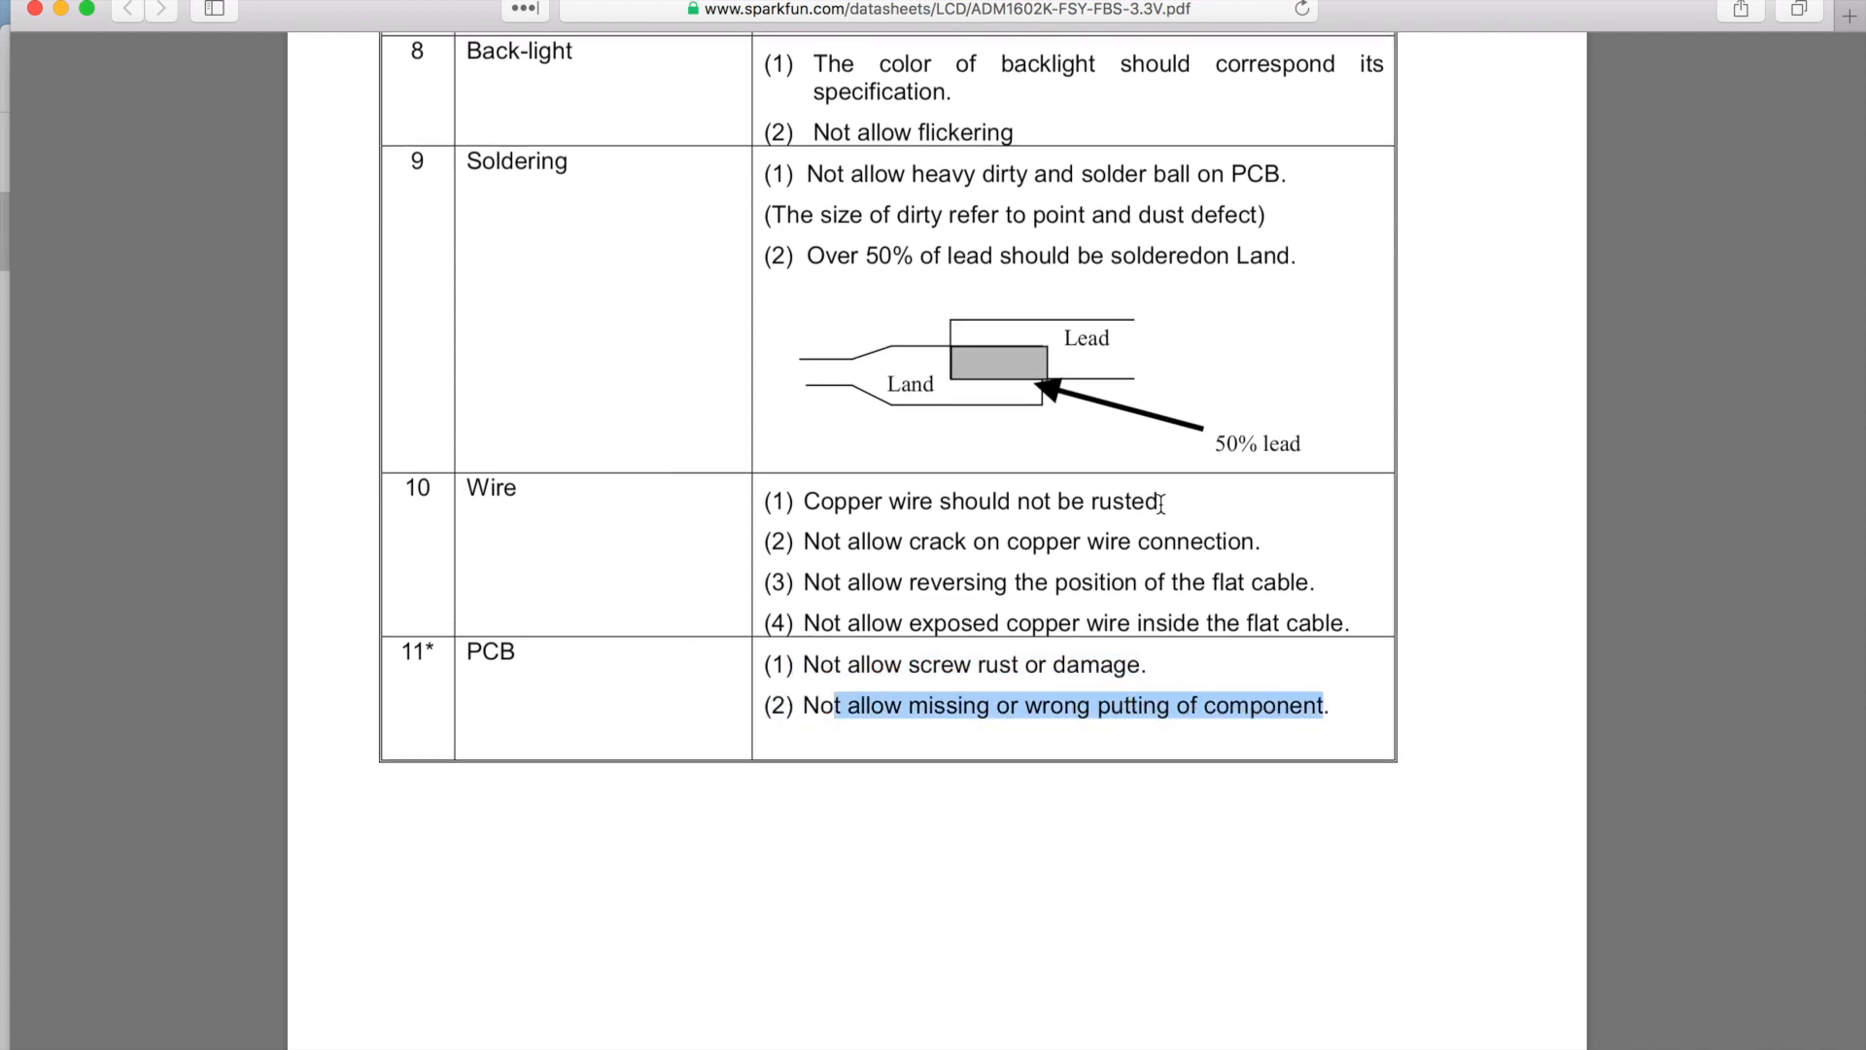
Continue past the protruded and TAB criteria to the reliability tests and 13.4 LCD/LCM precautions
scroll("down", 3)
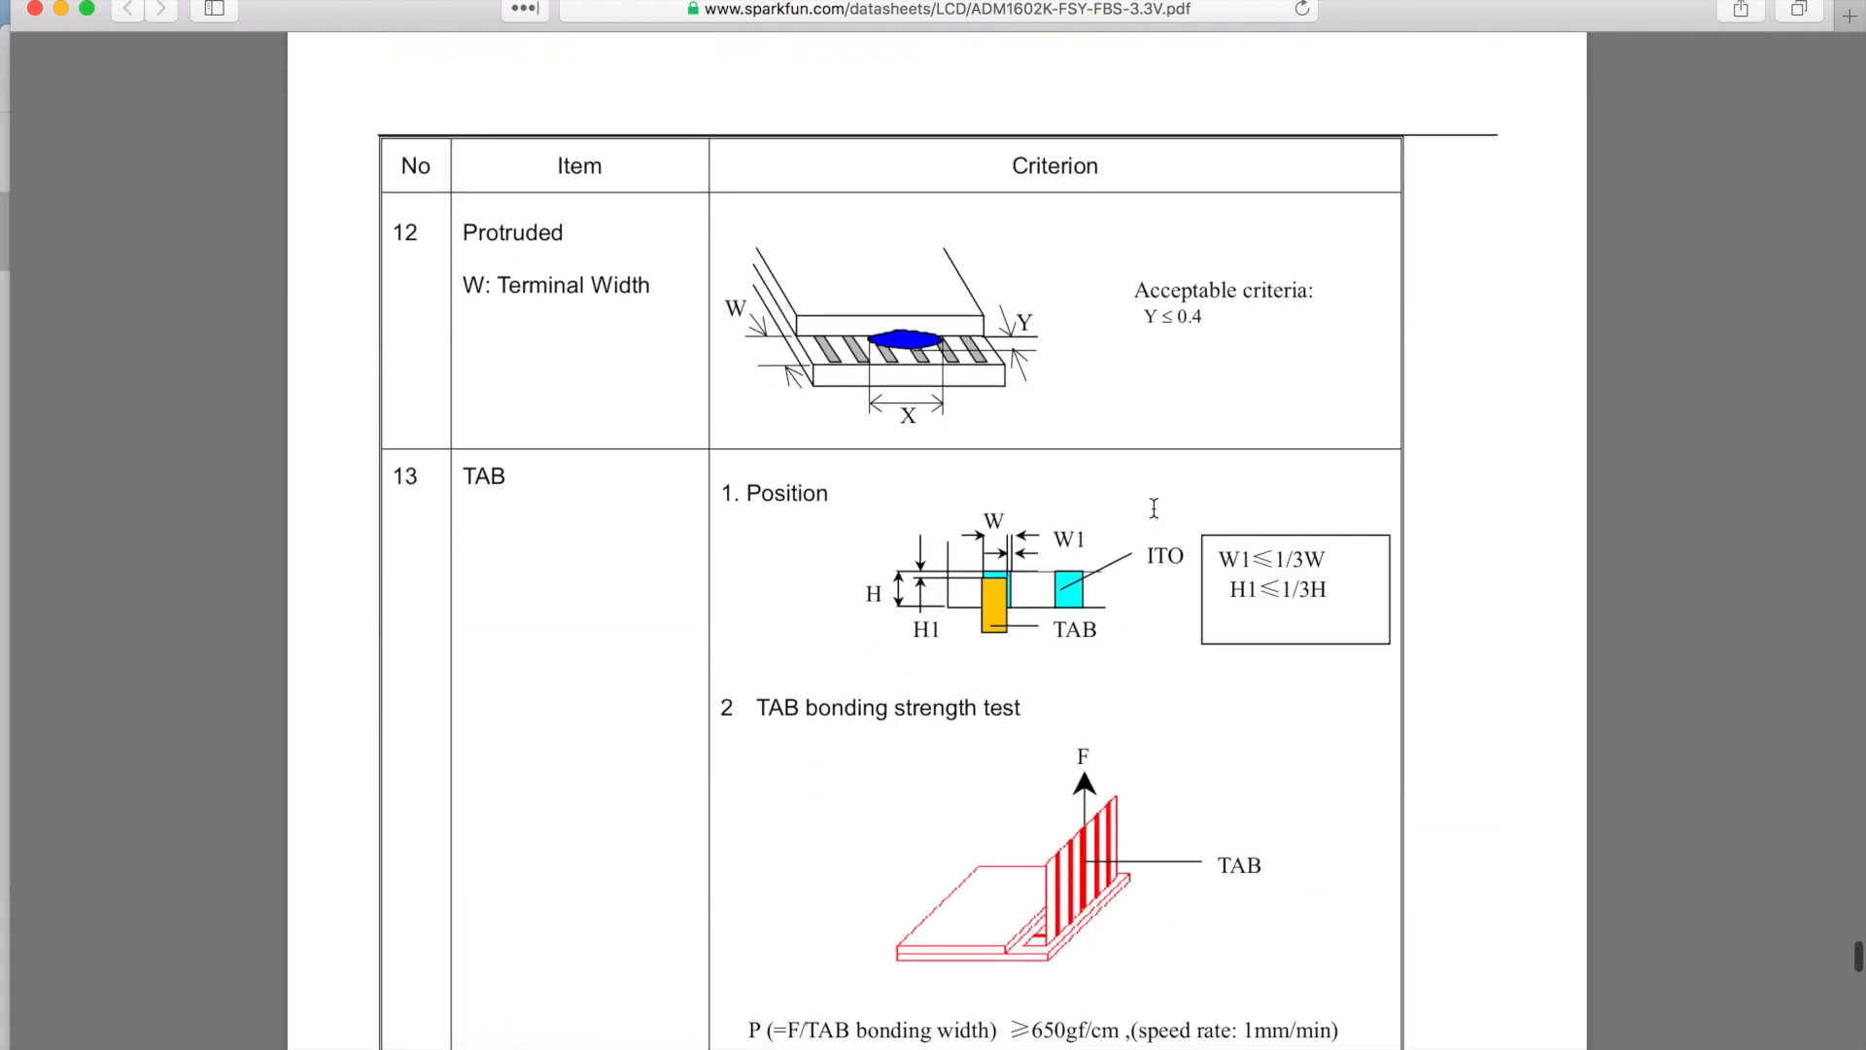
scroll("down", 3)
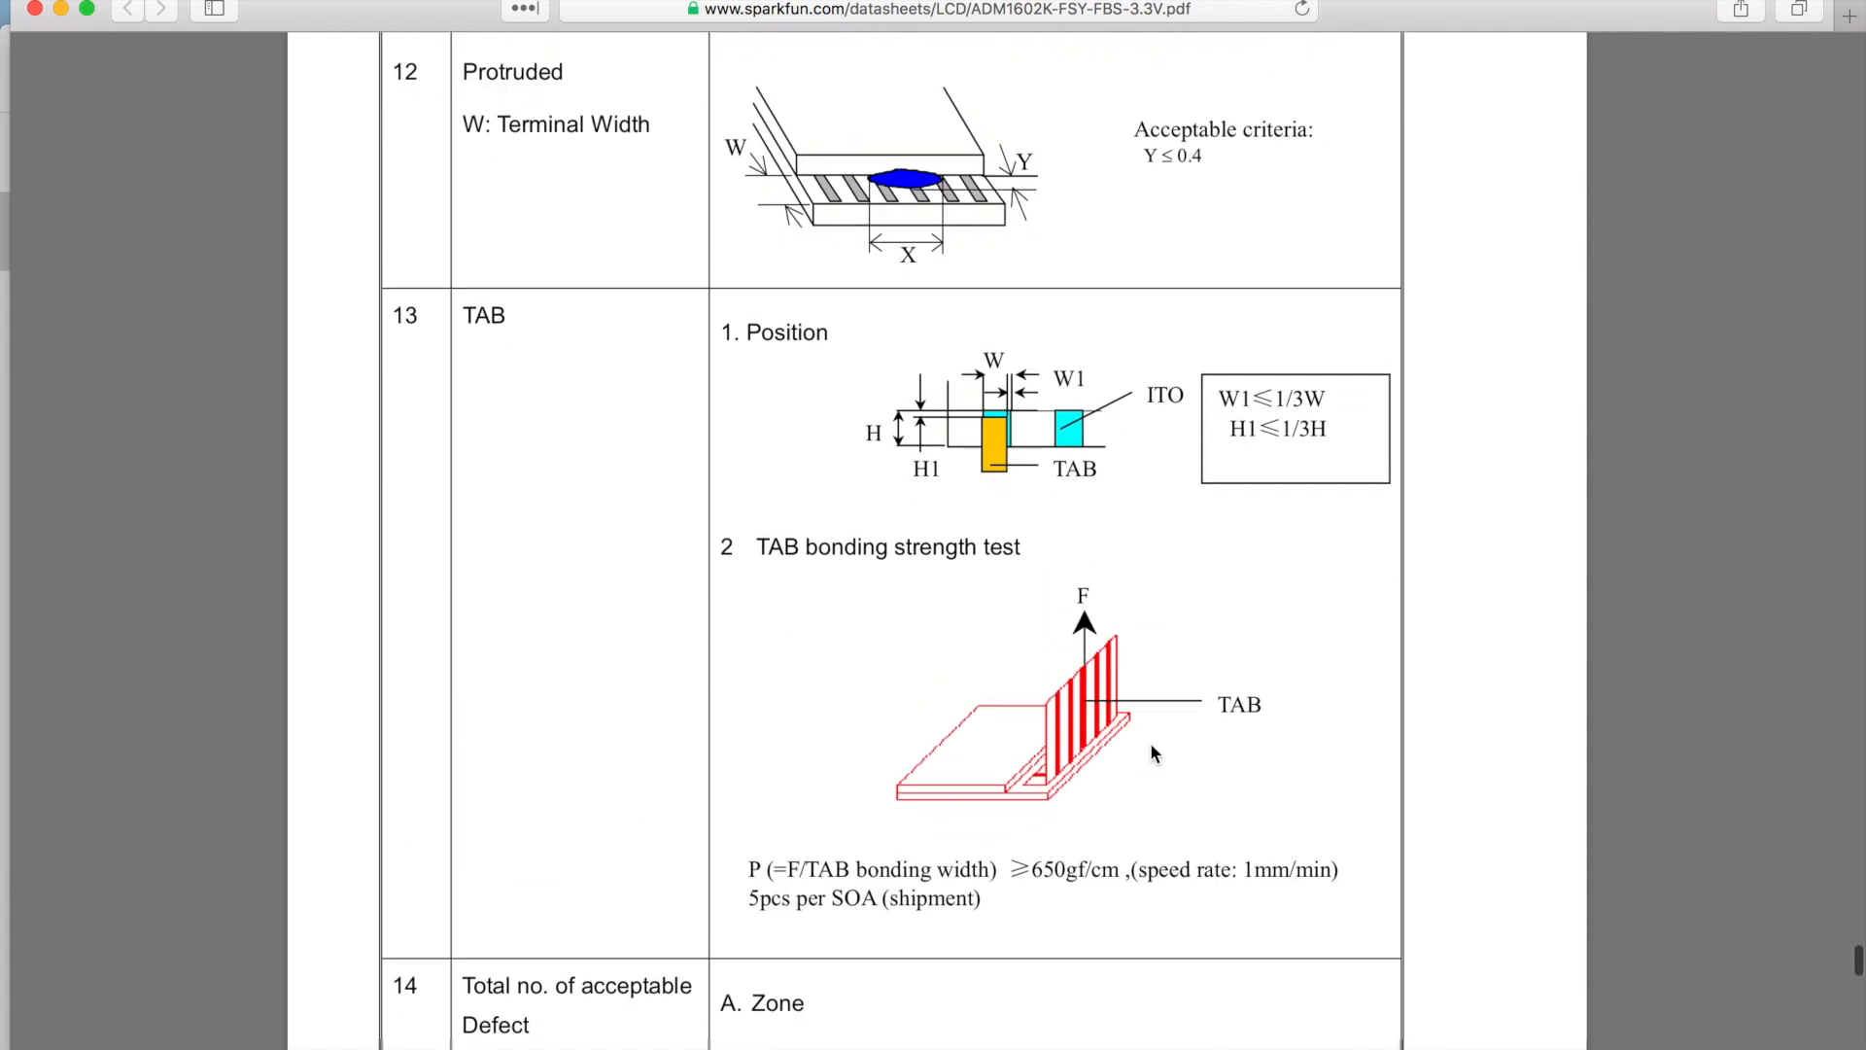
scroll("down", 3)
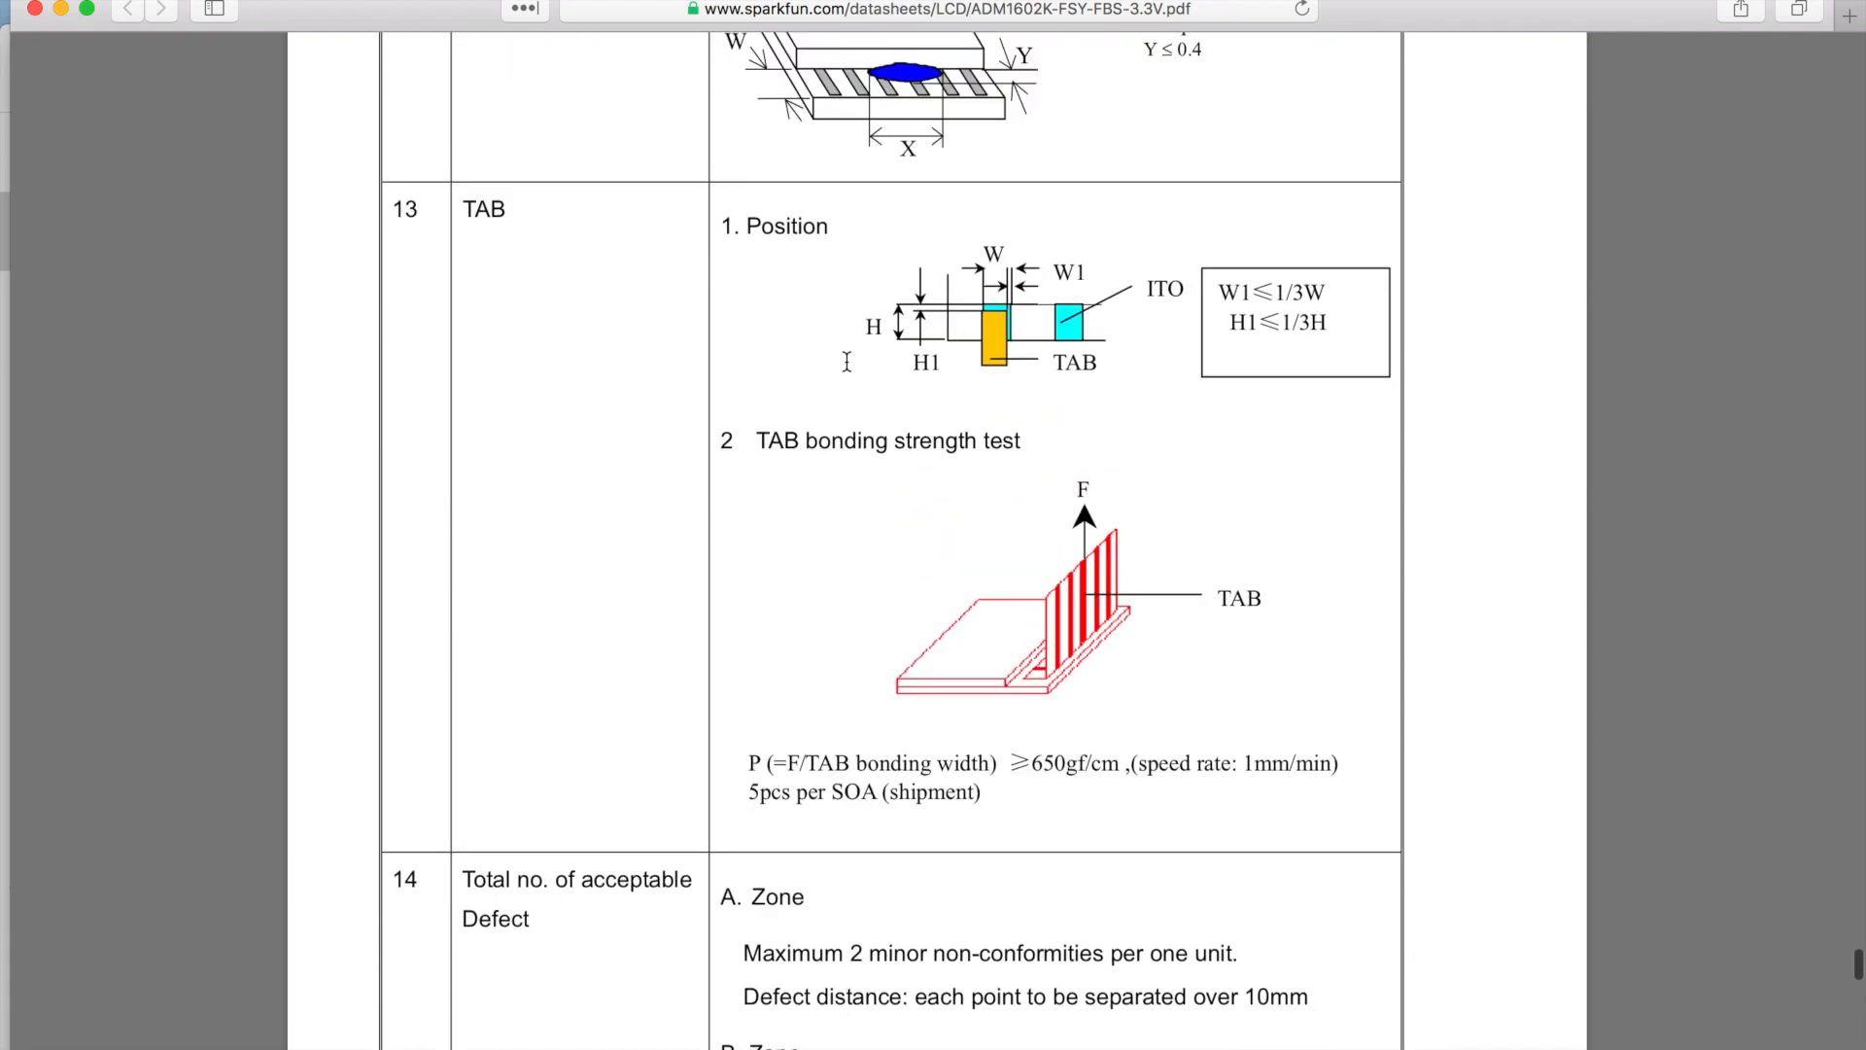
scroll("down", 3)
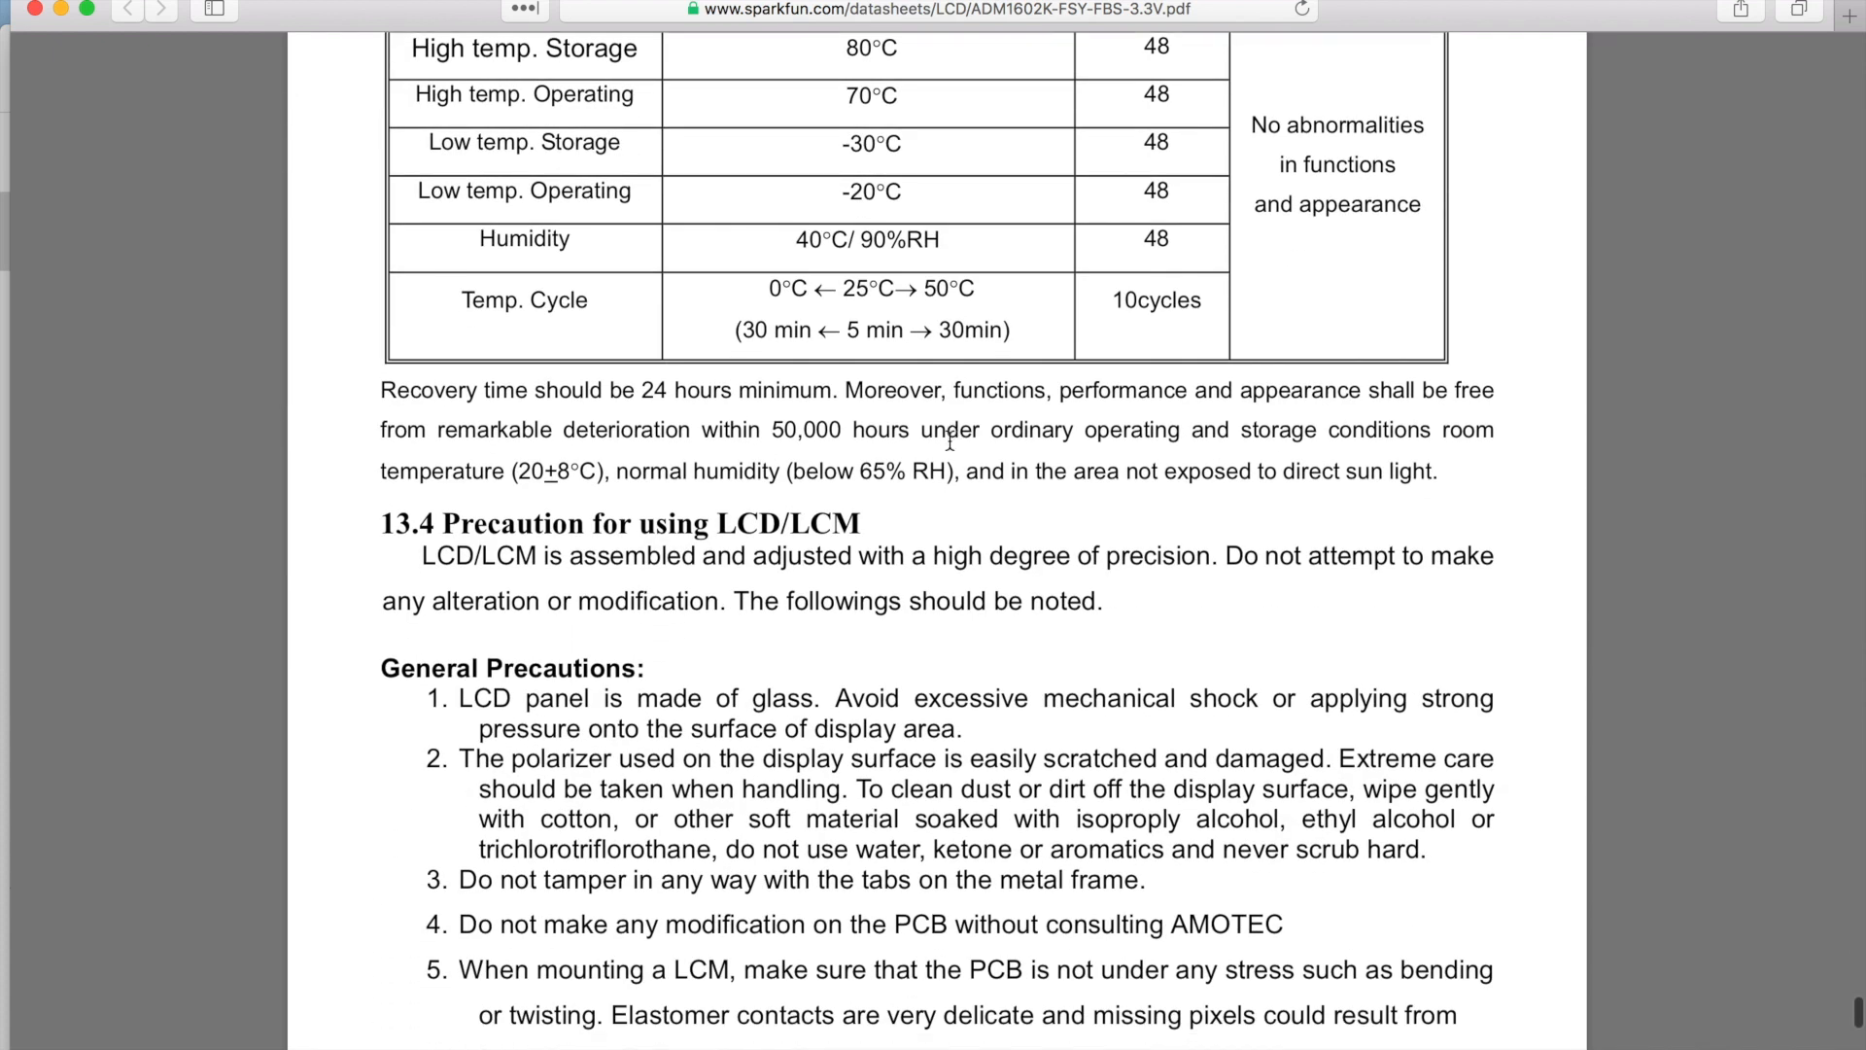
Scroll to the General Precautions and highlight the list of general precautions
scroll("down", 3)
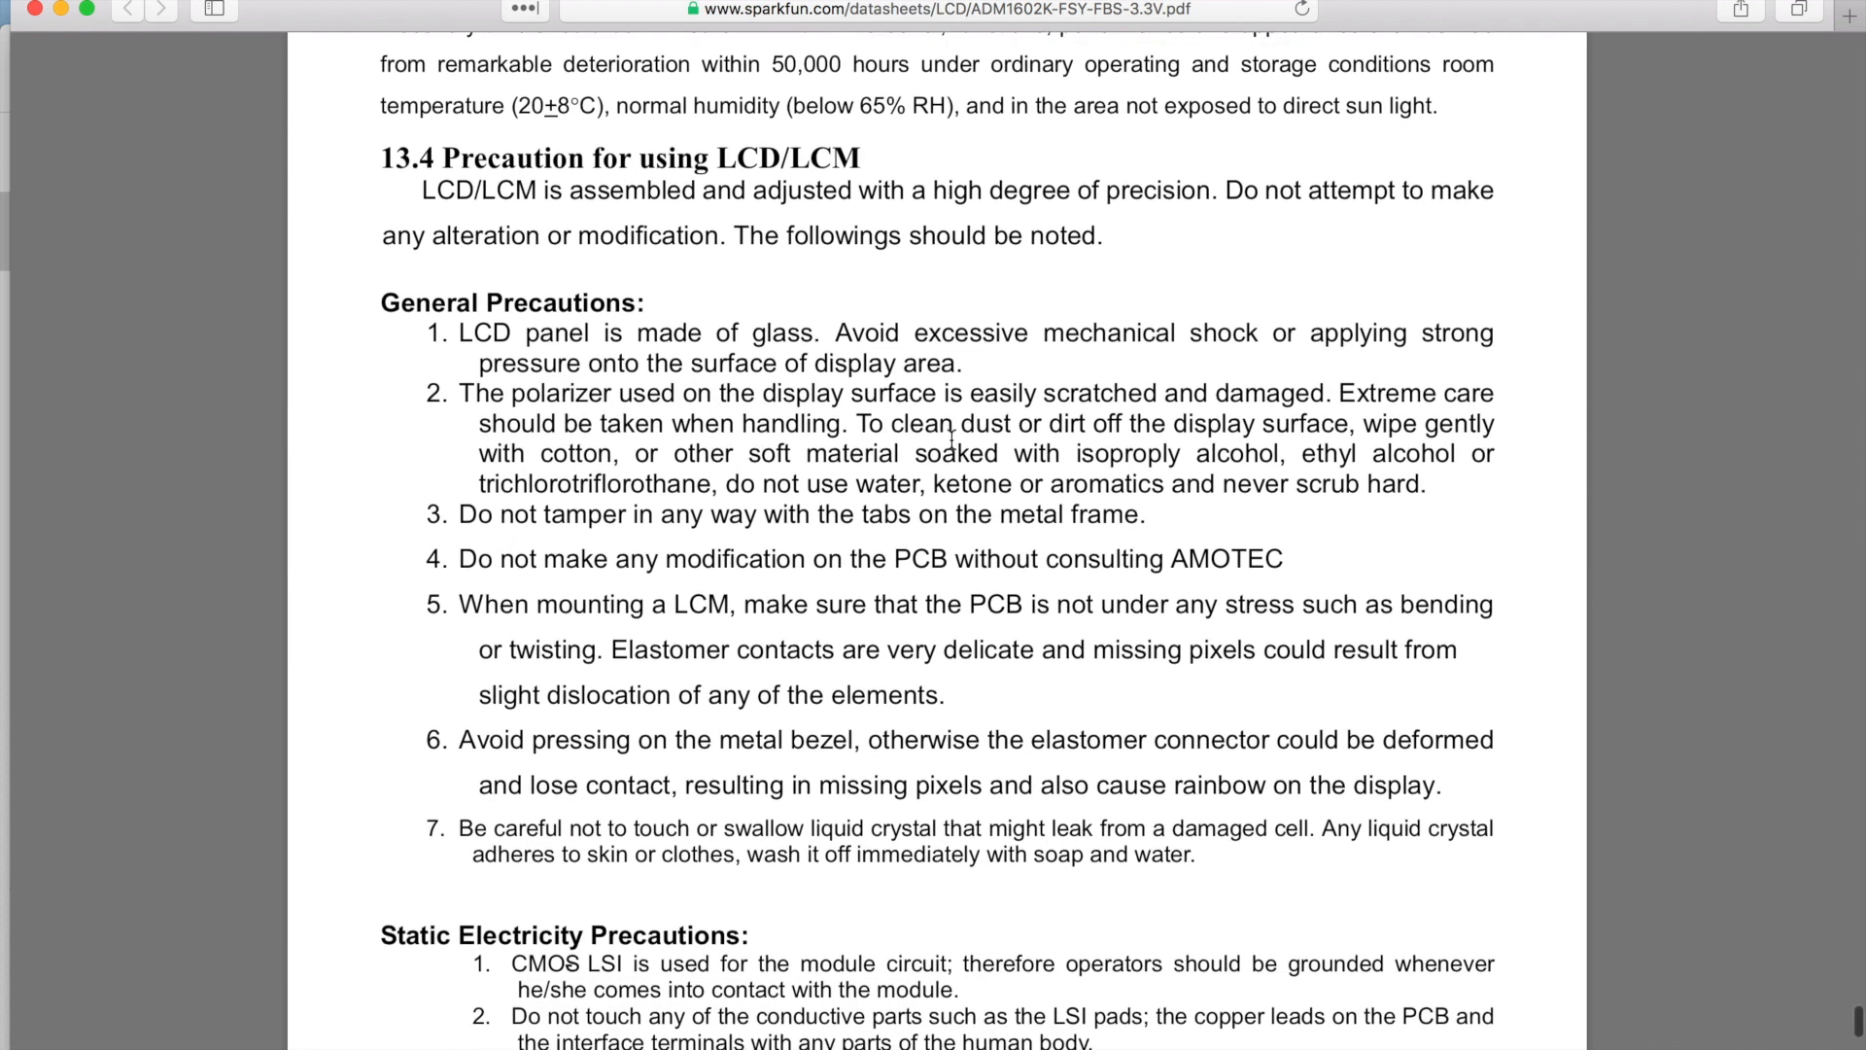
scroll("down", 3)
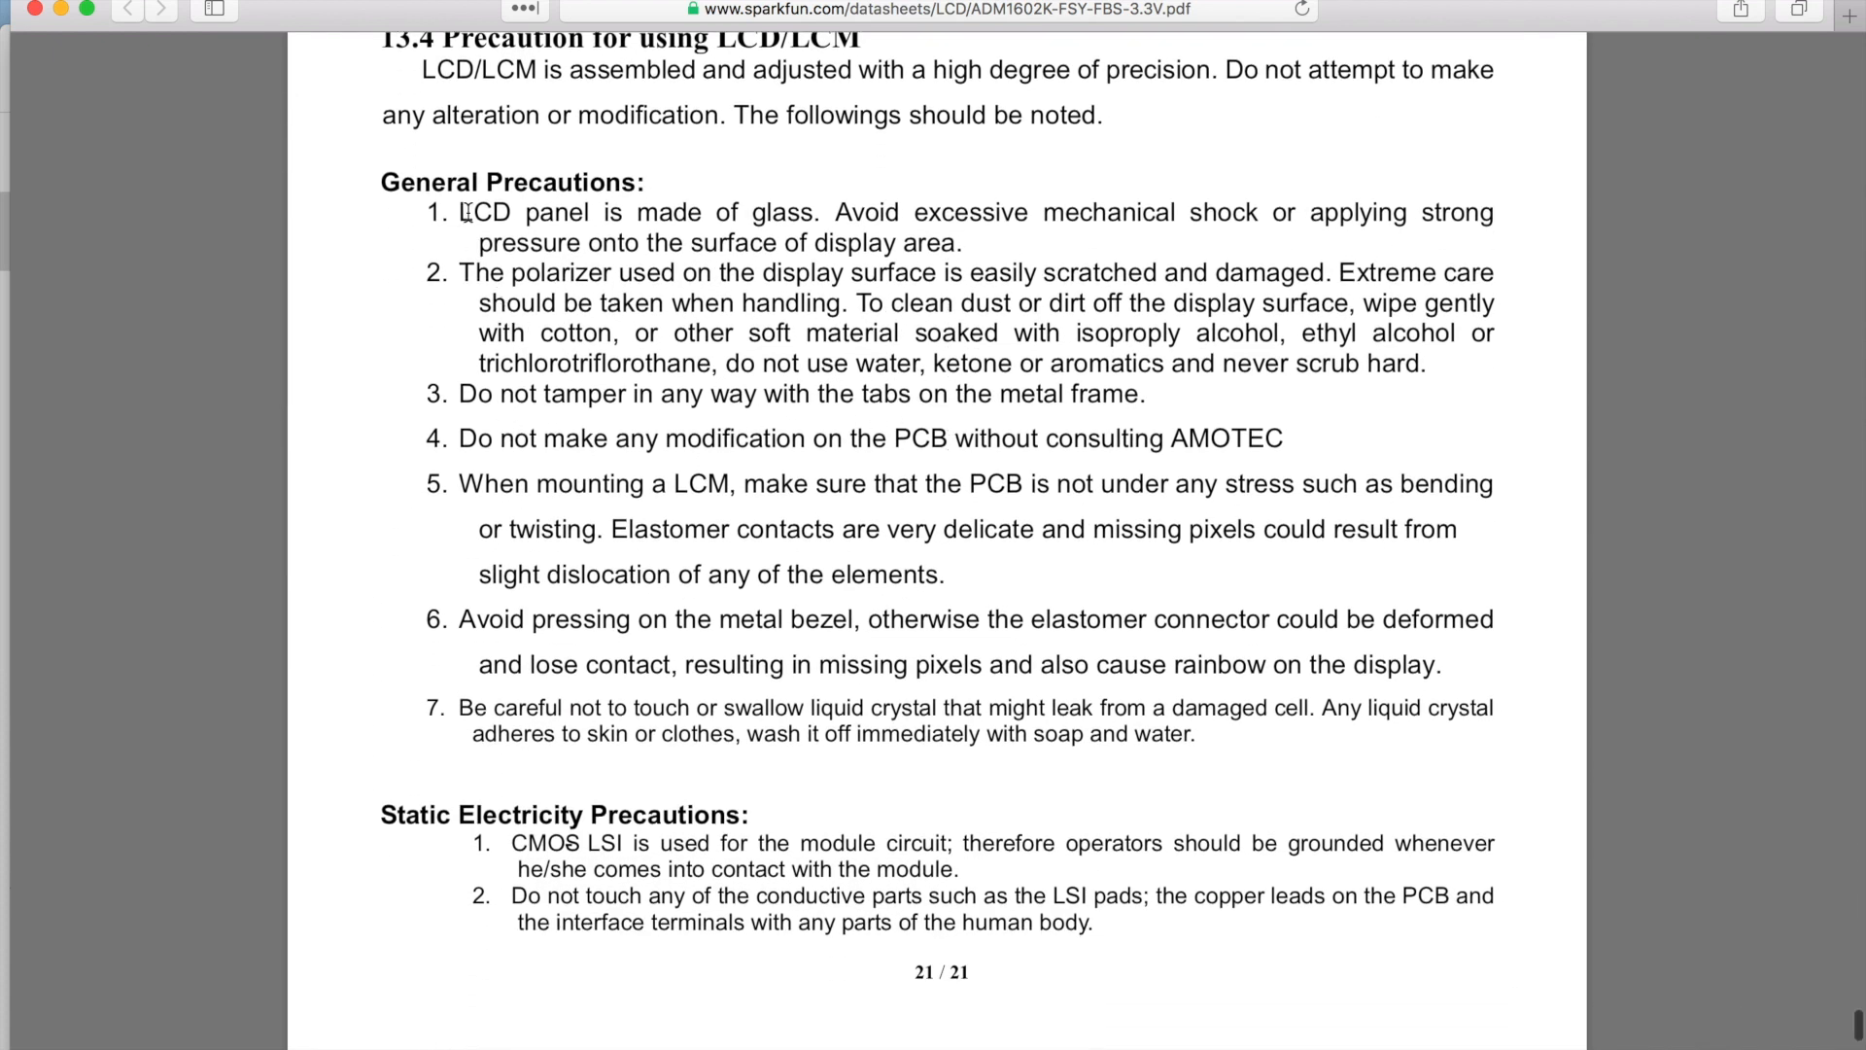
left_click_drag(461, 212, 1194, 733)
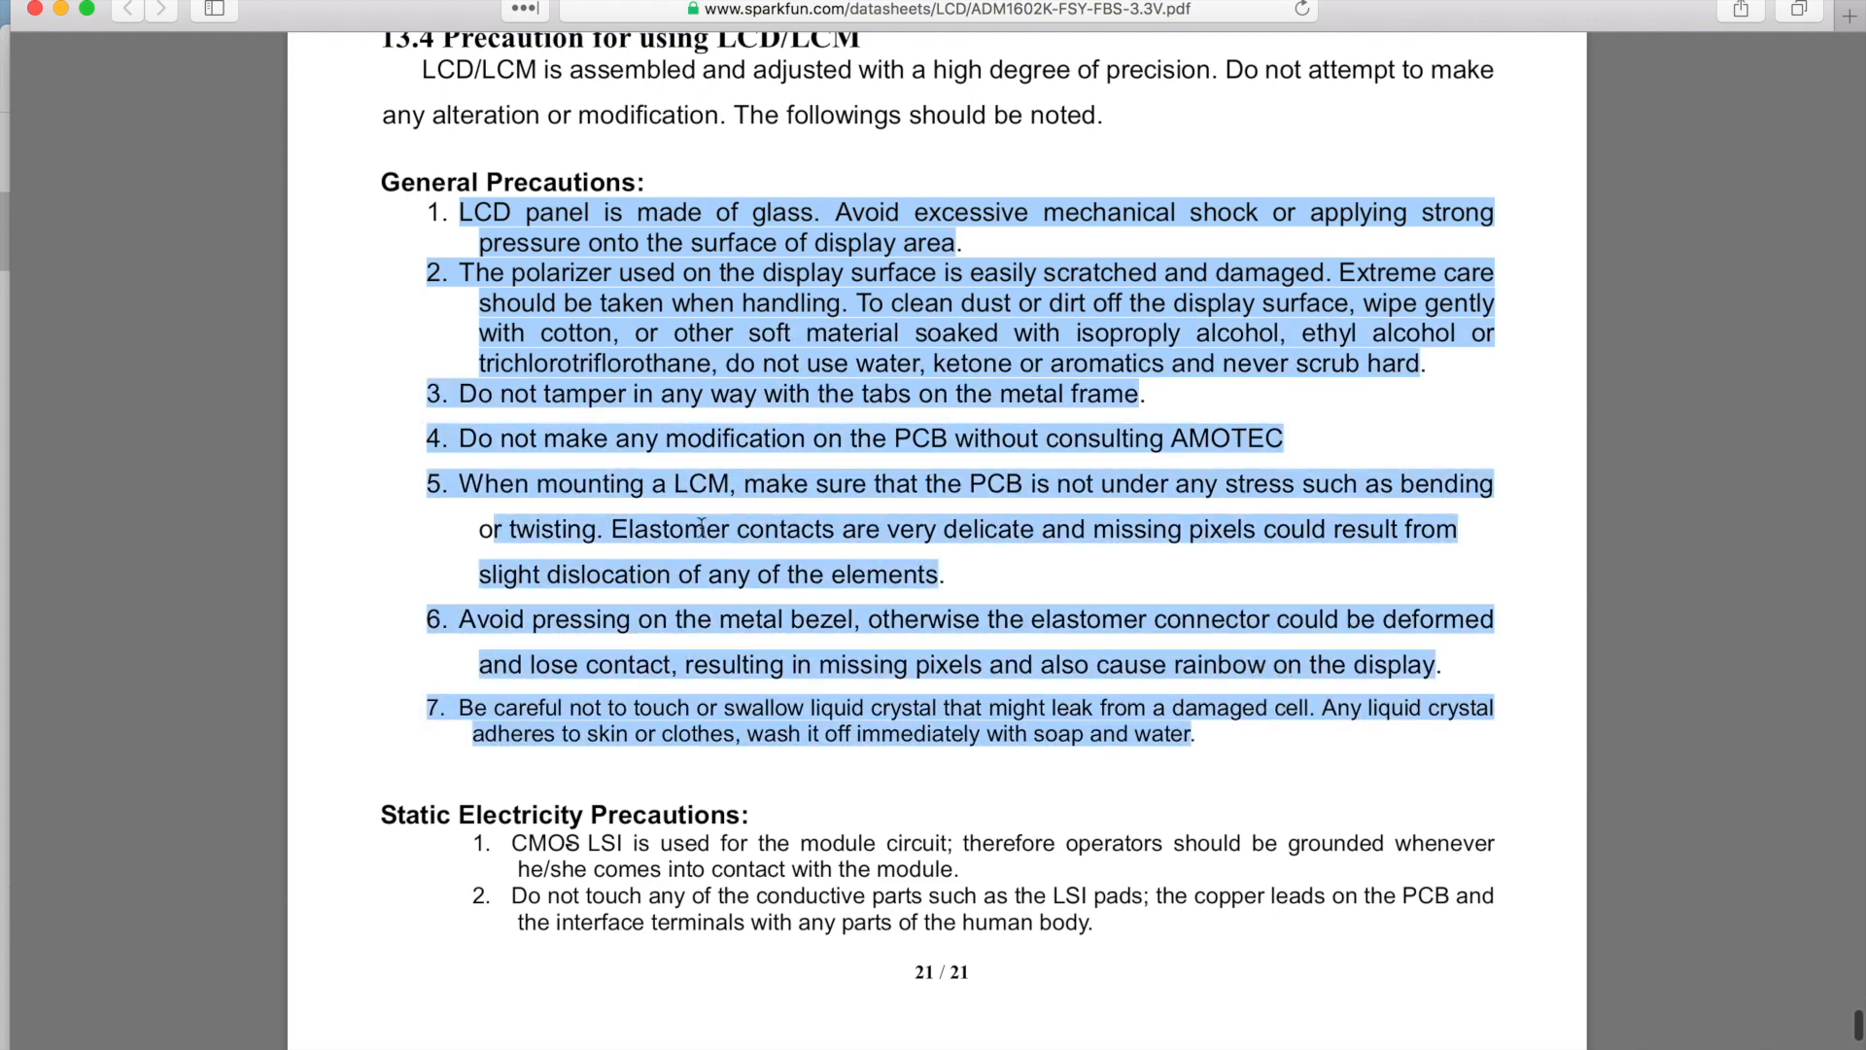
Scroll through the static, soldering and operation precautions to the Limited Warranty and revision history
scroll("down", 3)
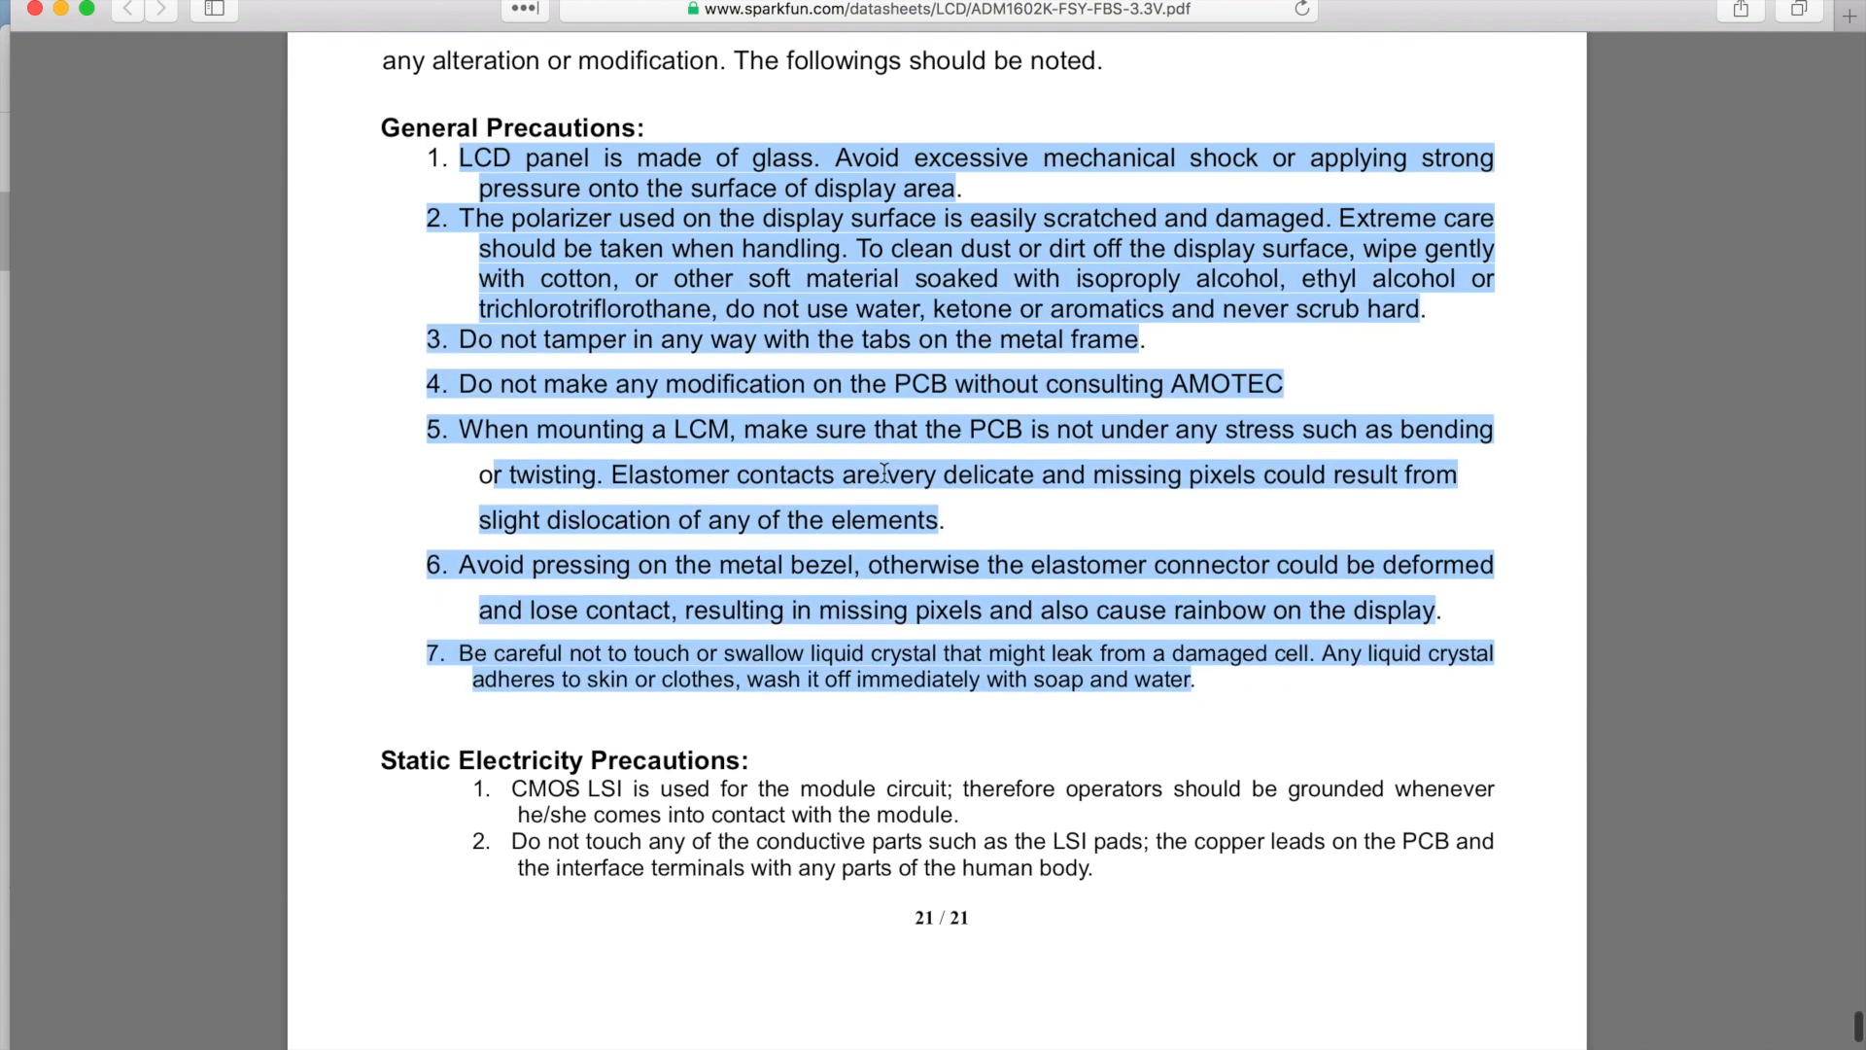
scroll("down", 3)
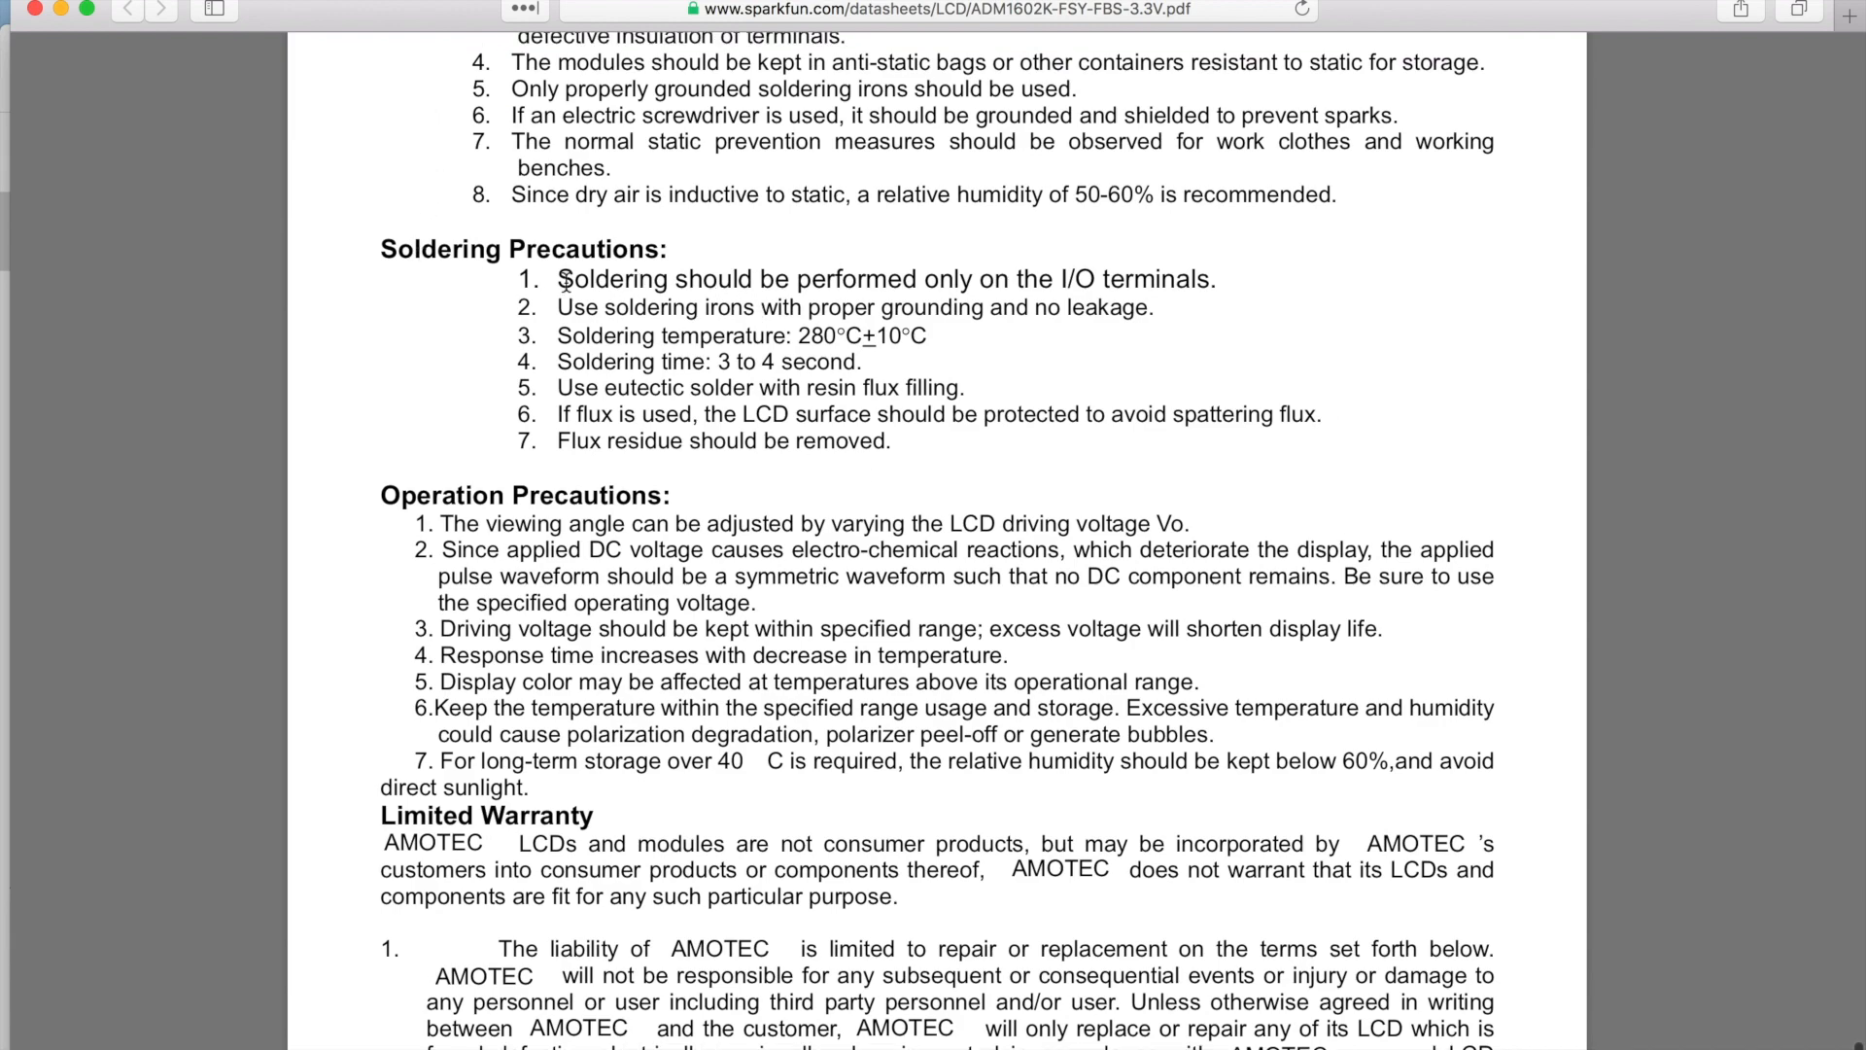
scroll("down", 3)
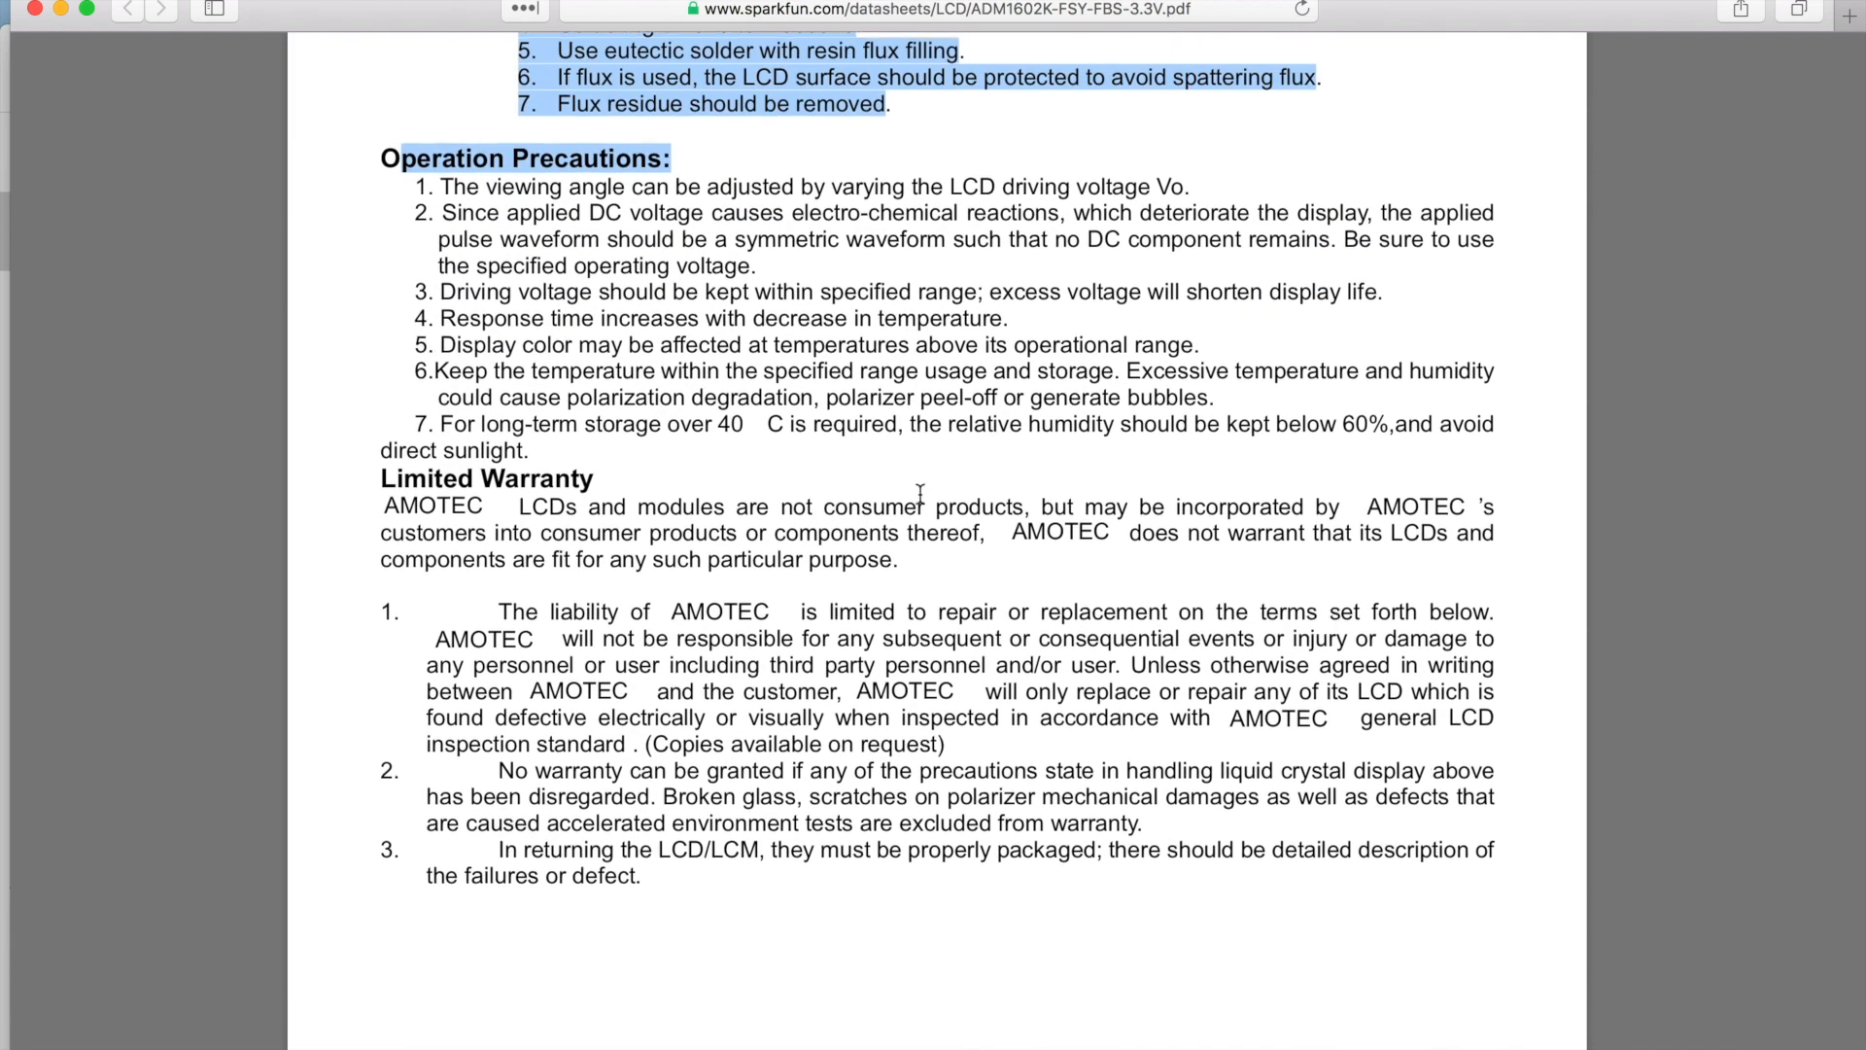
scroll("down", 3)
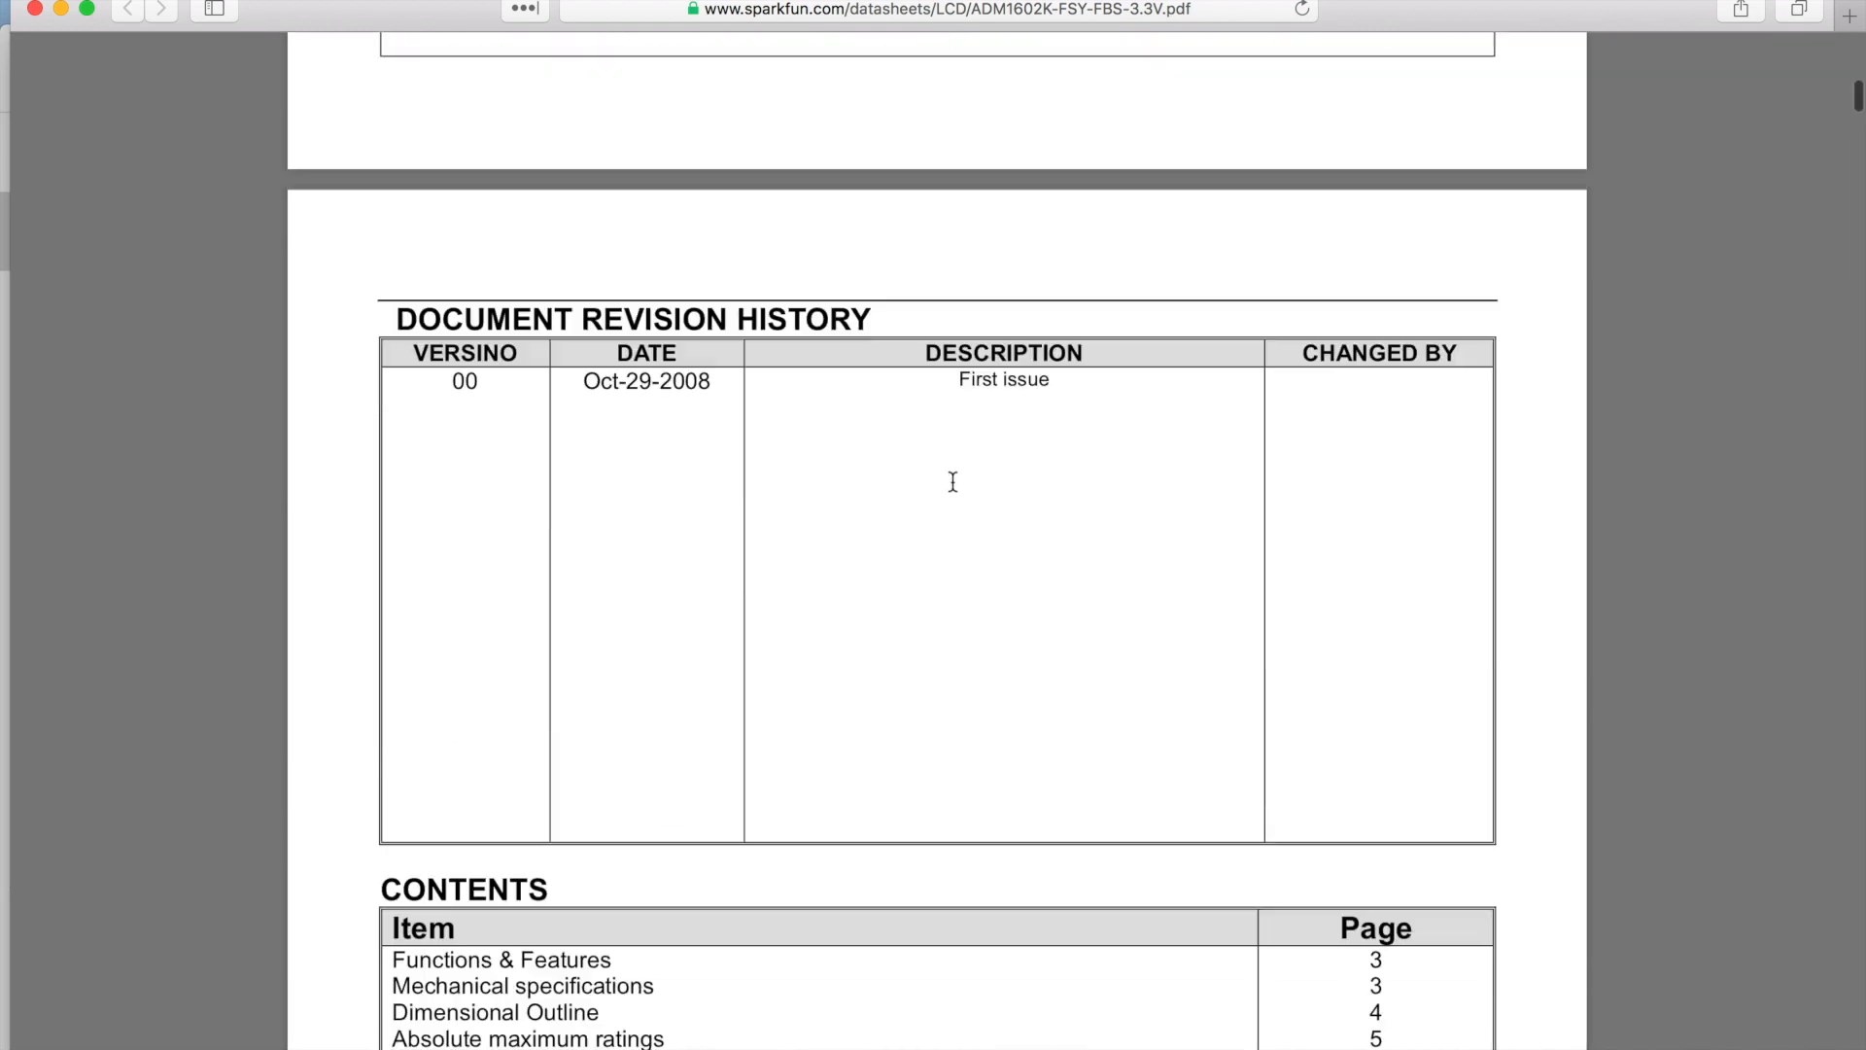
Scroll through the end of the datasheet to its Contents table, ending on the Mojo v2 pinout diagram
scroll("down", 3)
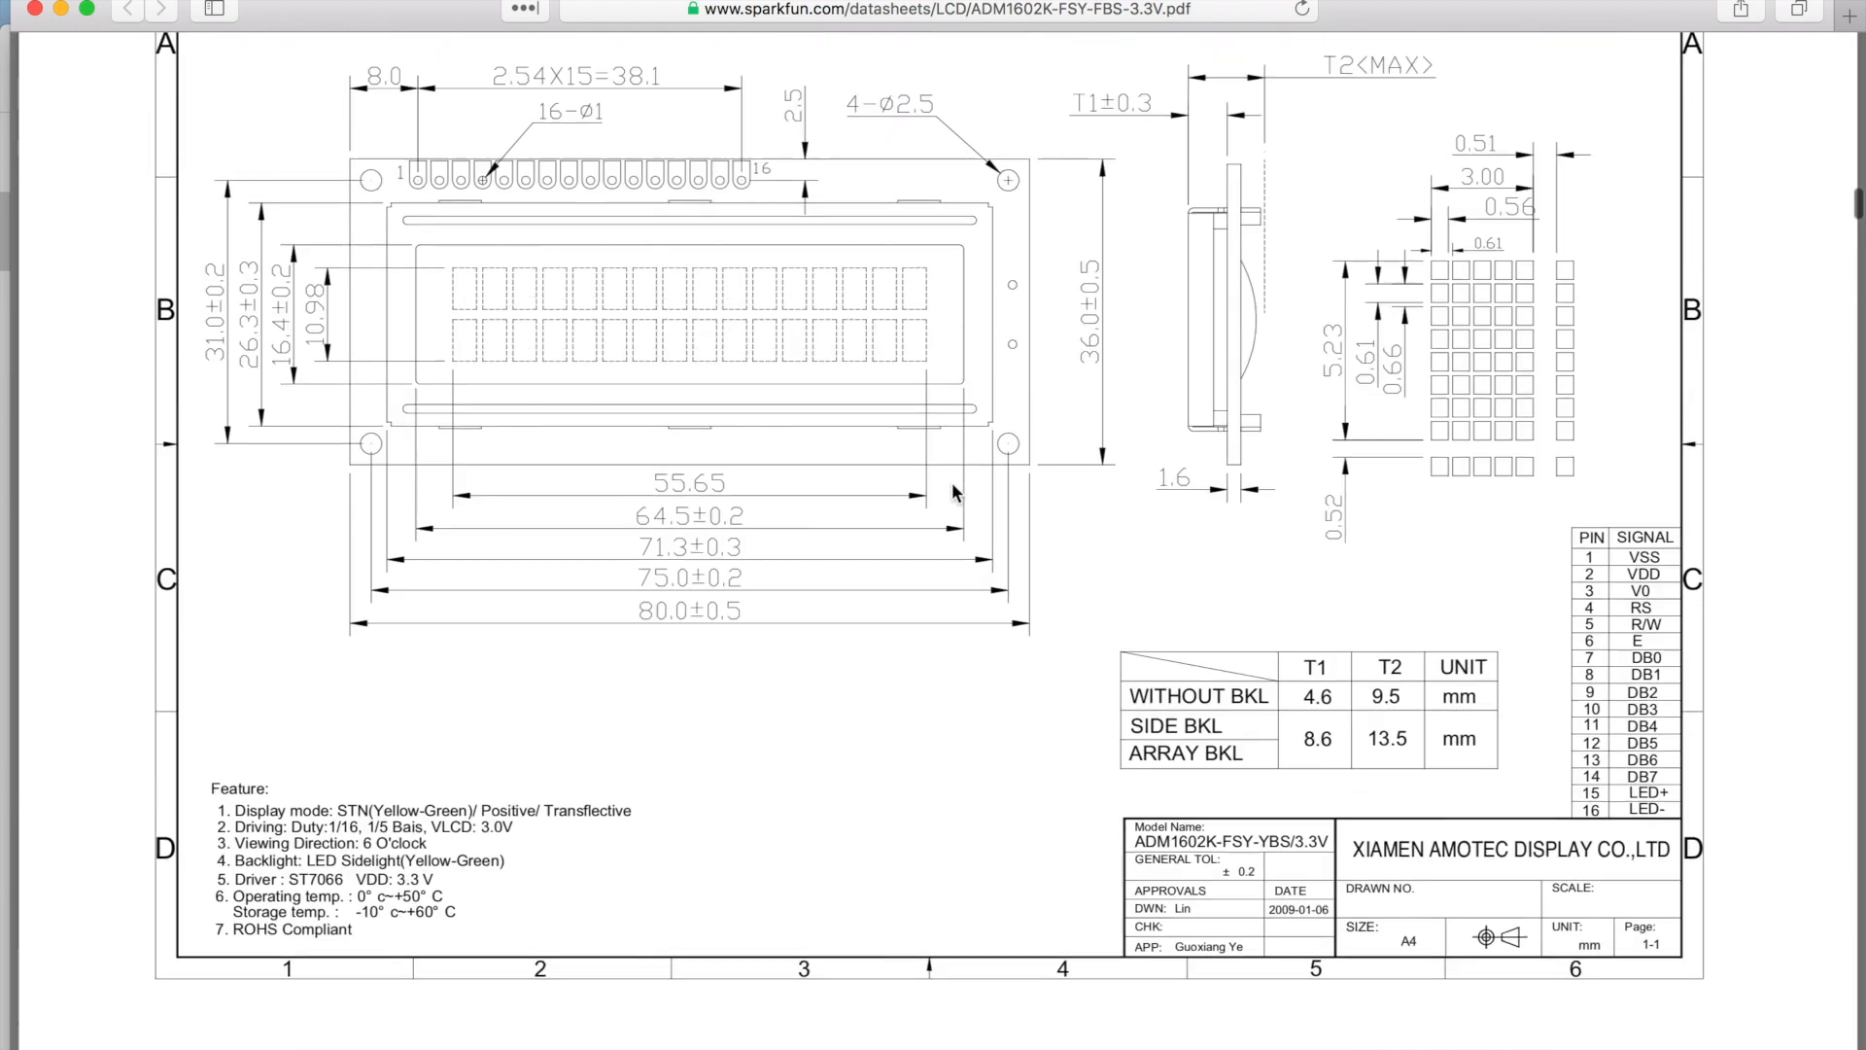
scroll("down", 3)
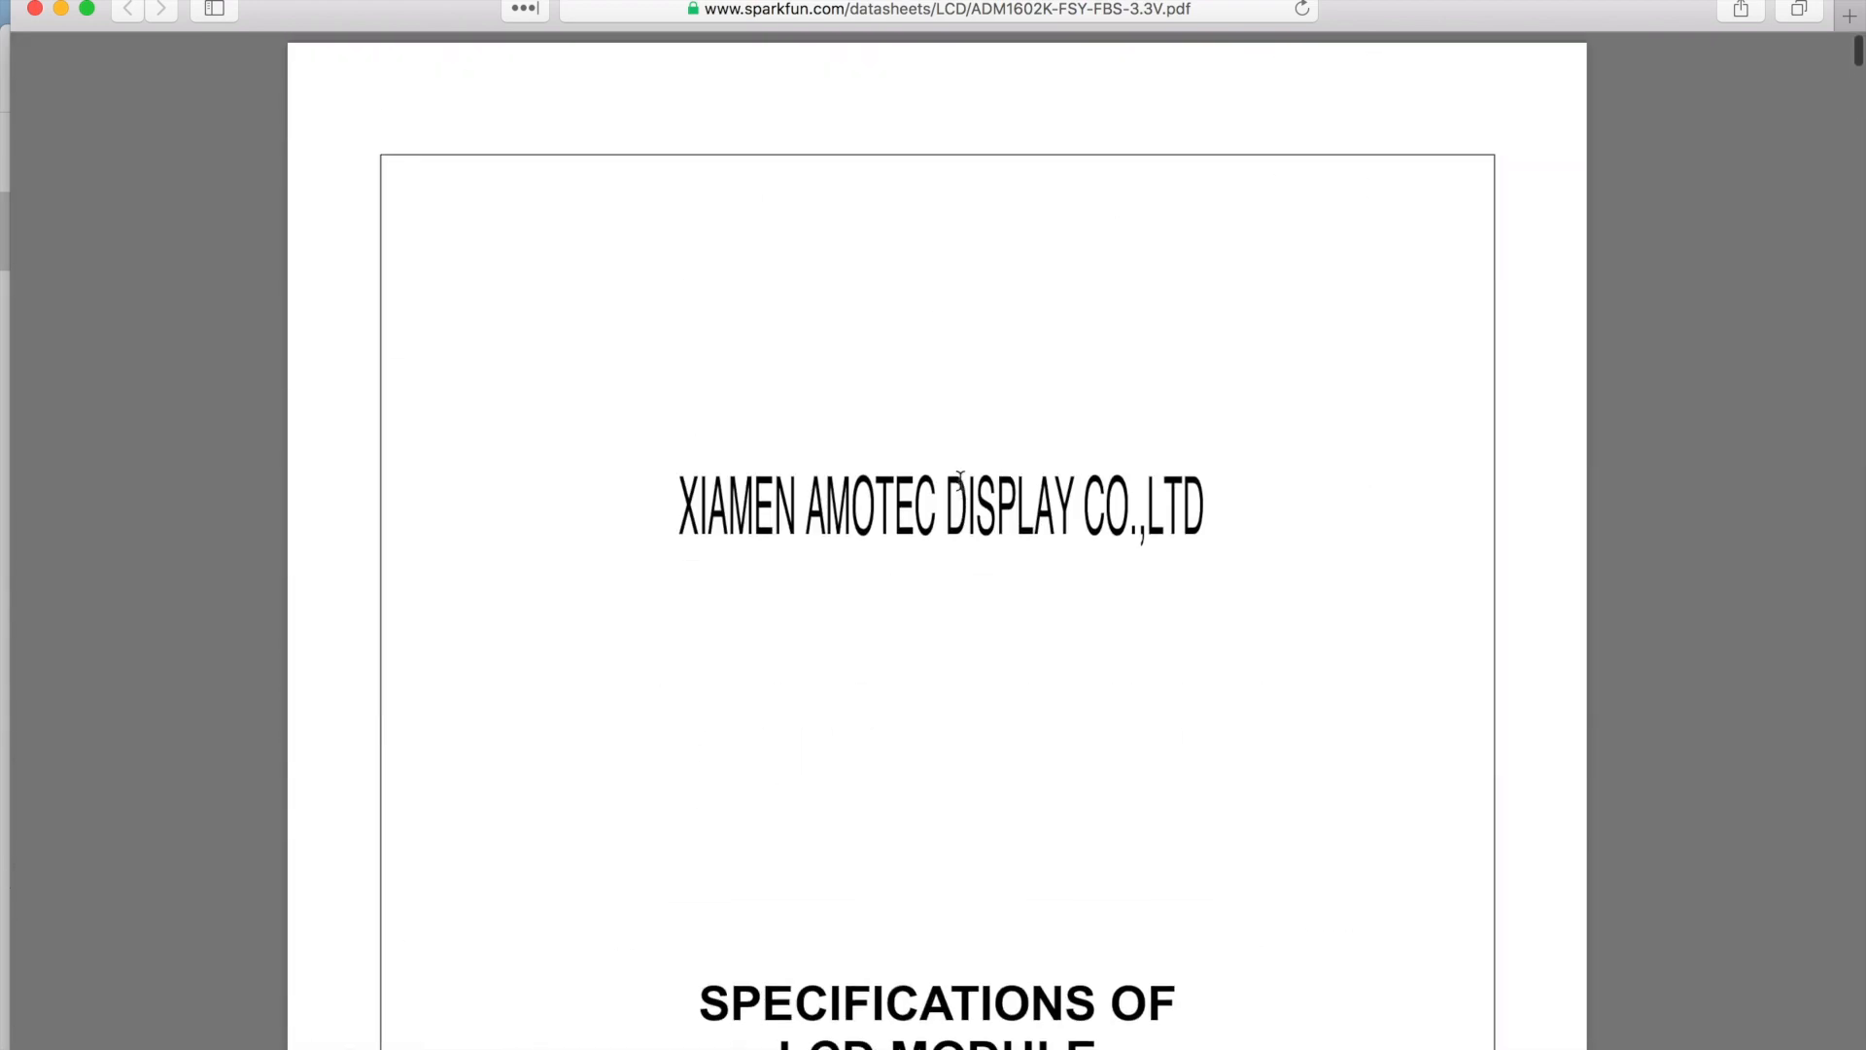
scroll("down", 3)
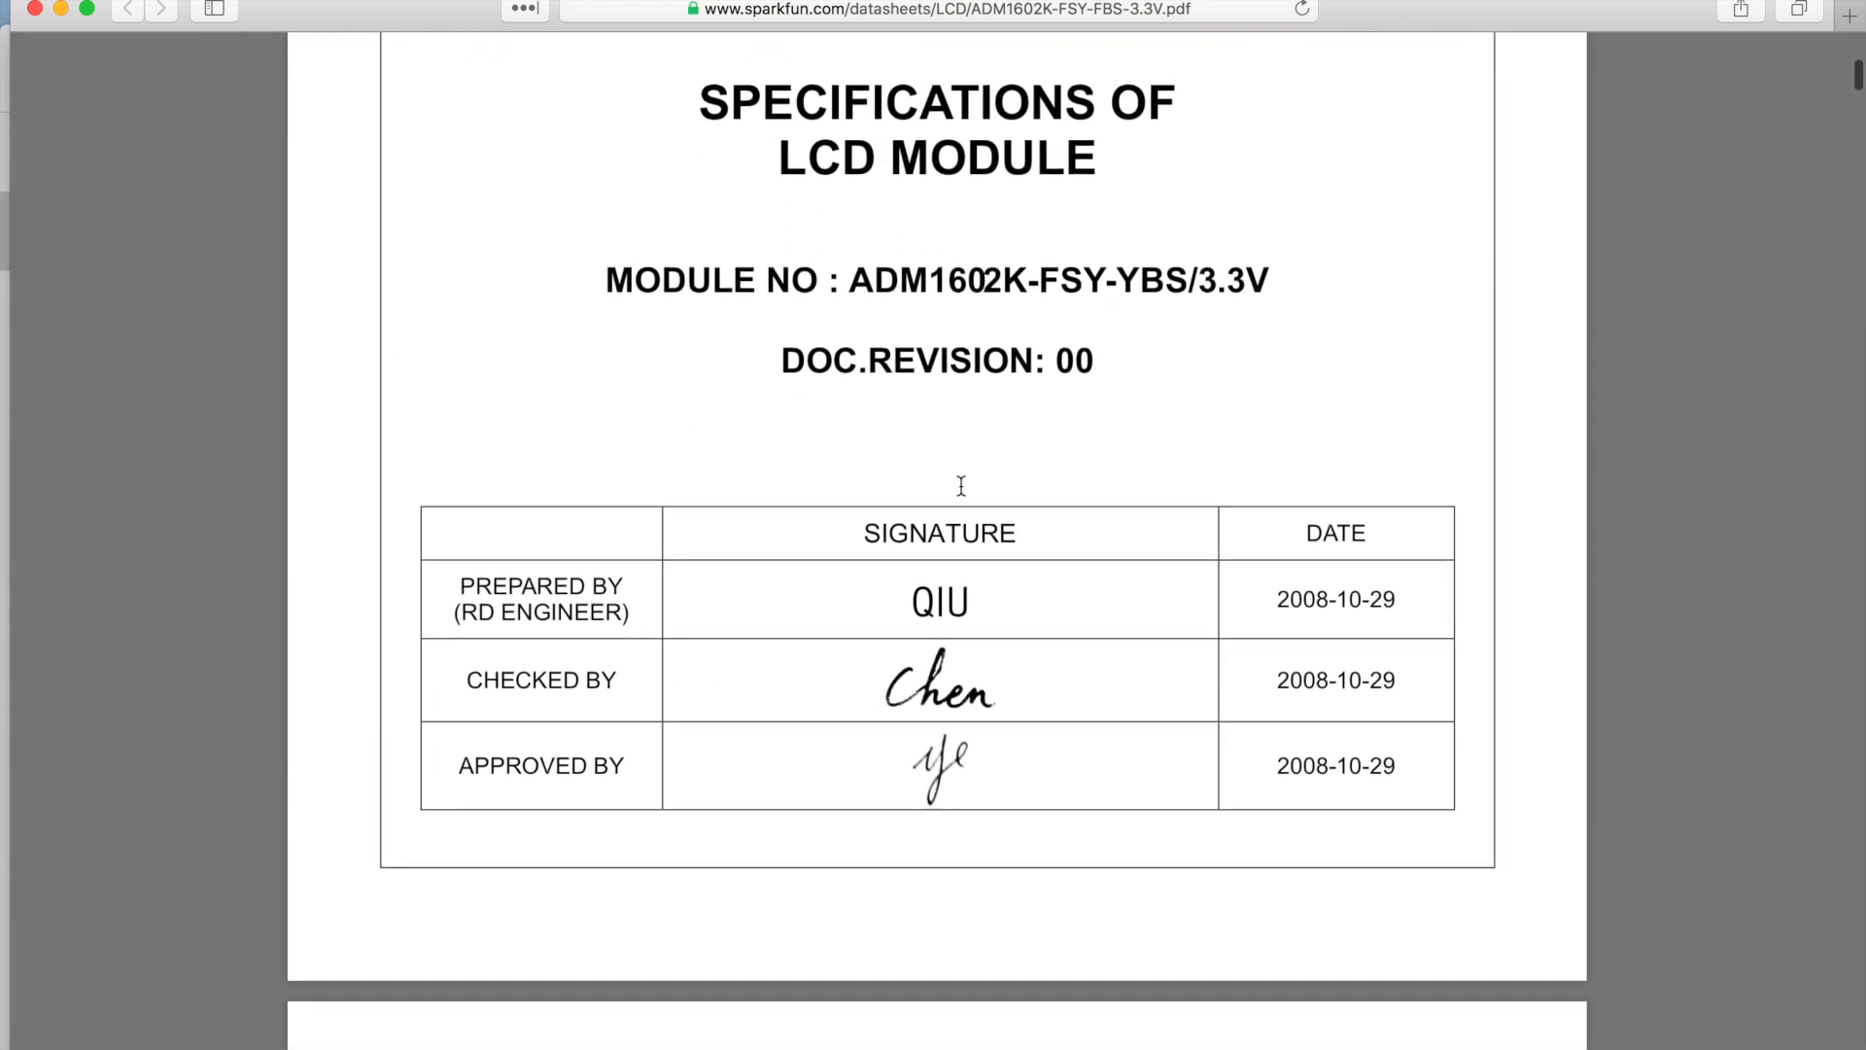
scroll("down", 3)
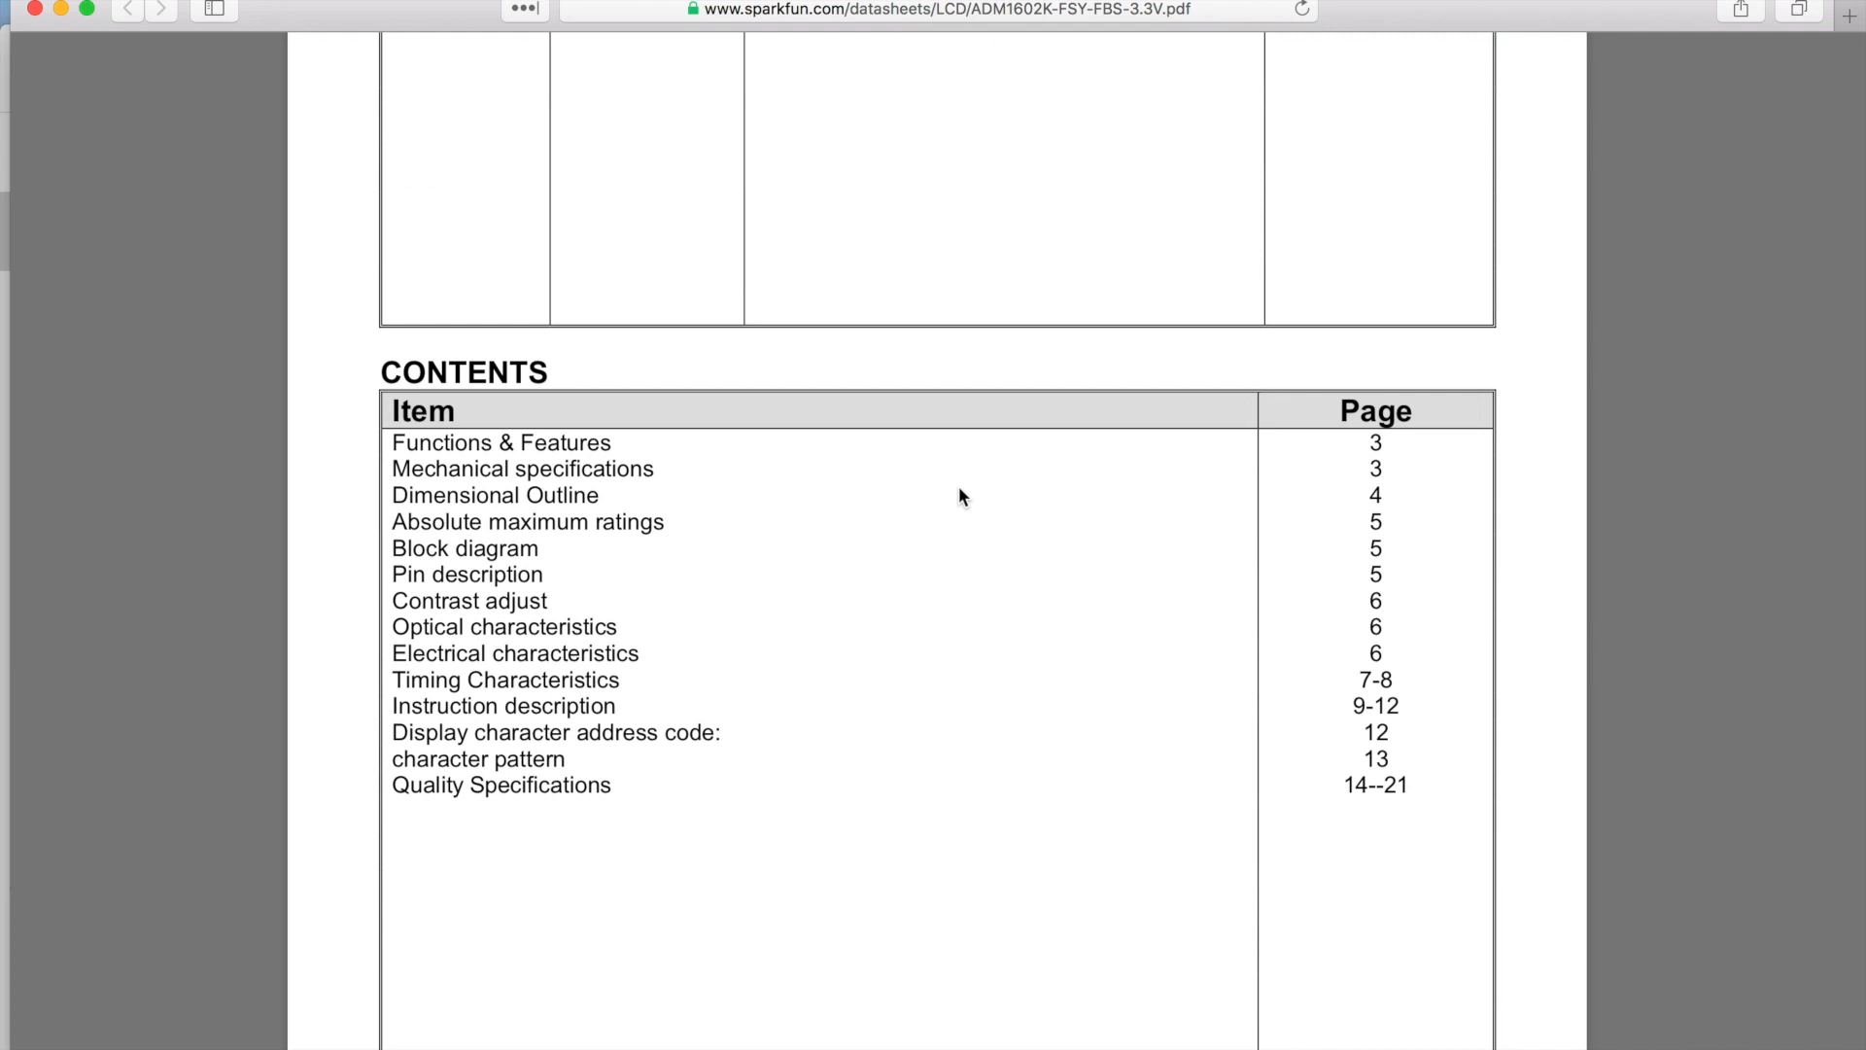
scroll("up", 3)
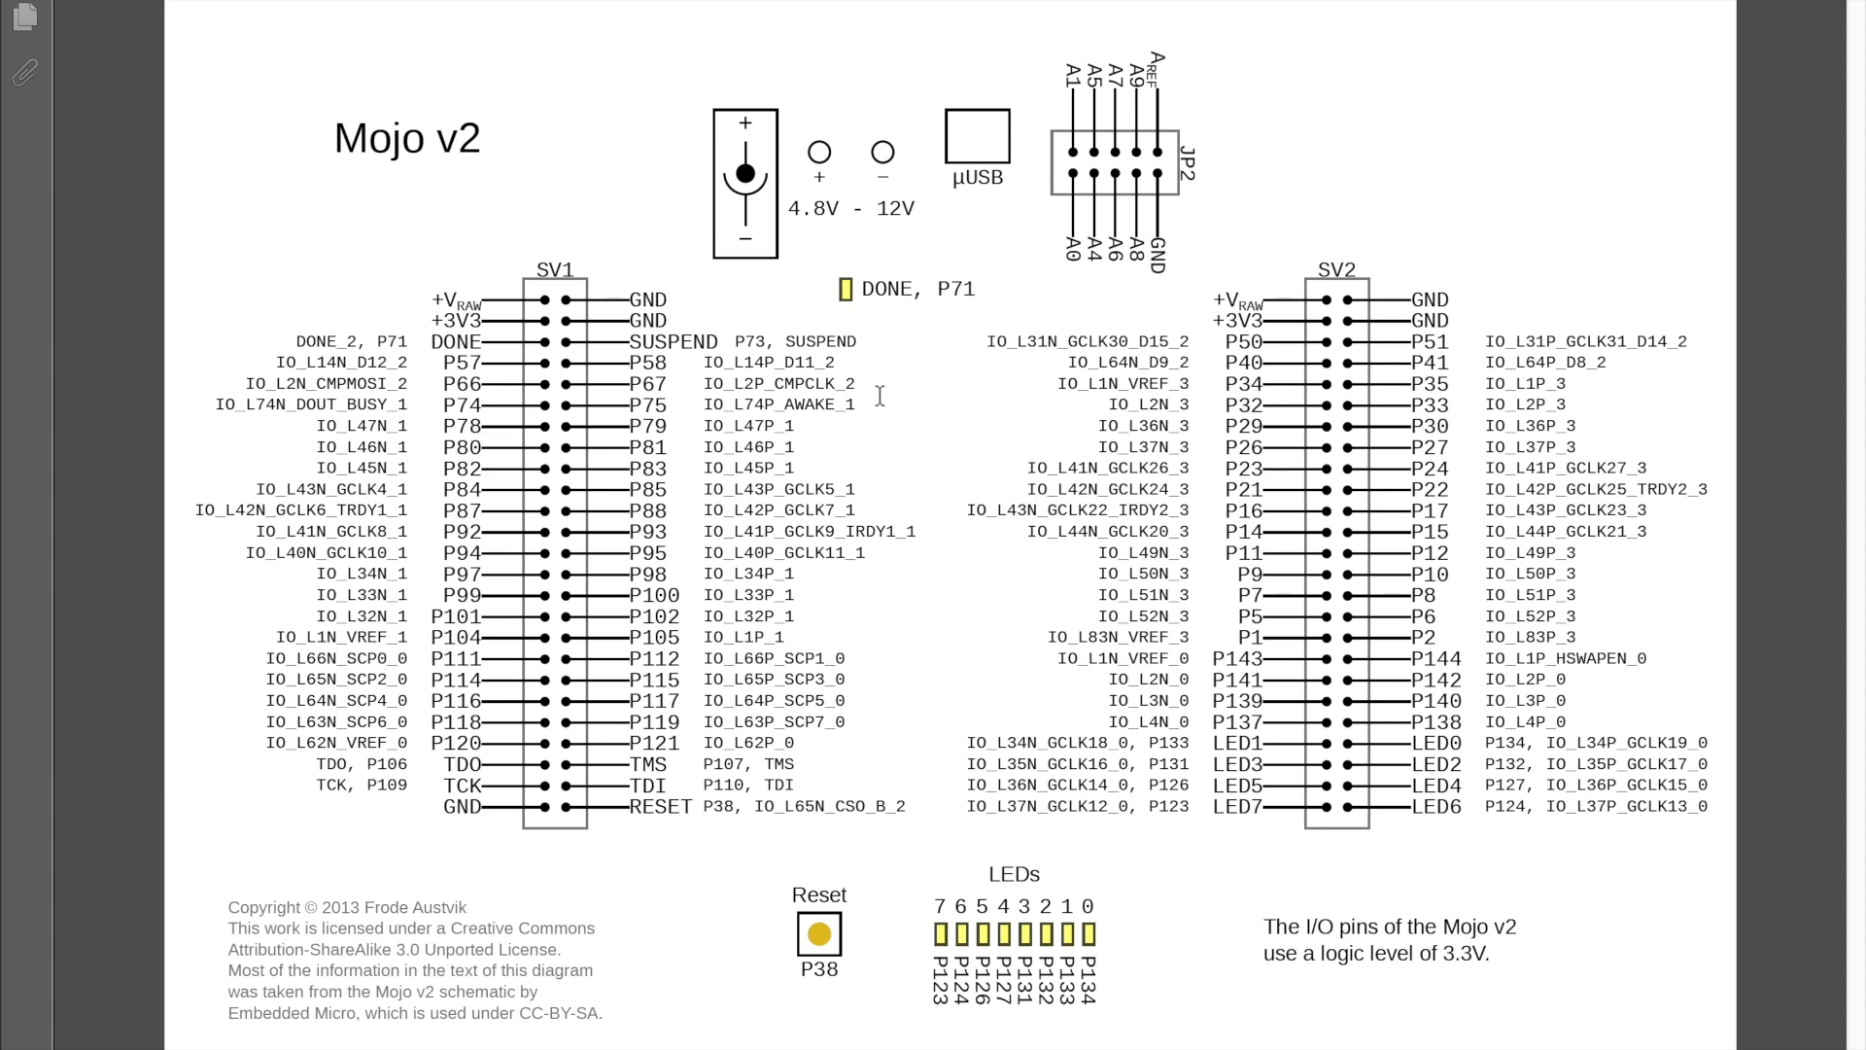
mouse_move(963, 393)
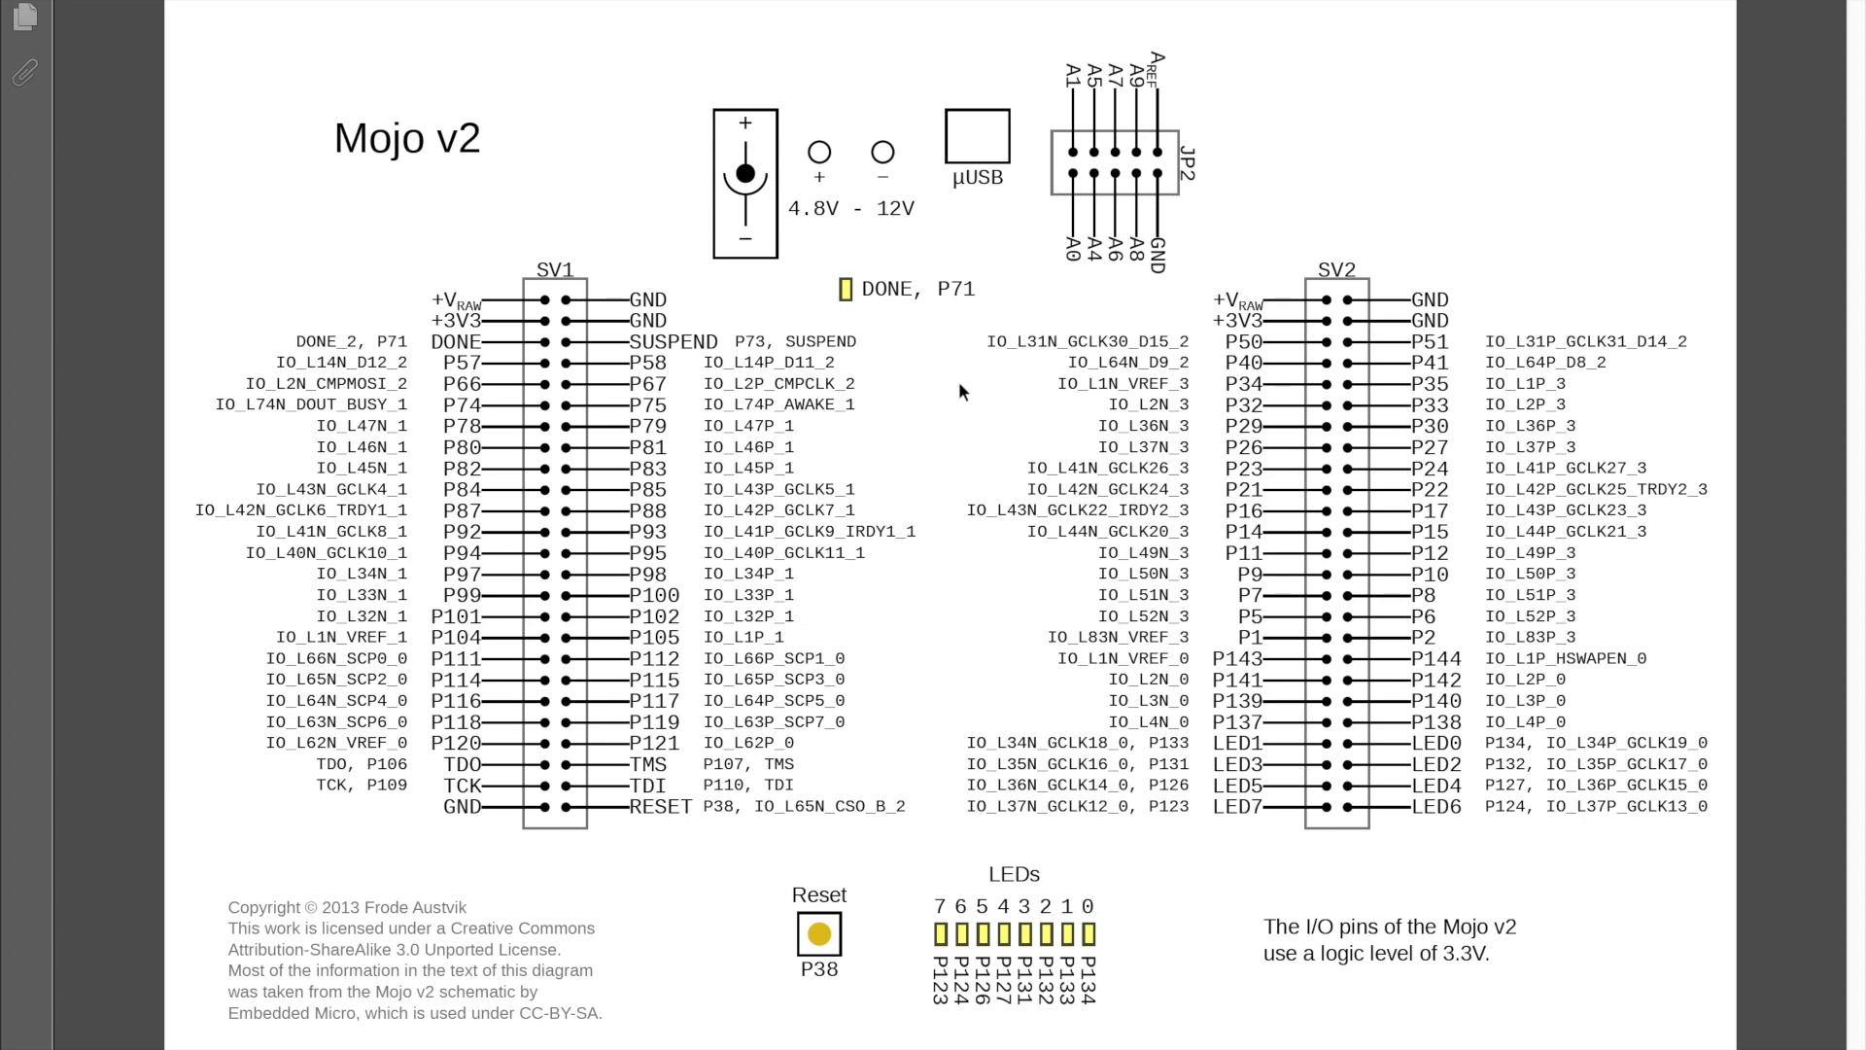
mouse_move(533, 625)
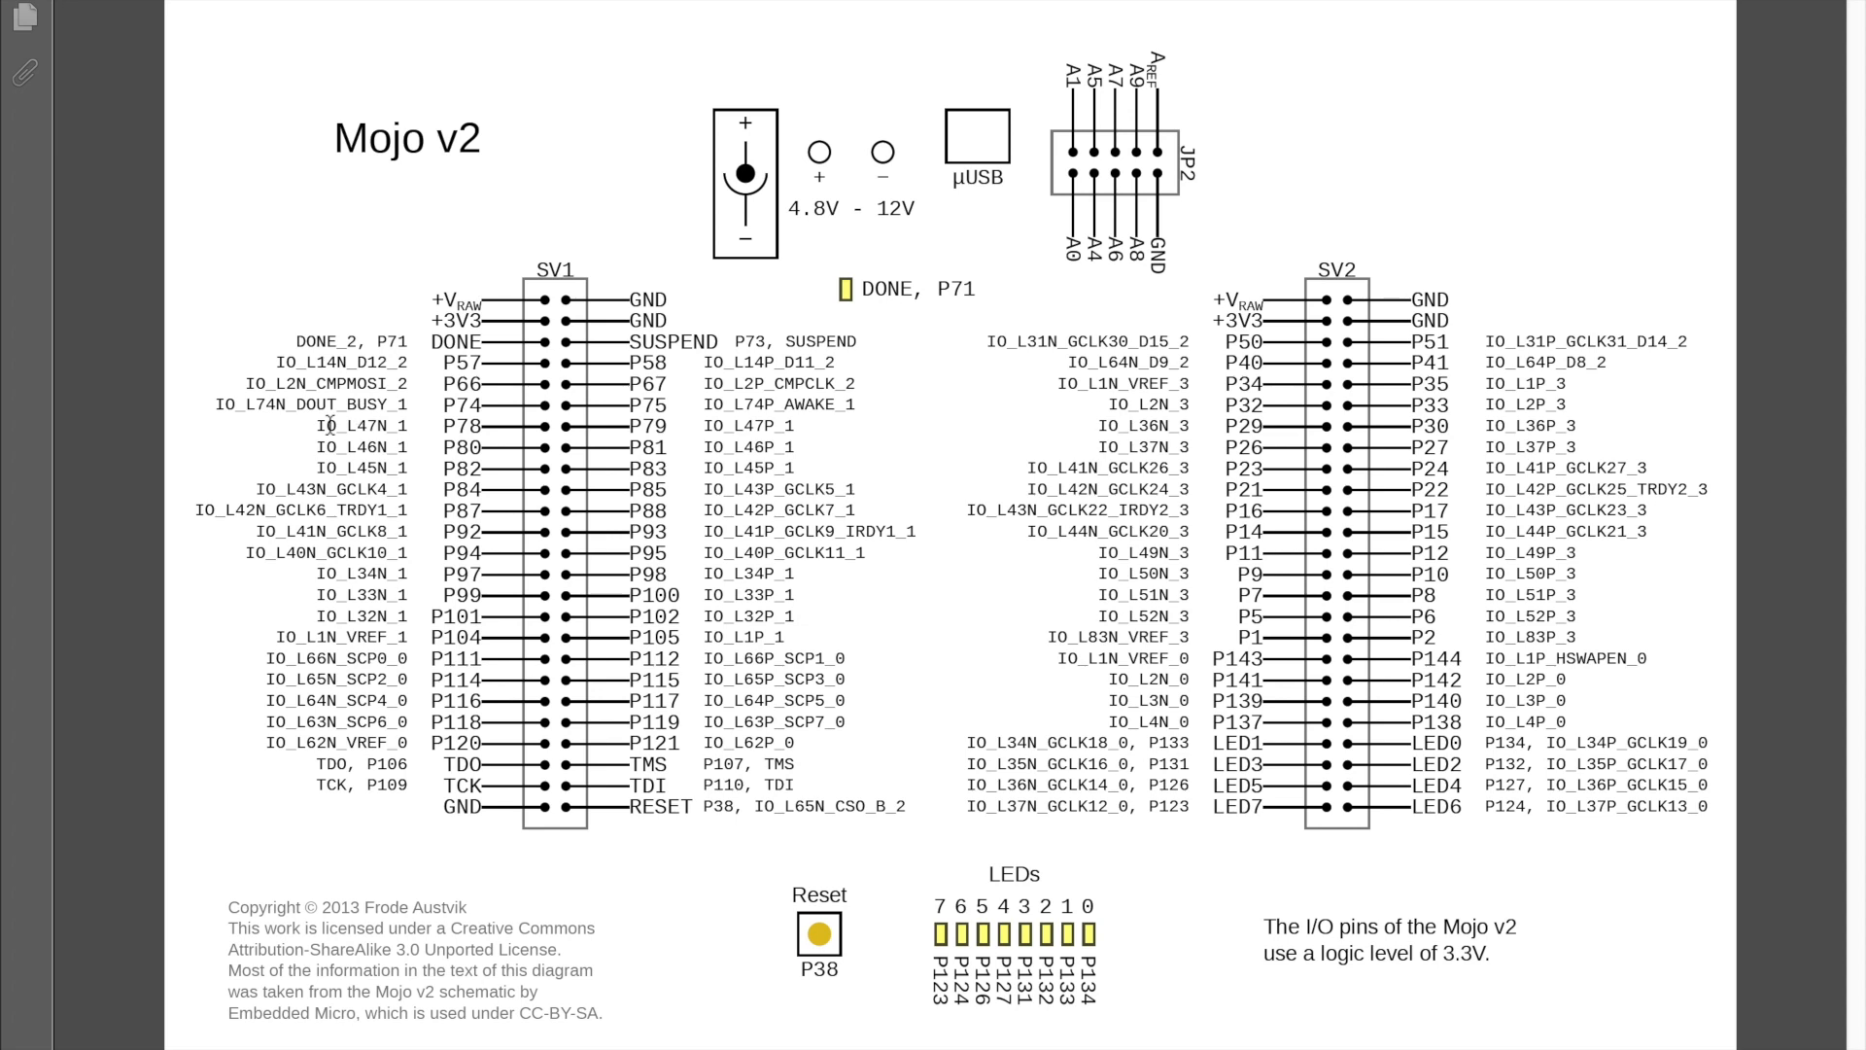
mouse_move(346, 813)
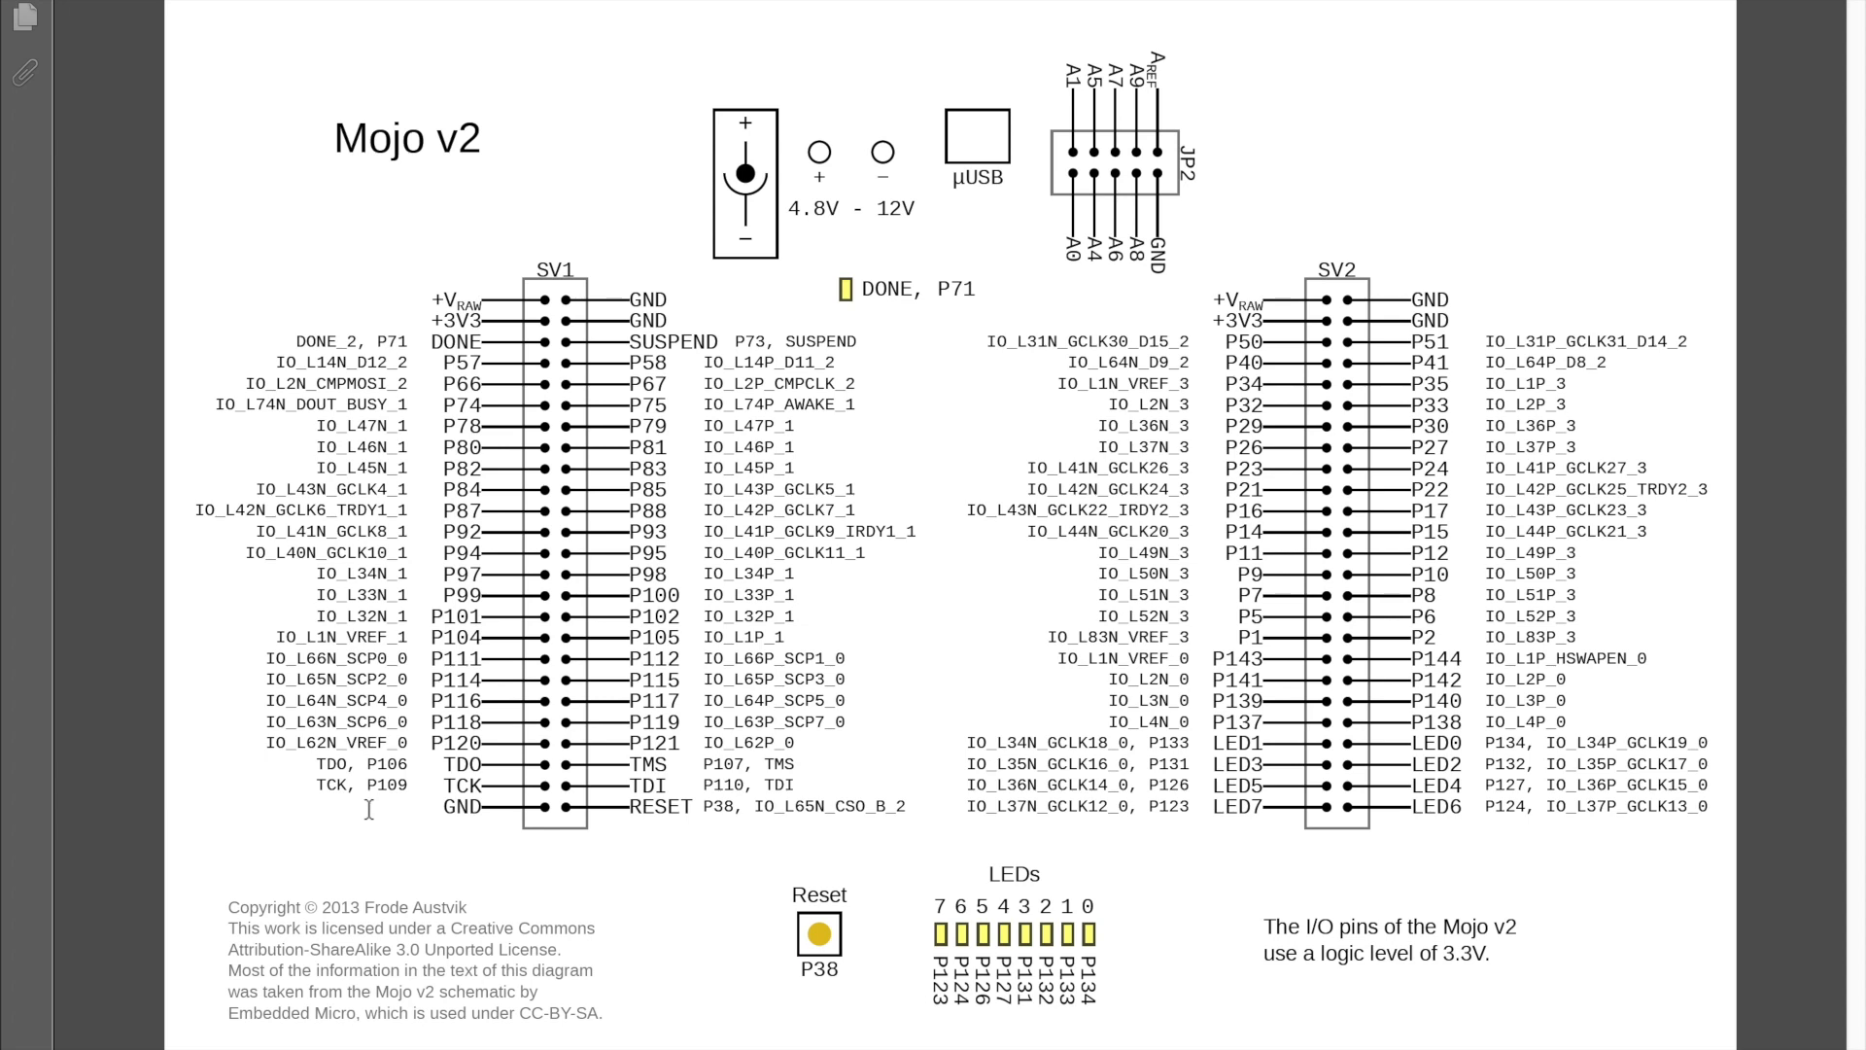
mouse_move(1036, 408)
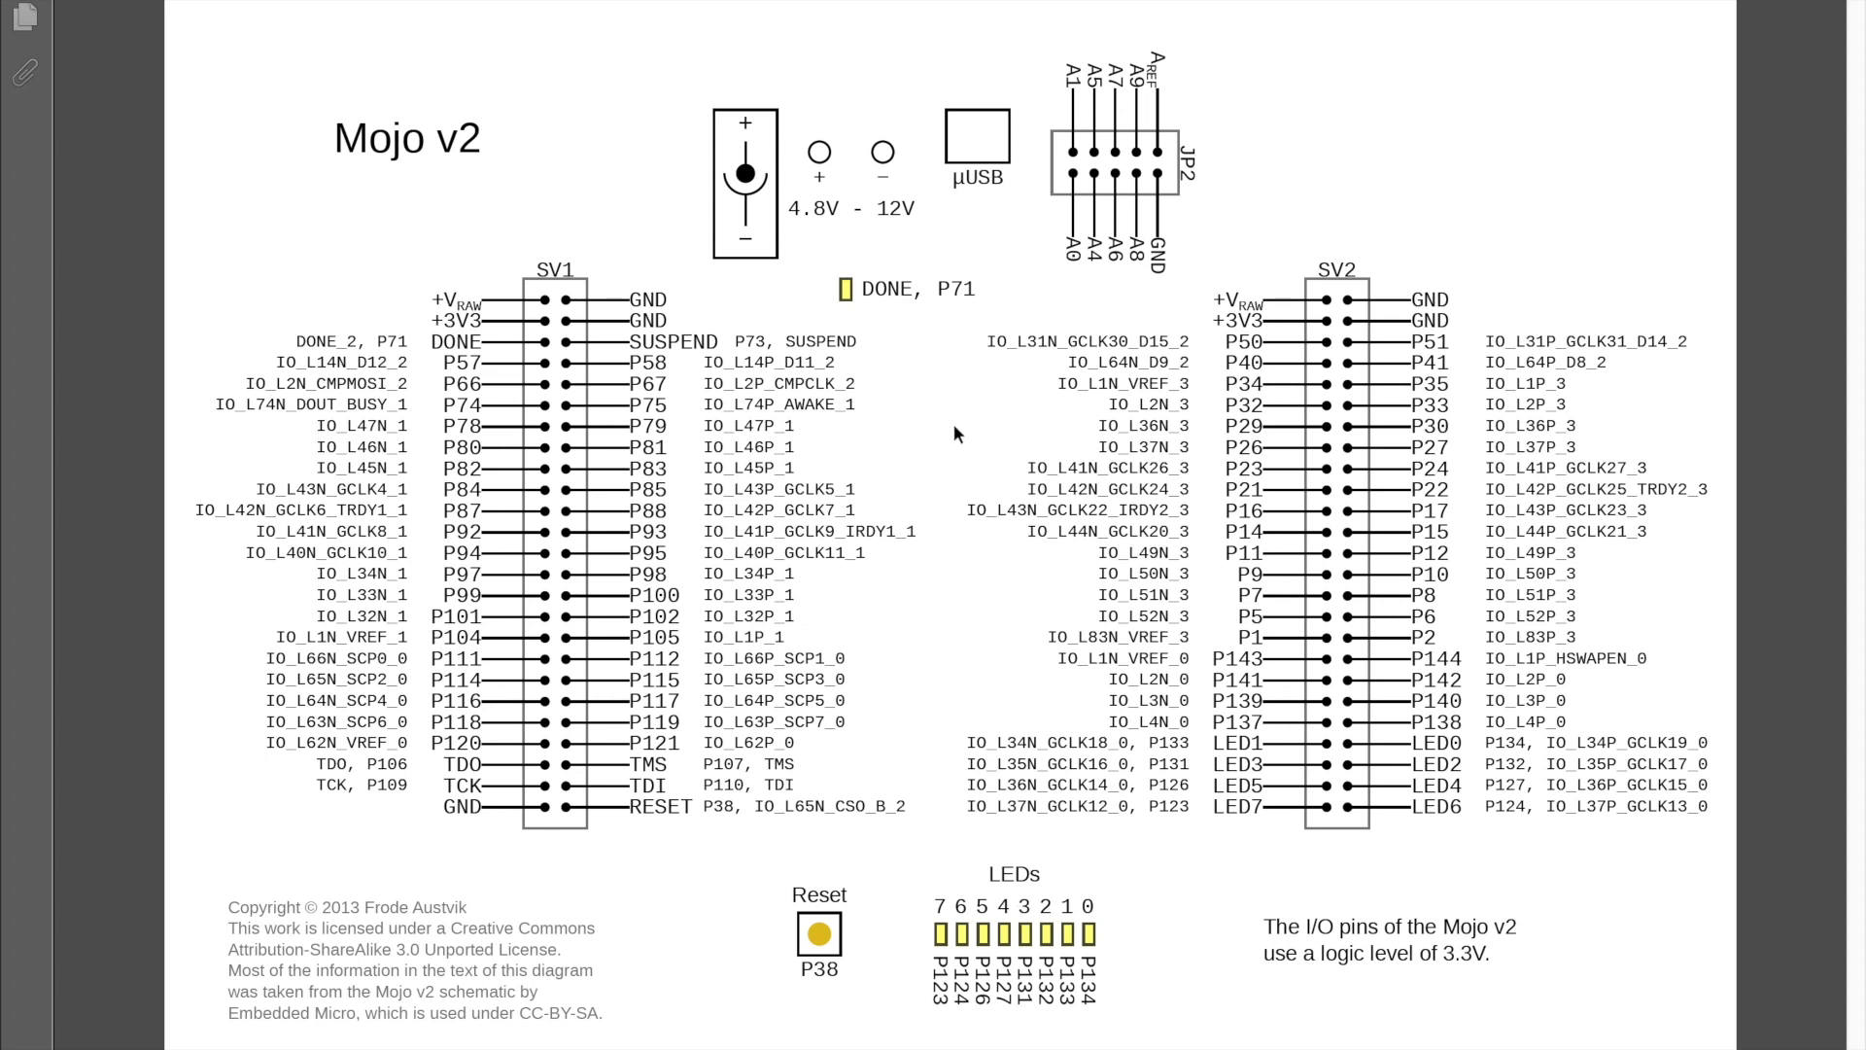
mouse_move(988, 401)
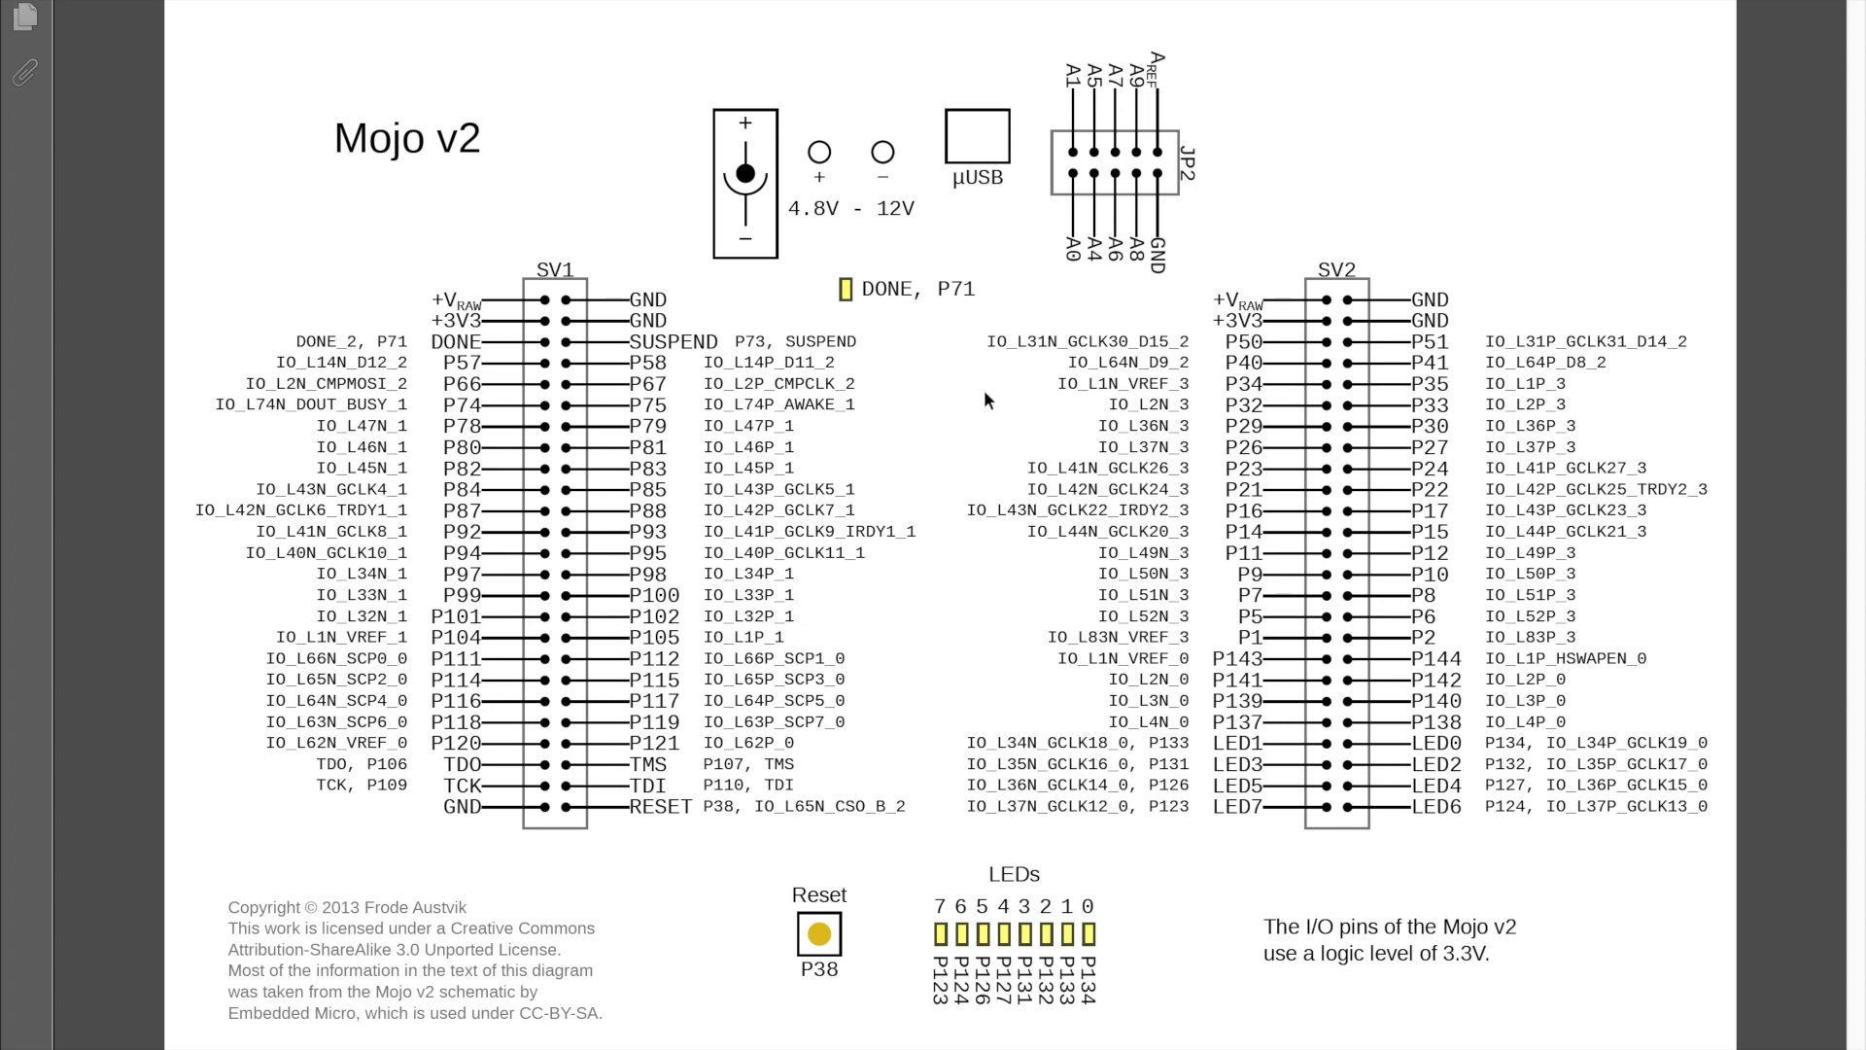
mouse_move(886, 191)
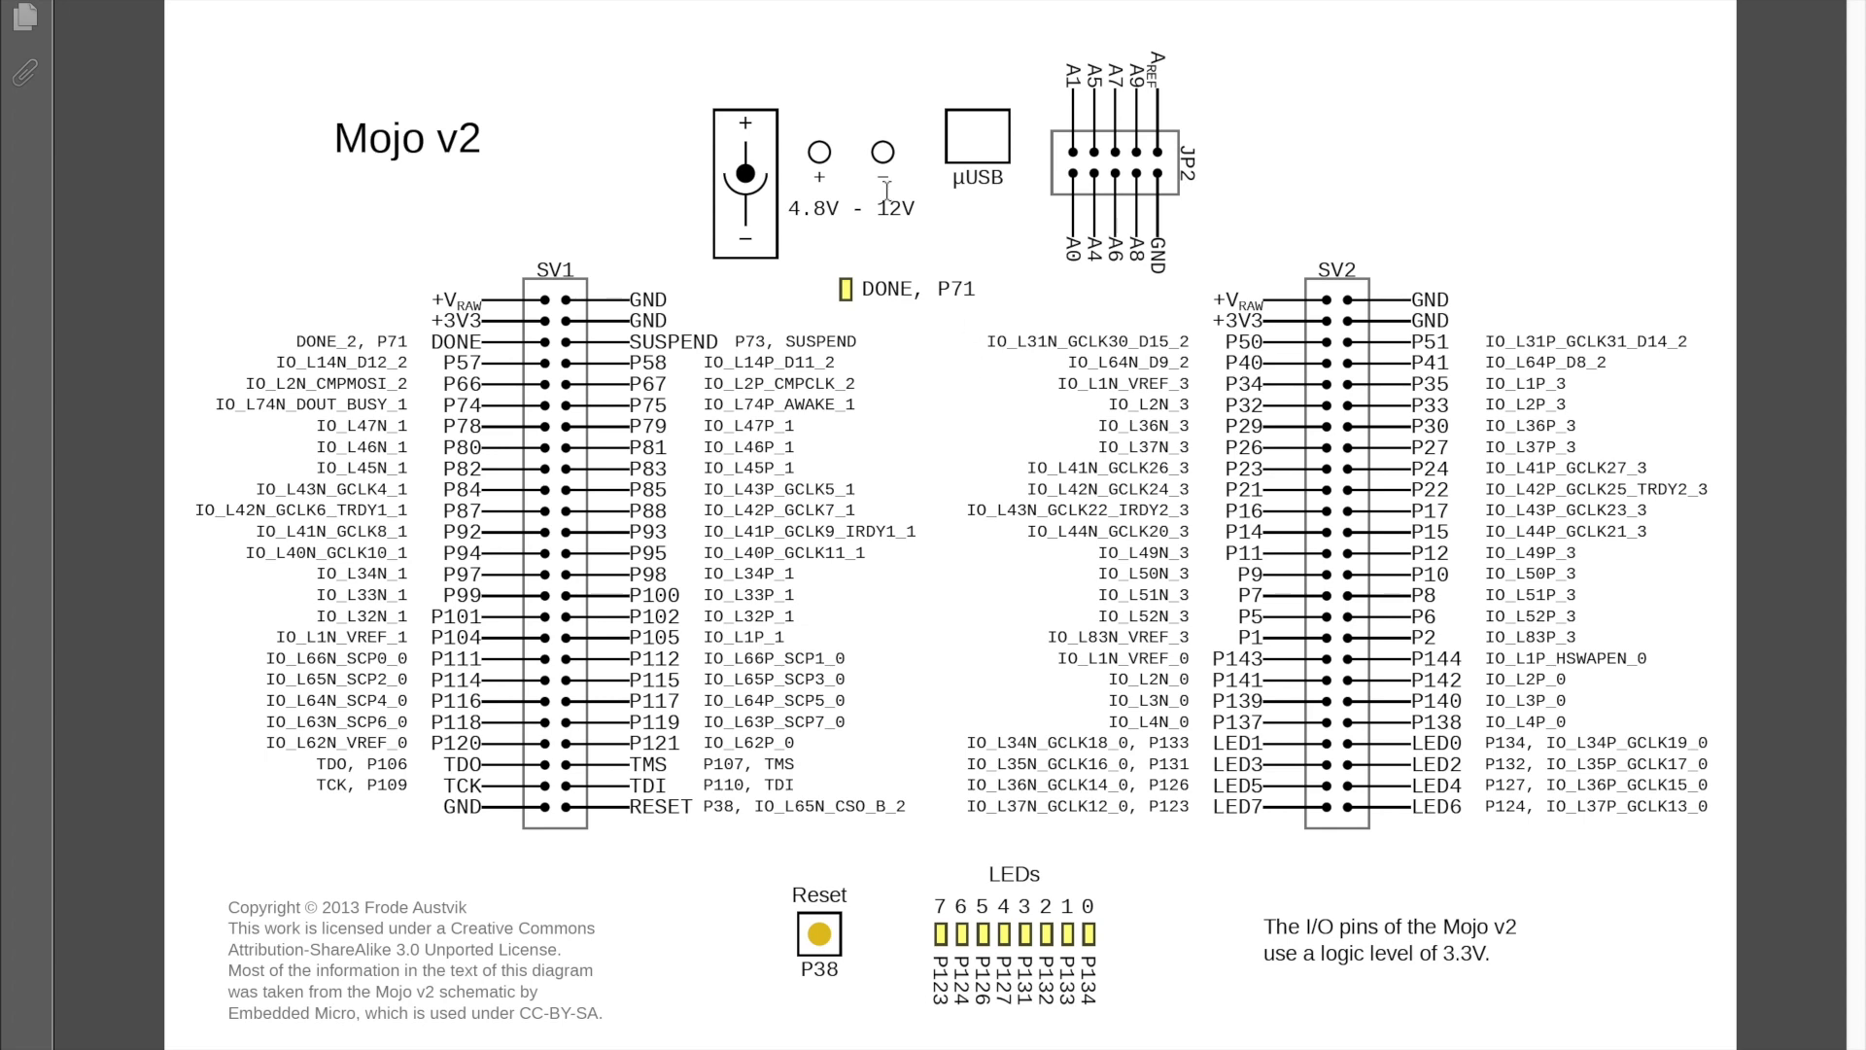